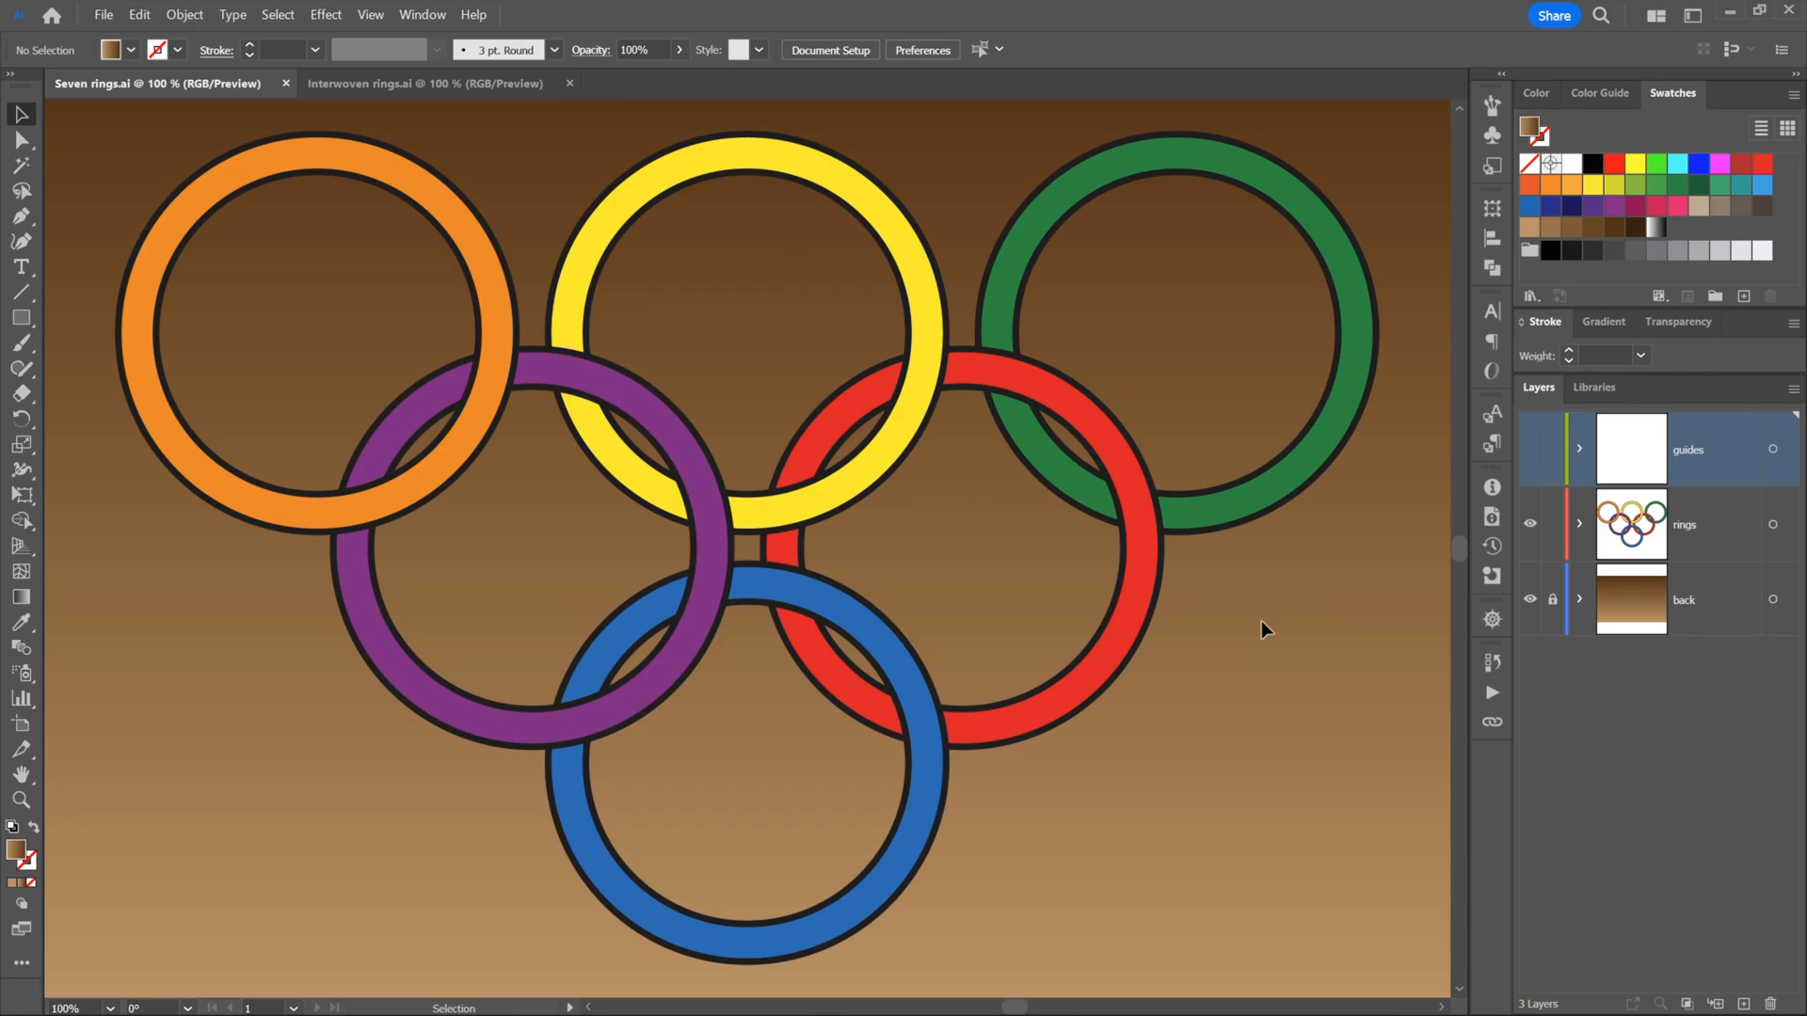
mouse_move(1212, 396)
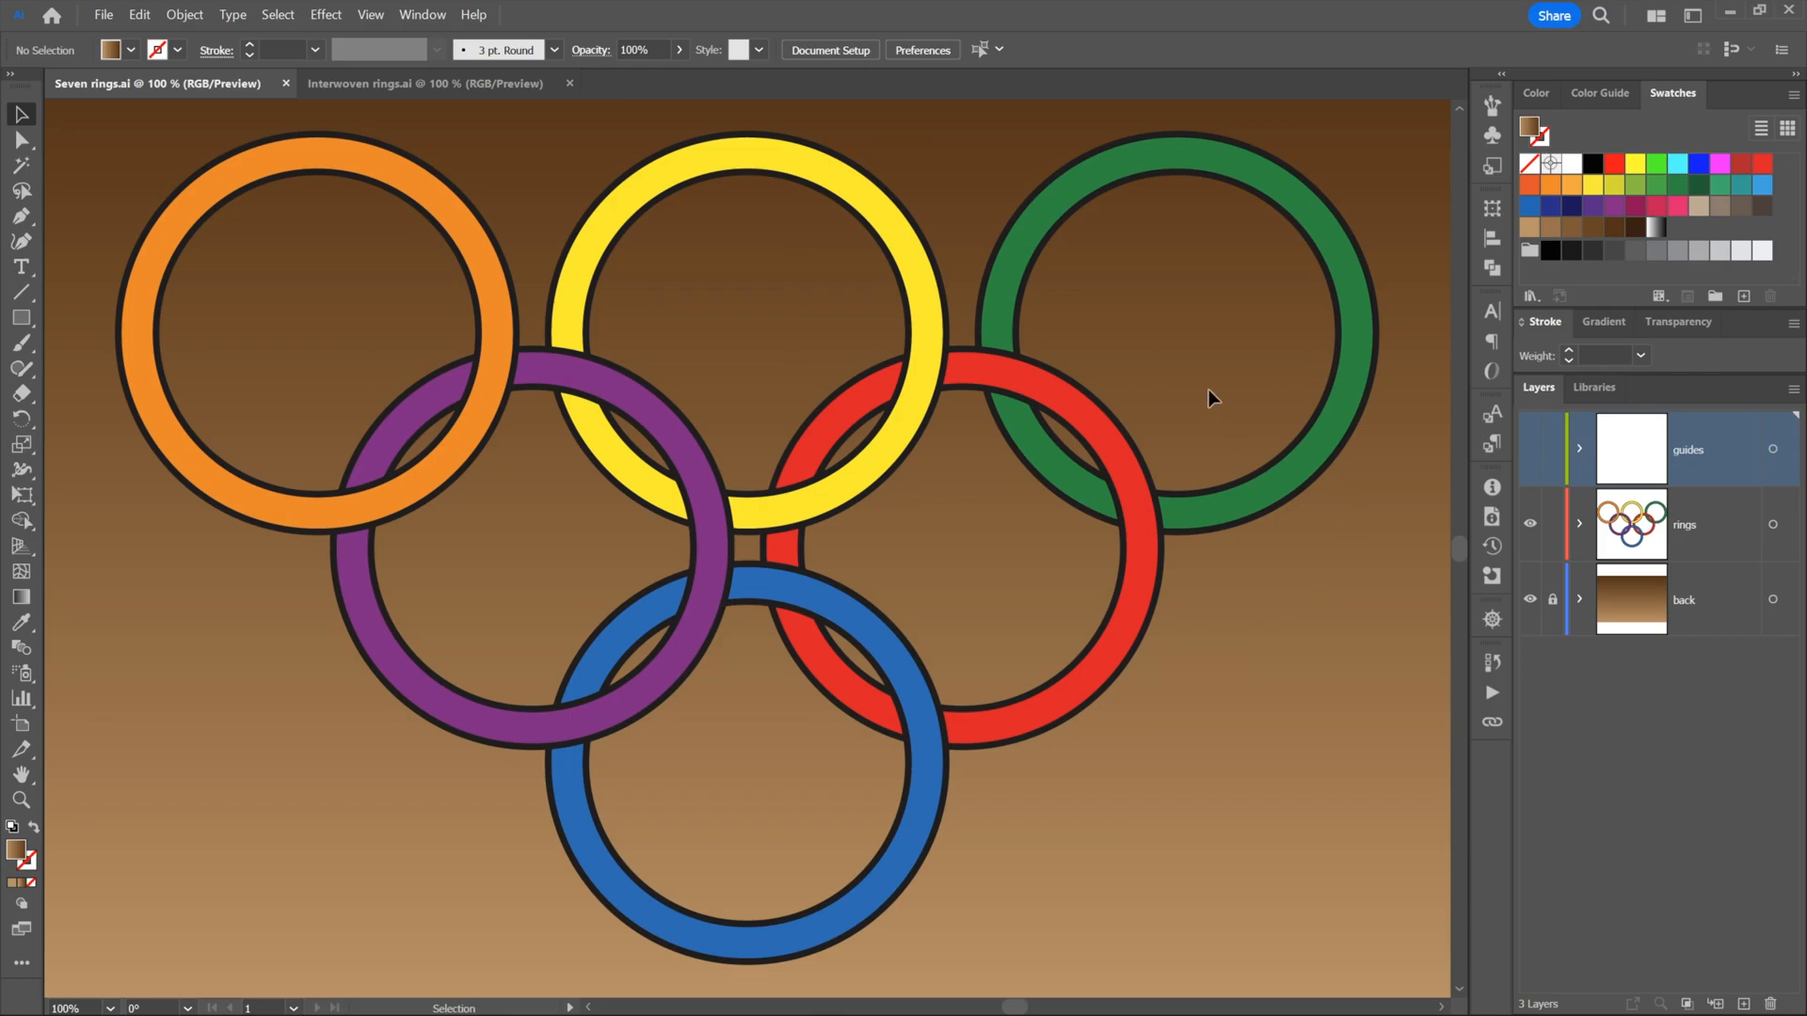
mouse_move(1535, 418)
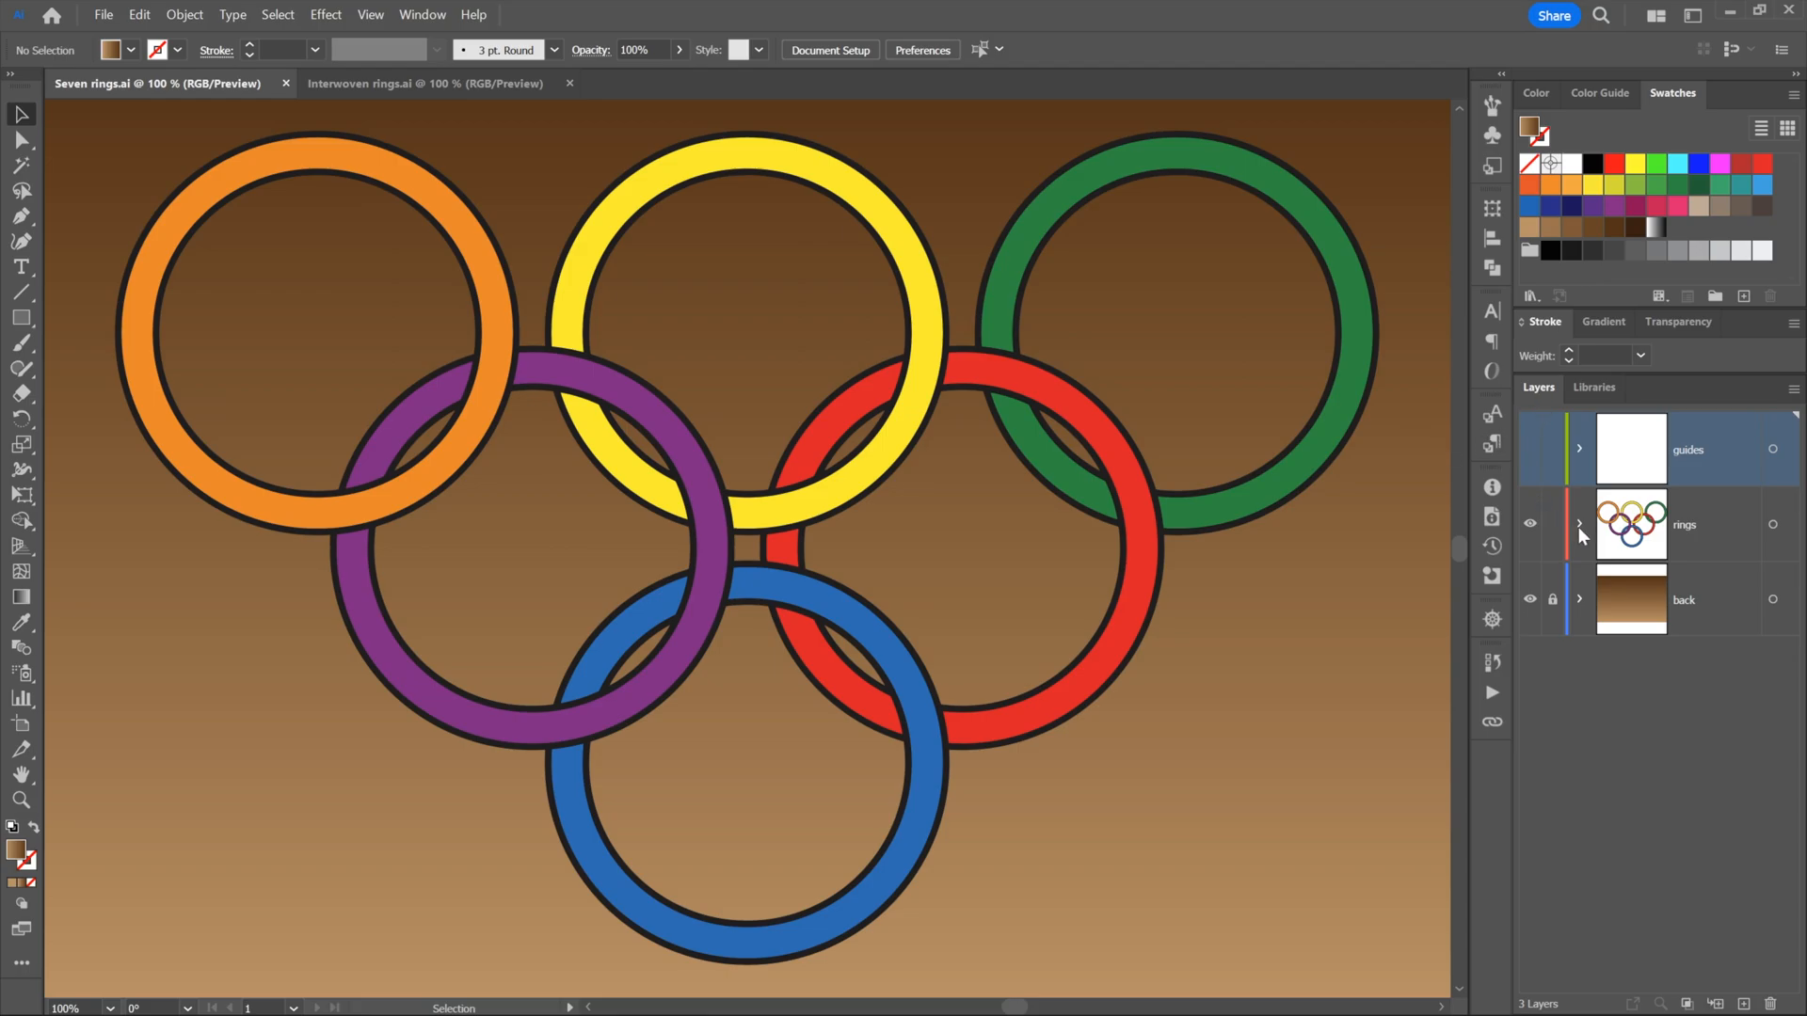
Expand the rings layer to list each coloured ring as its own sublayer
left_click(1579, 528)
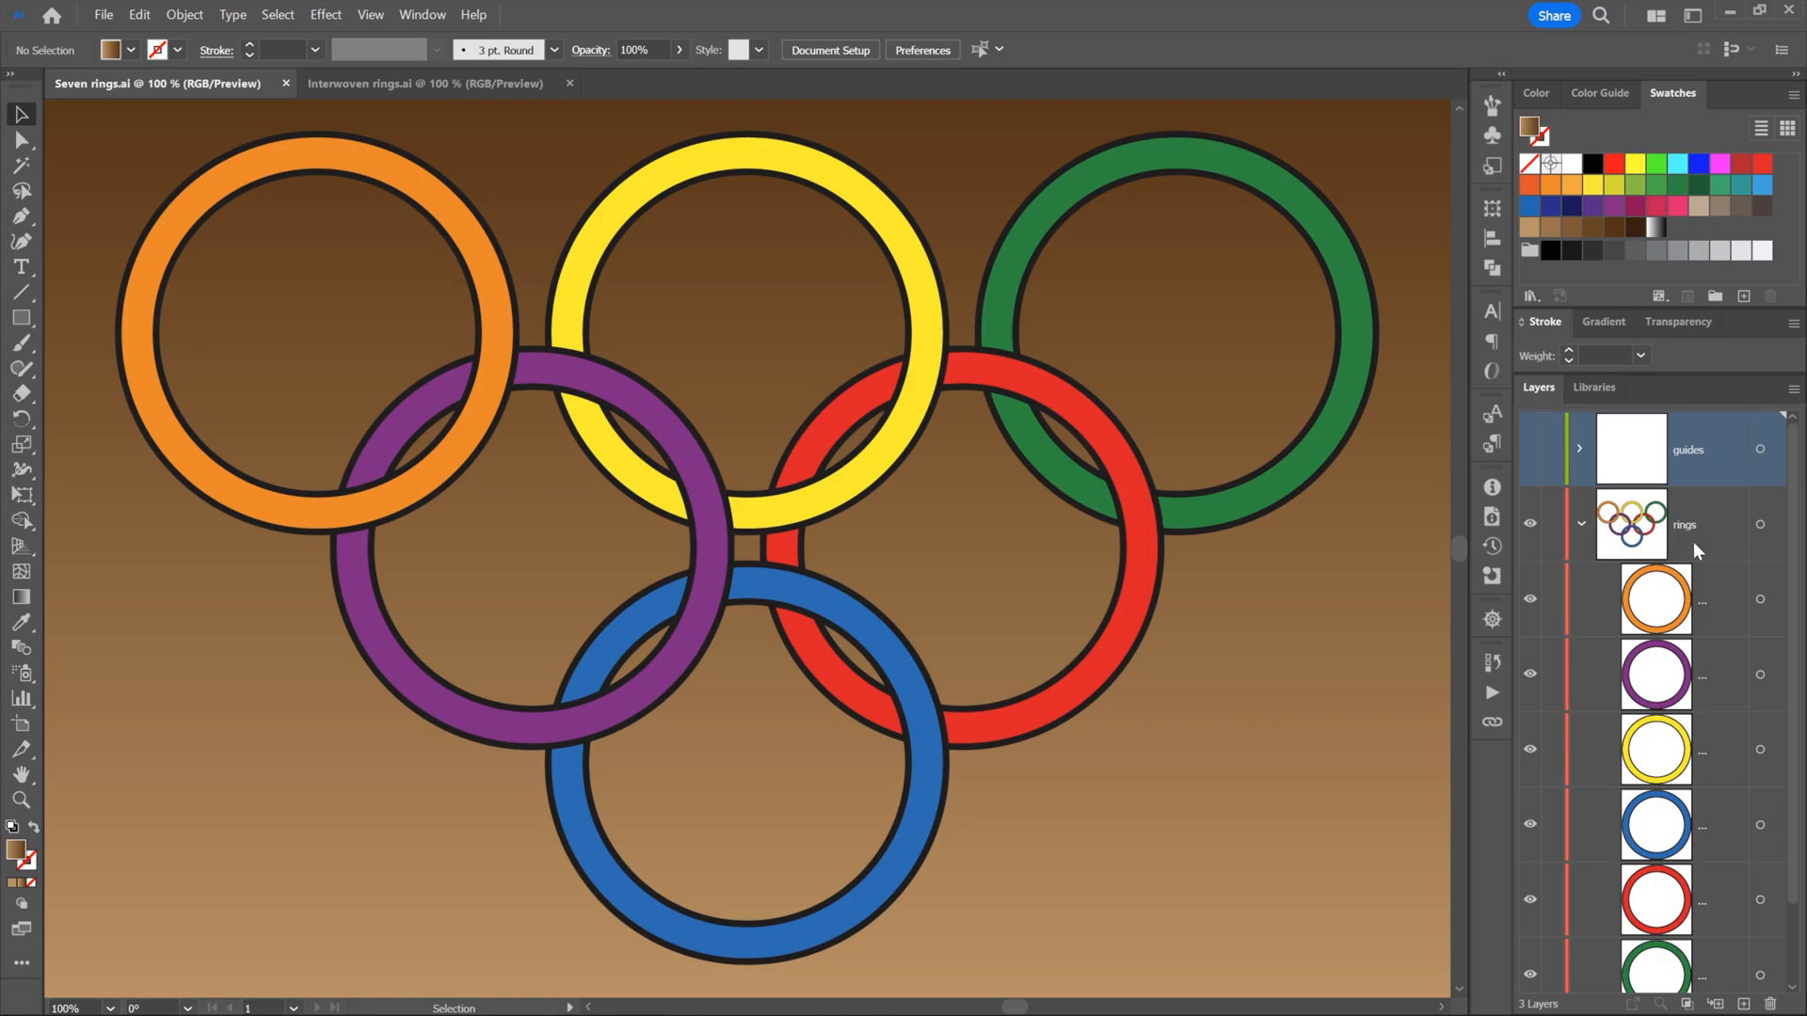
scroll("down", 3)
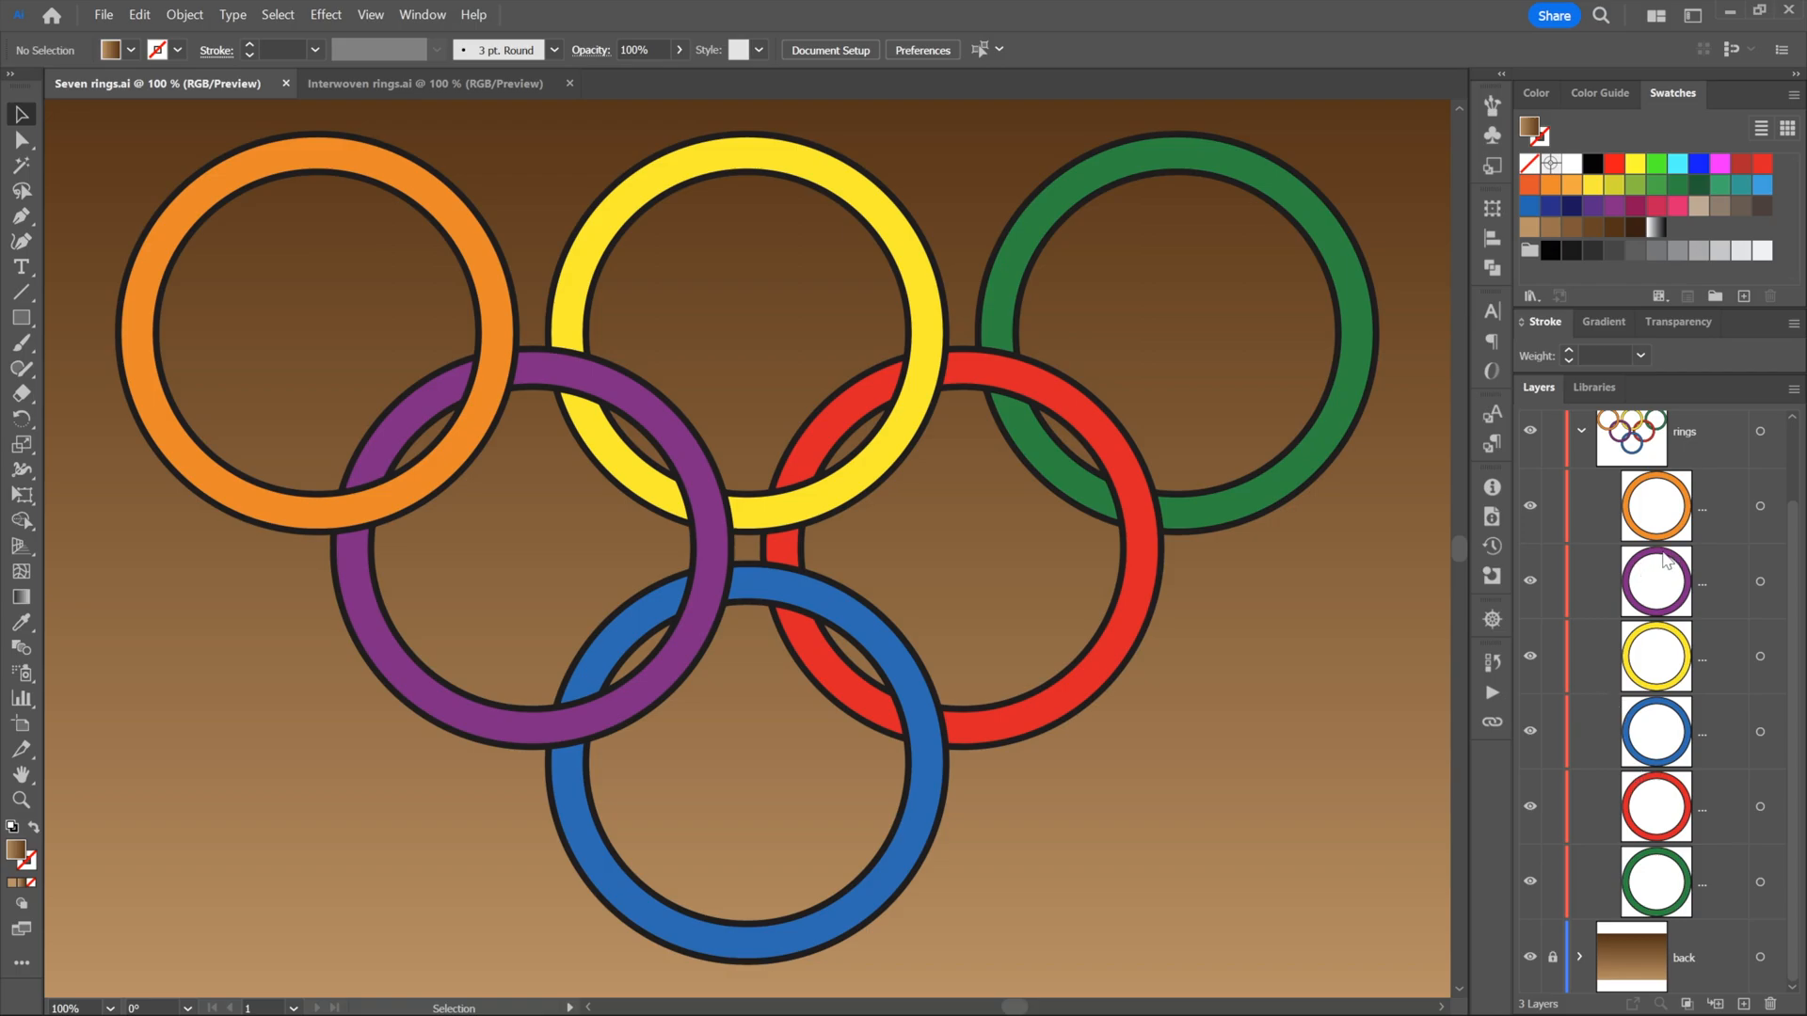
mouse_move(1661, 897)
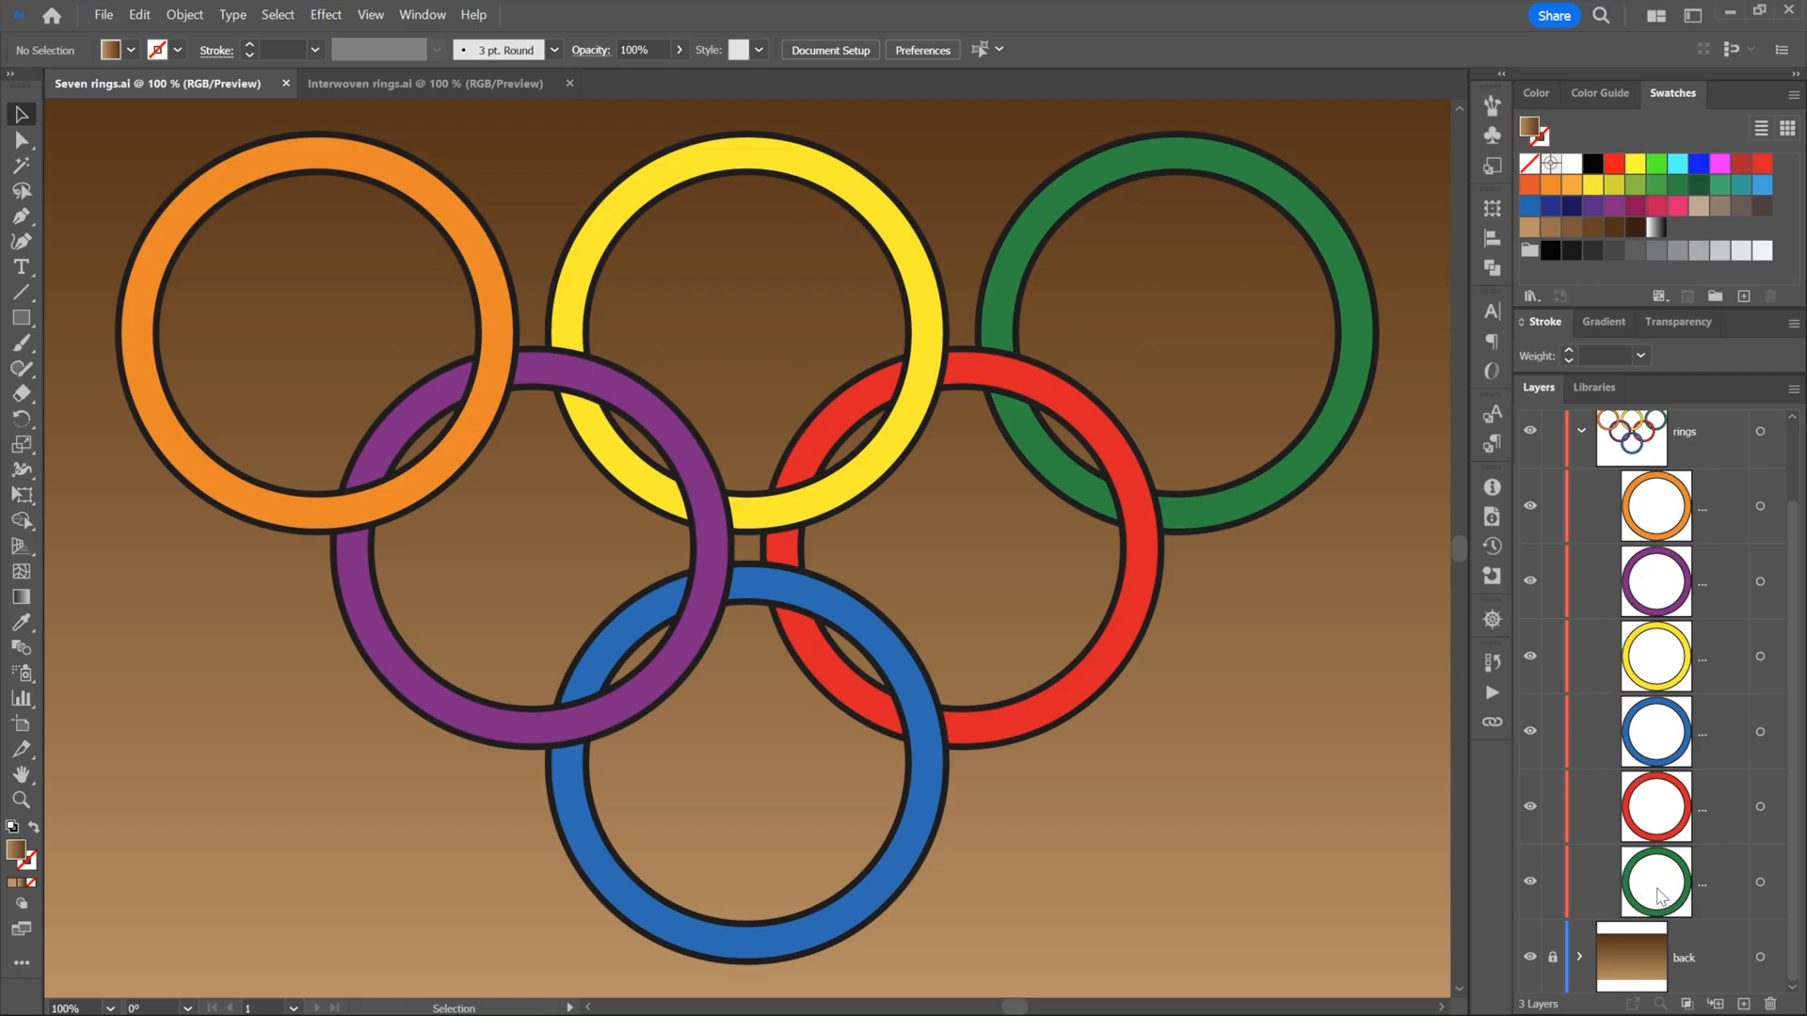
left_click(1530, 811)
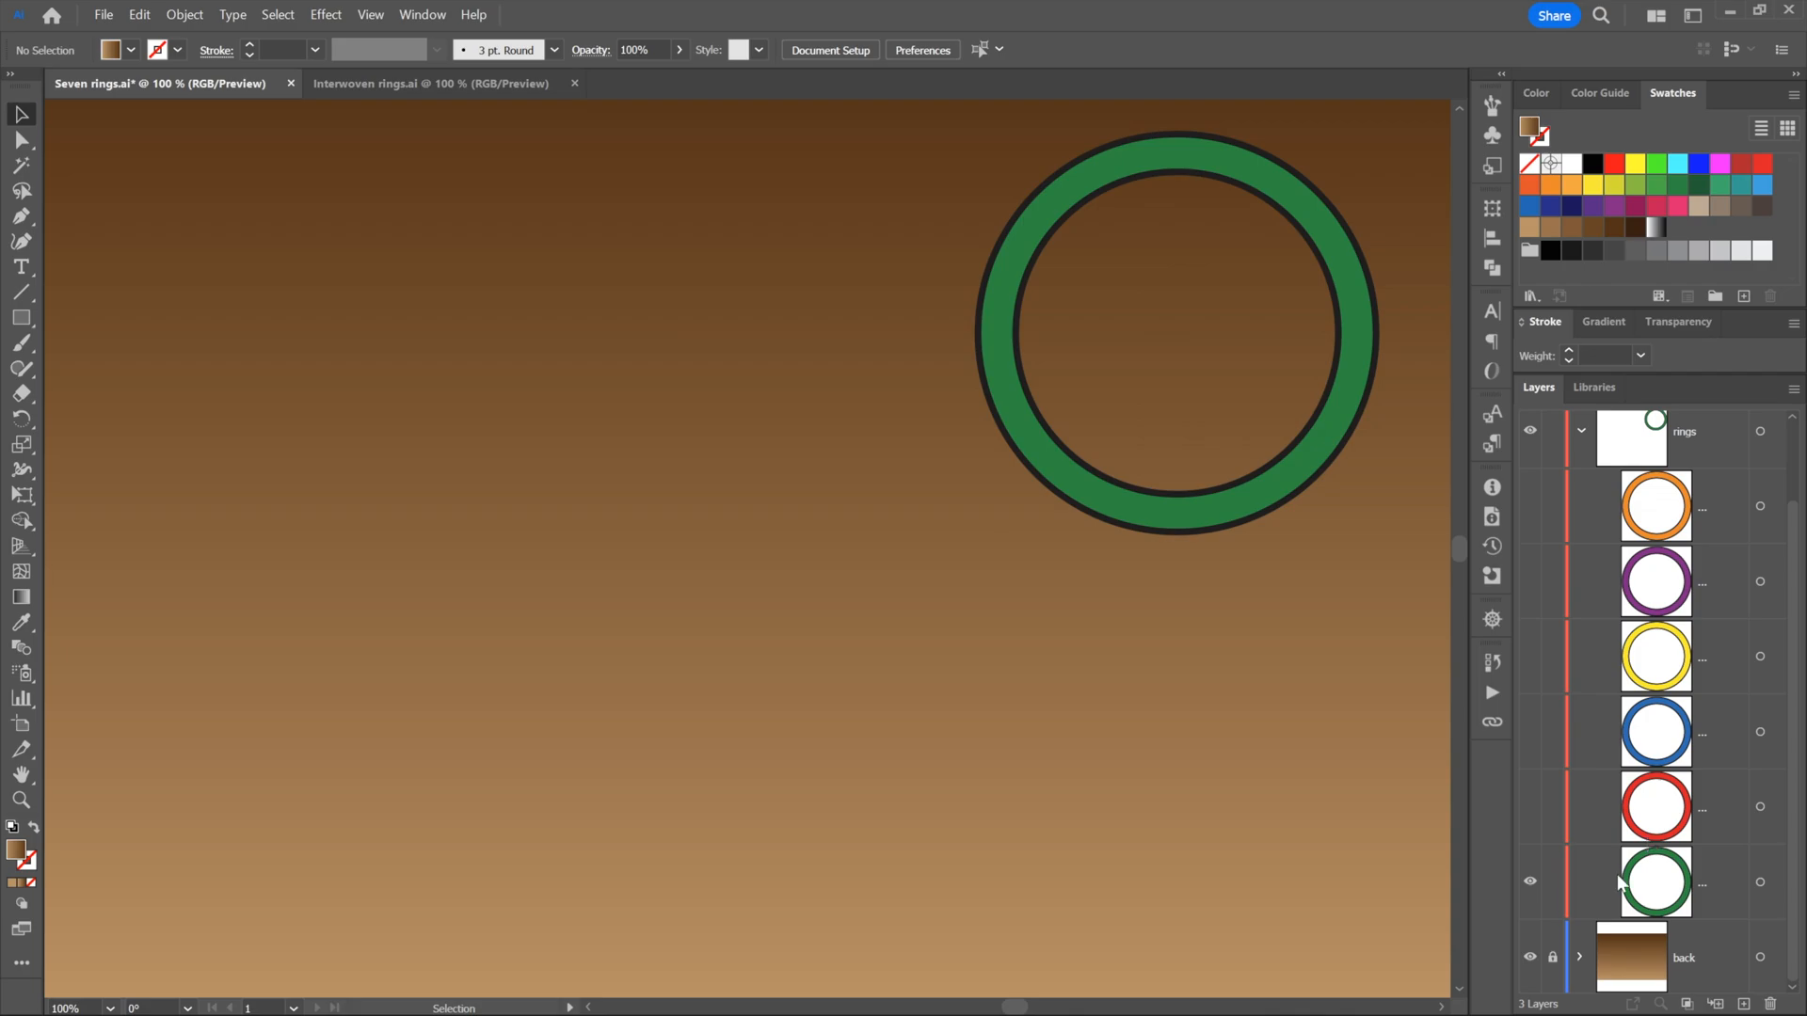
left_click(1530, 816)
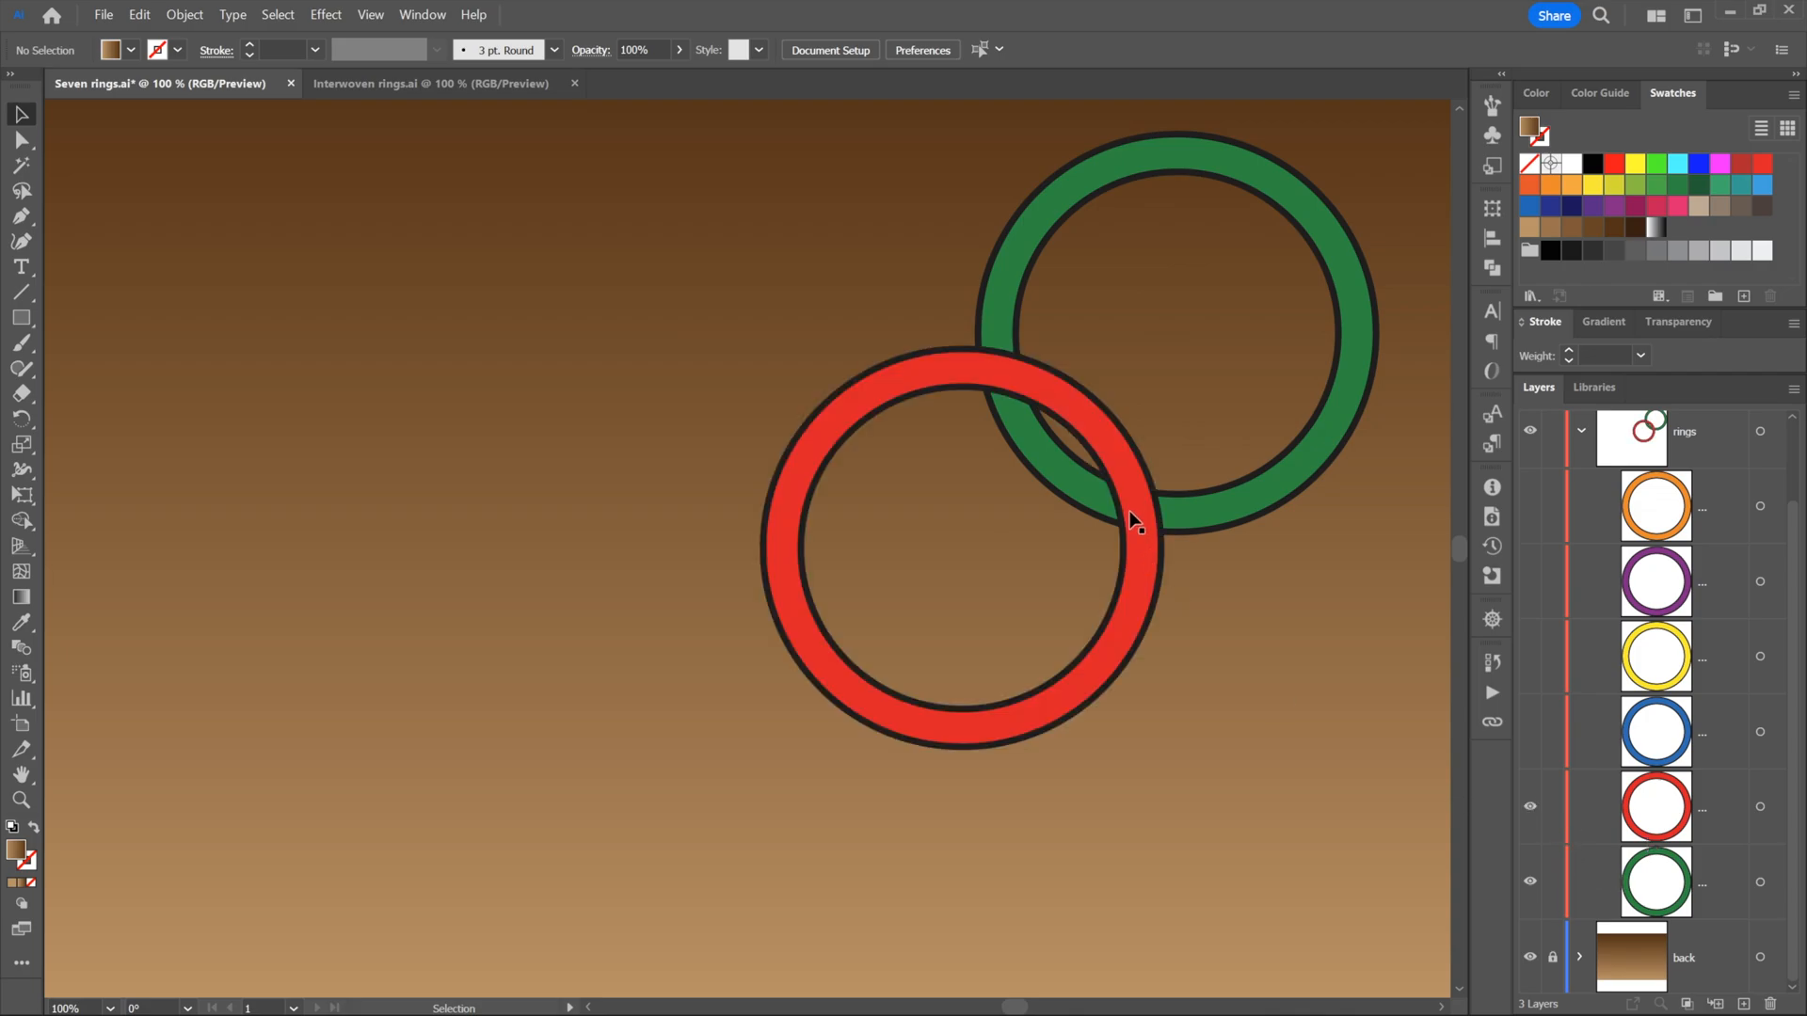
mouse_move(1114, 447)
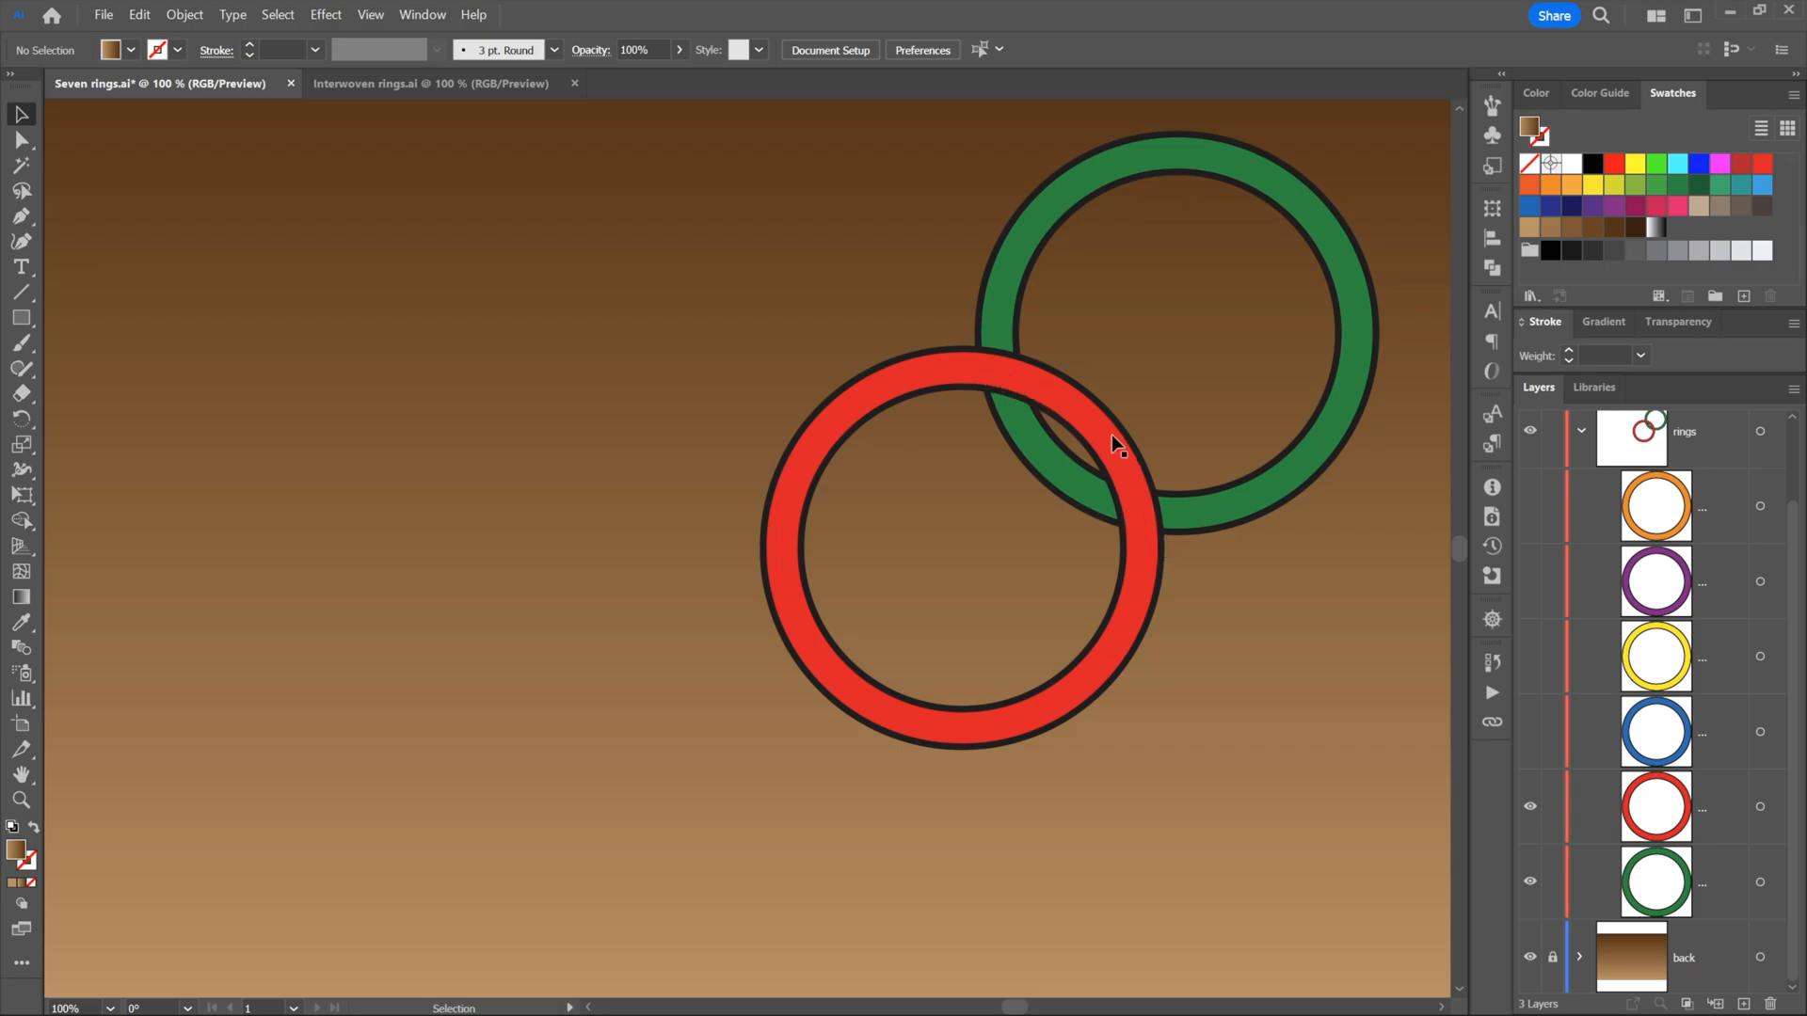
mouse_move(1513, 763)
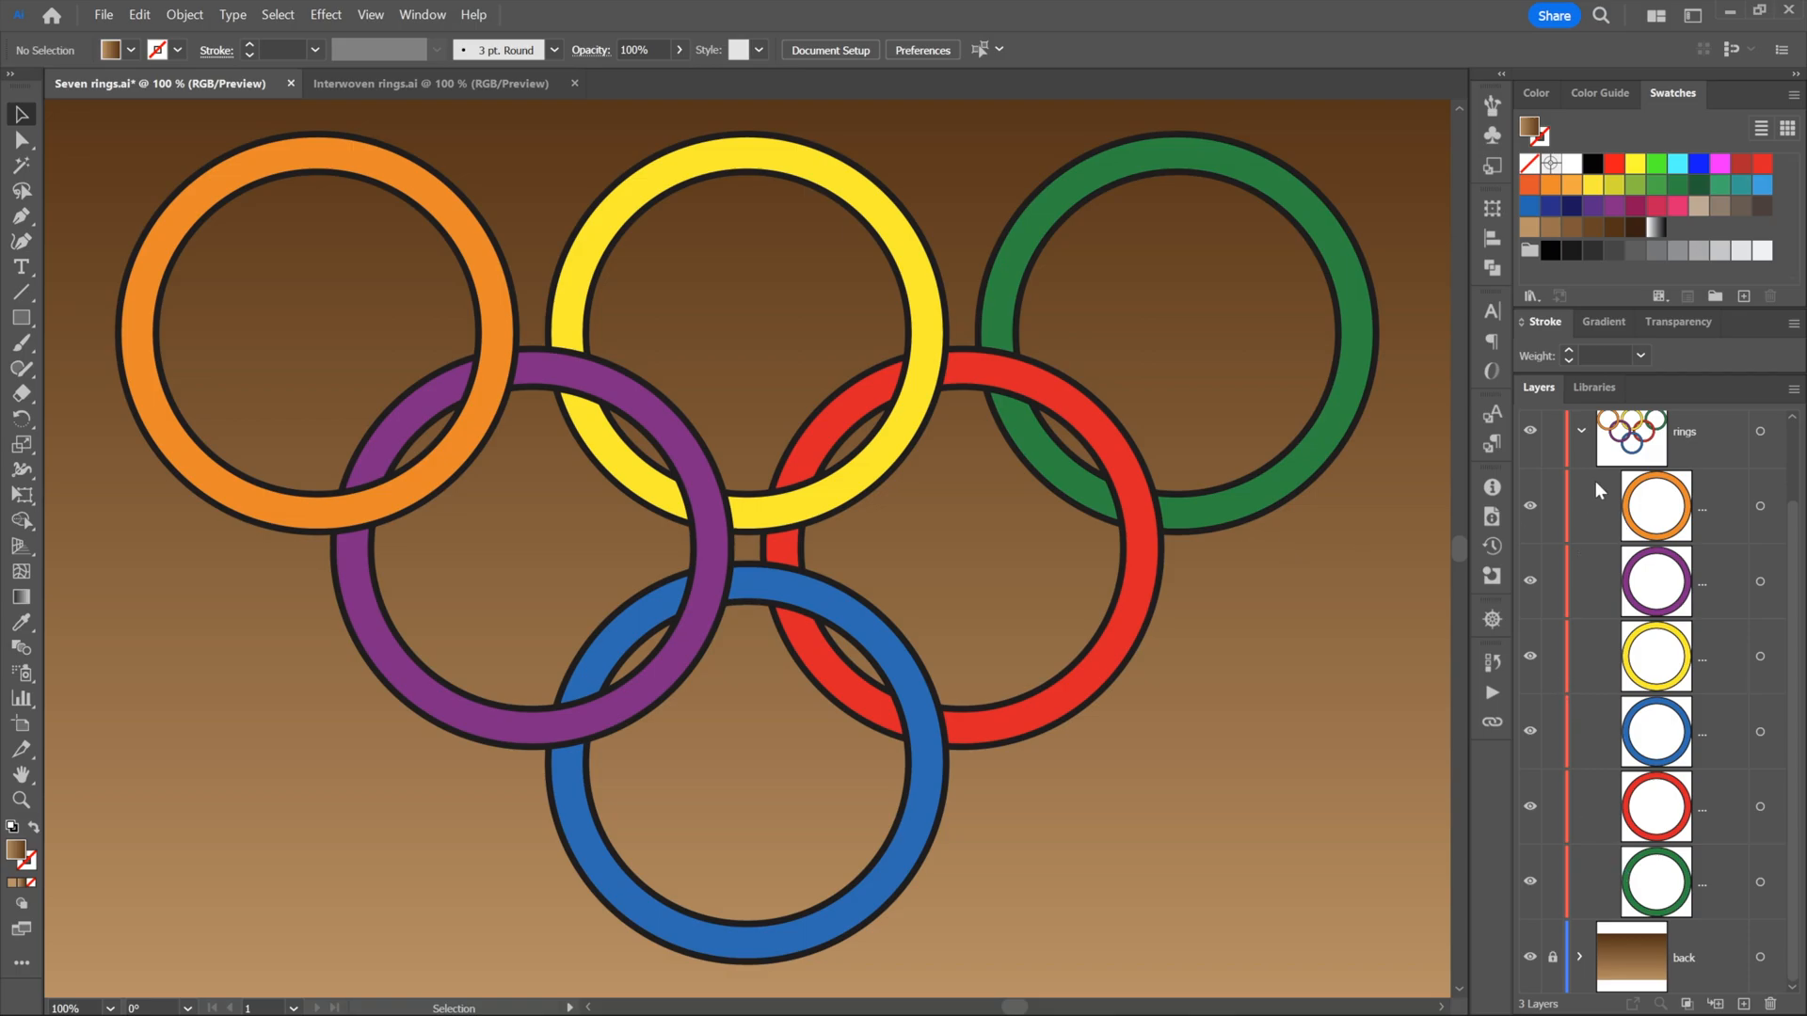
mouse_move(1420, 533)
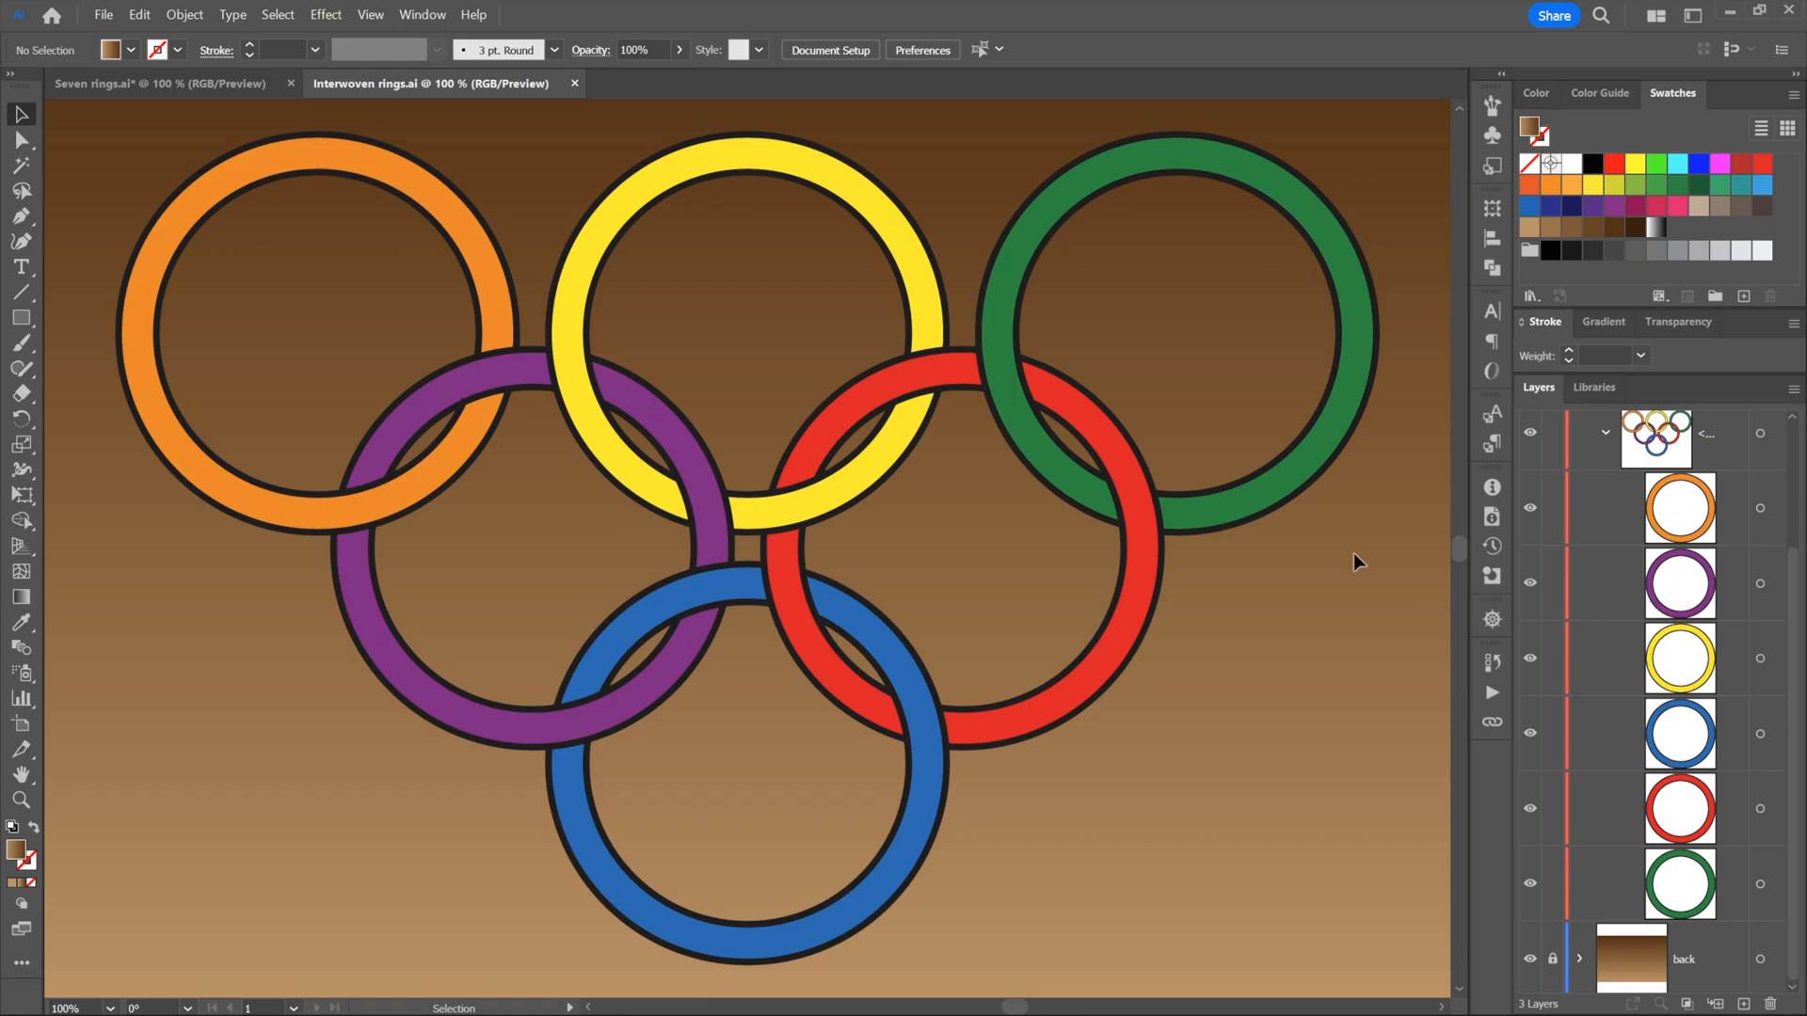
mouse_move(1114, 515)
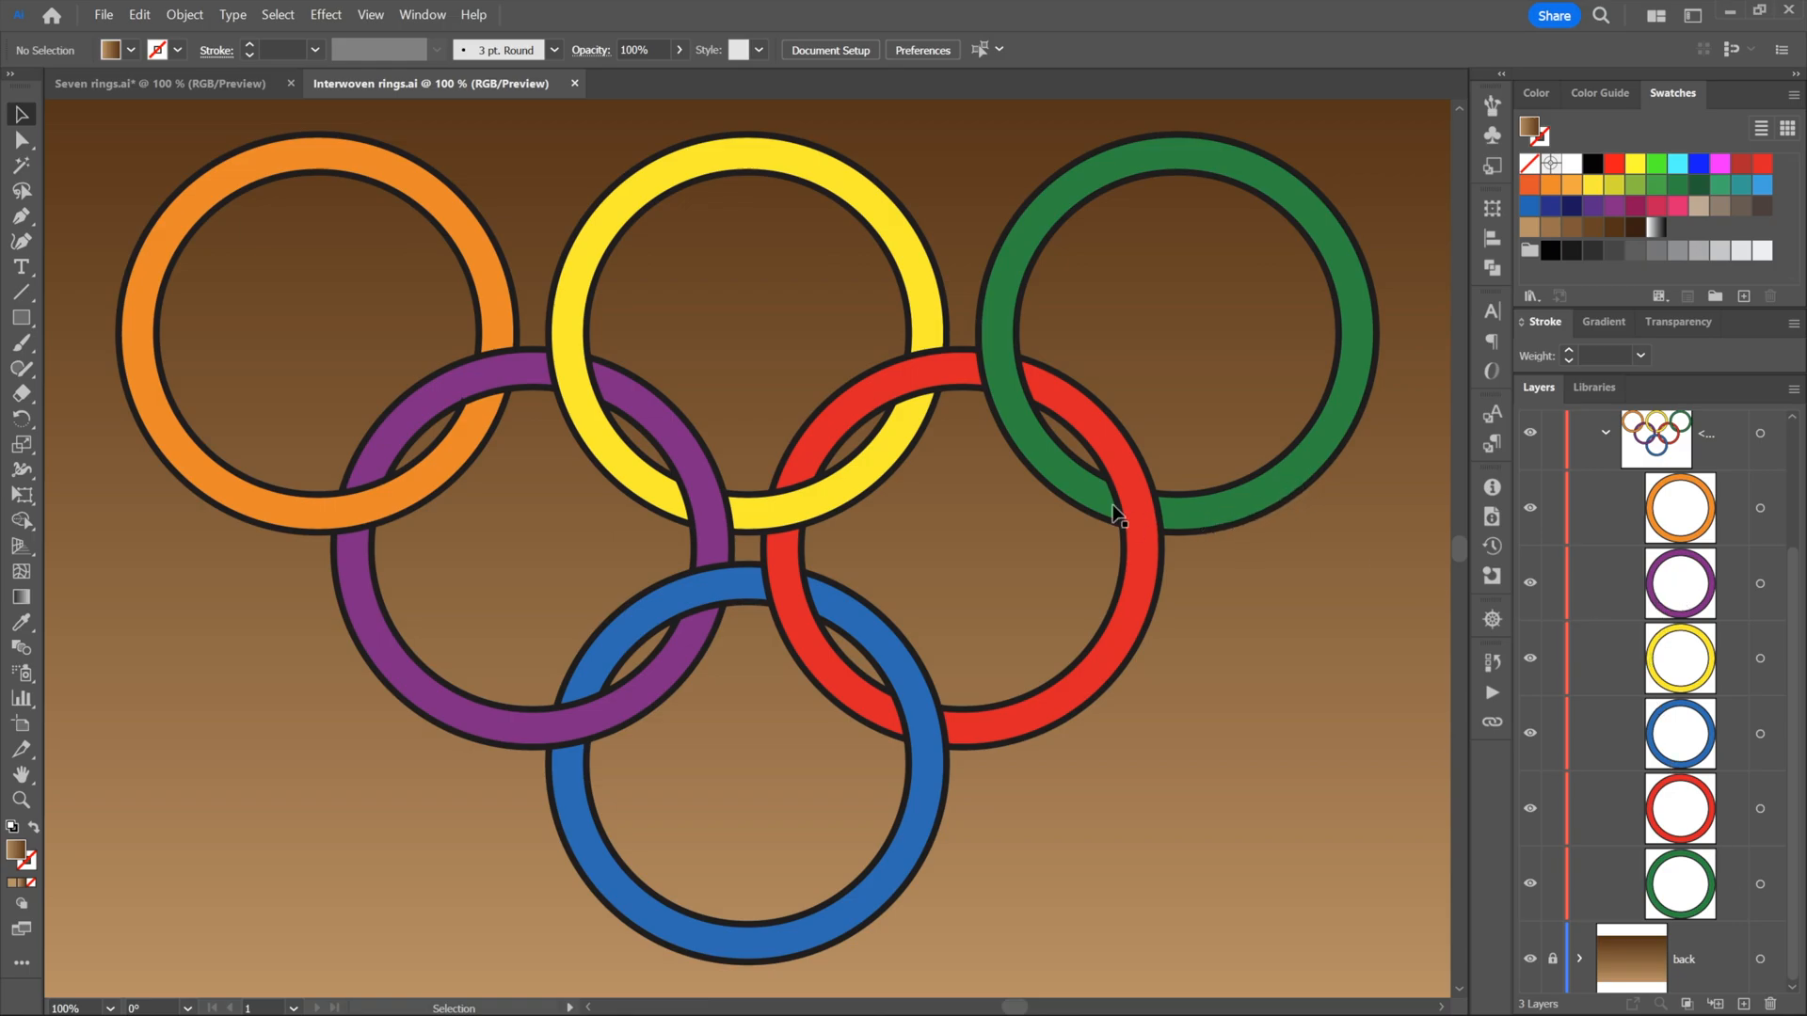
mouse_move(1008, 391)
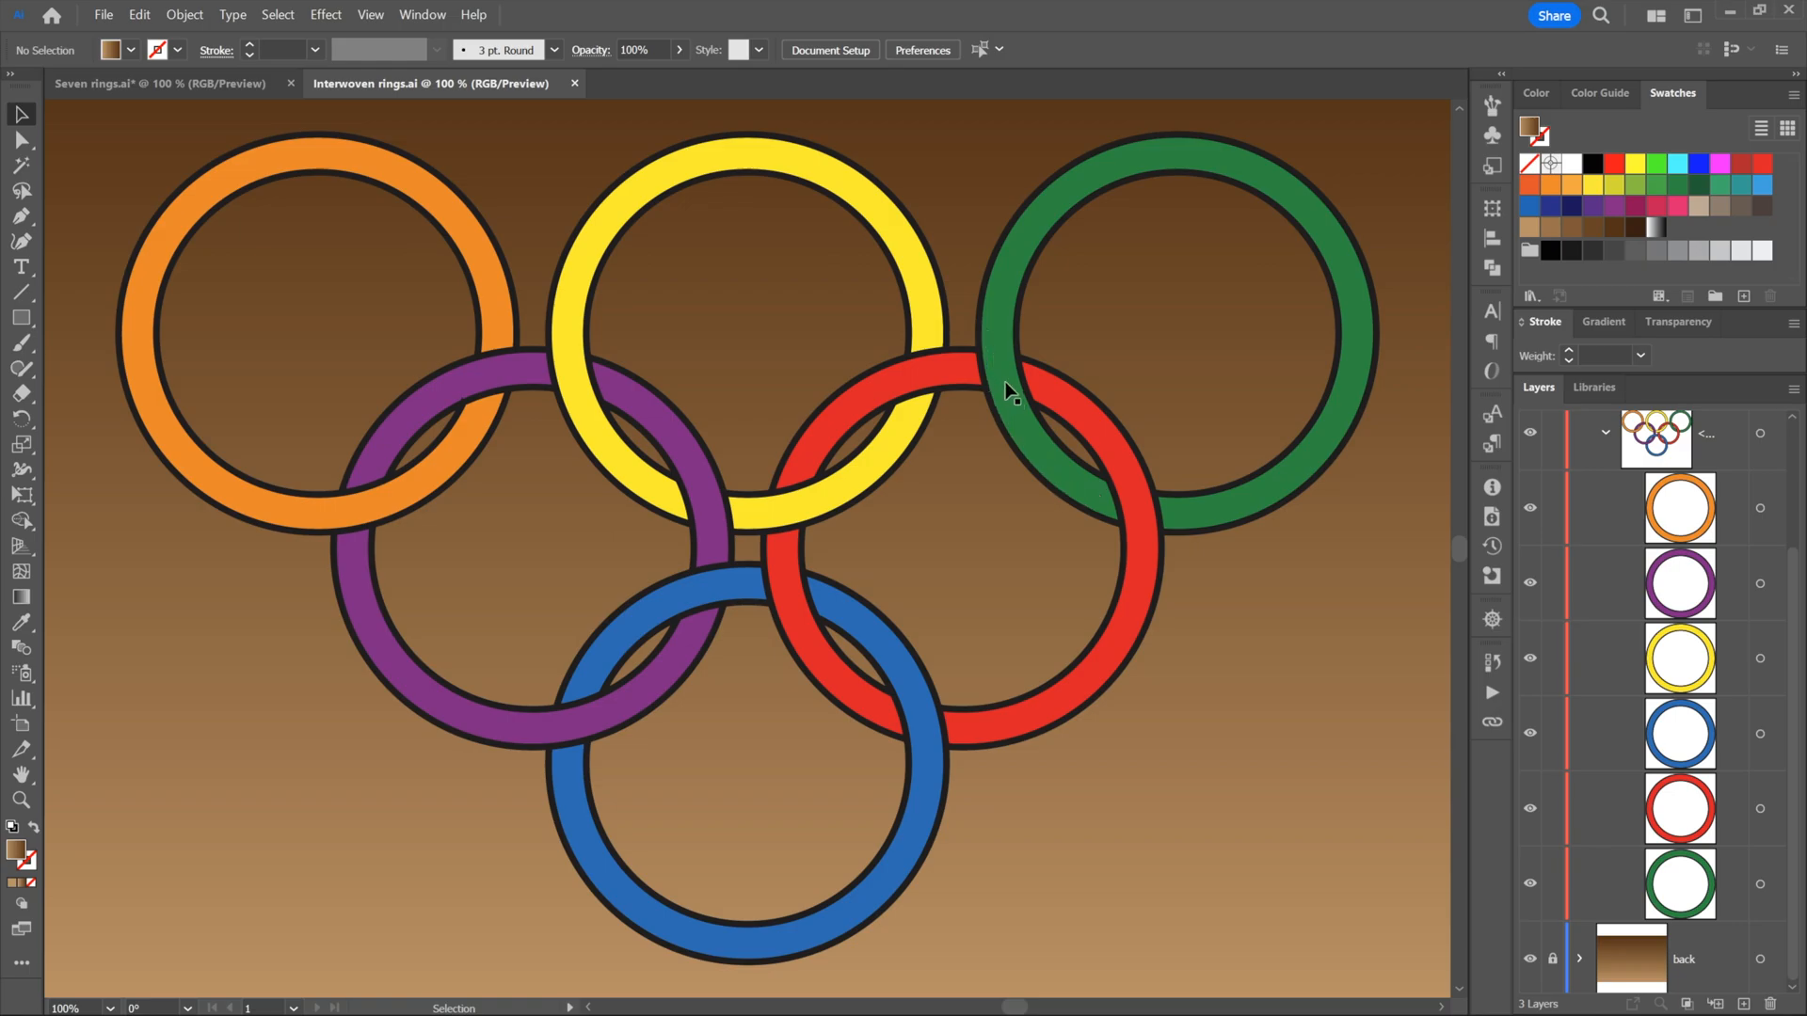
mouse_move(1048, 510)
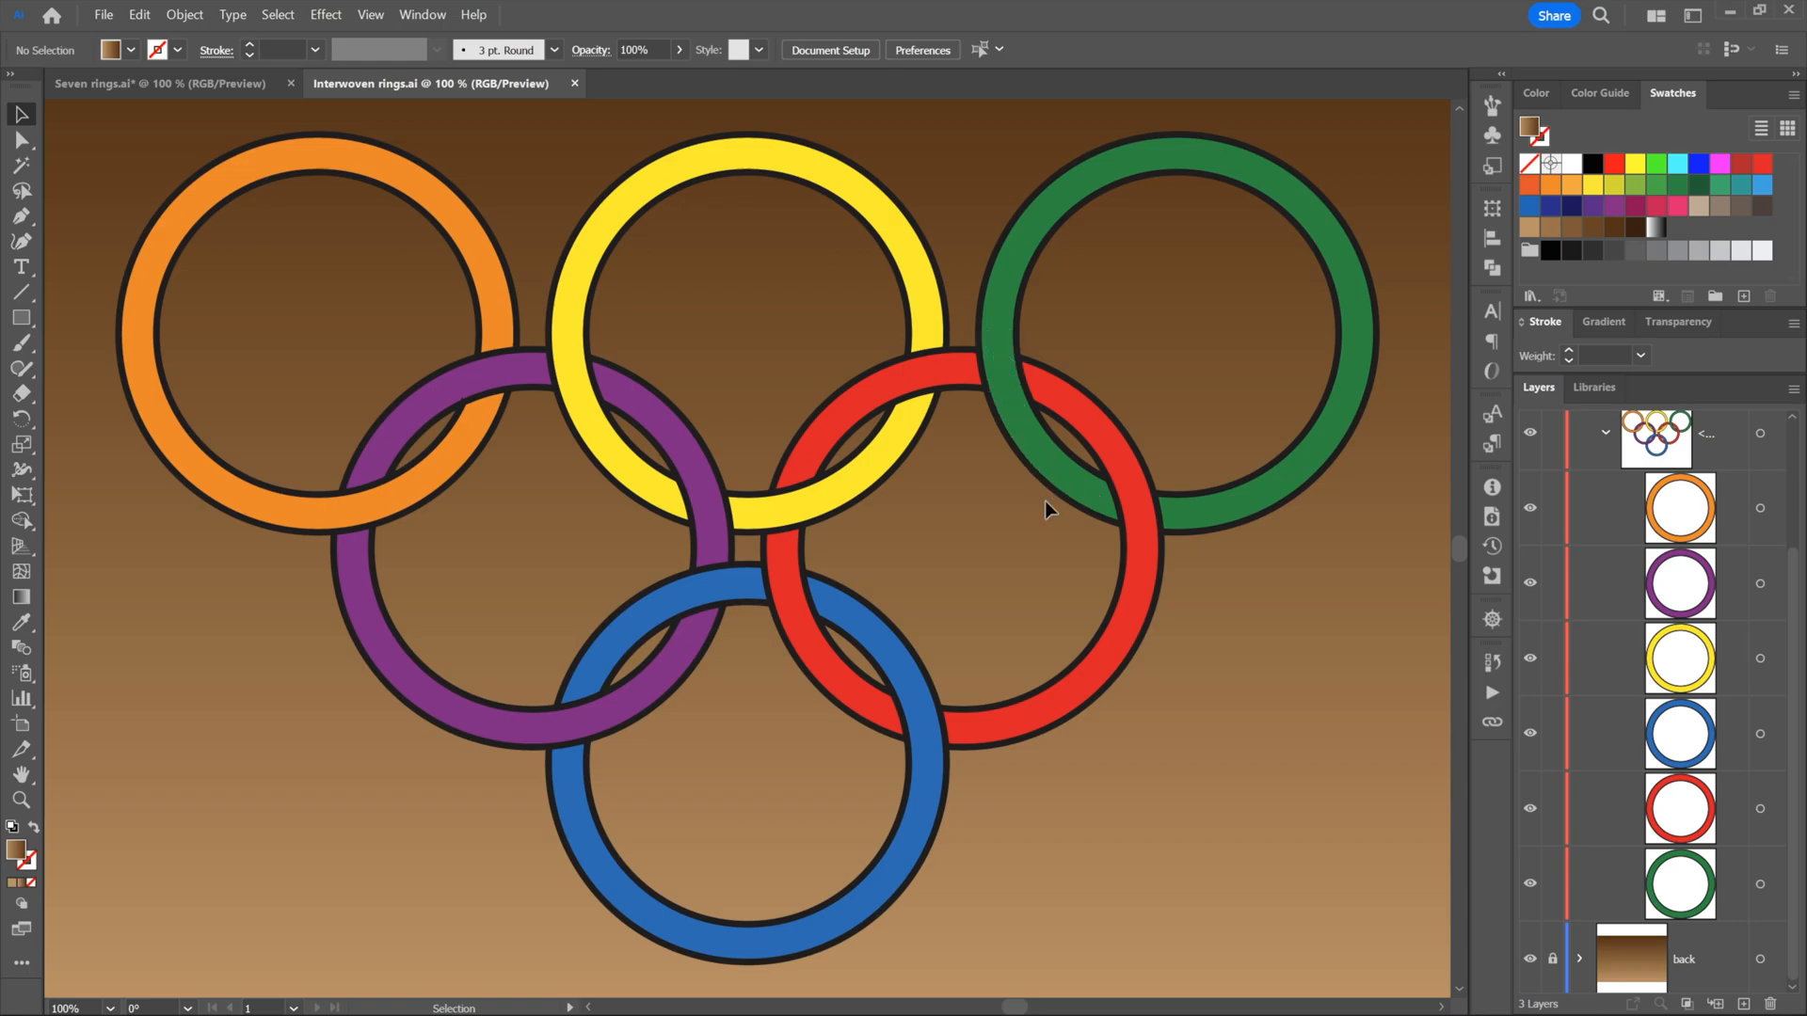
mouse_move(1654, 755)
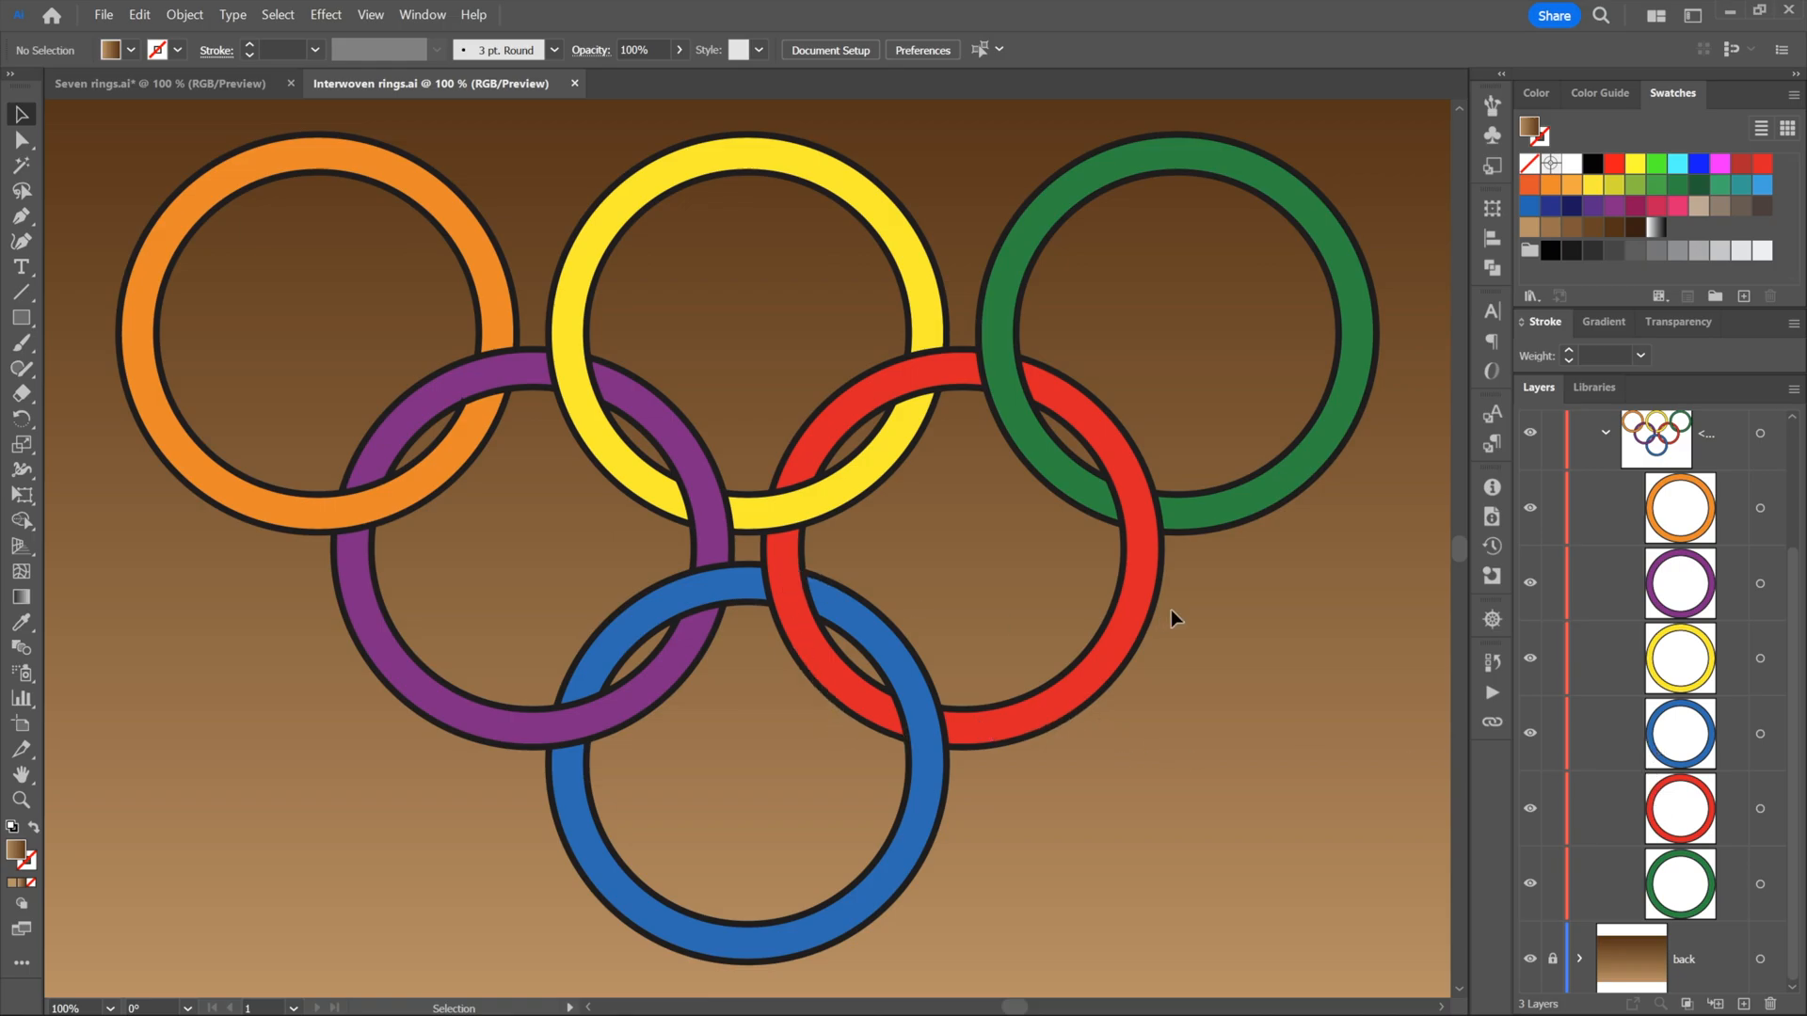
mouse_move(807, 563)
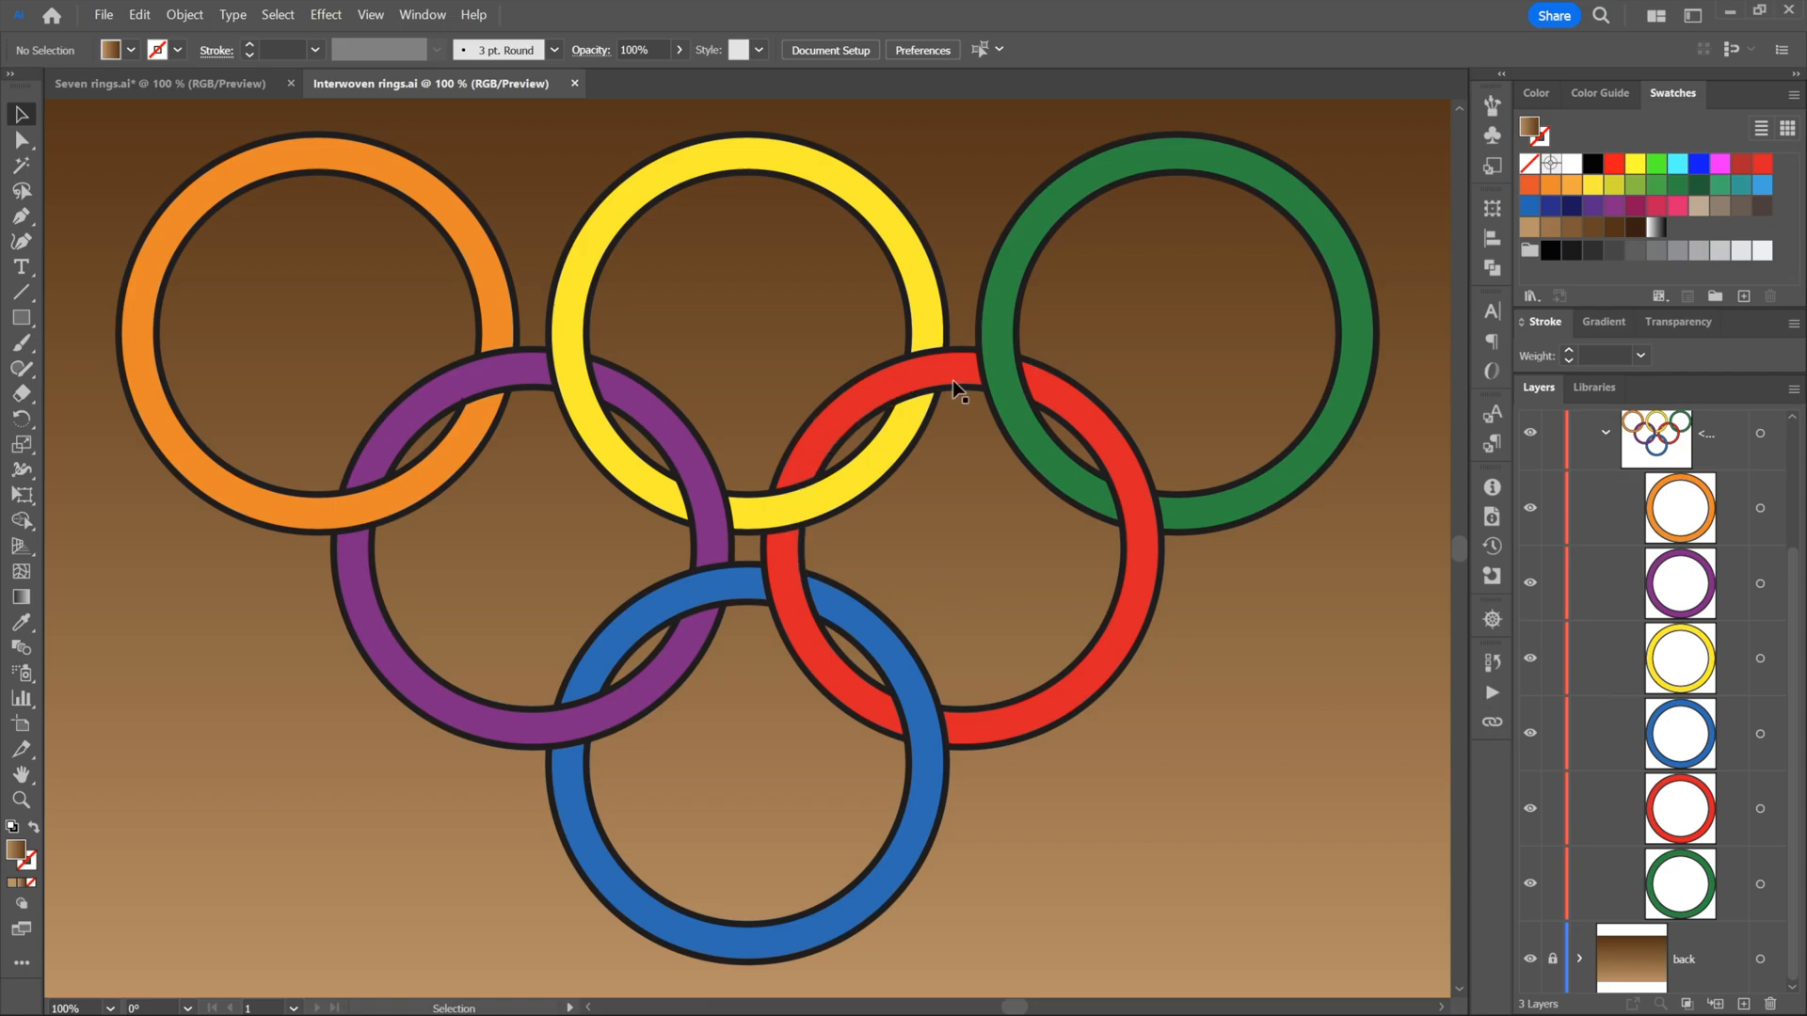
mouse_move(1146, 640)
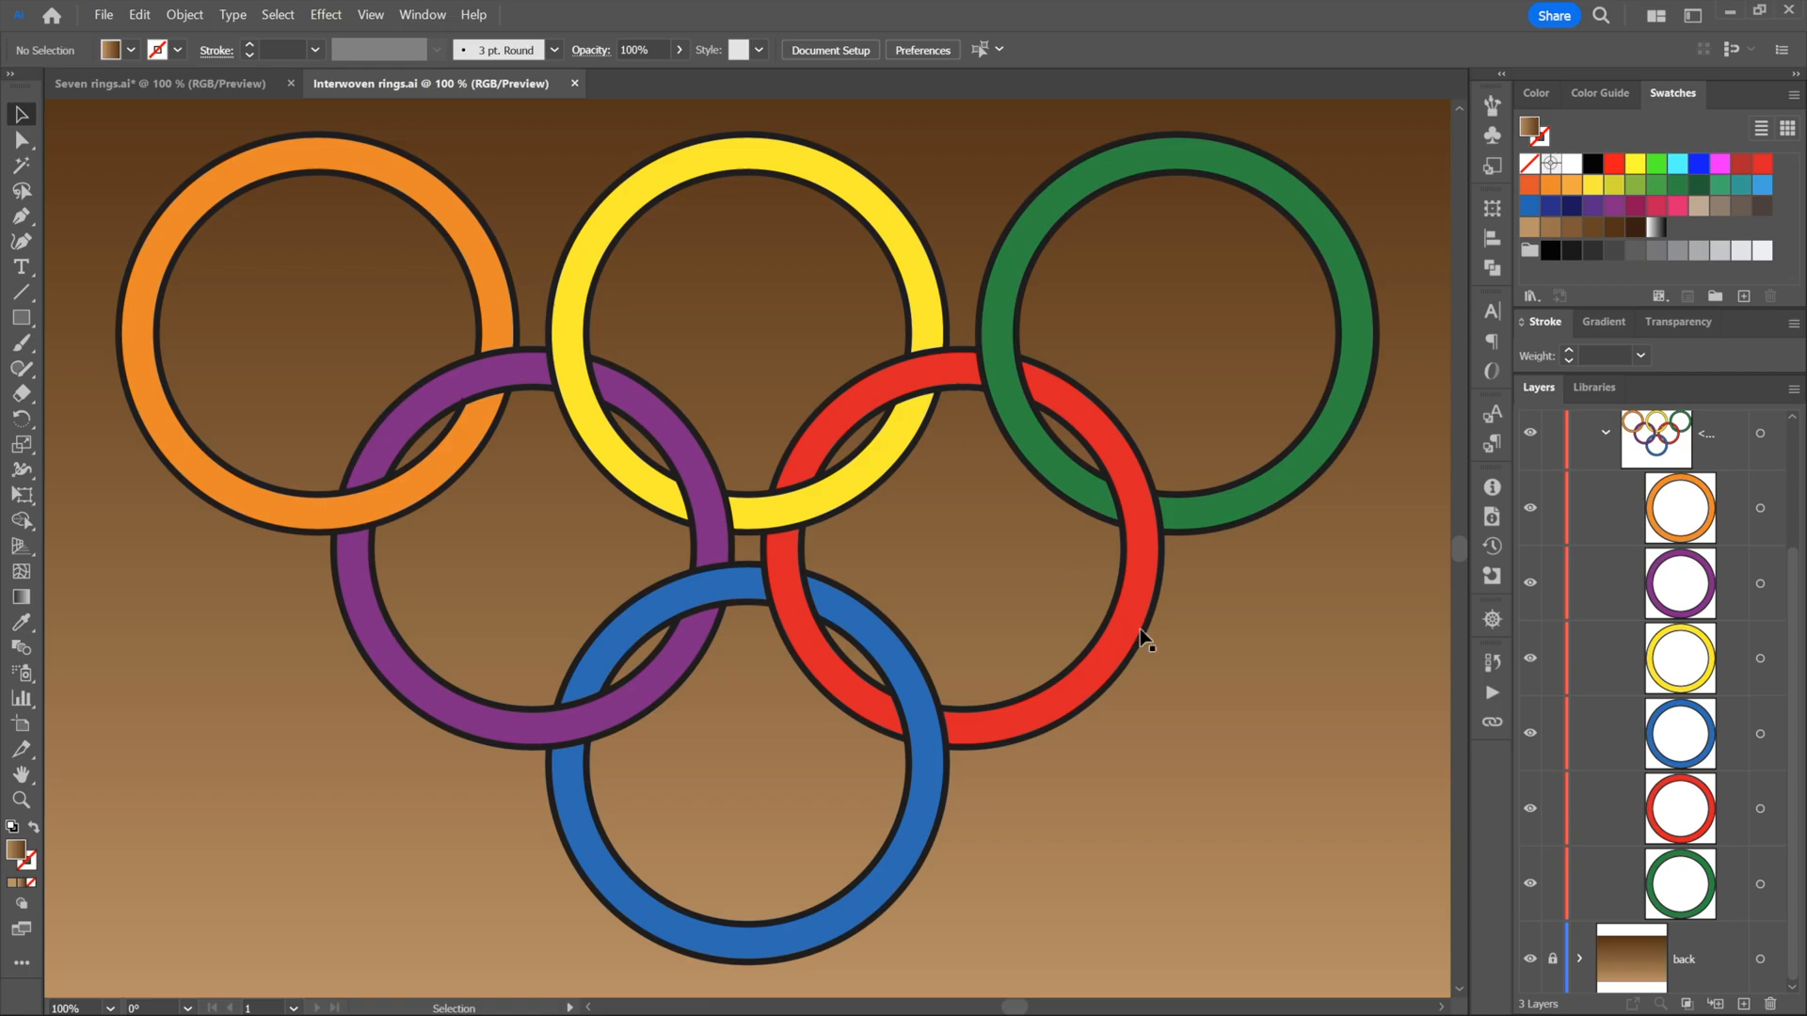
mouse_move(1189, 627)
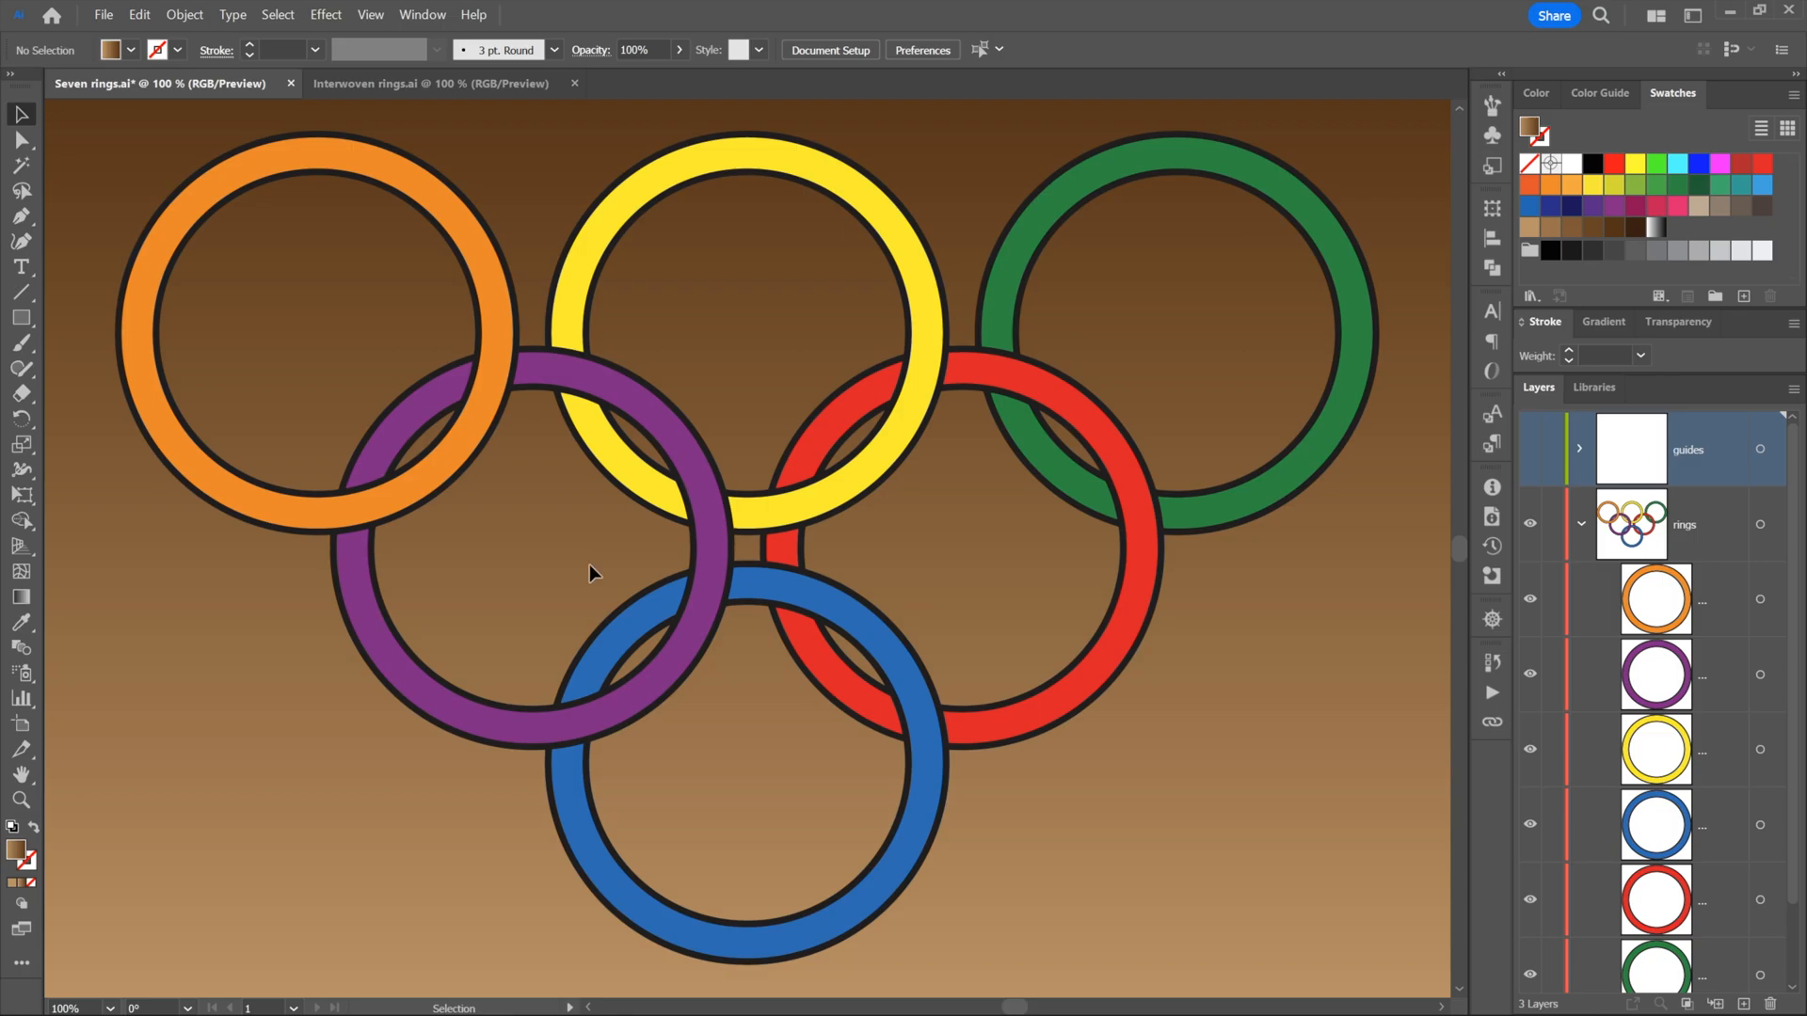
mouse_move(557, 483)
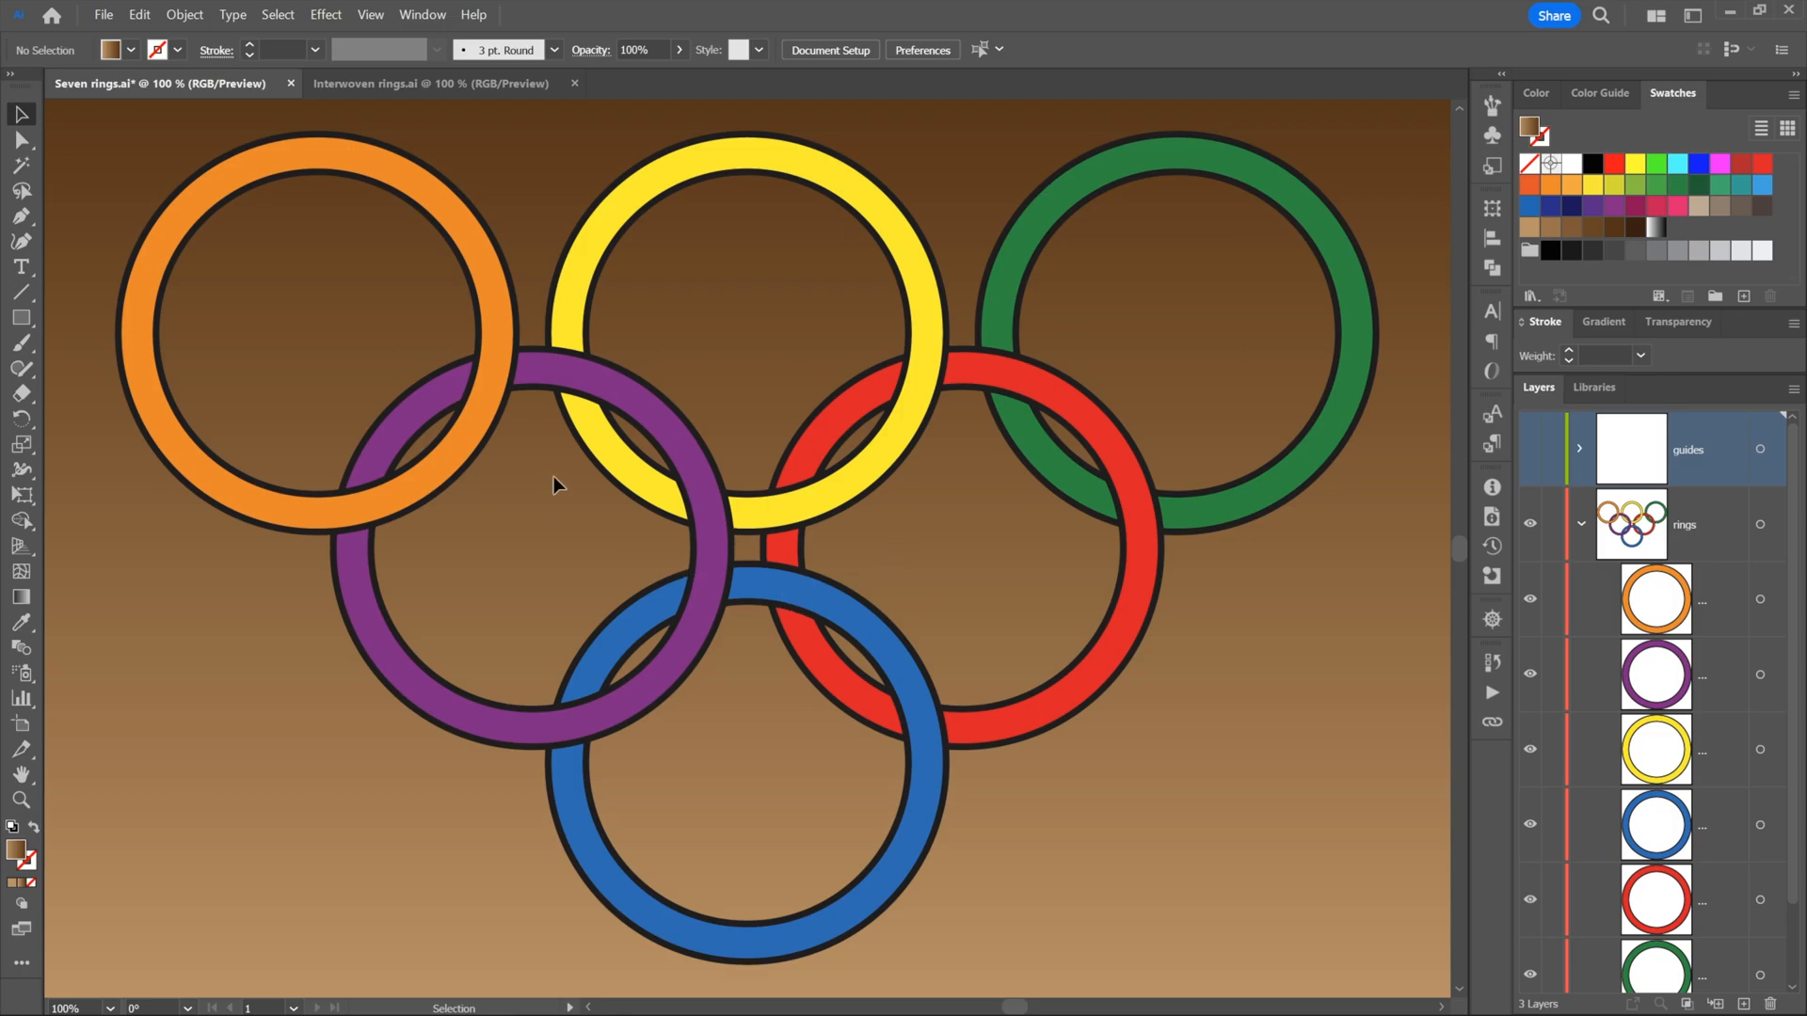
mouse_move(396, 309)
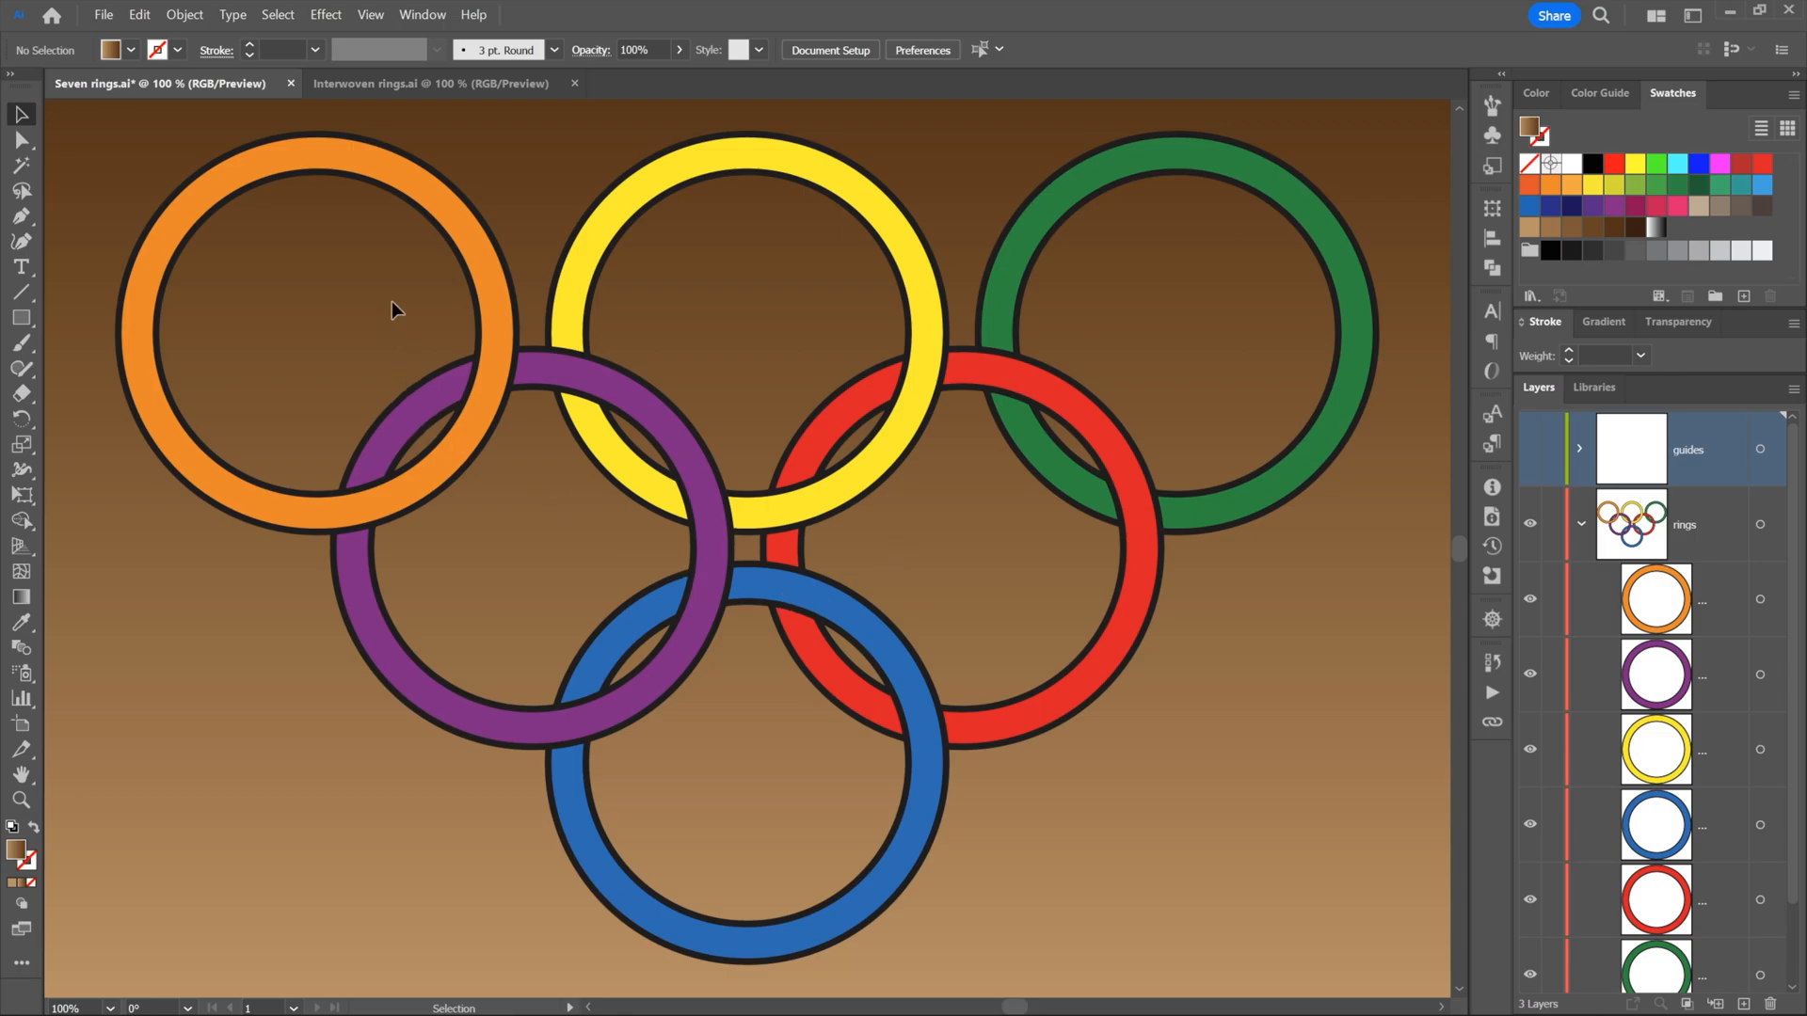
Select all six rings with Select > All, then right-click the selection
left_click(277, 14)
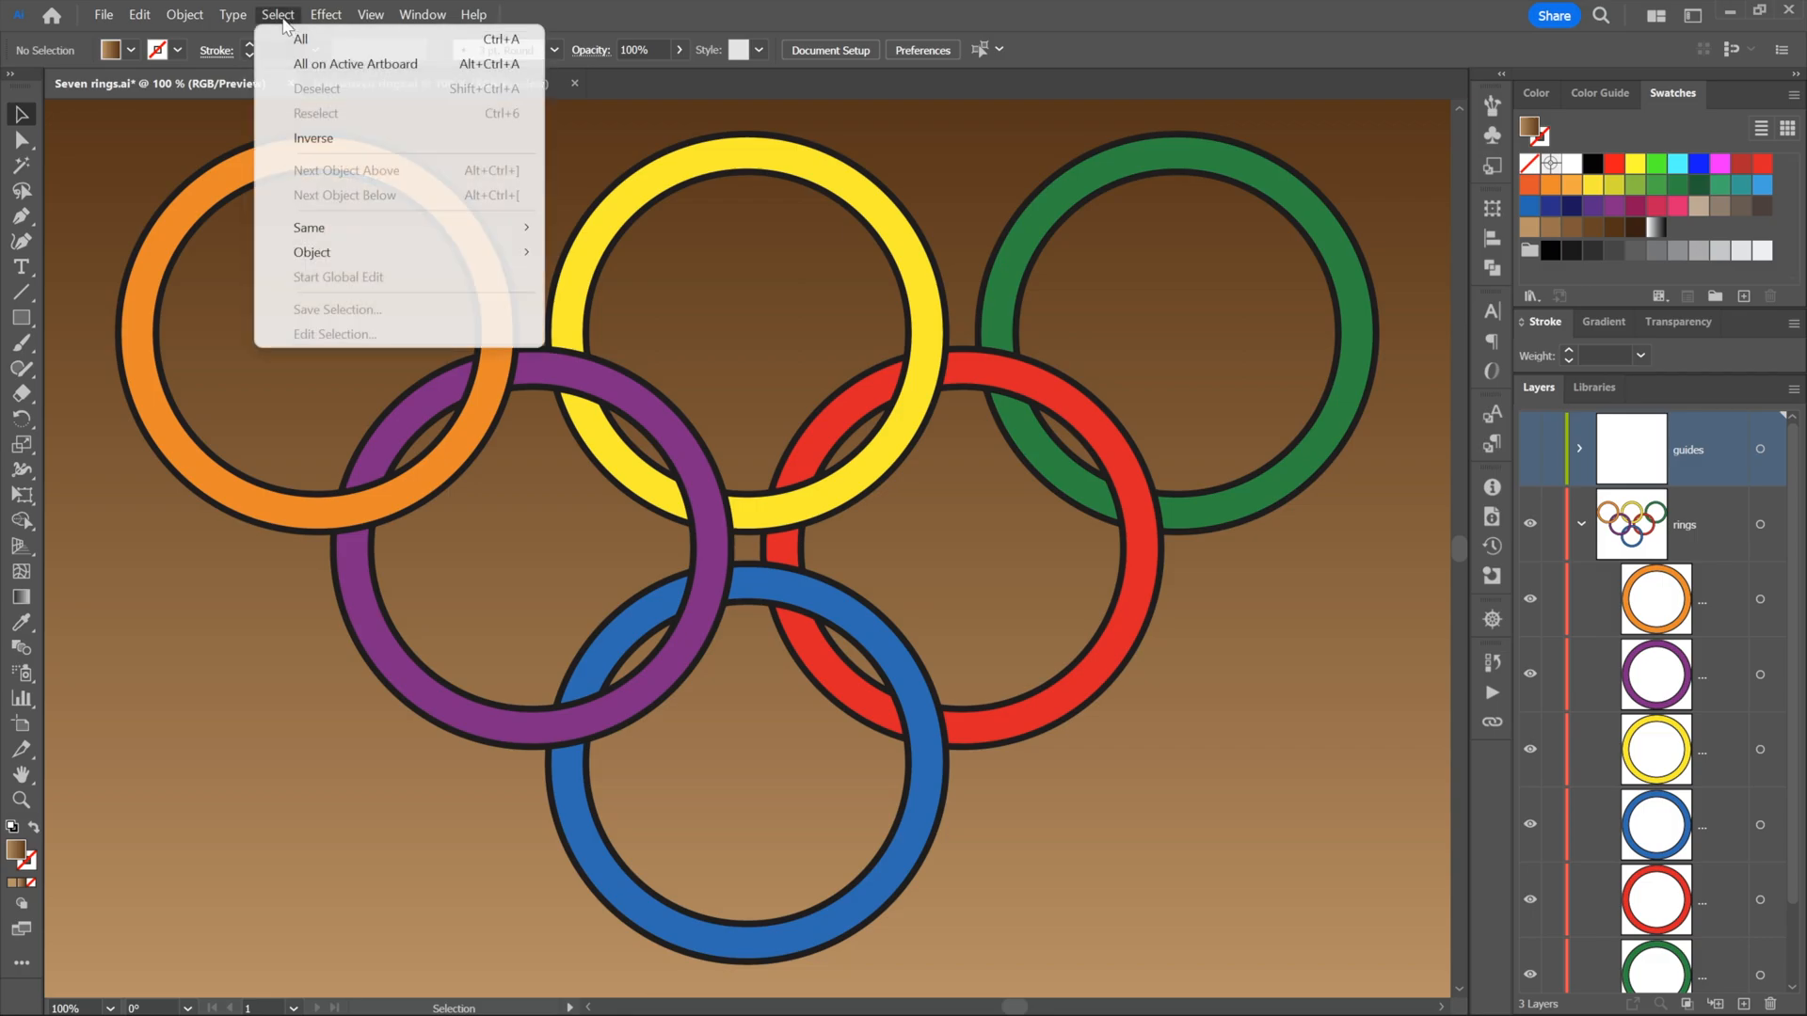
mouse_move(450, 39)
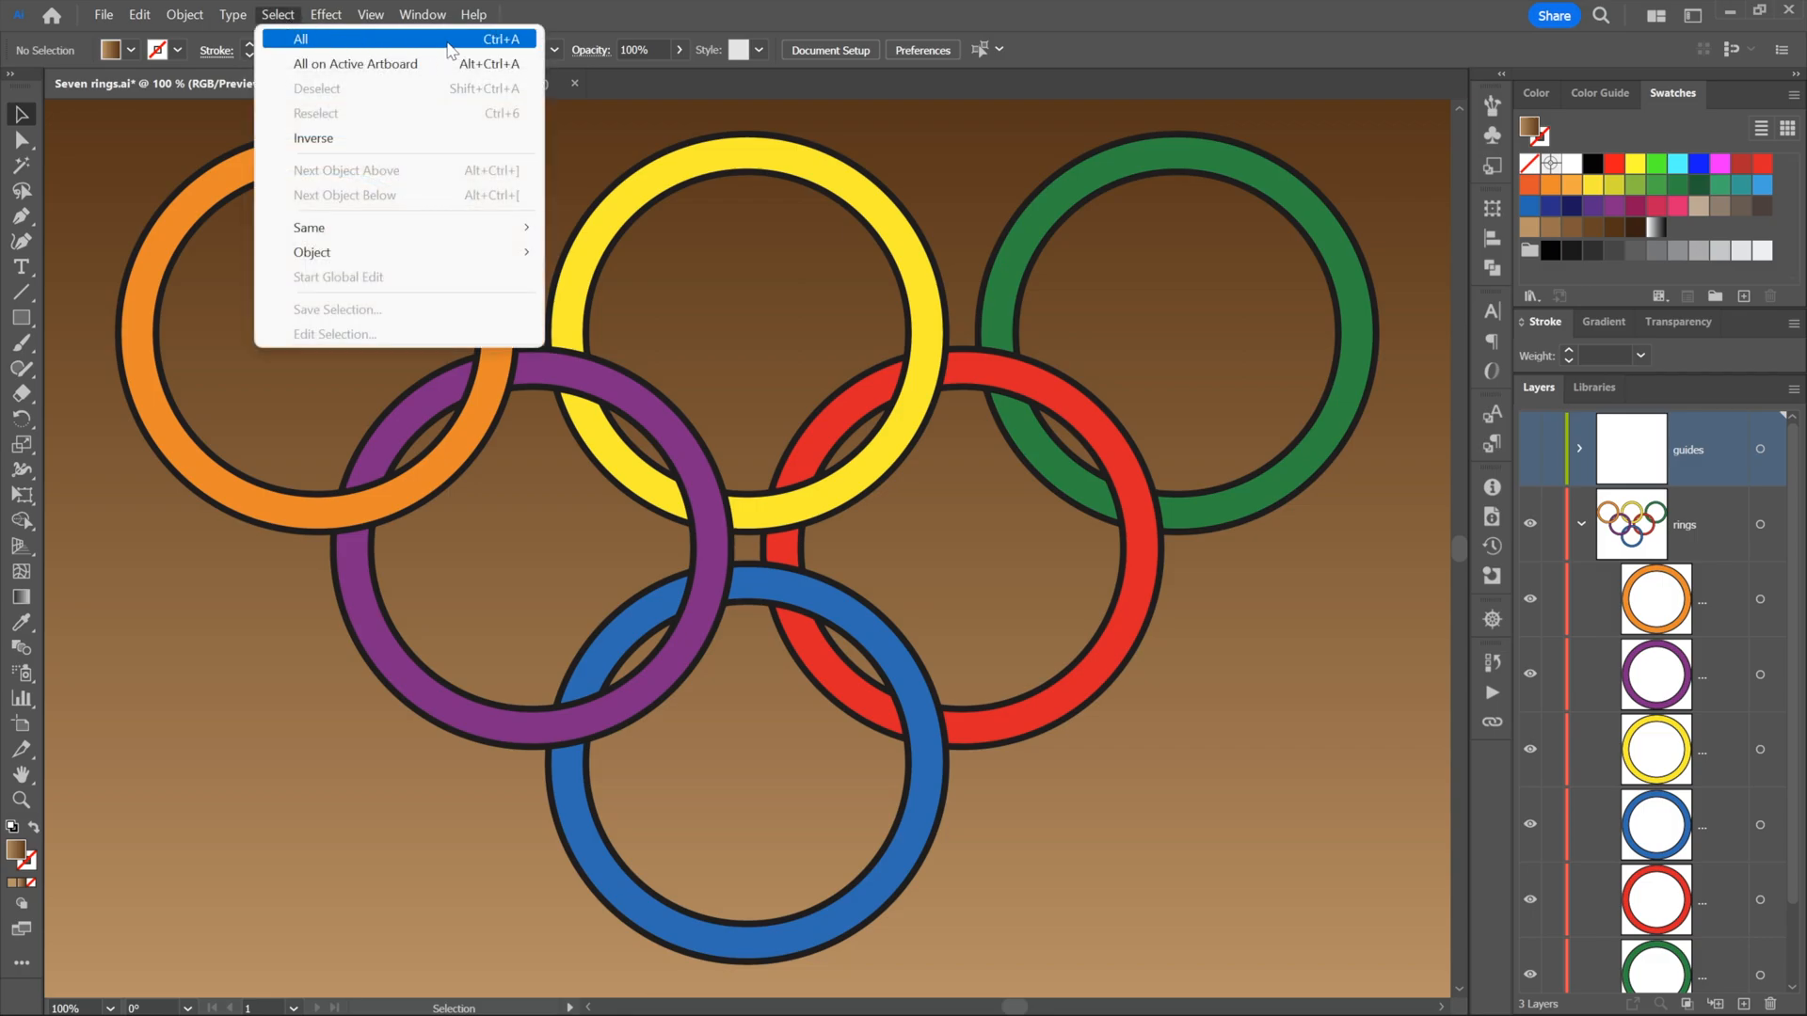
mouse_move(471, 45)
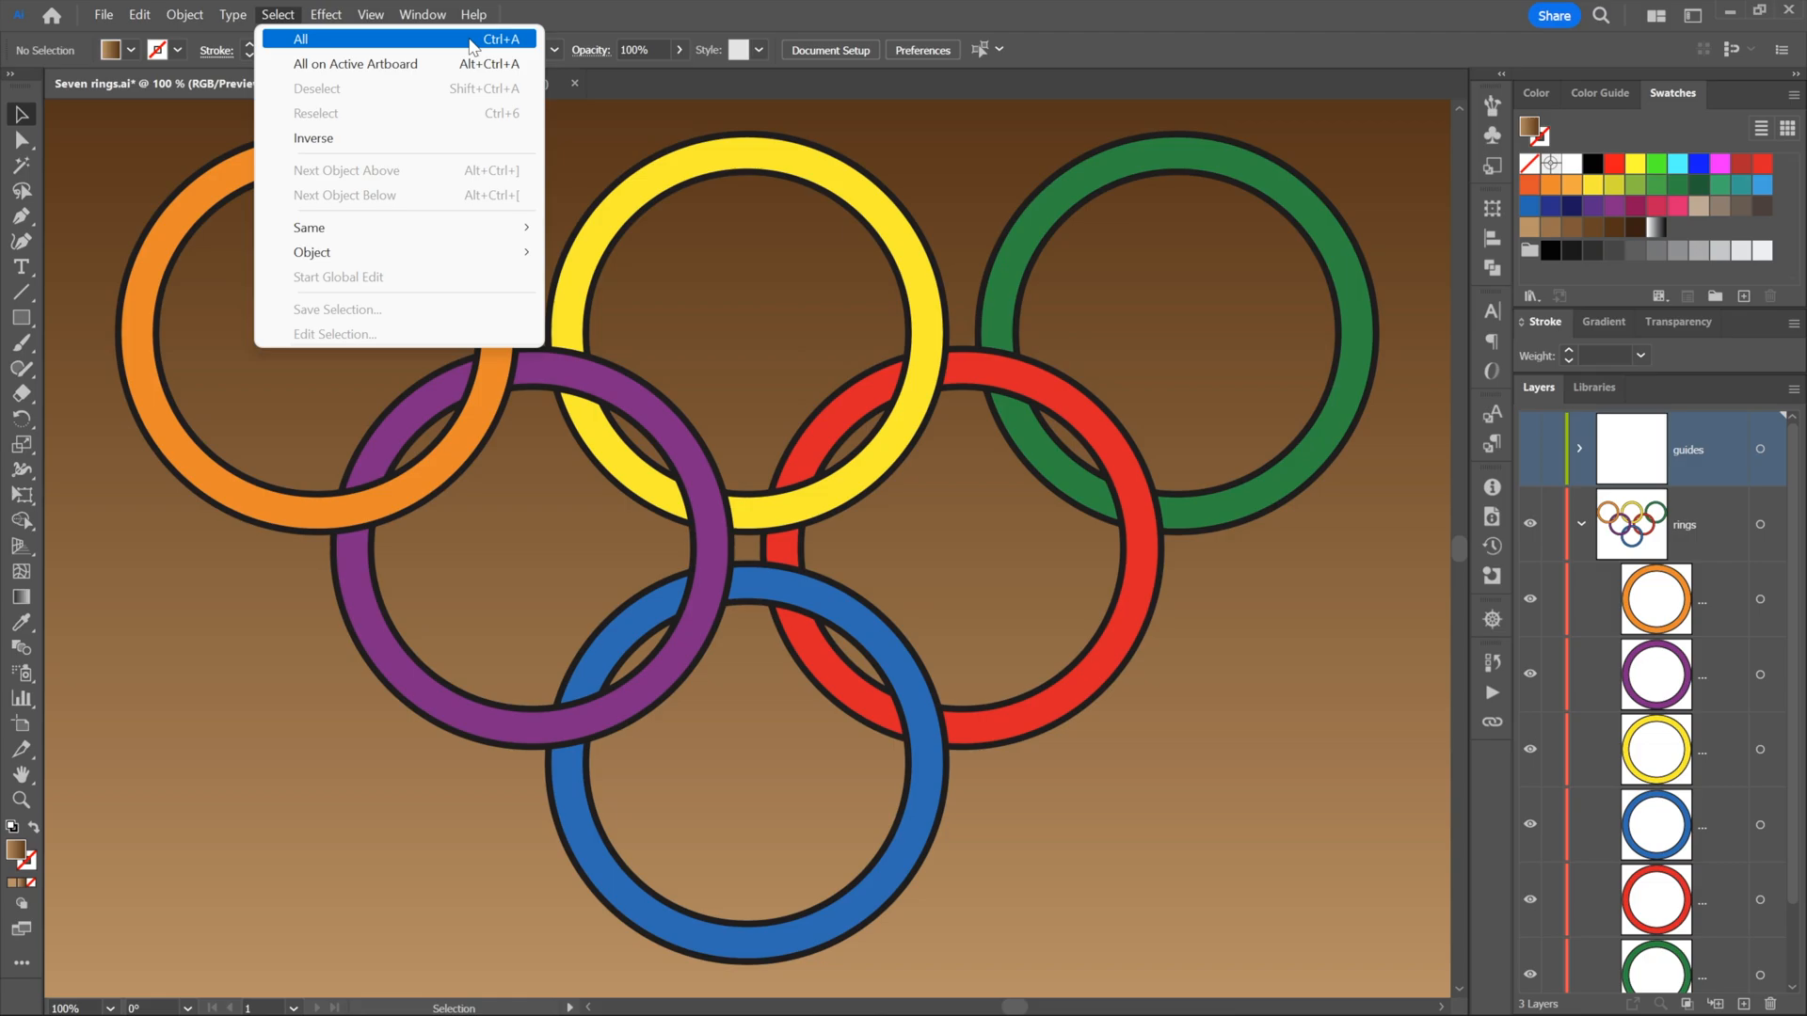
left_click(302, 37)
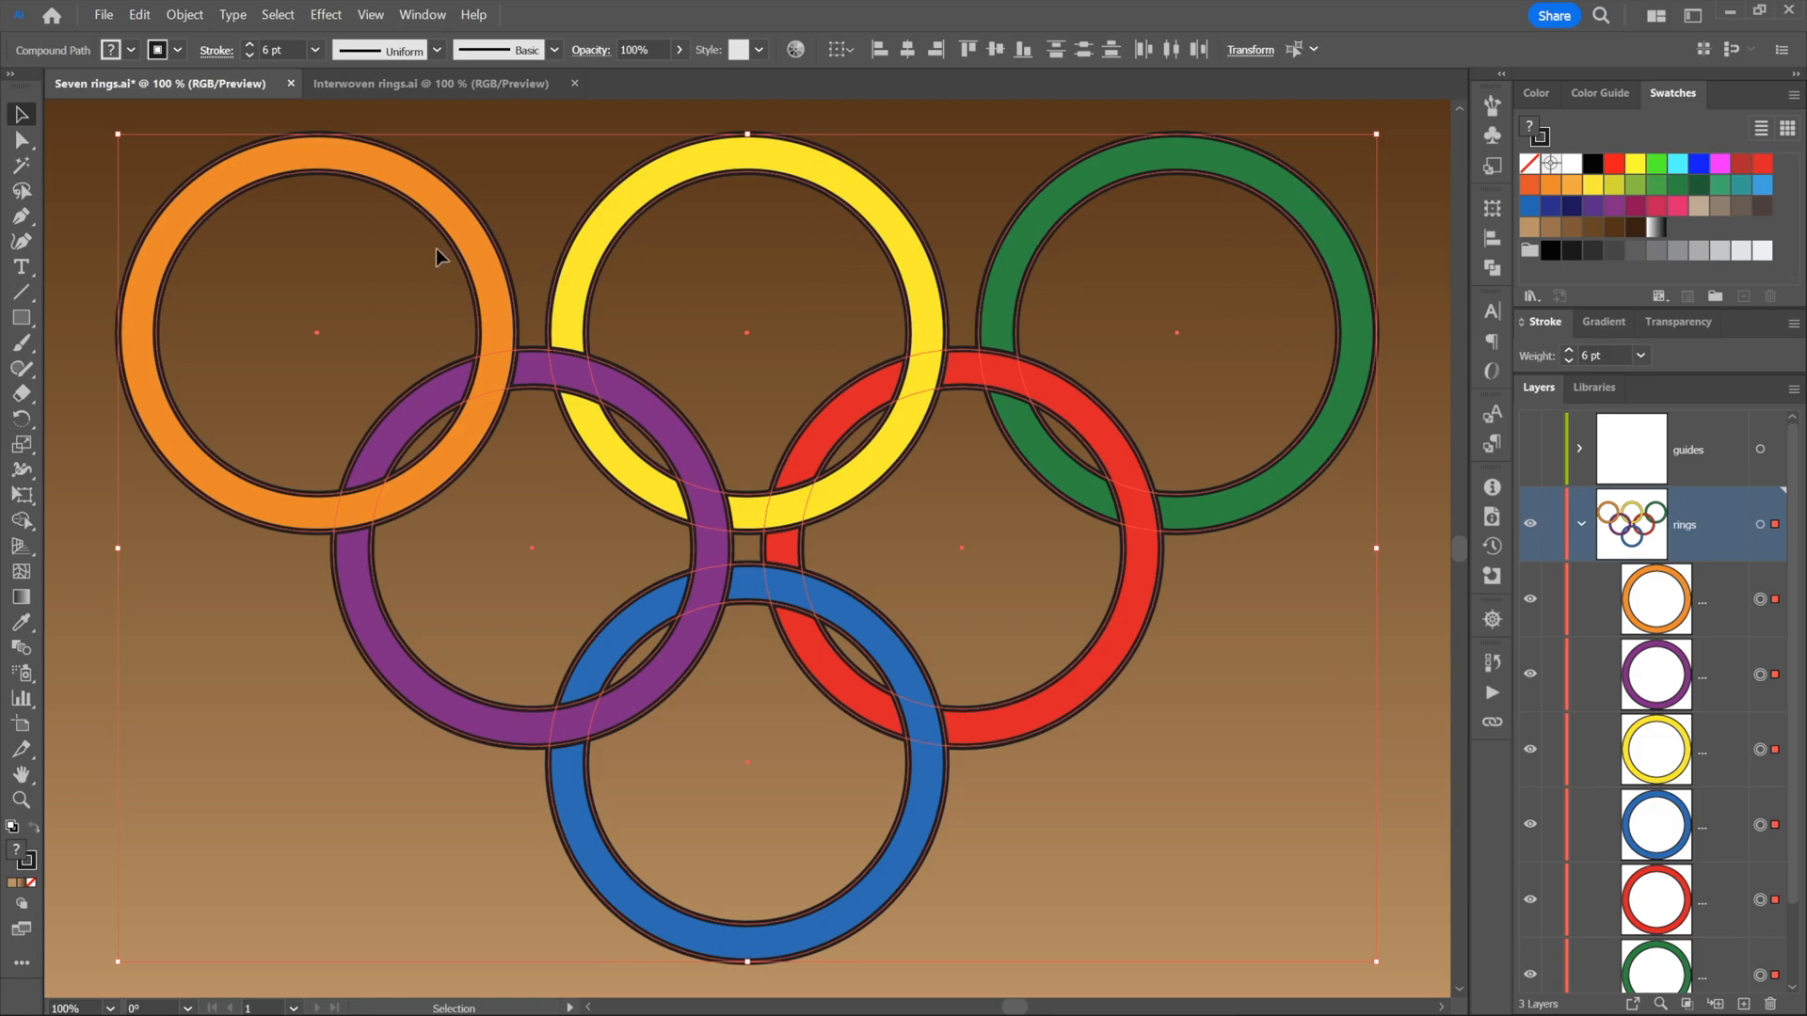
mouse_move(492, 271)
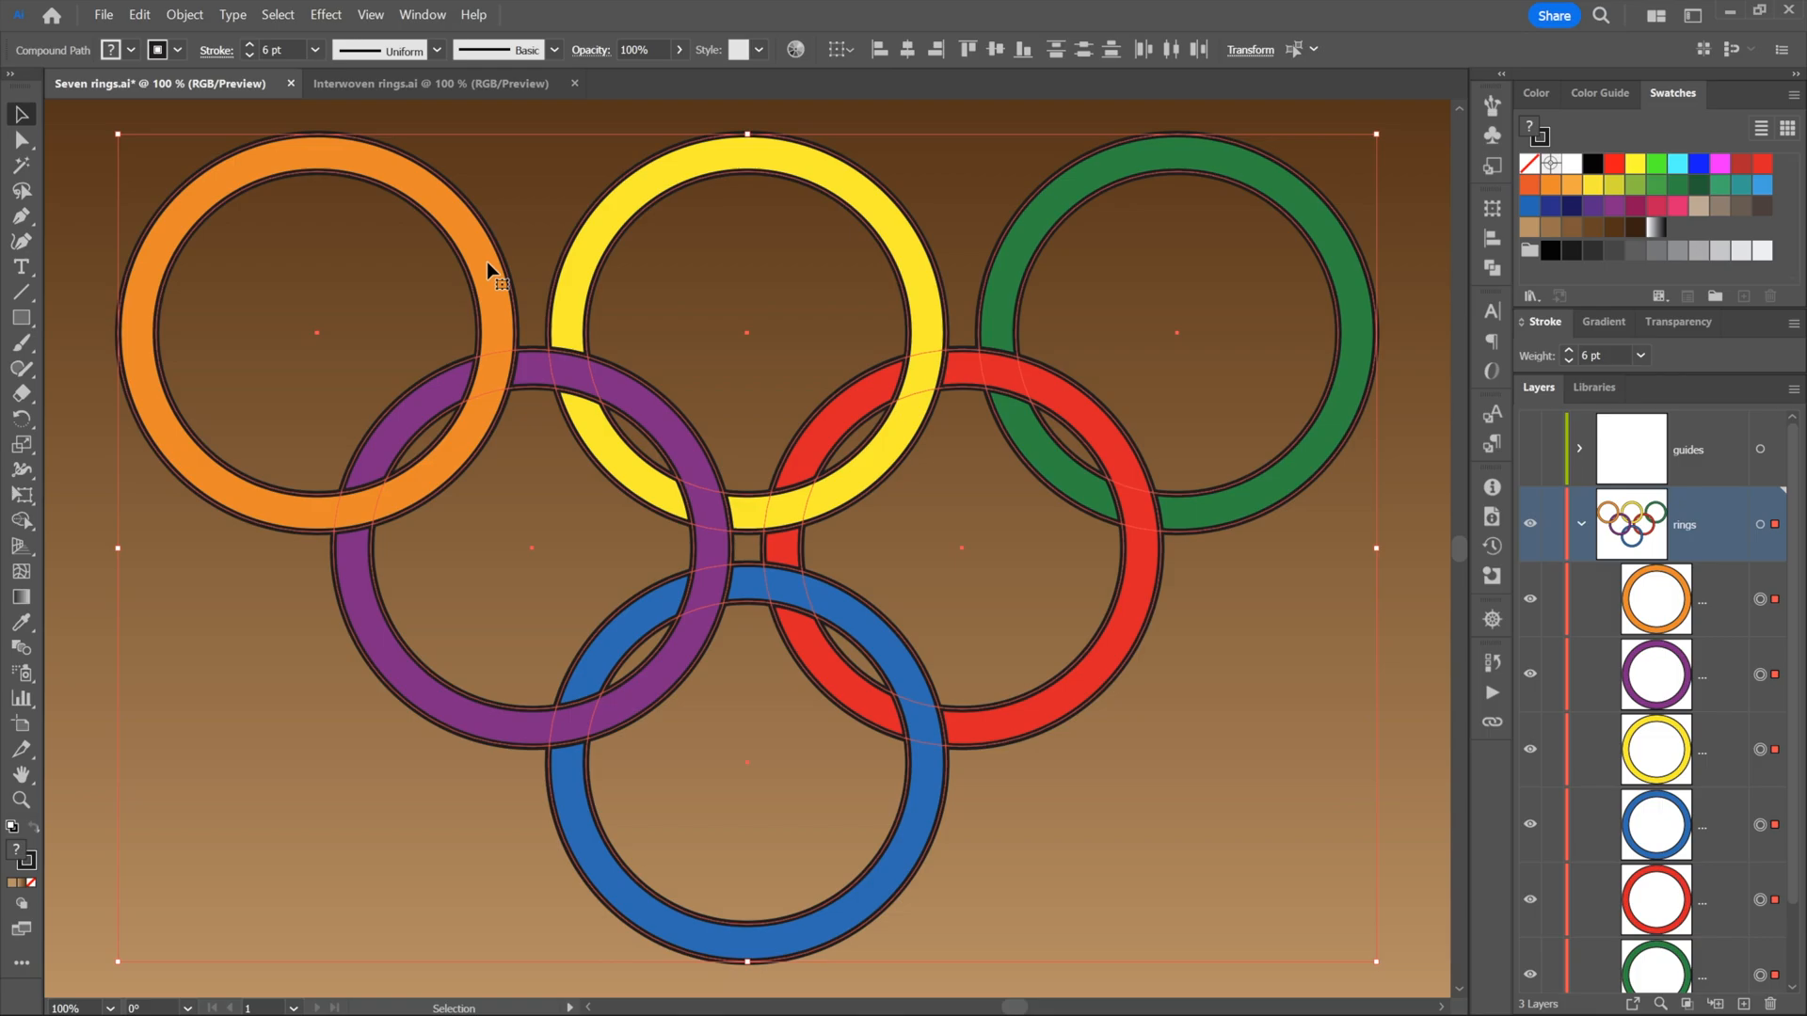
mouse_move(297, 277)
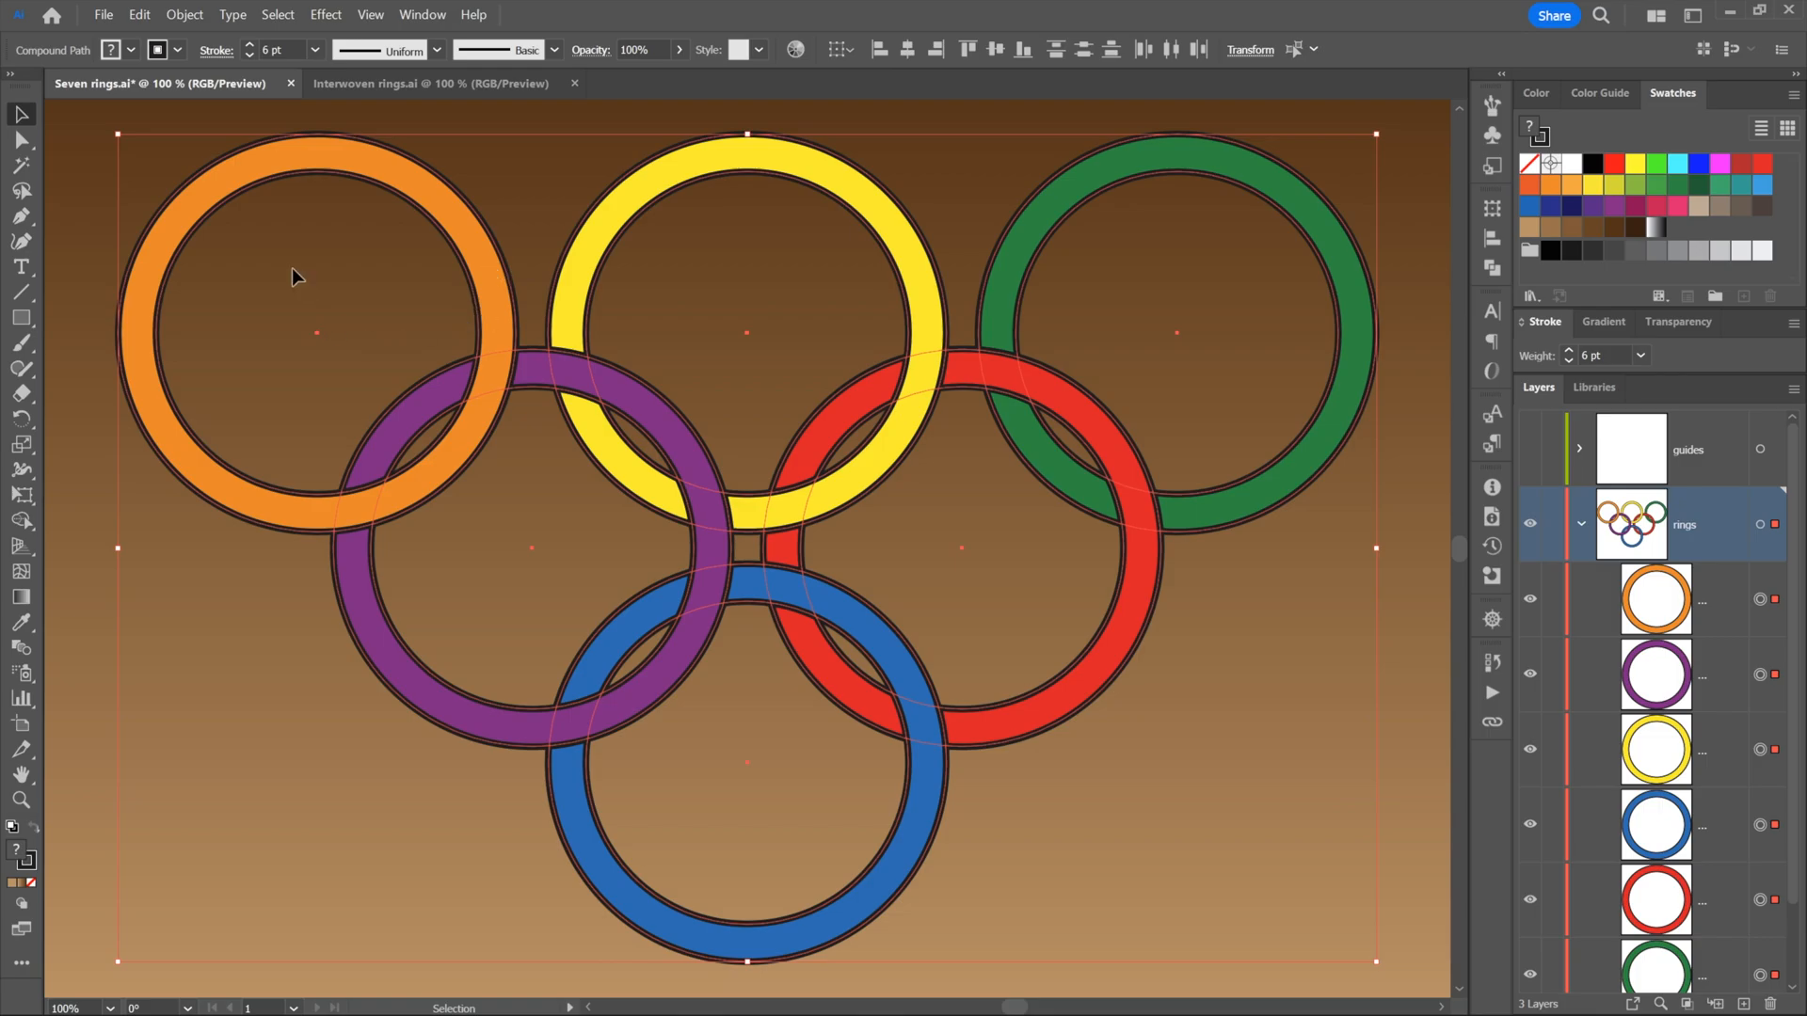
mouse_move(273, 123)
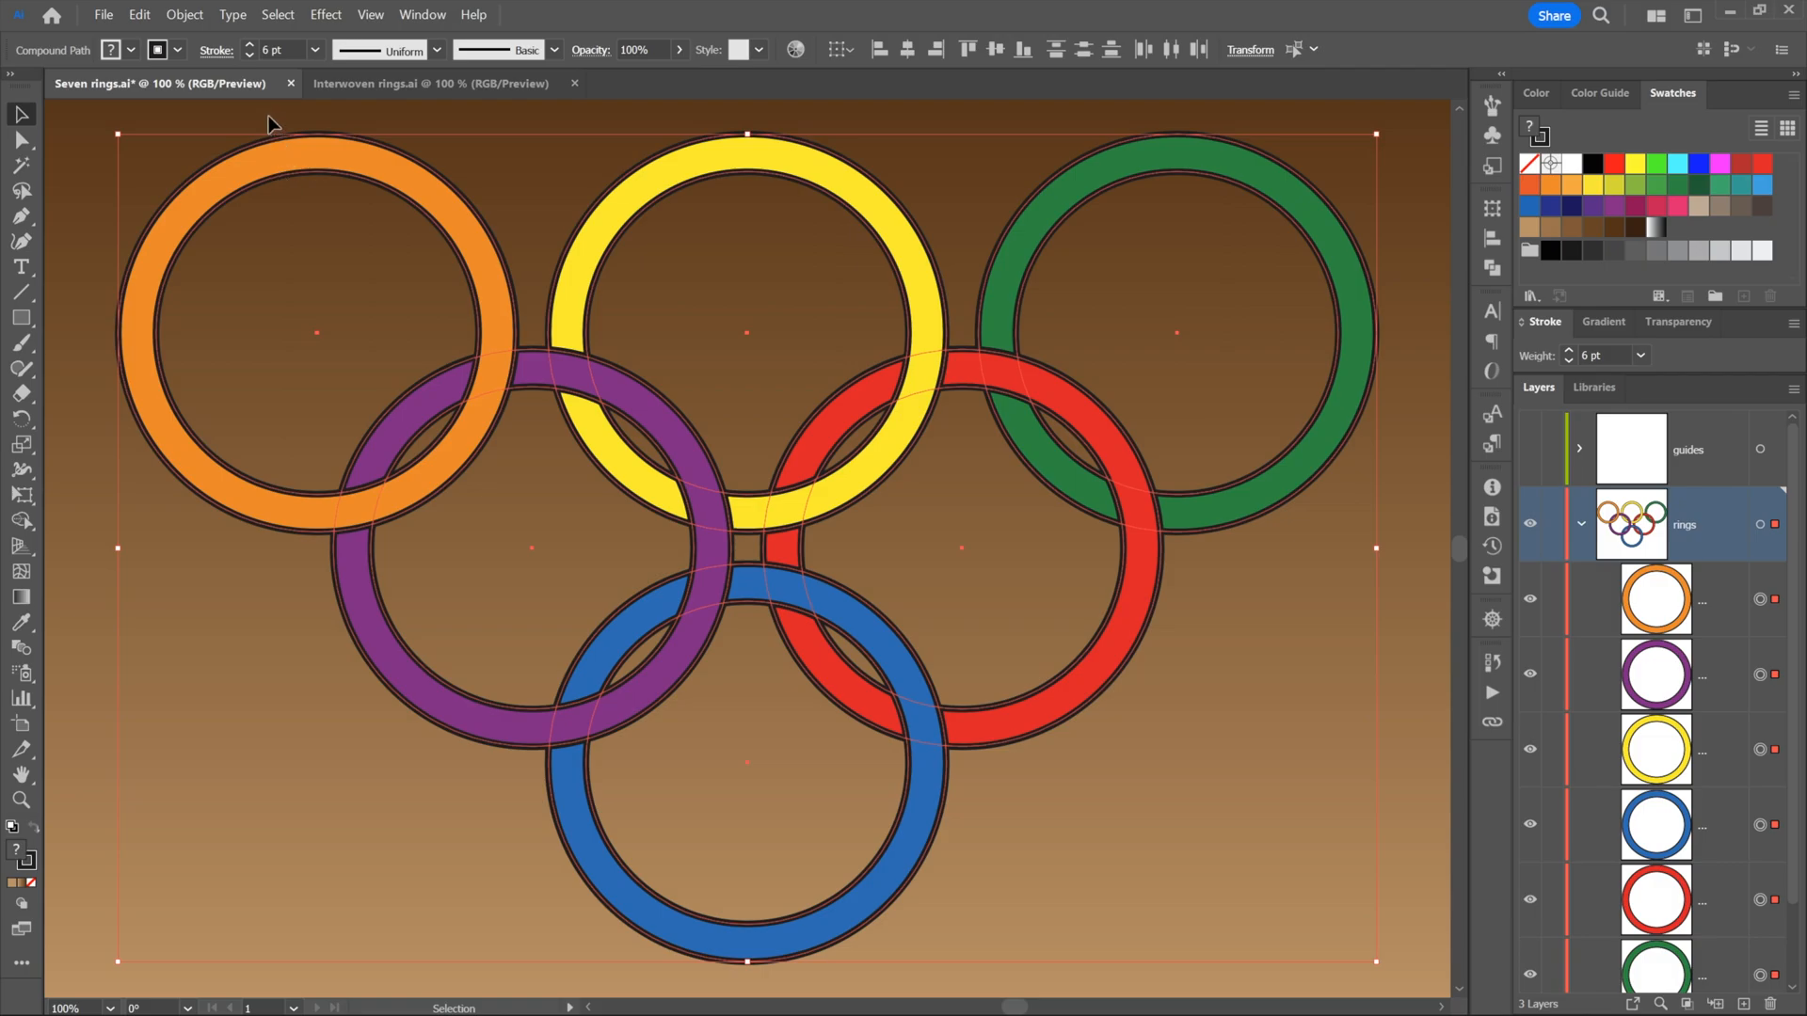
mouse_move(397, 185)
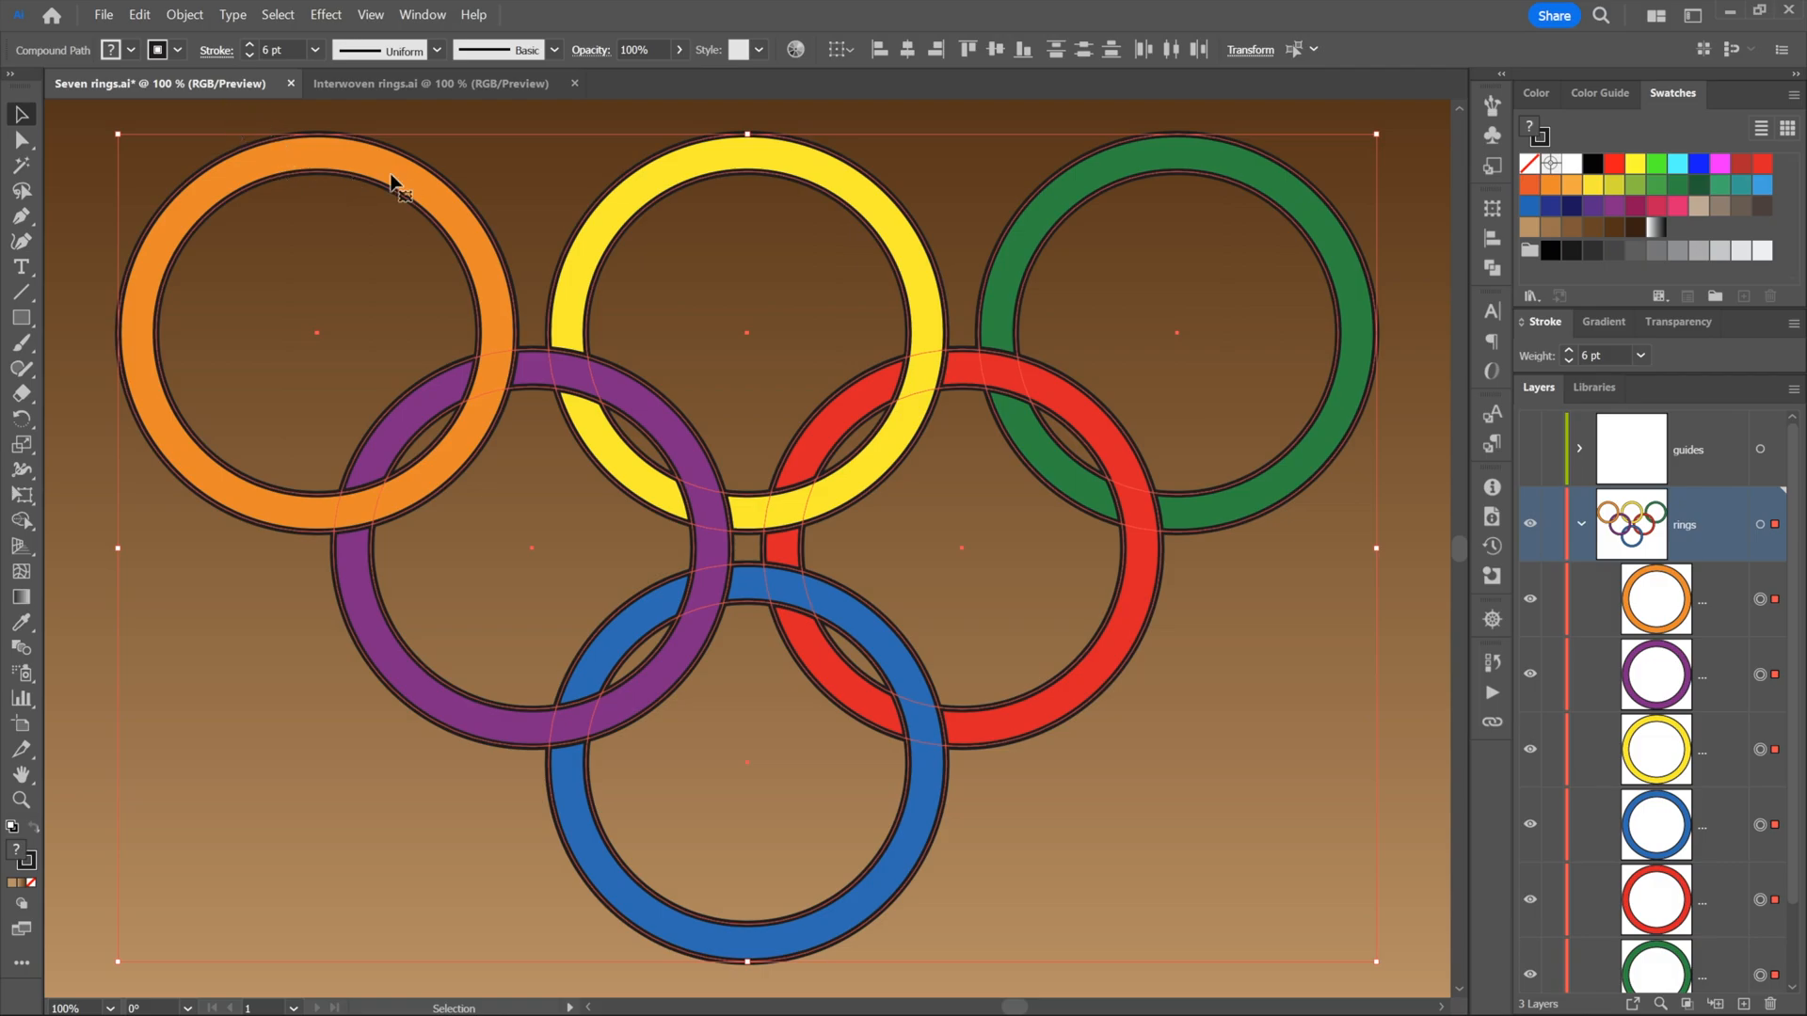
right_click(404, 179)
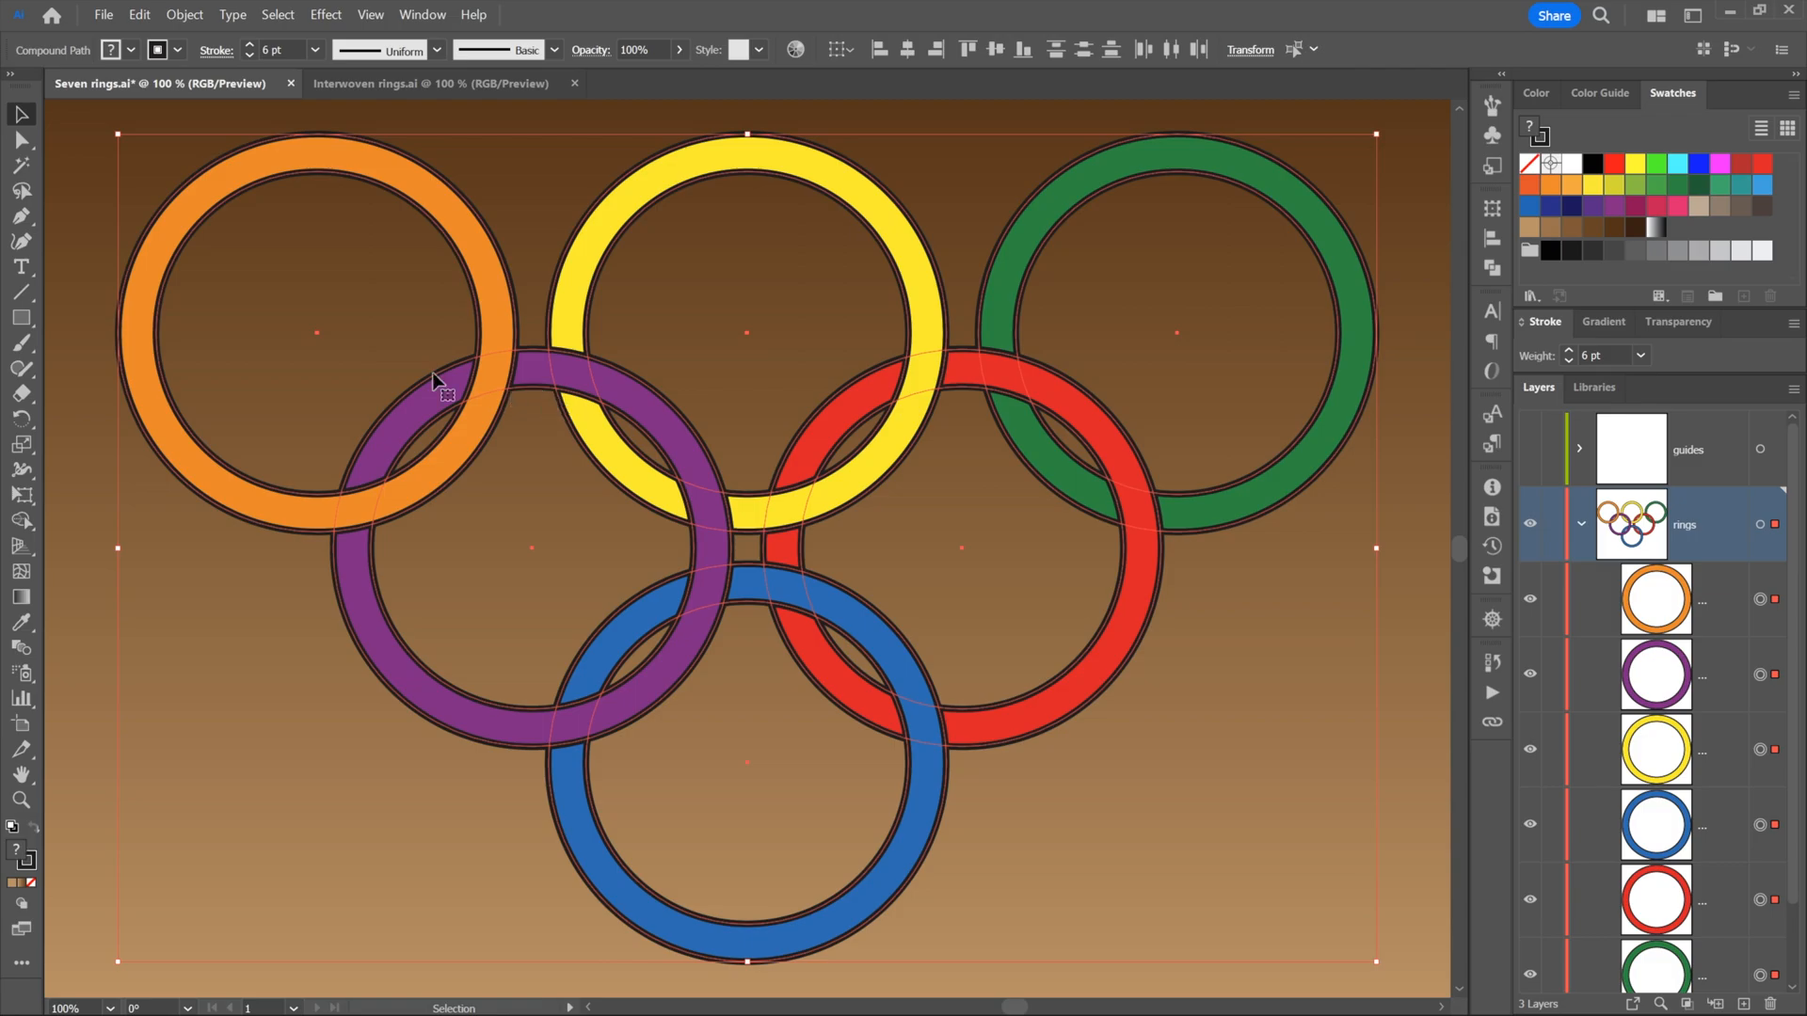
Combine the six selected rings into one intertwine object with Object > Intertwine > Make
left_click(184, 14)
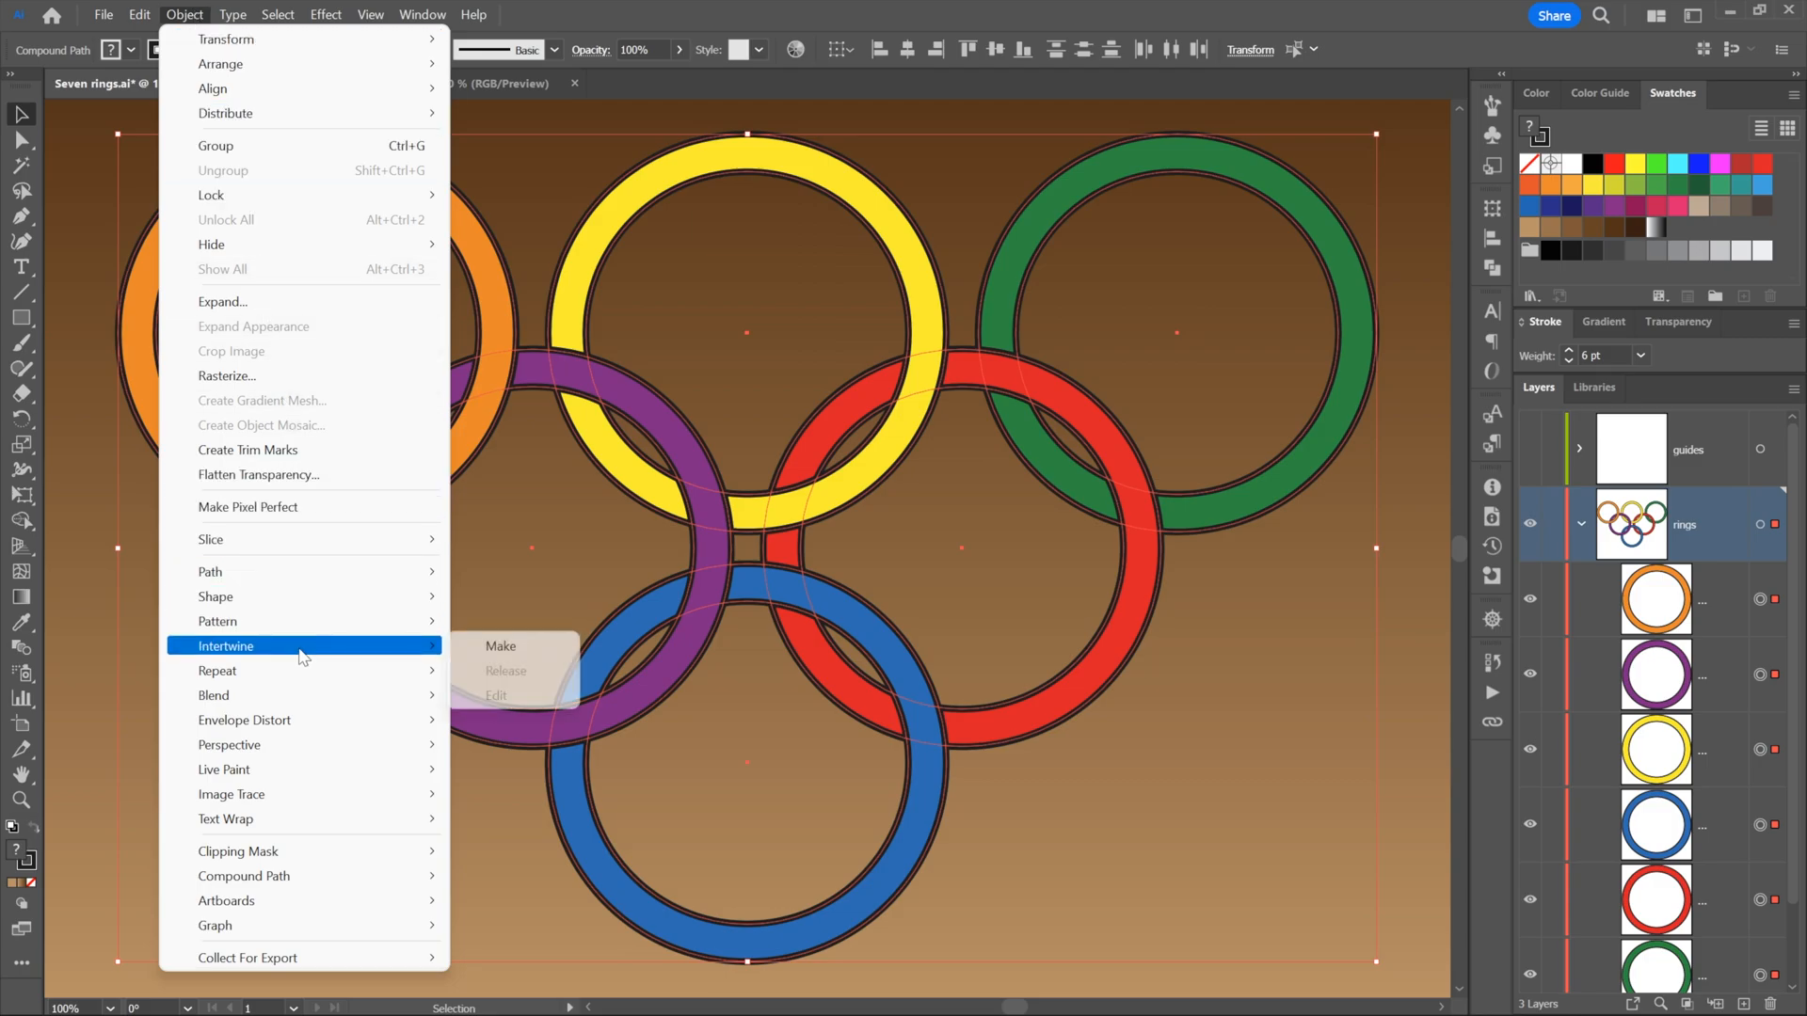
mouse_move(299, 657)
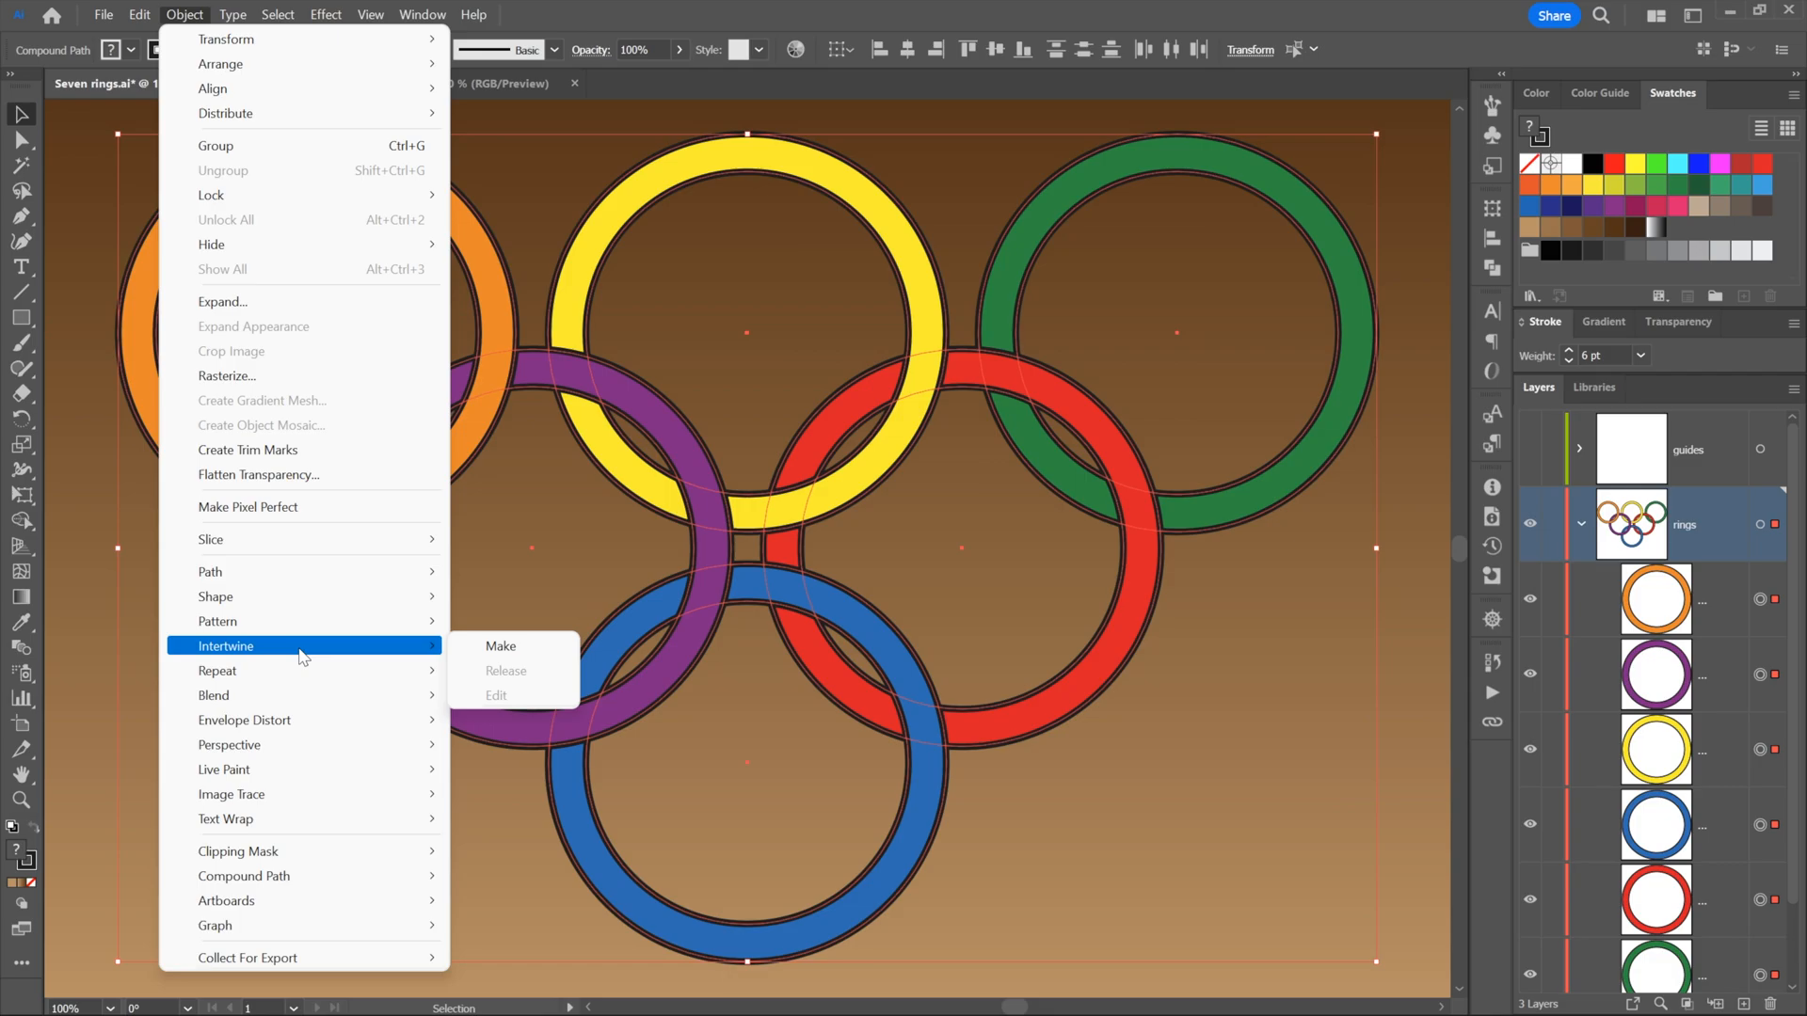
mouse_move(442, 657)
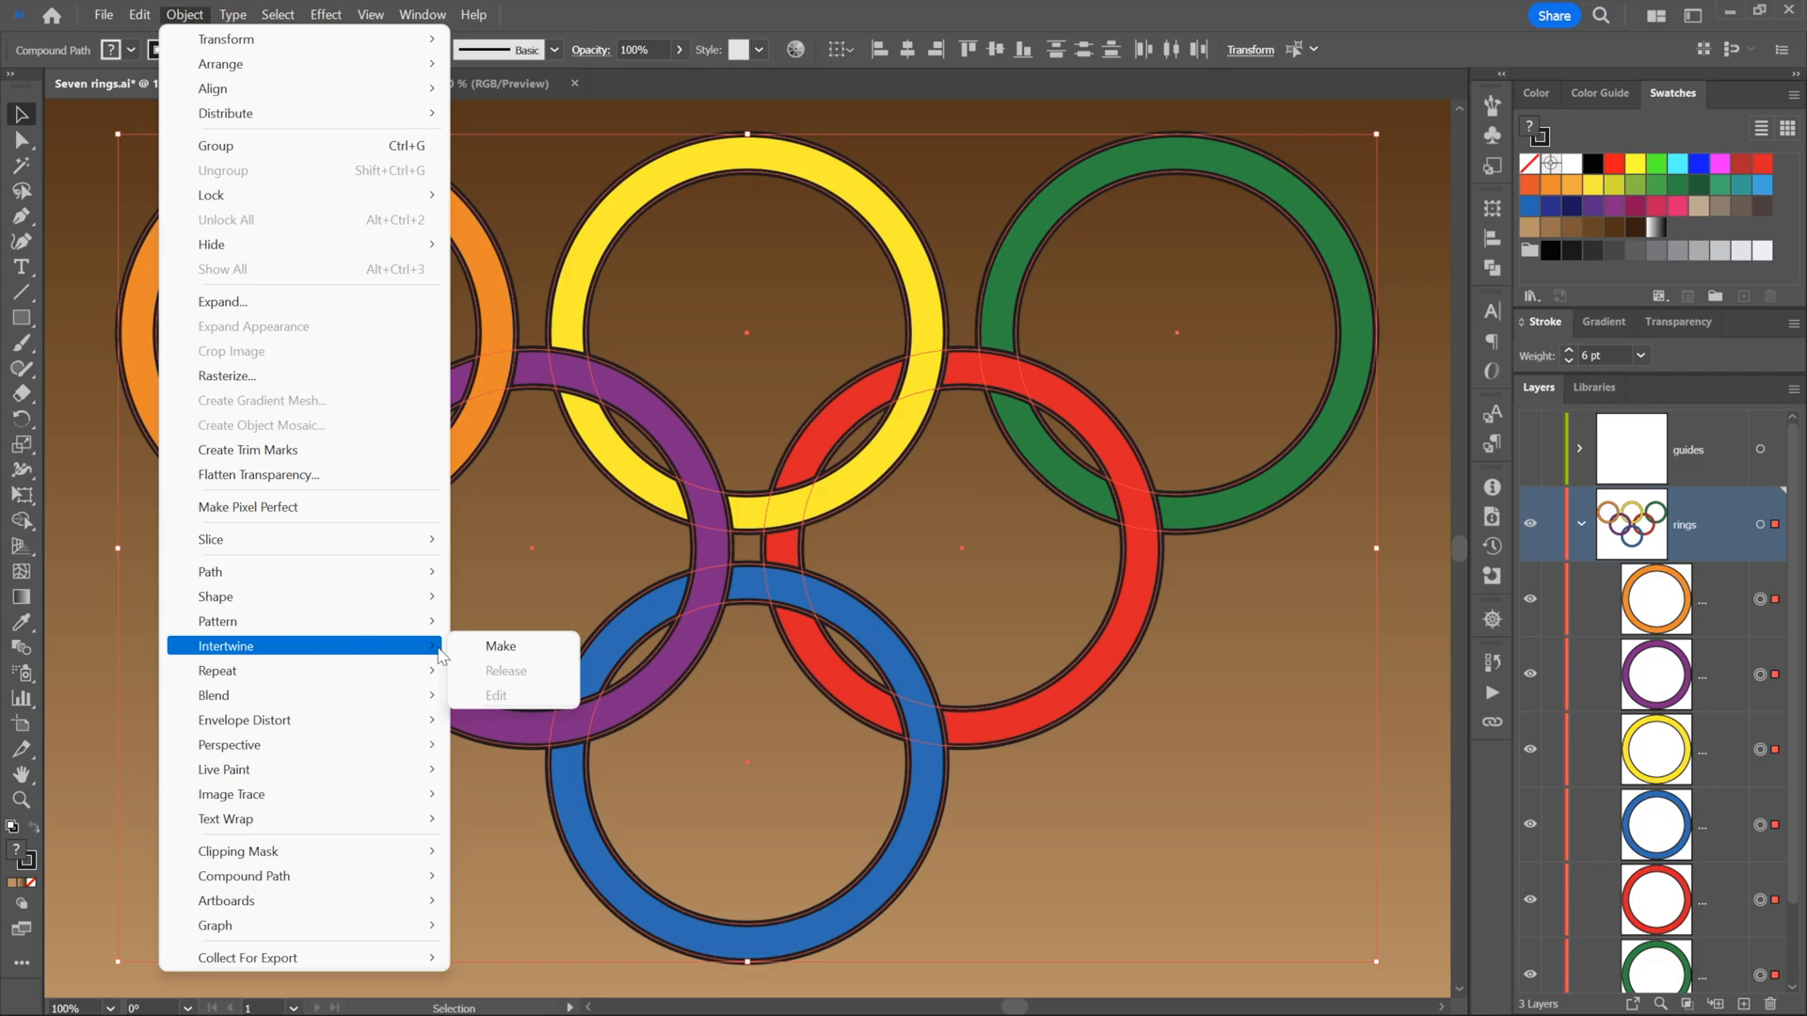
mouse_move(500, 645)
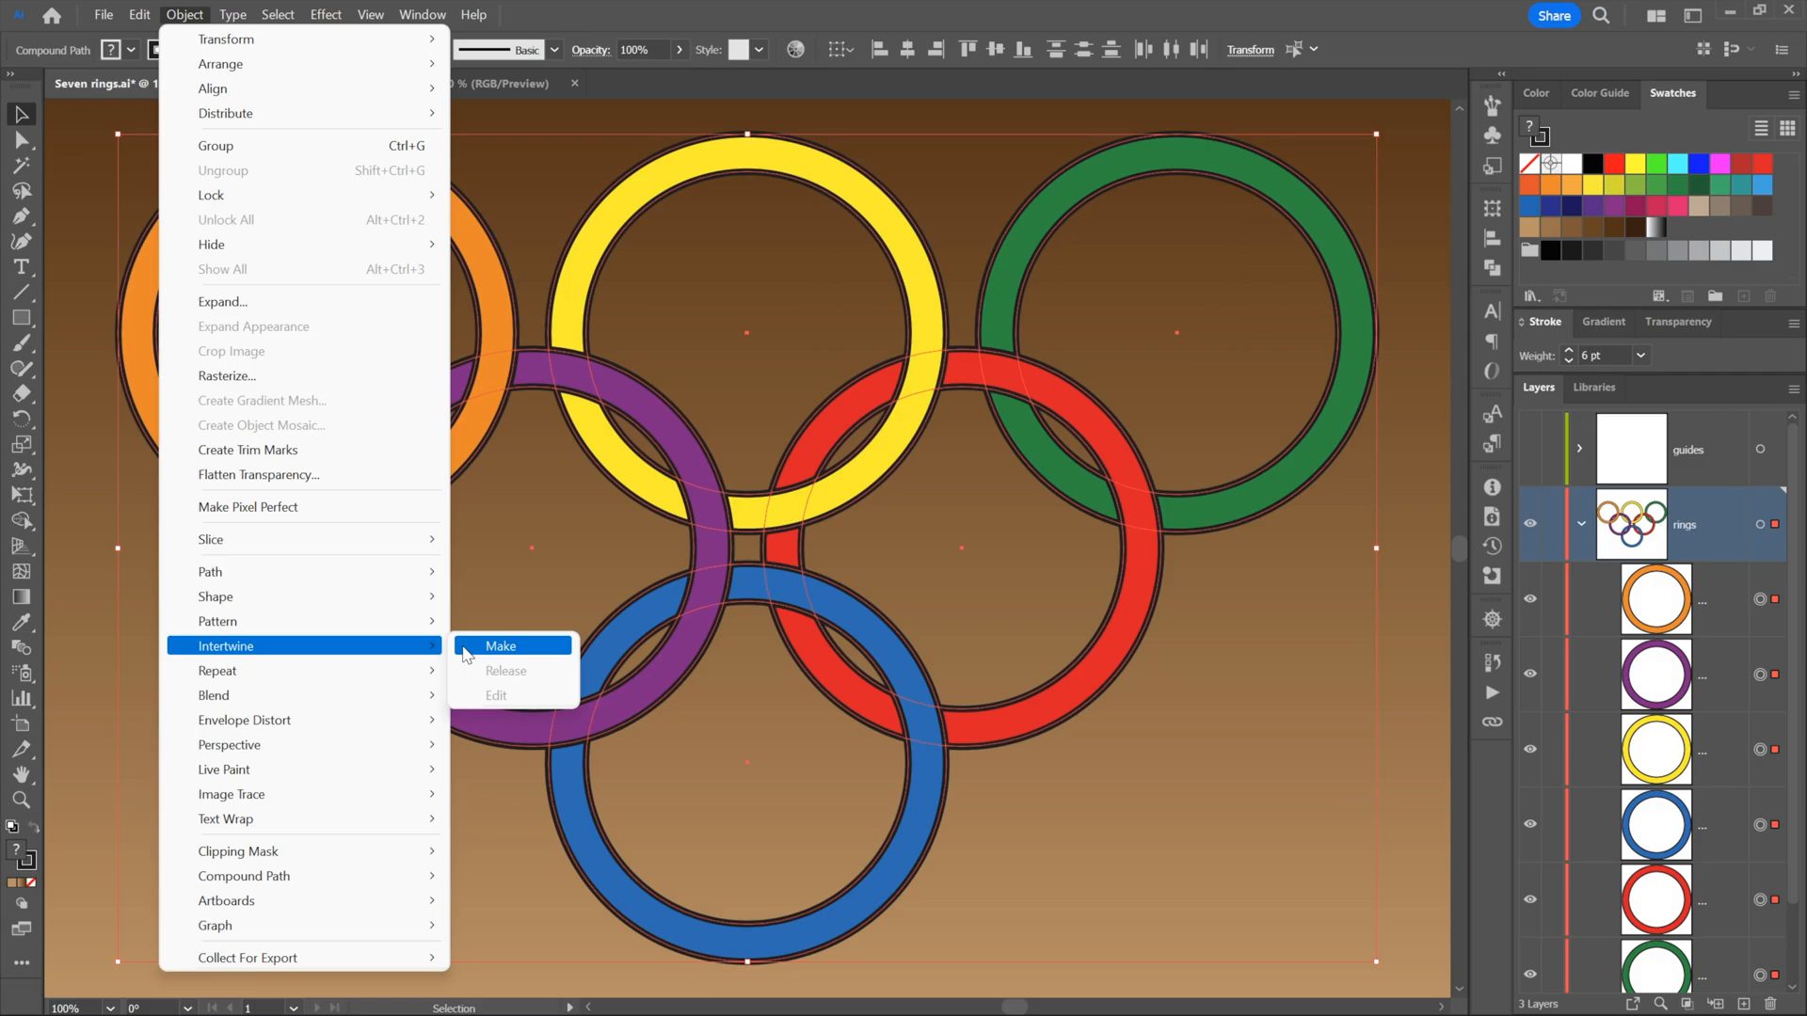
left_click(500, 646)
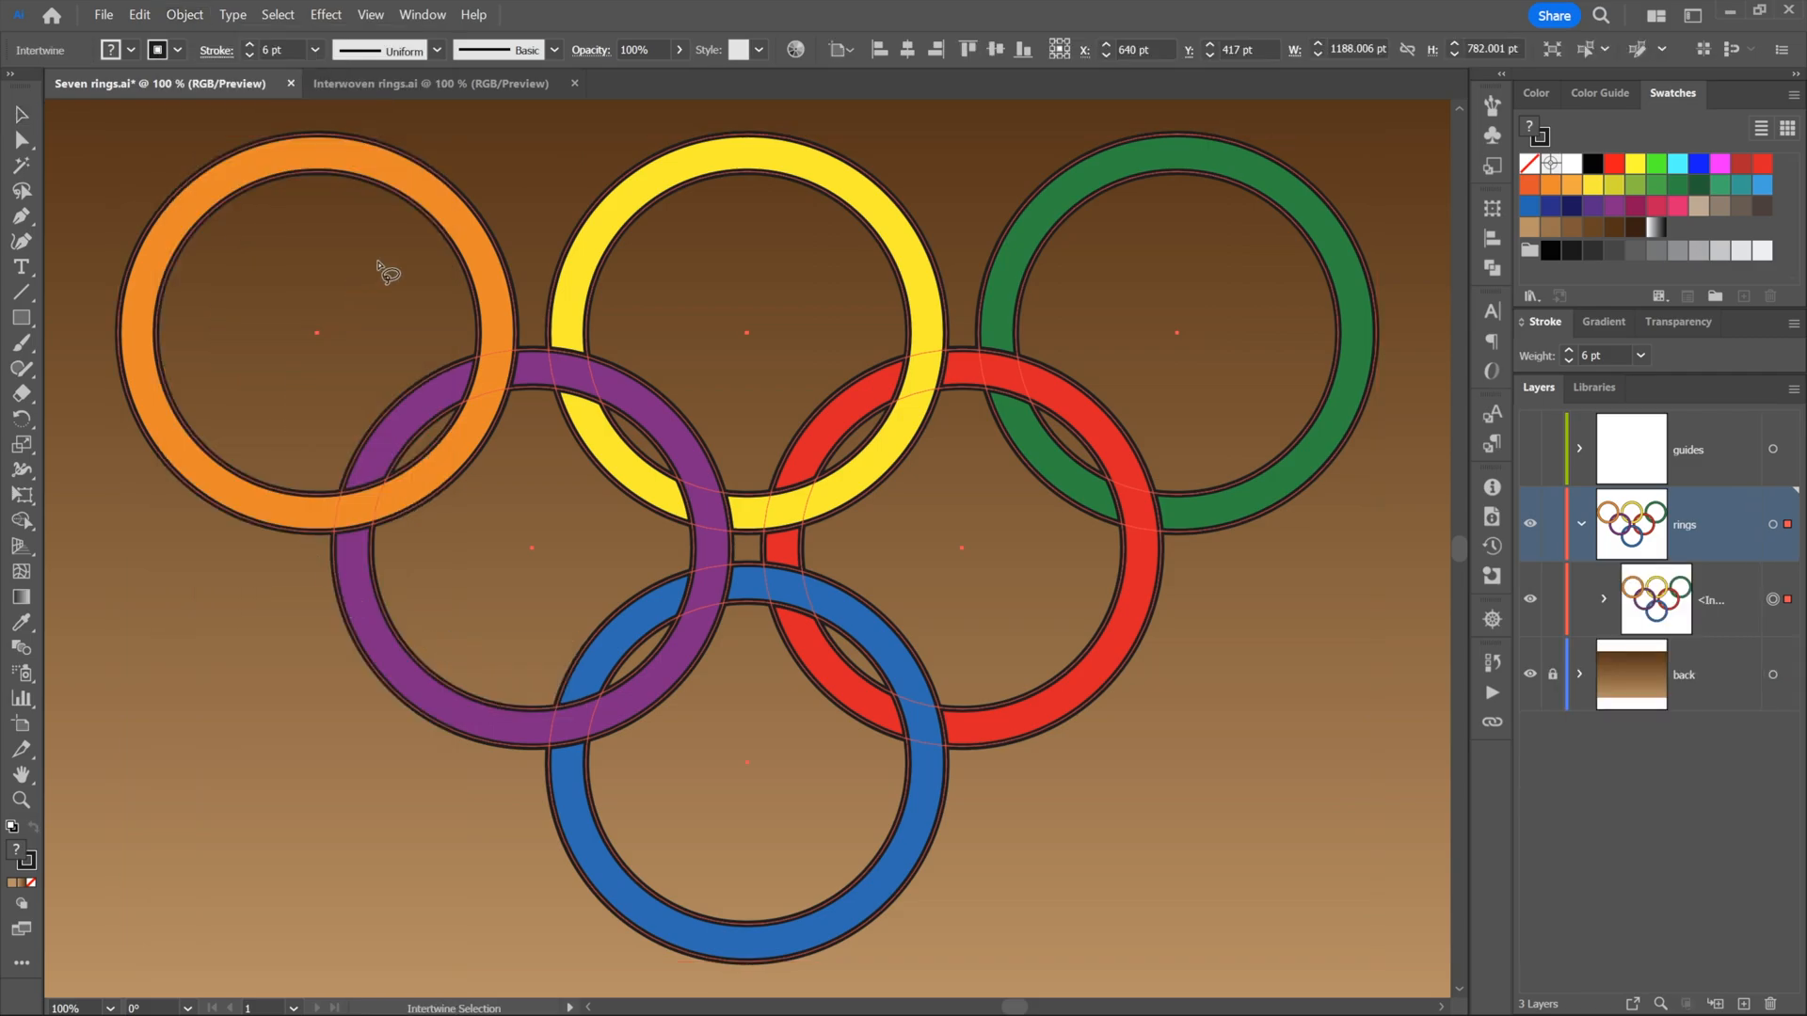
mouse_move(358, 267)
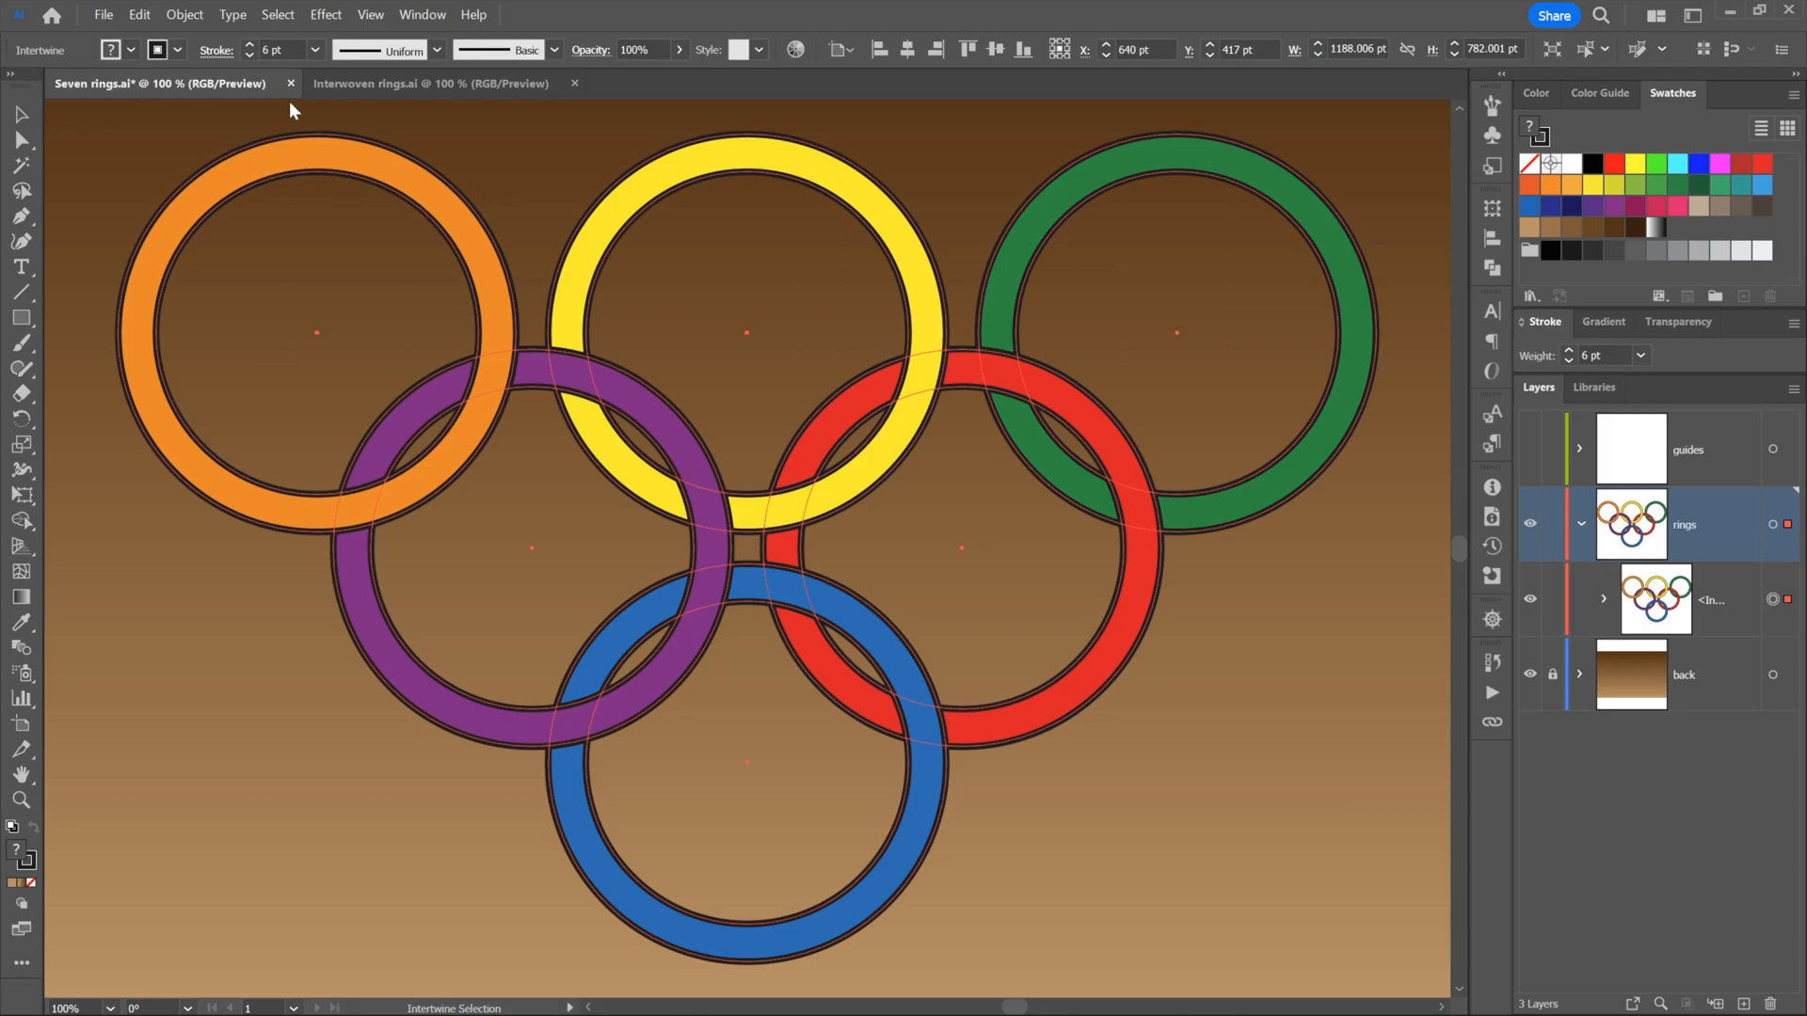
mouse_move(869, 130)
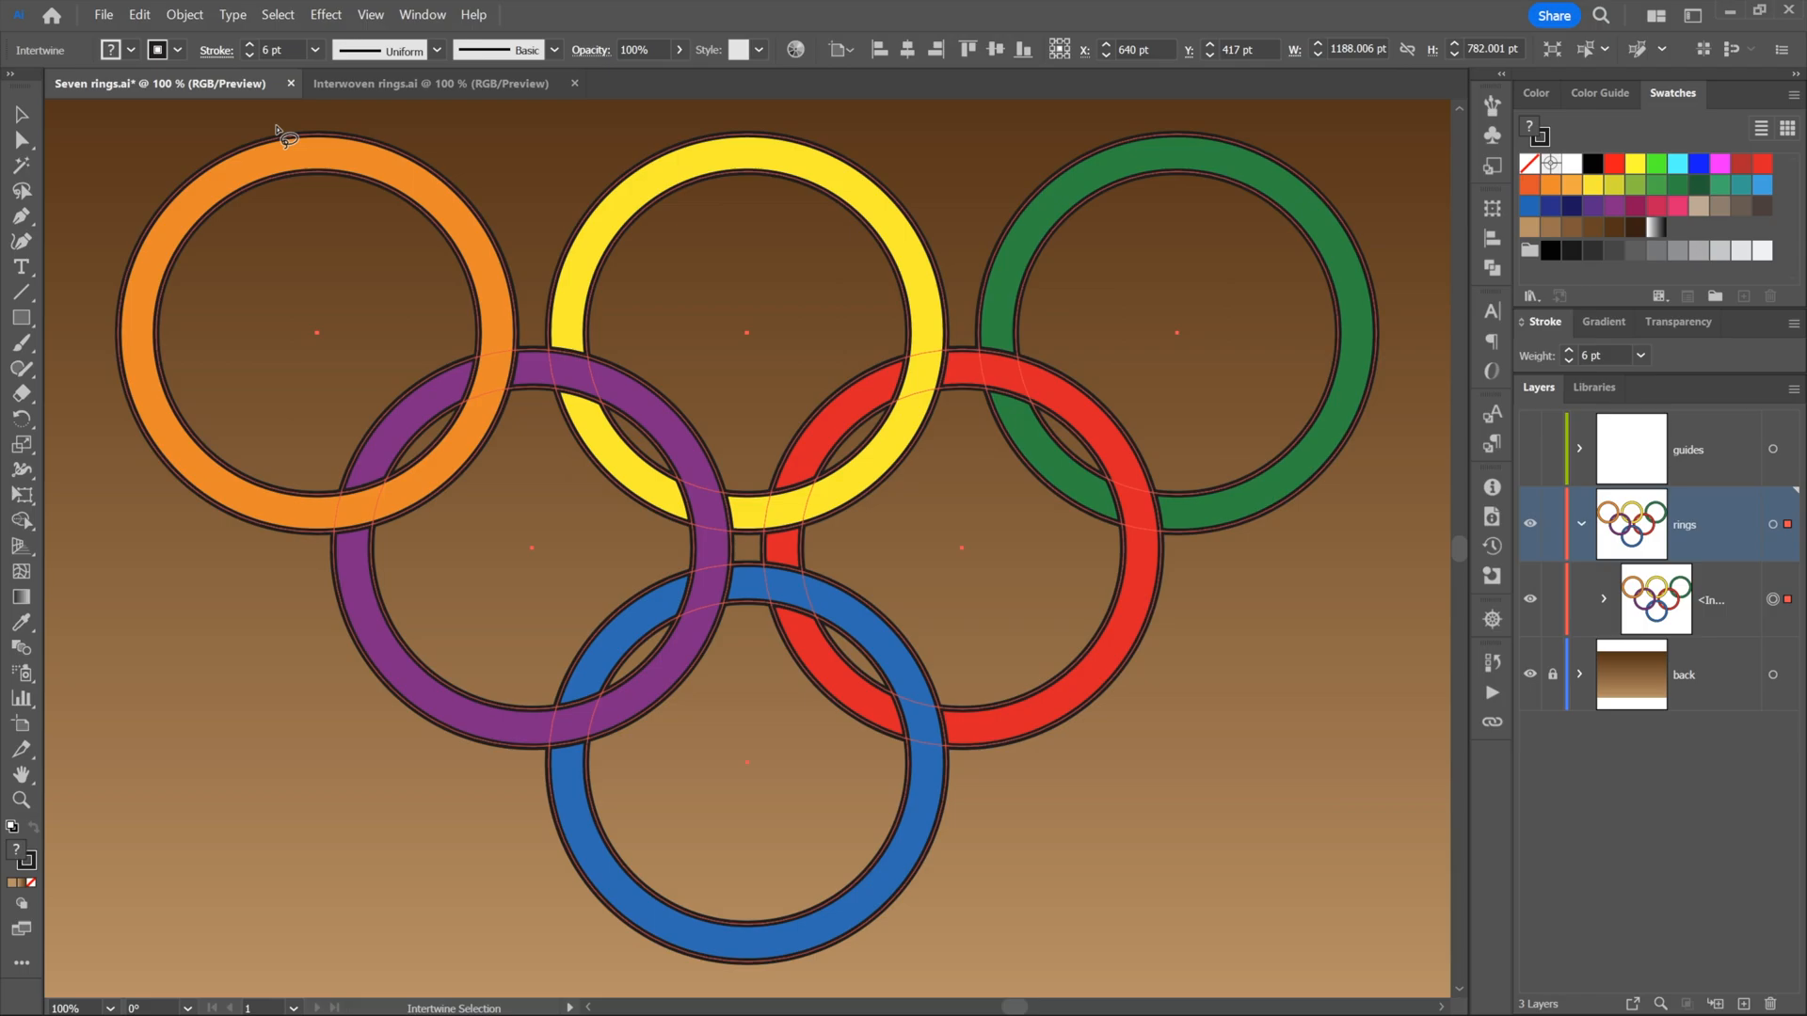
mouse_move(271, 136)
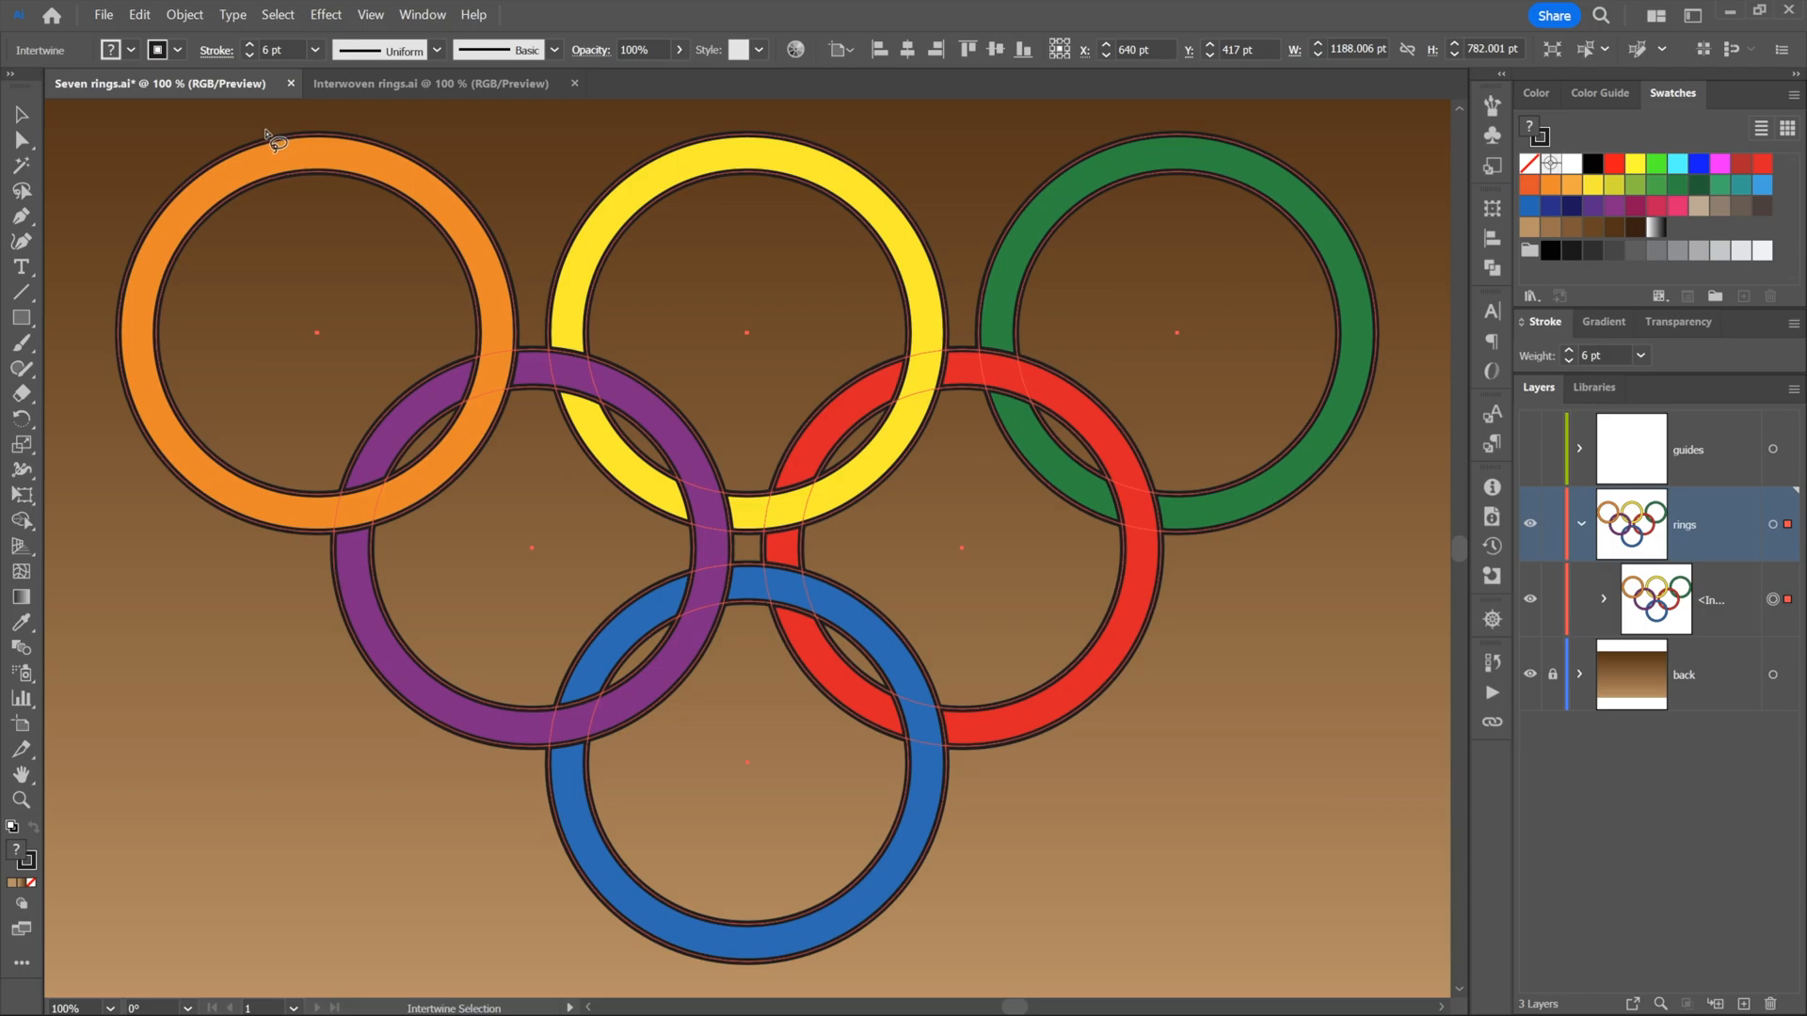
mouse_move(57, 67)
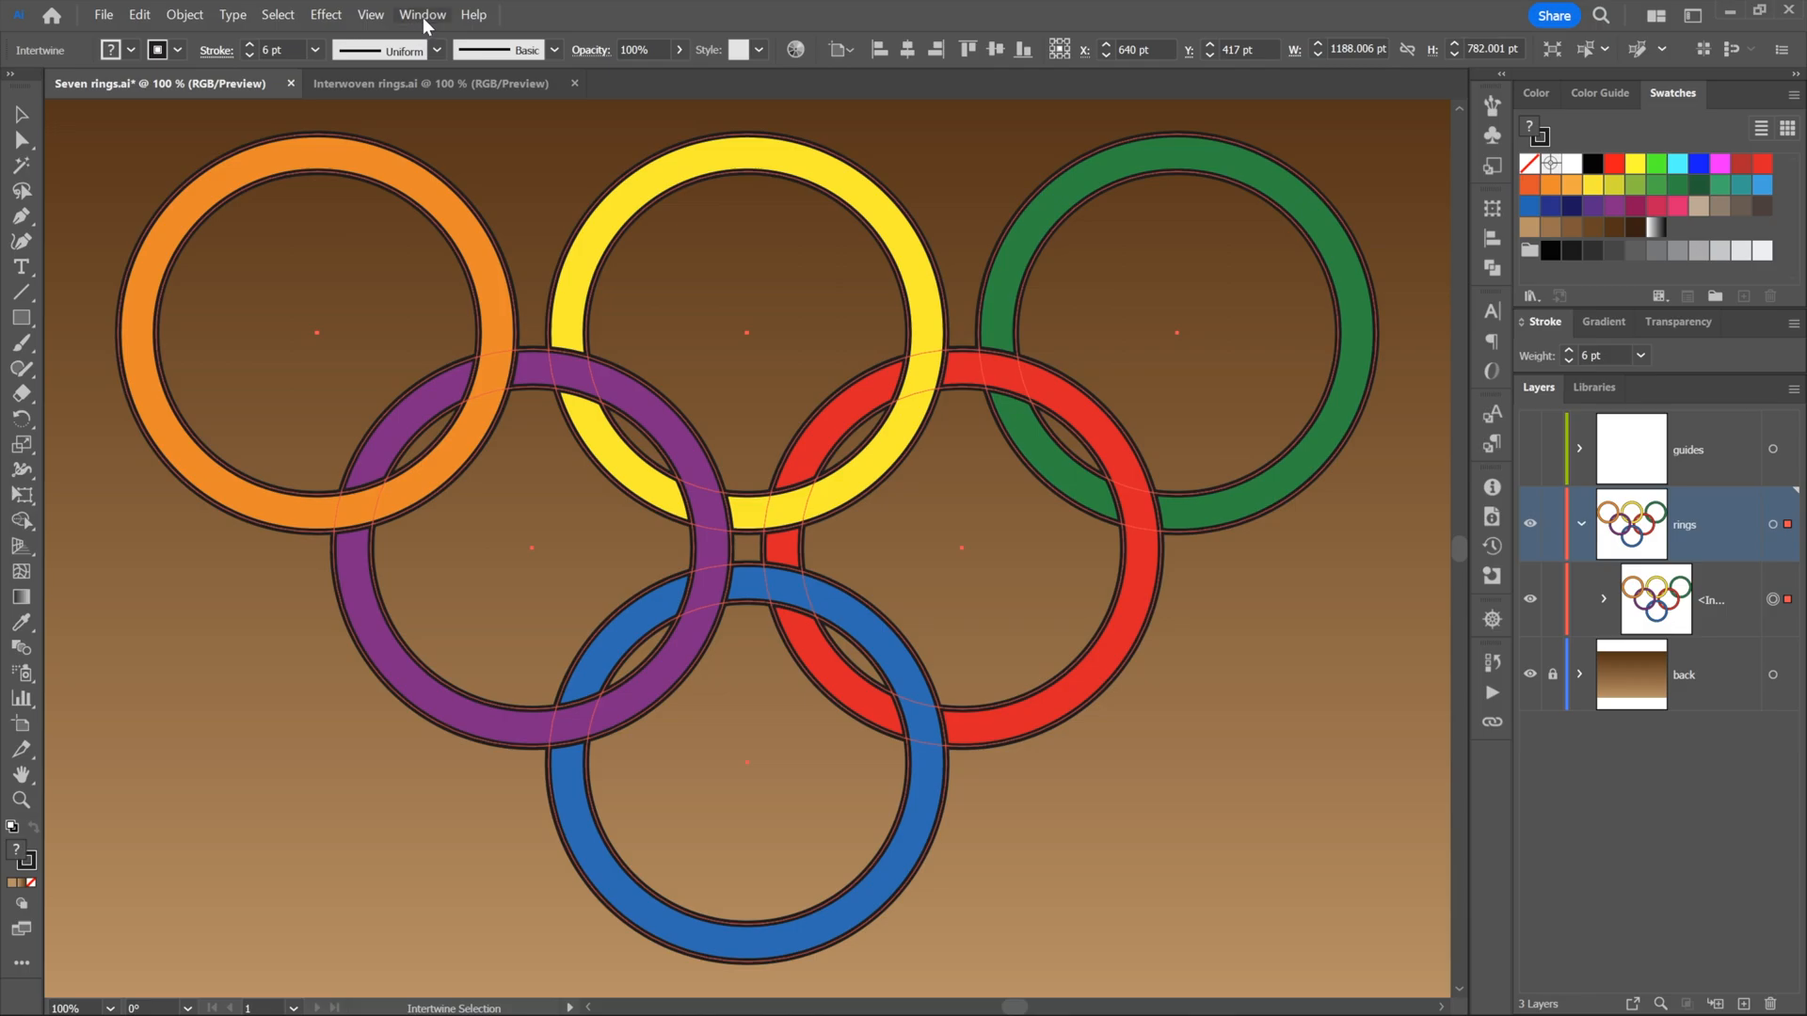
Show the Properties panel for the intertwine object from the Window menu
left_click(422, 14)
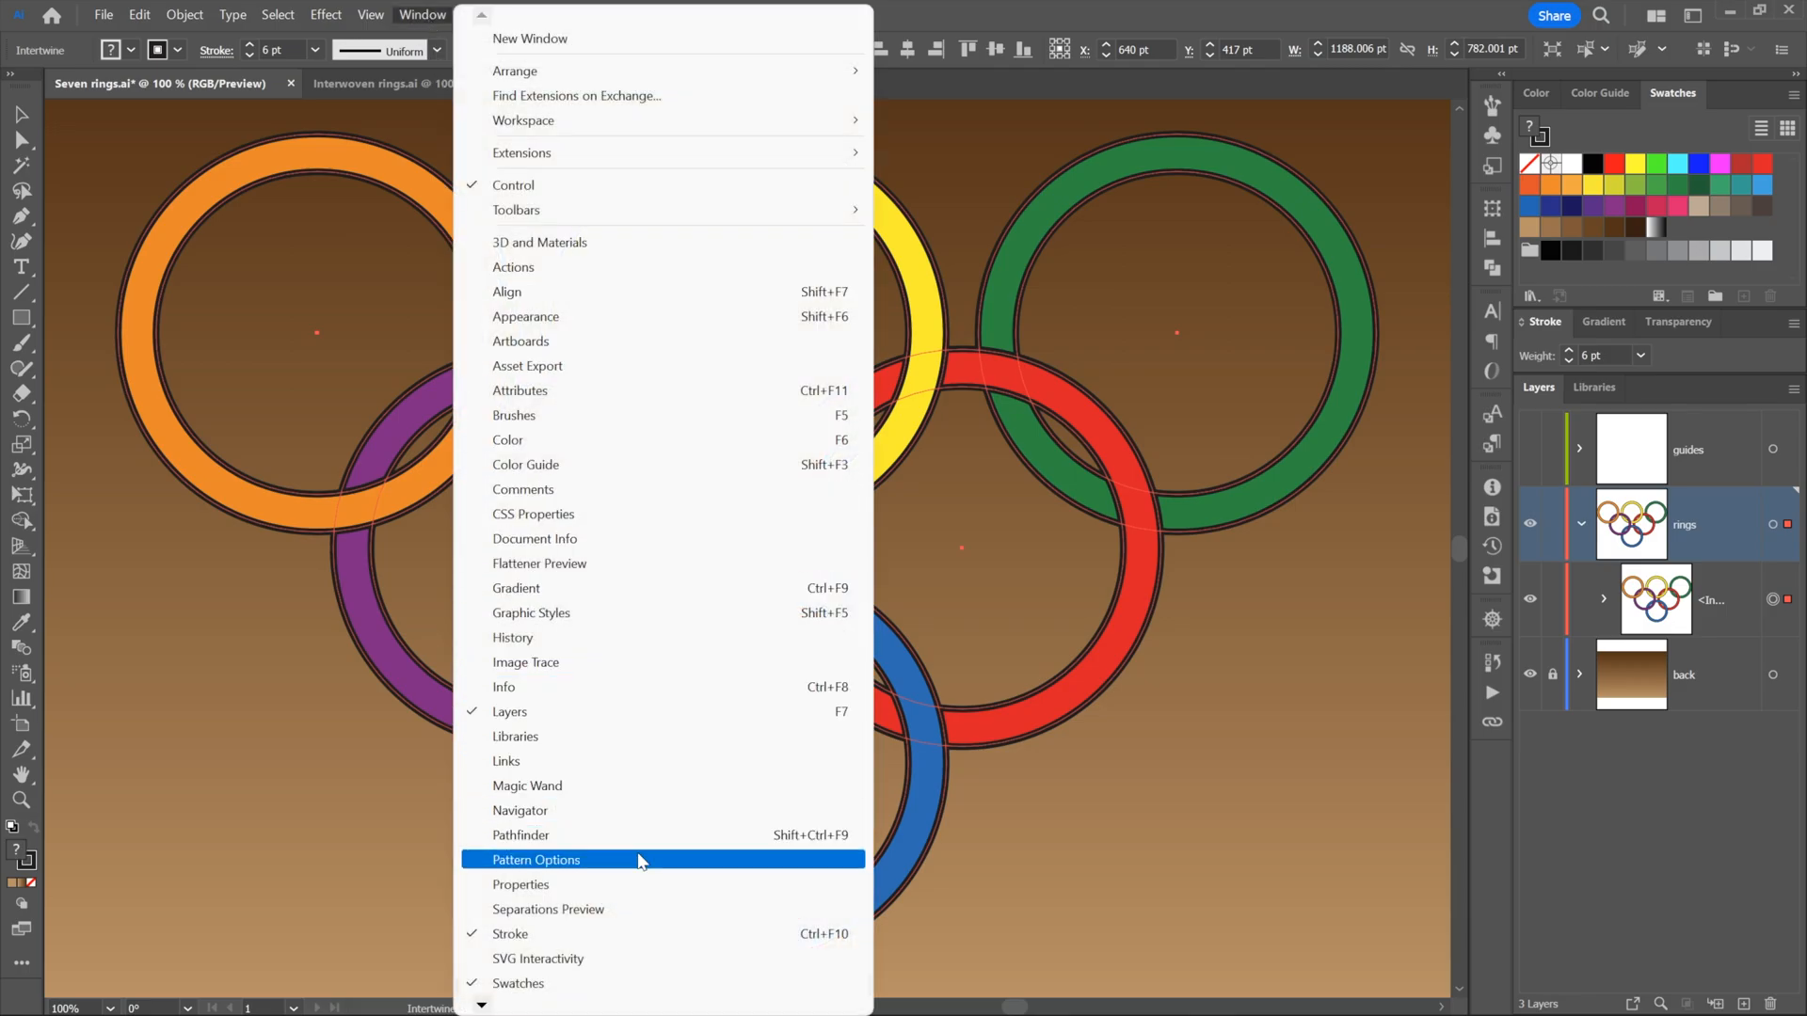
left_click(520, 884)
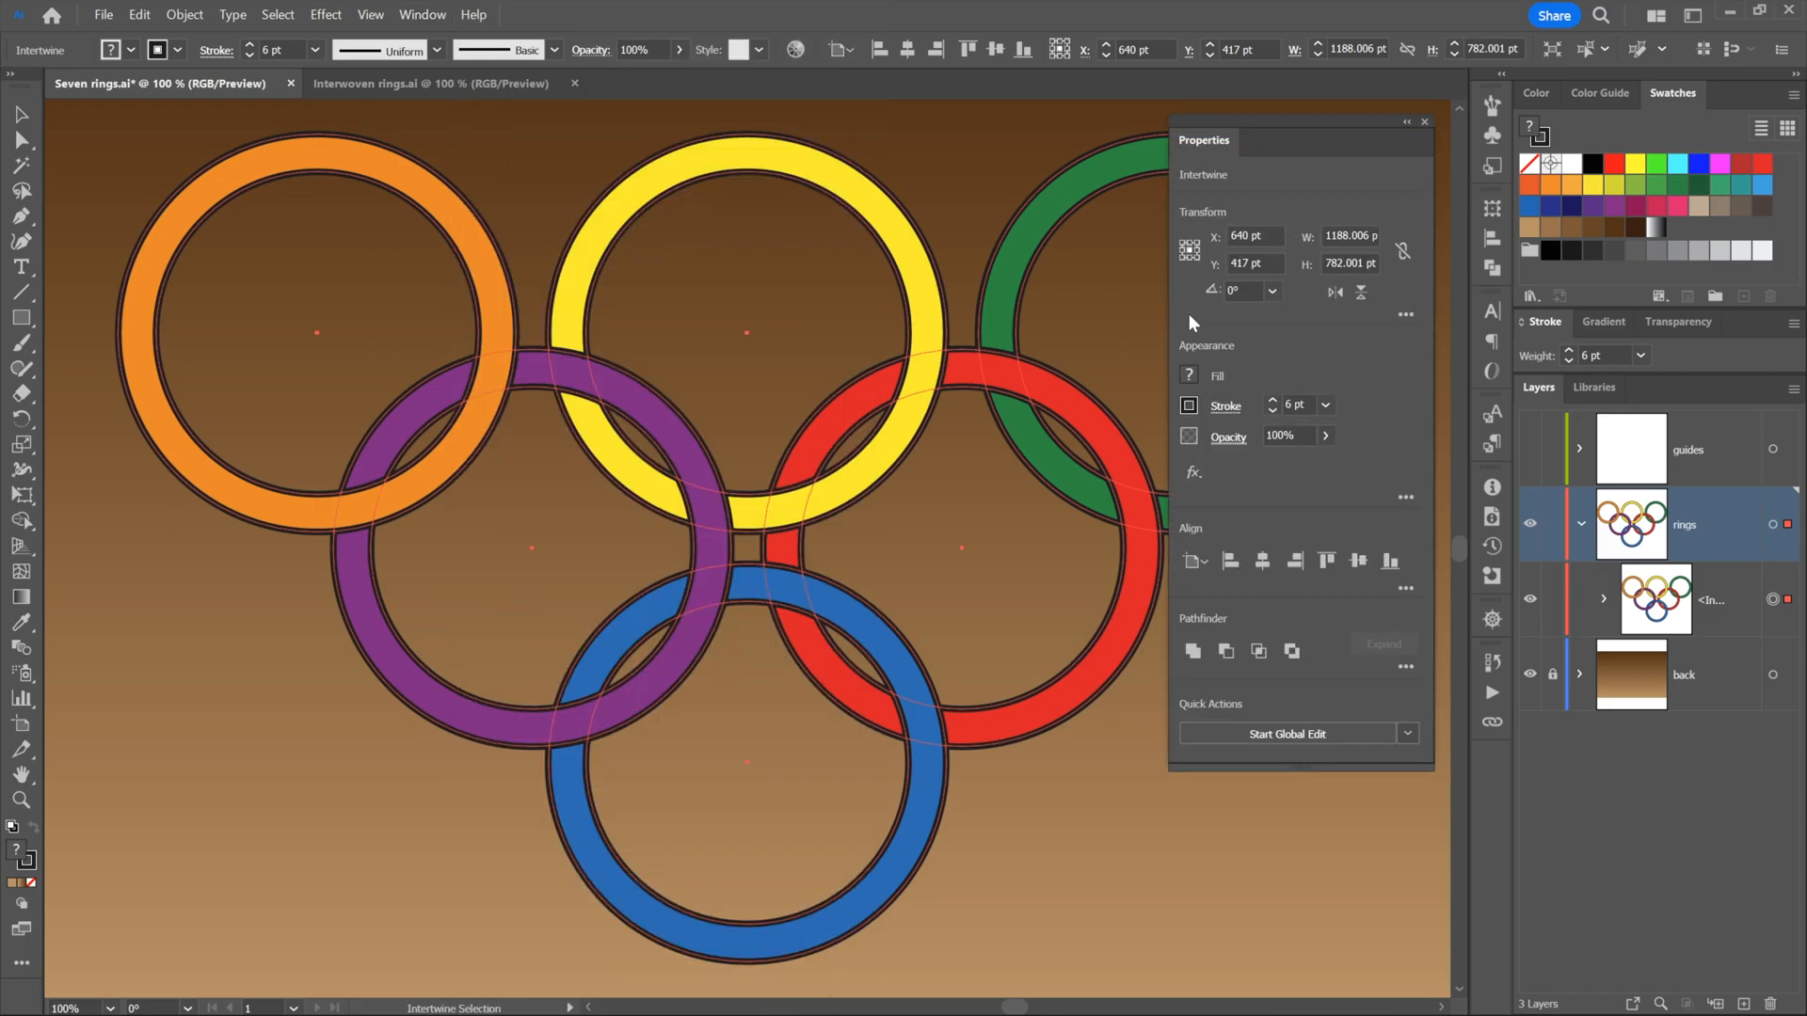
mouse_move(1567, 415)
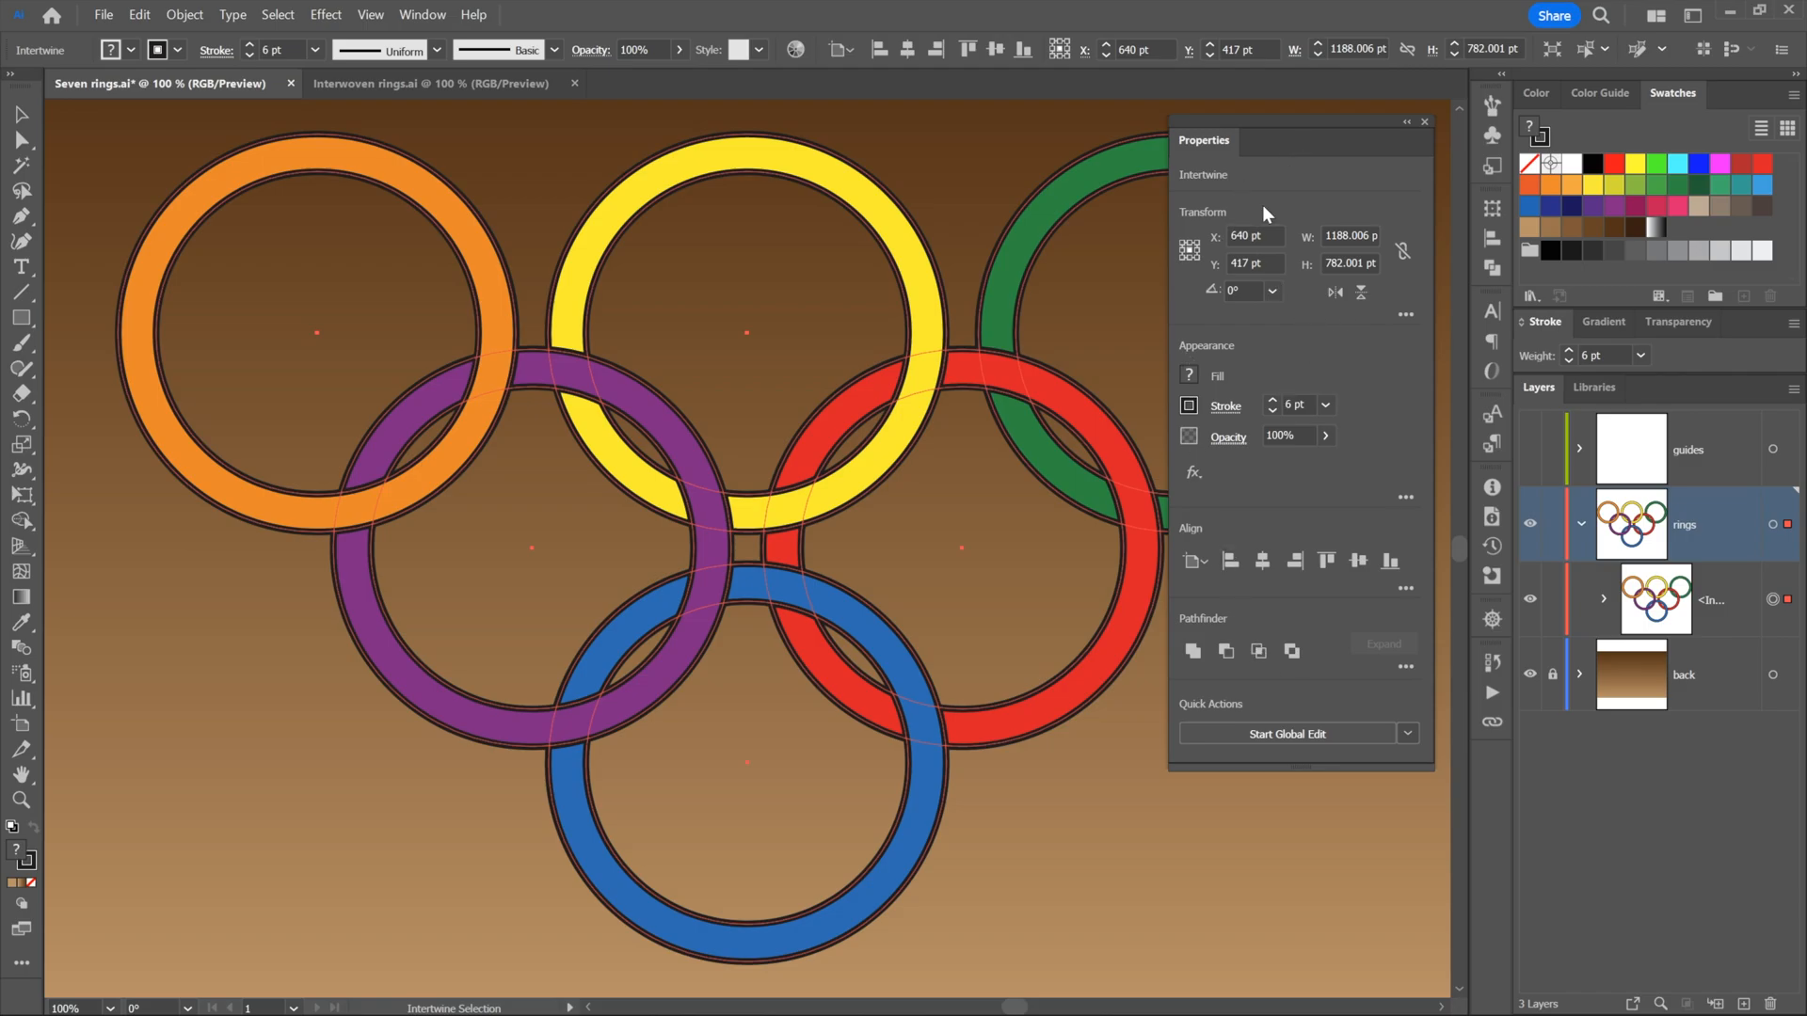
mouse_move(949, 78)
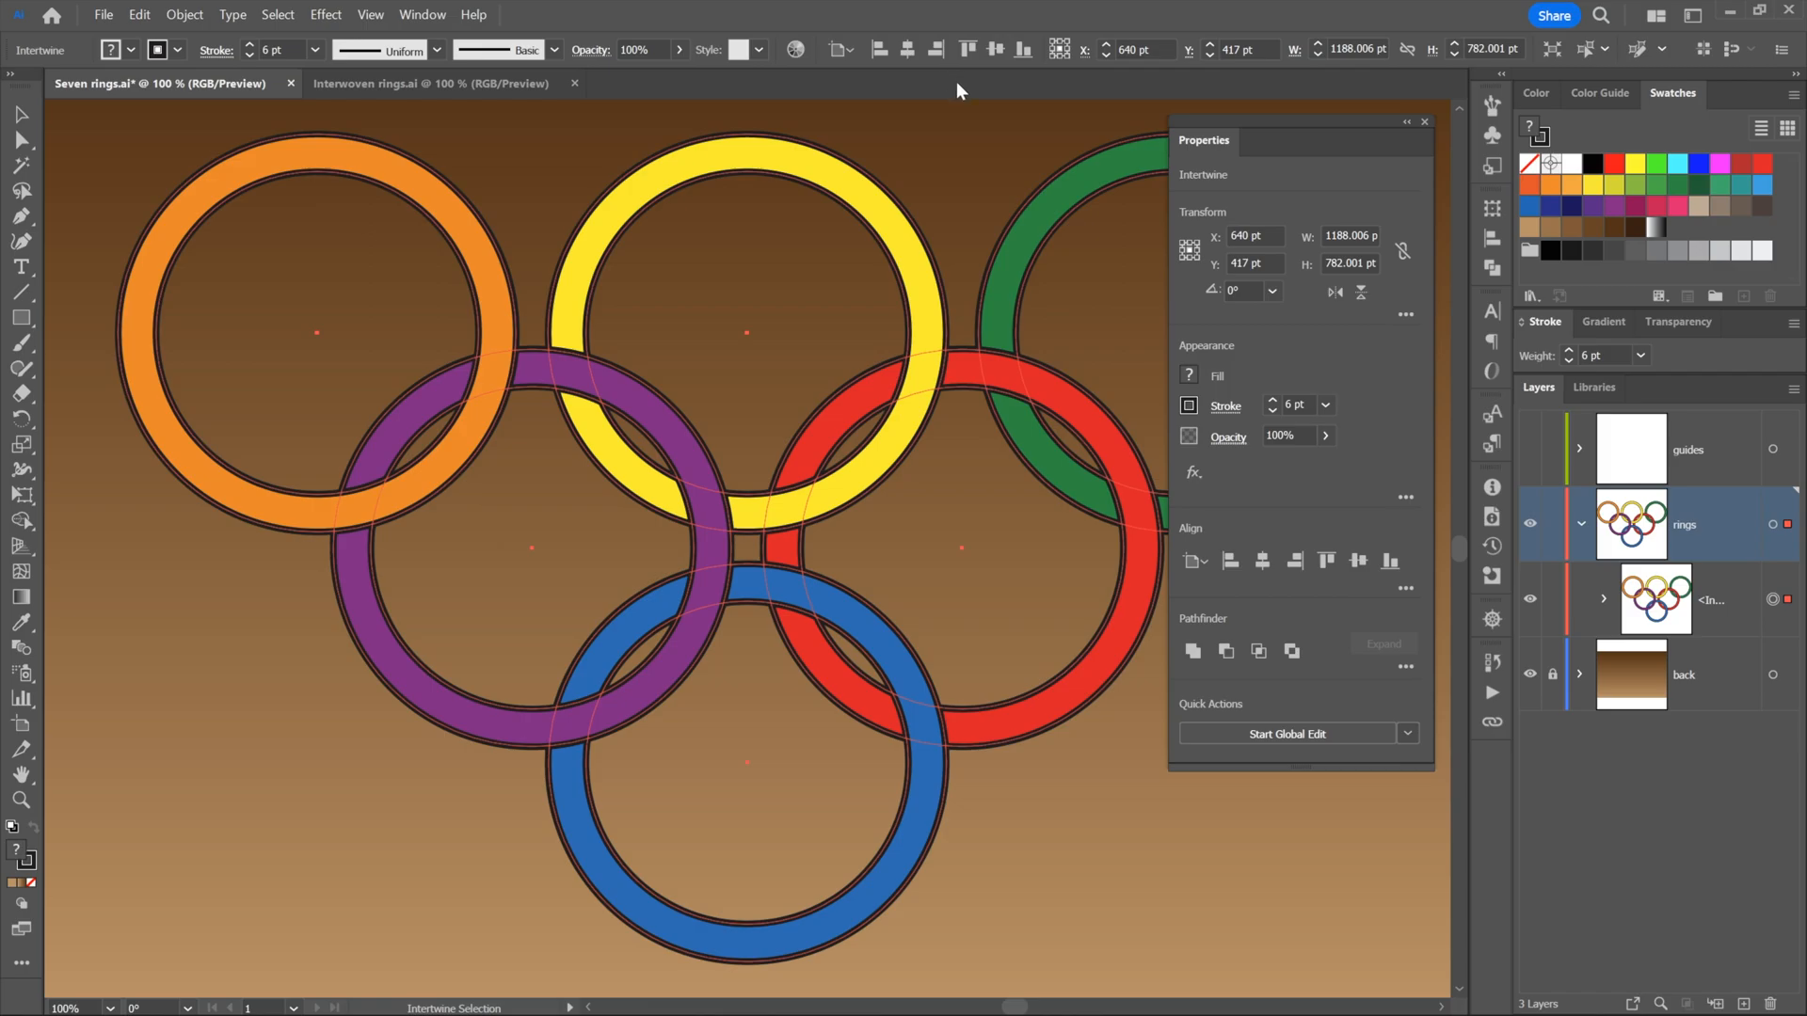
mouse_move(1340, 322)
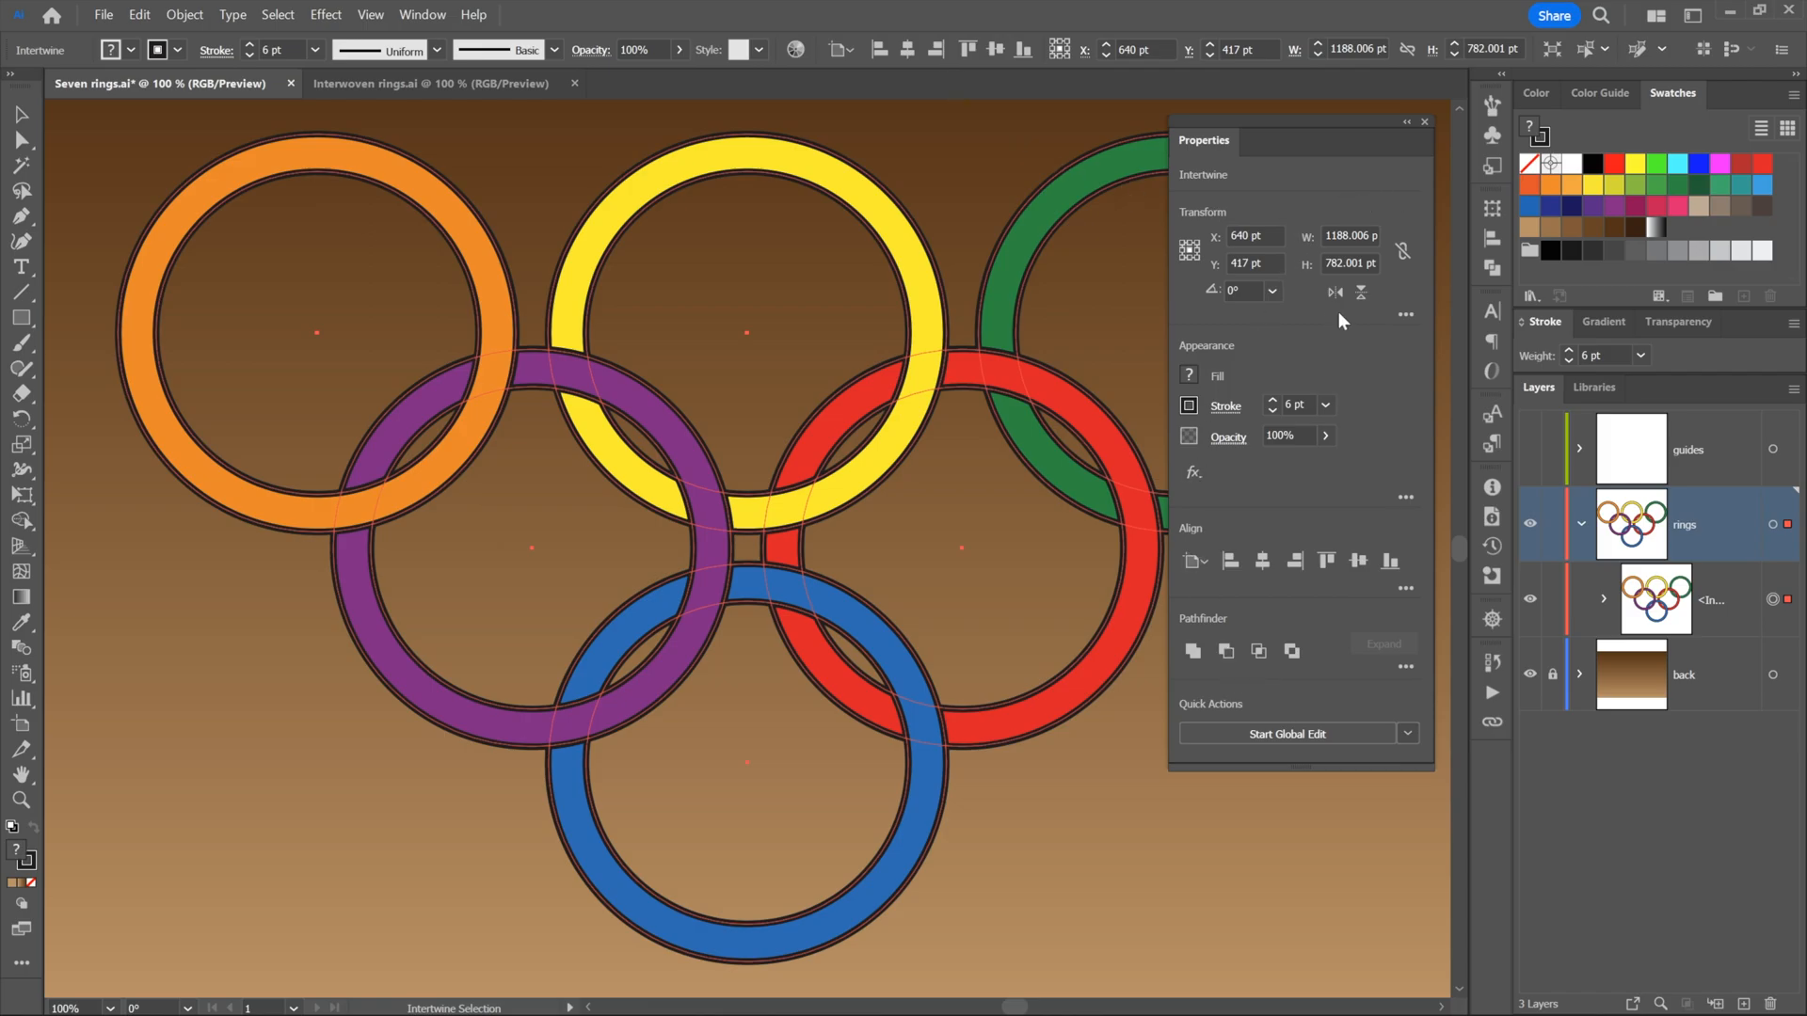
mouse_move(972, 276)
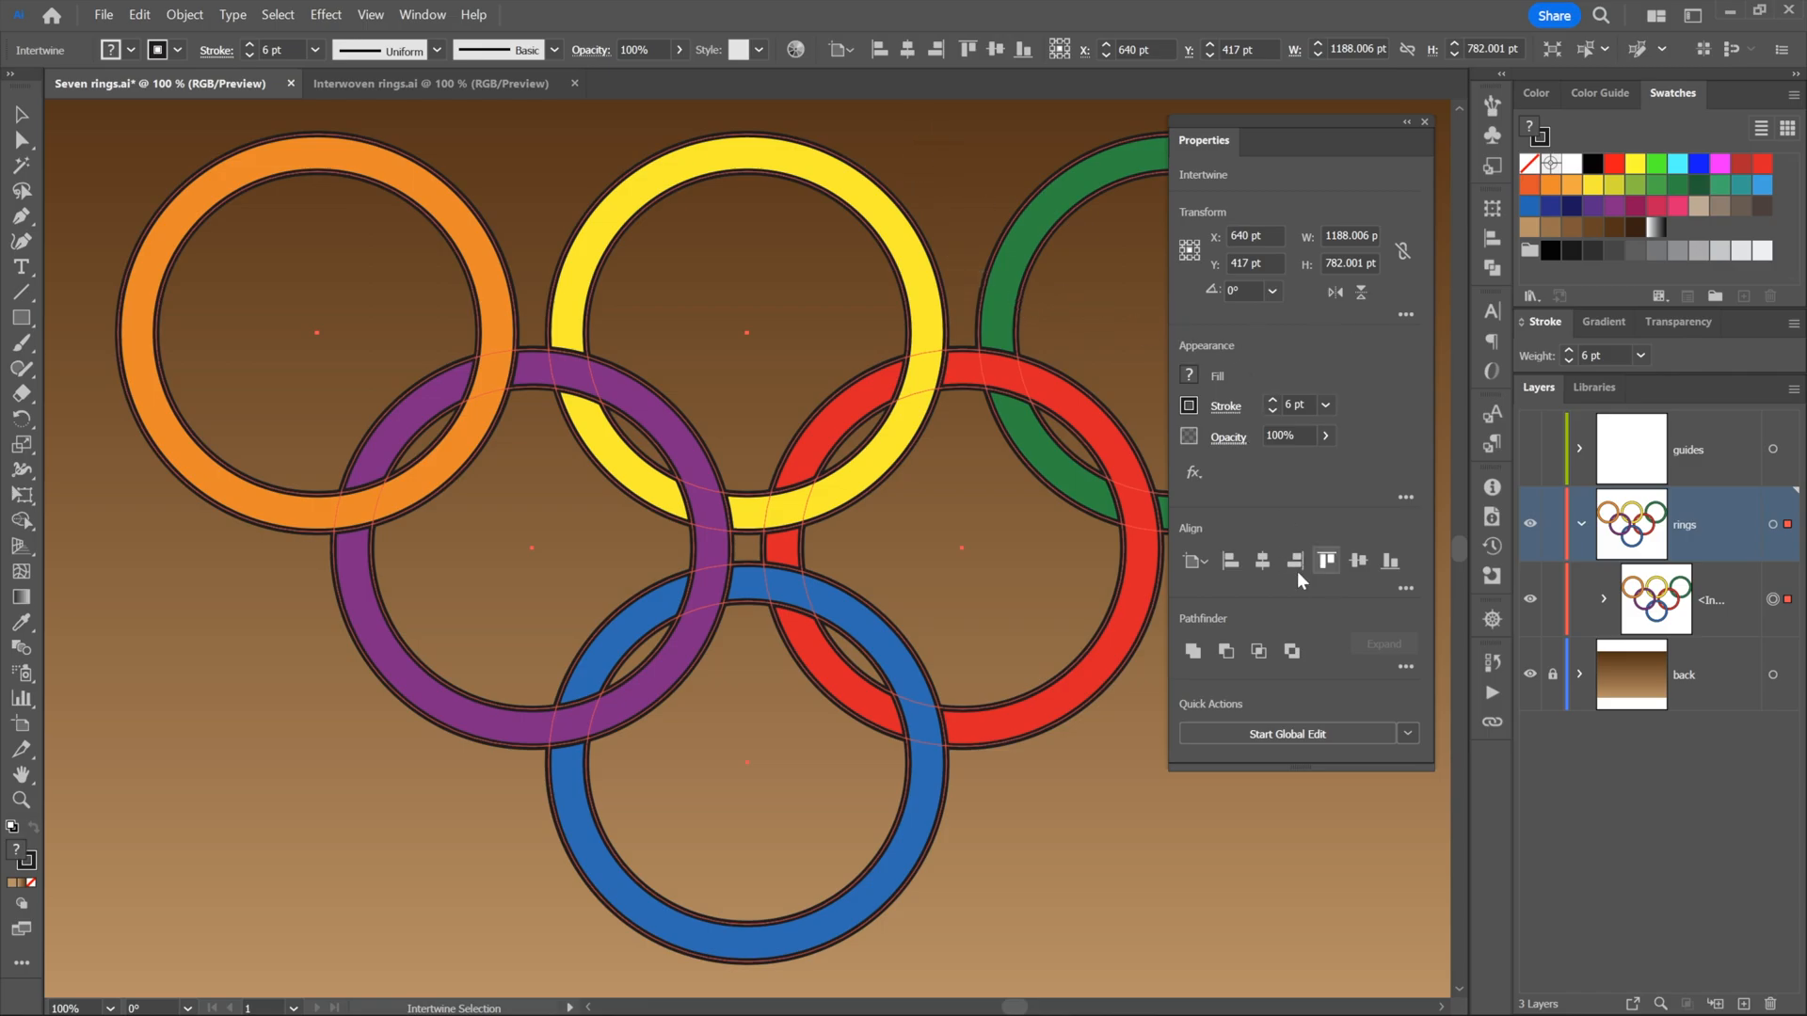
mouse_move(1195, 421)
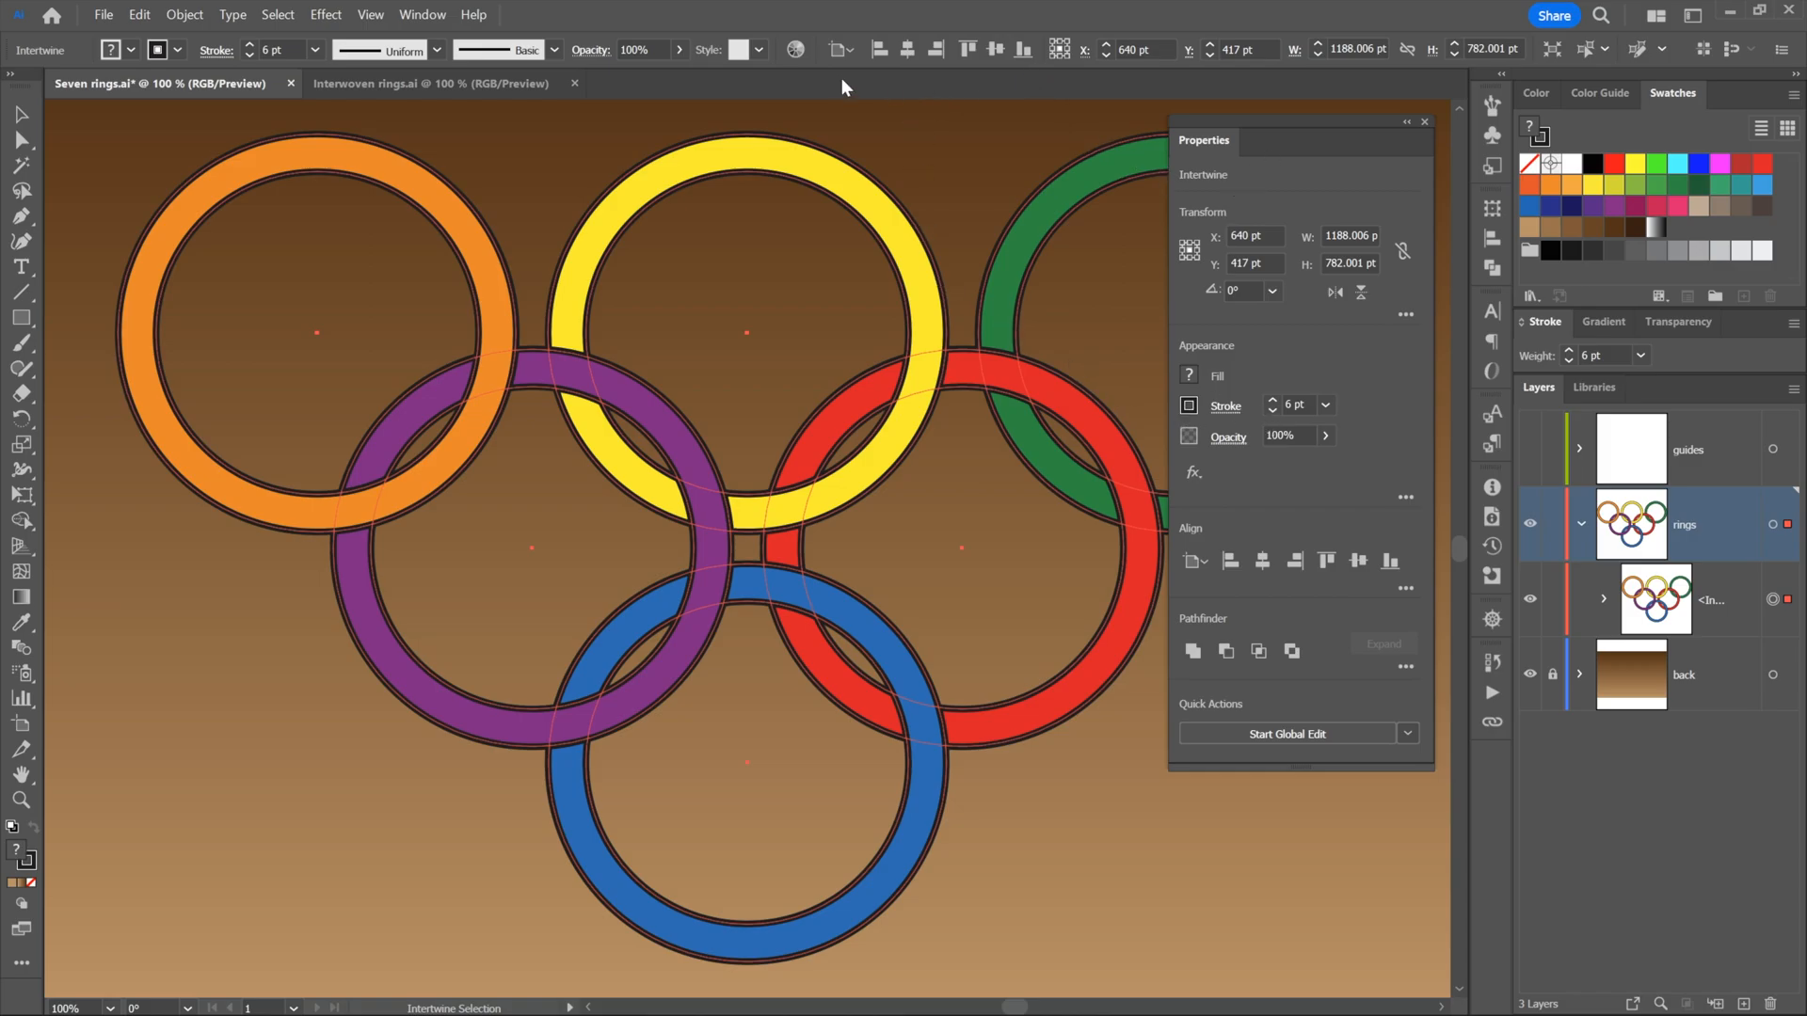
mouse_move(947, 82)
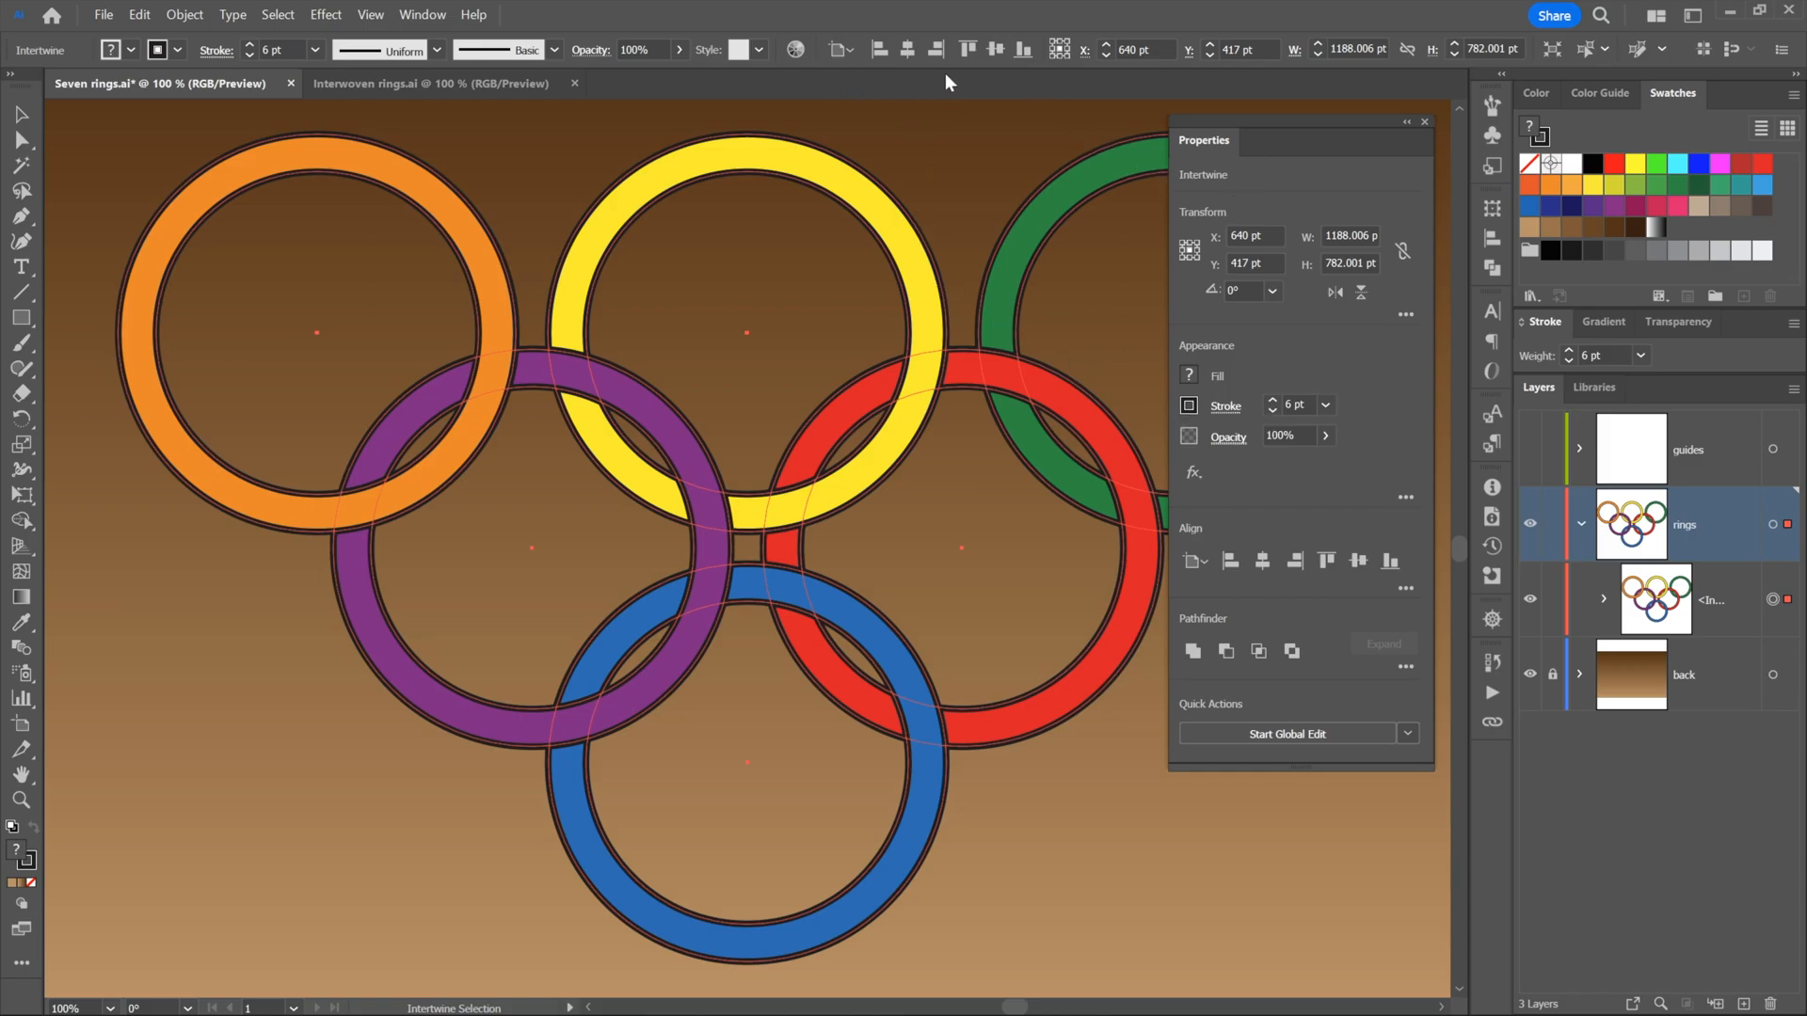
mouse_move(1043, 83)
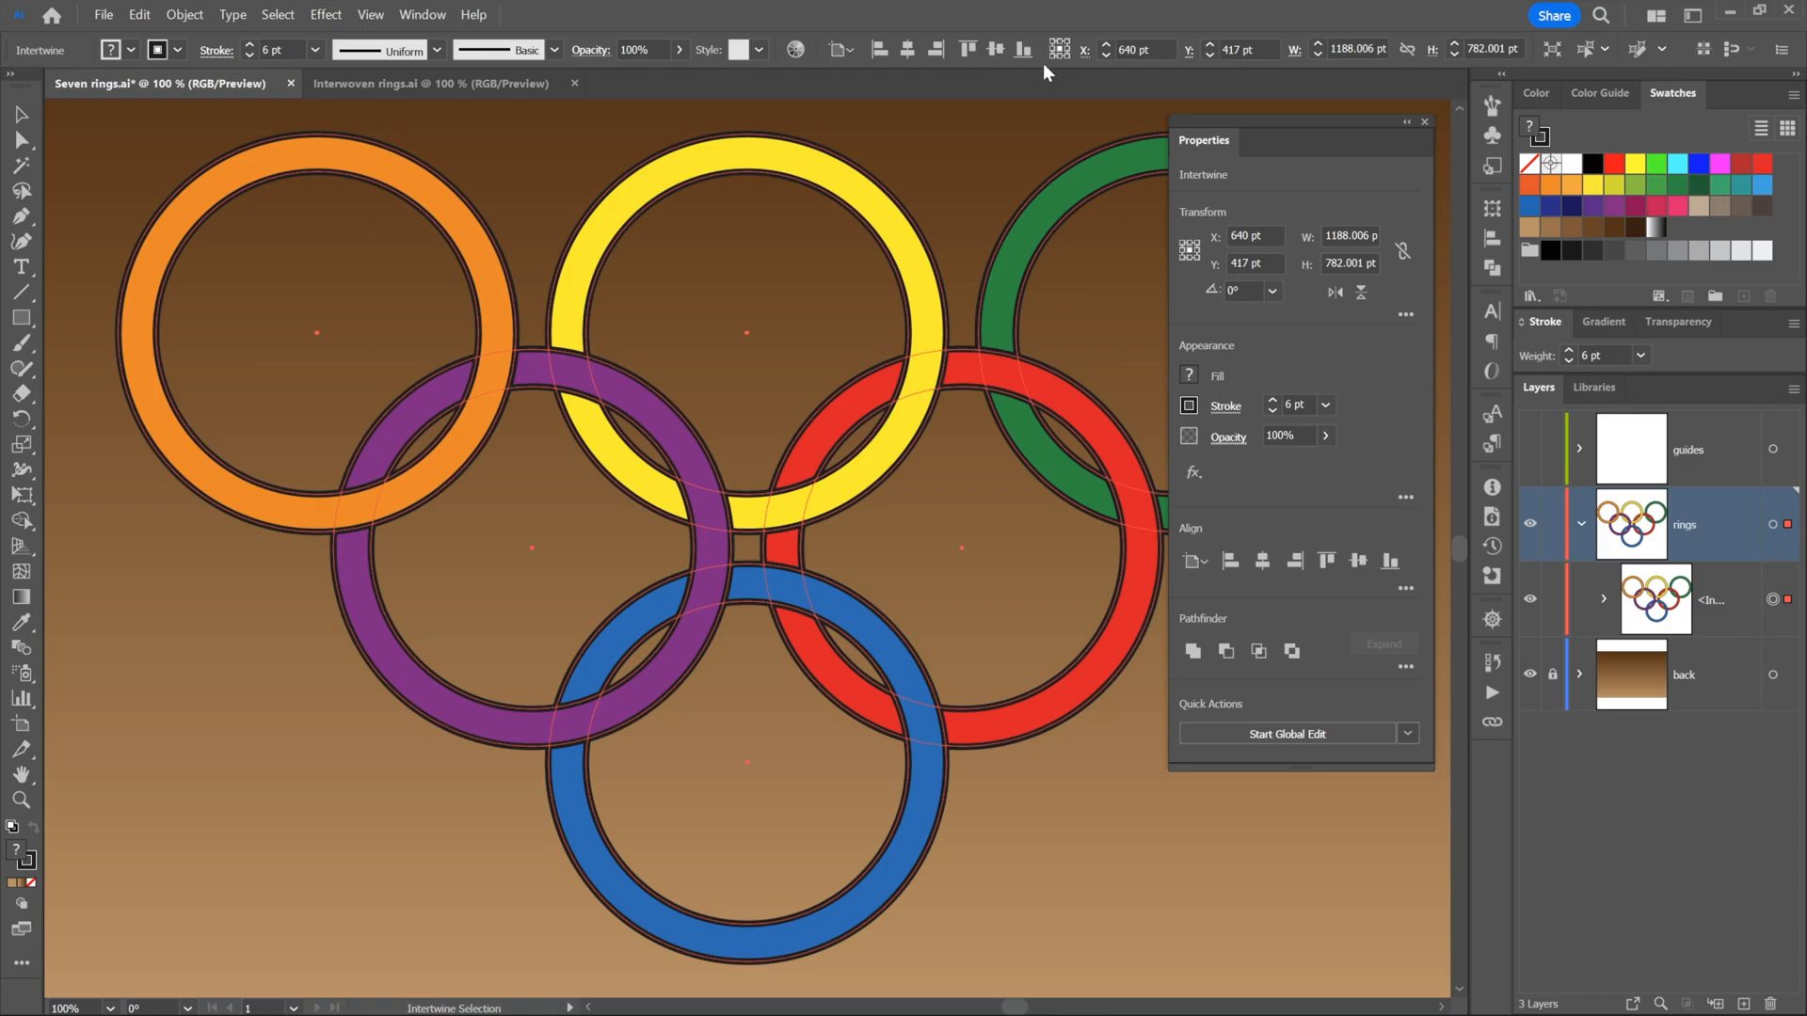
mouse_move(1205, 82)
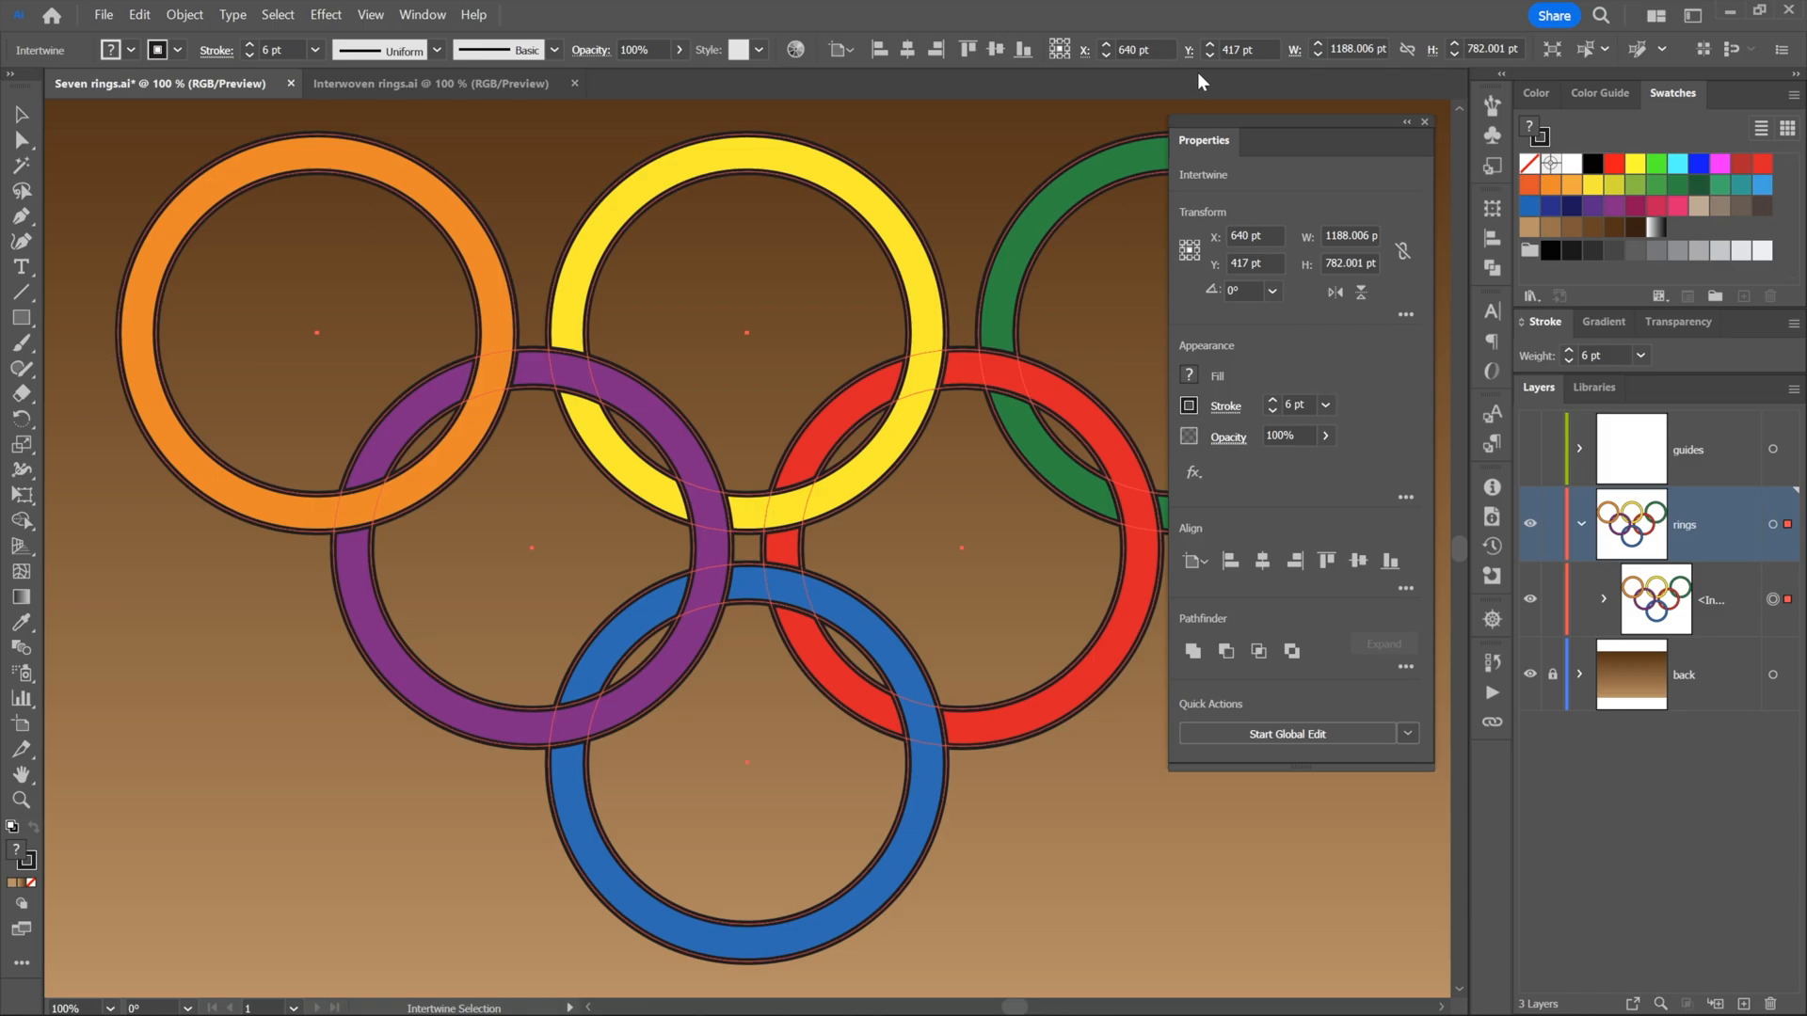
mouse_move(1458, 81)
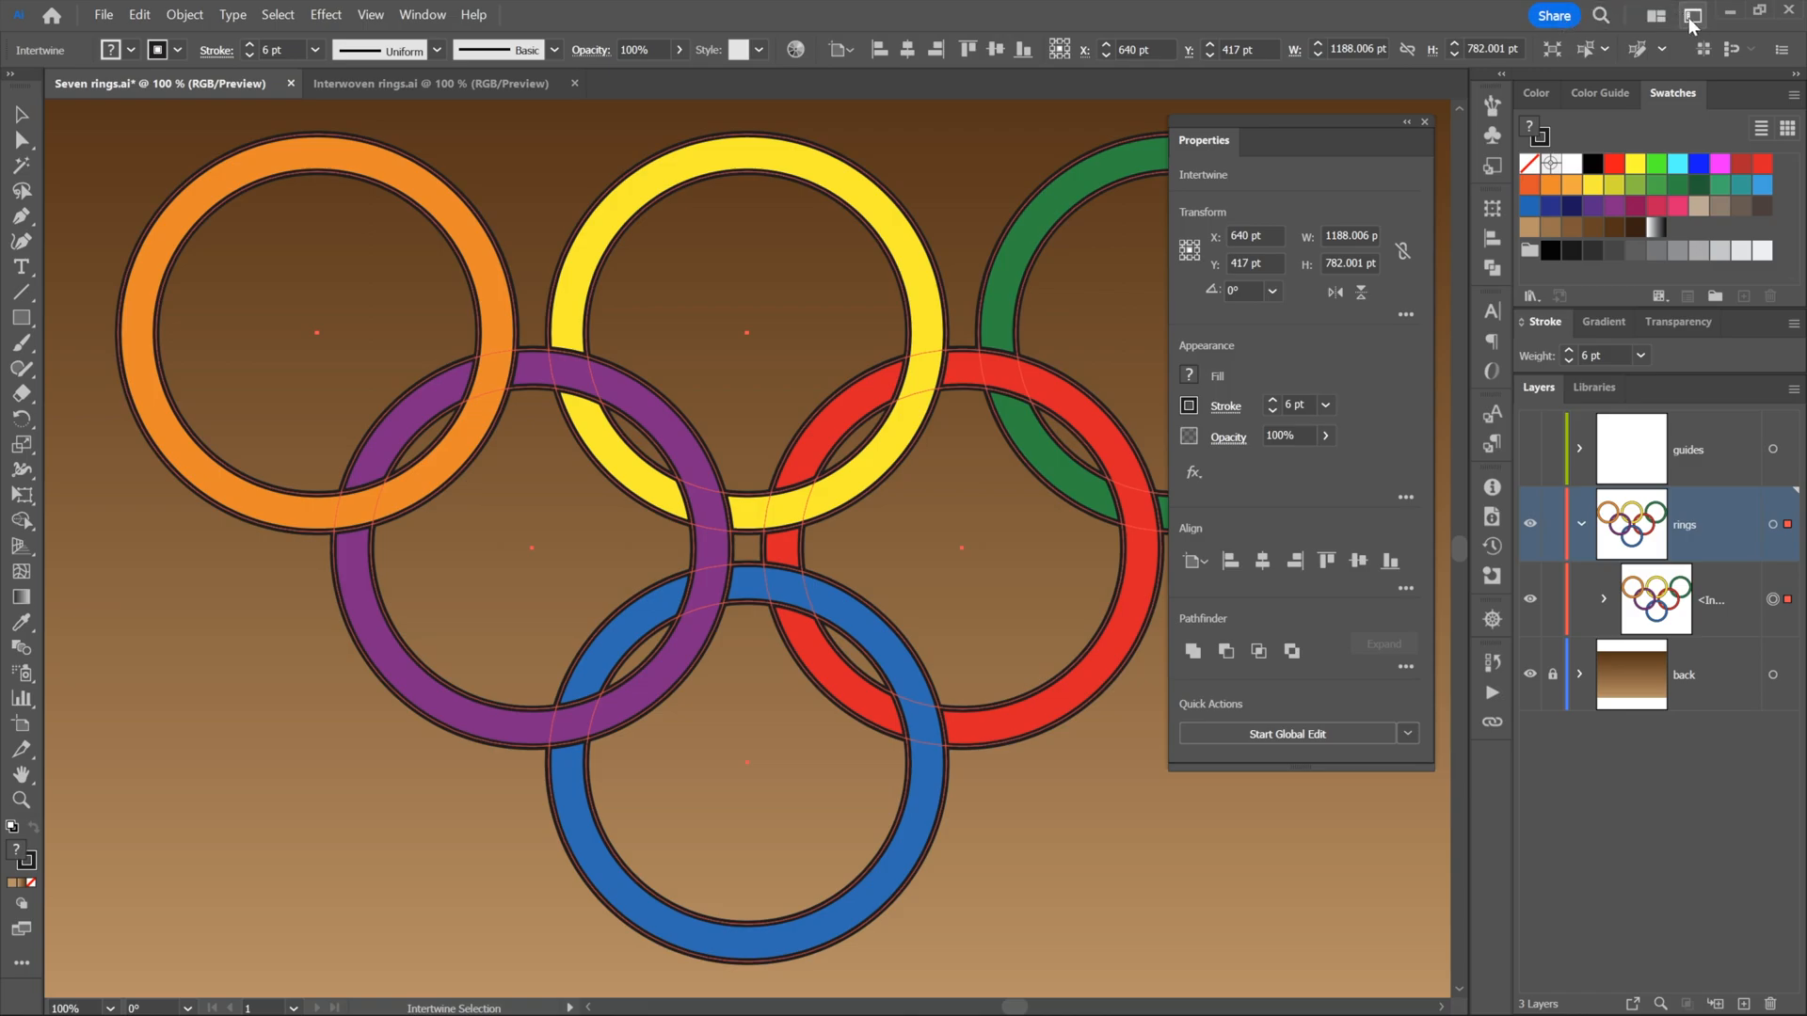
left_click(1692, 17)
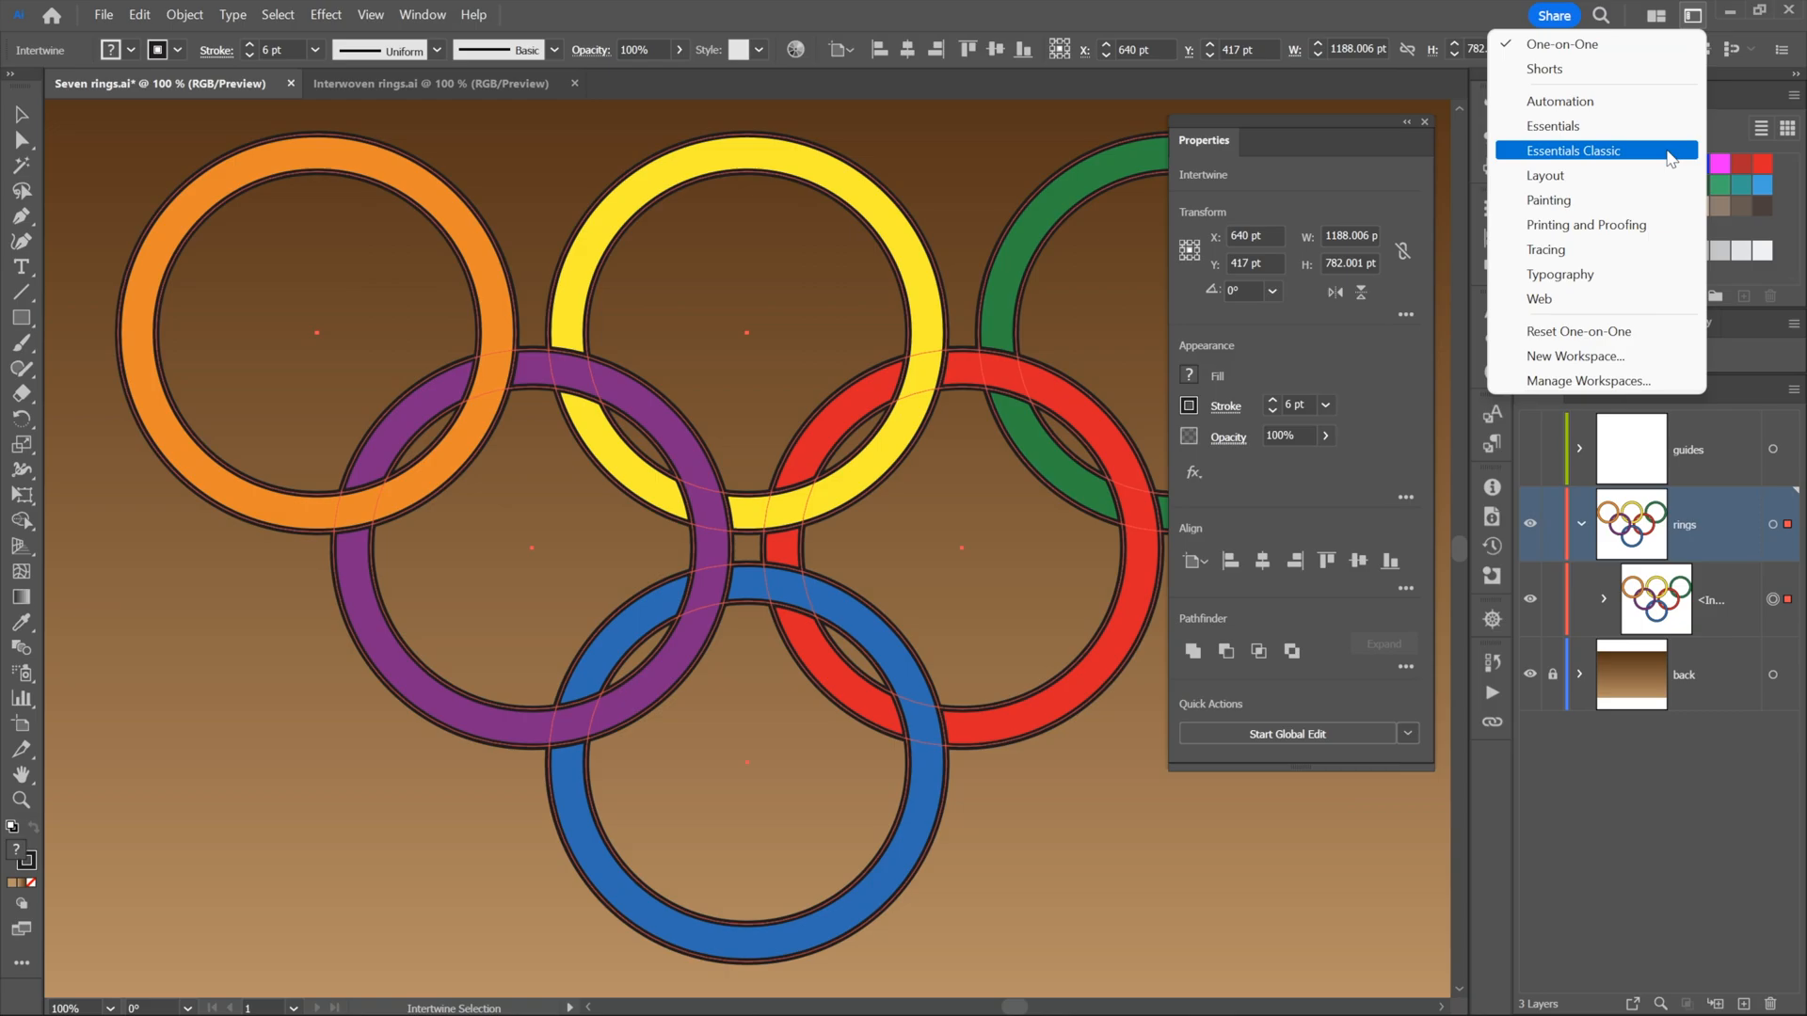
left_click(1572, 150)
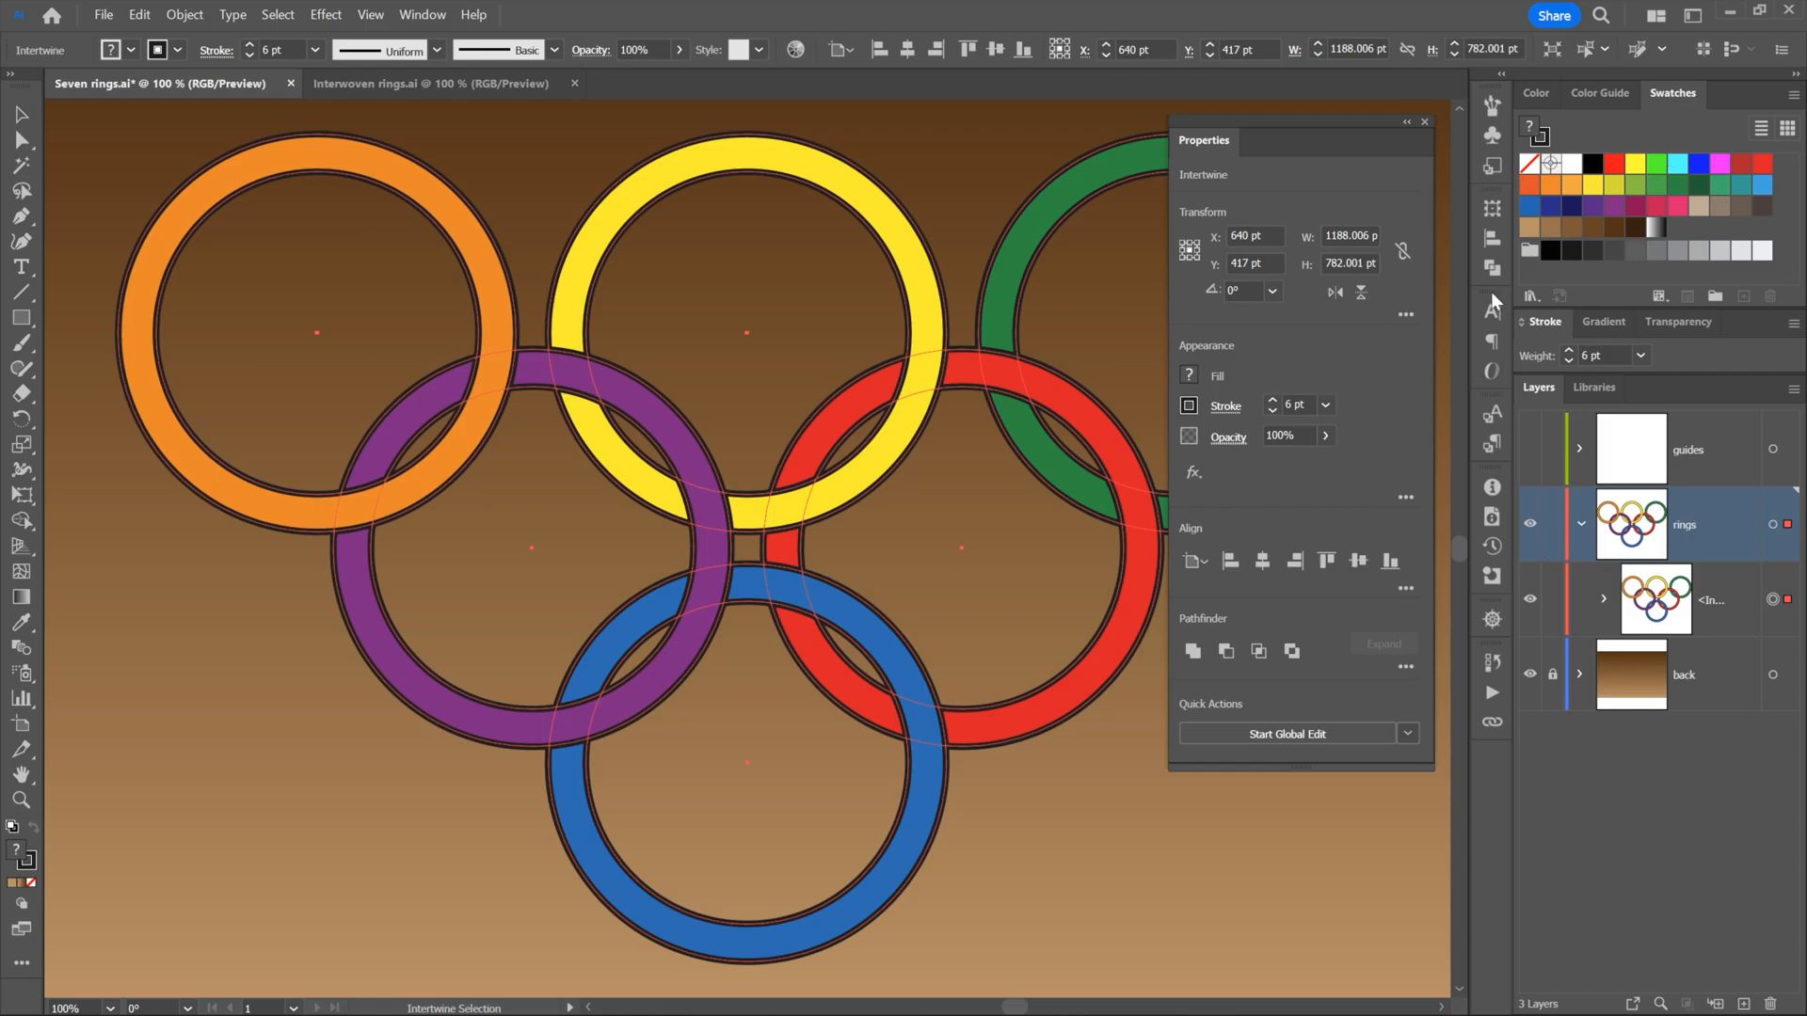
mouse_move(1334, 152)
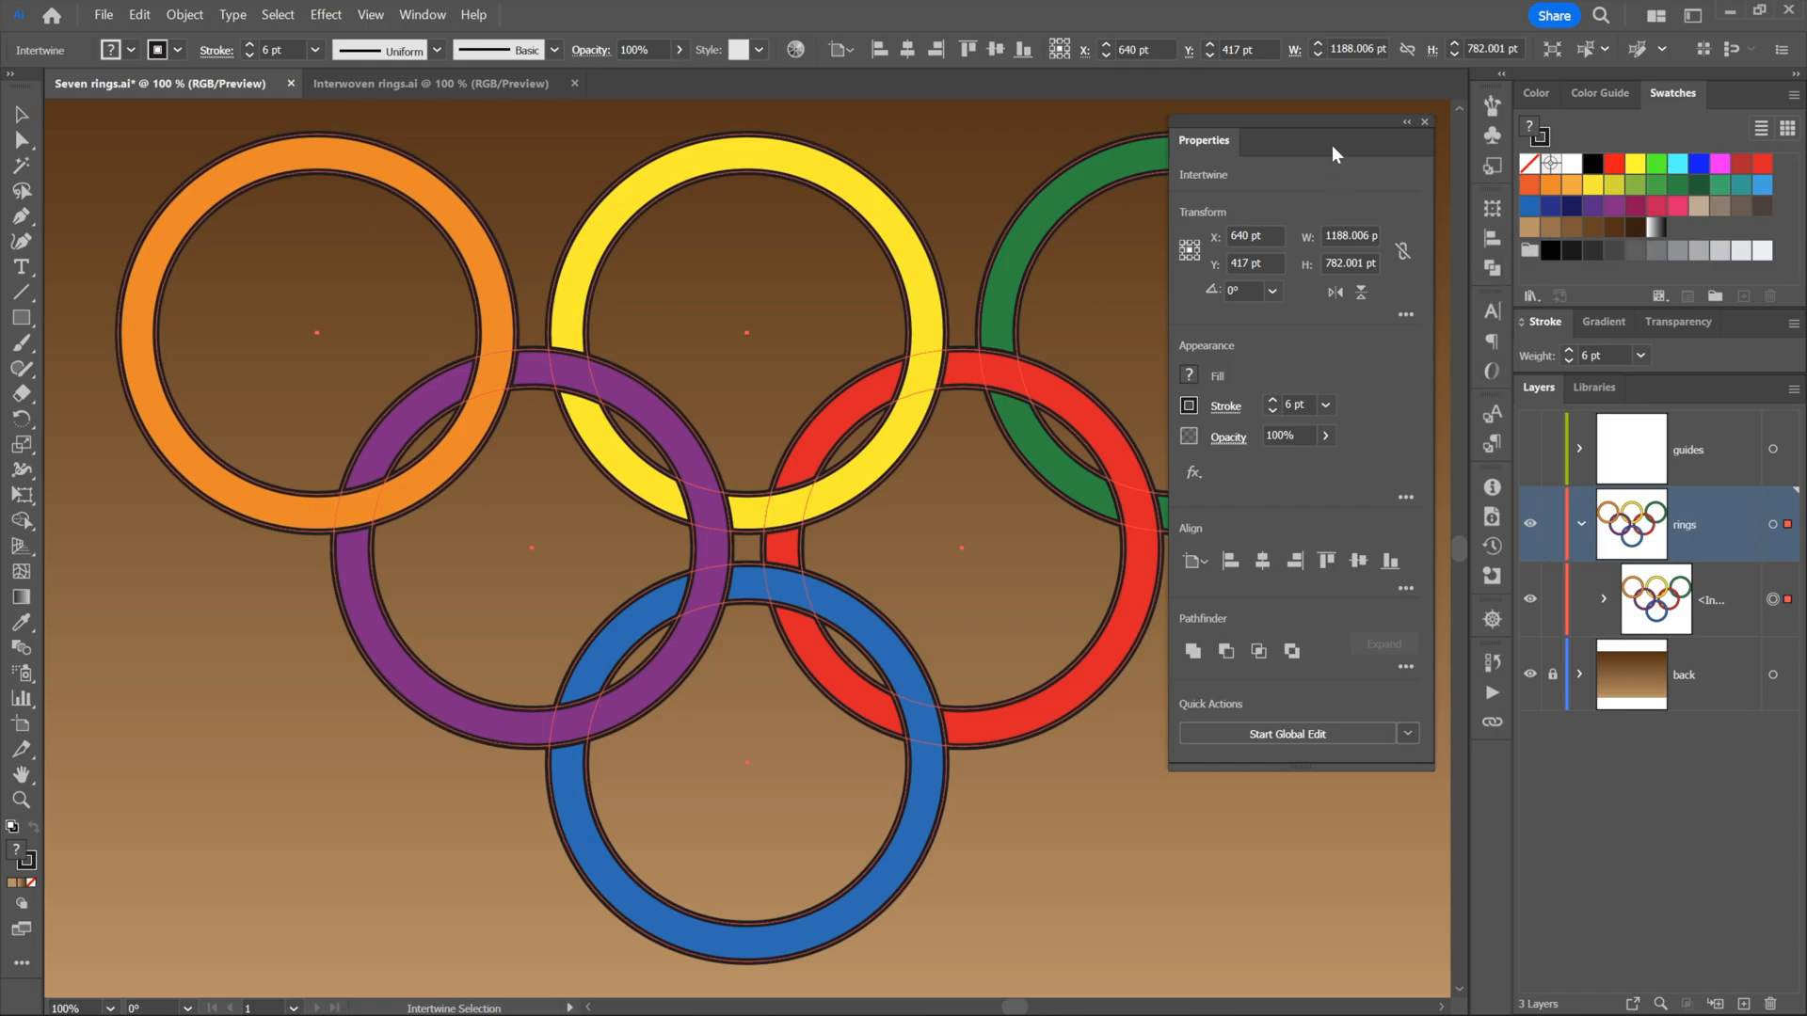
mouse_move(1220, 190)
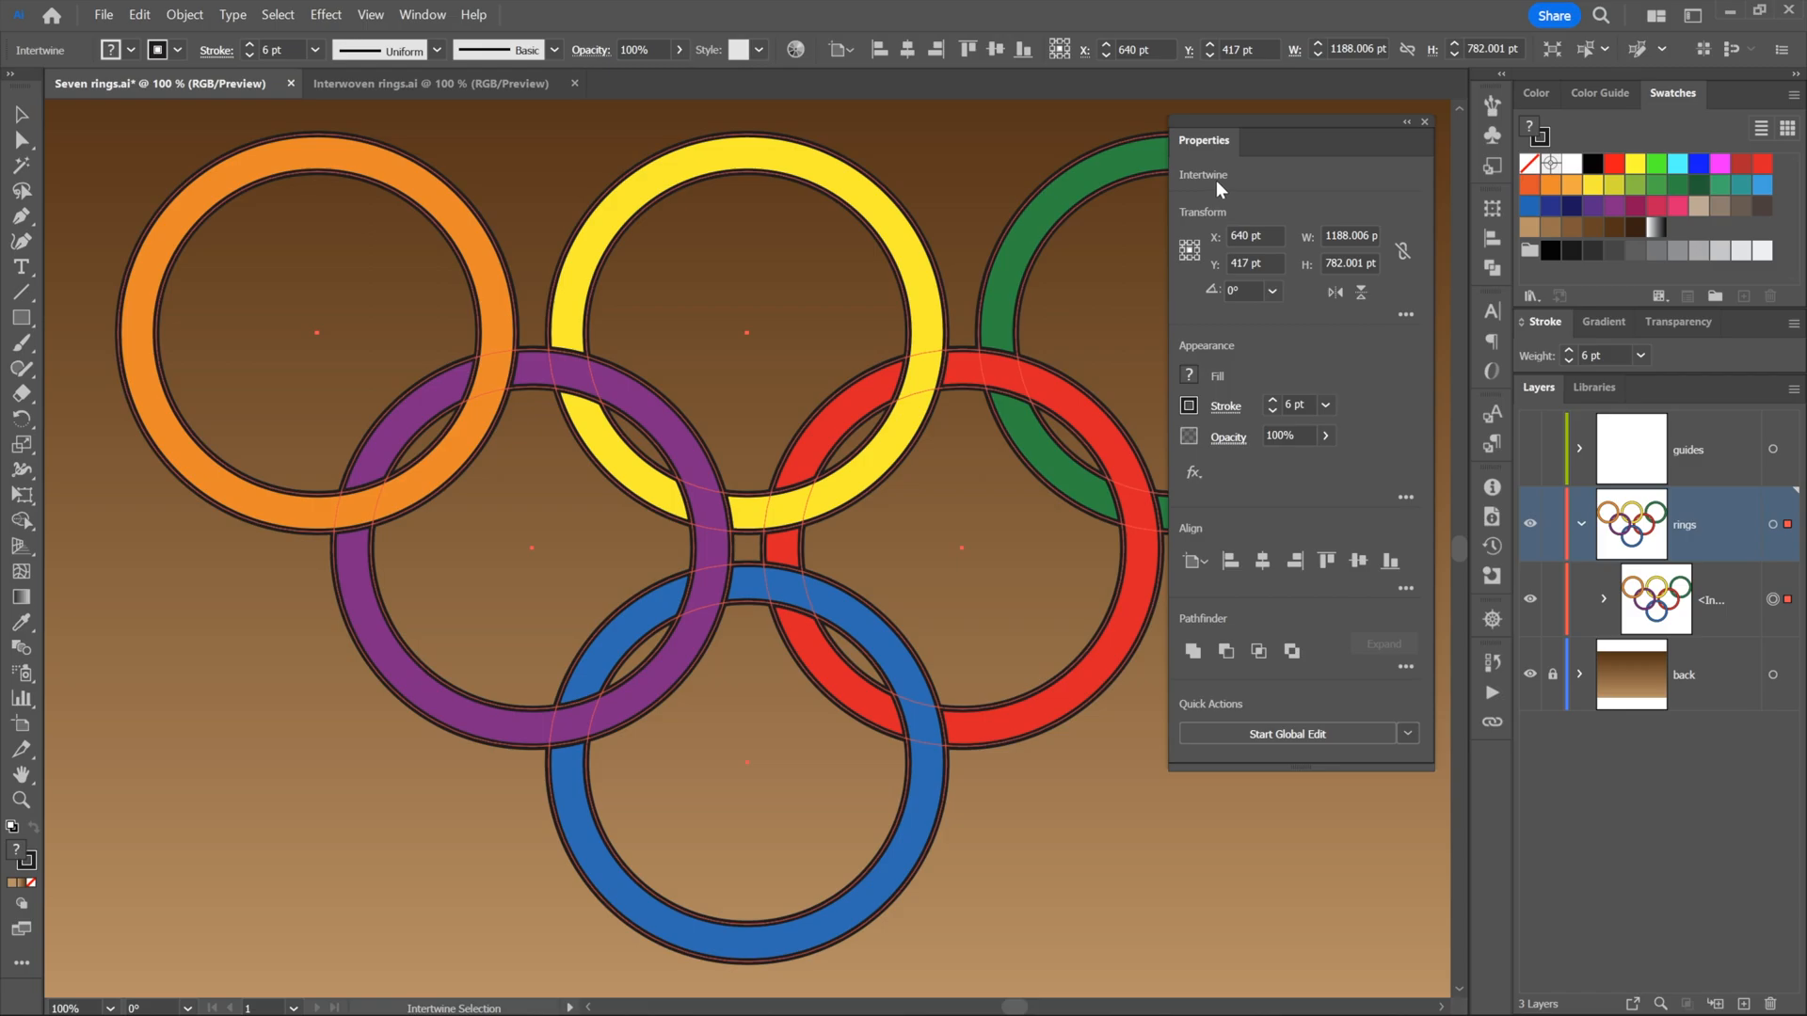
mouse_move(1432, 139)
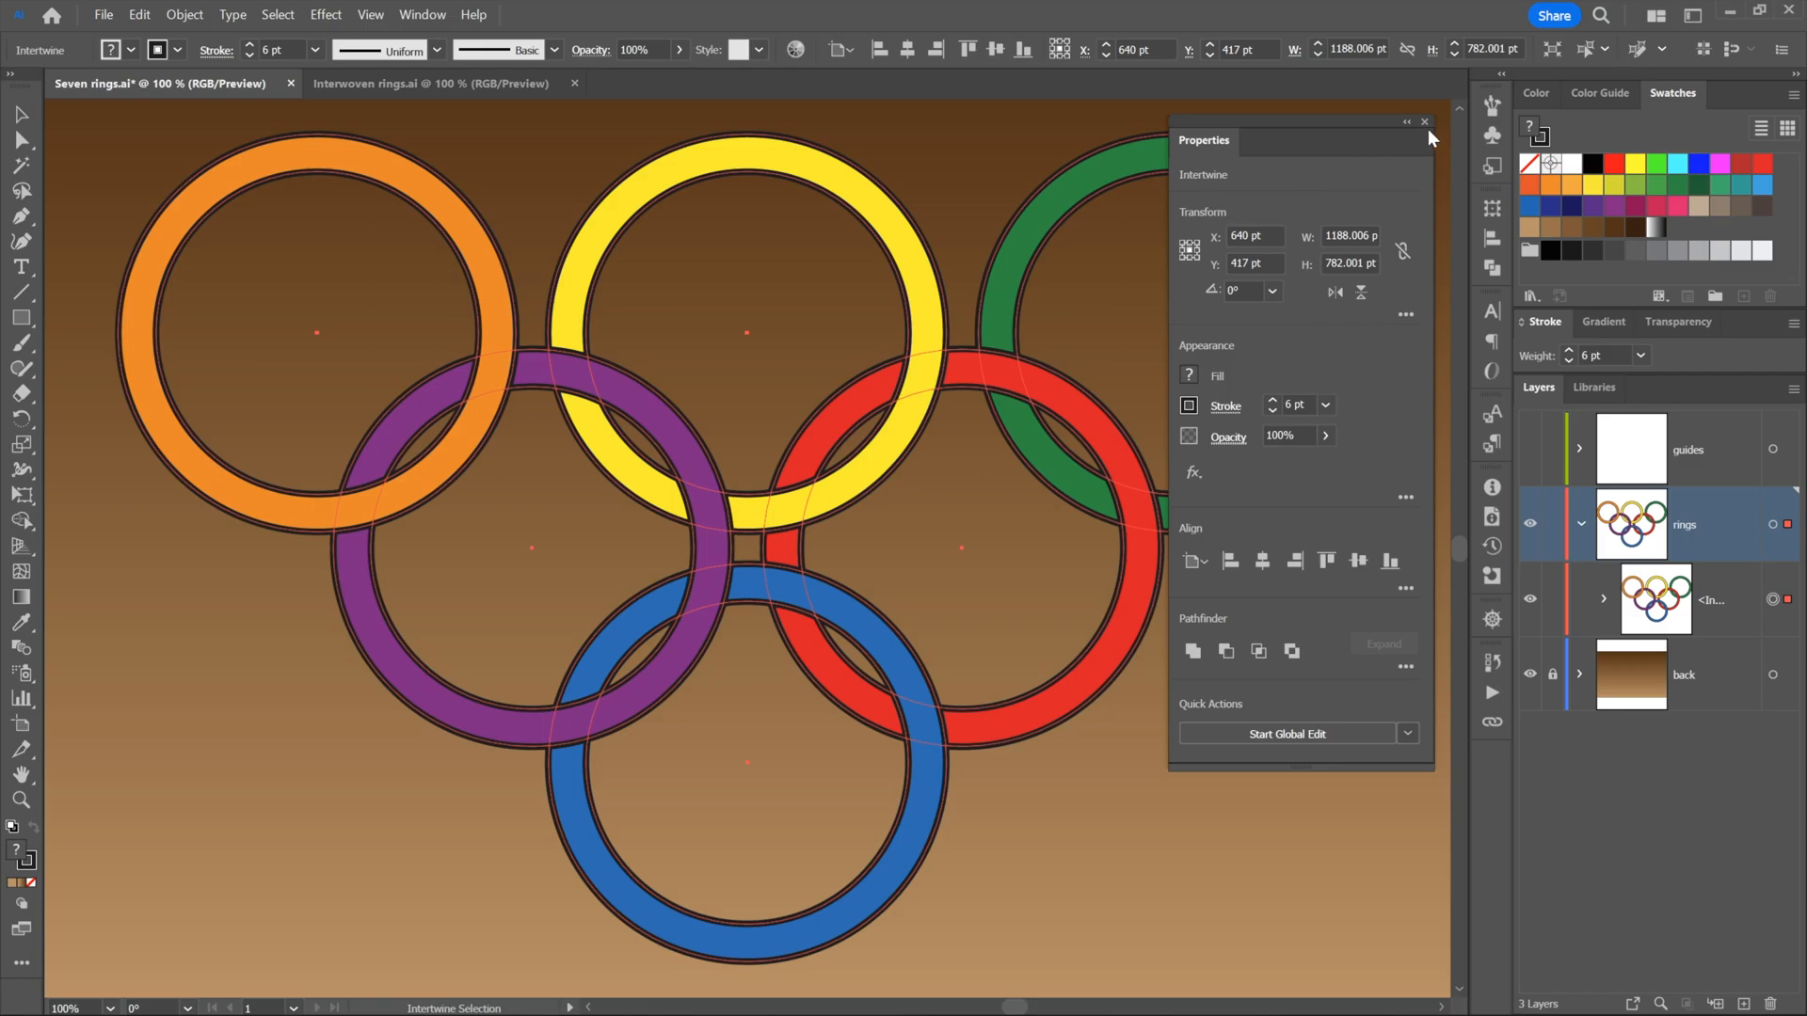
mouse_move(1279, 601)
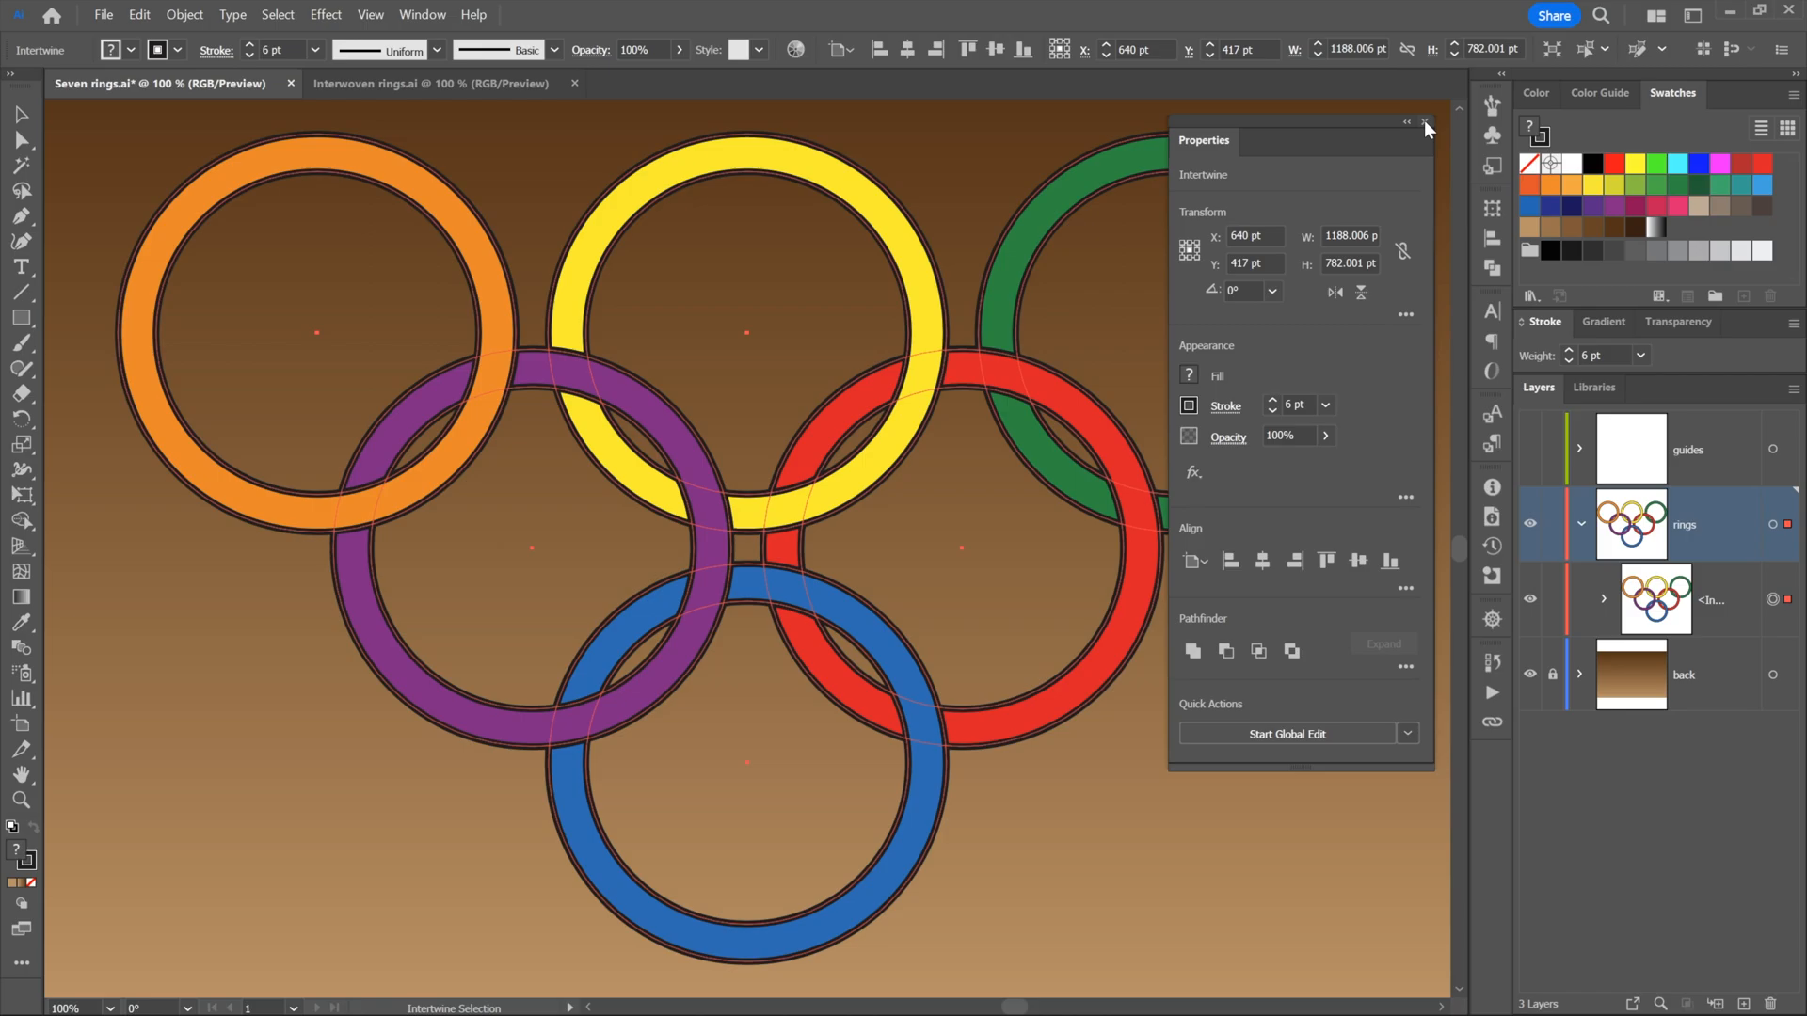
mouse_move(1401, 139)
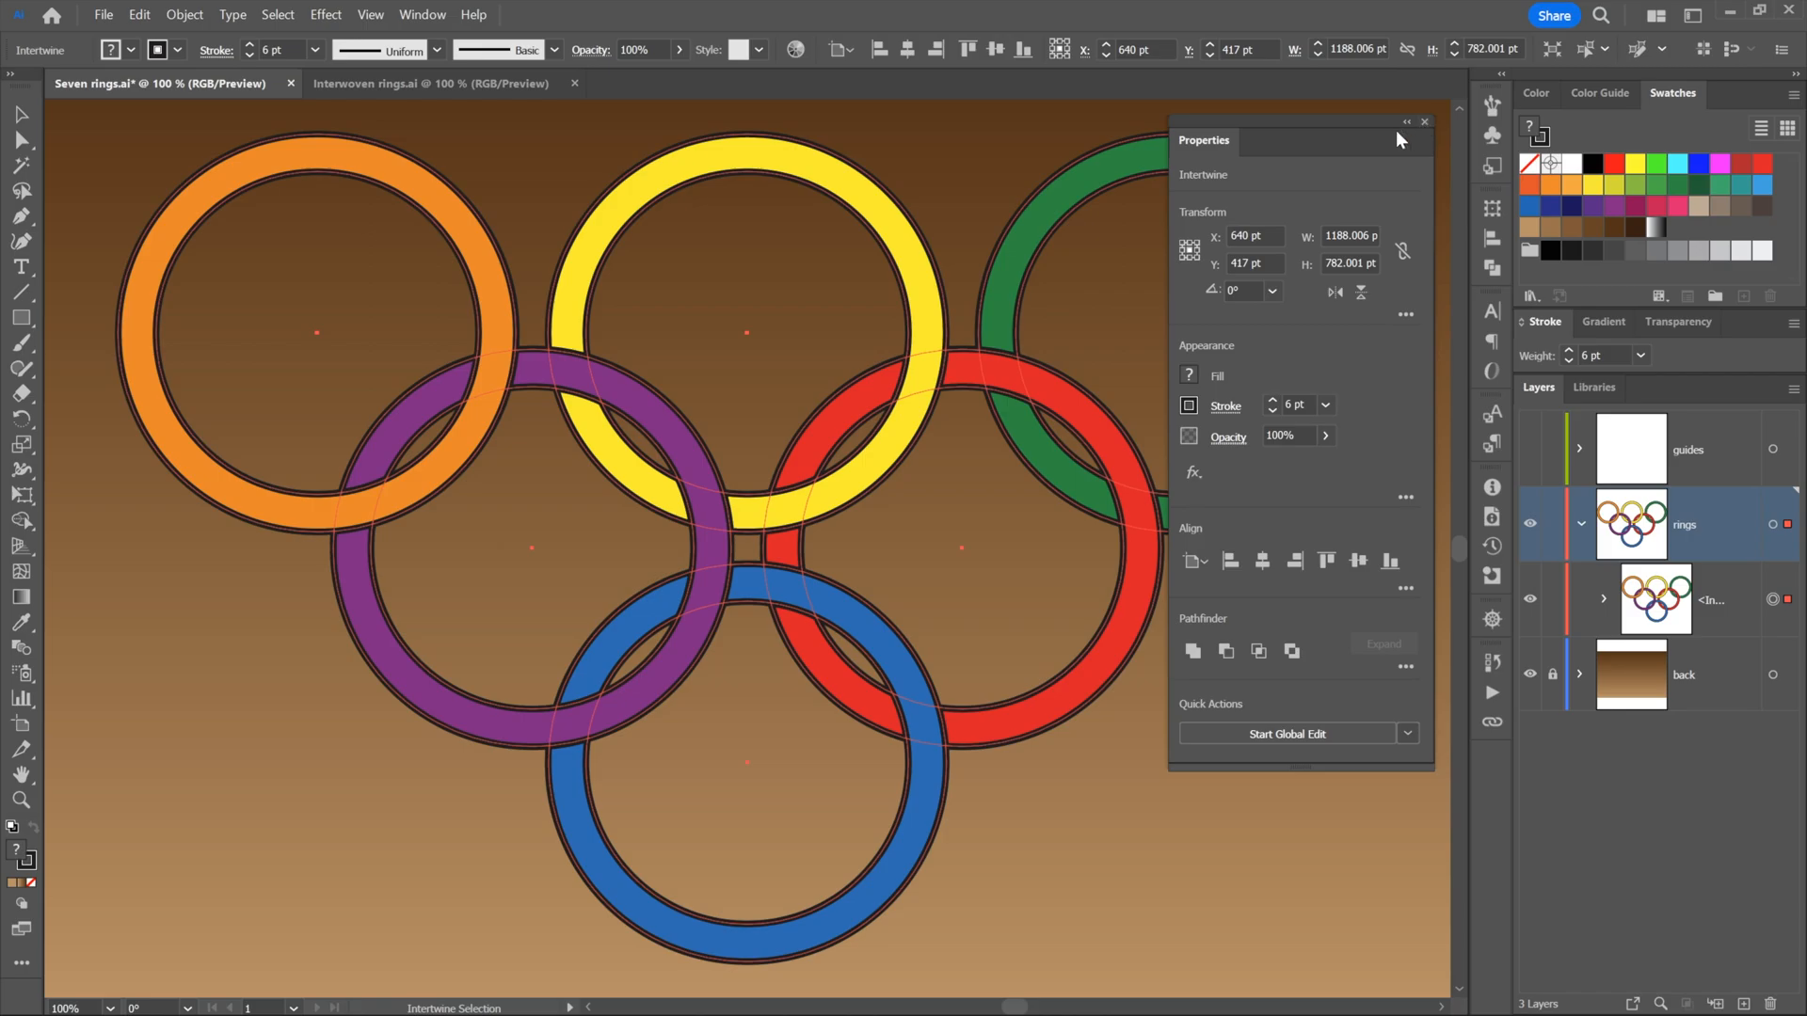
mouse_move(1346, 289)
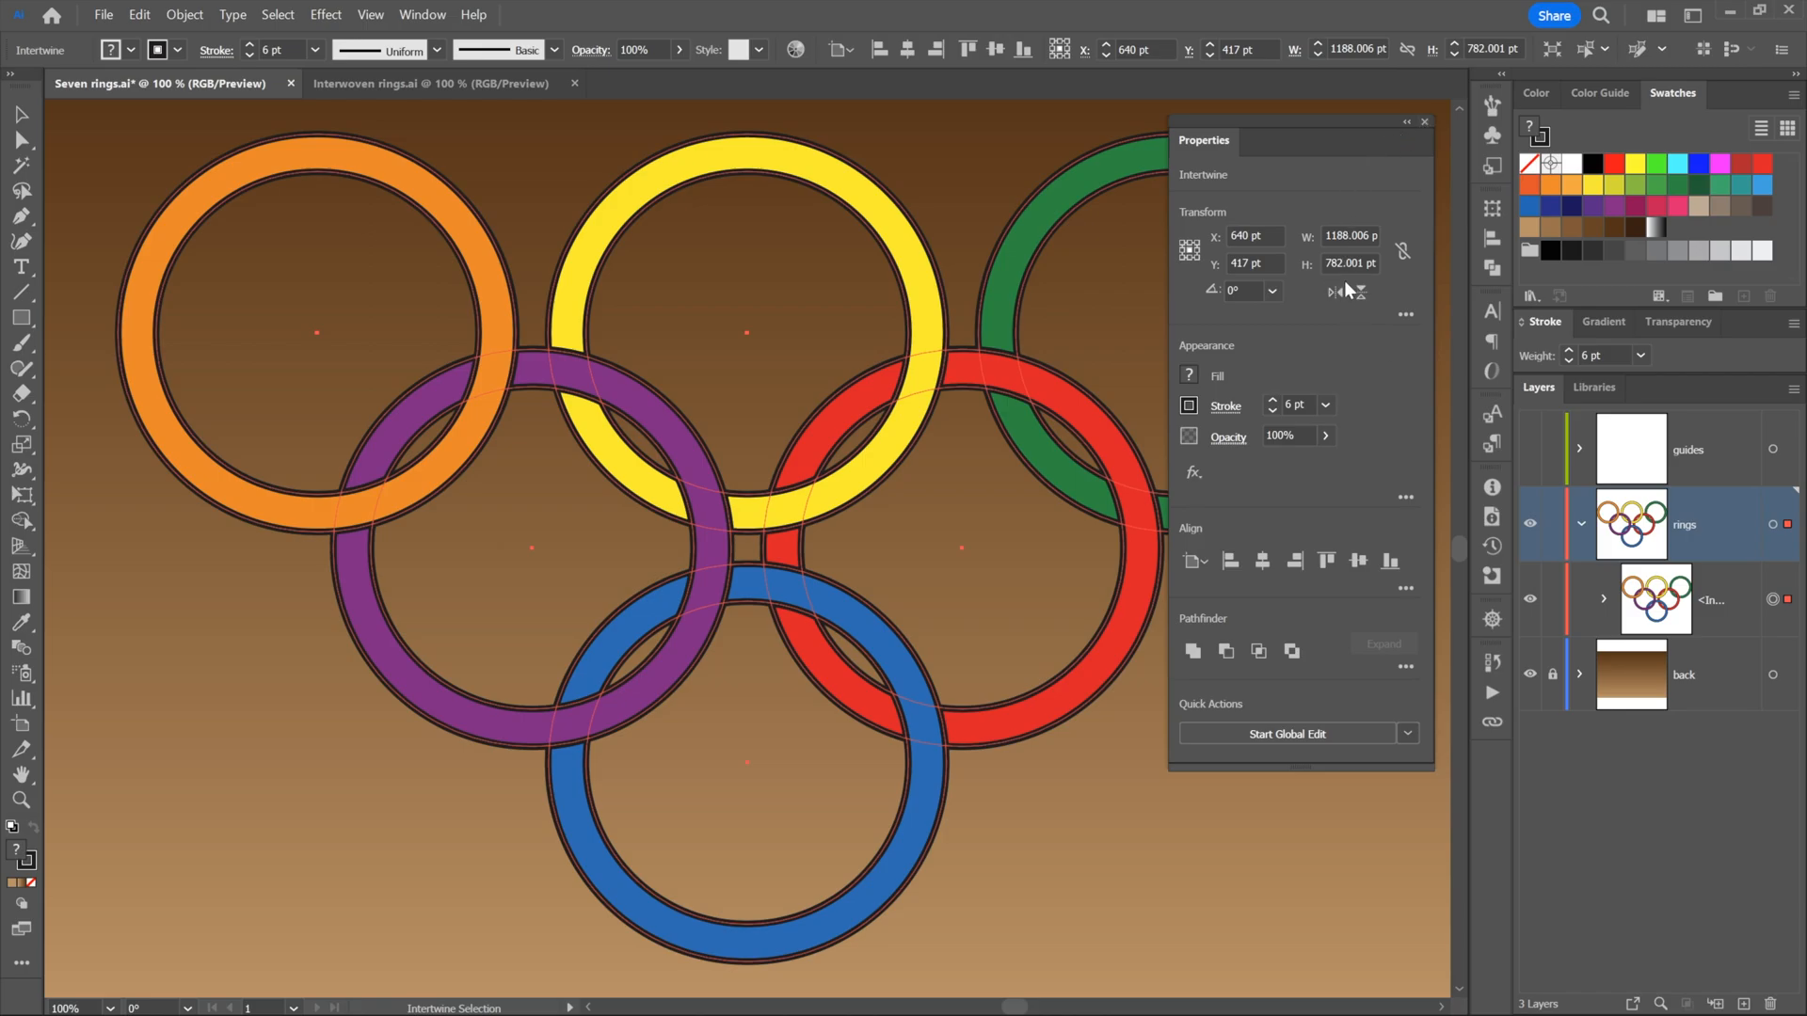
mouse_move(1293, 360)
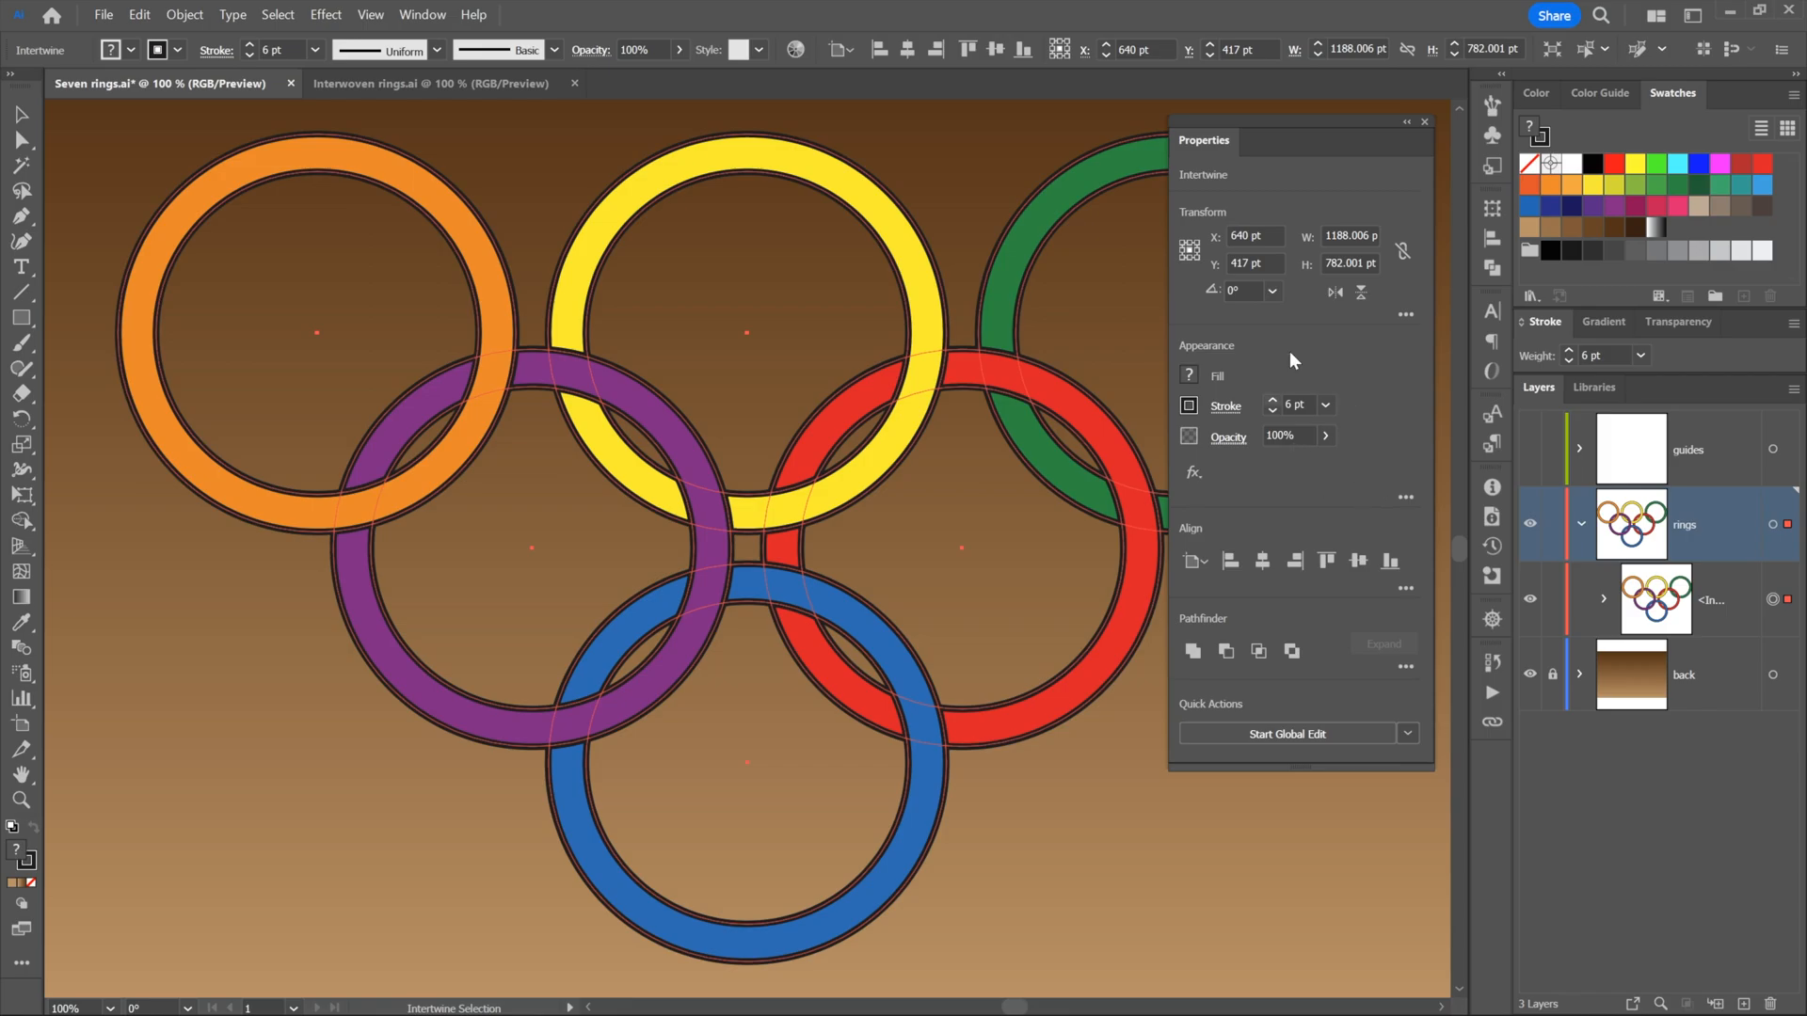
mouse_move(1422, 129)
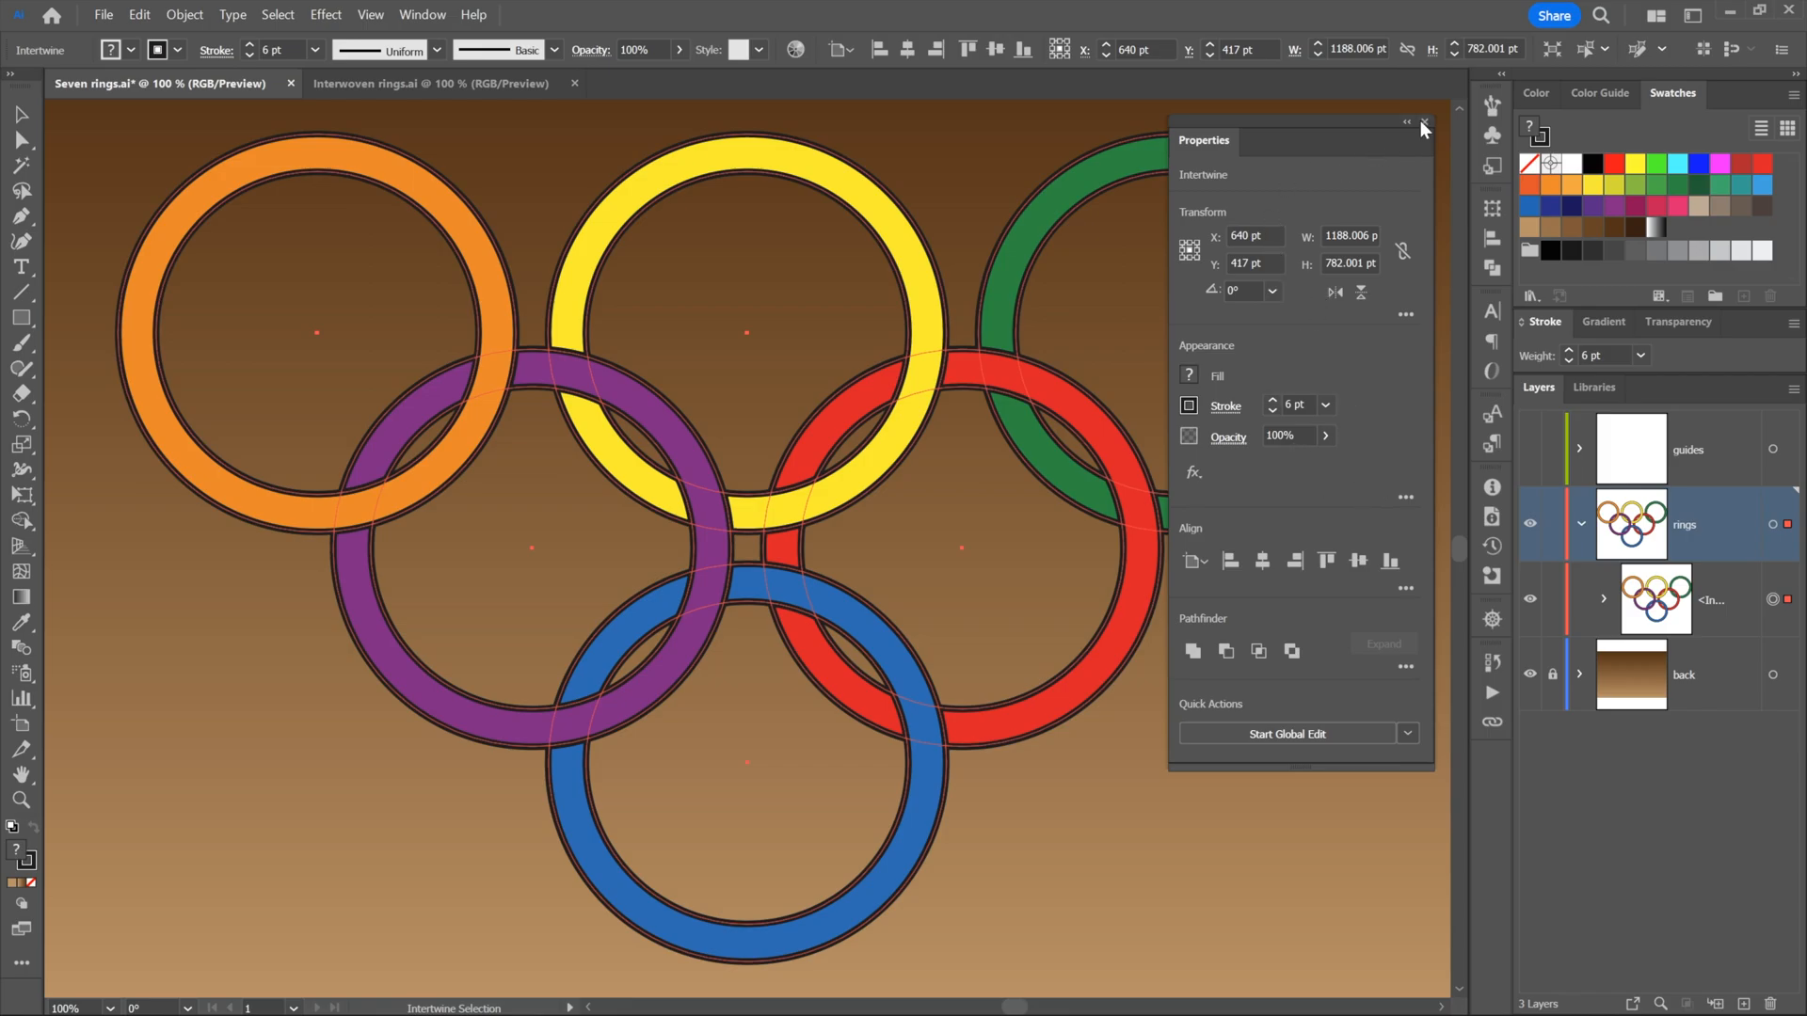
left_click(1422, 124)
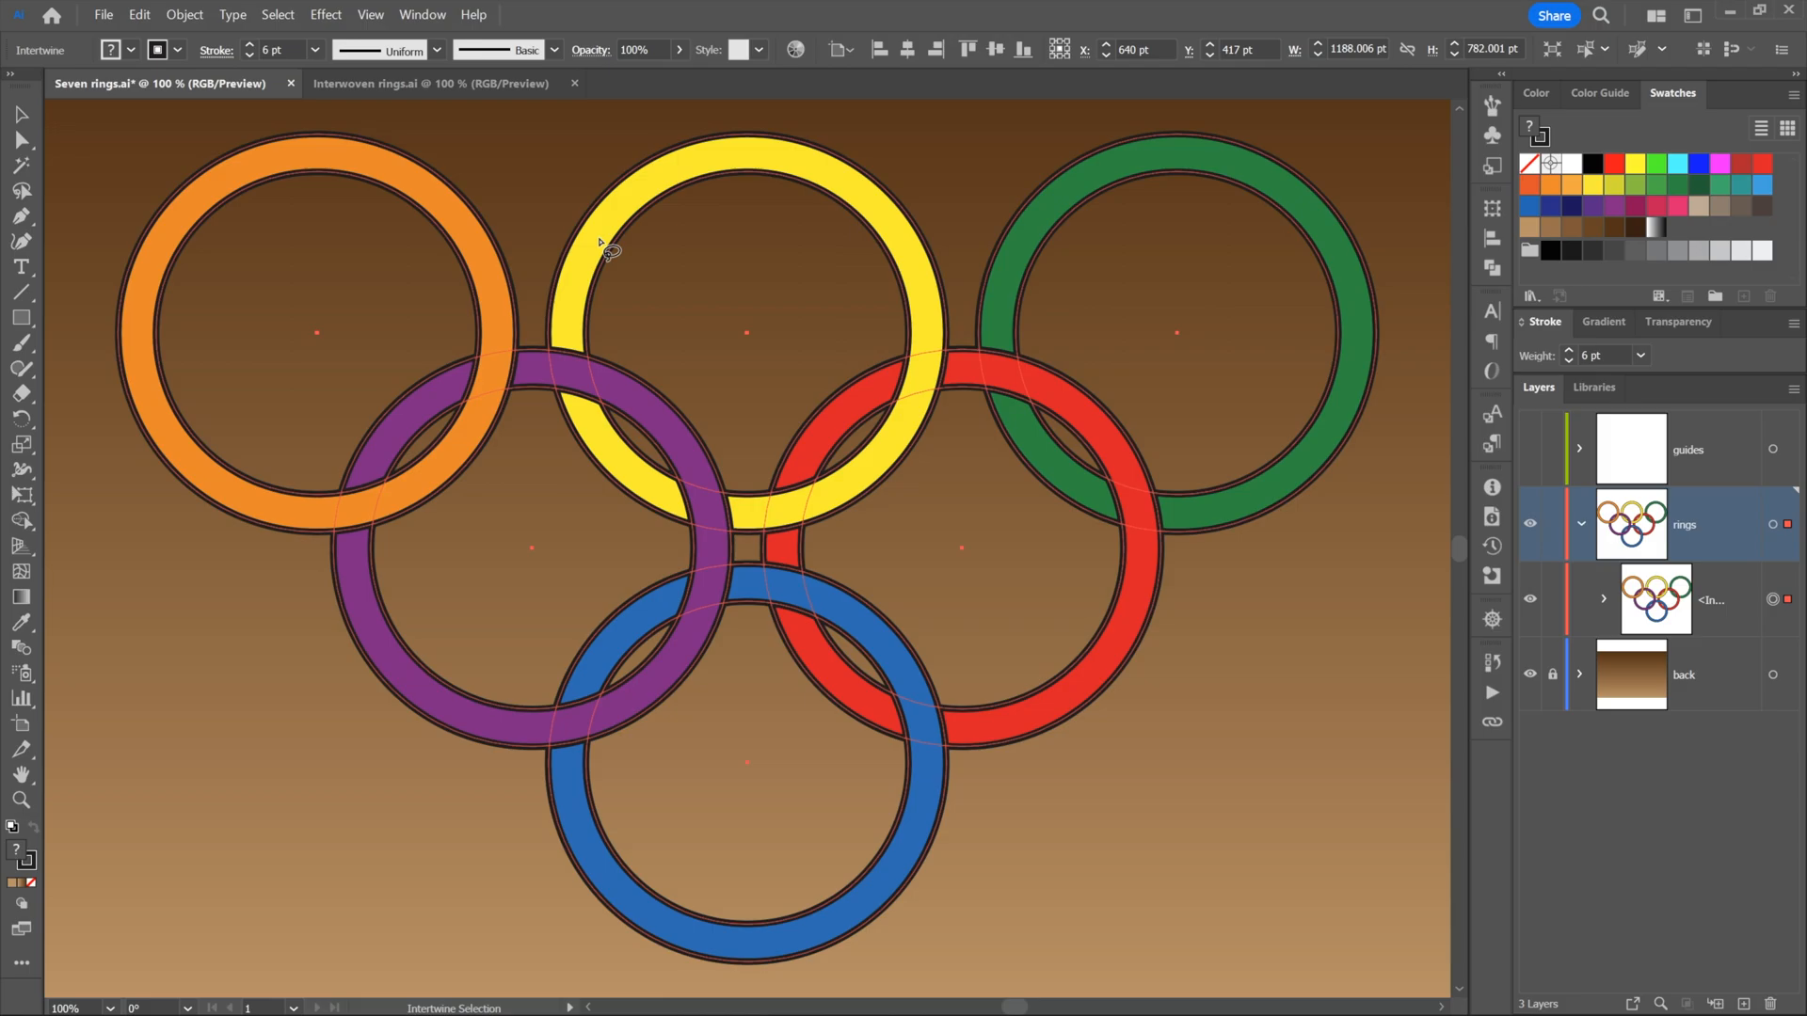
mouse_move(161, 144)
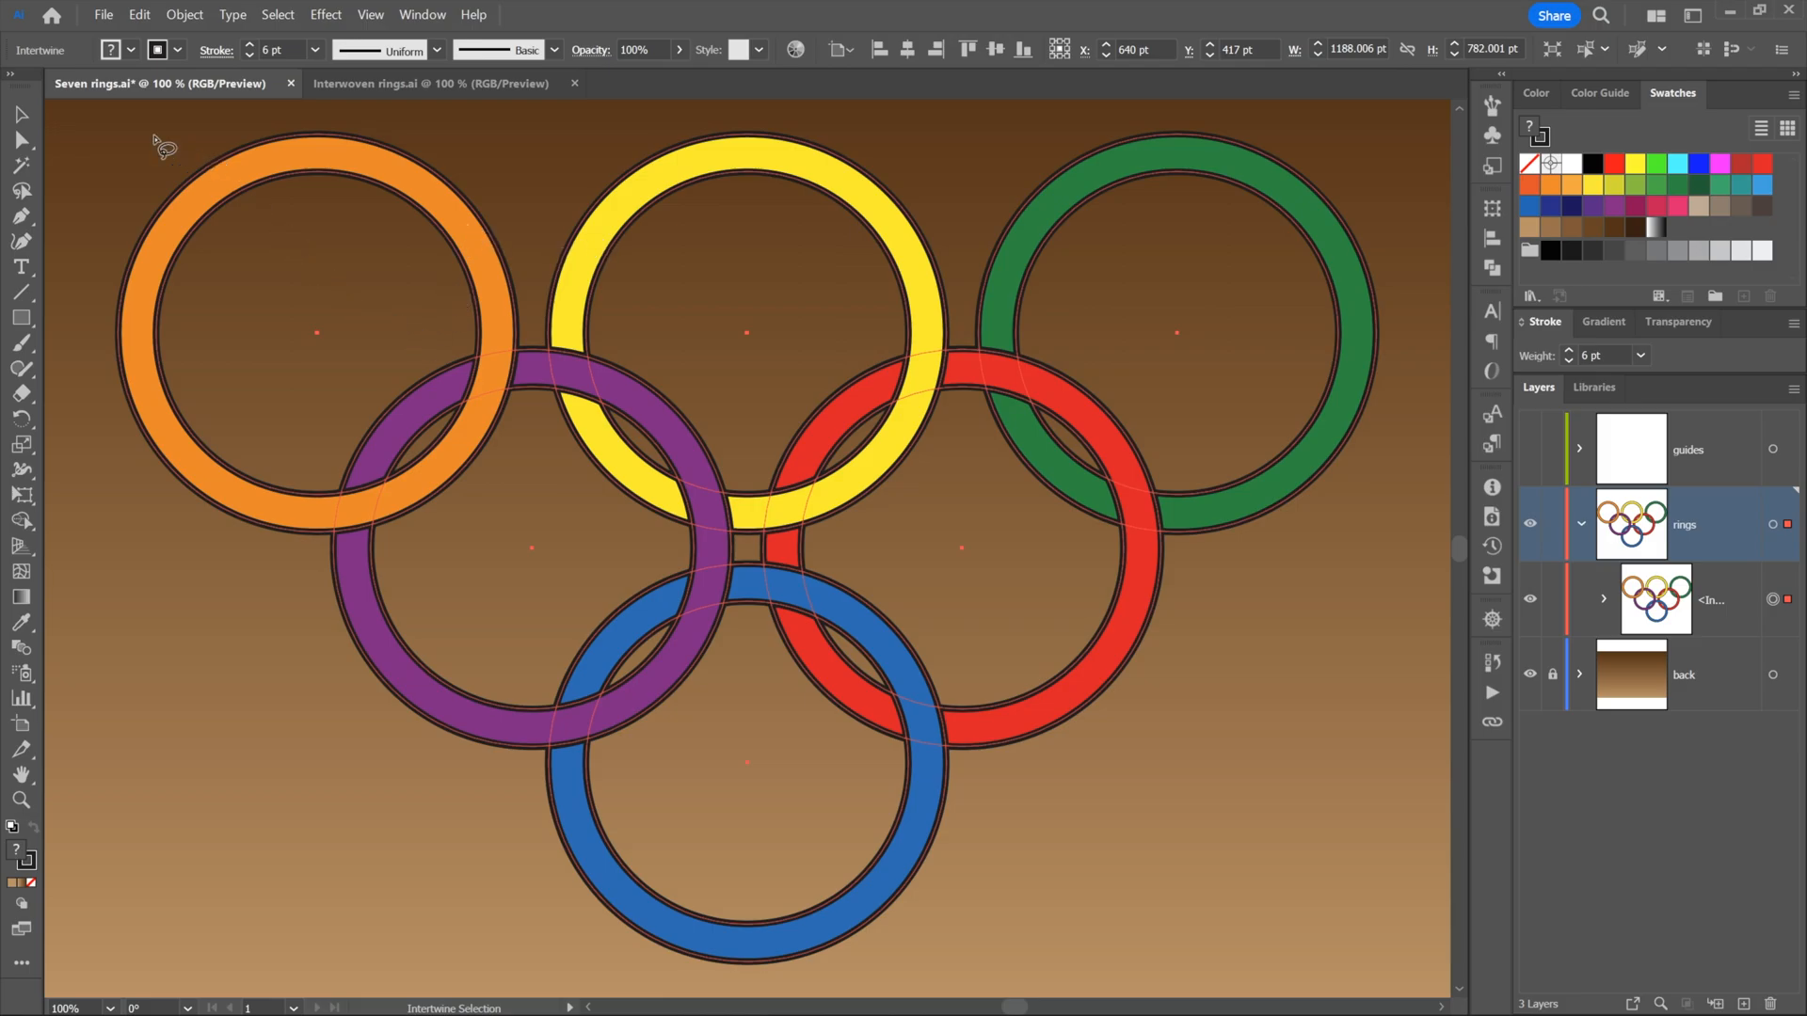
mouse_move(138, 114)
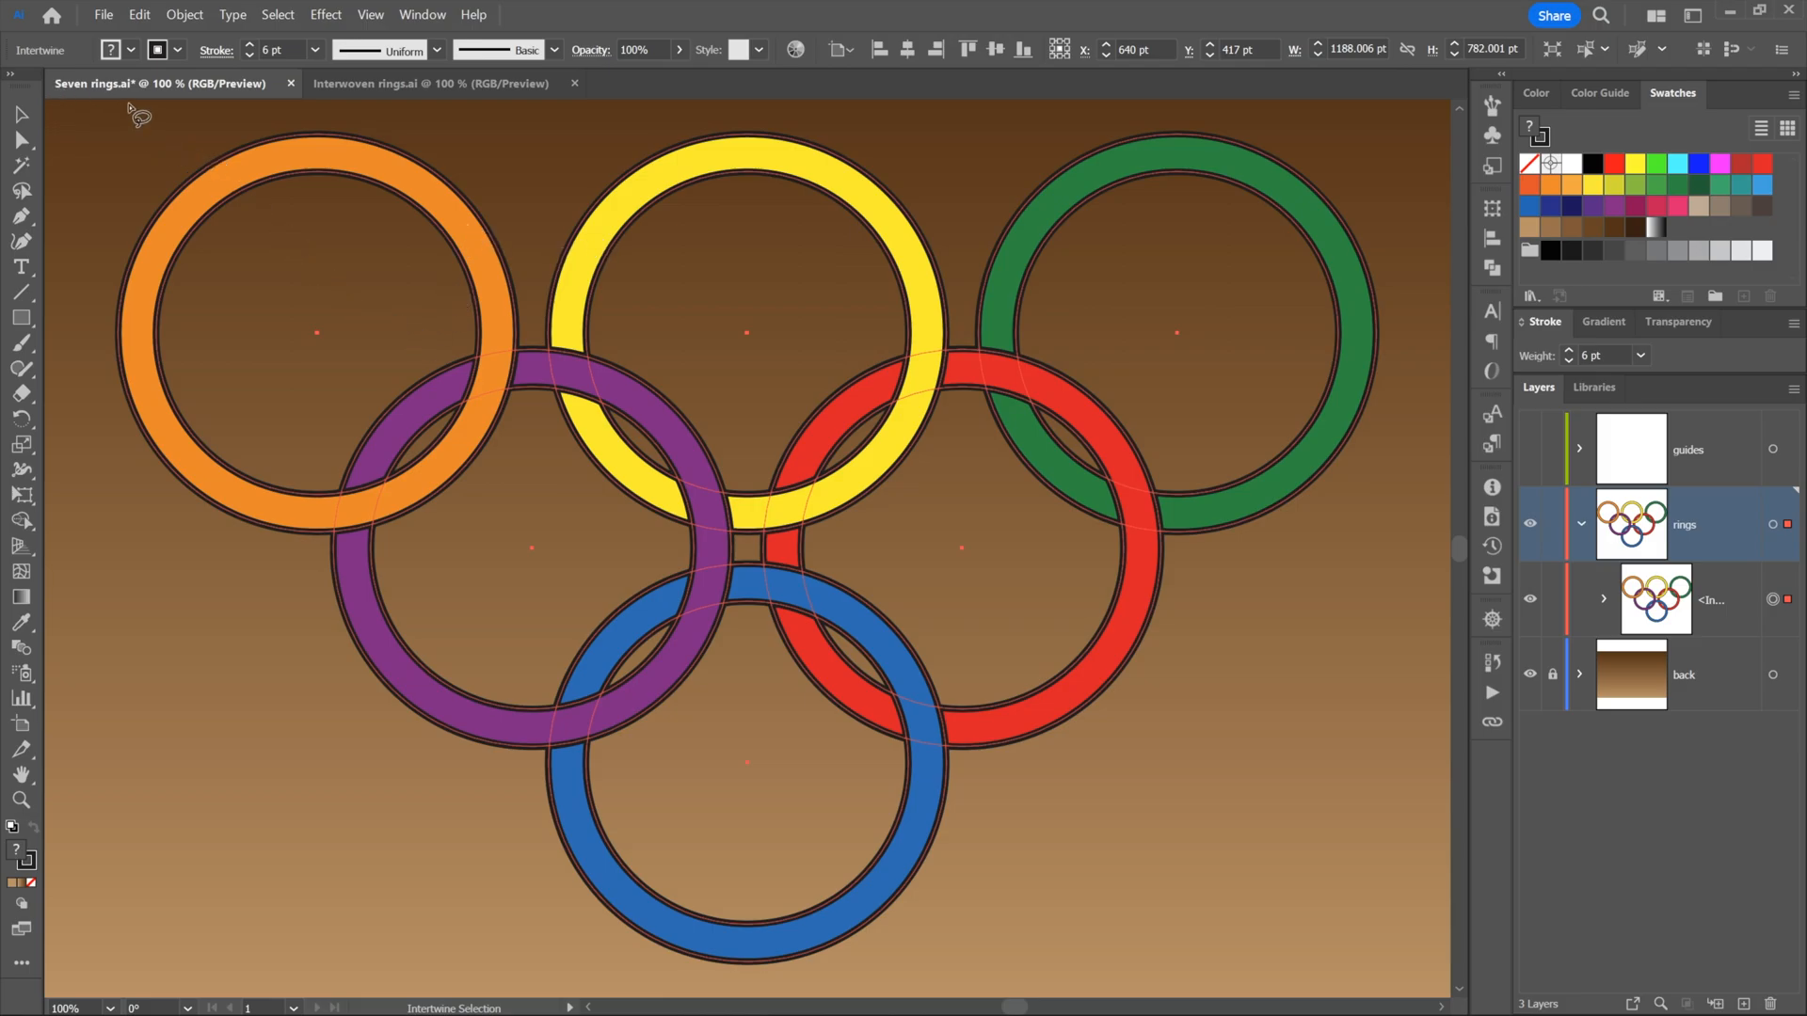
mouse_move(76, 242)
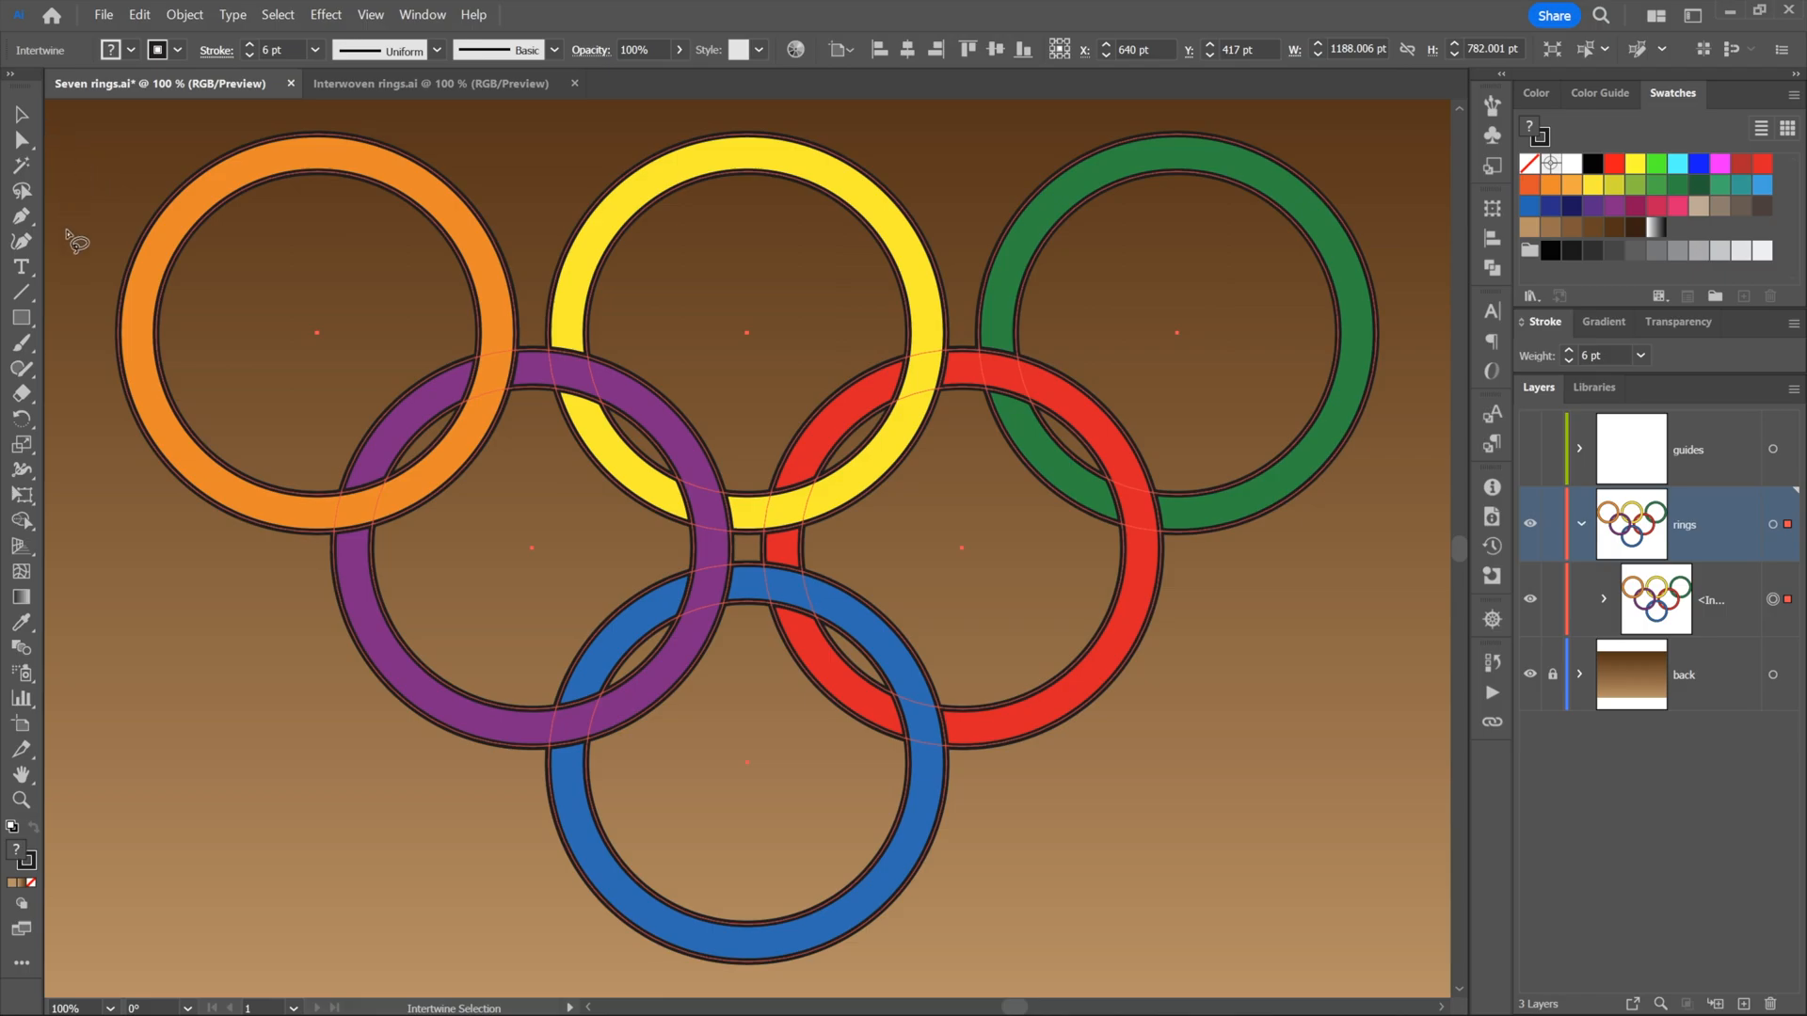
mouse_move(21, 164)
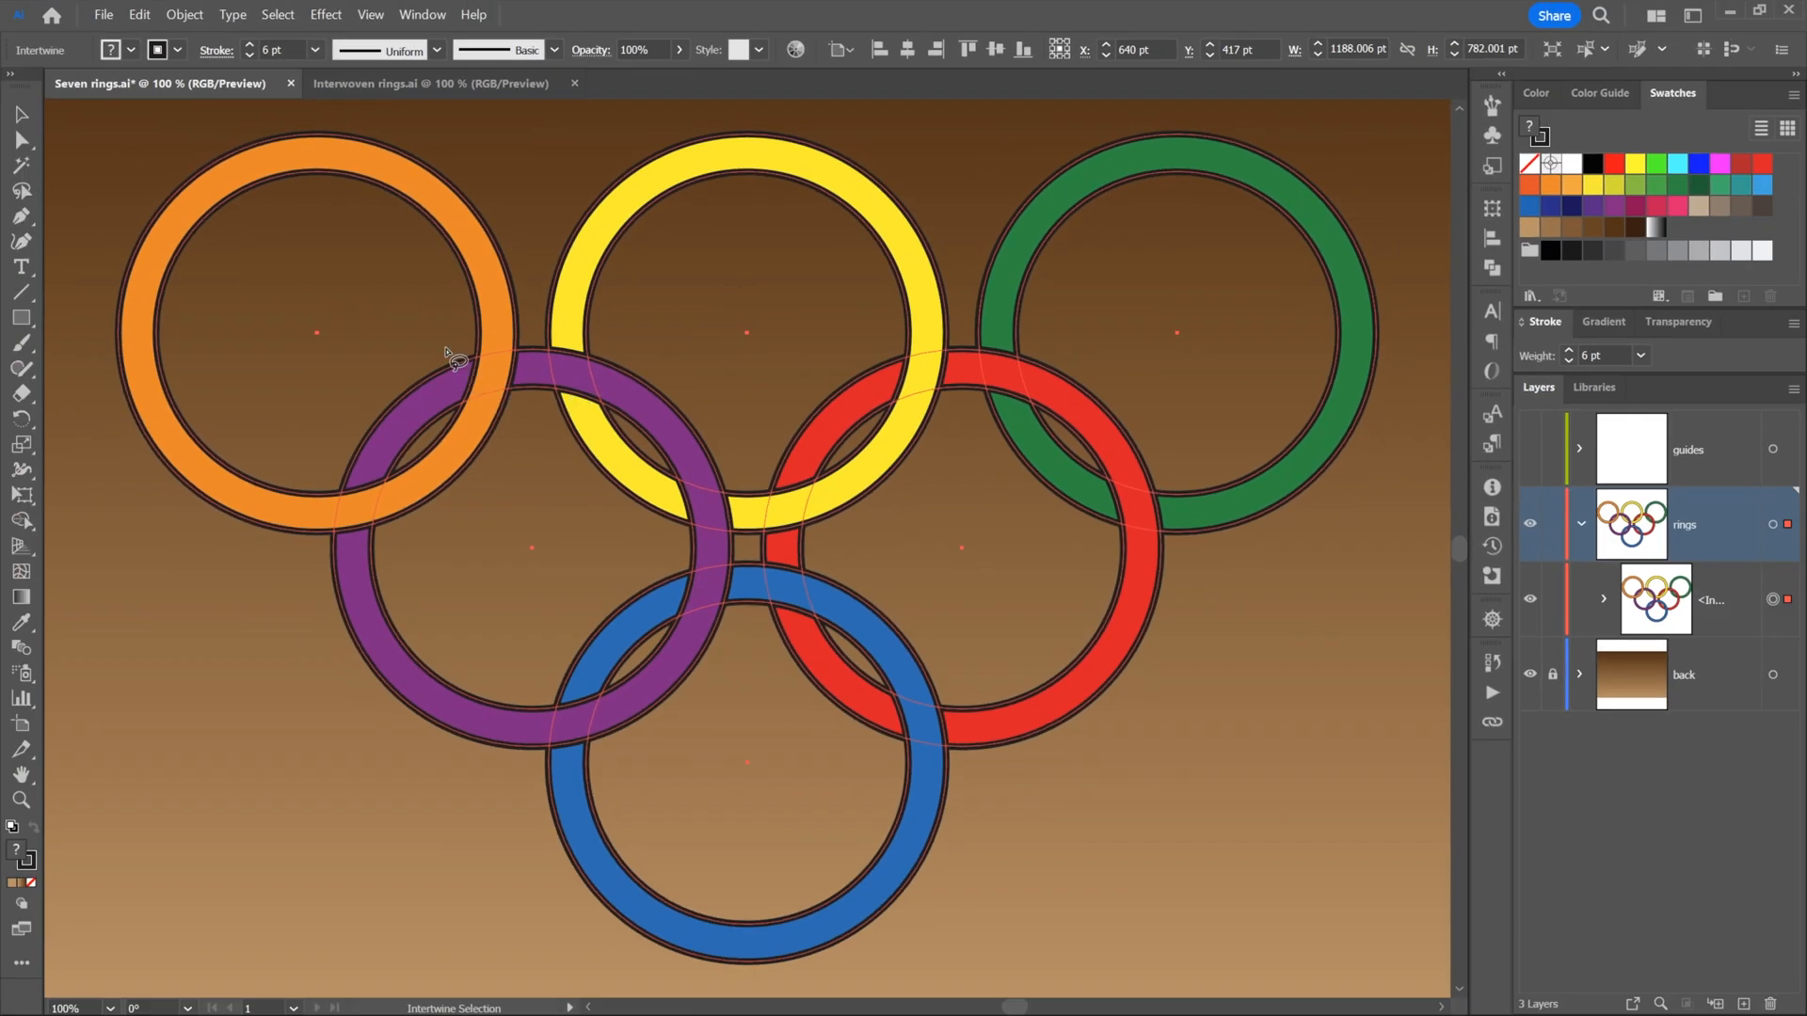
mouse_move(1515, 432)
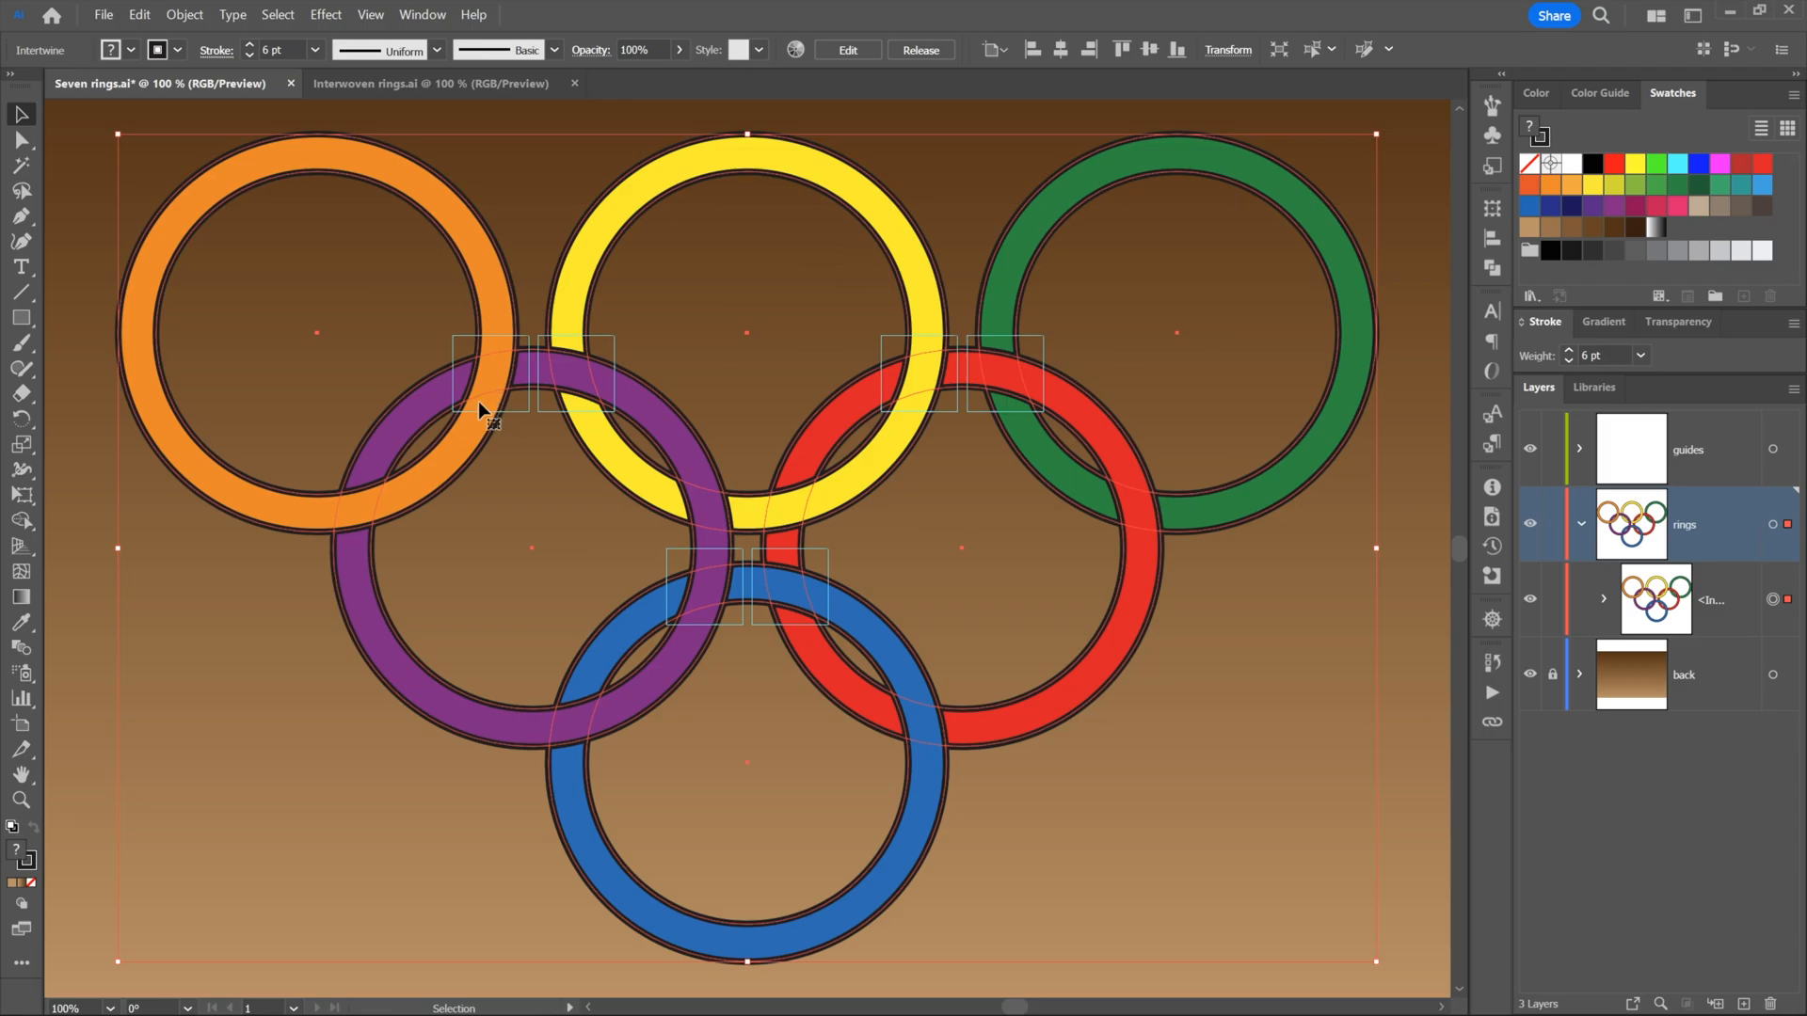
mouse_move(363, 285)
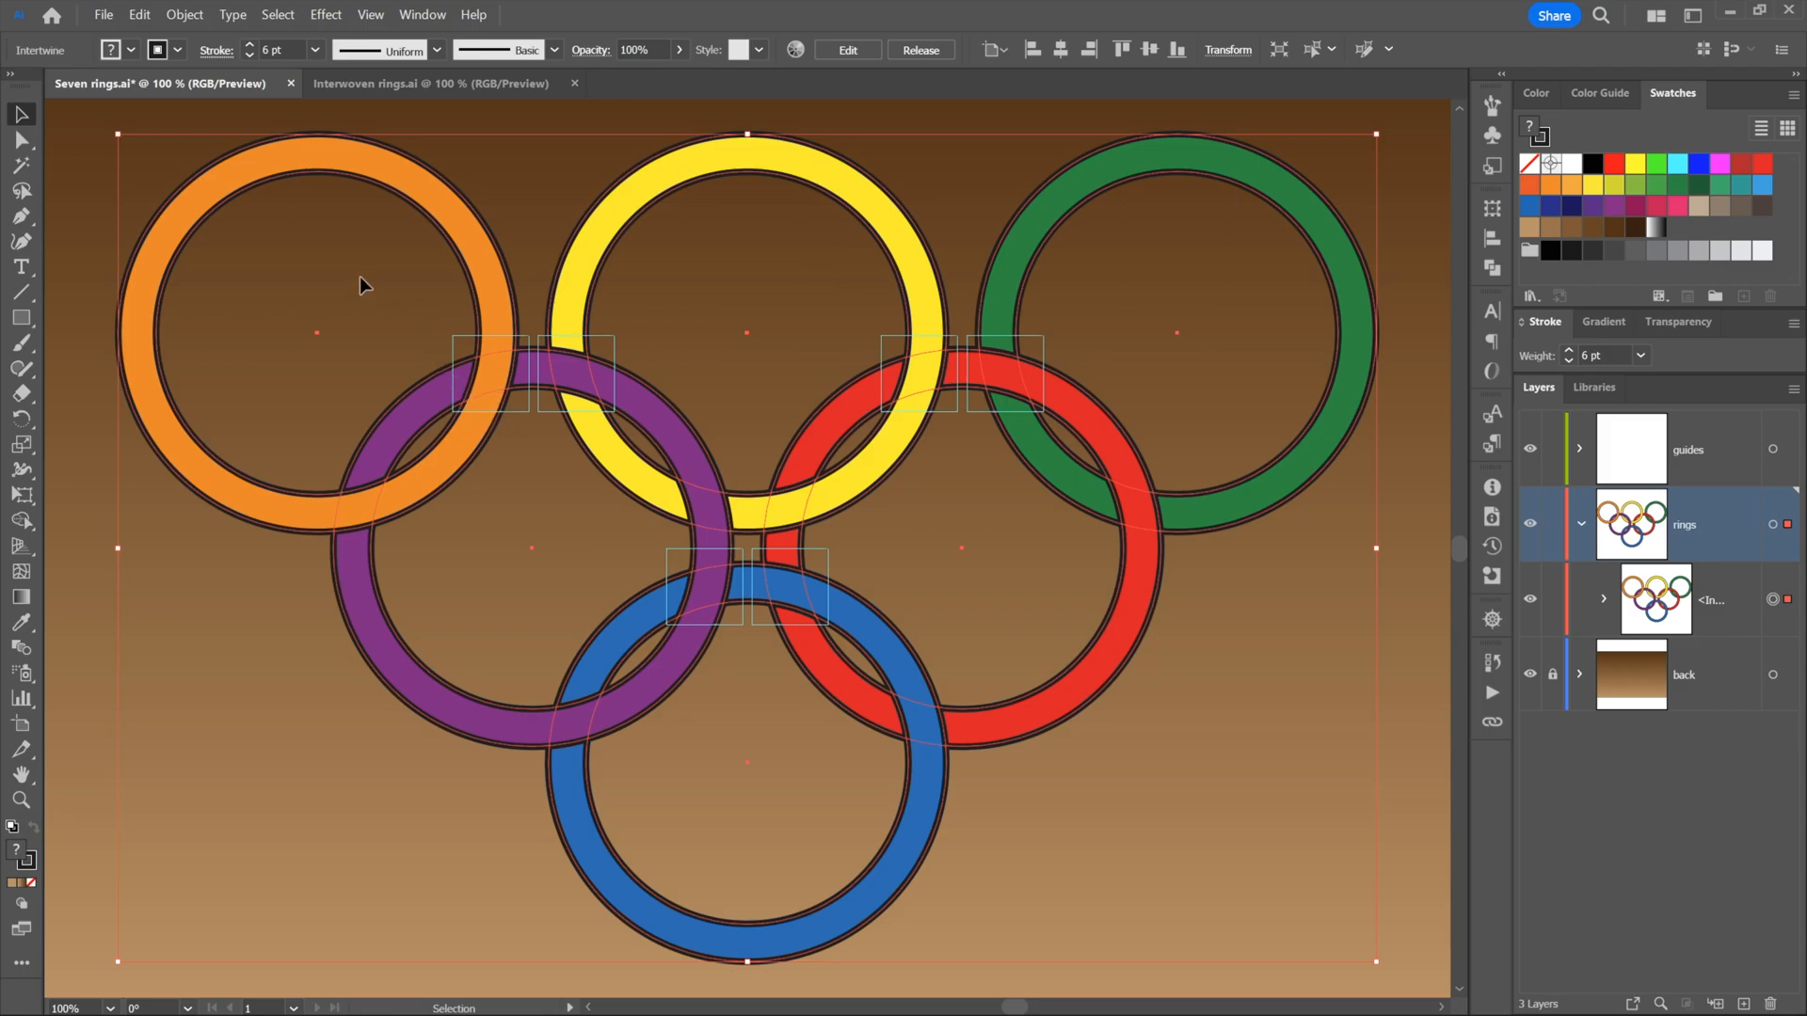
mouse_move(567, 240)
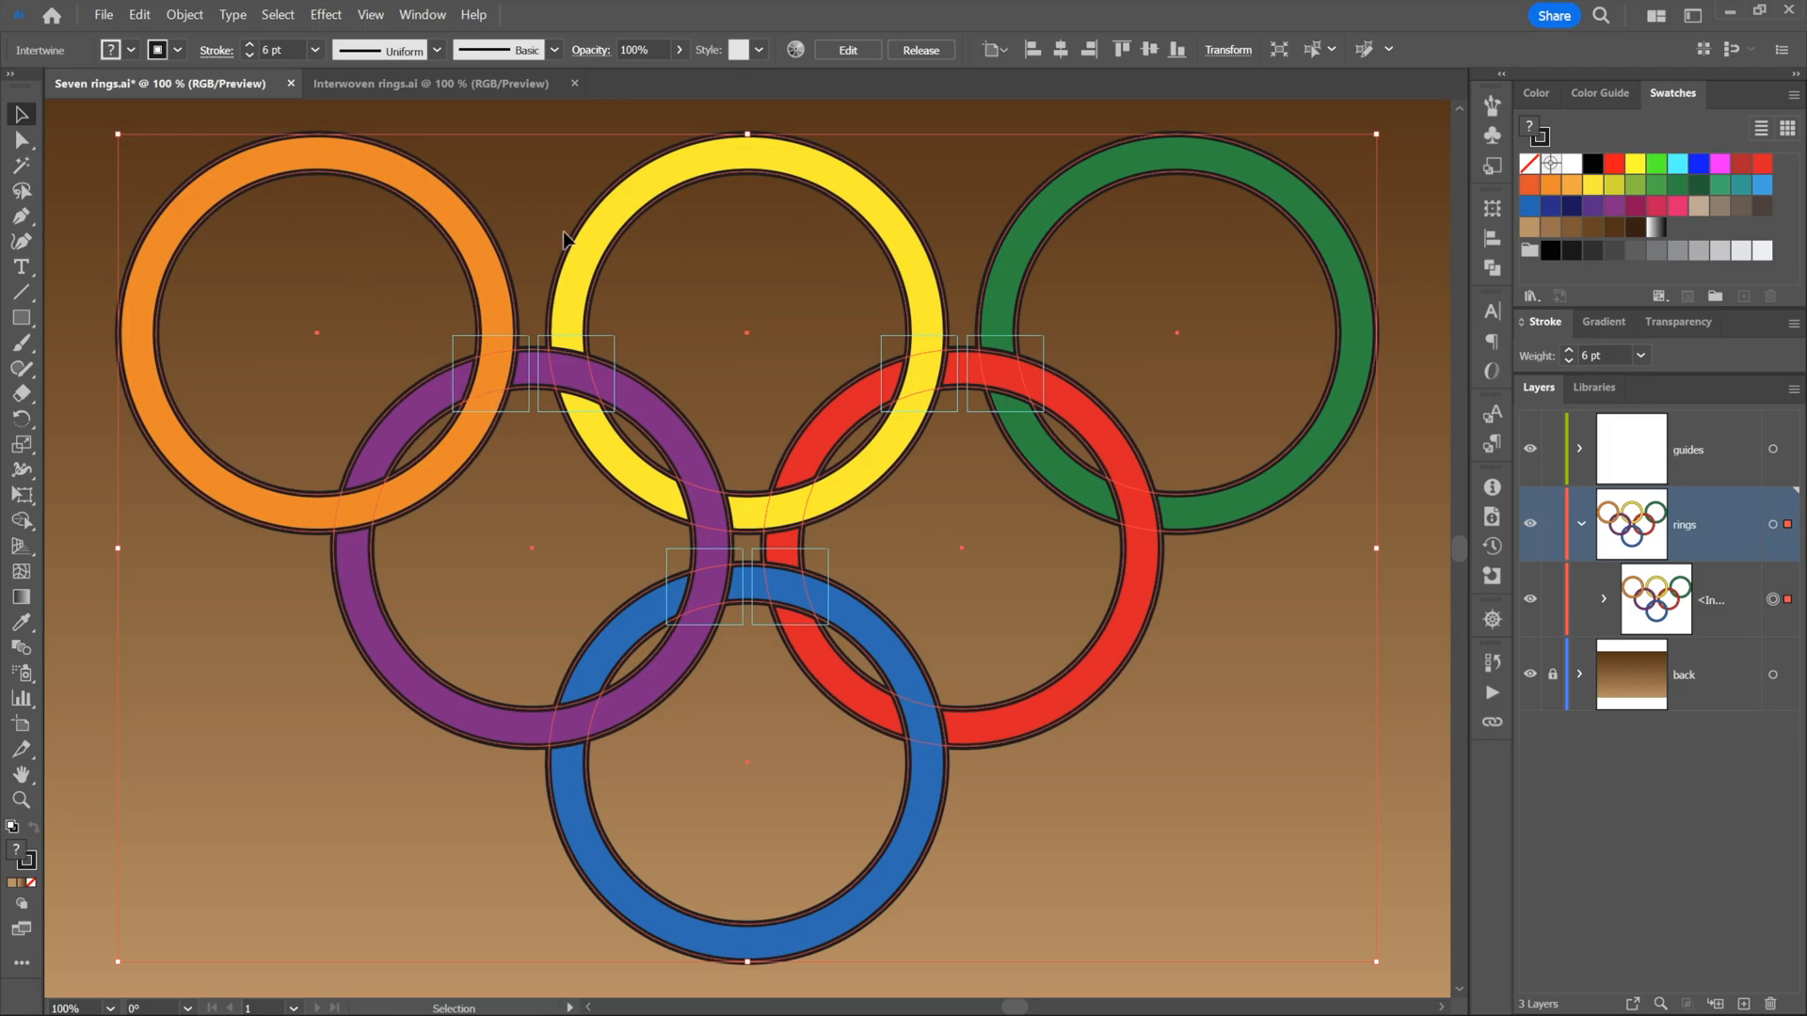
mouse_move(108, 185)
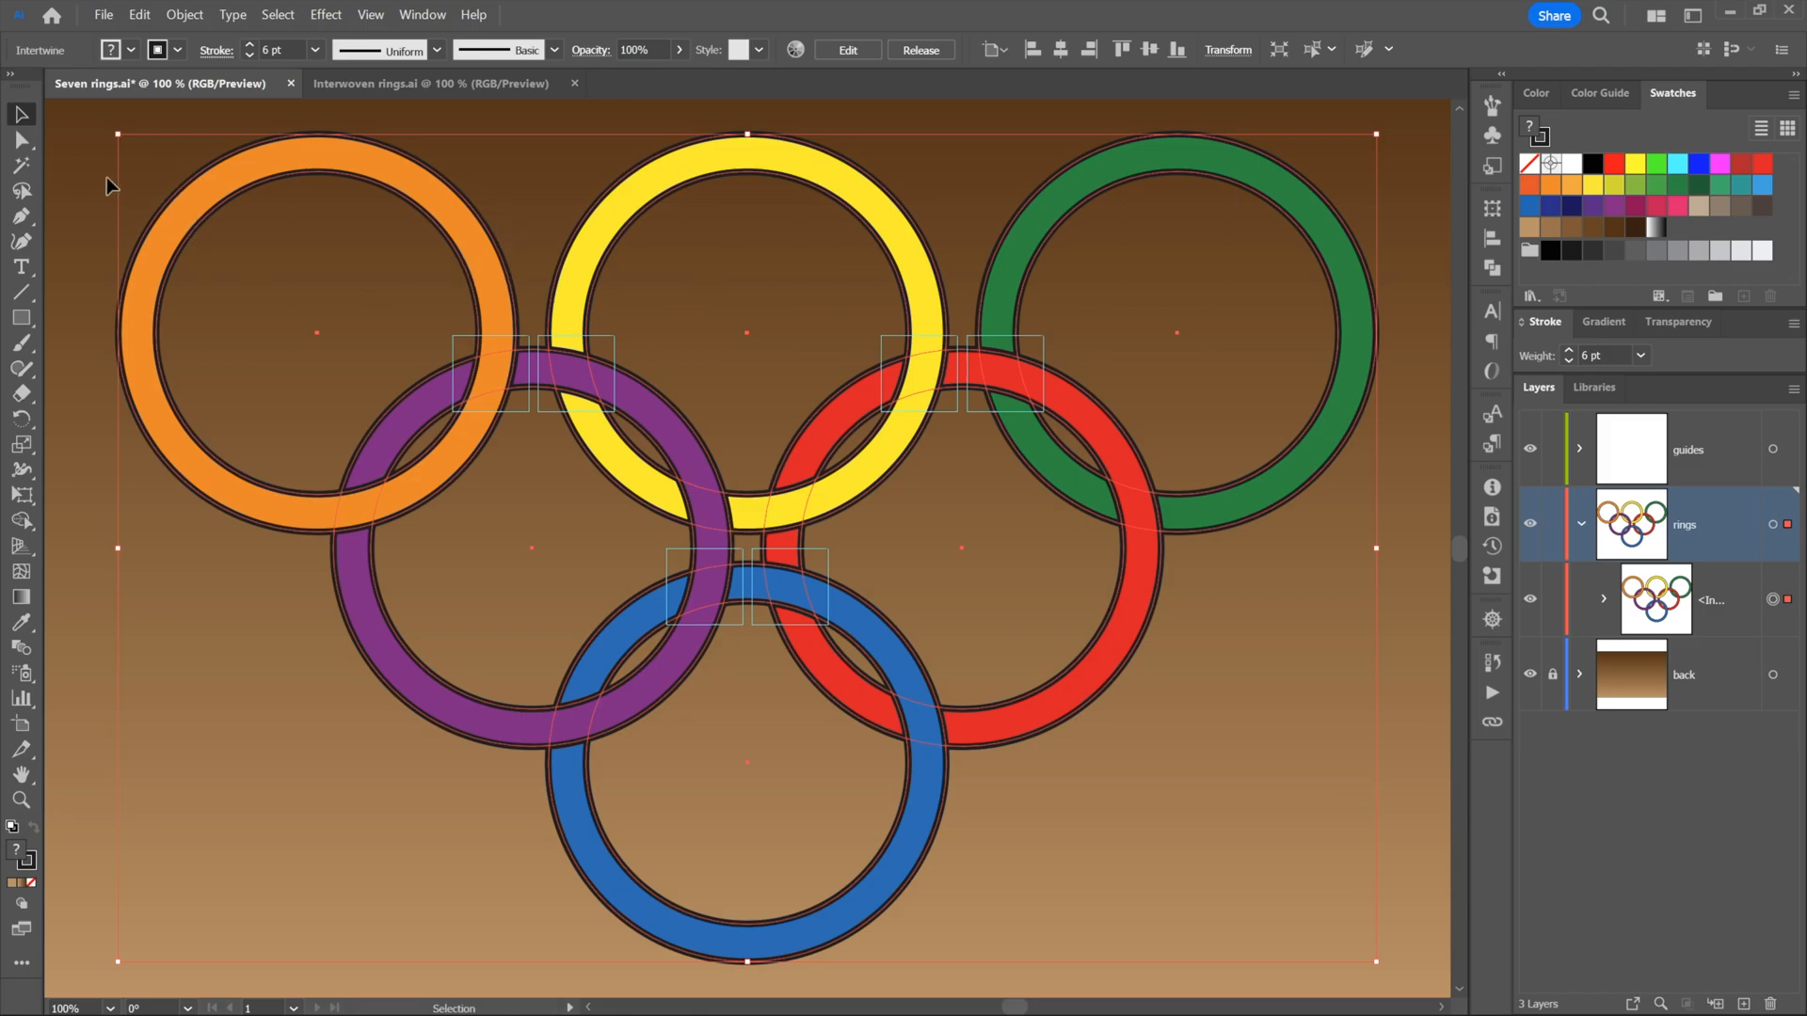
mouse_move(19, 115)
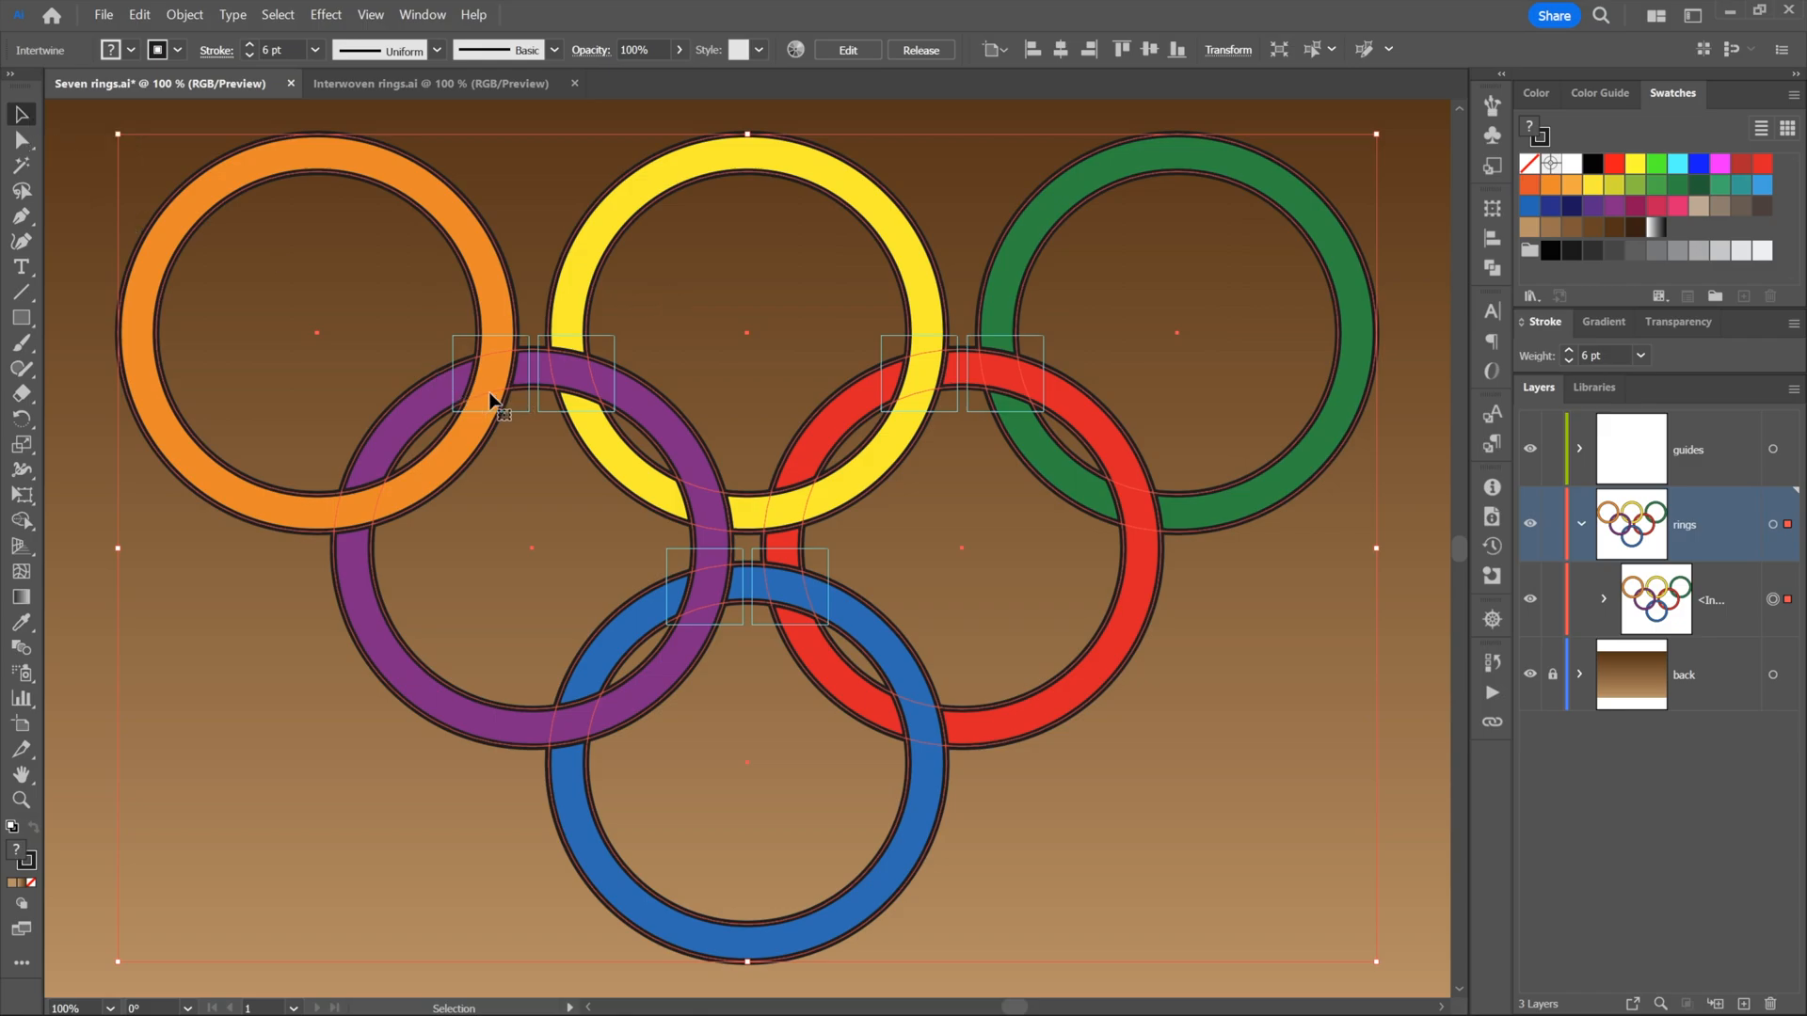
mouse_move(41, 101)
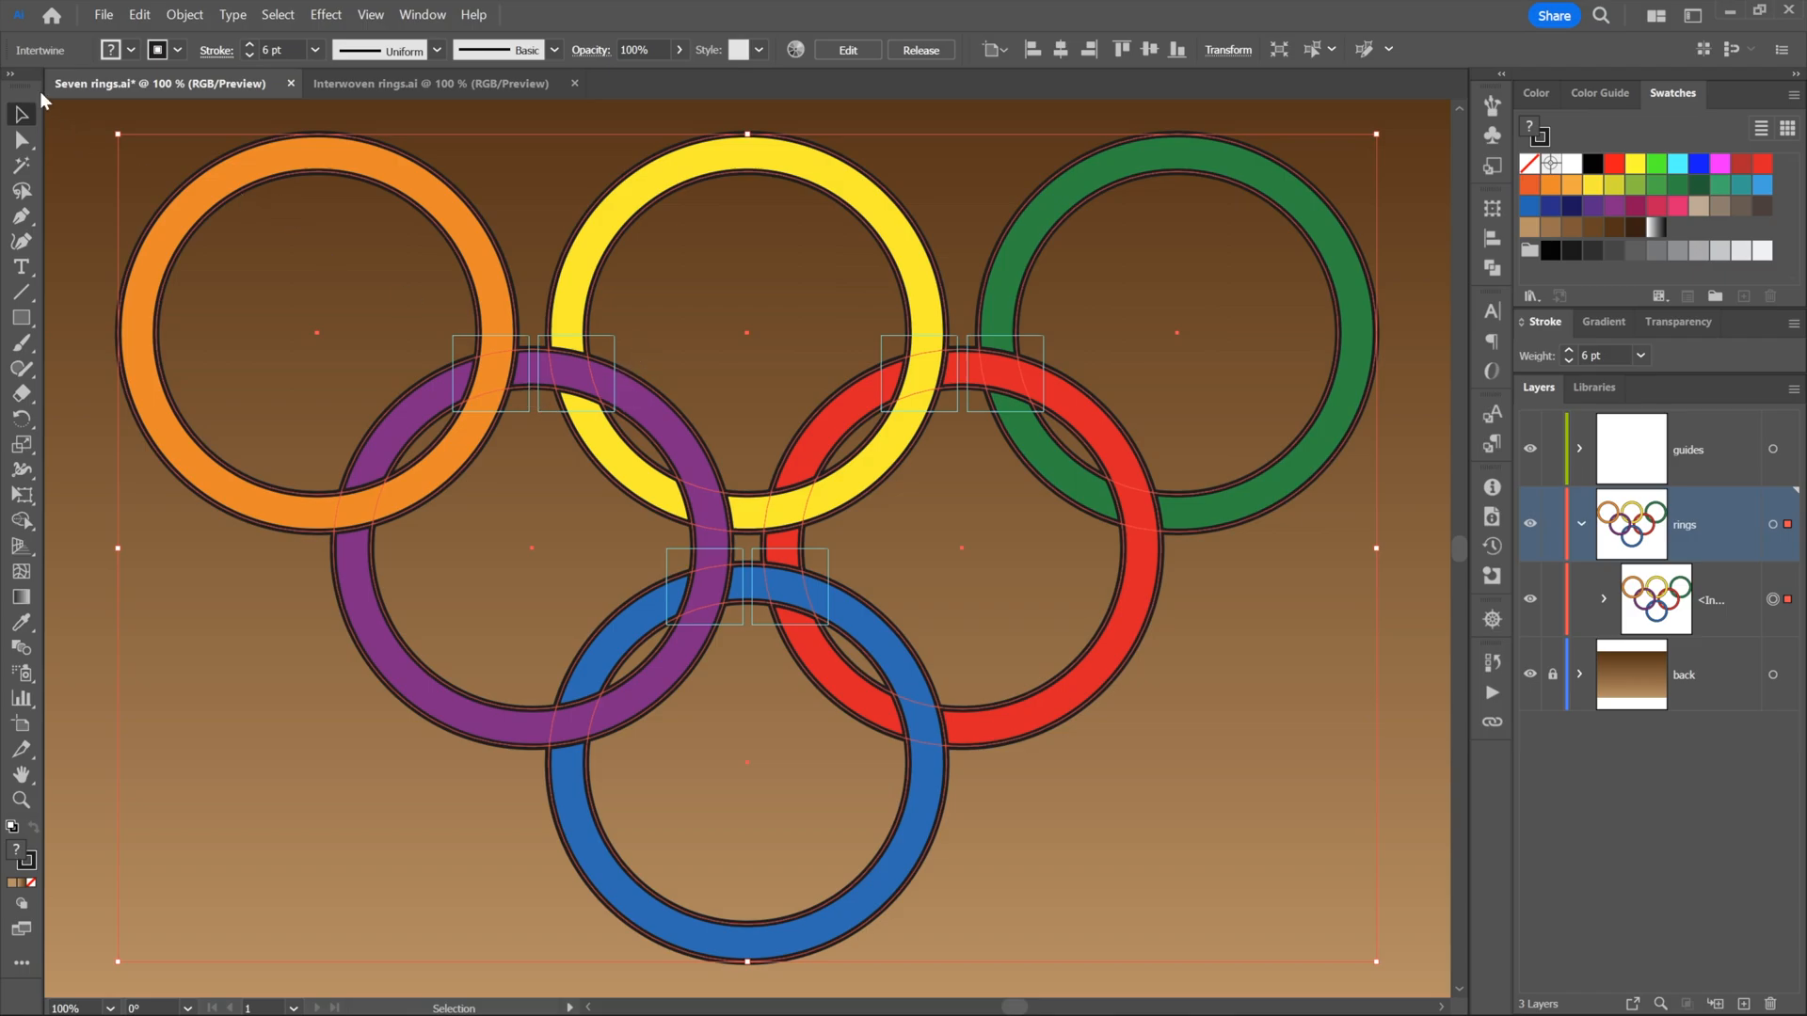
mouse_move(69, 65)
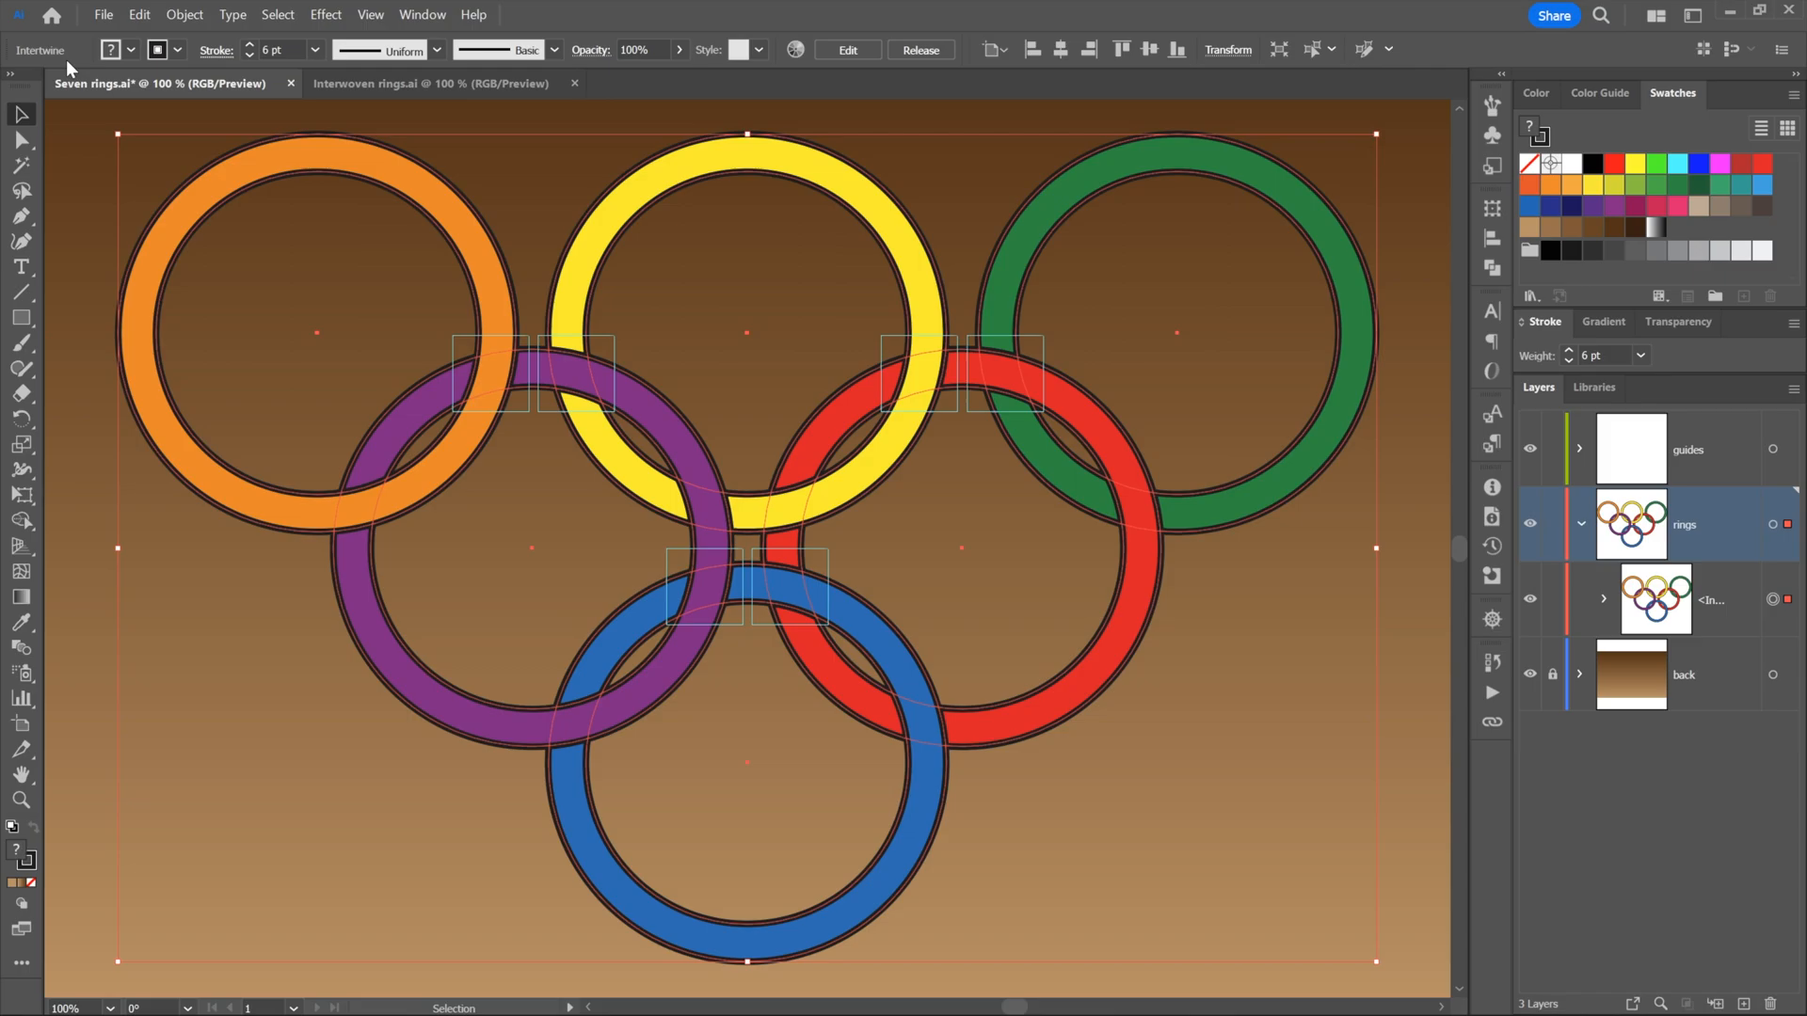
mouse_move(830, 144)
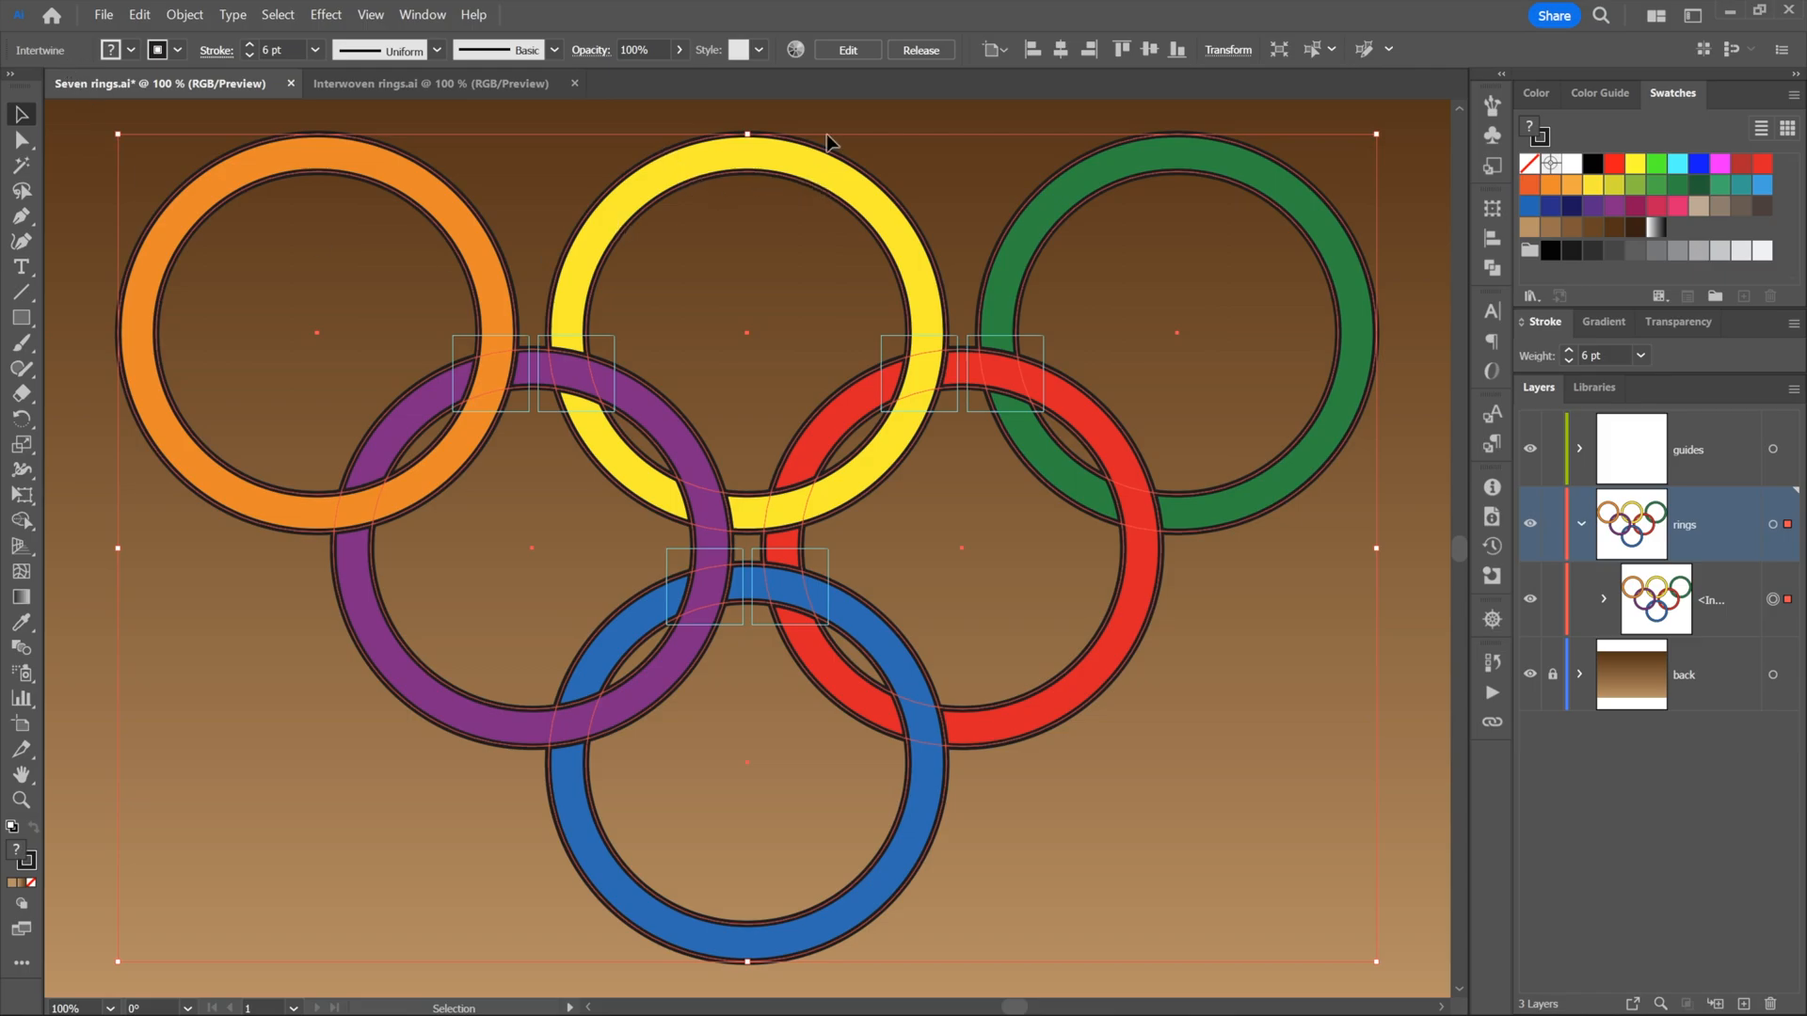
mouse_move(848, 50)
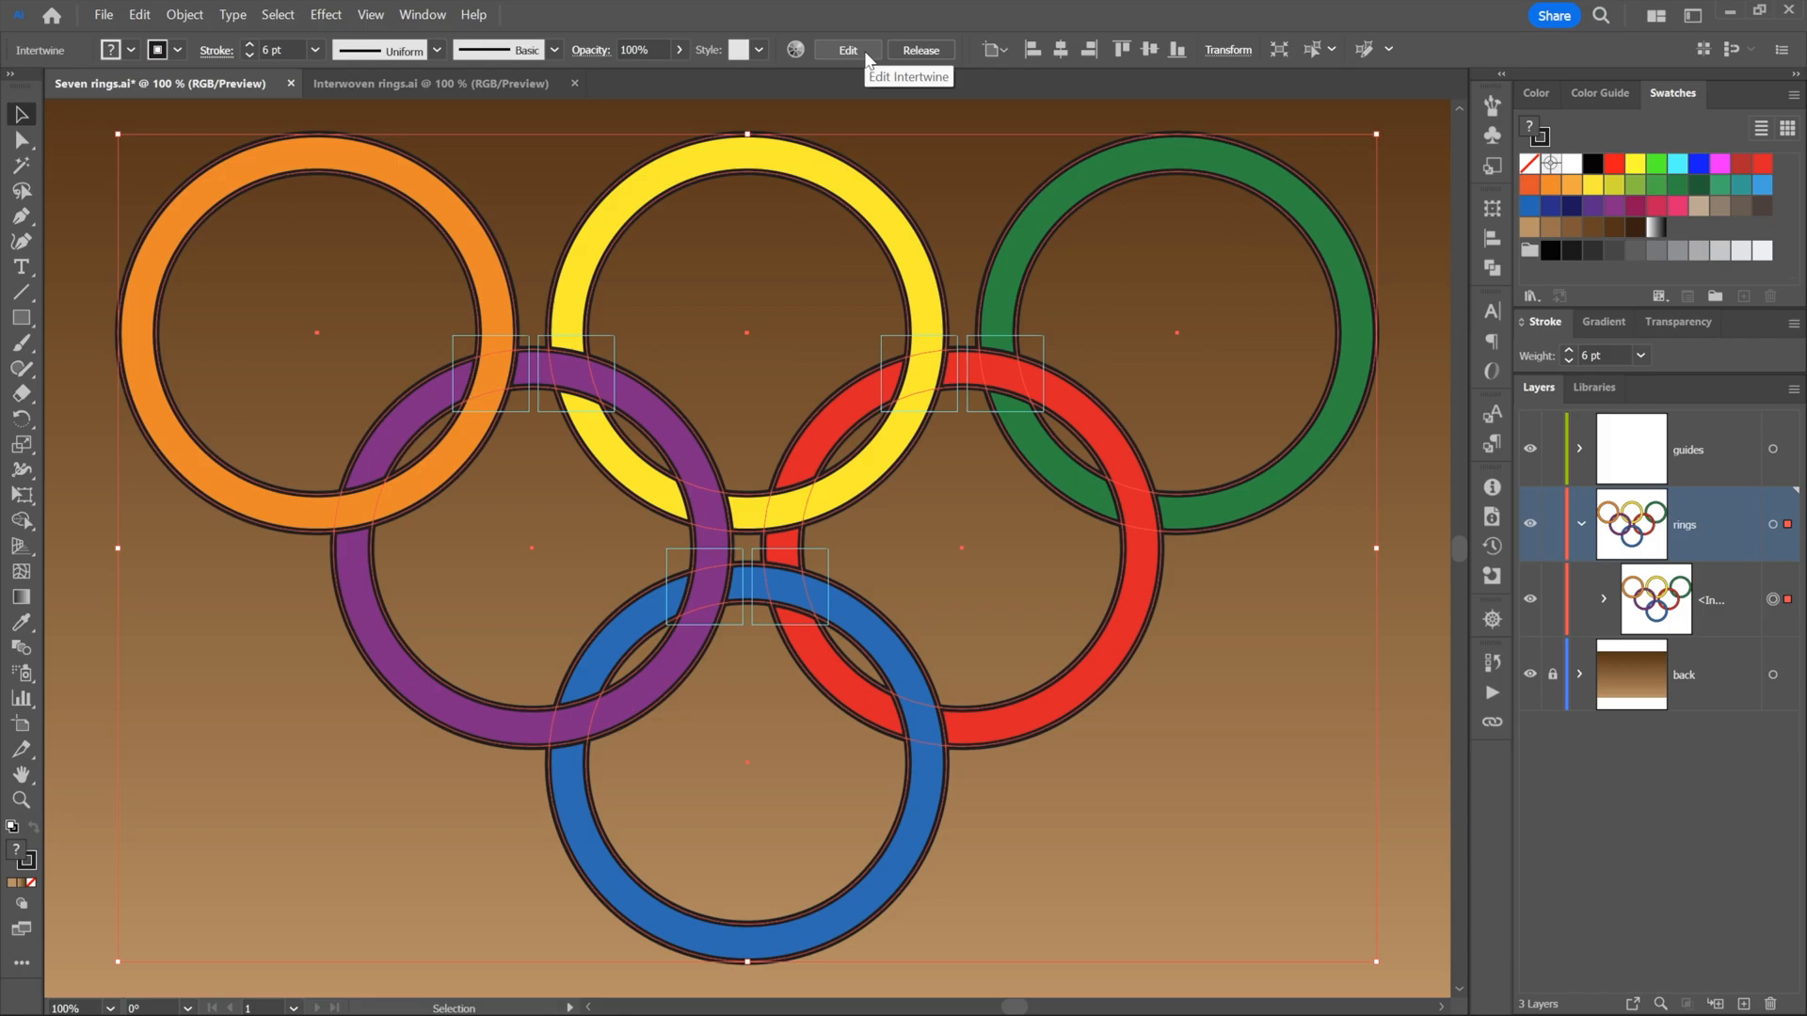
Enter Edit Intertwine mode on the rings object from the Control bar
left_click(847, 50)
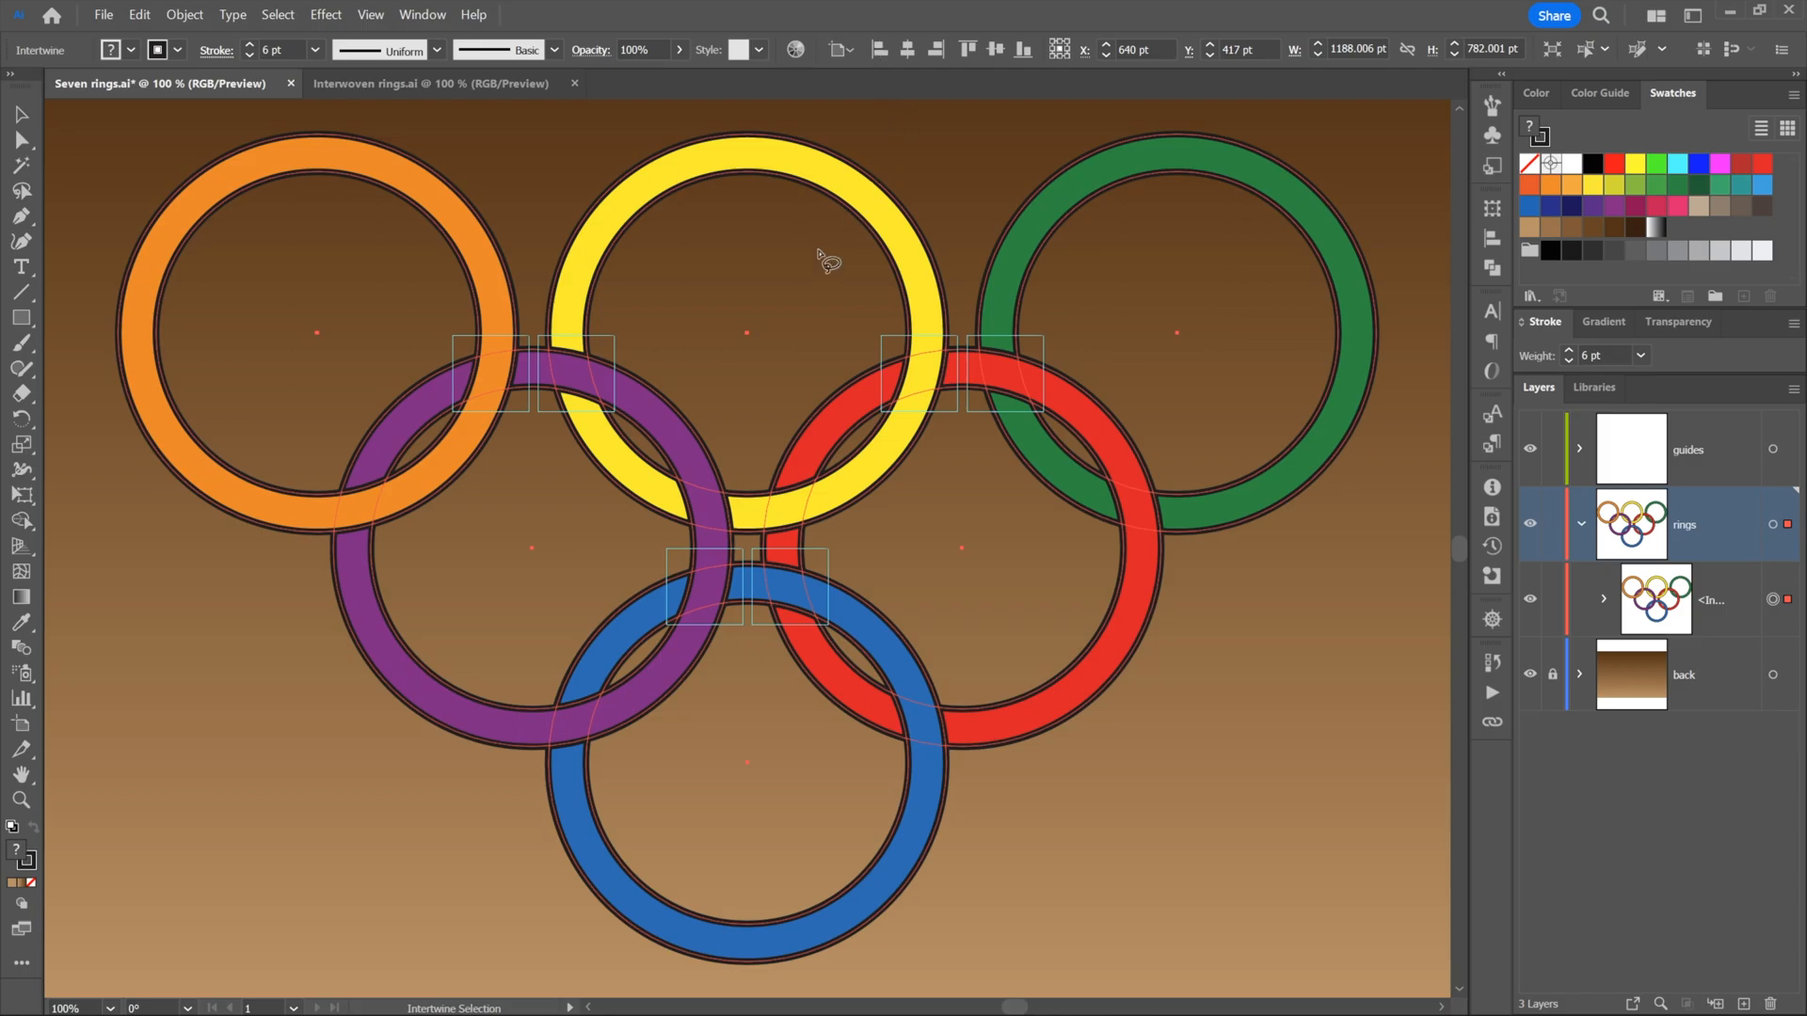
mouse_move(662, 291)
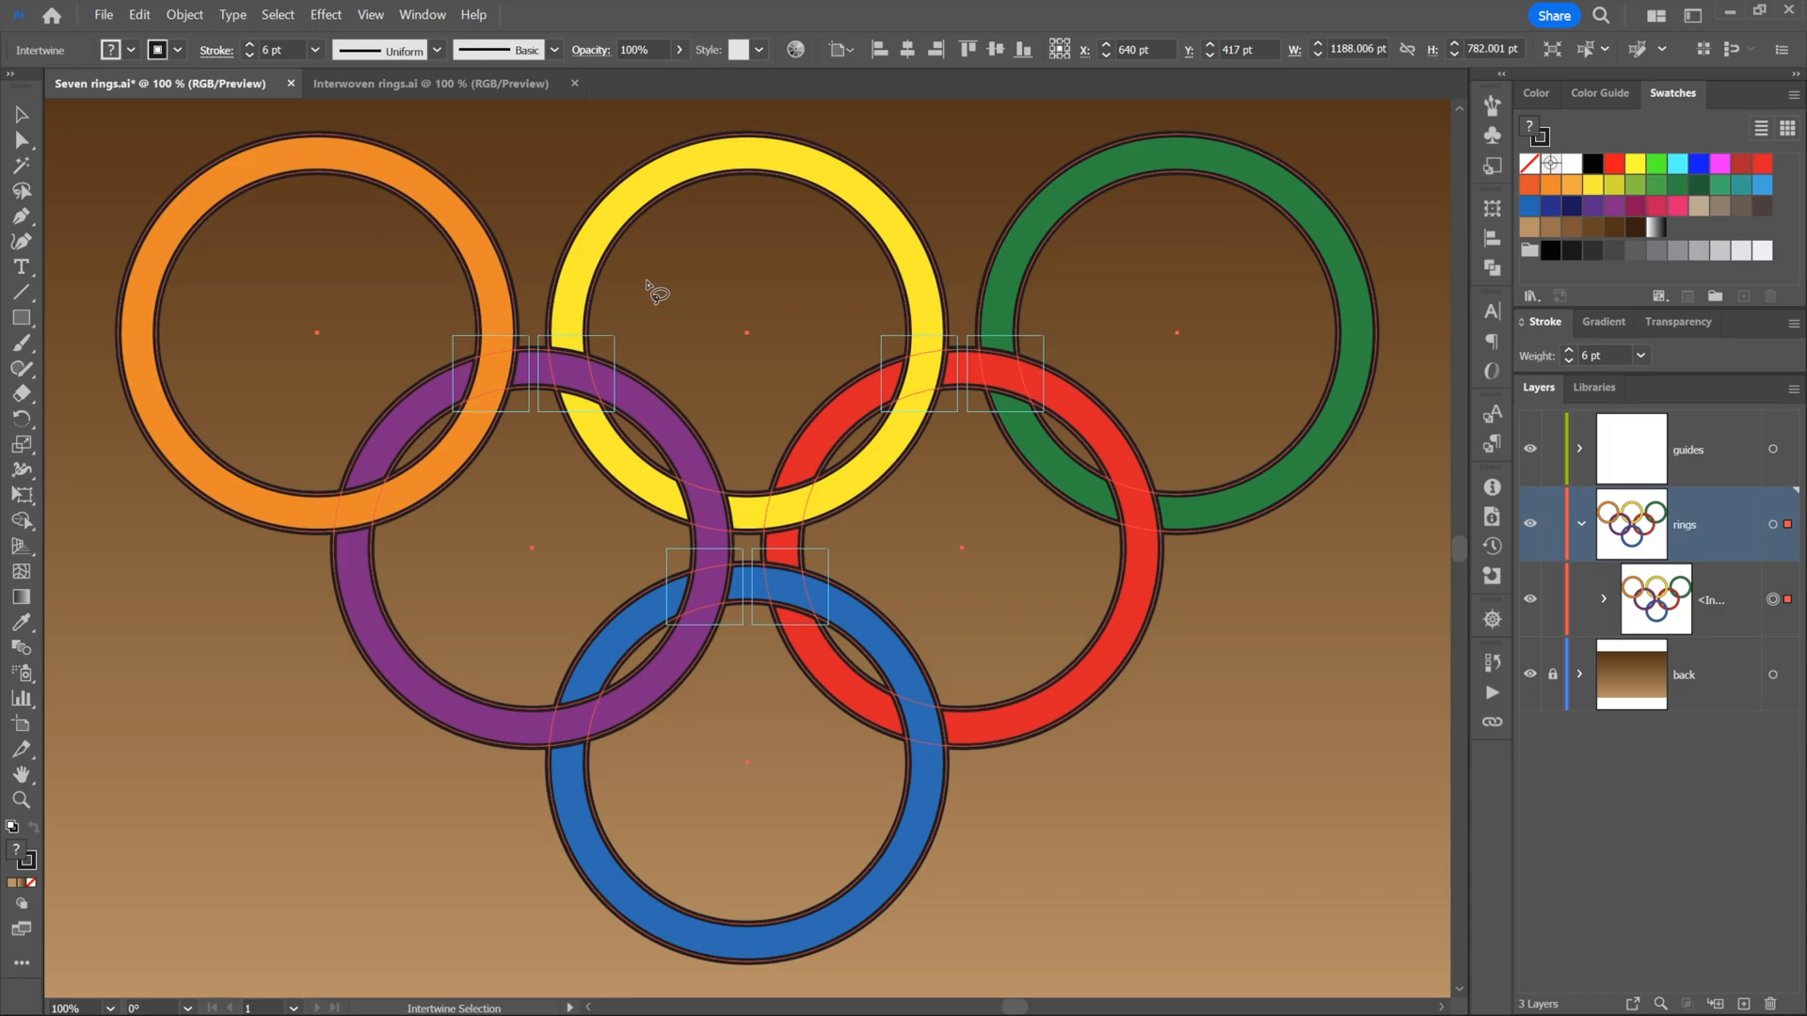
mouse_move(60, 127)
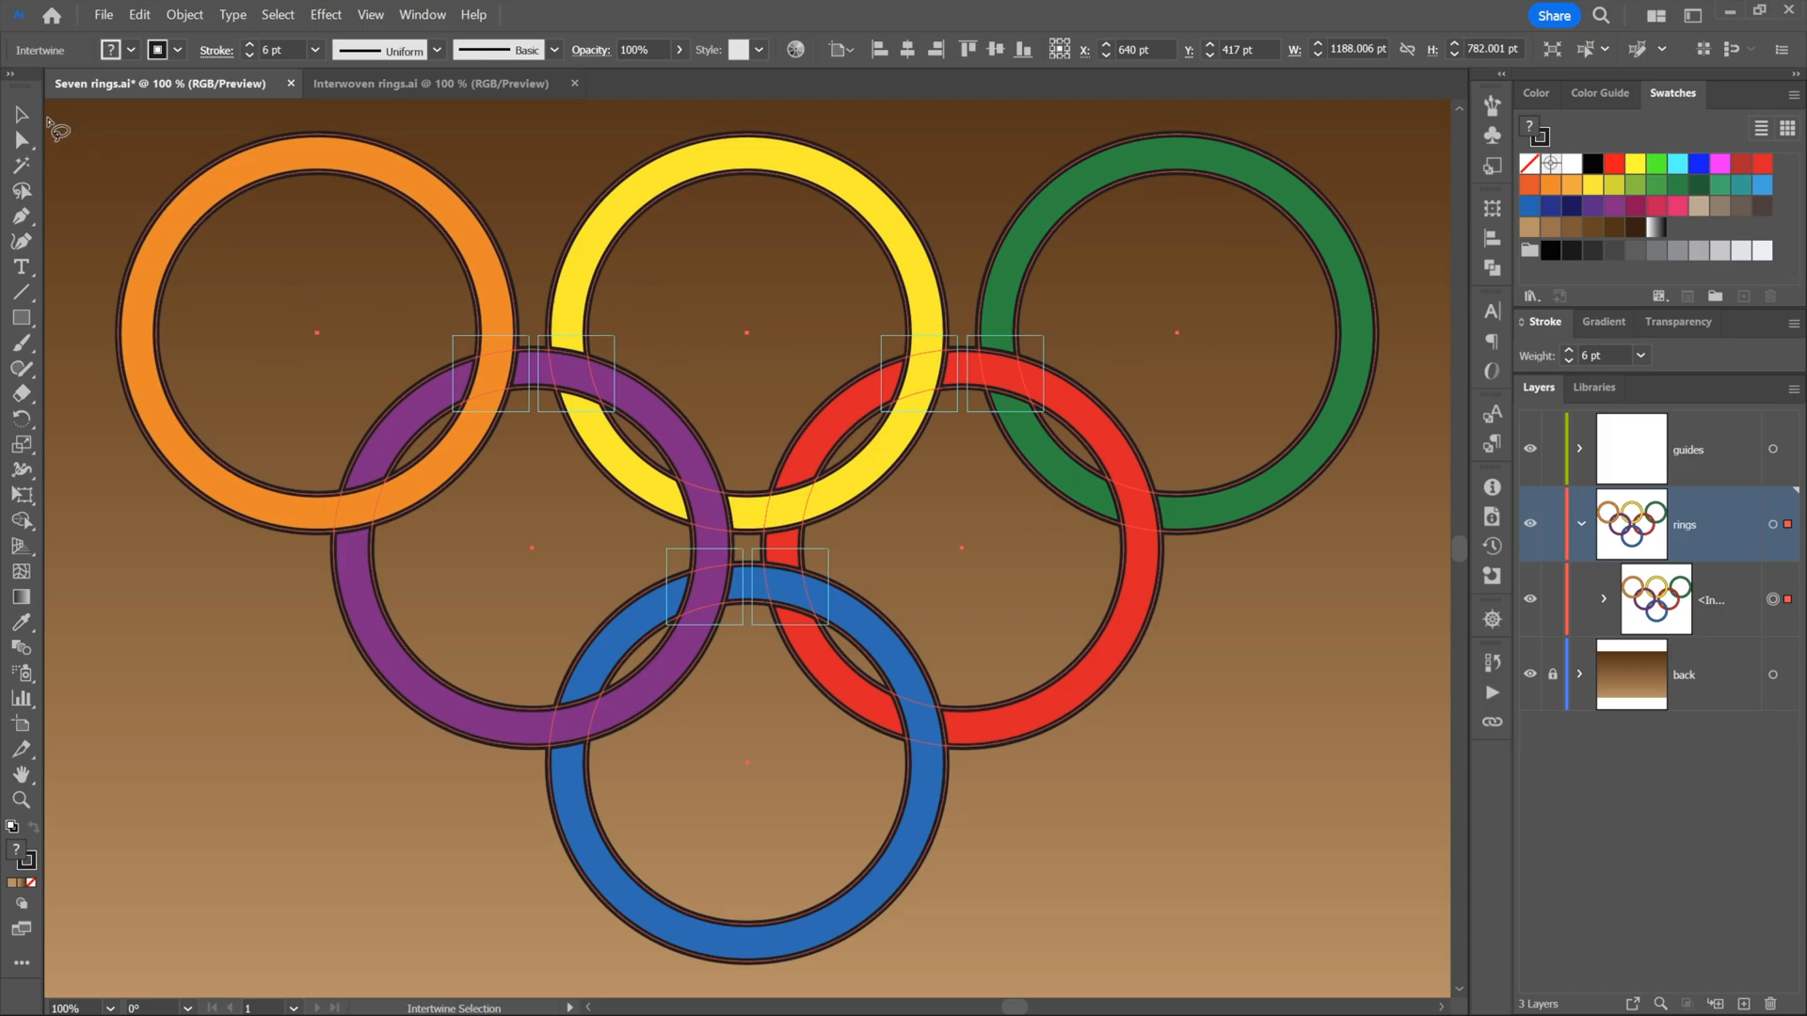
mouse_move(202, 314)
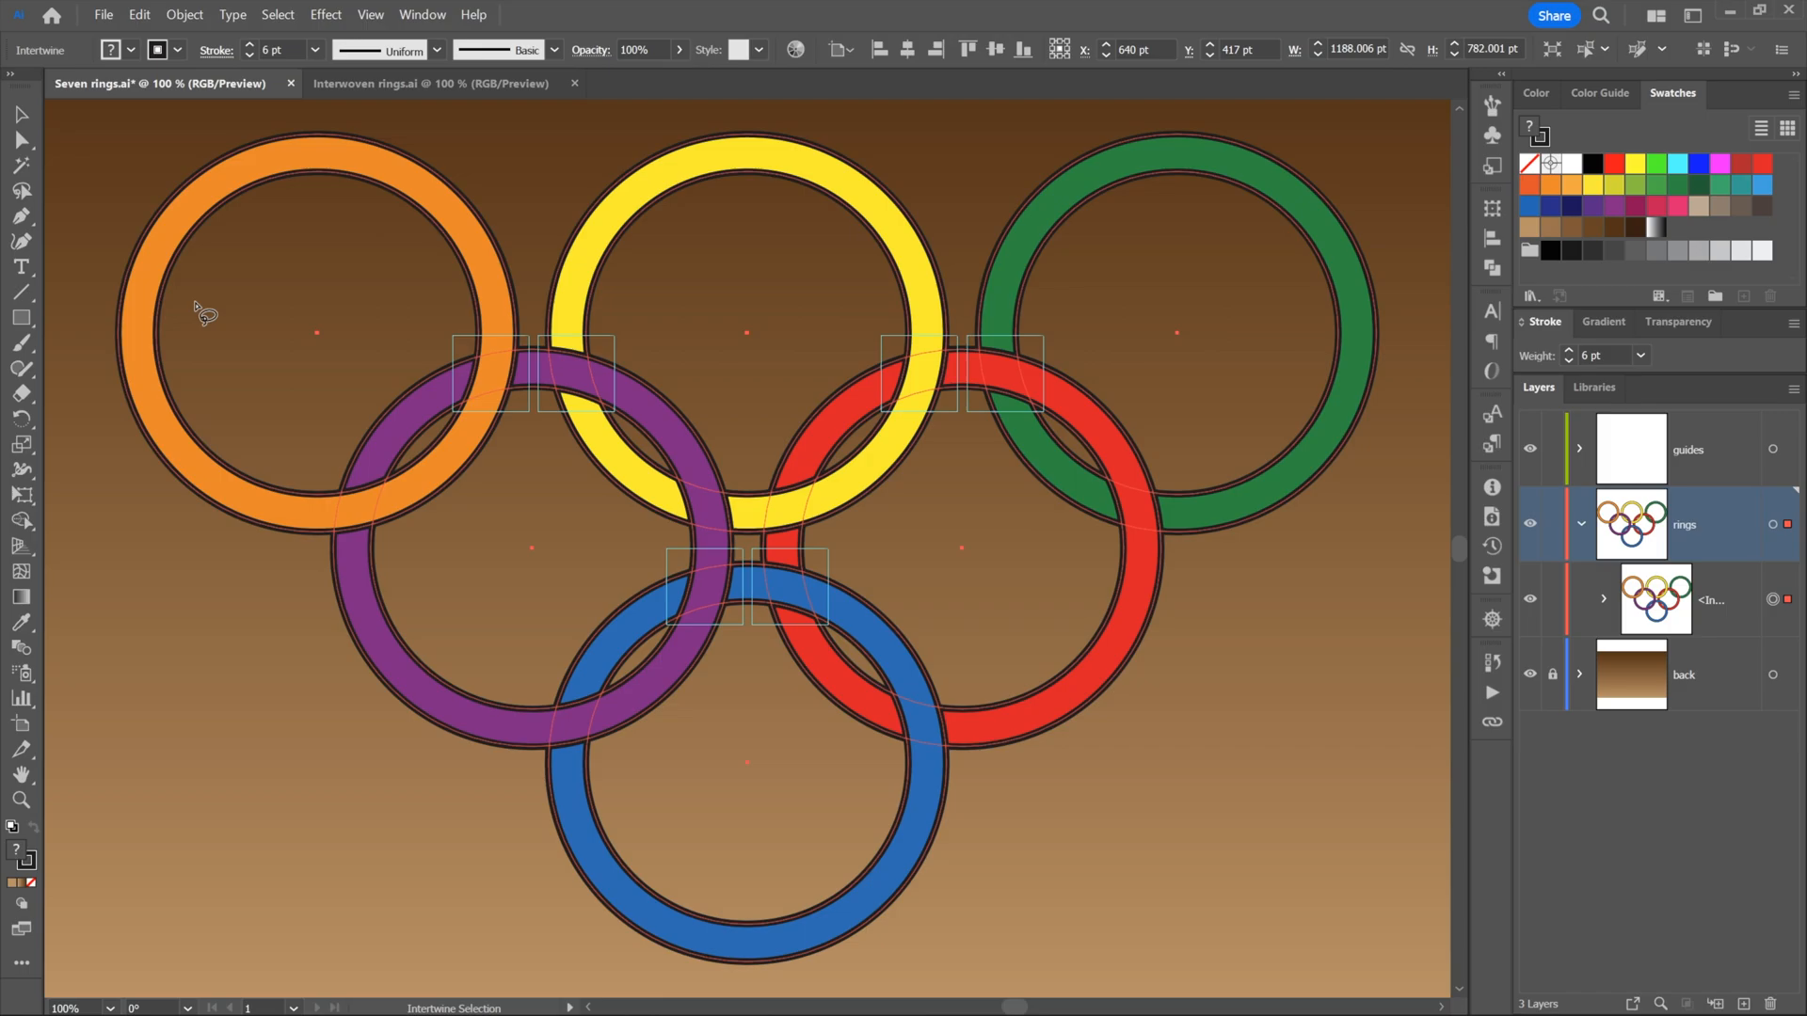
mouse_move(457, 343)
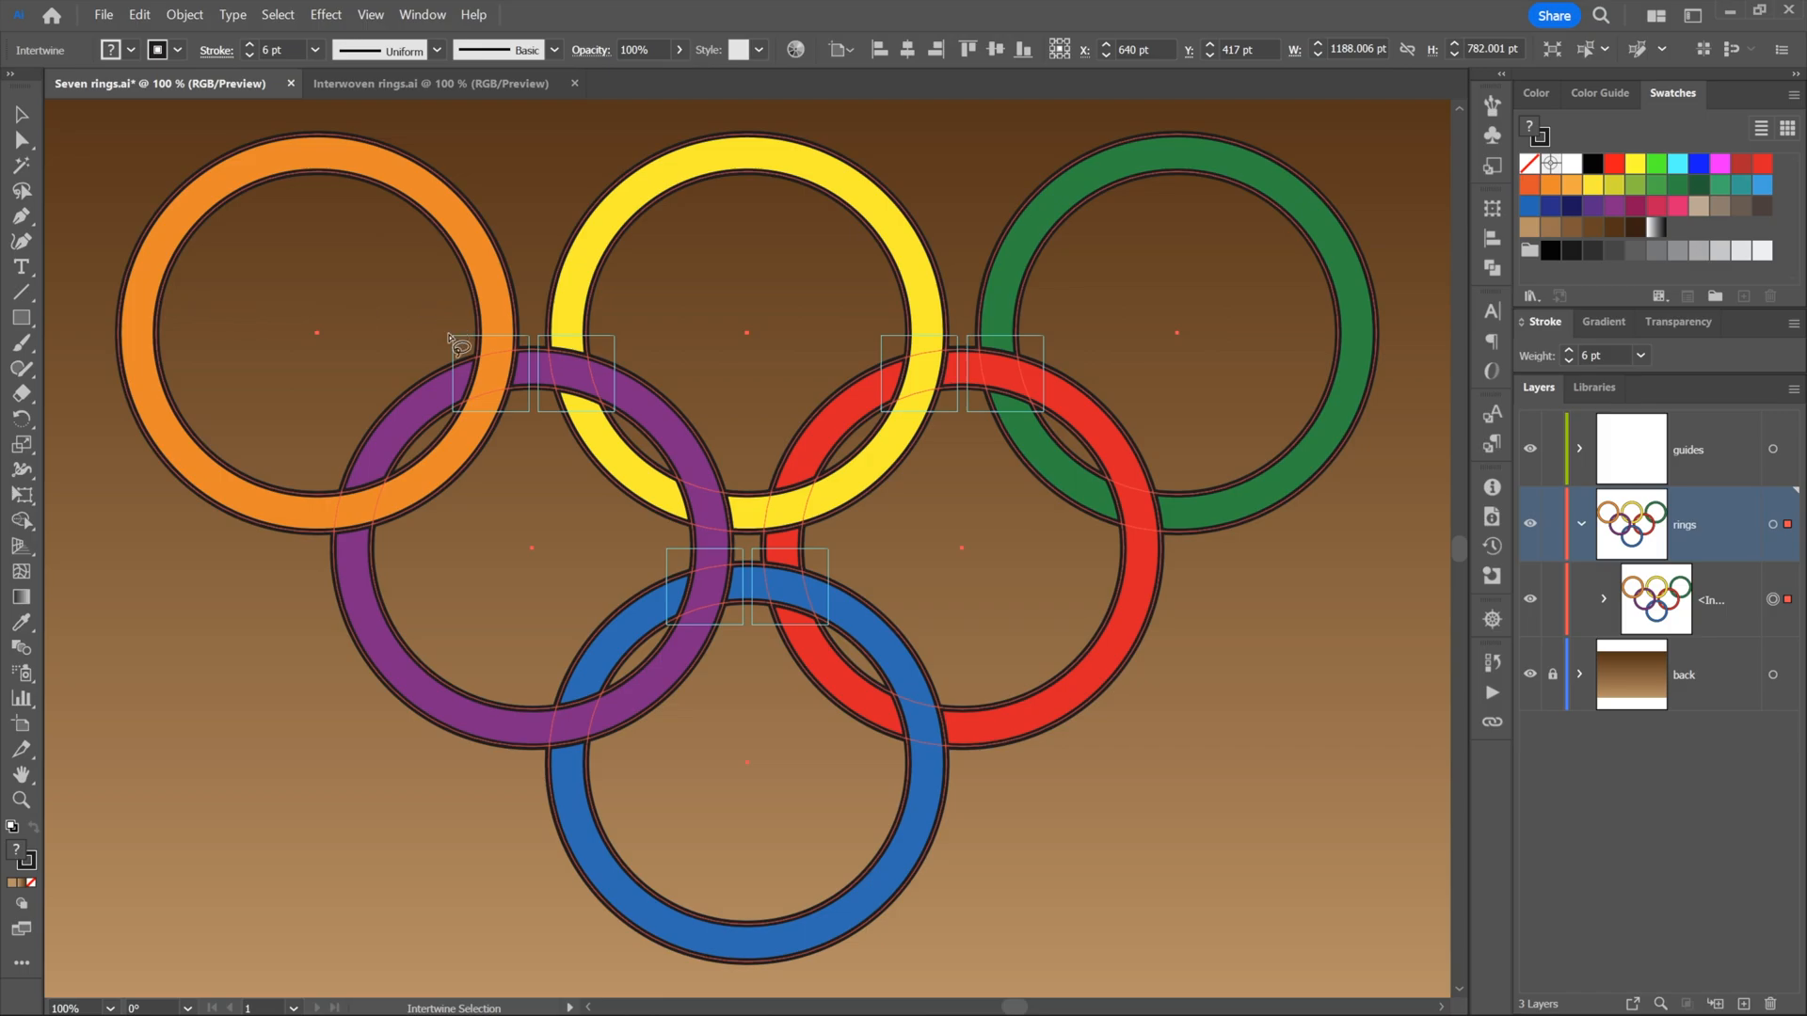
mouse_move(945, 405)
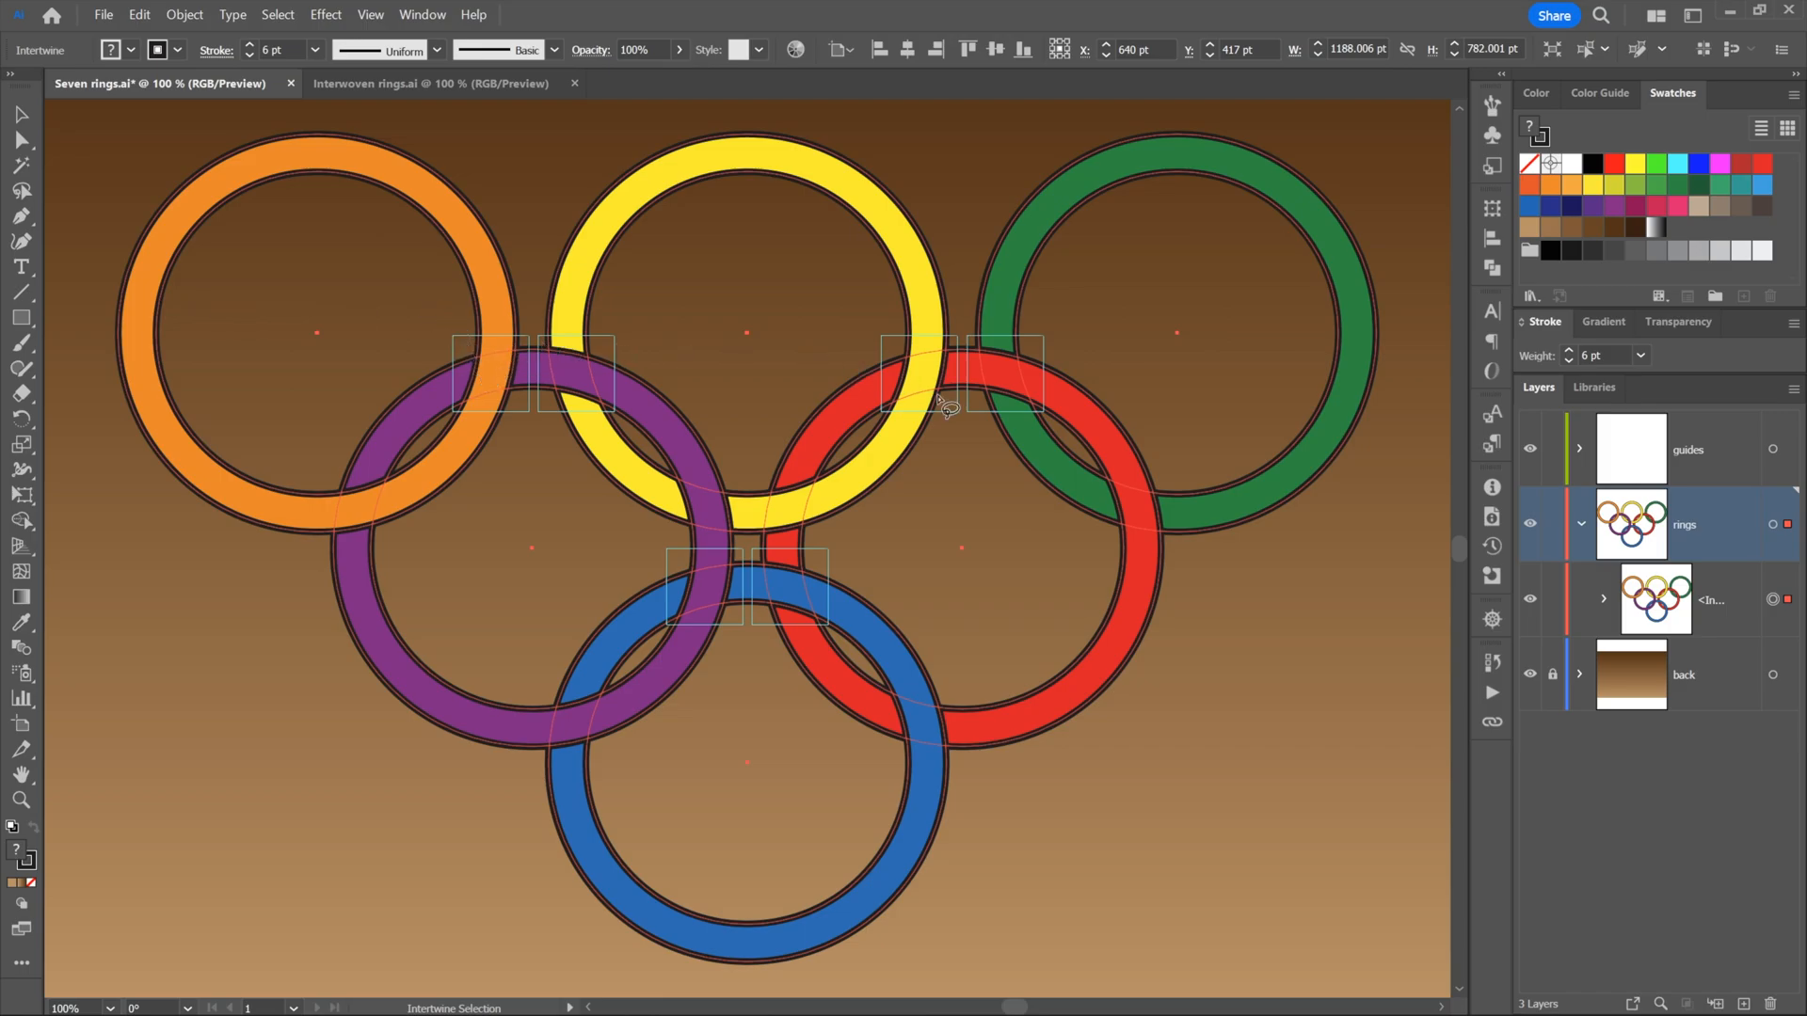
mouse_move(980, 424)
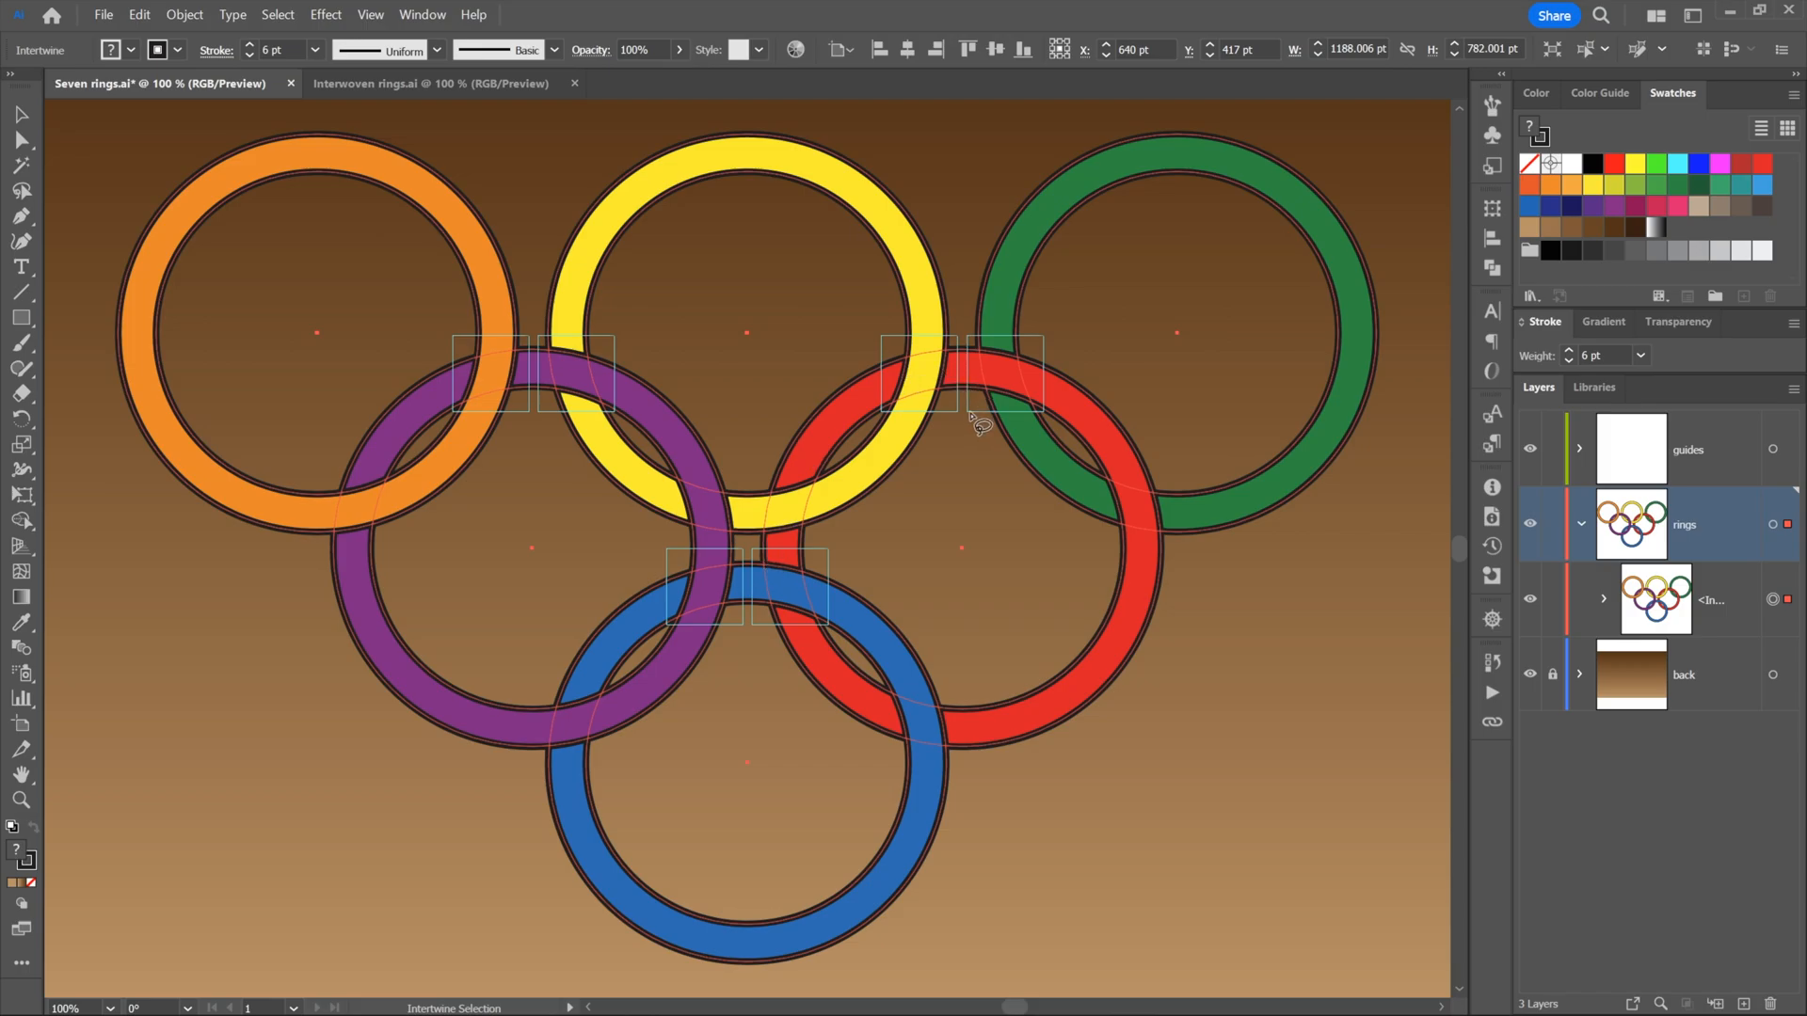
mouse_move(766, 380)
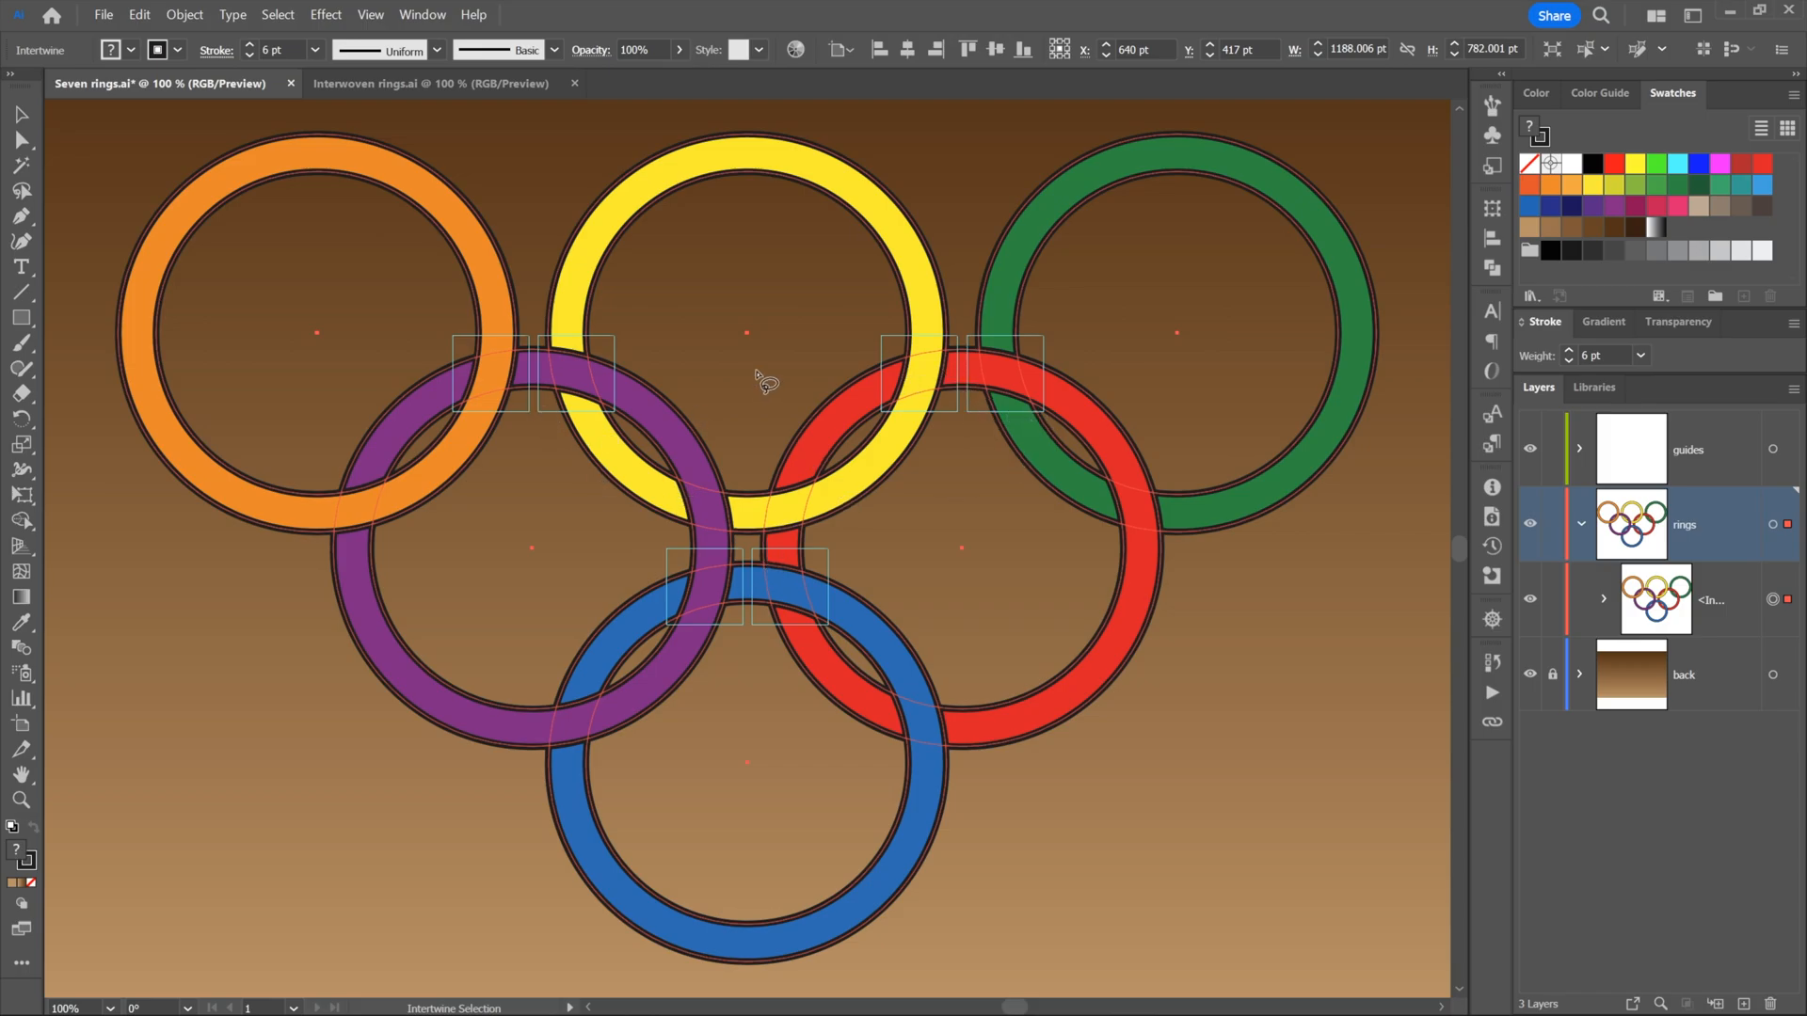
mouse_move(426, 432)
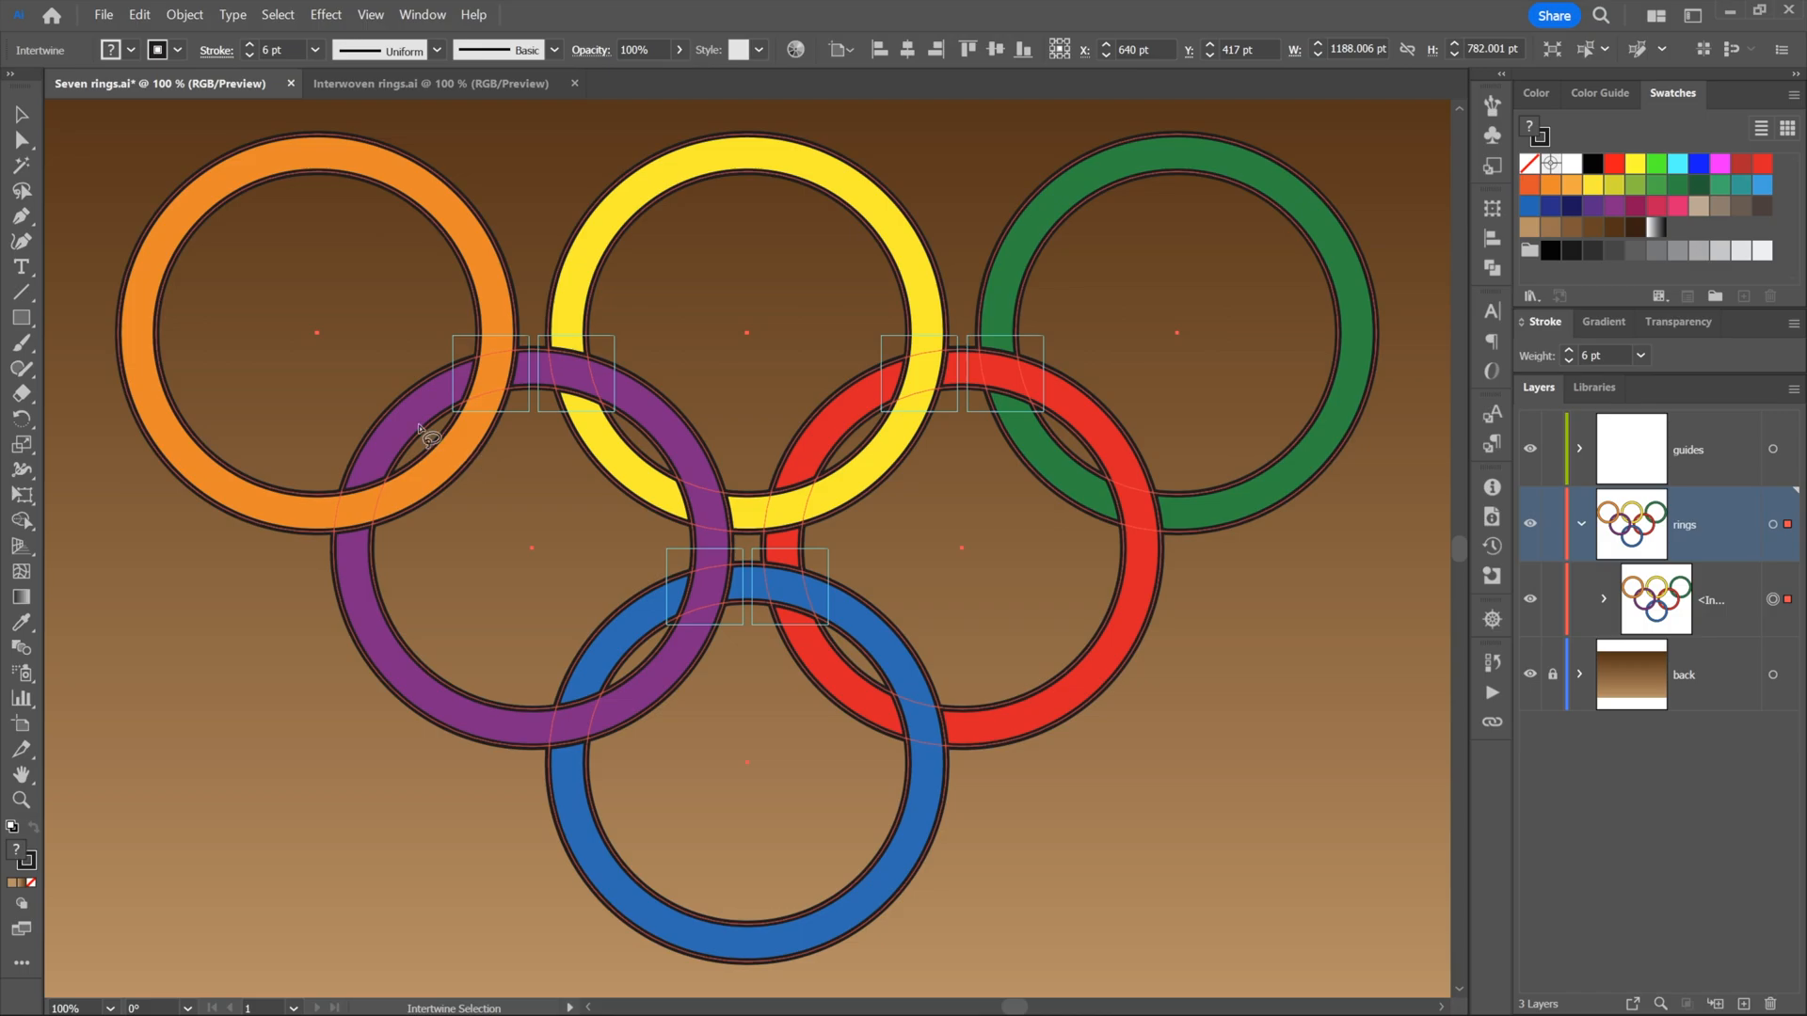
mouse_move(446, 338)
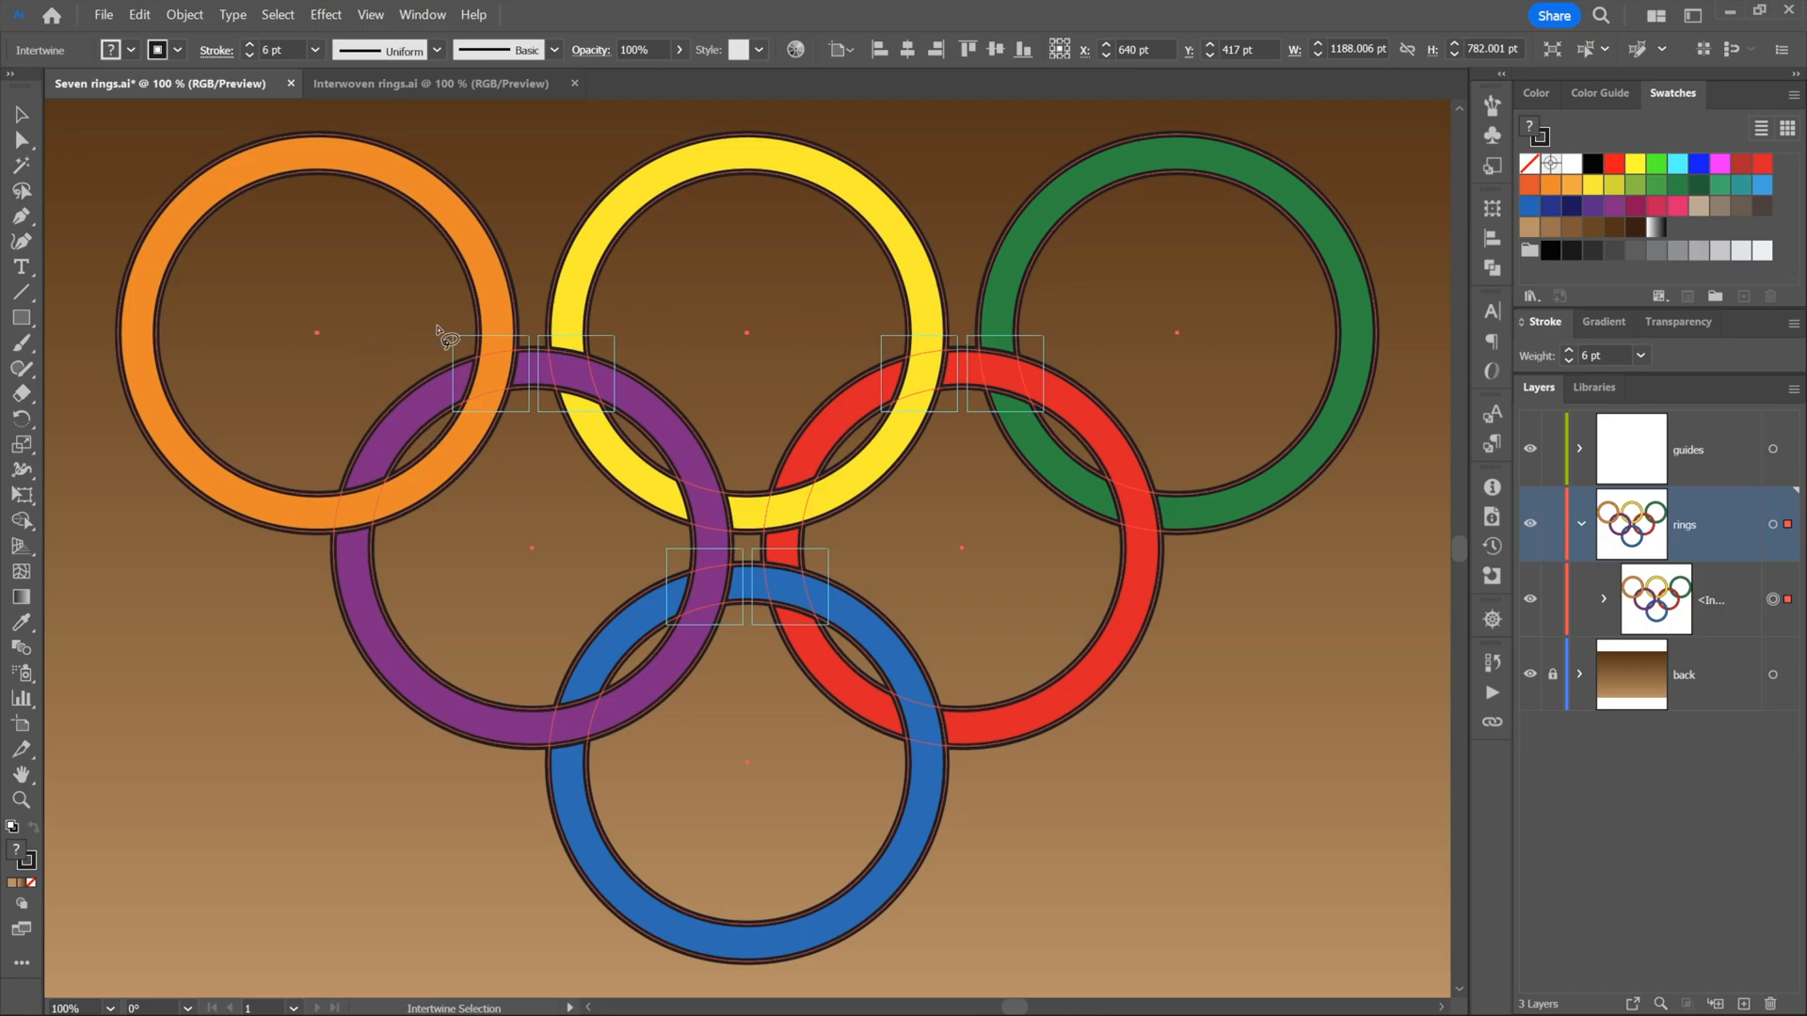
mouse_move(516, 351)
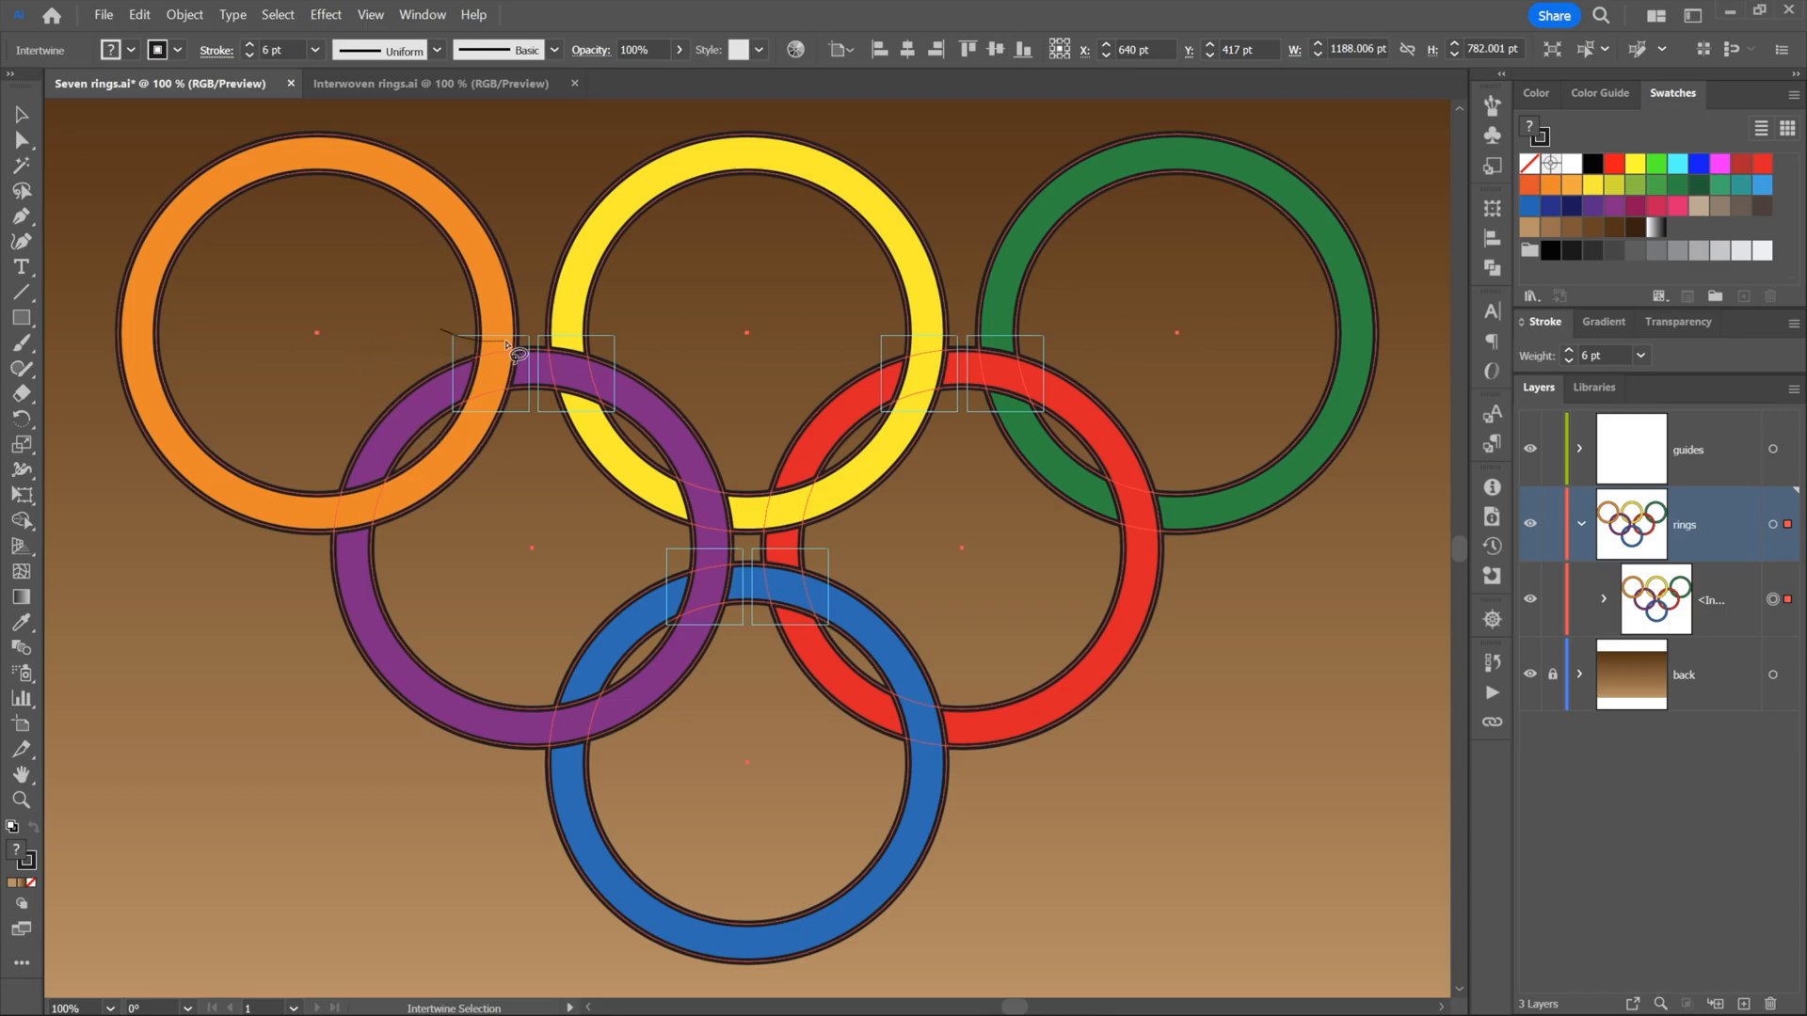
mouse_move(518, 432)
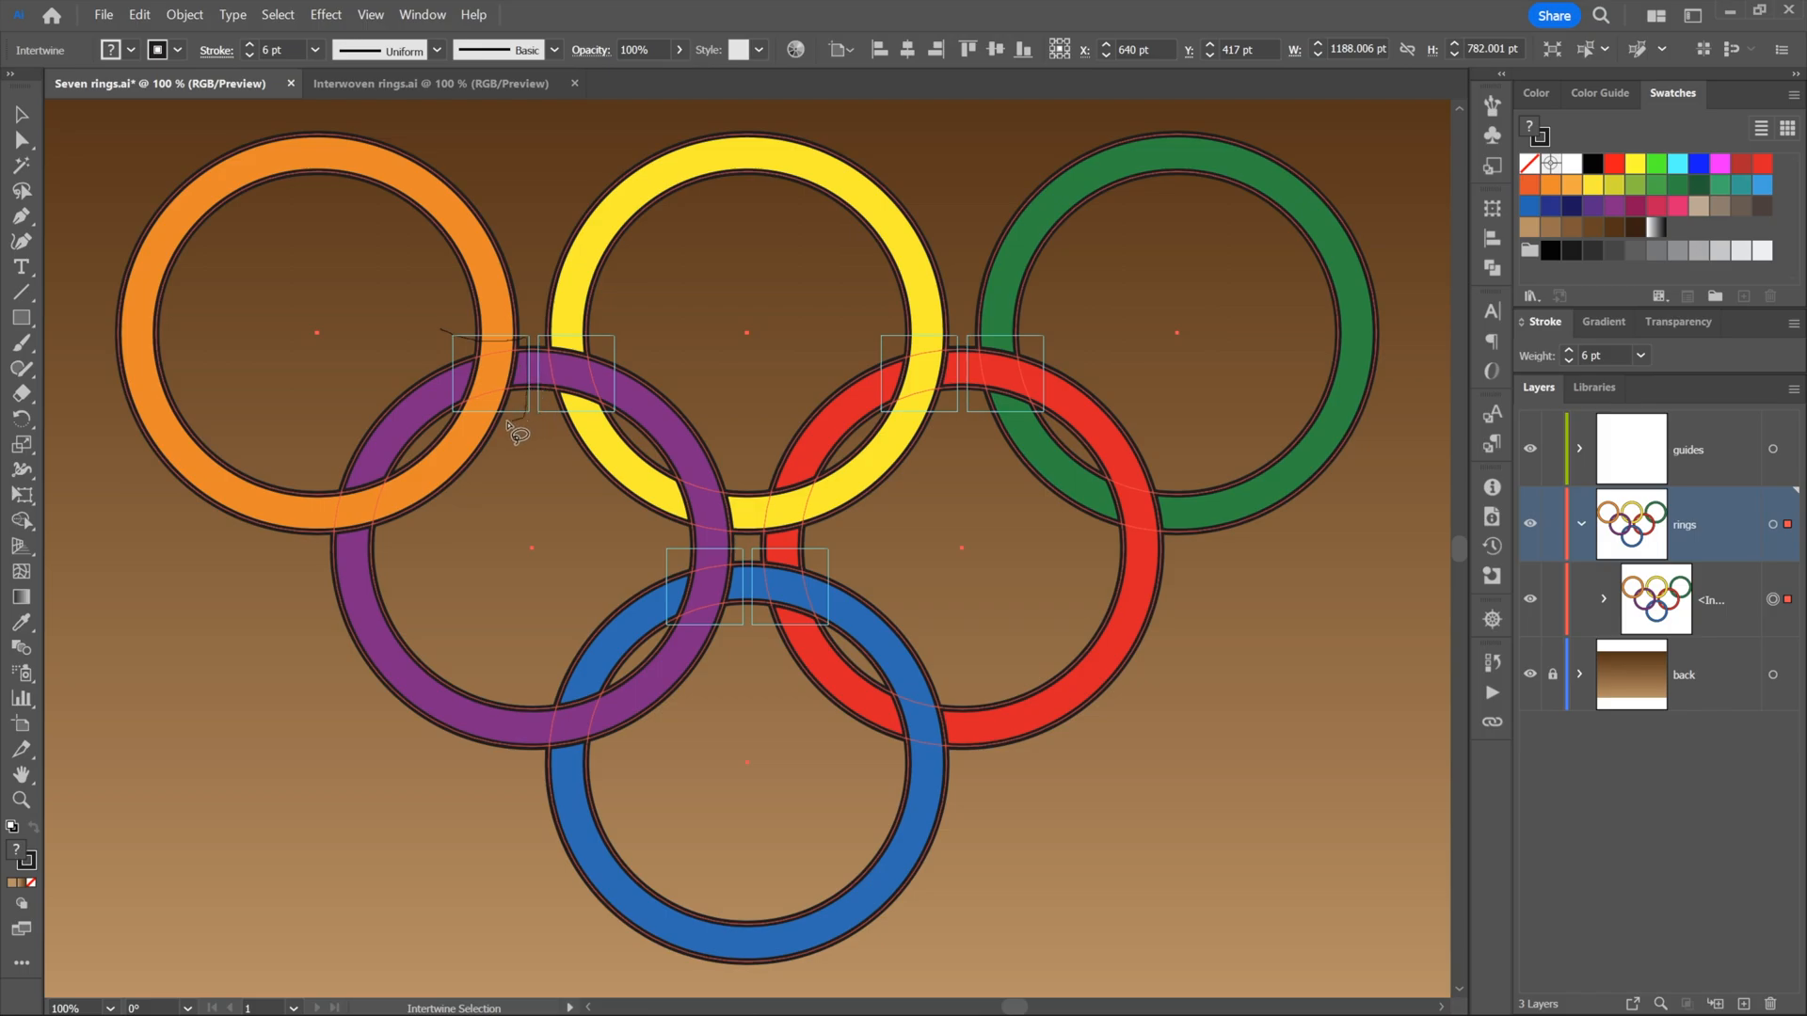
mouse_move(432, 351)
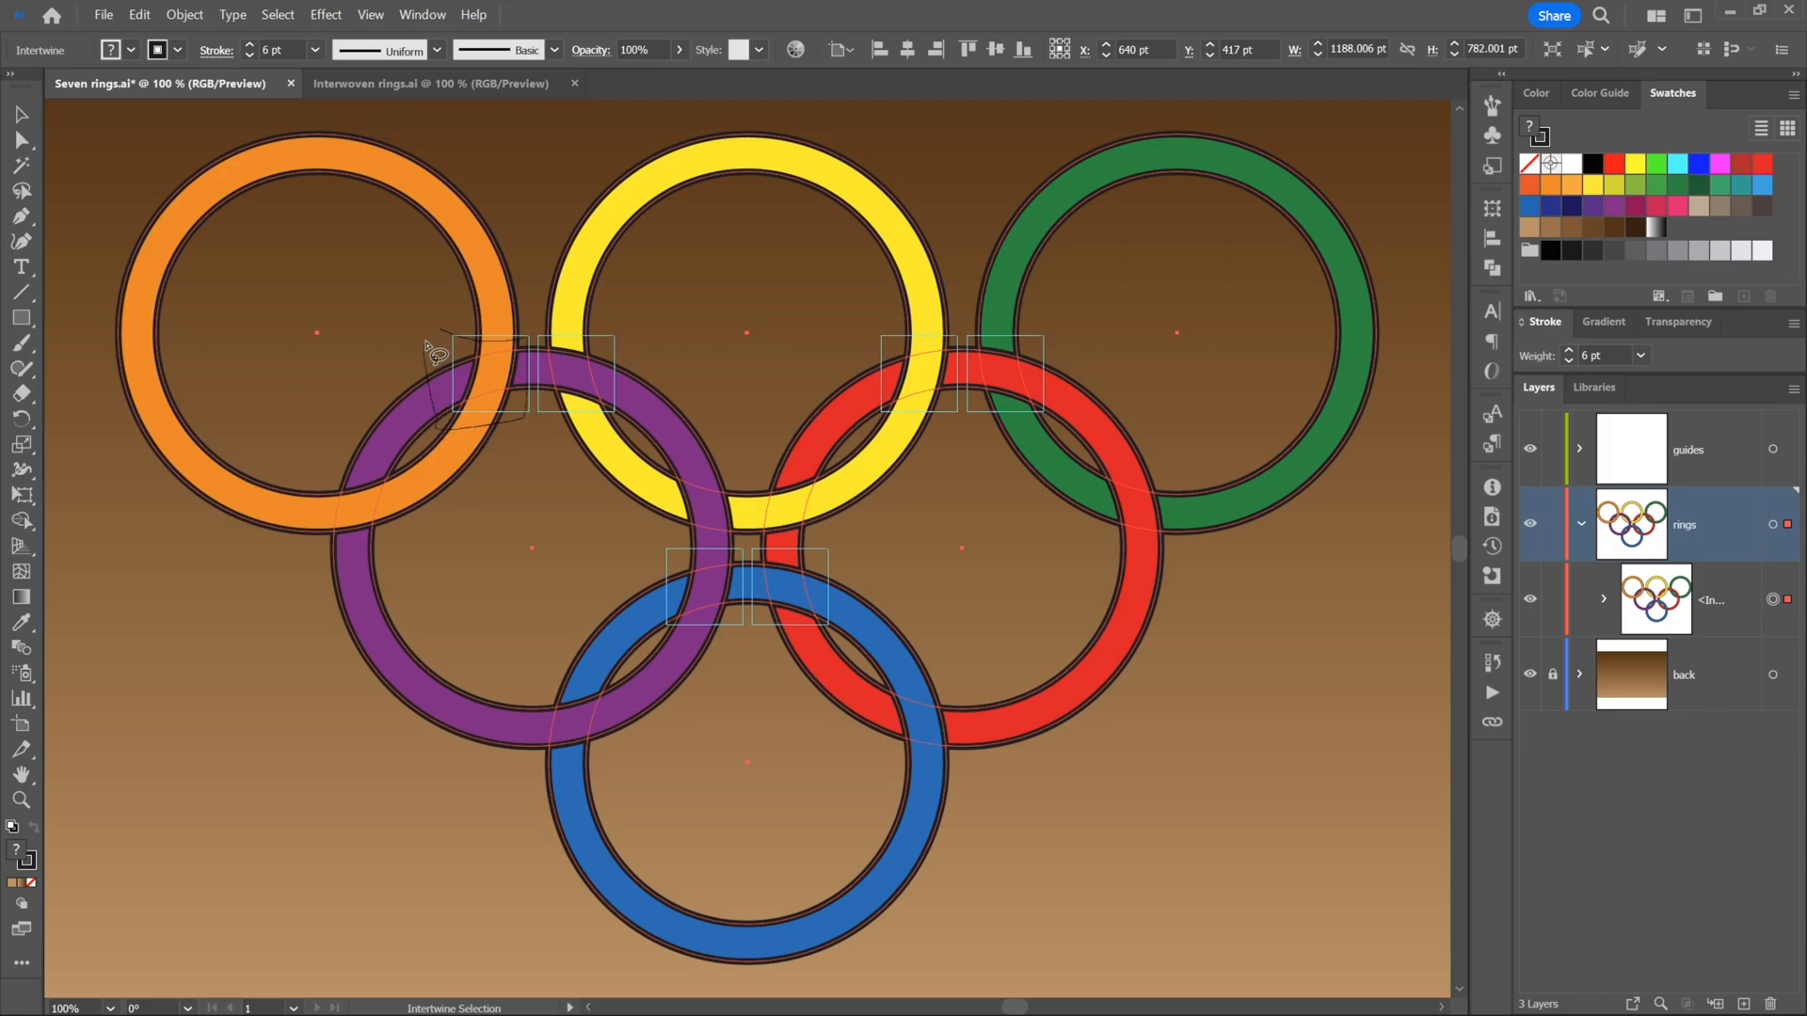
mouse_move(440, 344)
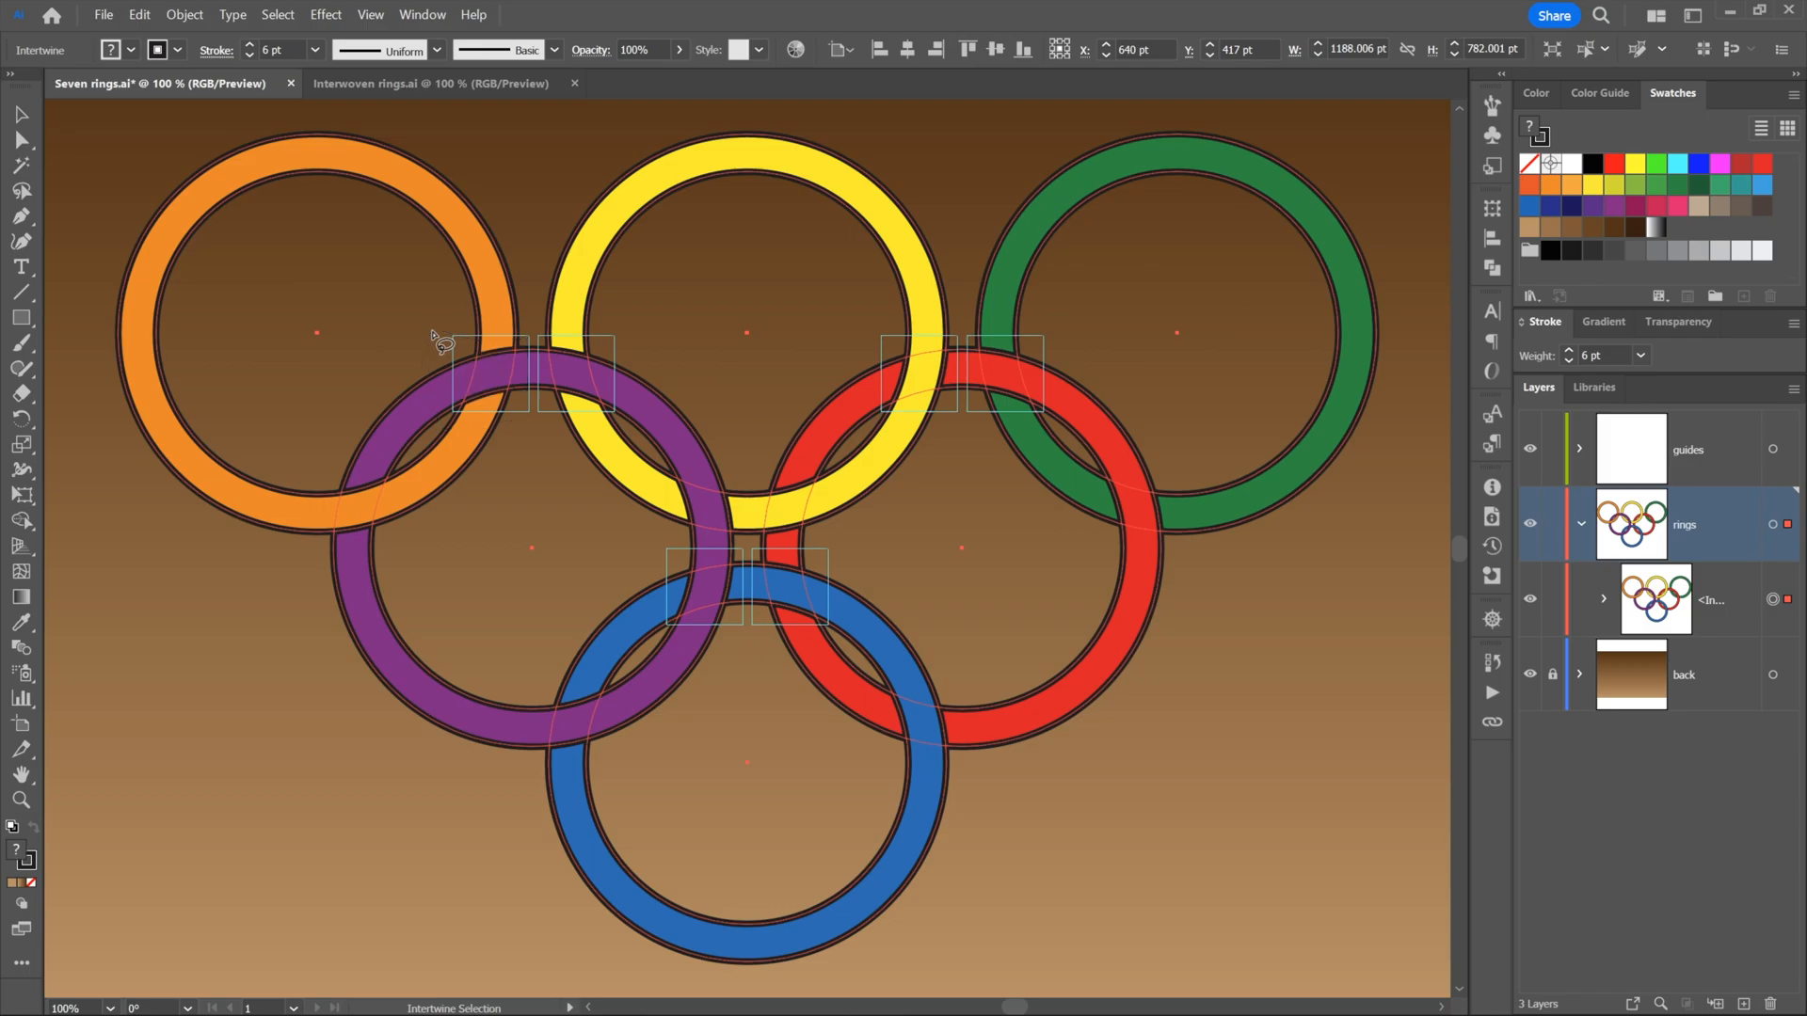
mouse_move(425, 335)
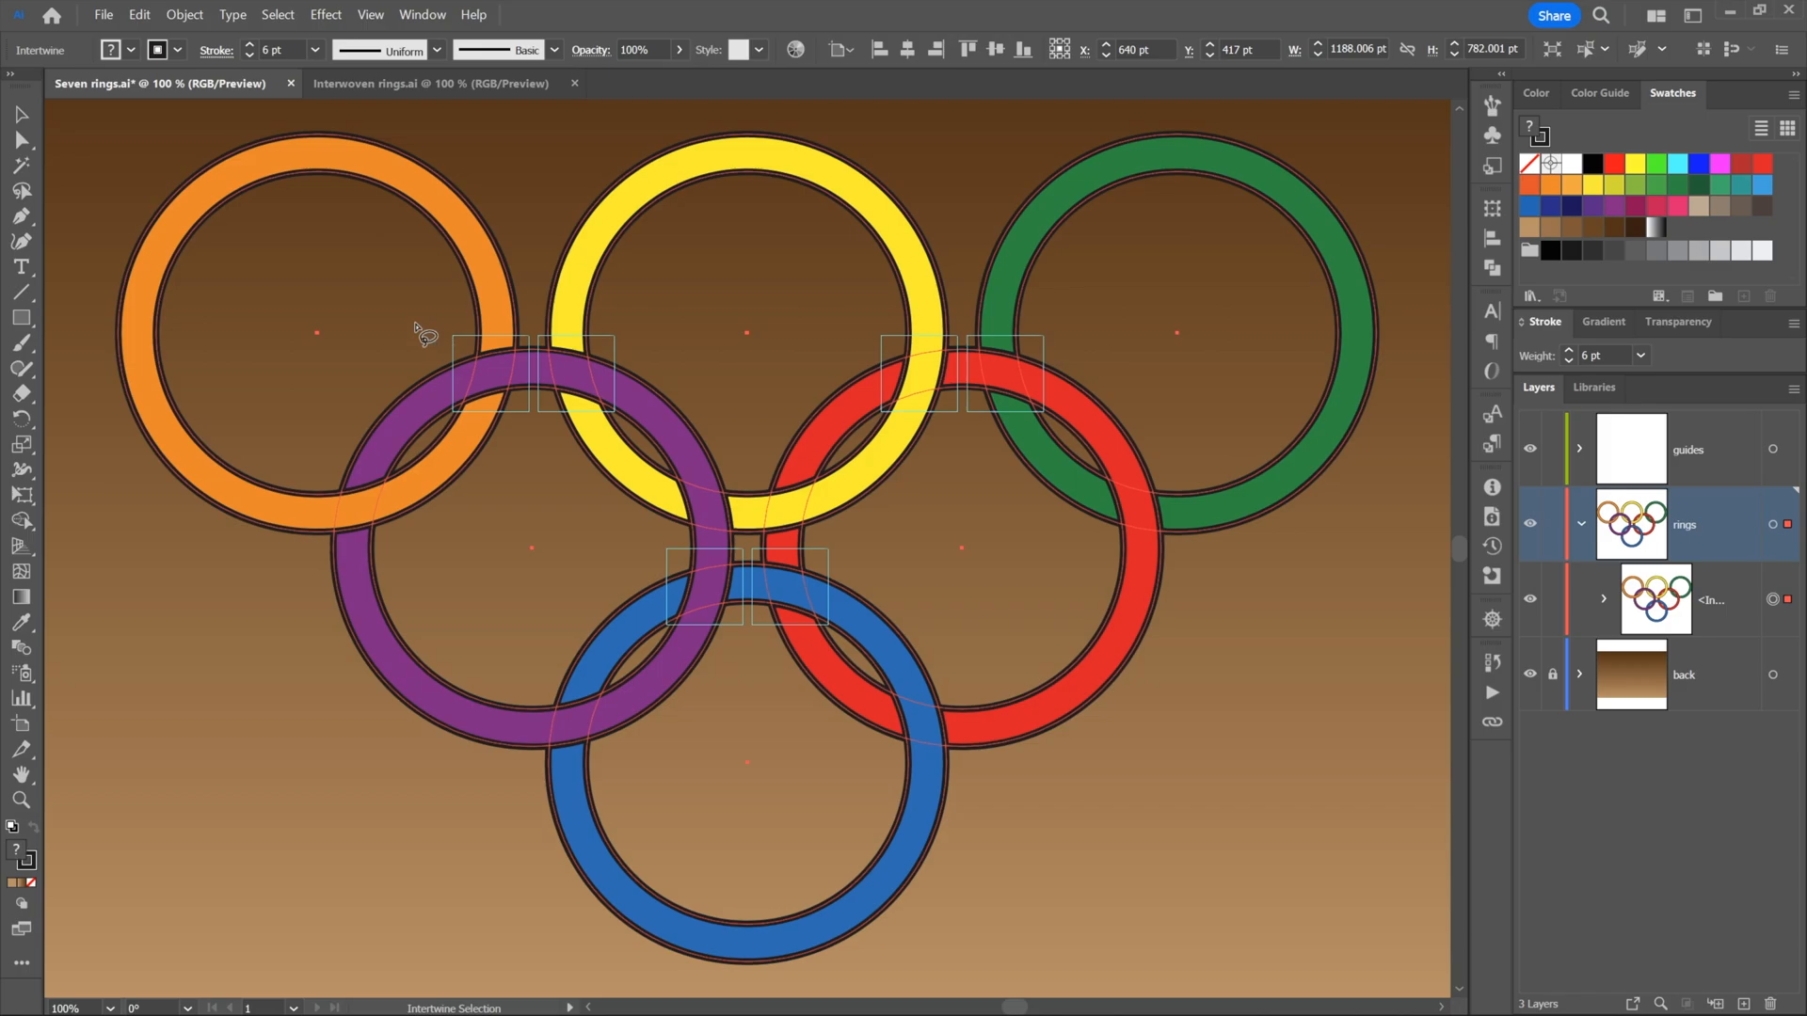
mouse_move(447, 320)
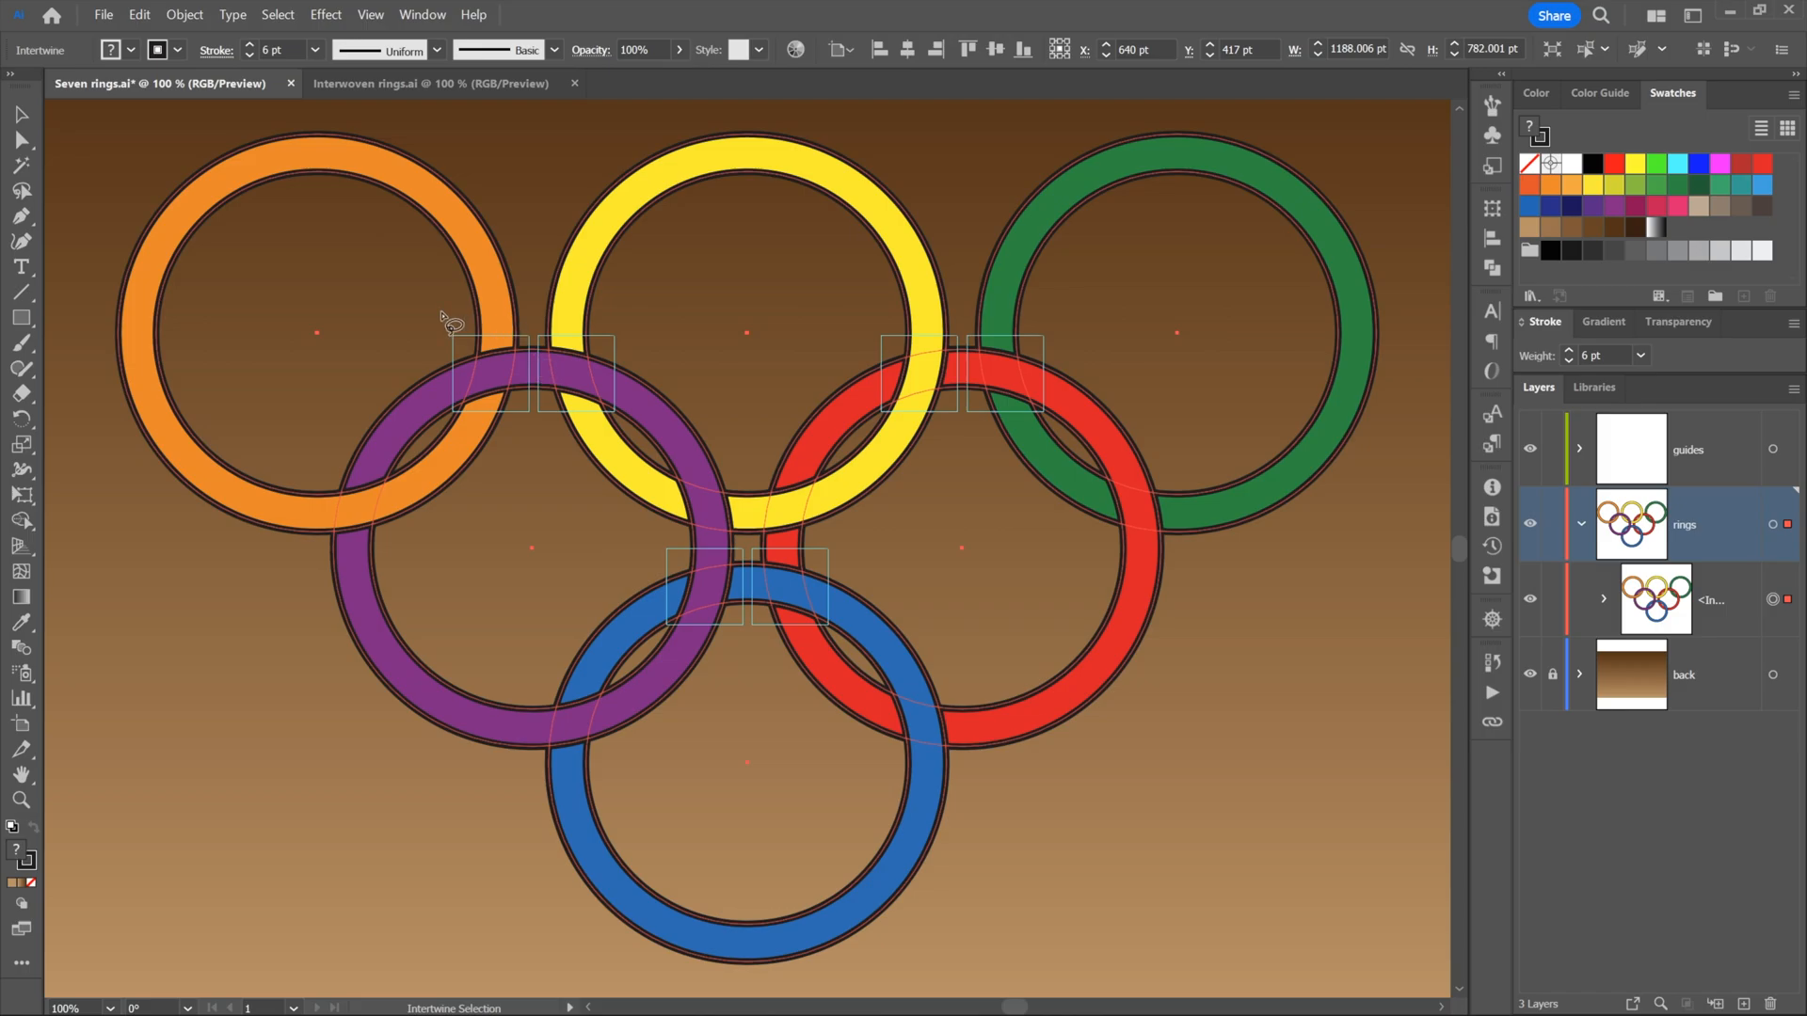
mouse_move(554, 326)
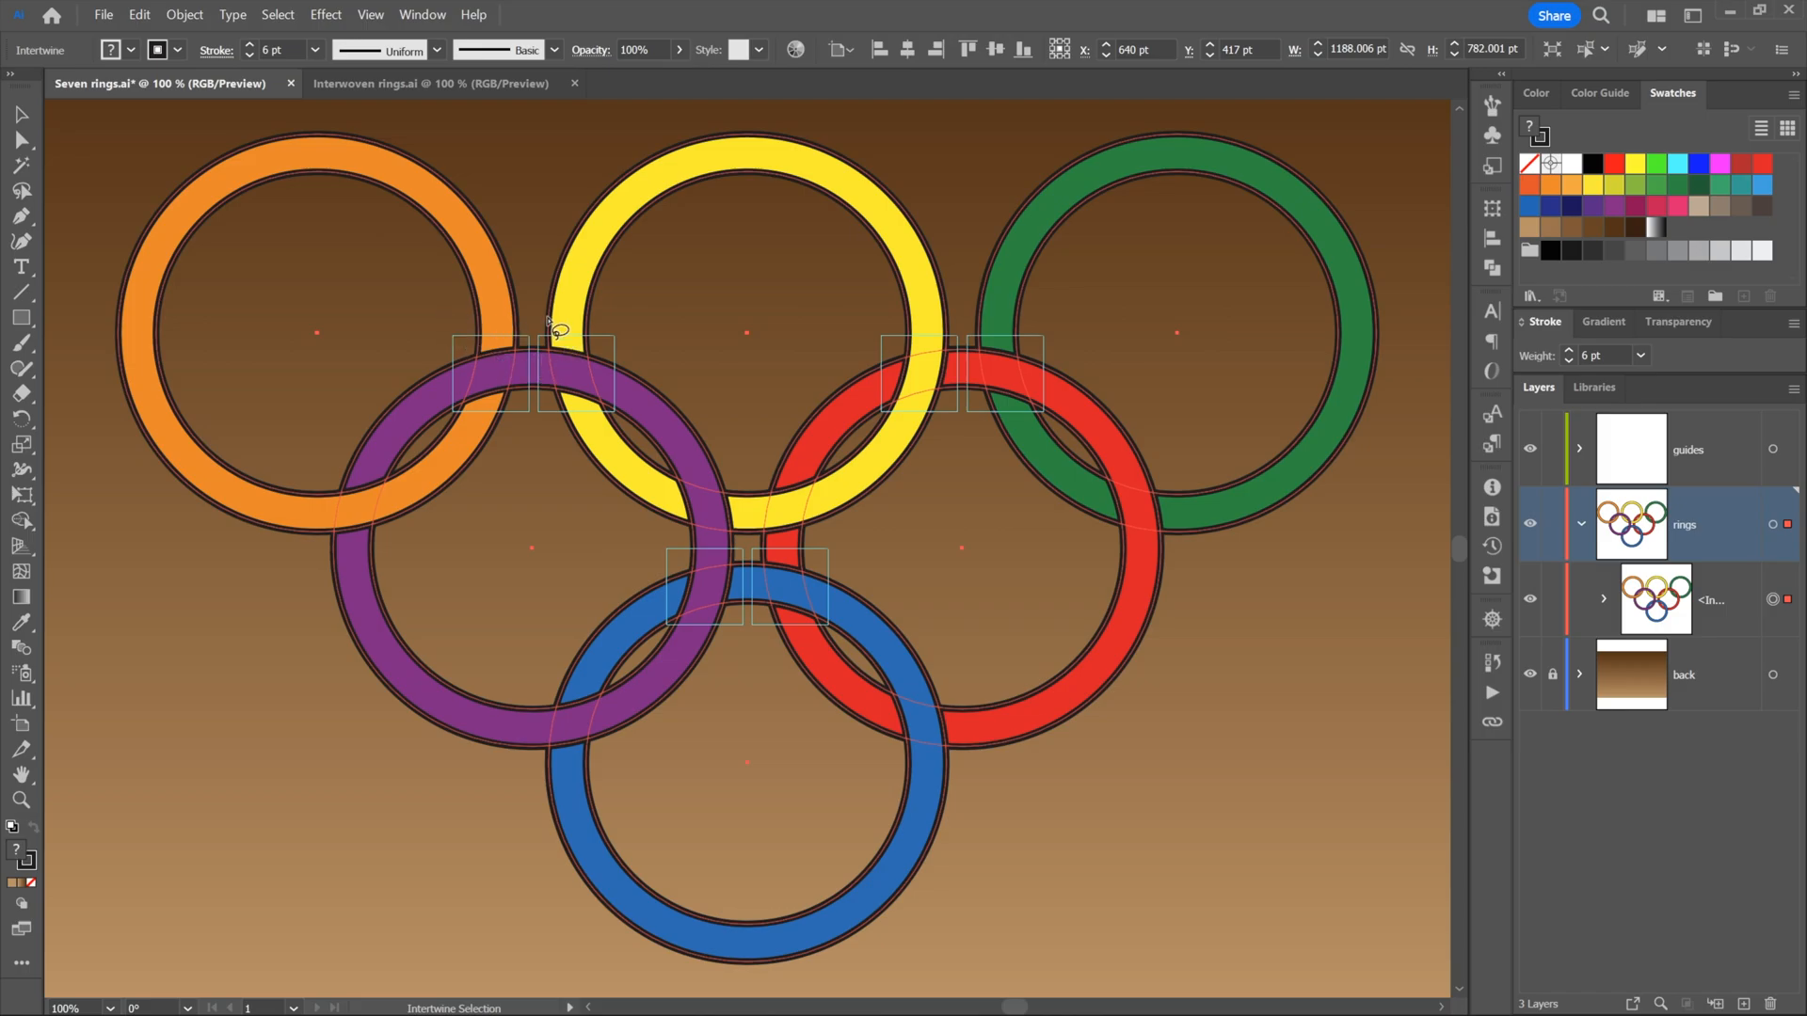
mouse_move(542, 327)
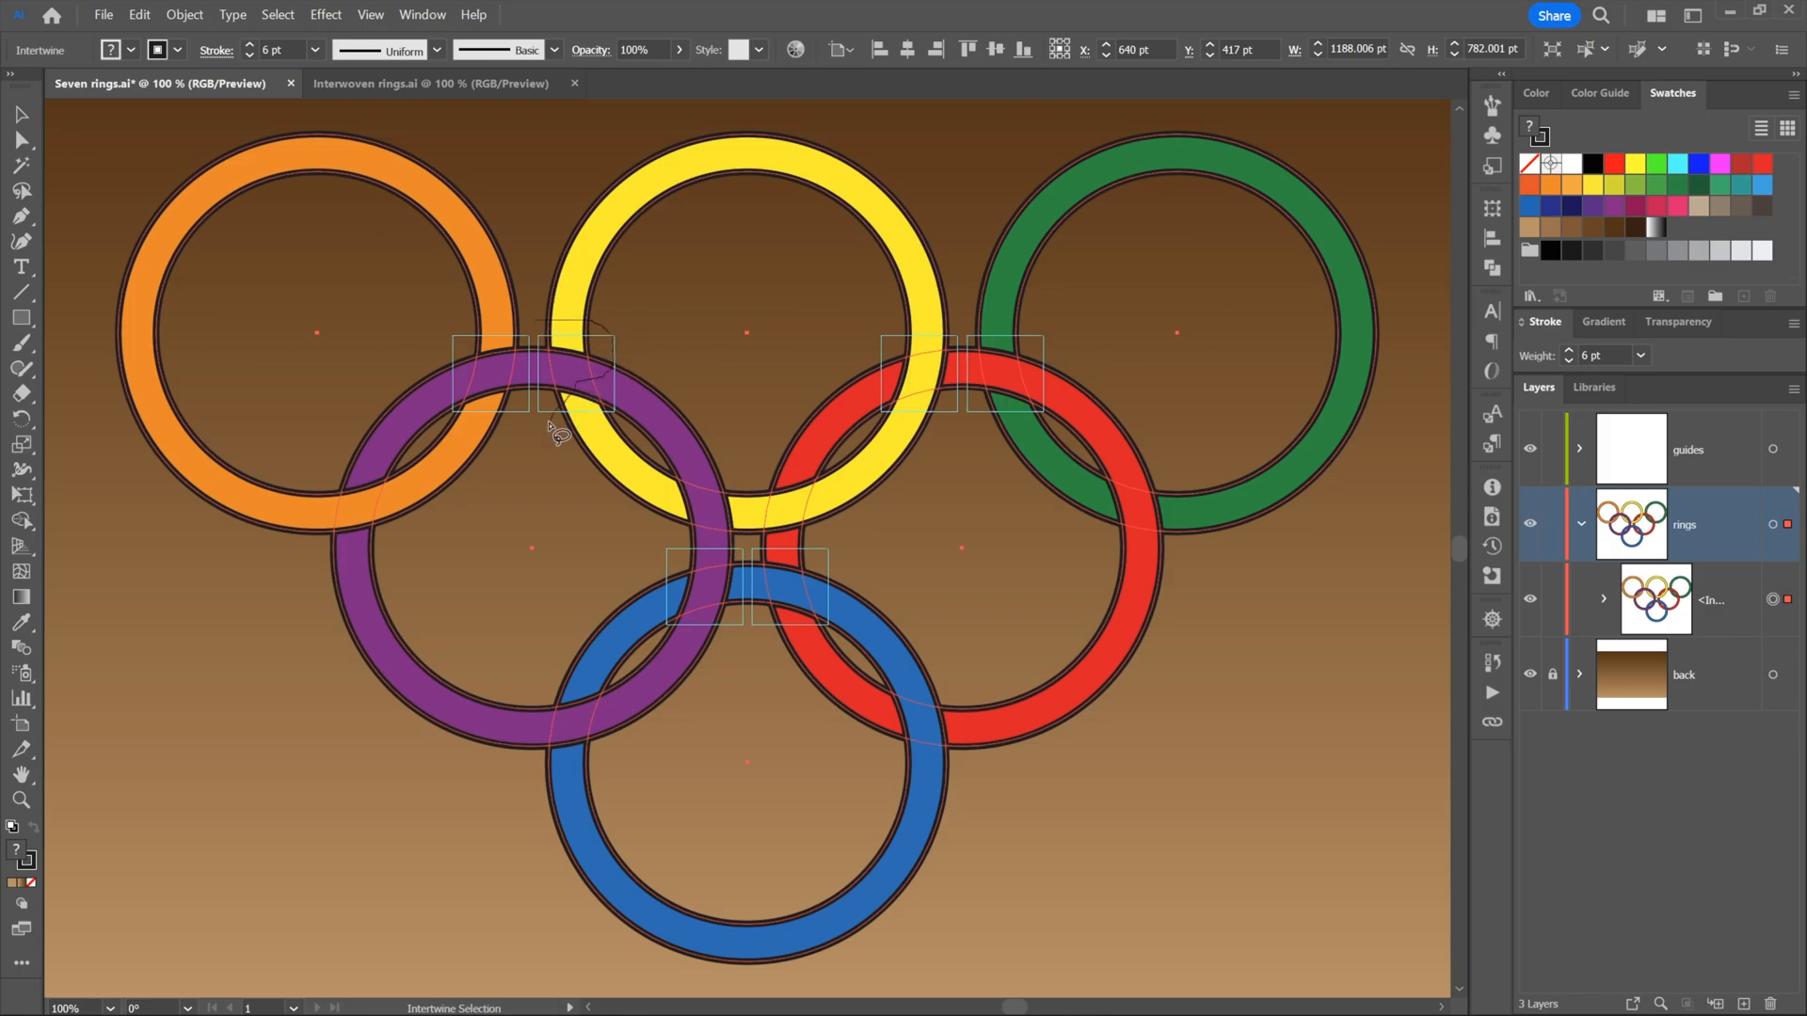
mouse_move(547, 334)
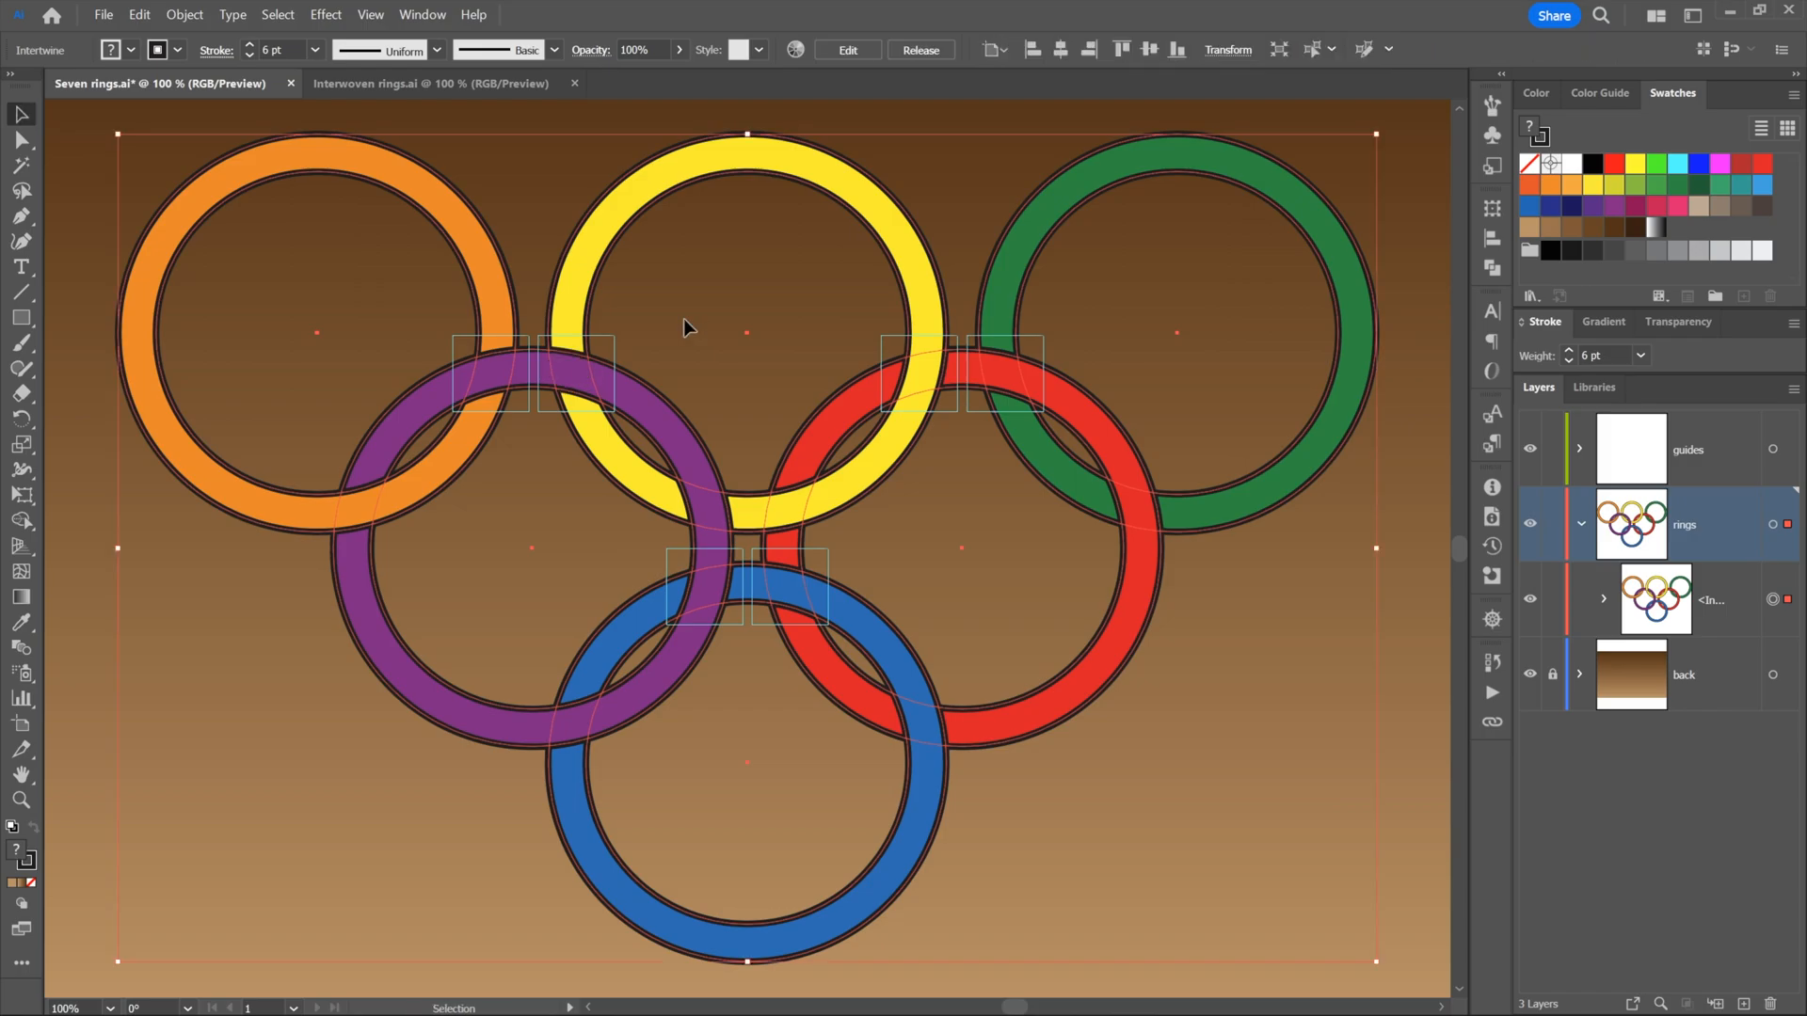
mouse_move(297, 217)
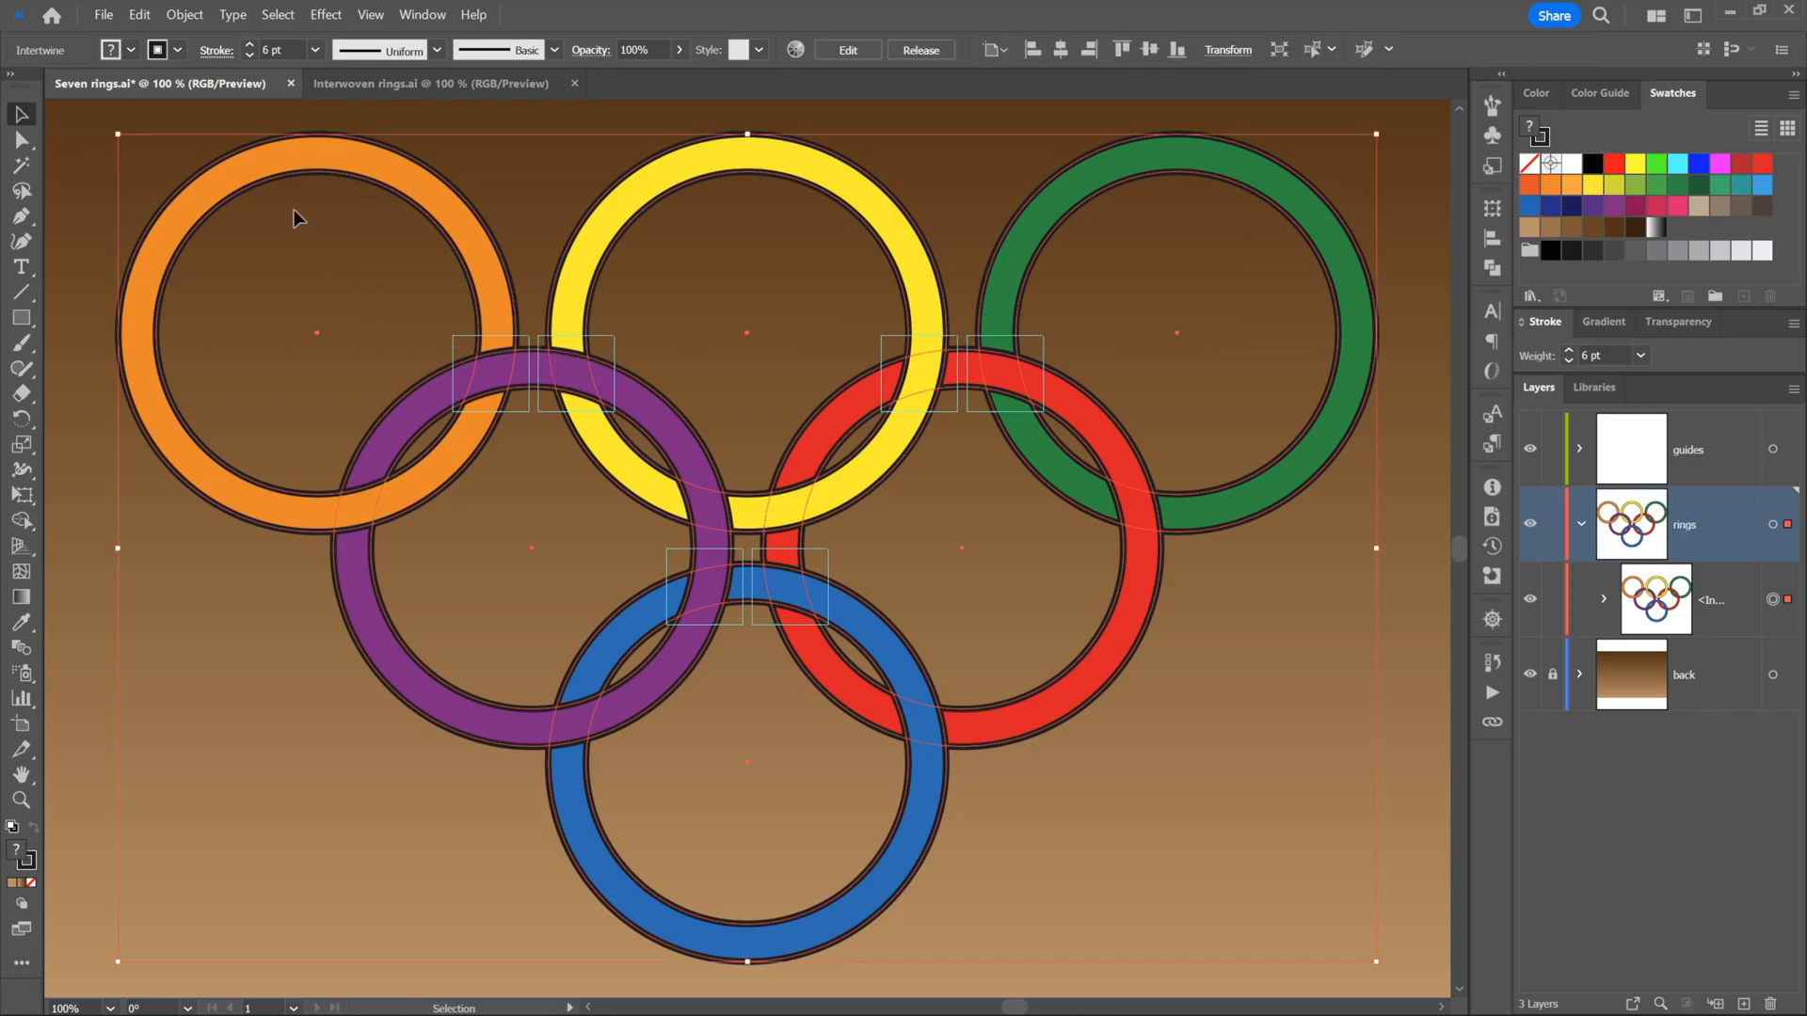
mouse_move(715, 324)
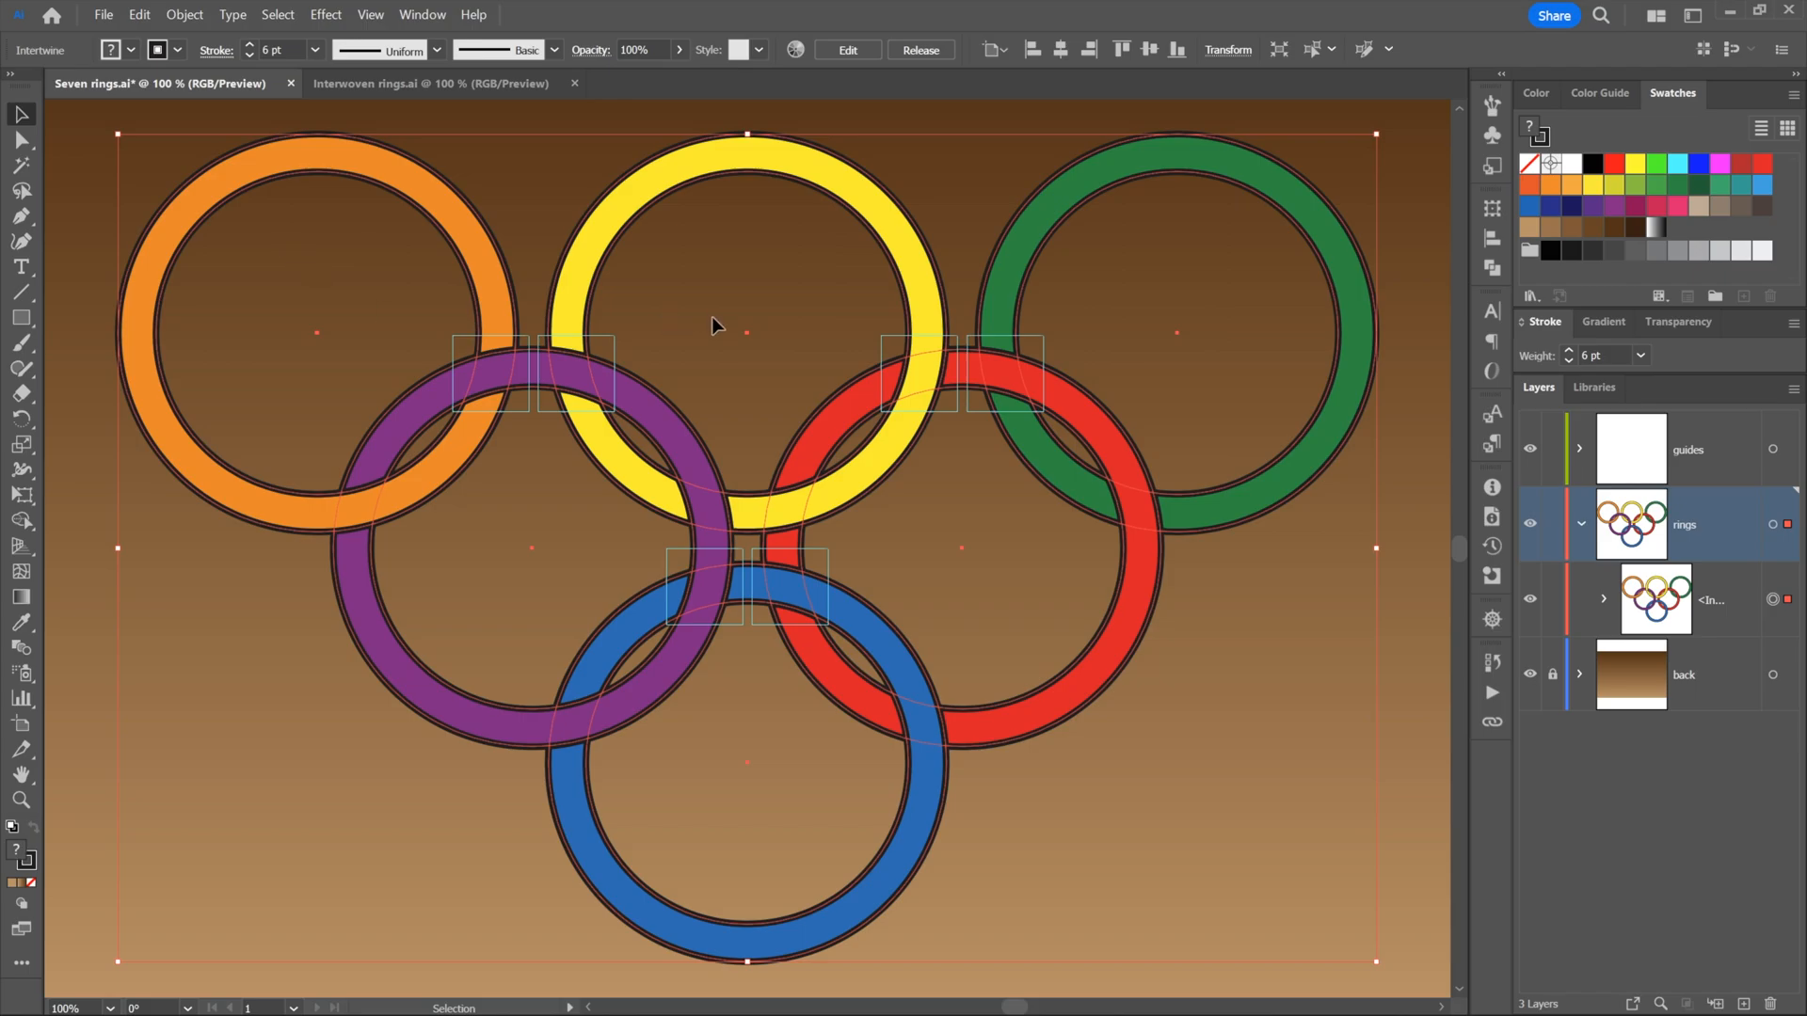
mouse_move(51, 133)
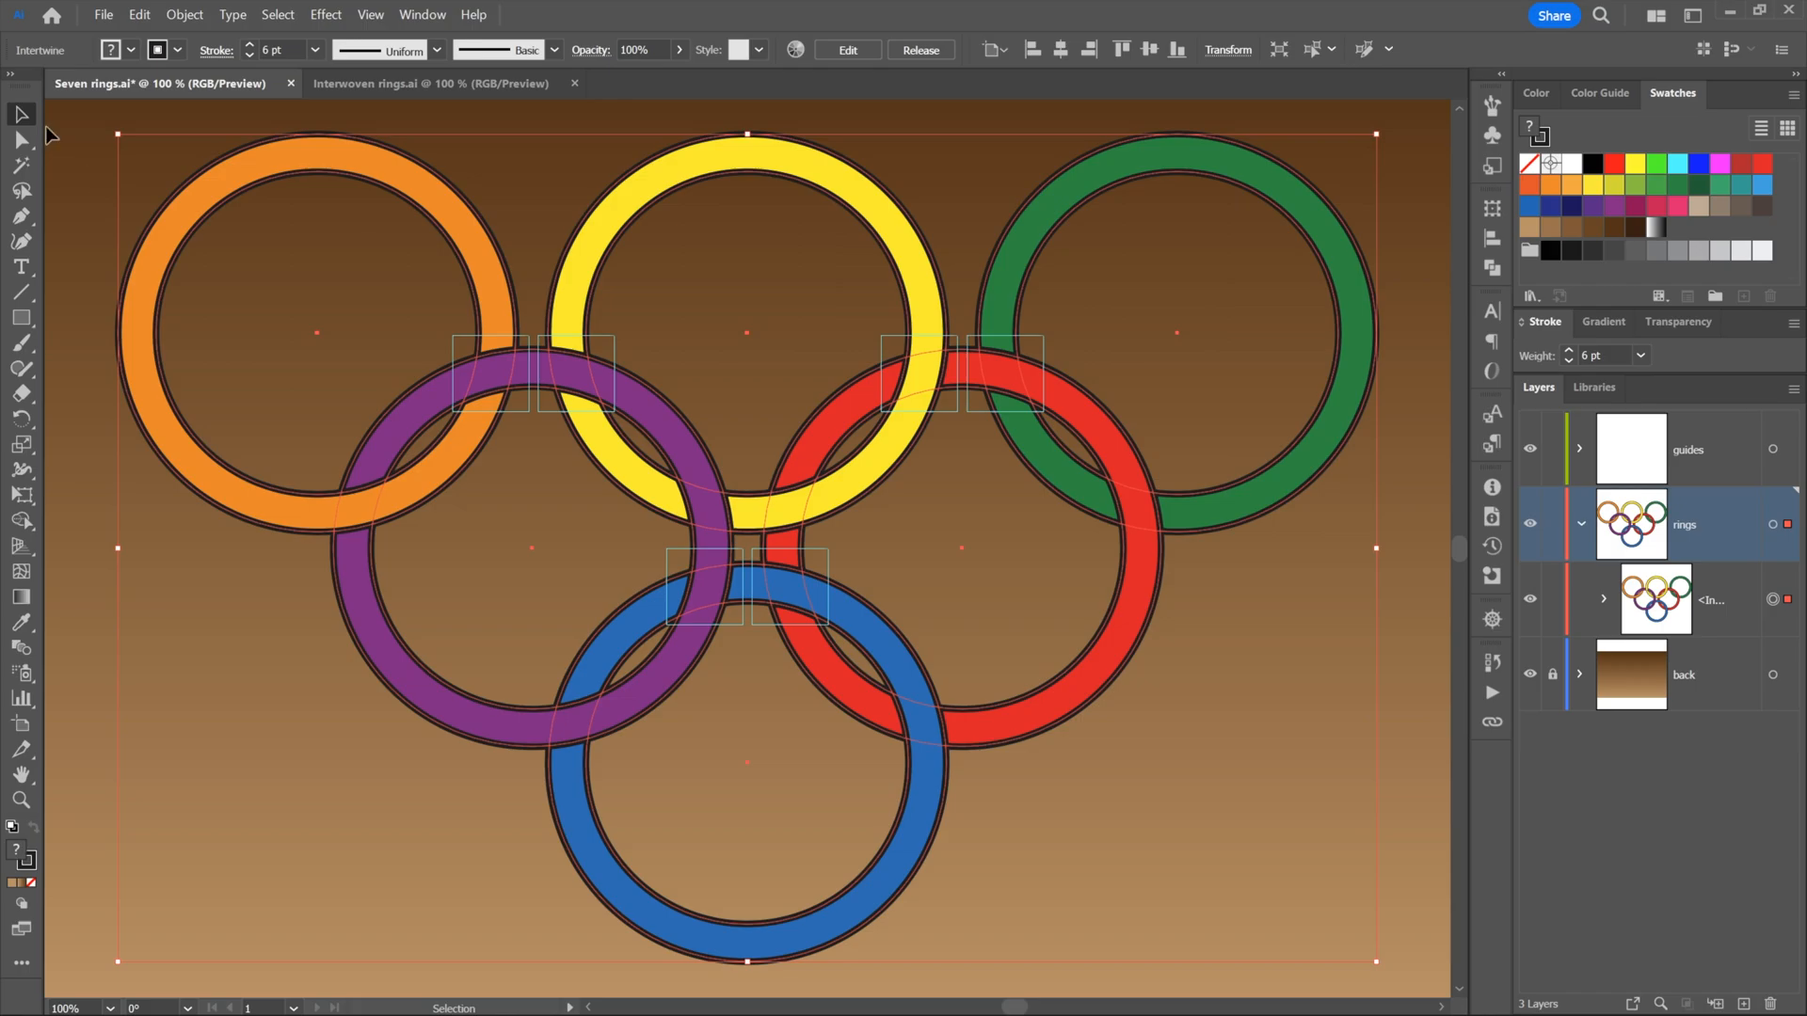
mouse_move(21, 114)
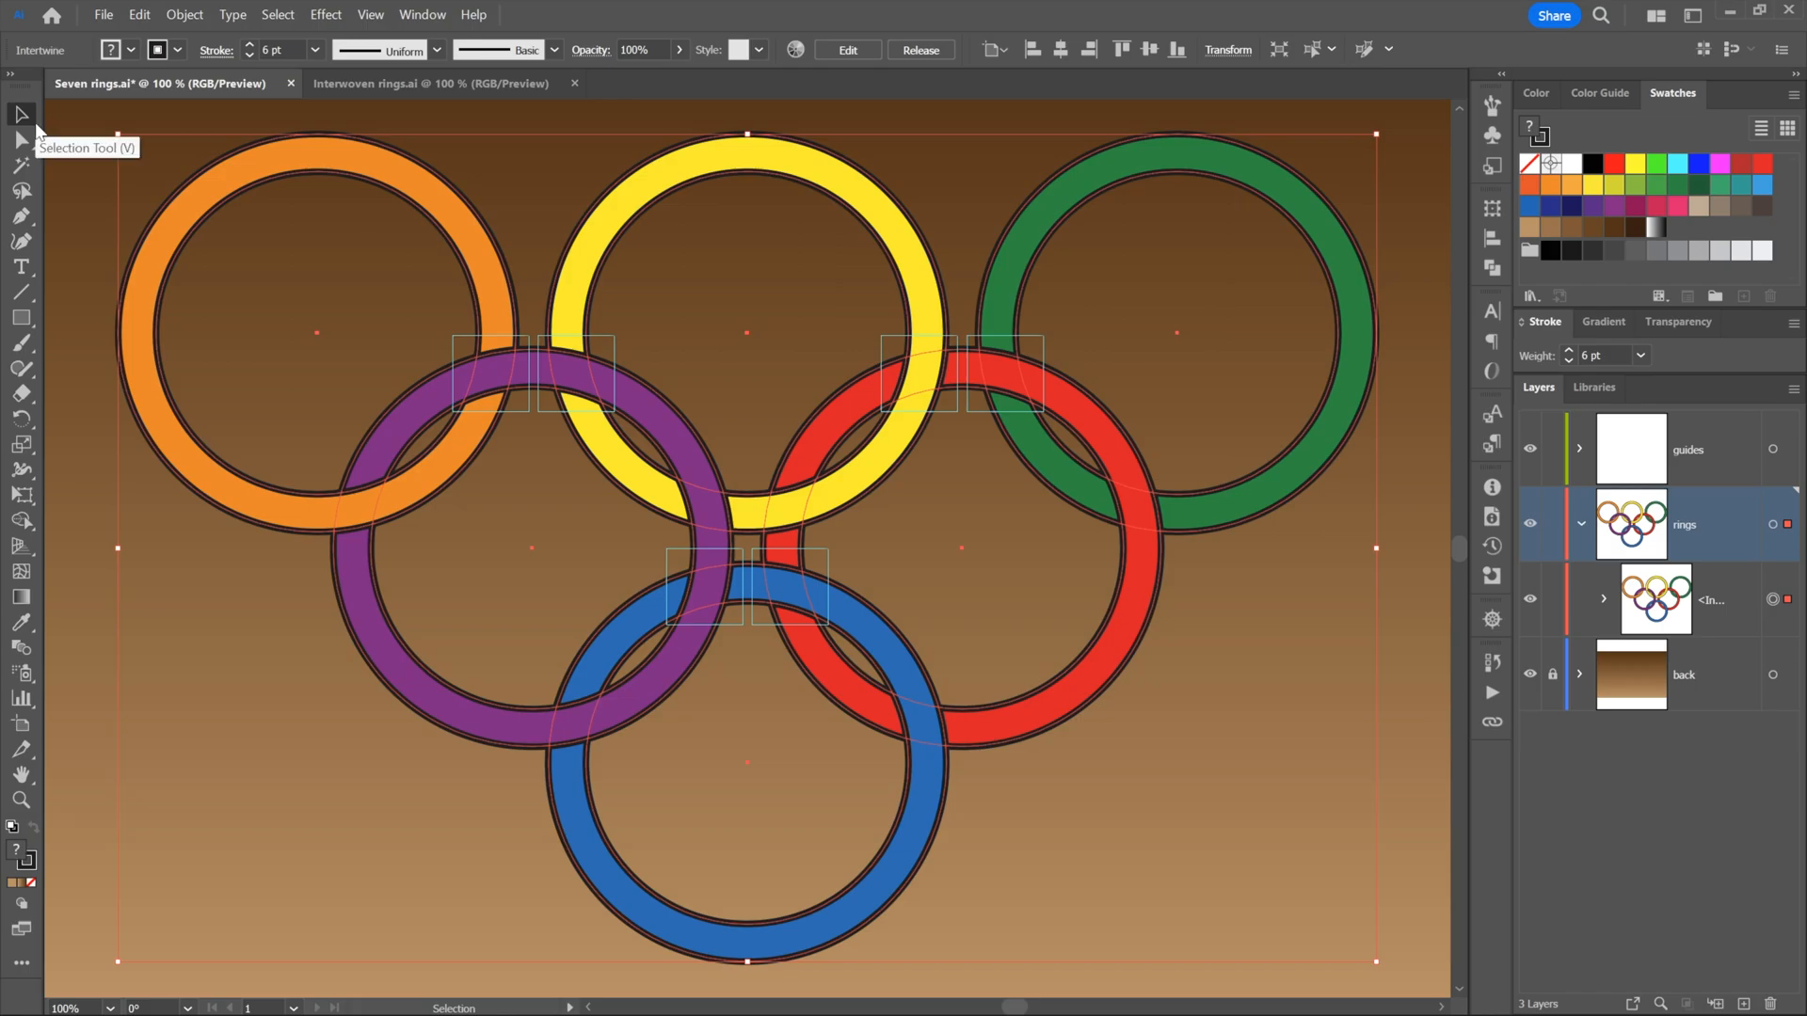
mouse_move(72, 199)
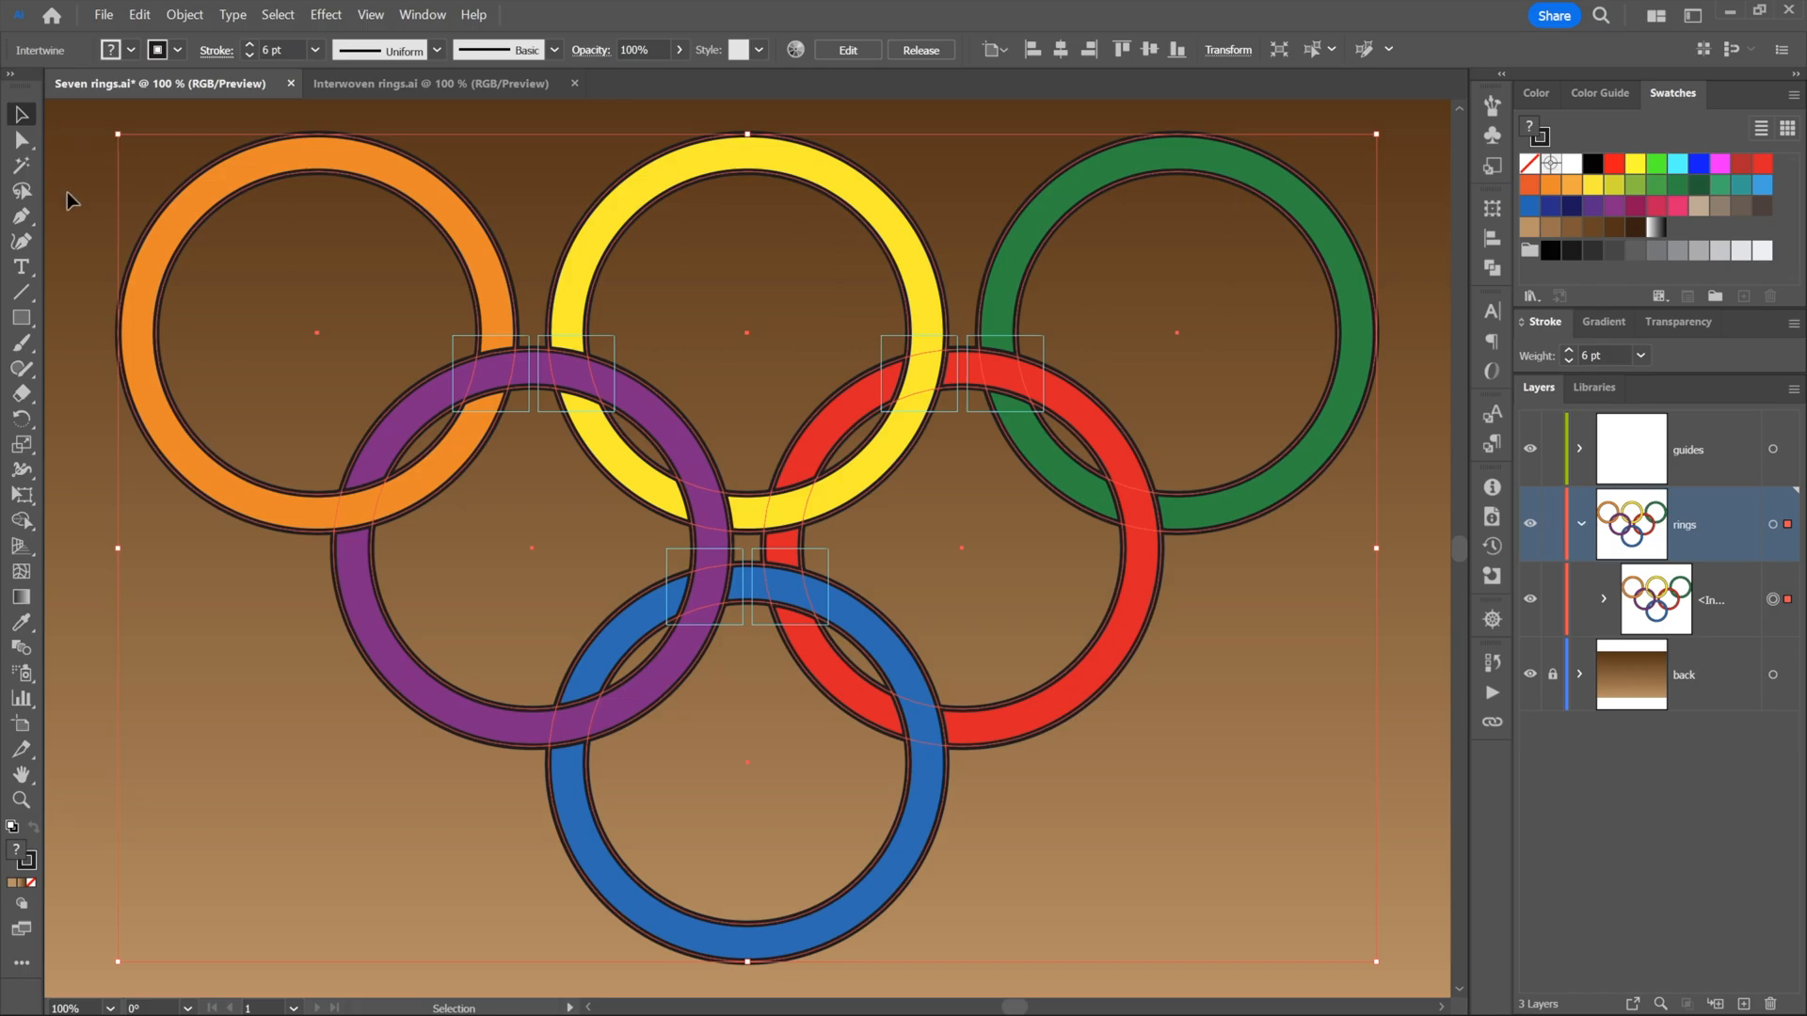
mouse_move(709, 323)
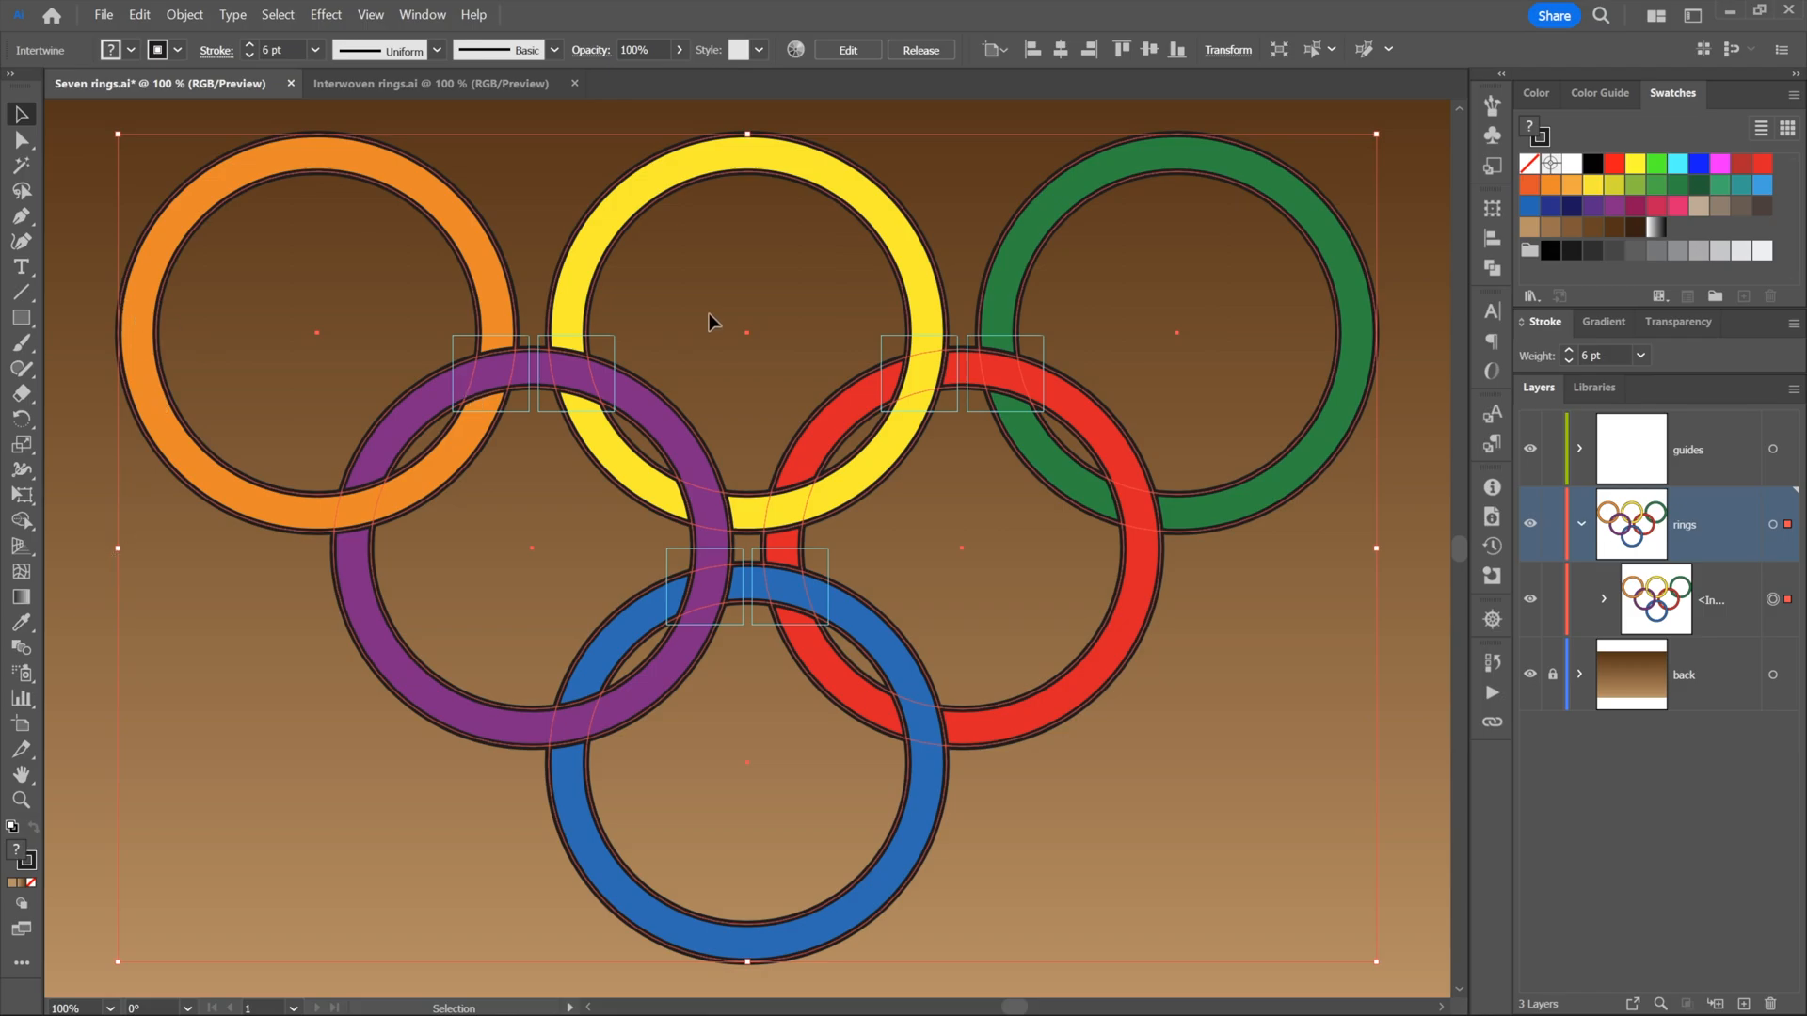
mouse_move(713, 129)
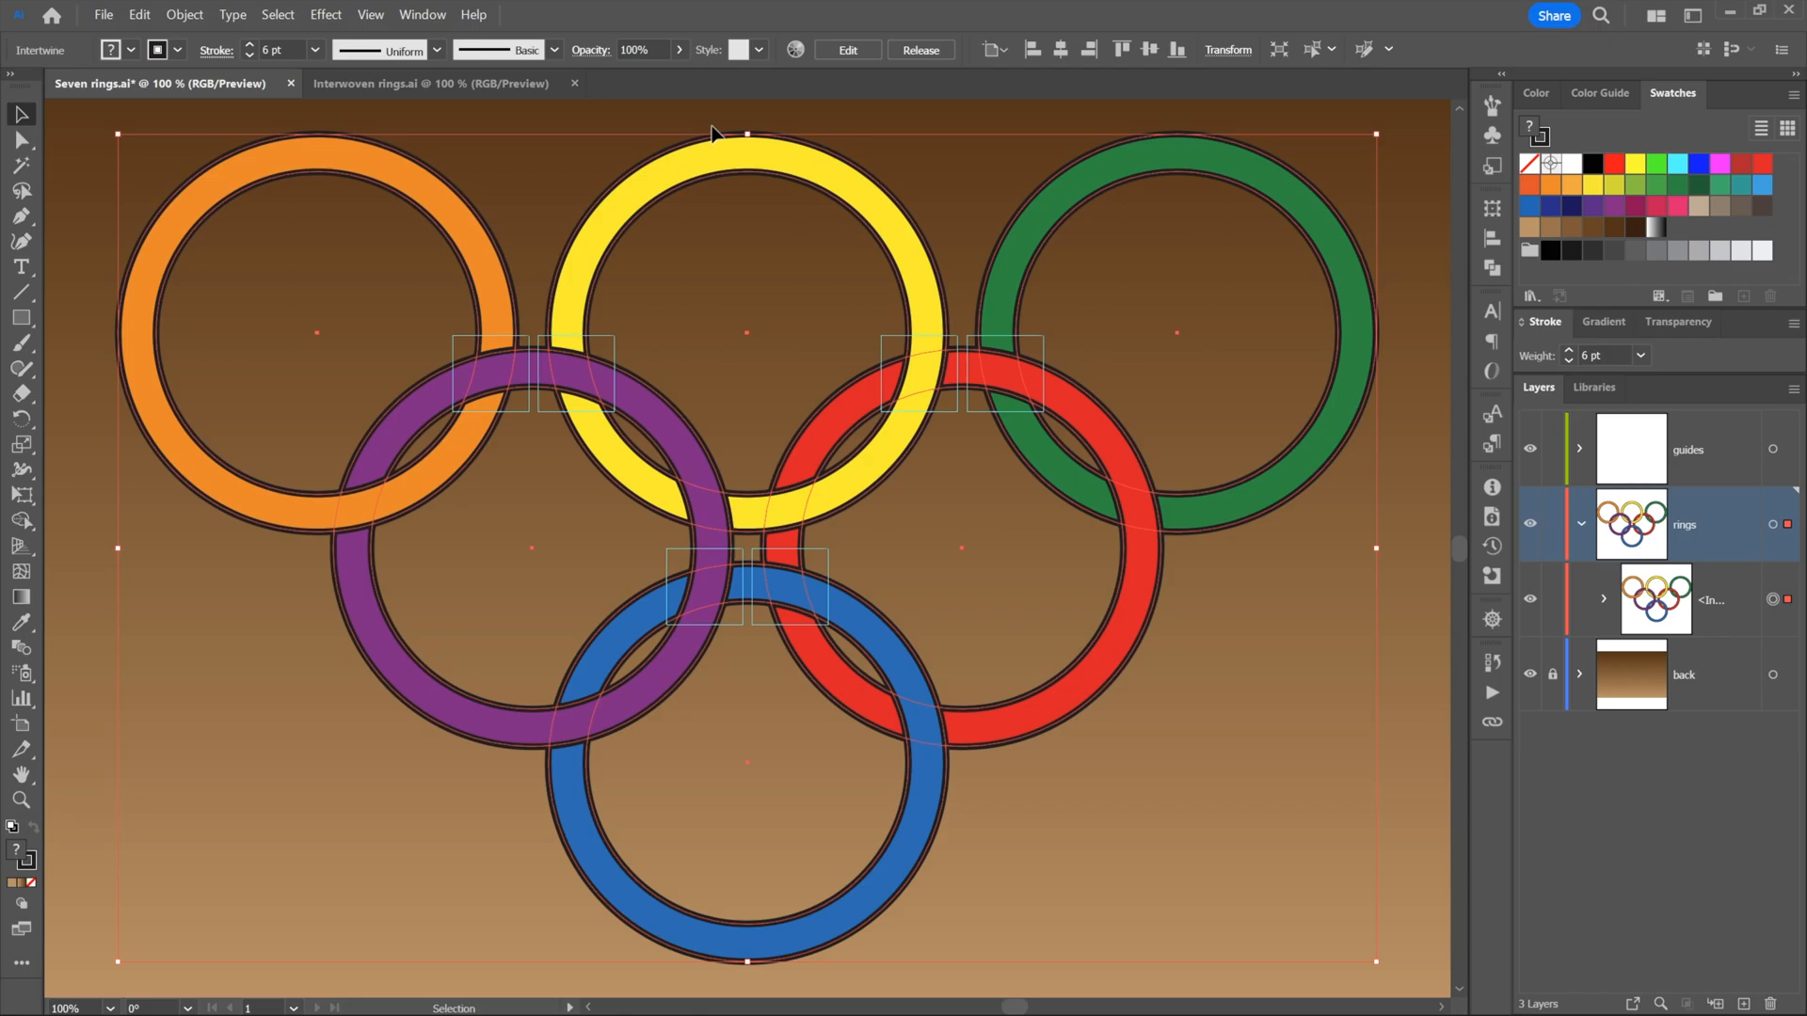
mouse_move(759, 332)
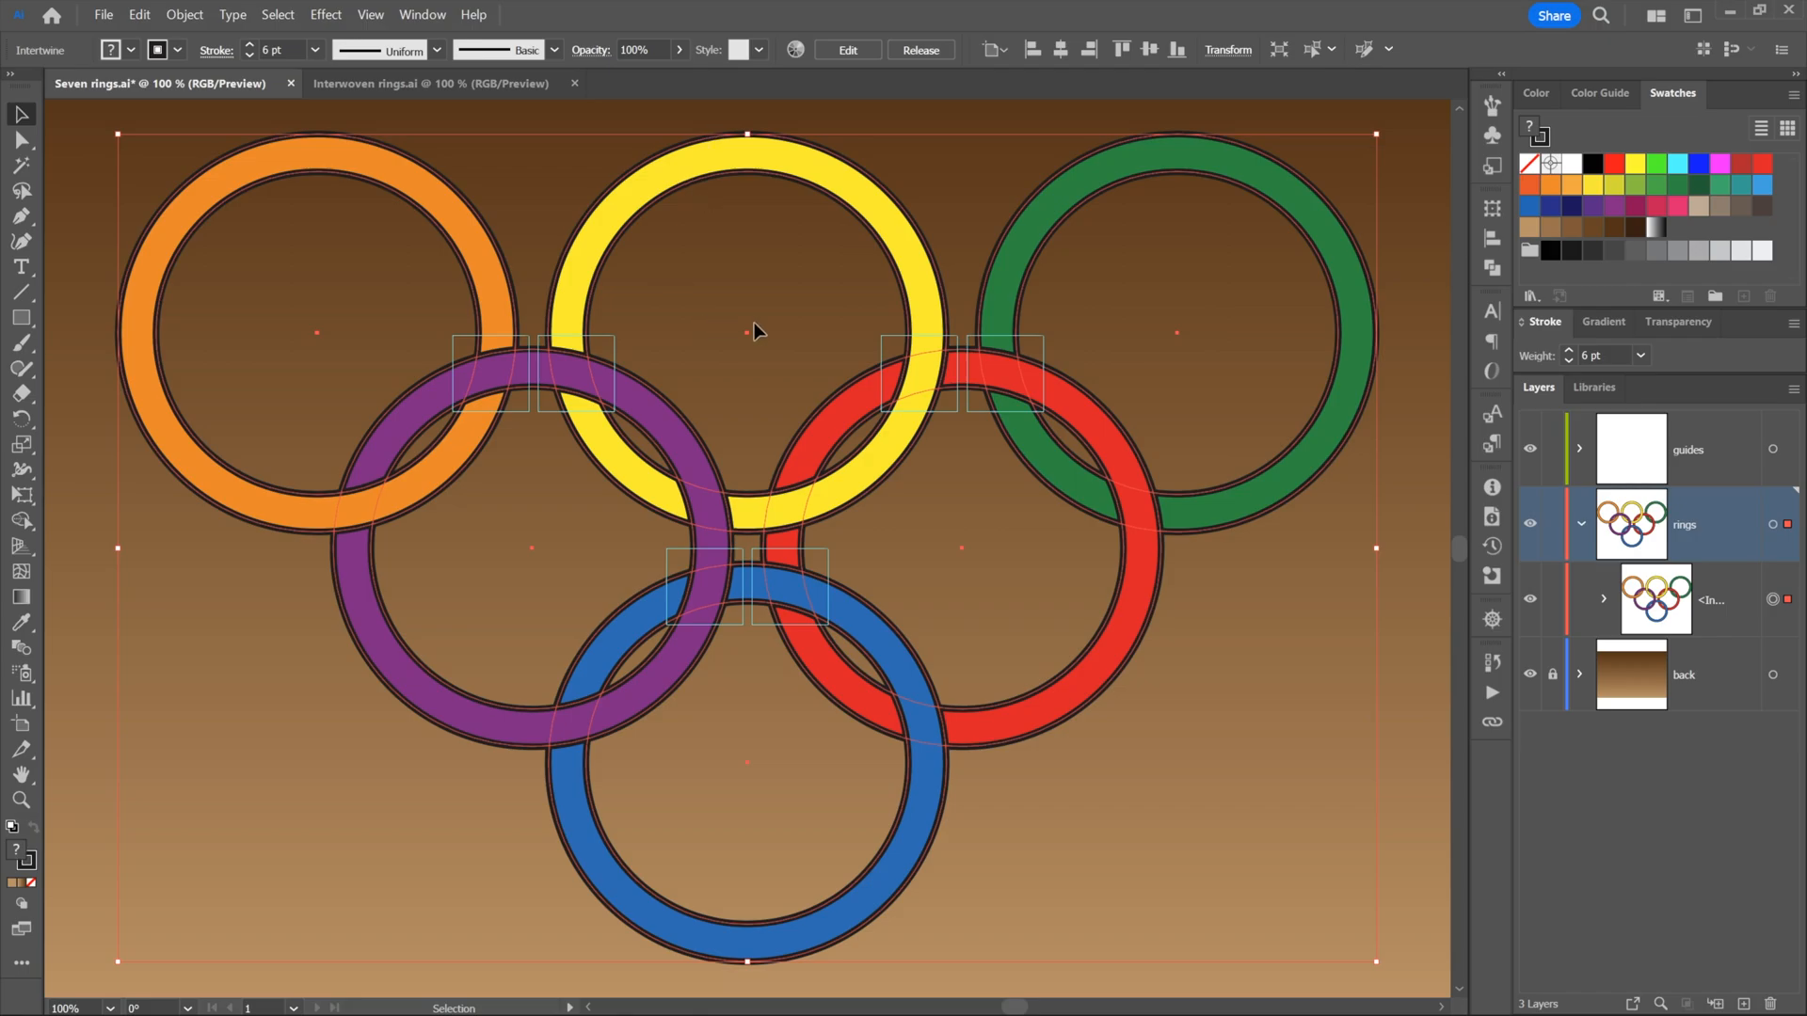
mouse_move(691, 271)
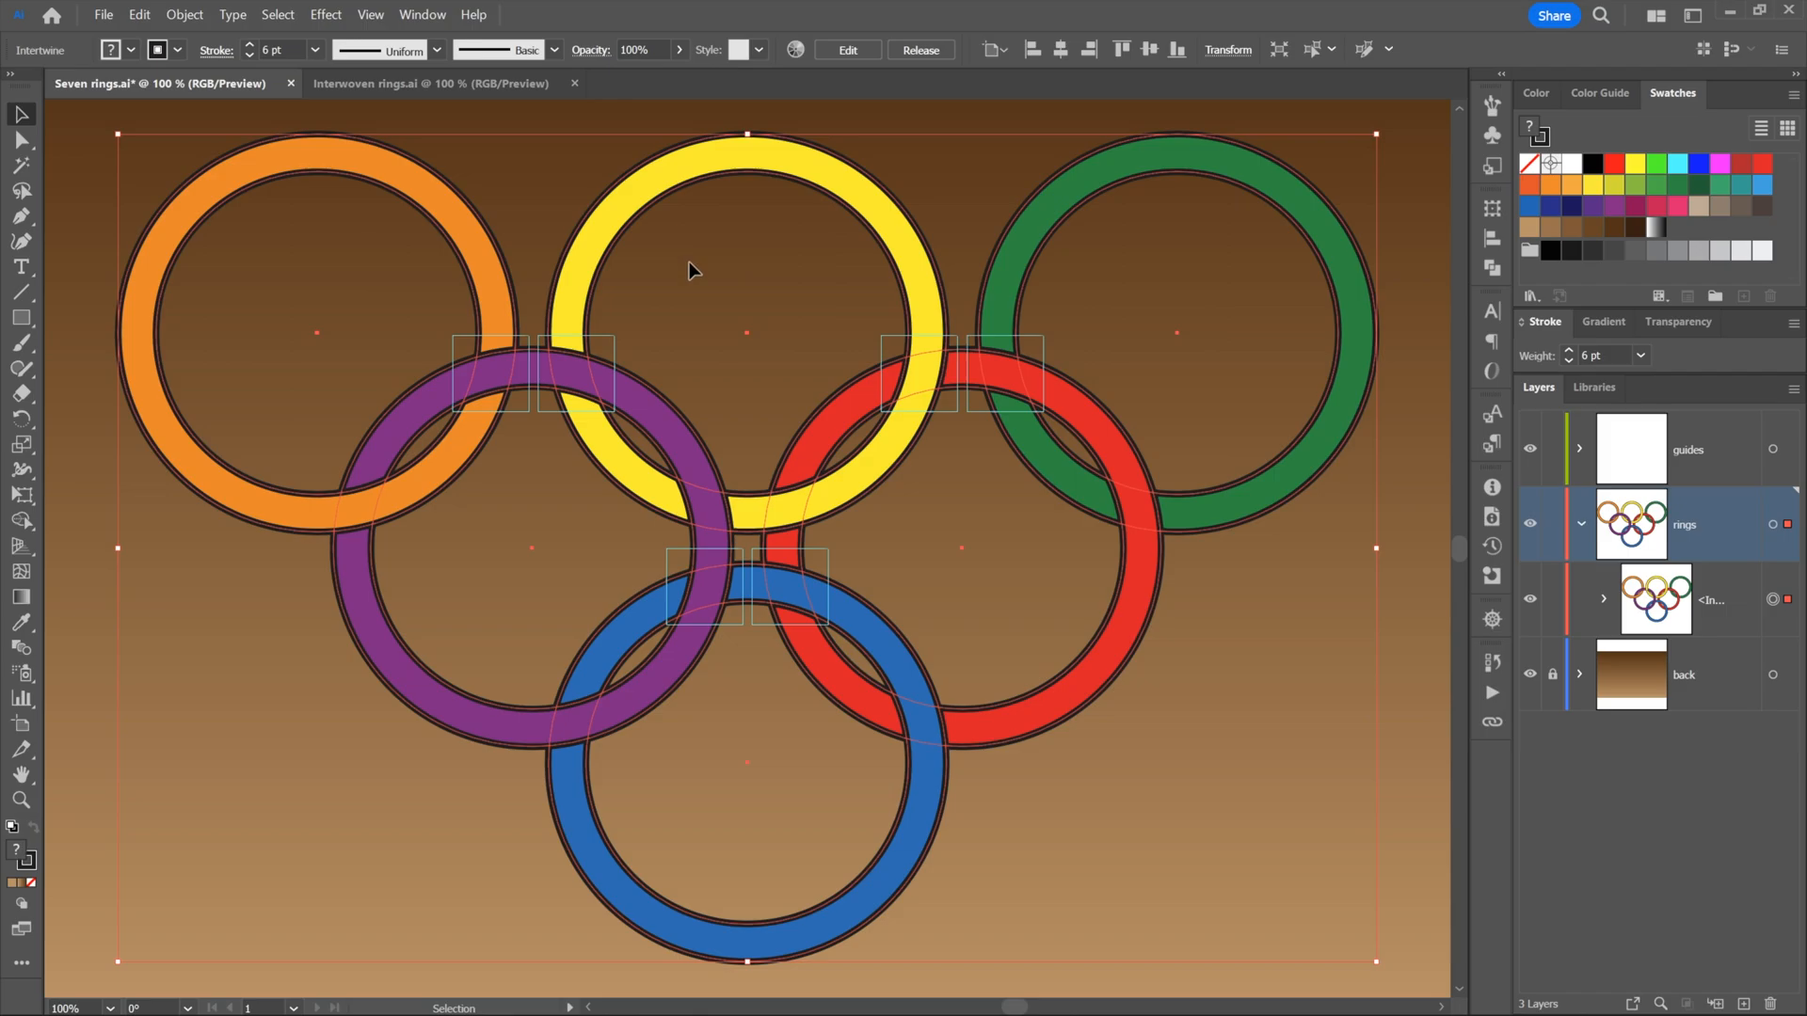
mouse_move(842, 263)
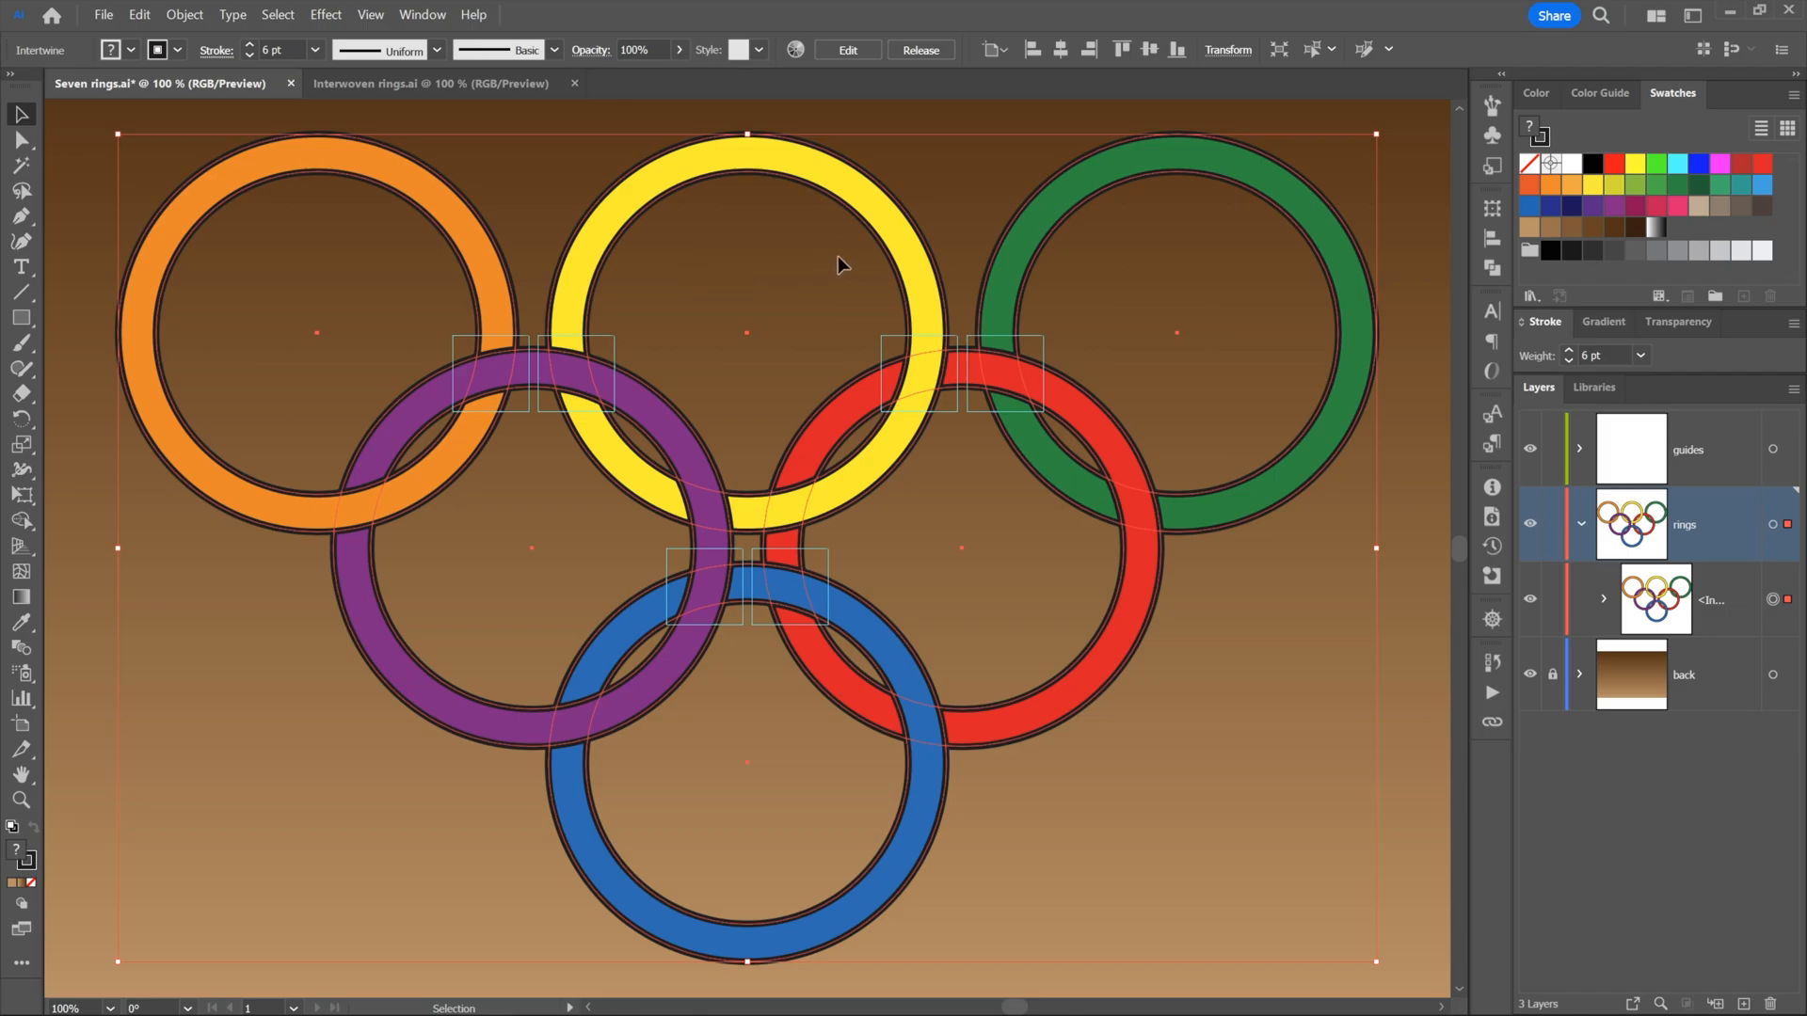
mouse_move(847, 49)
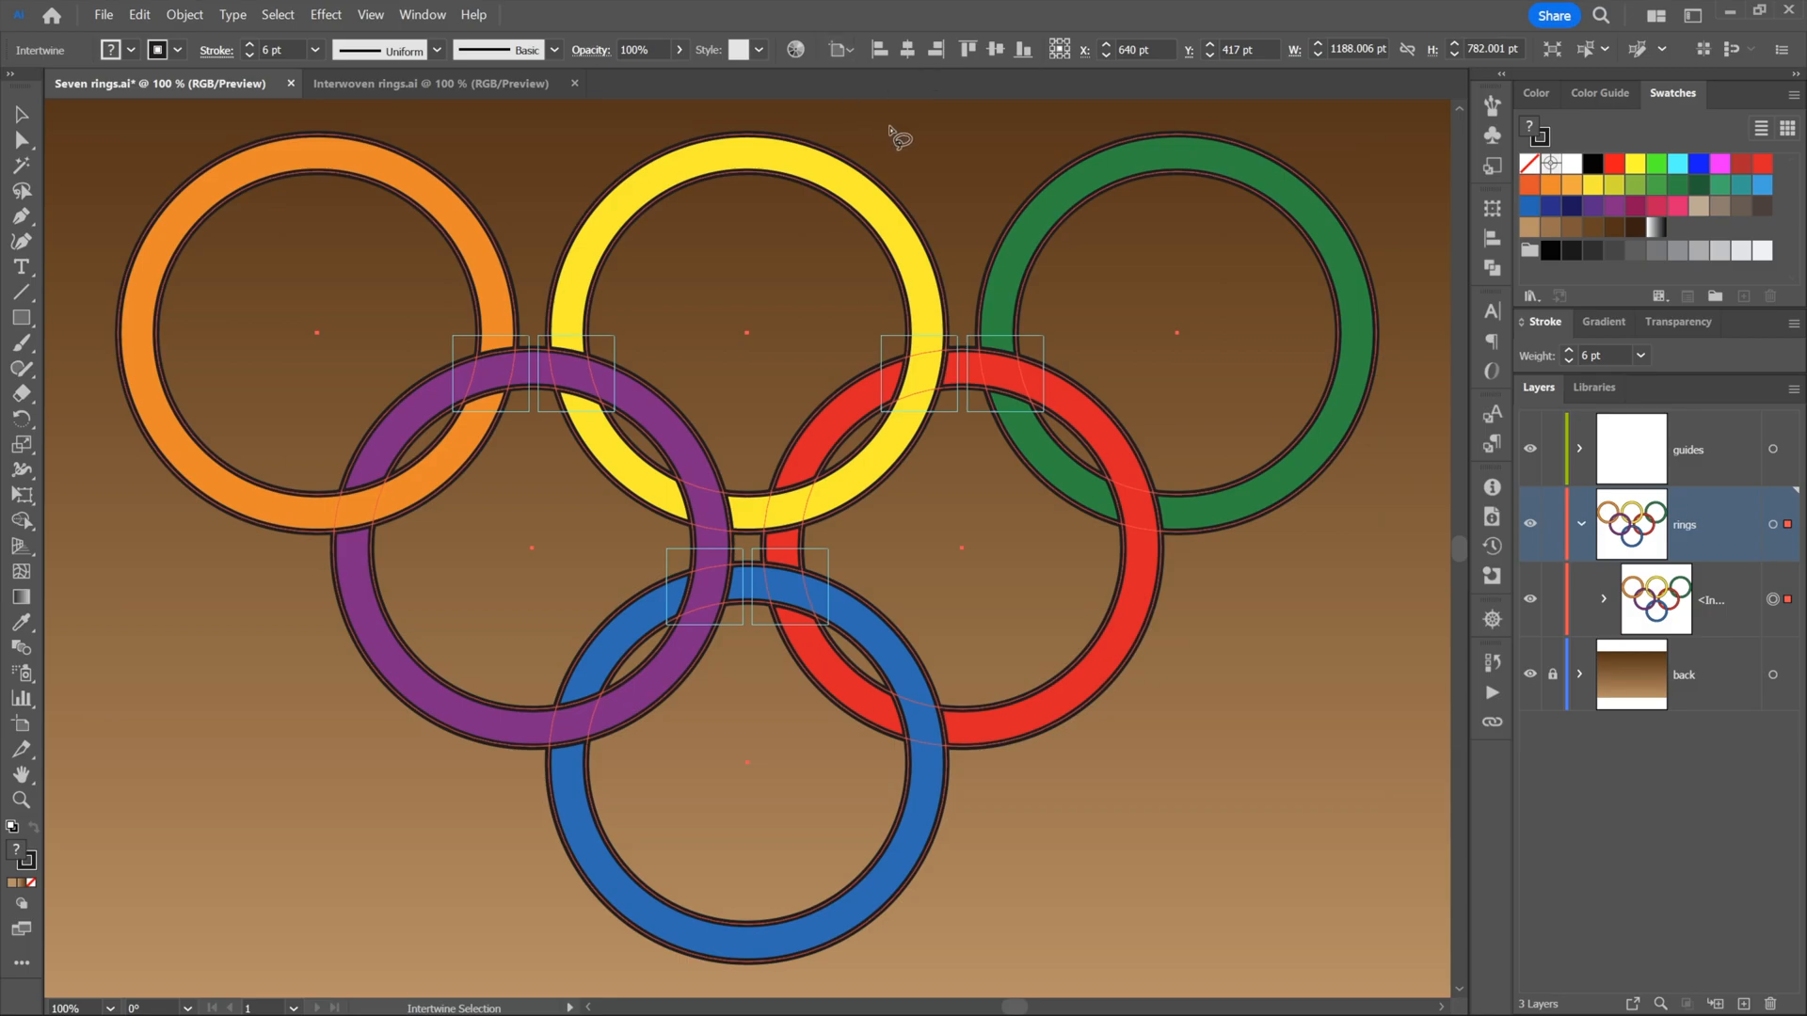
mouse_move(559, 340)
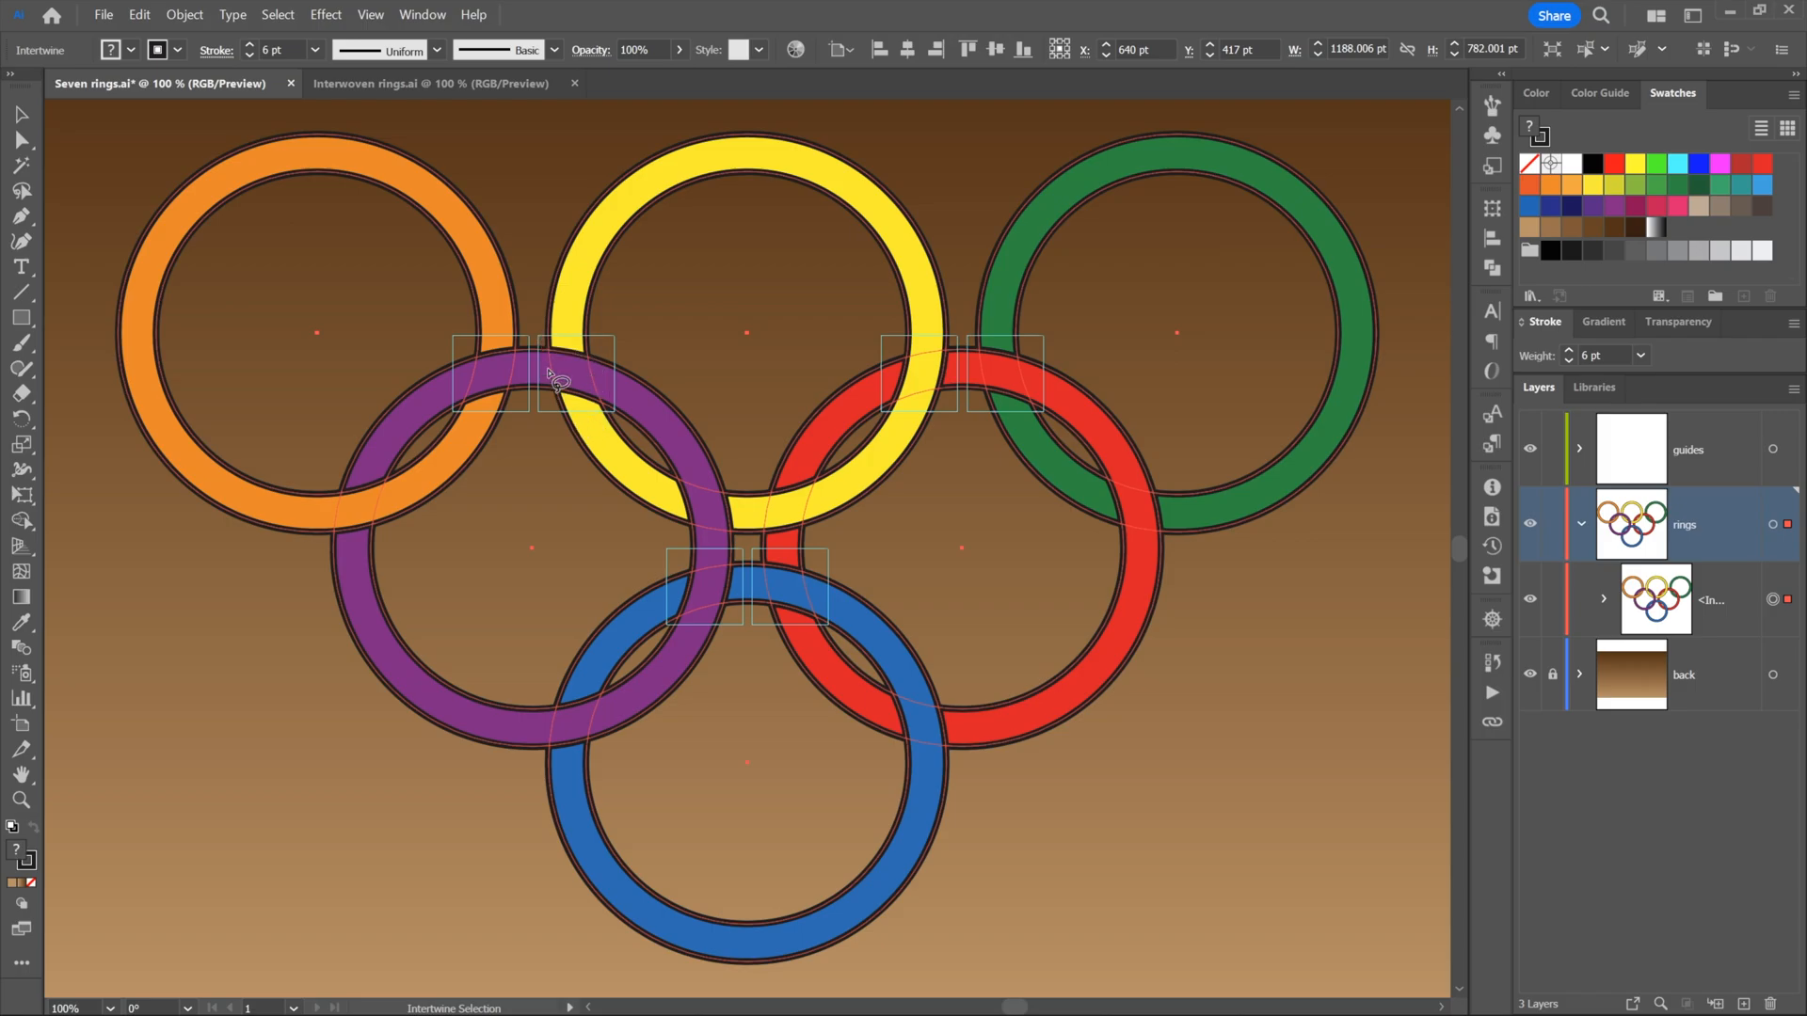
mouse_move(542, 339)
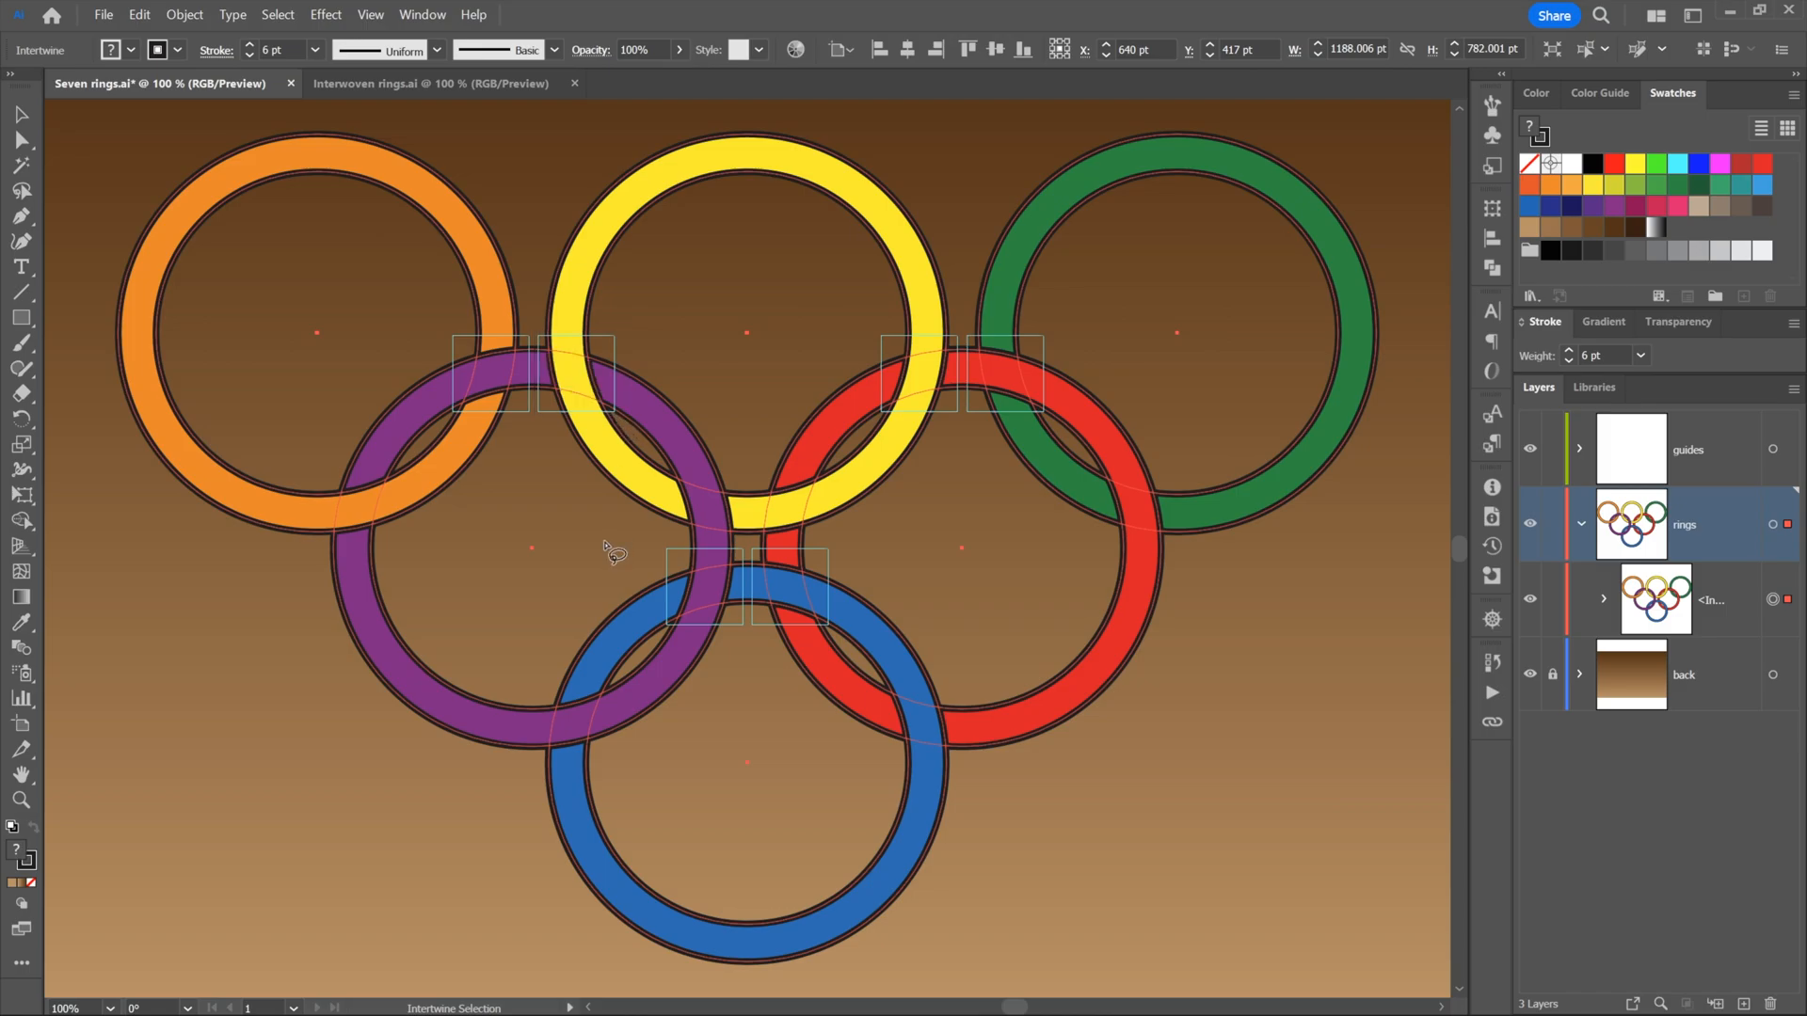
mouse_move(671, 559)
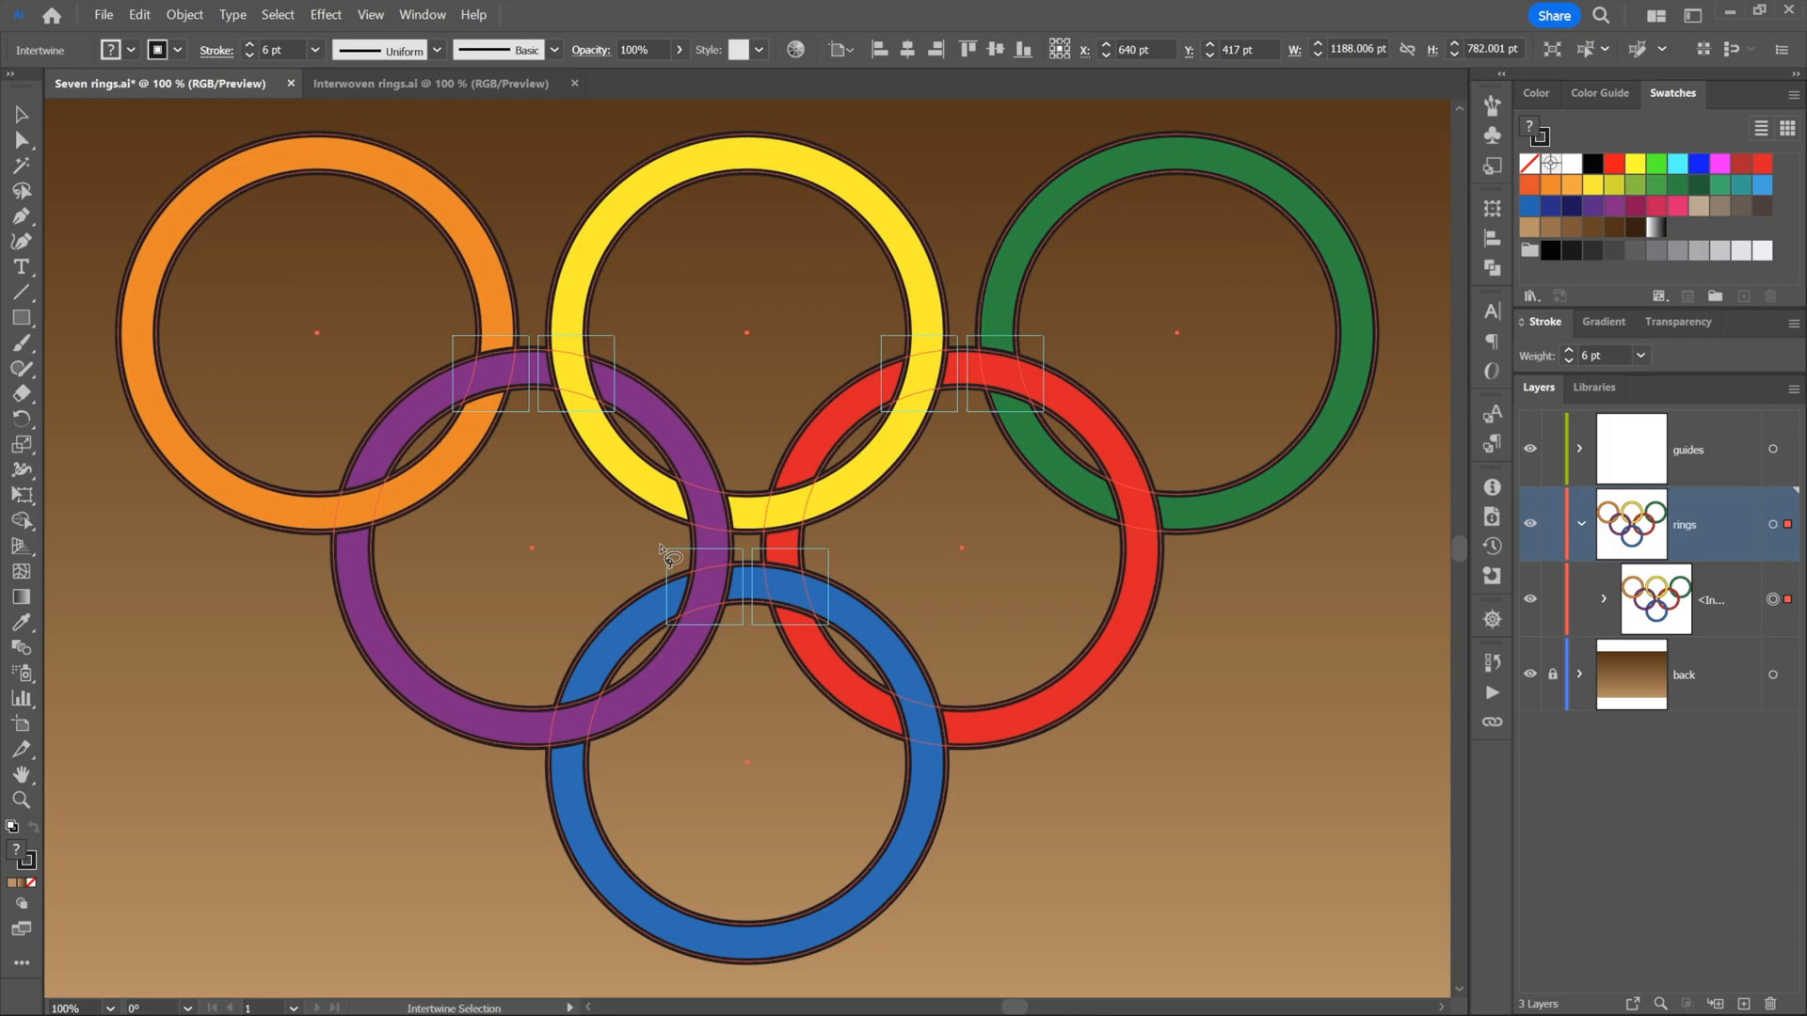
mouse_move(586, 398)
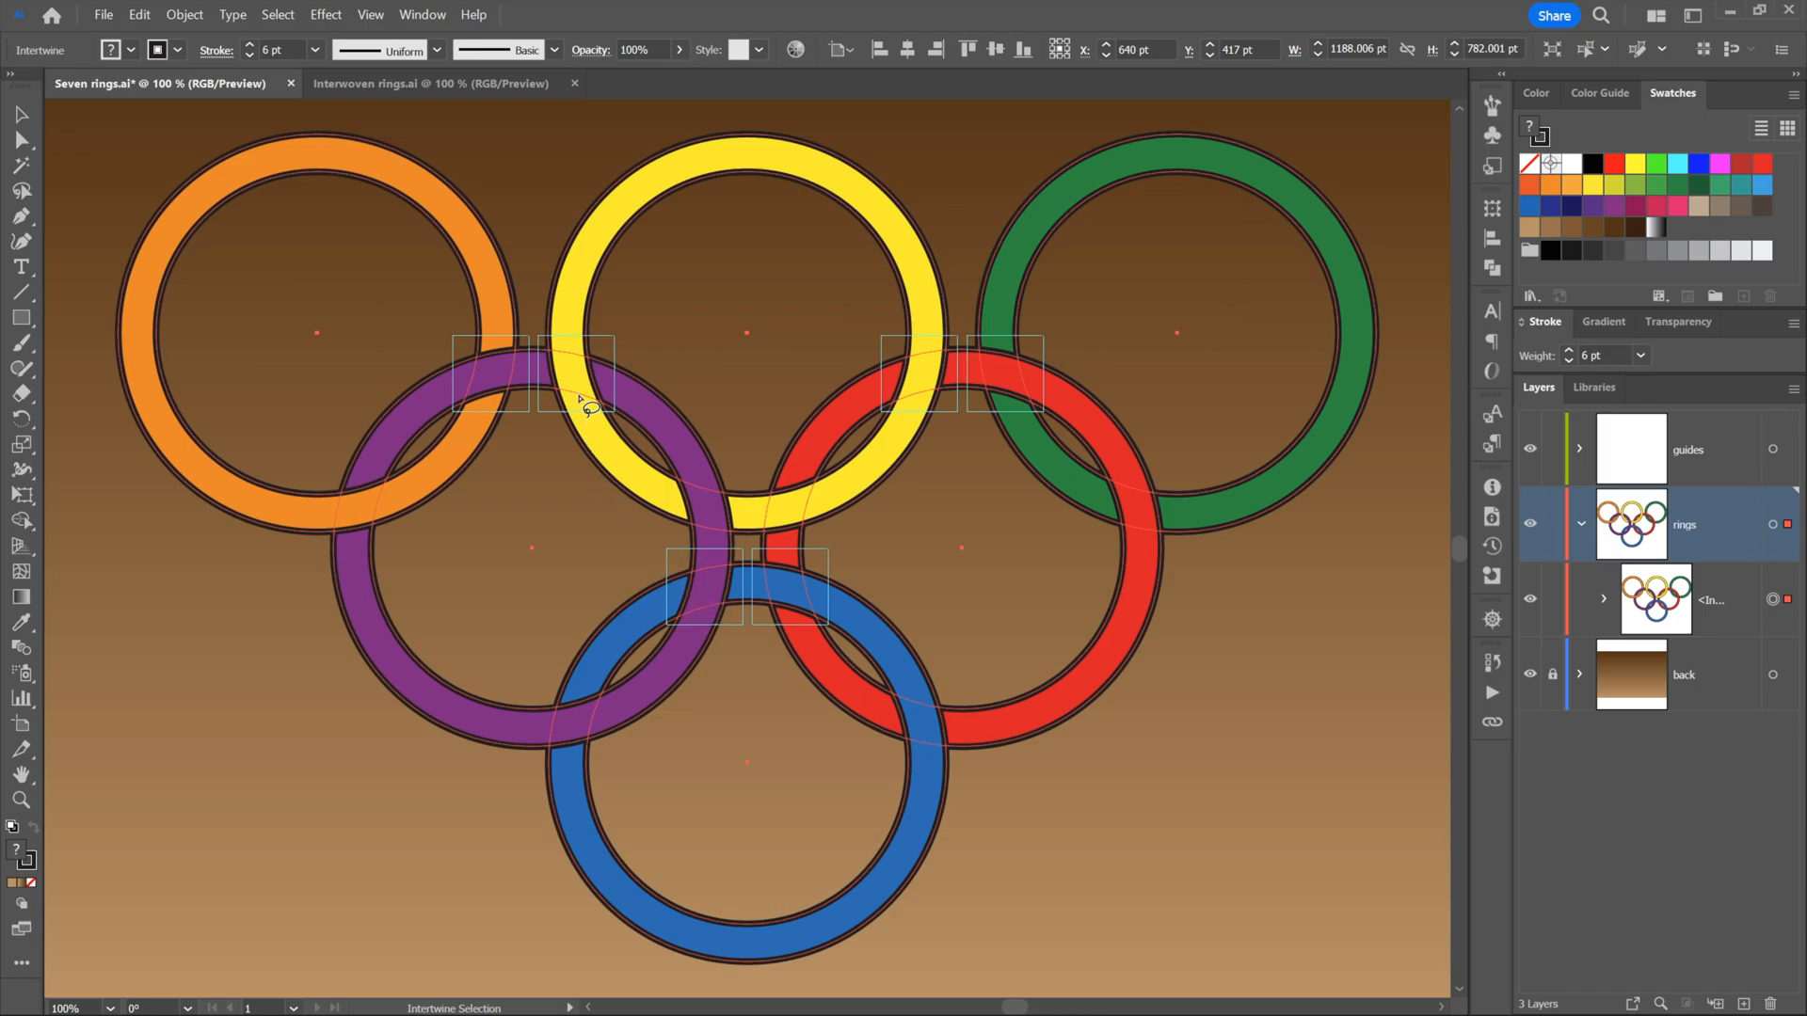
mouse_move(559, 422)
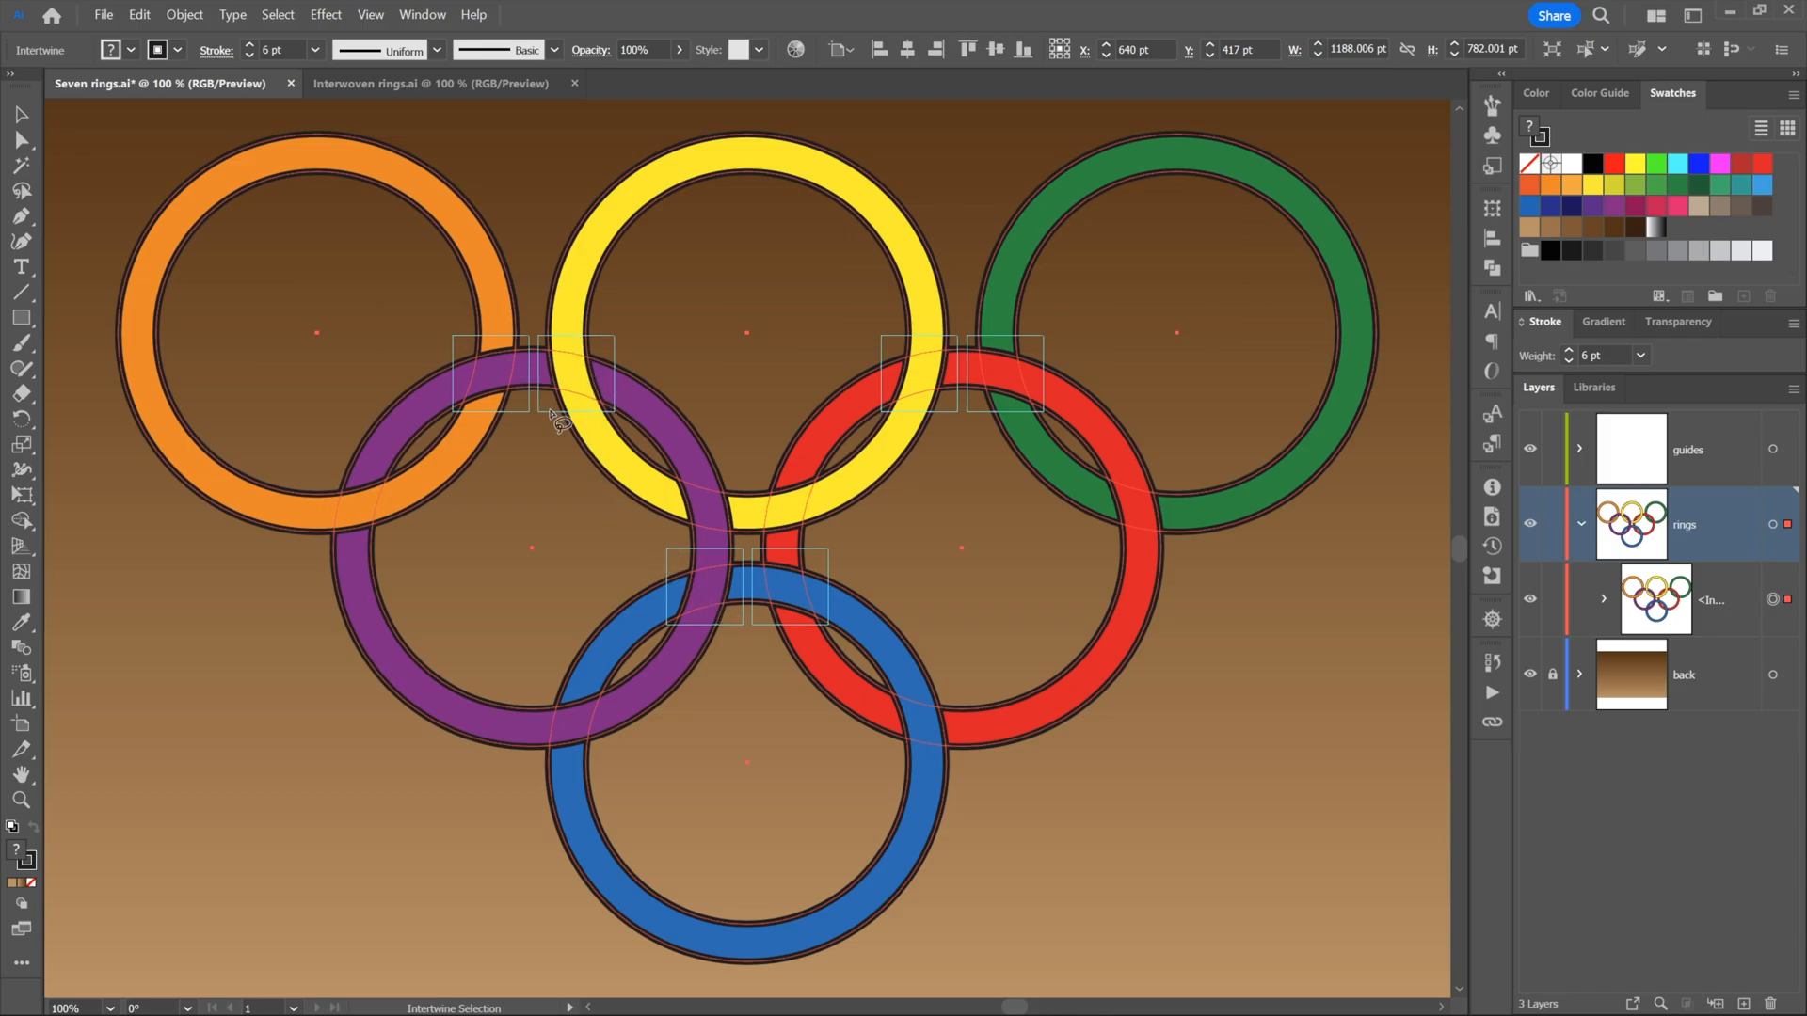
mouse_move(720, 513)
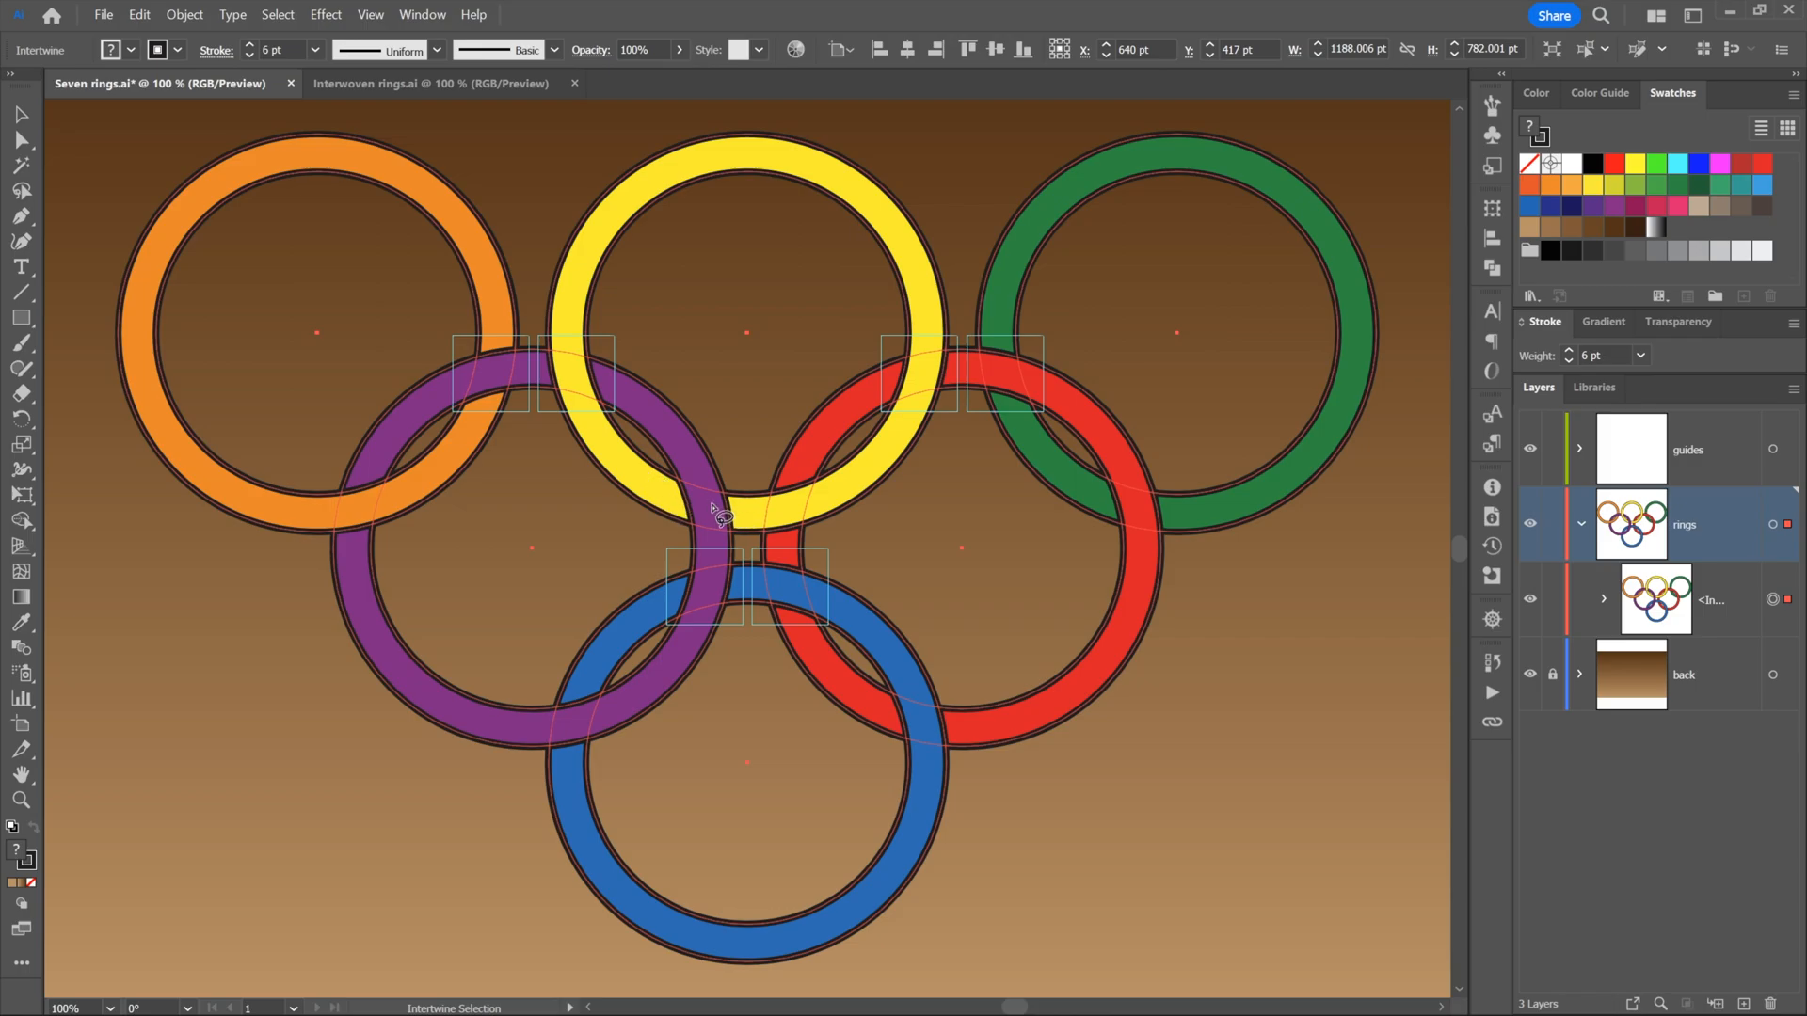
mouse_move(632, 556)
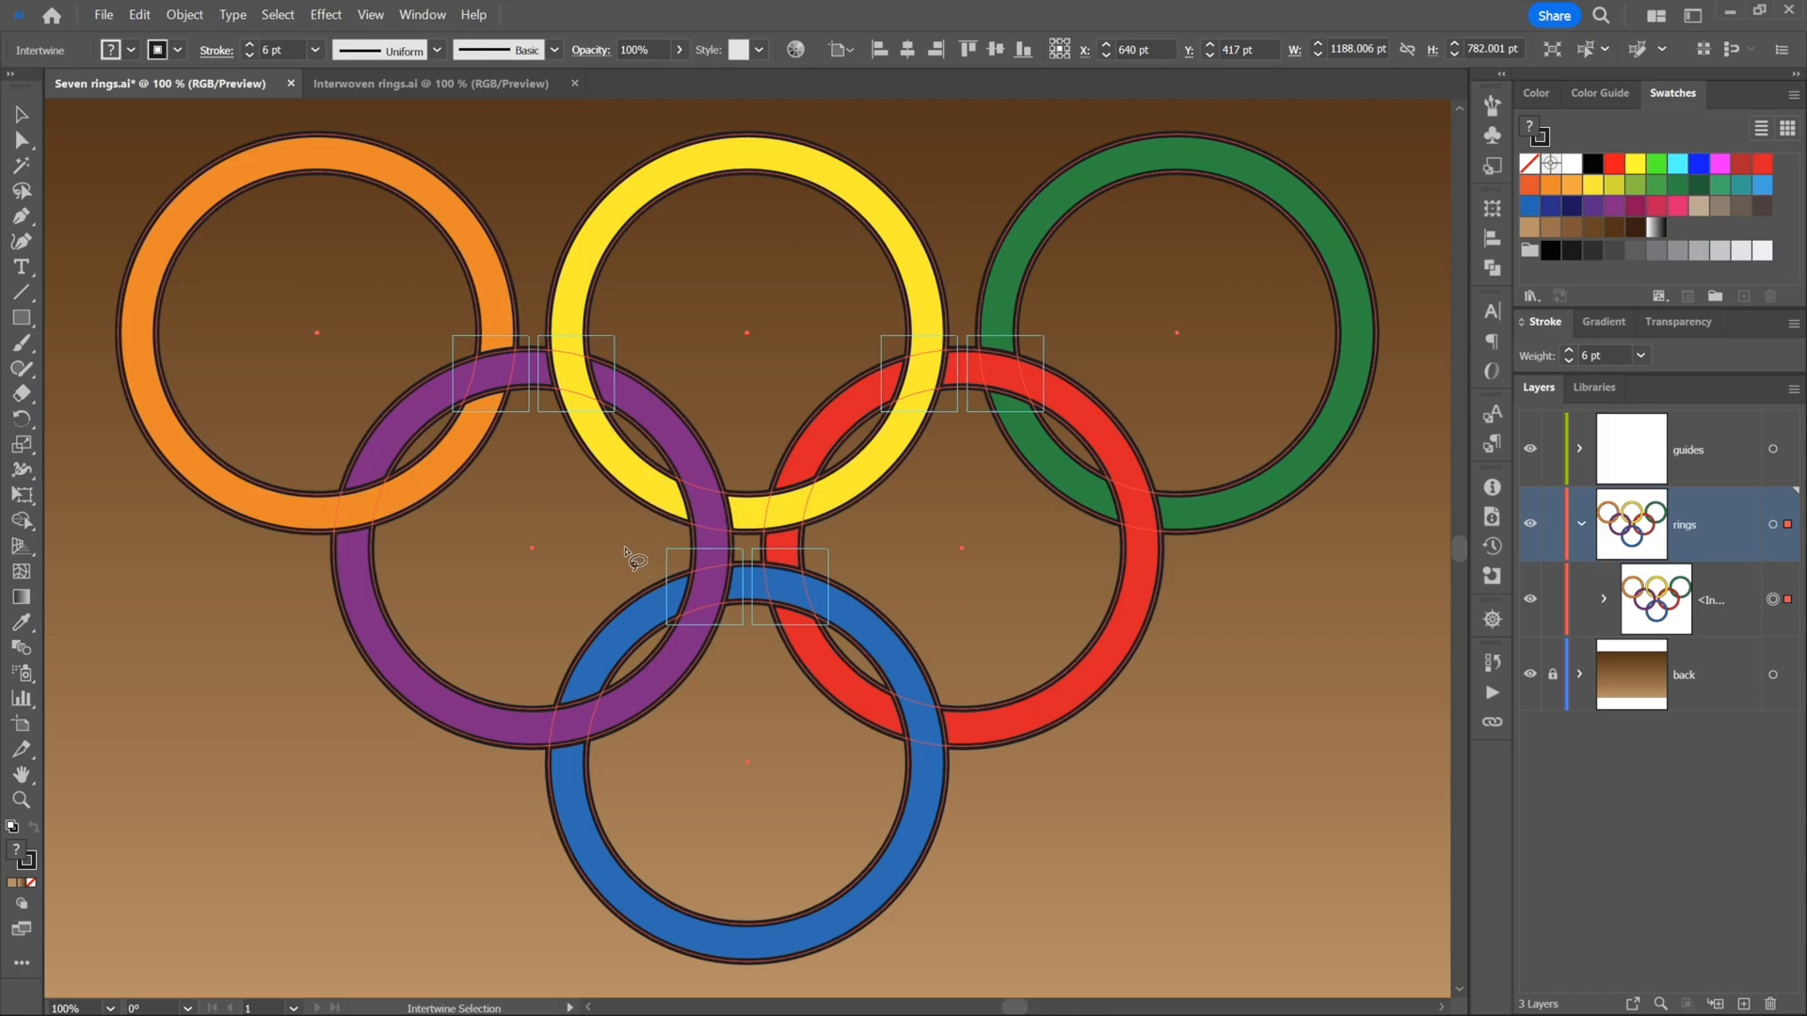
mouse_move(786, 600)
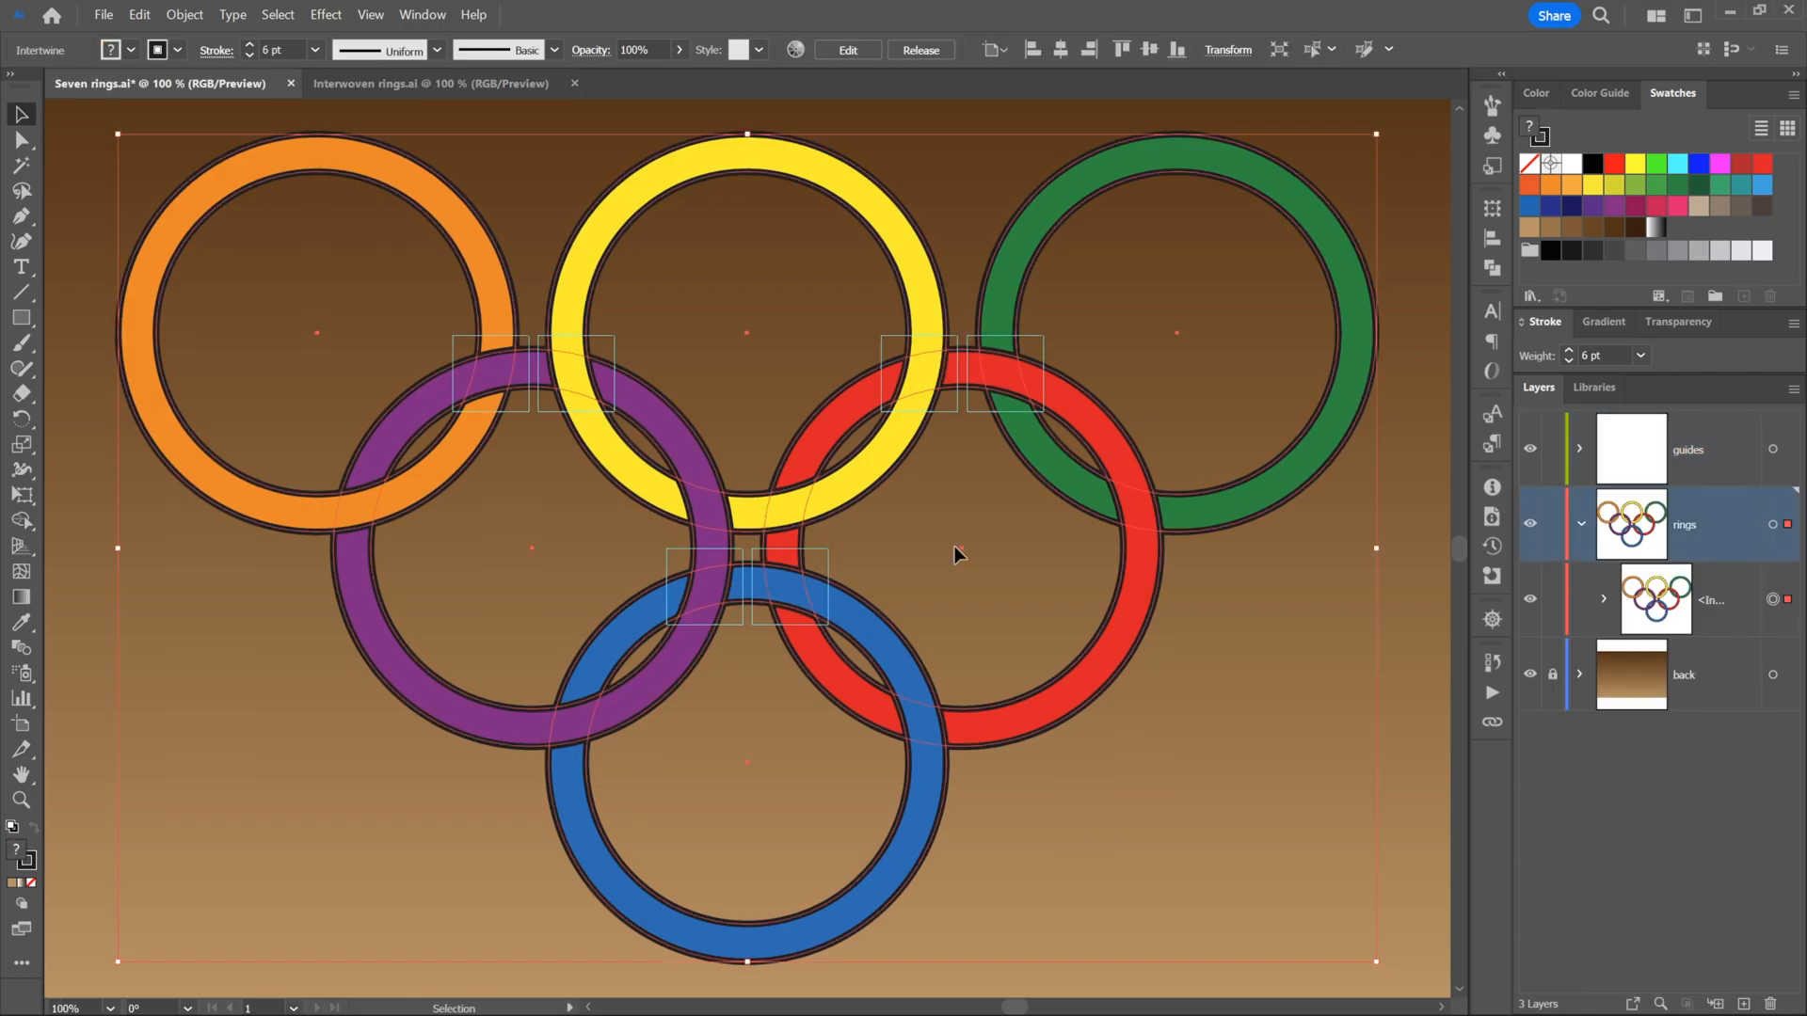
mouse_move(647, 545)
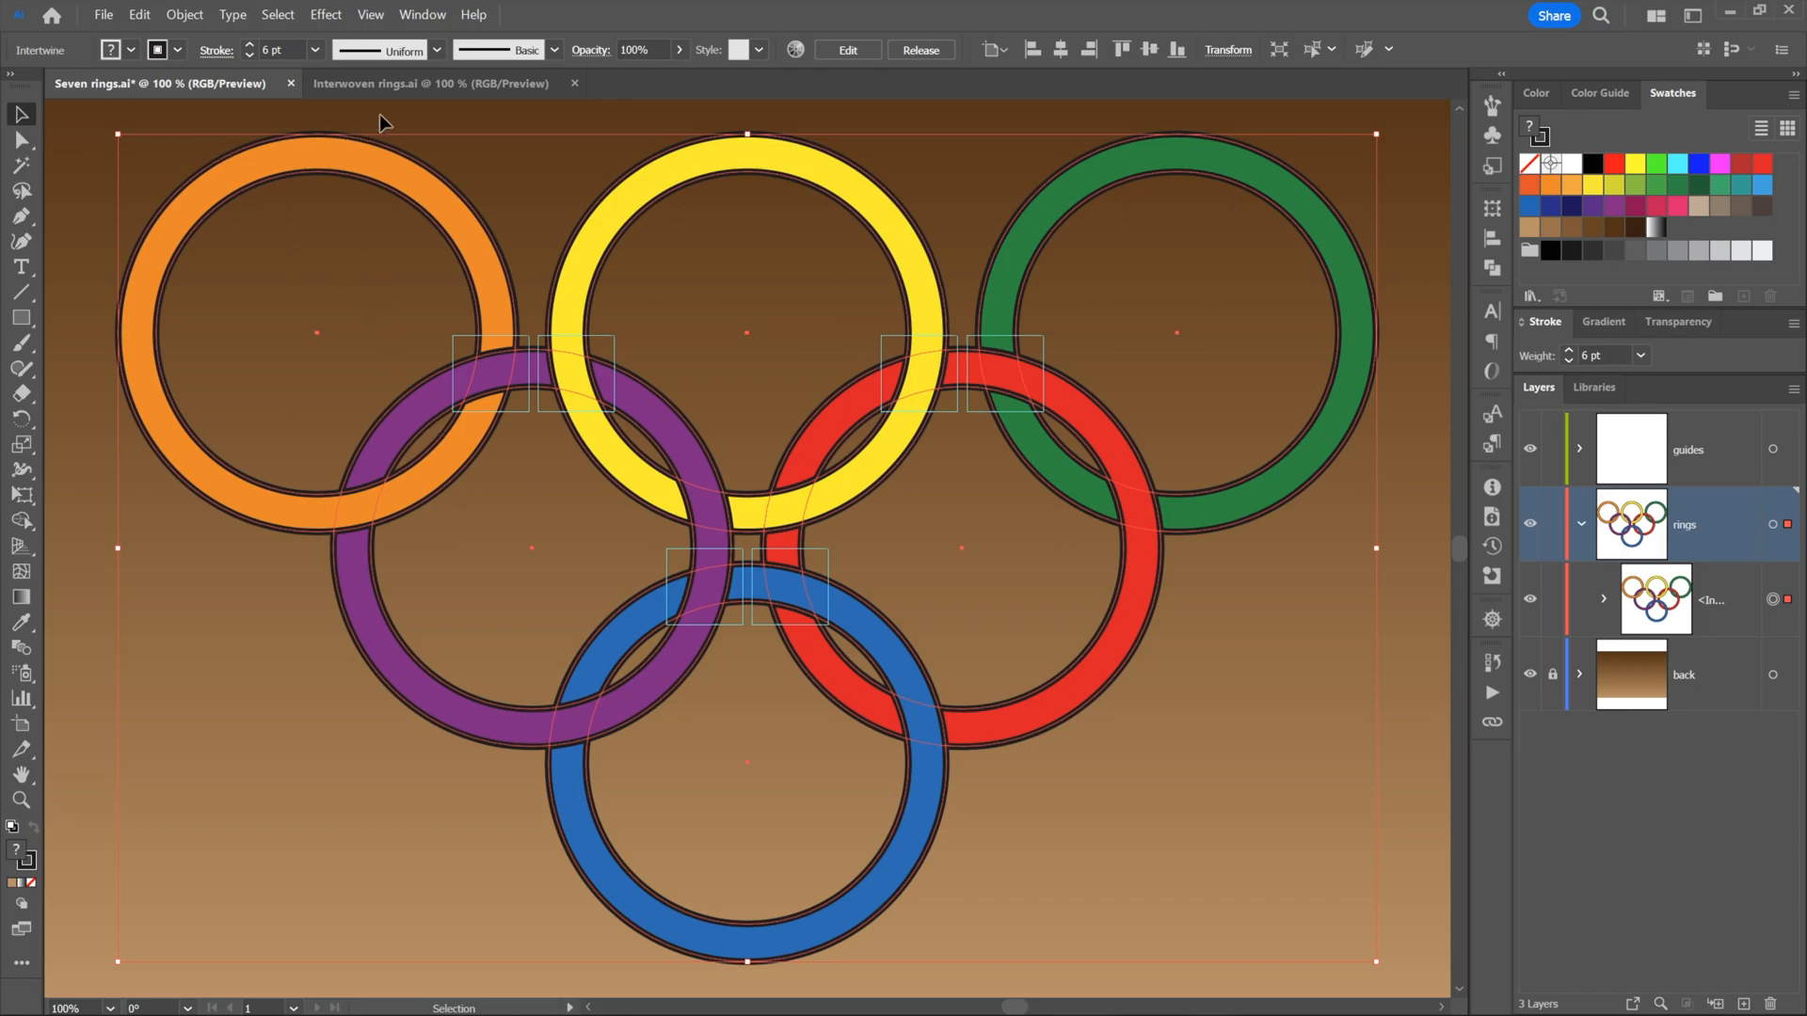
mouse_move(368, 117)
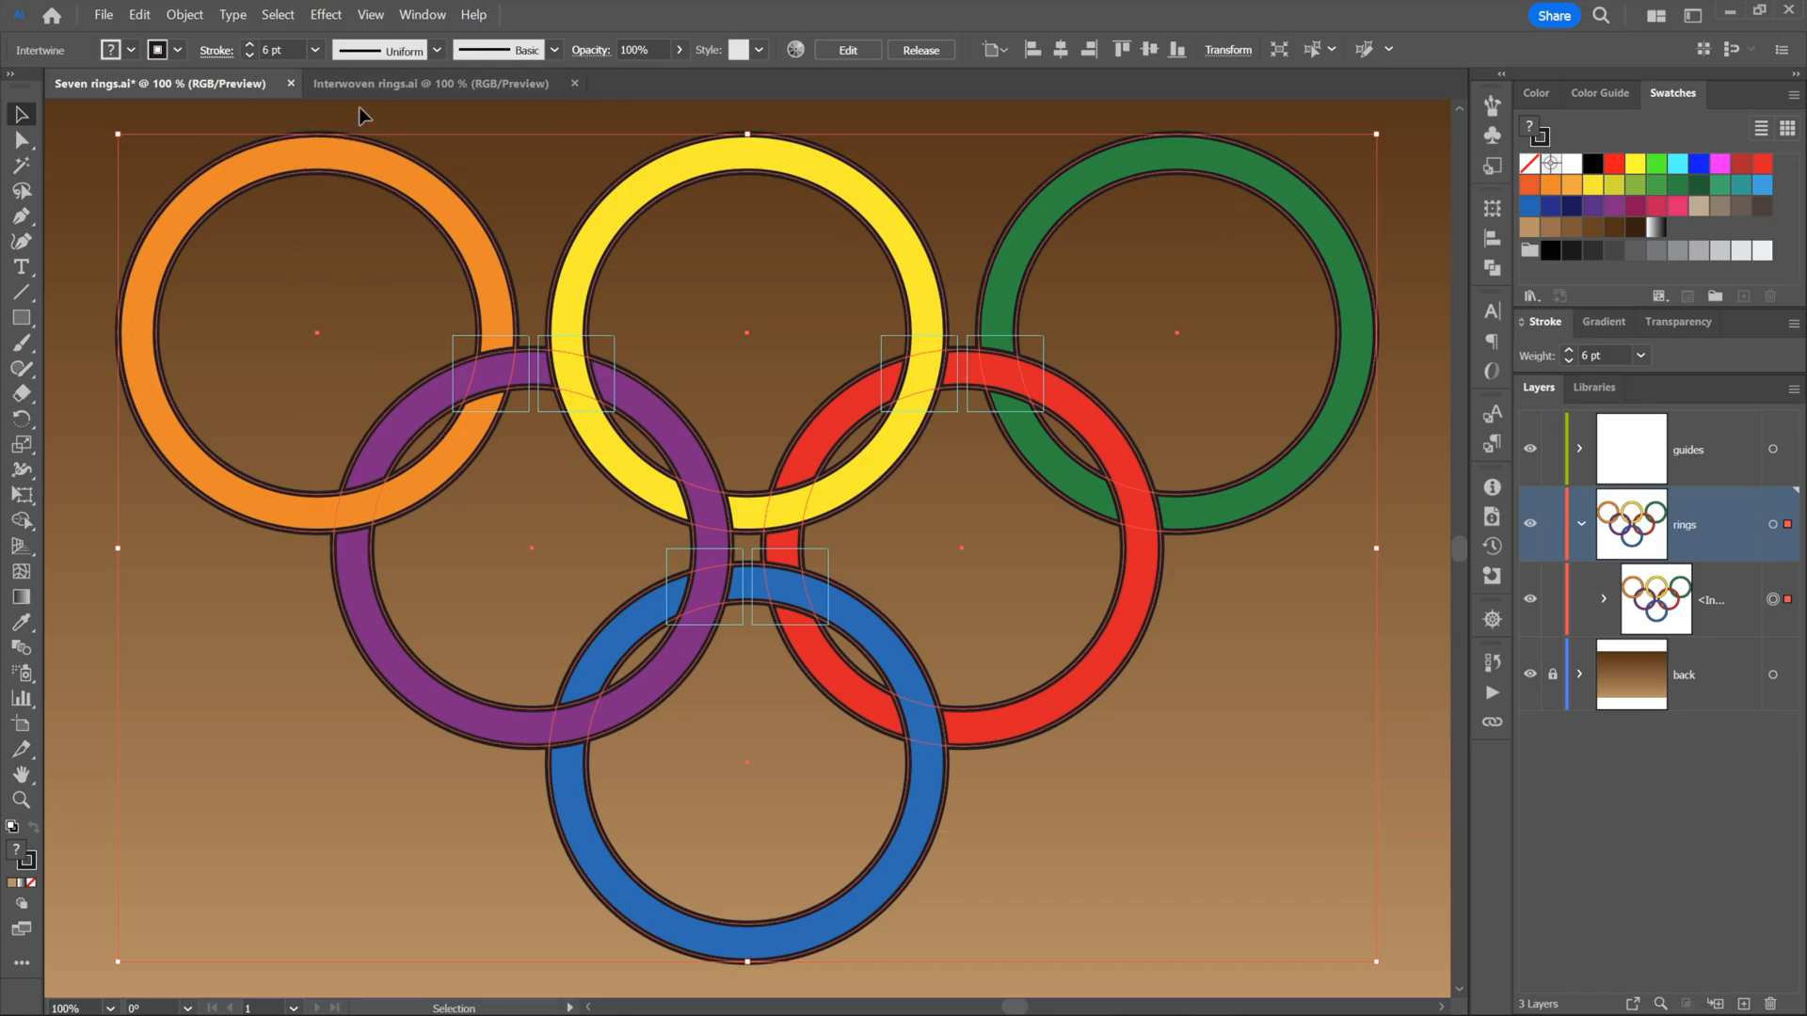
mouse_move(238, 114)
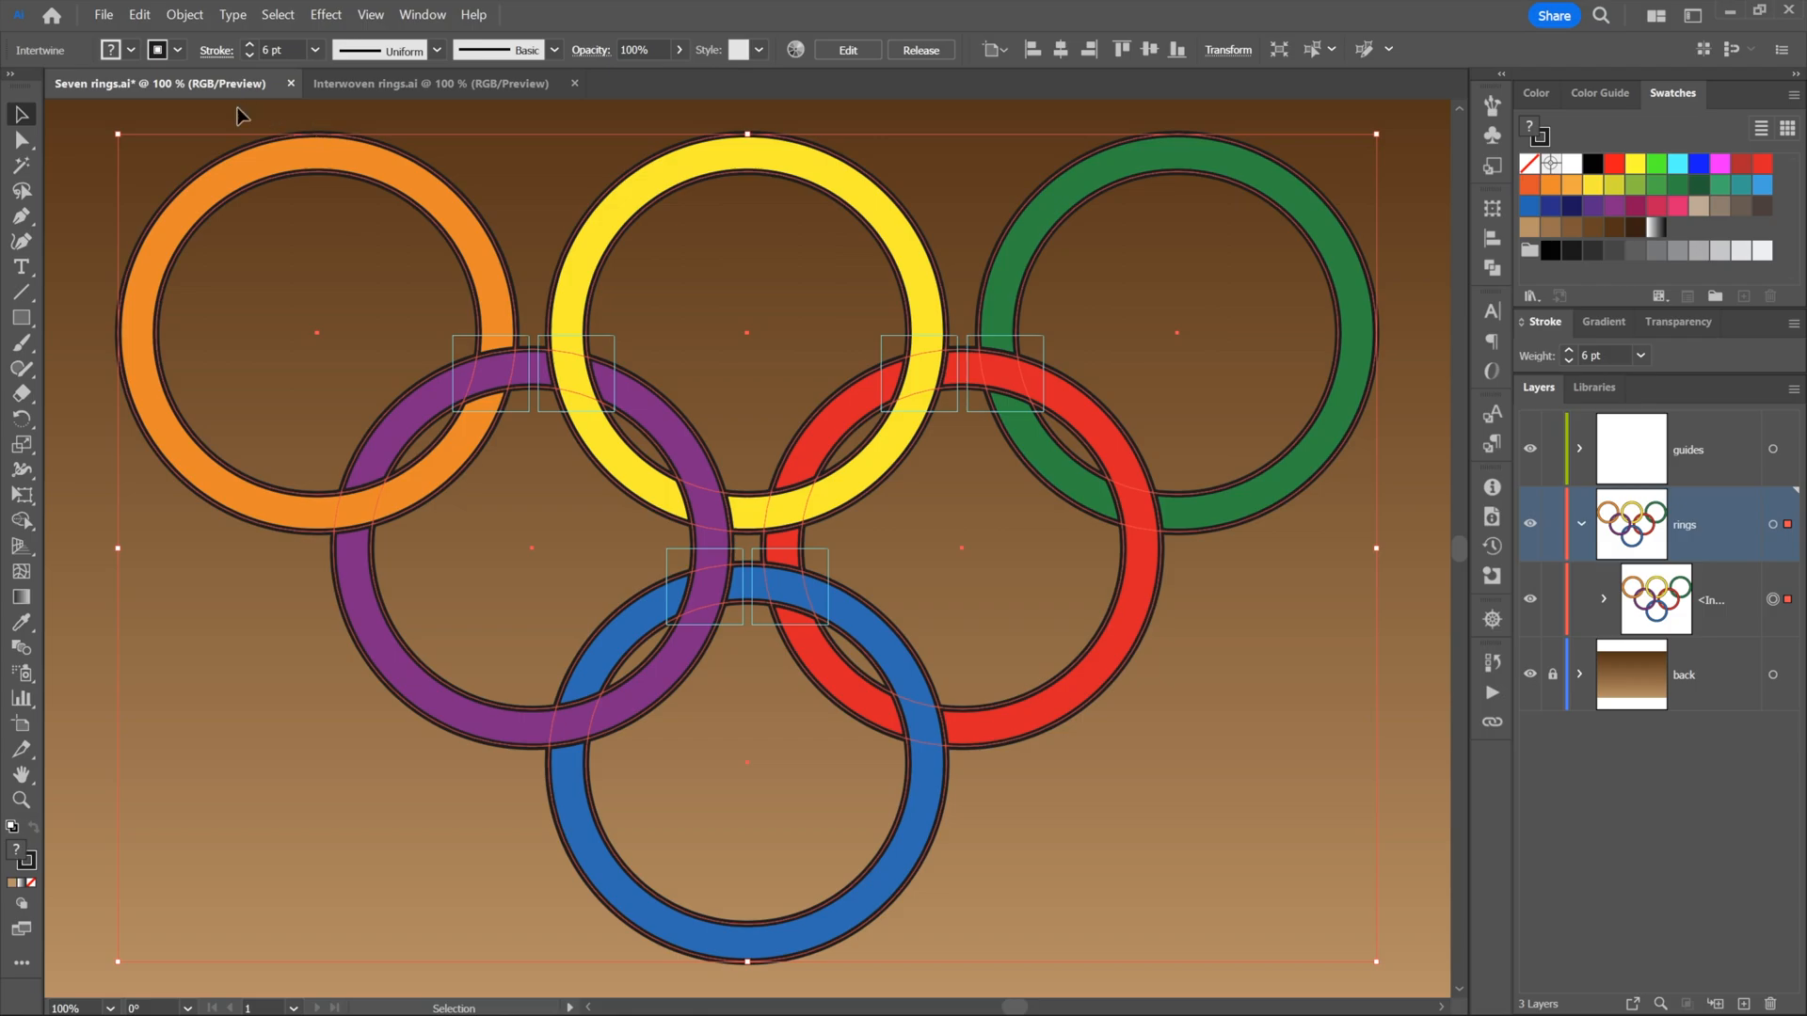
mouse_move(29, 115)
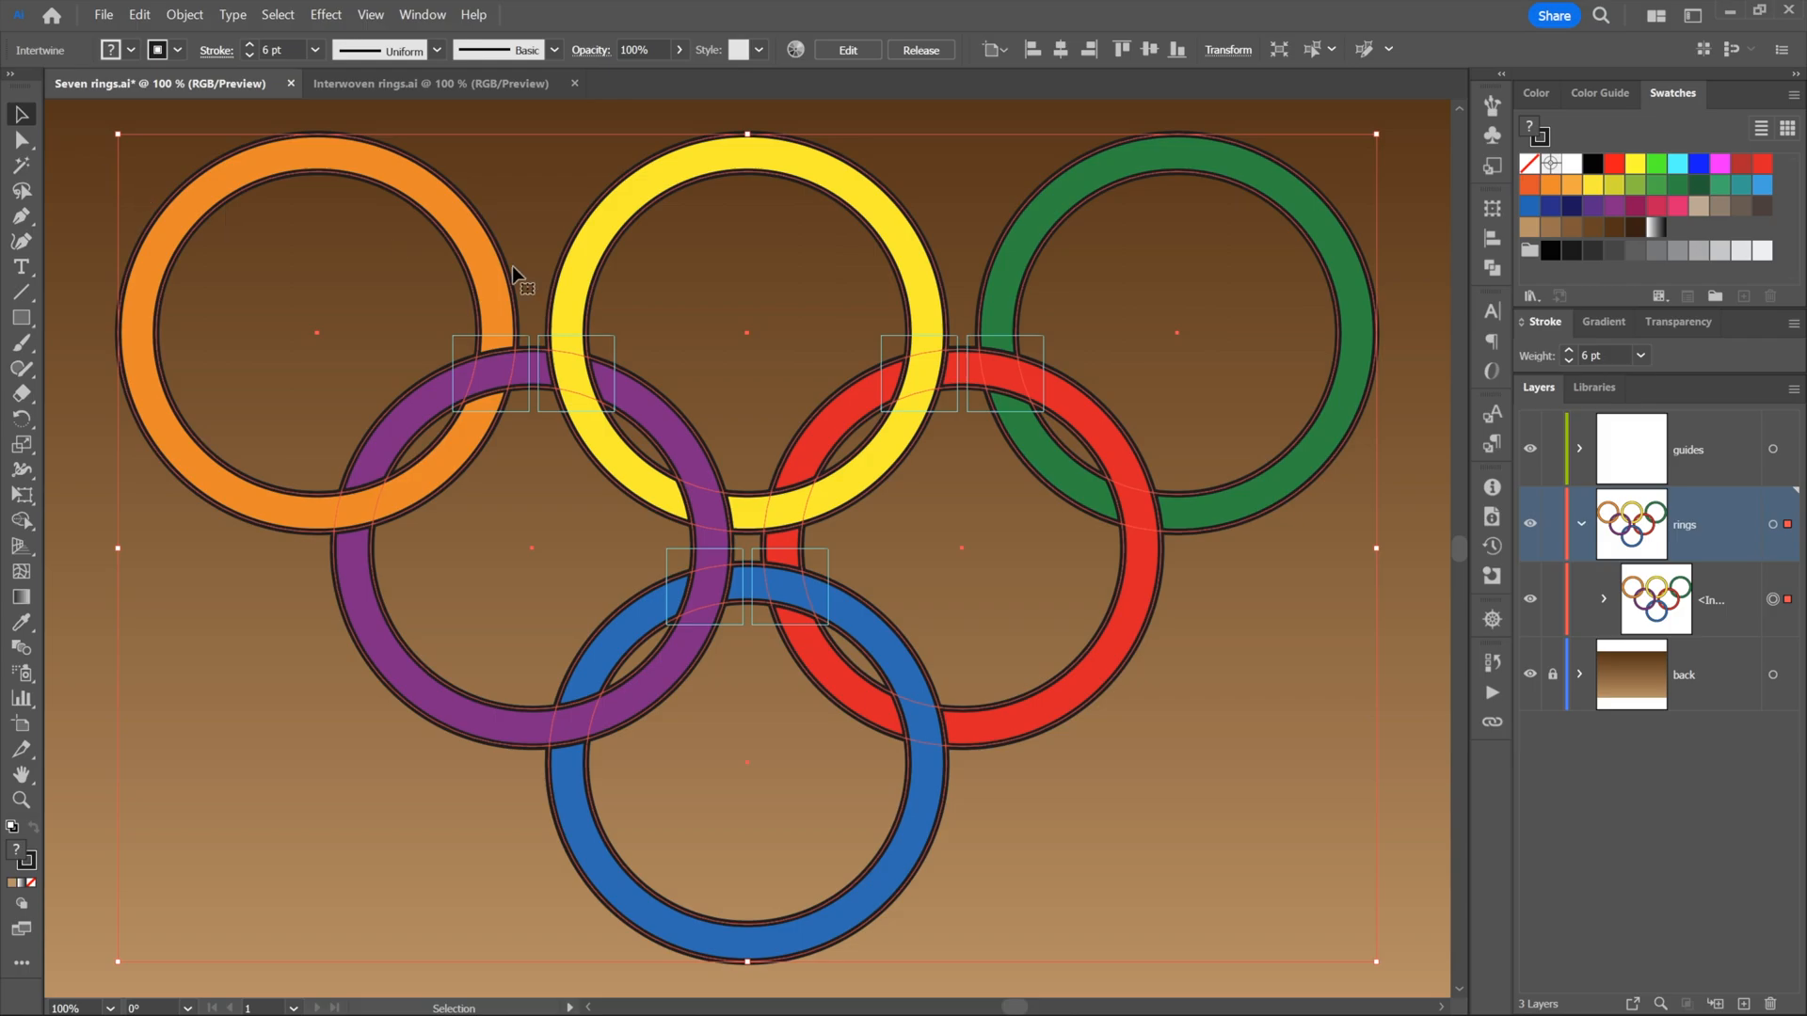
mouse_move(841, 652)
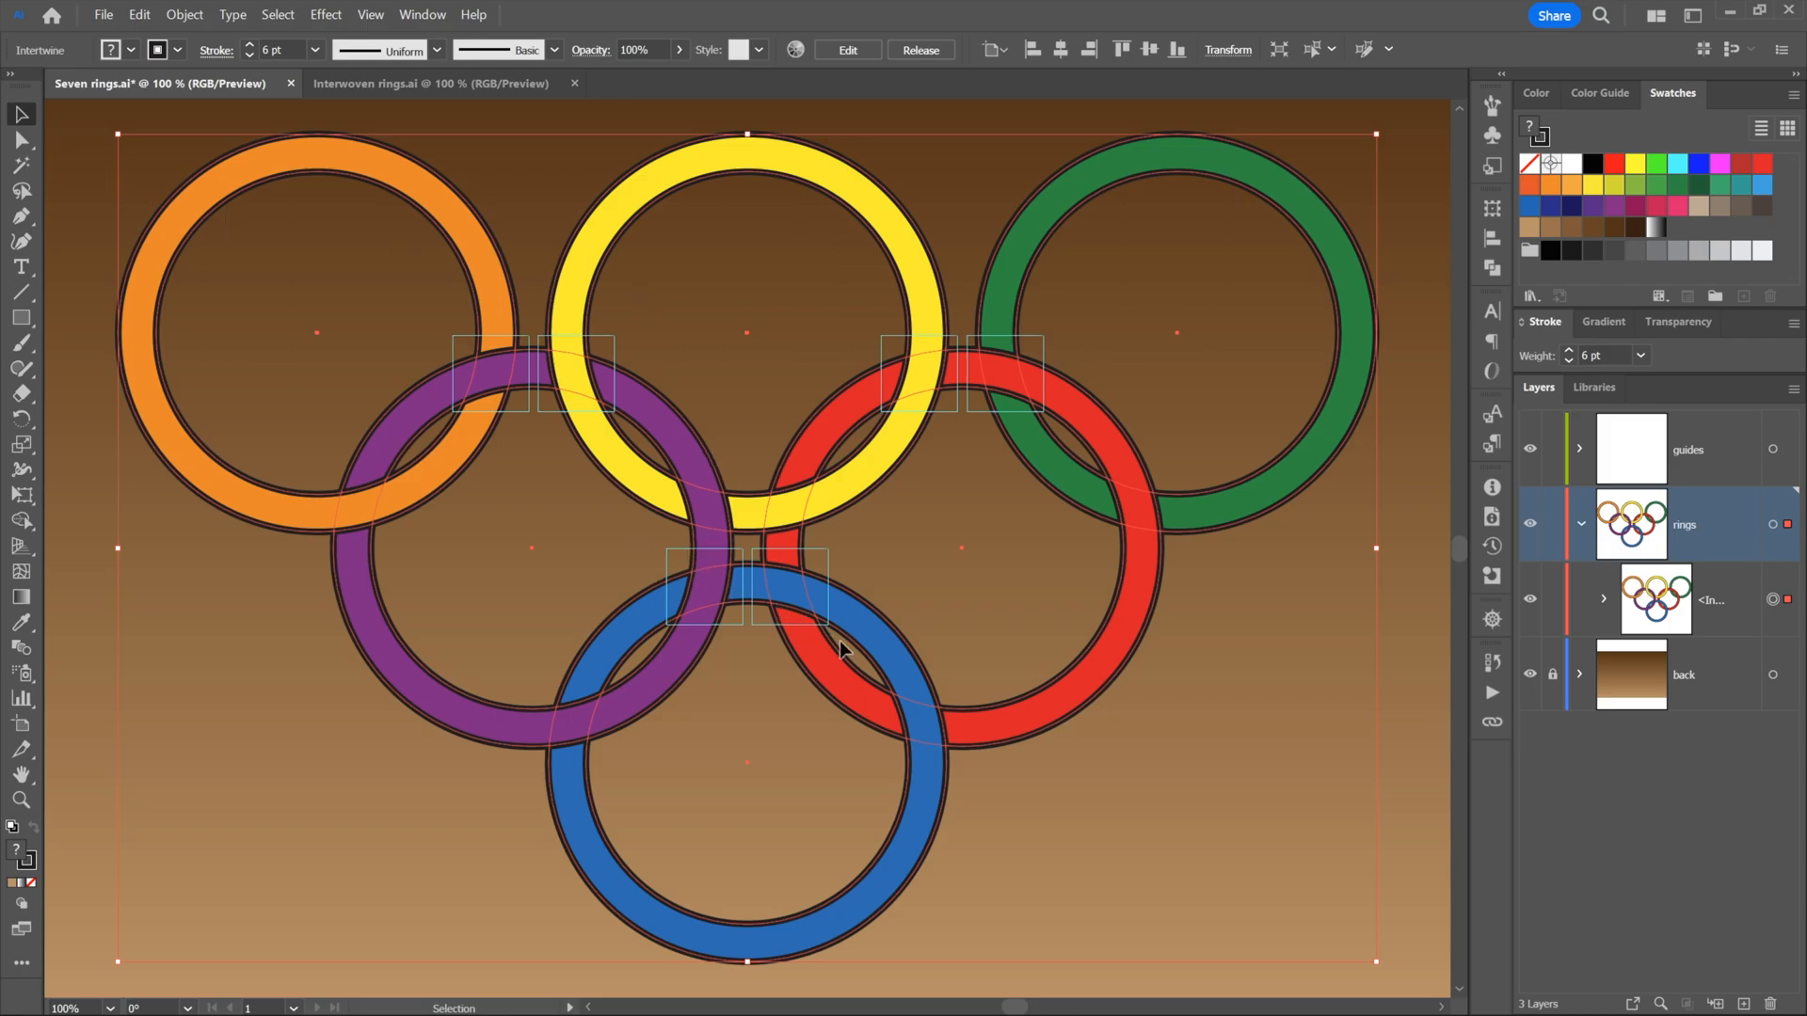
mouse_move(943, 542)
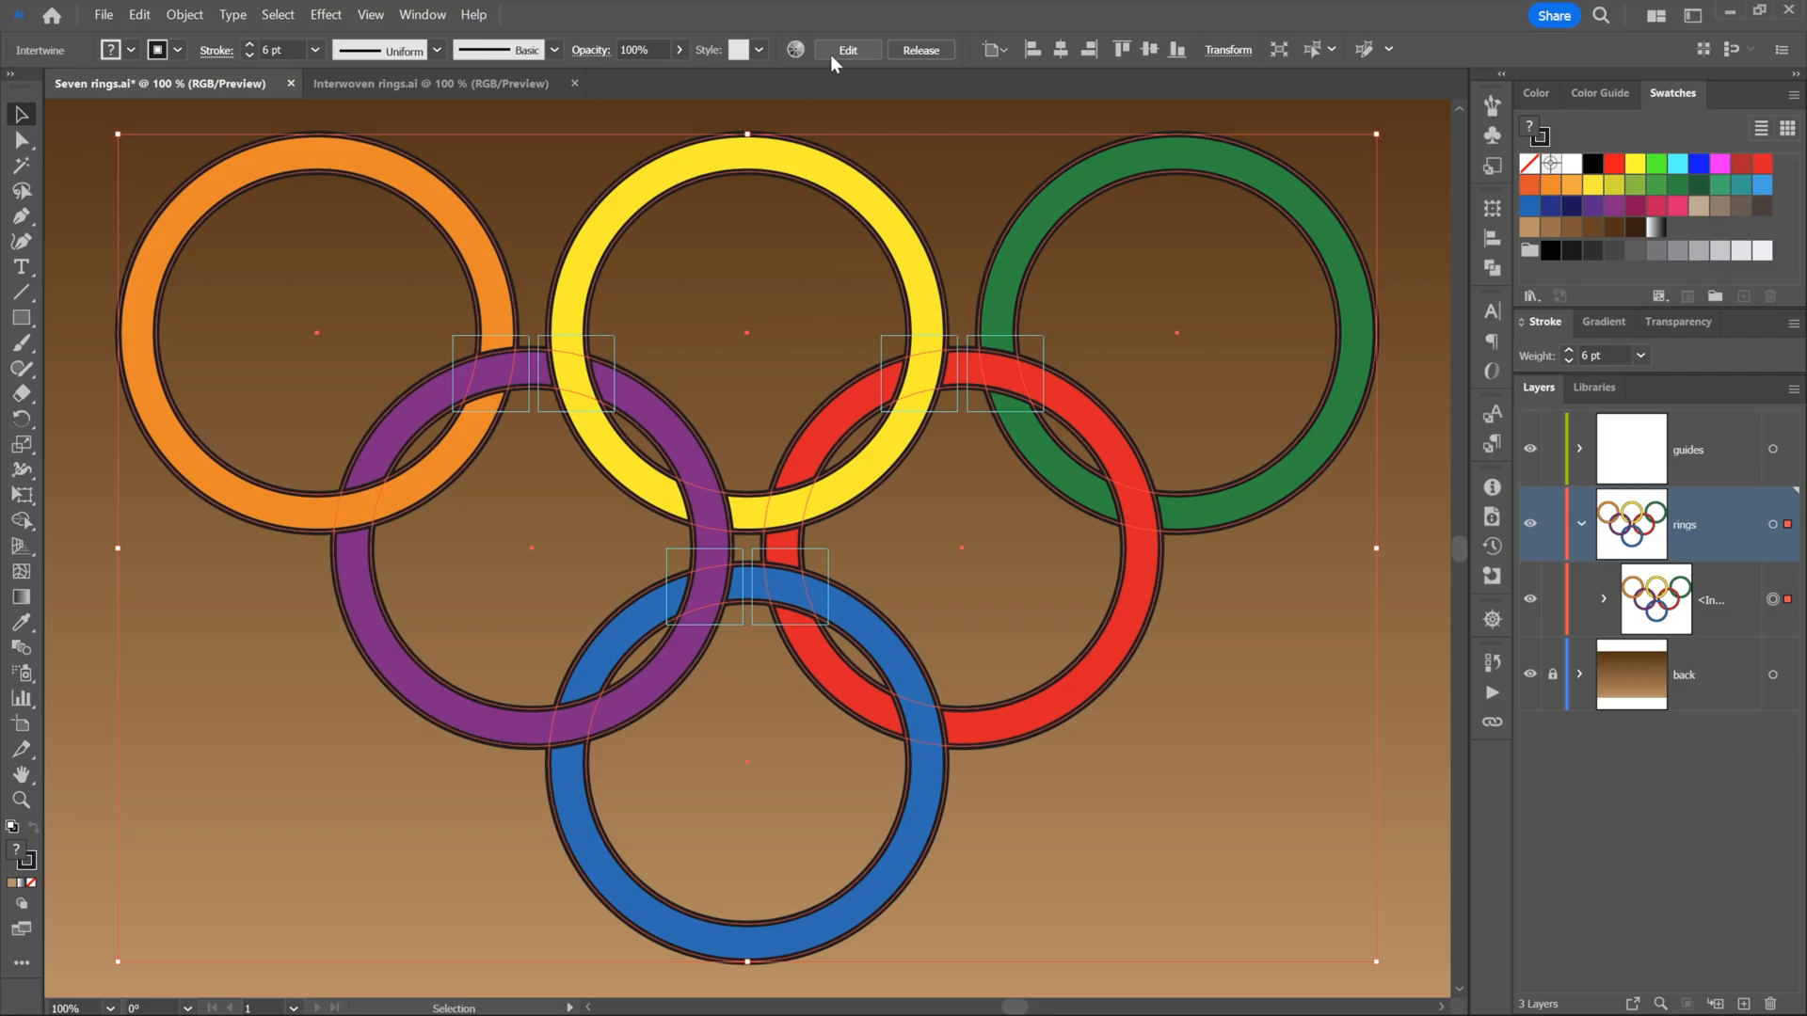
mouse_move(858, 185)
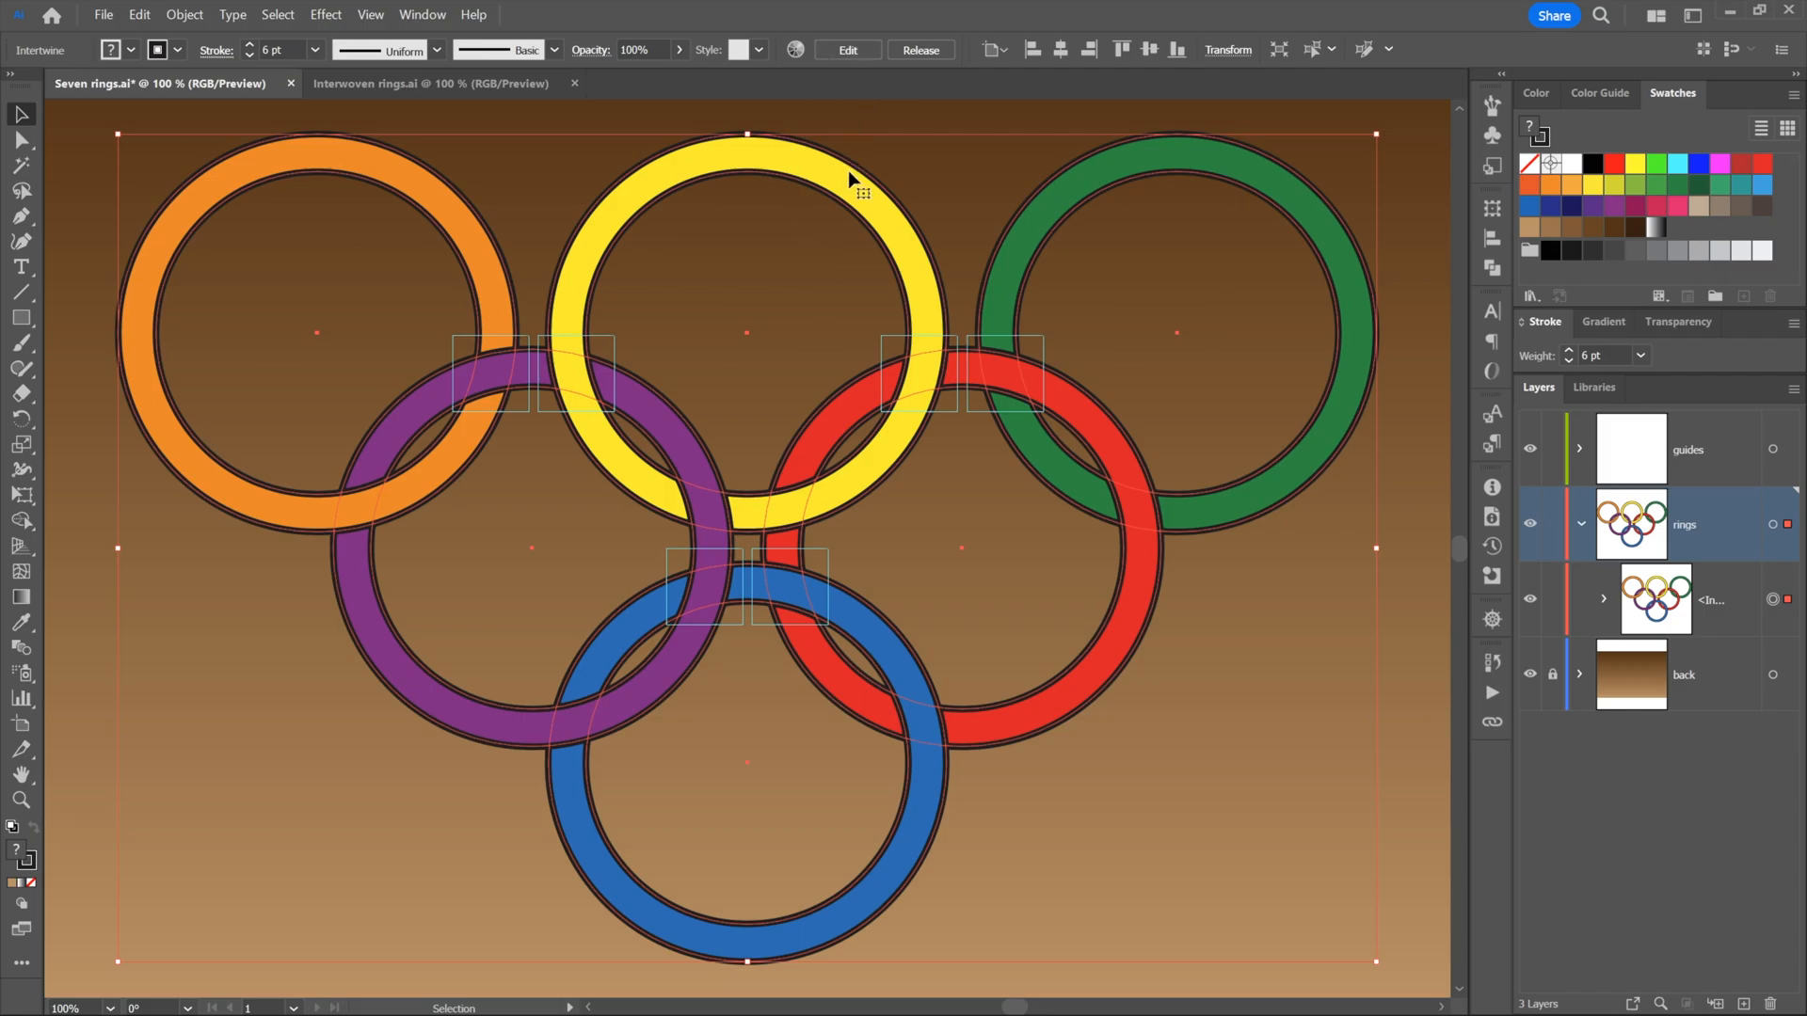
right_click(852, 186)
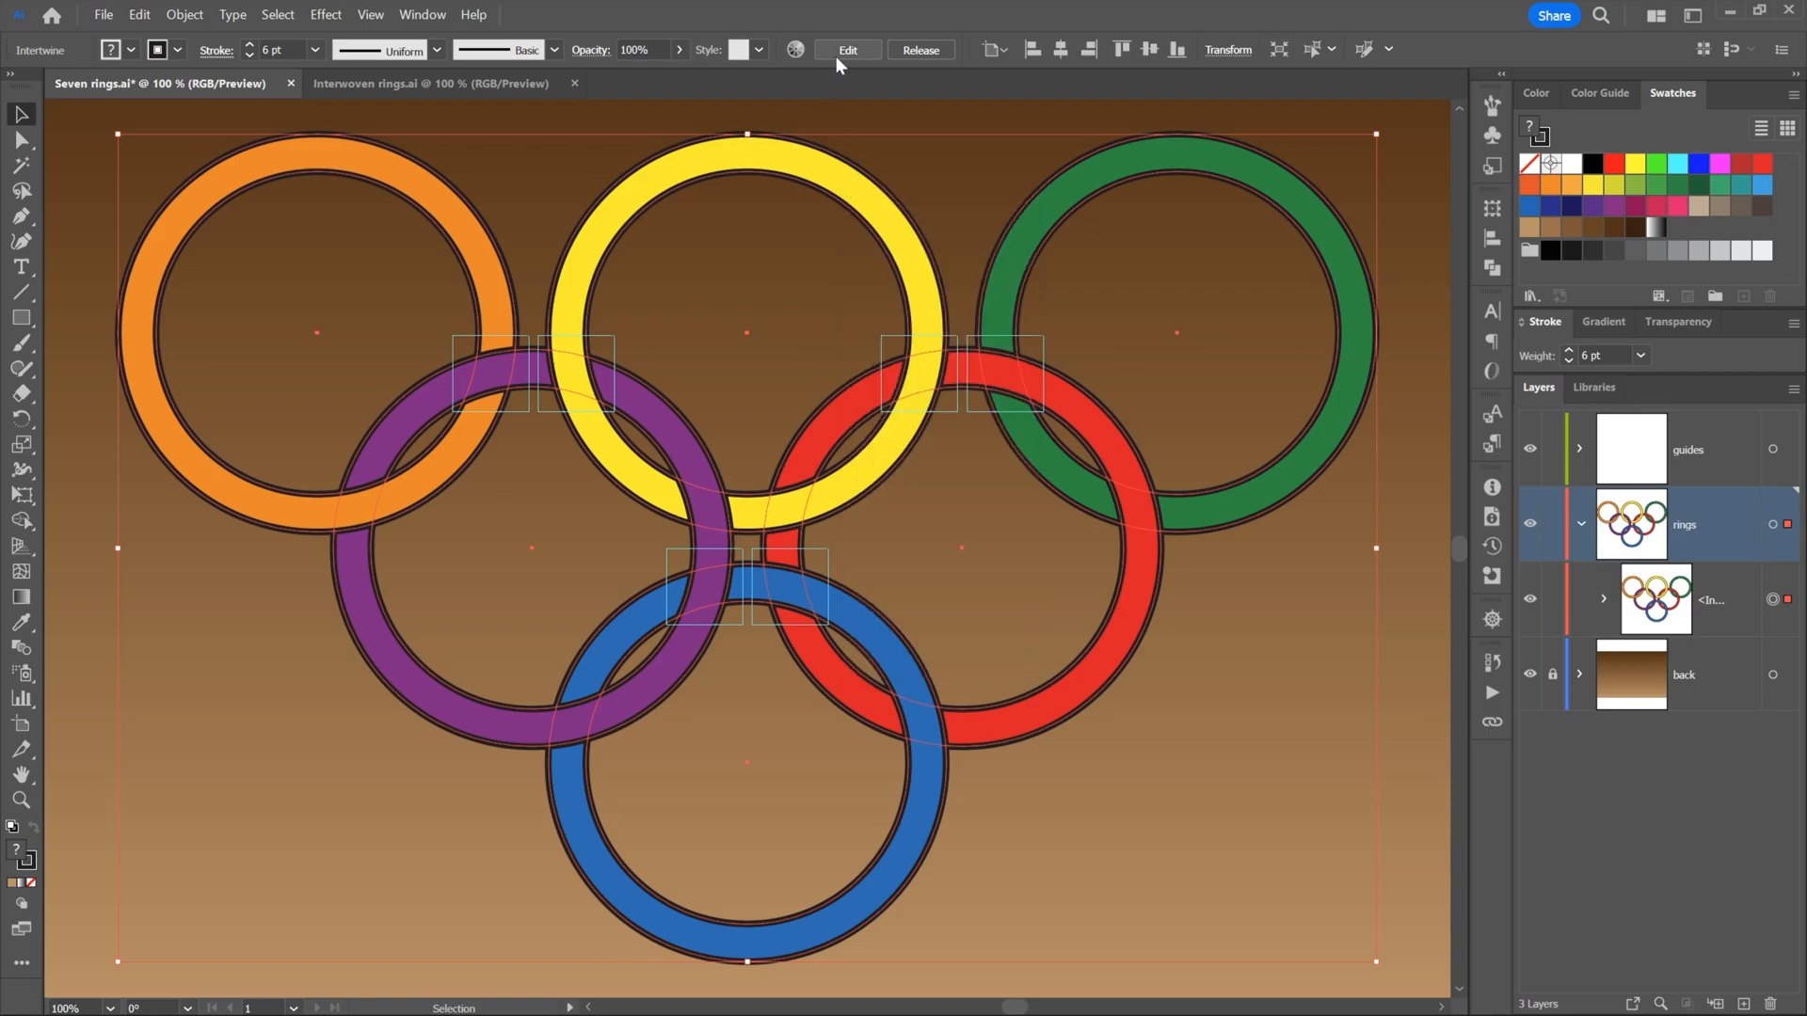
Re-enter intertwine editing to rework the purple, yellow, red and blue crossing
left_click(847, 50)
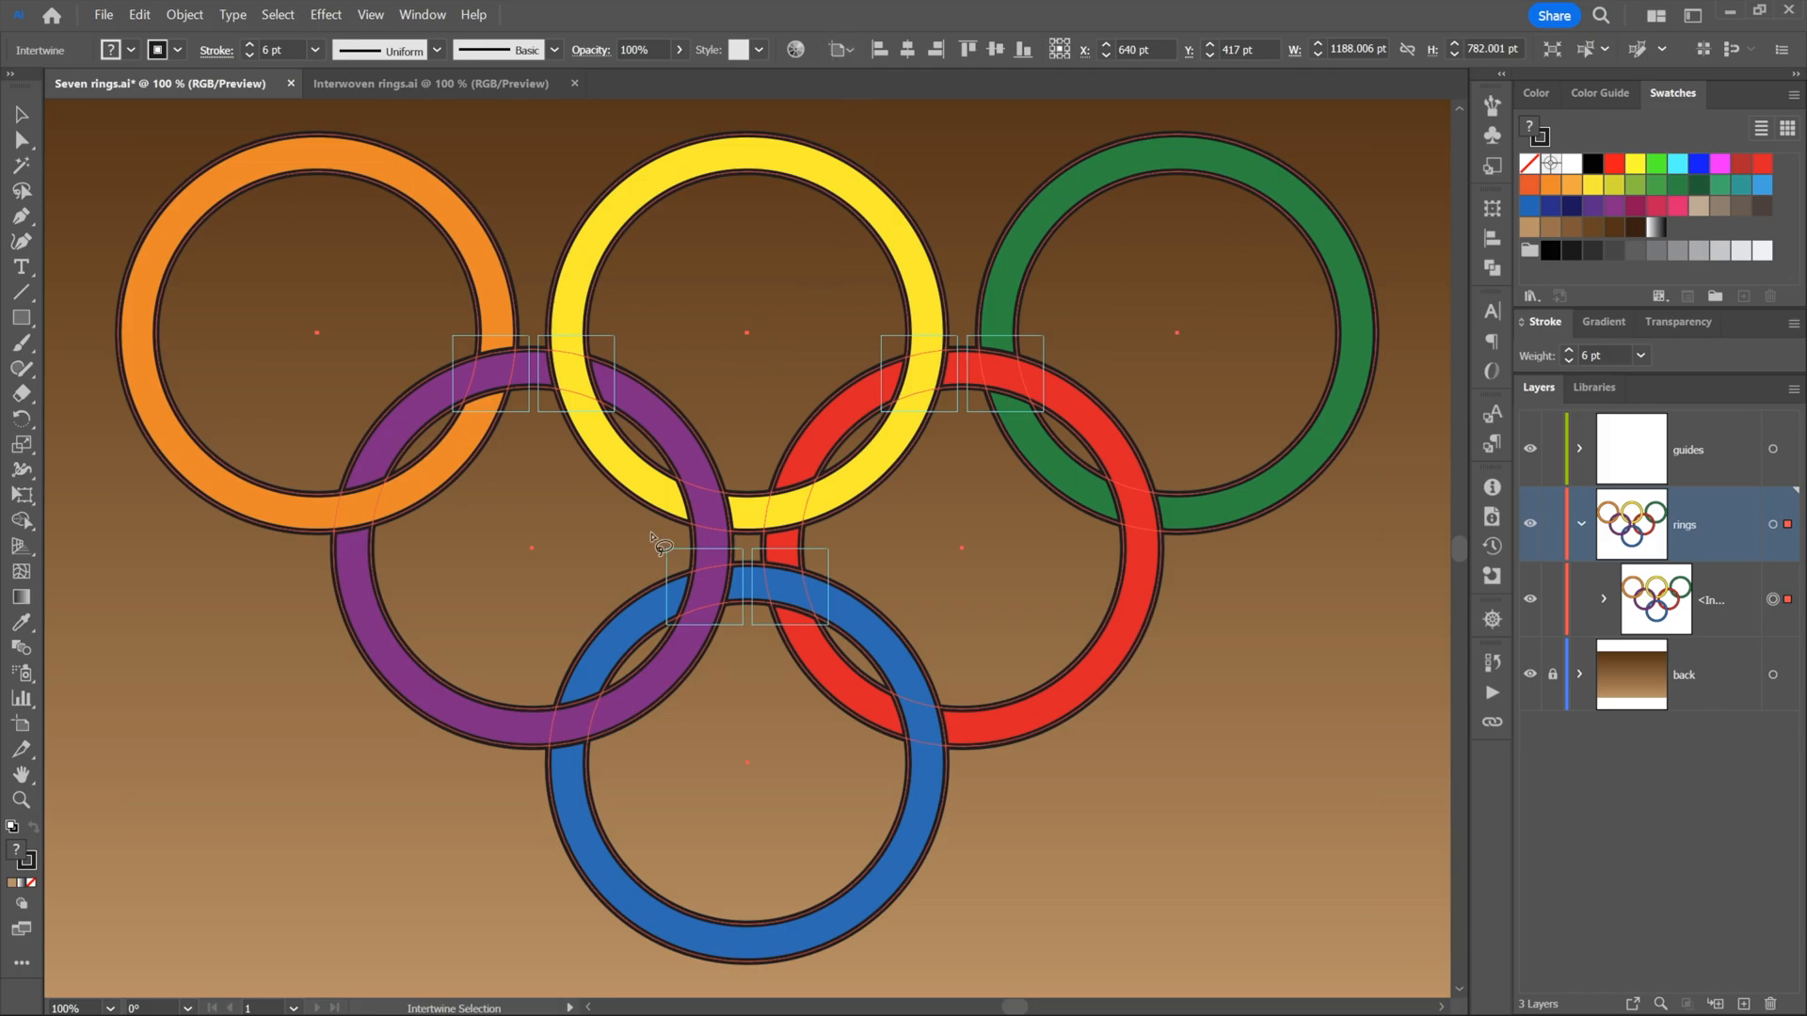
mouse_move(617, 555)
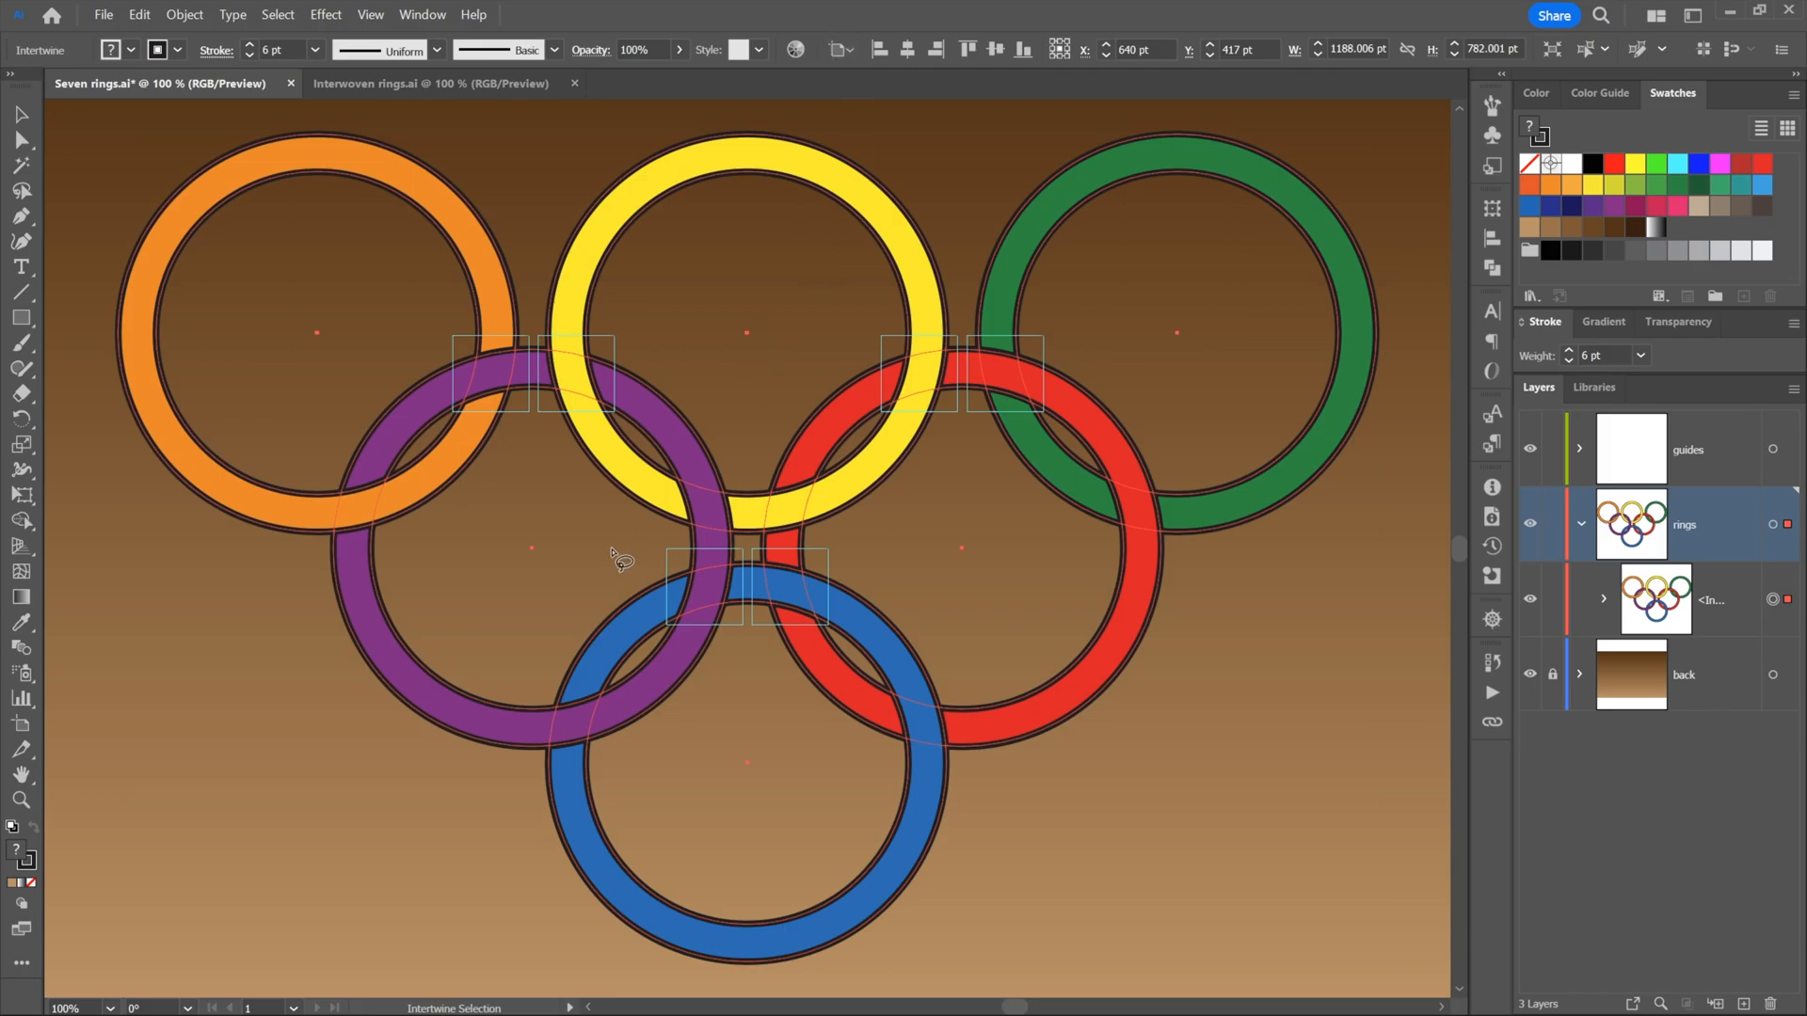
mouse_move(655, 544)
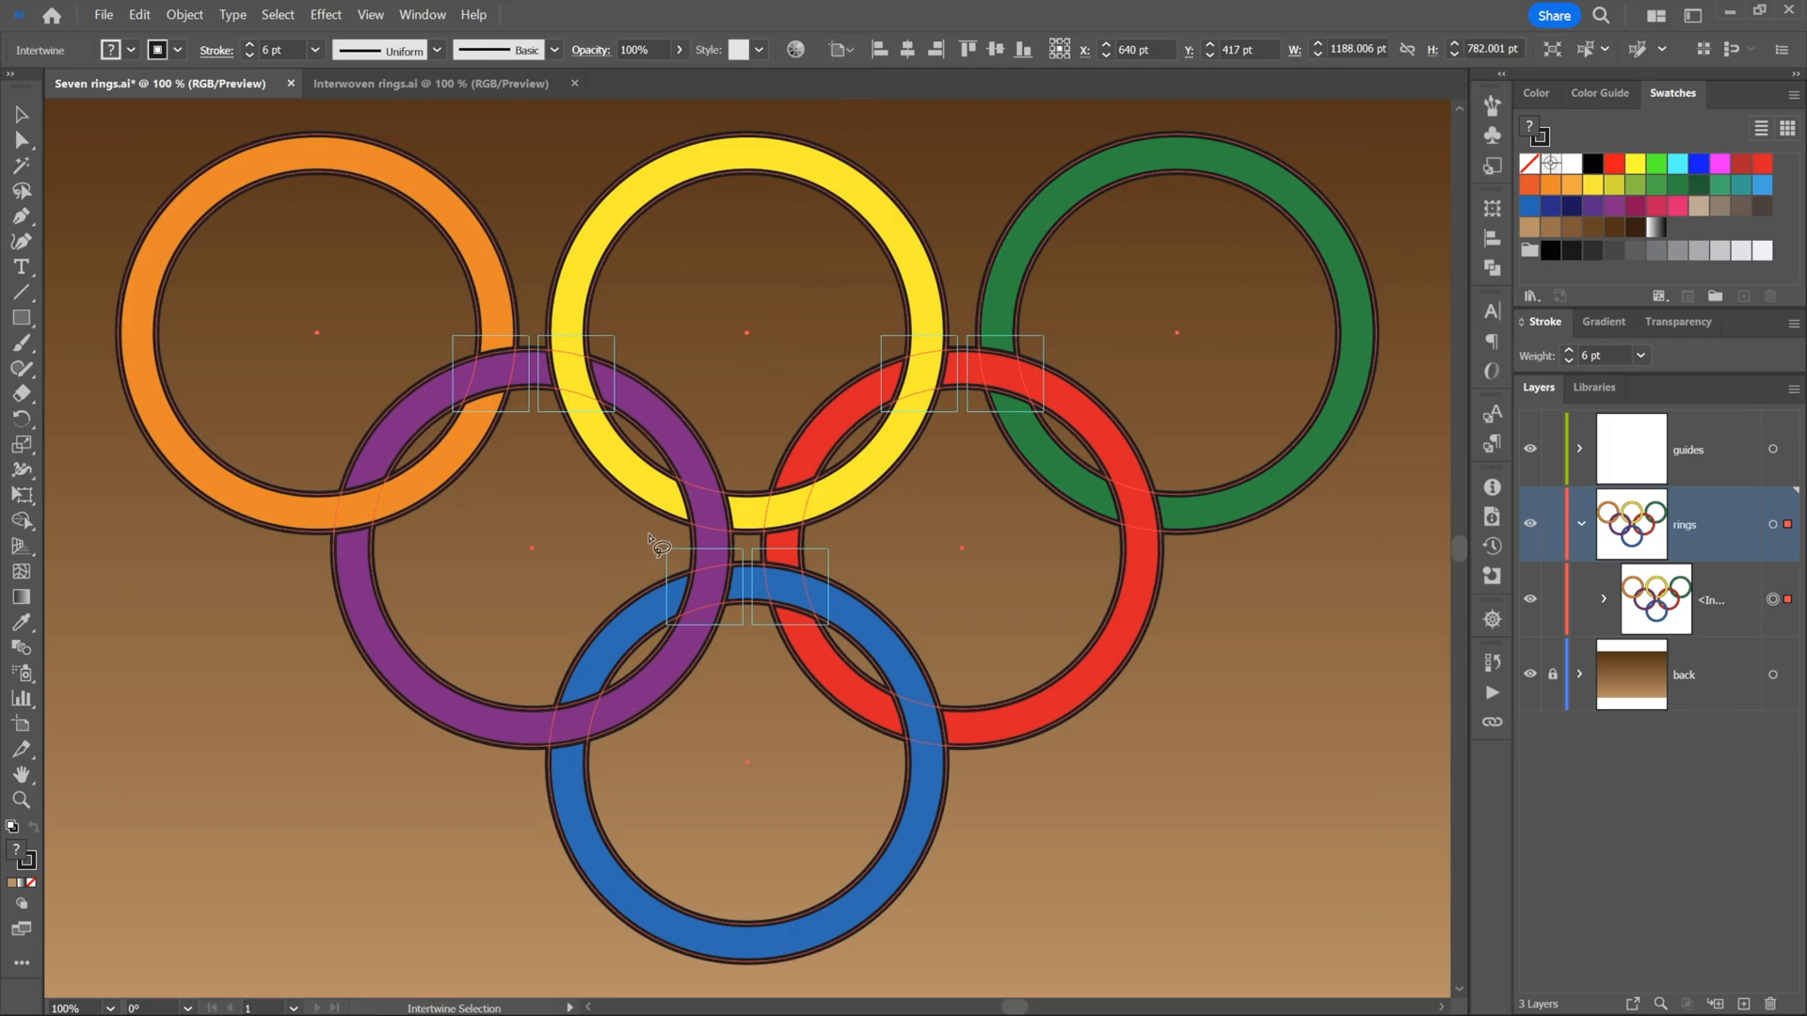
mouse_move(642, 587)
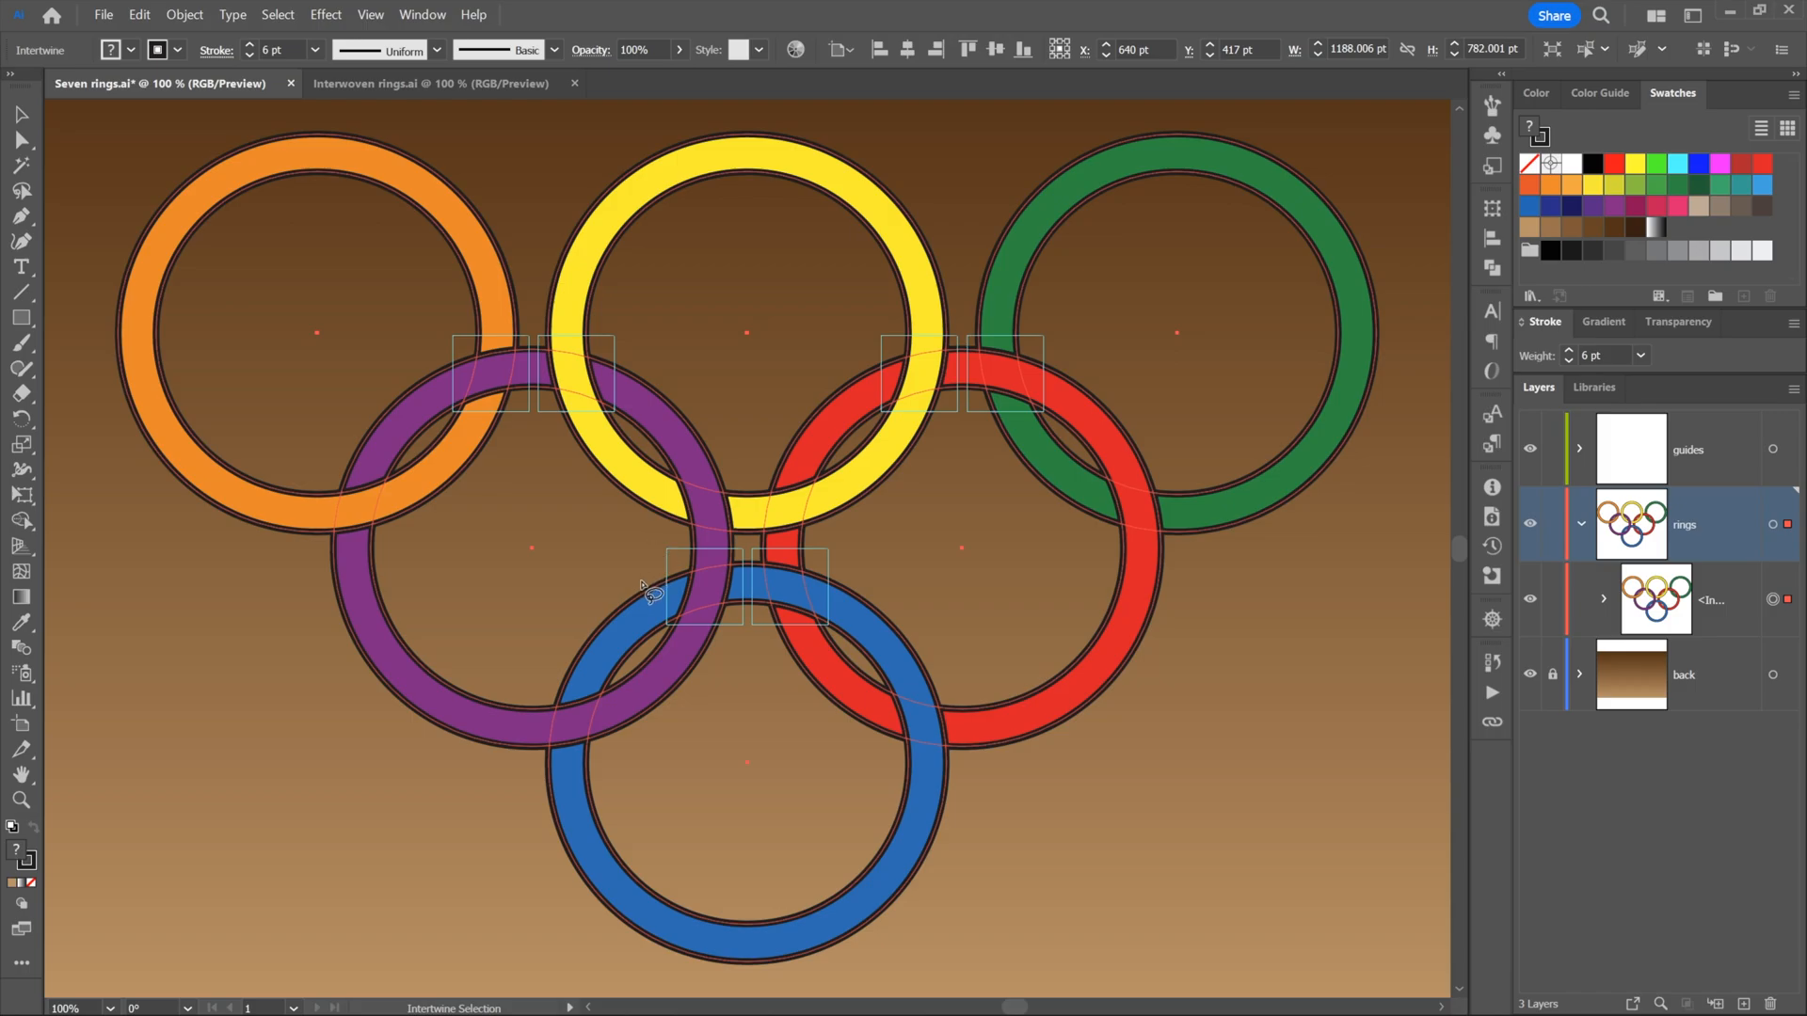
mouse_move(726, 600)
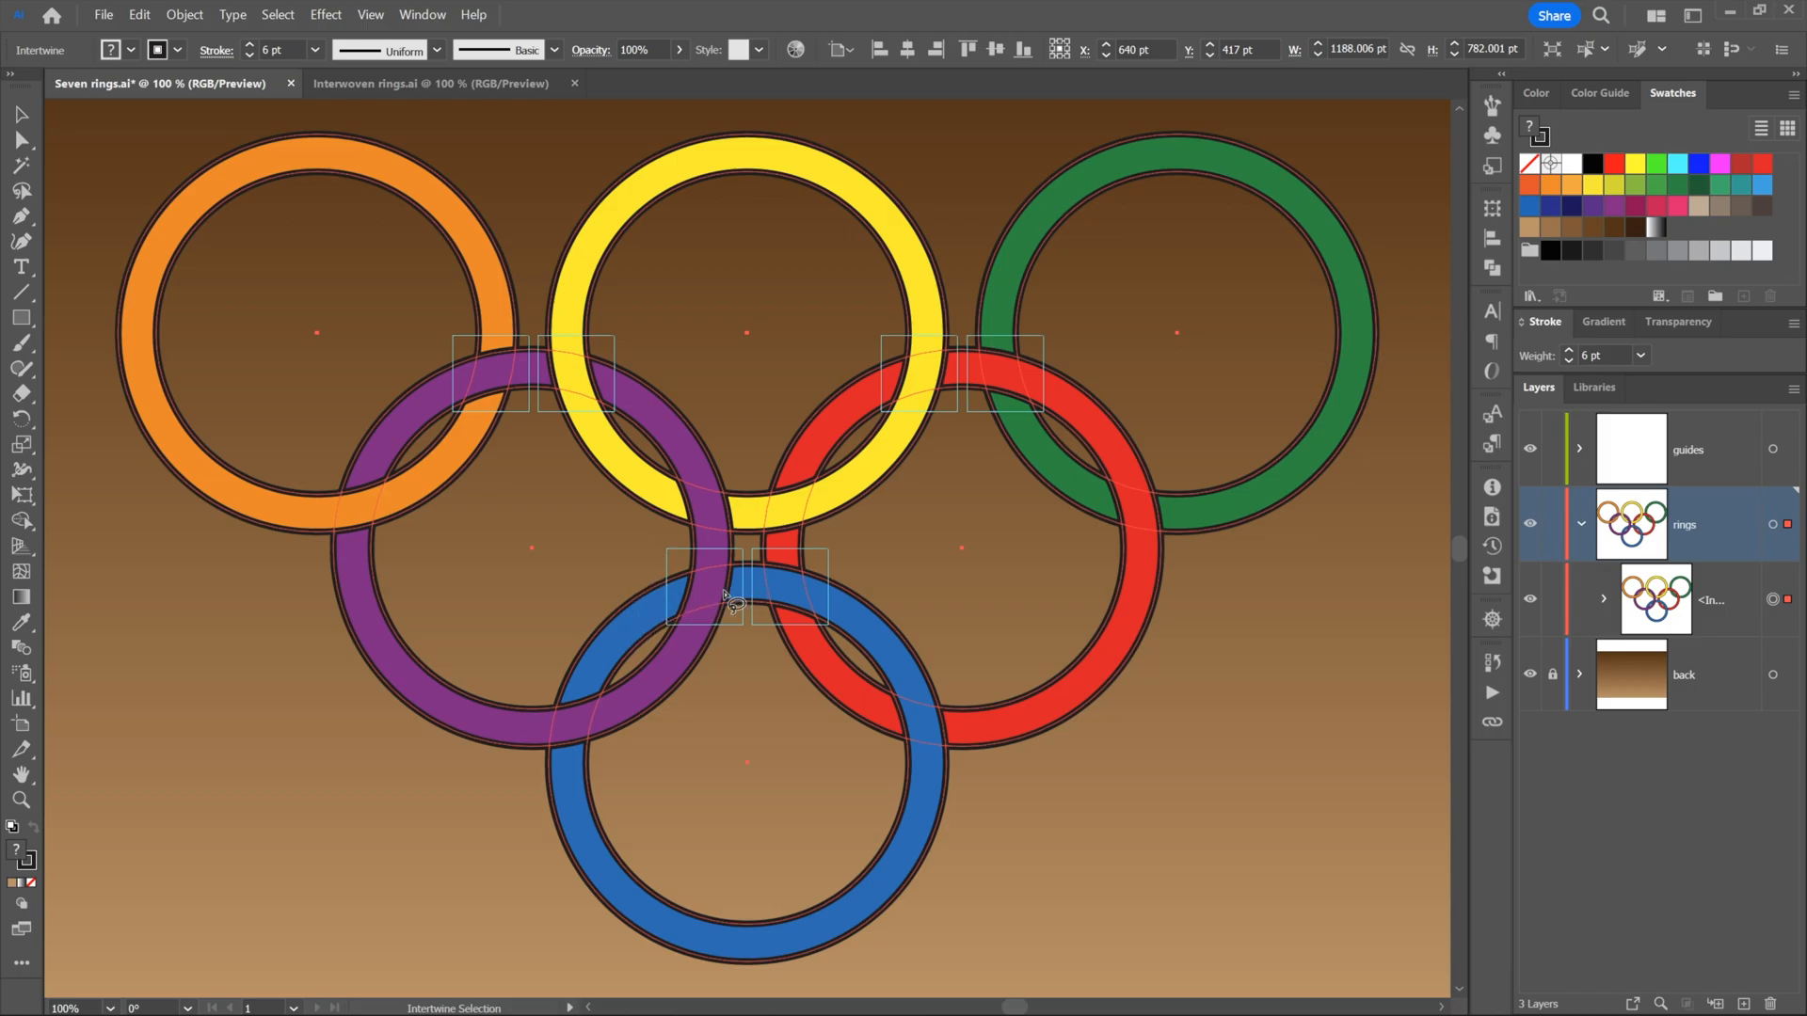
mouse_move(799, 619)
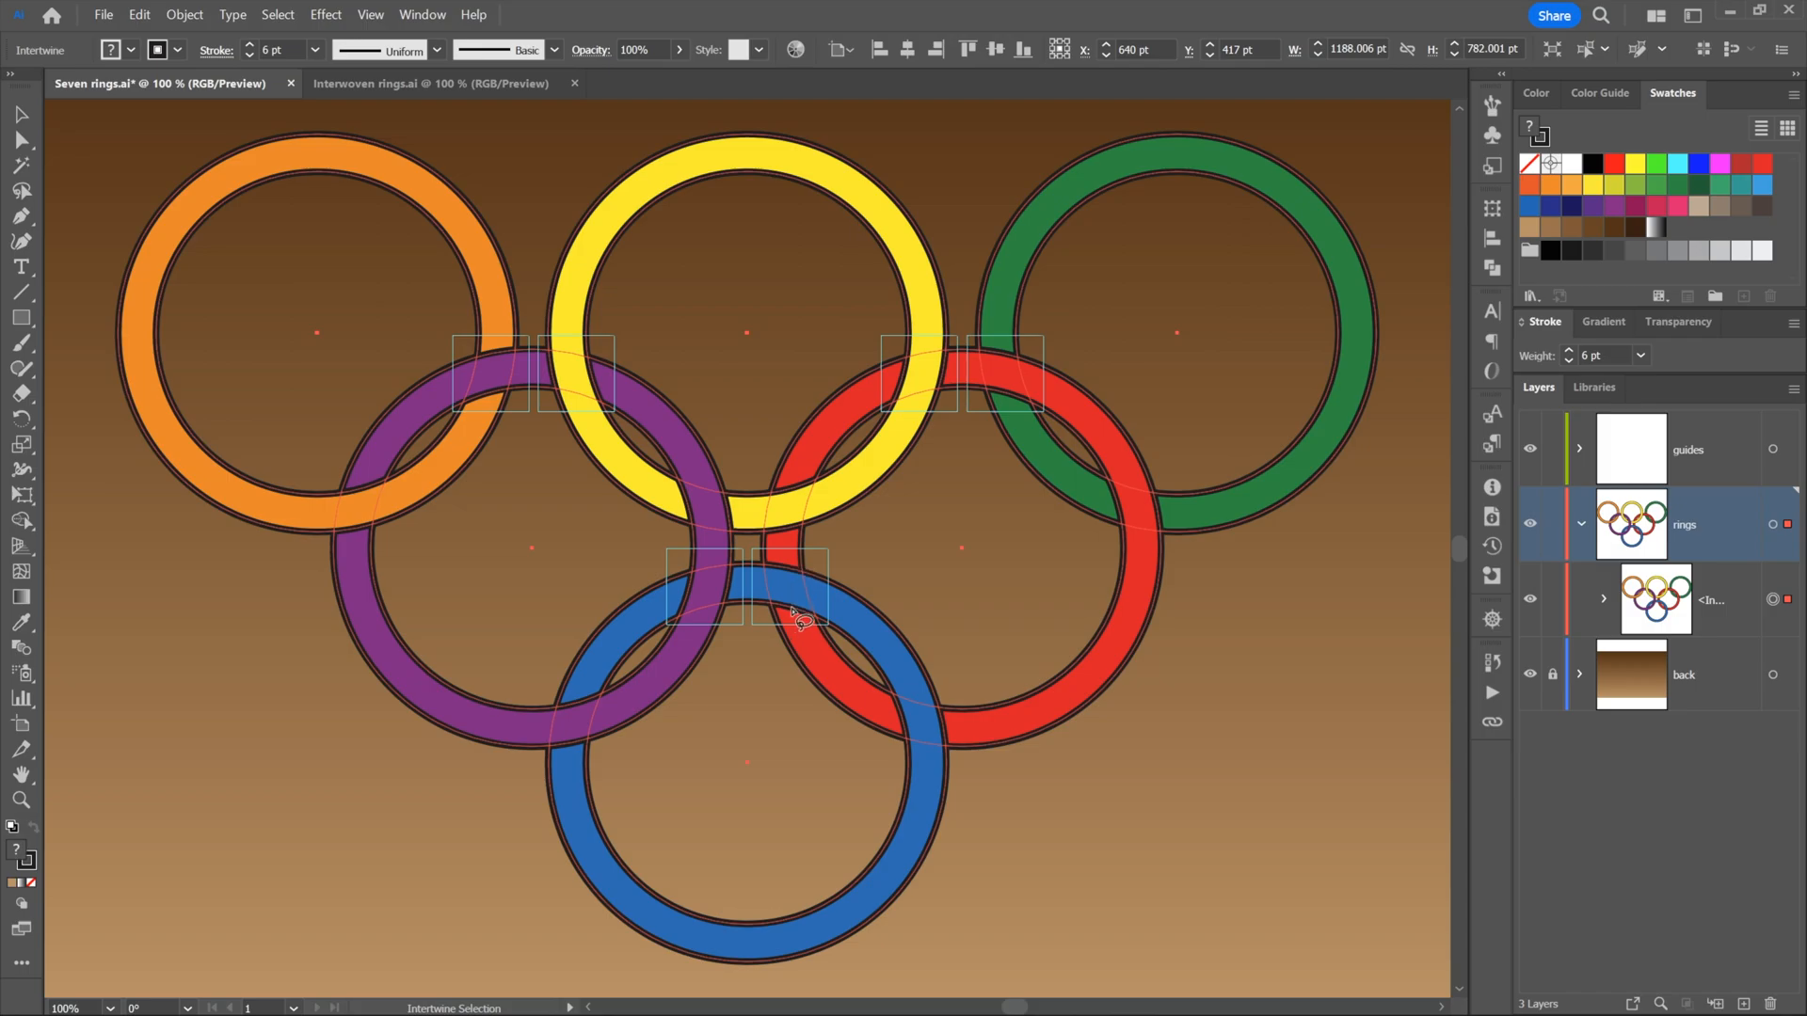
mouse_move(766, 605)
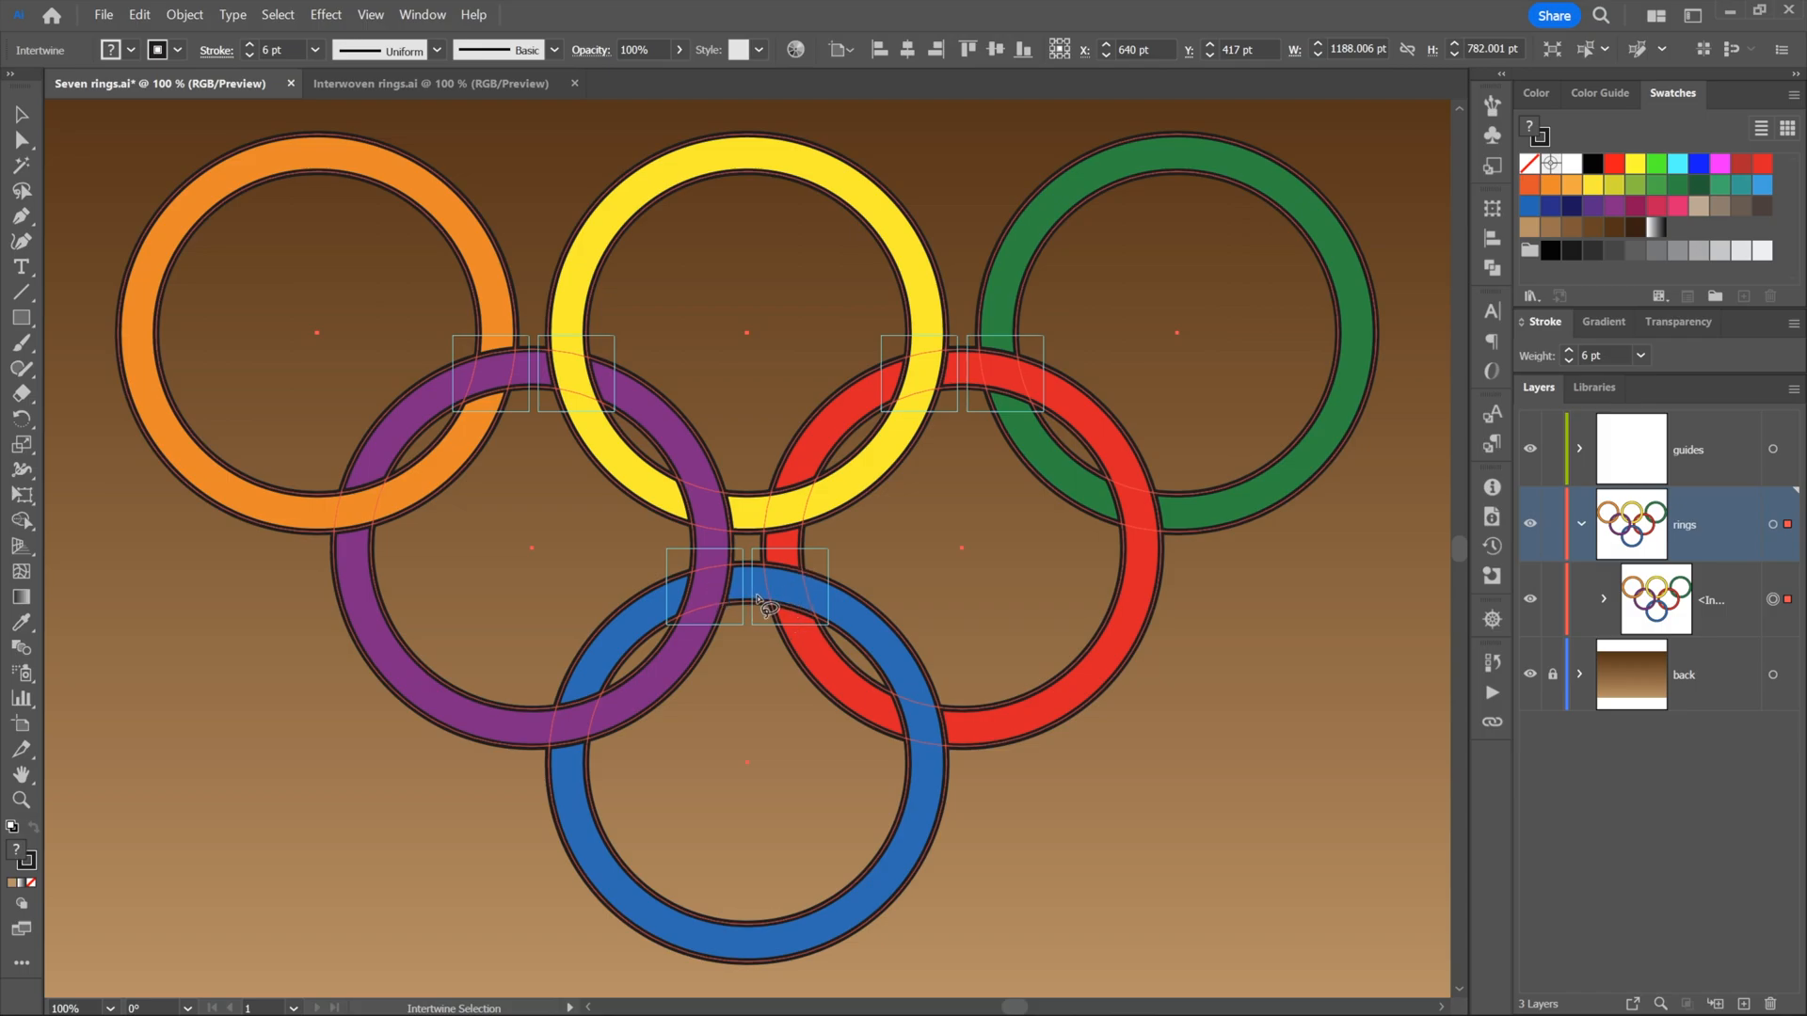
mouse_move(668, 553)
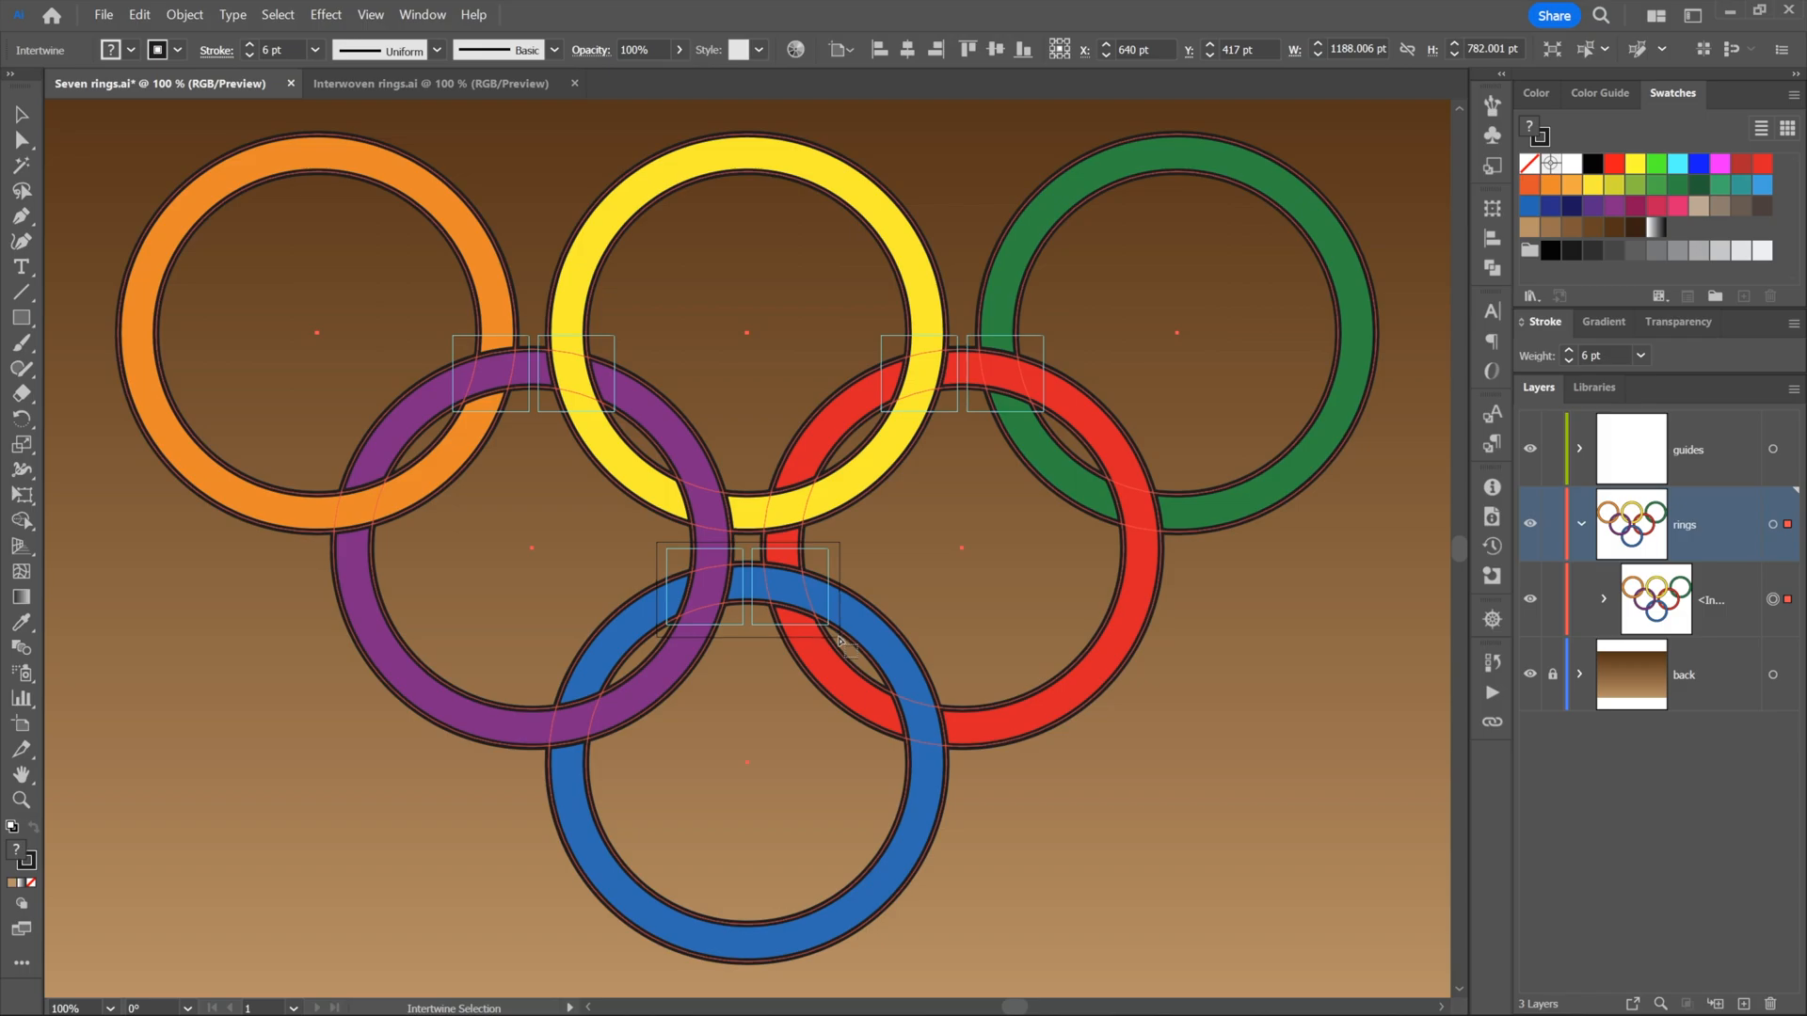
mouse_move(874, 565)
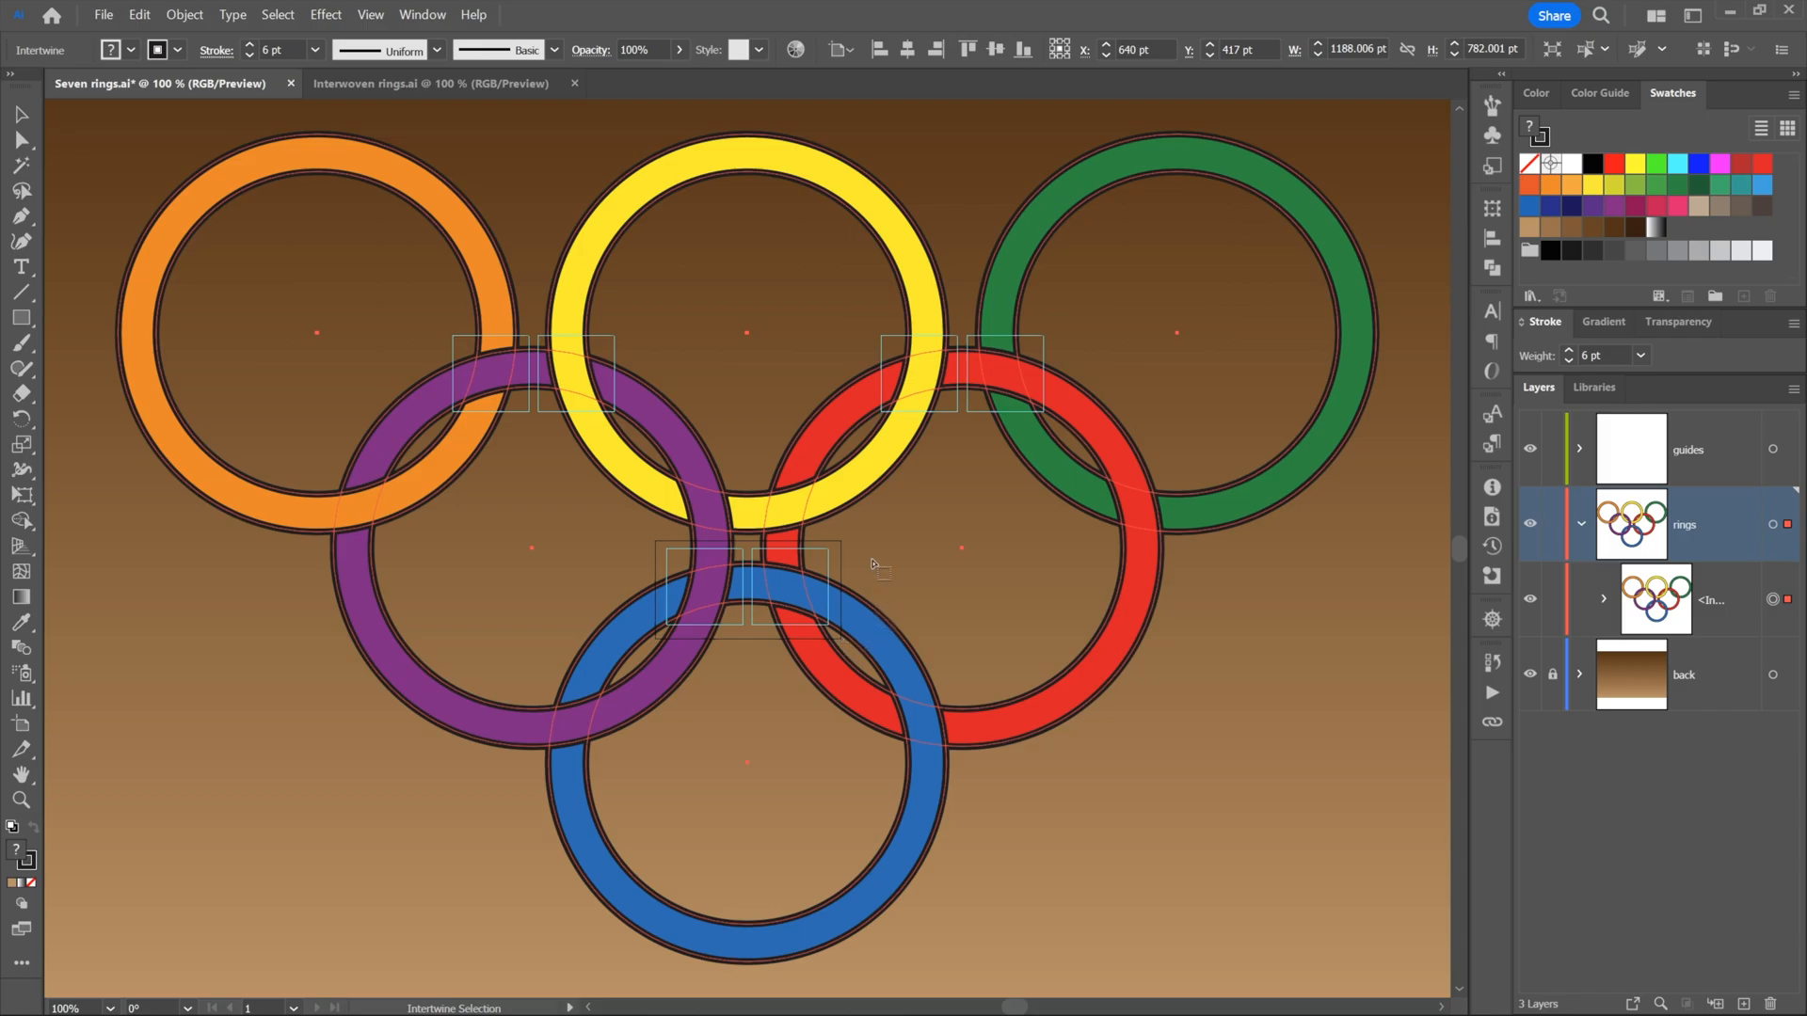
mouse_move(720, 620)
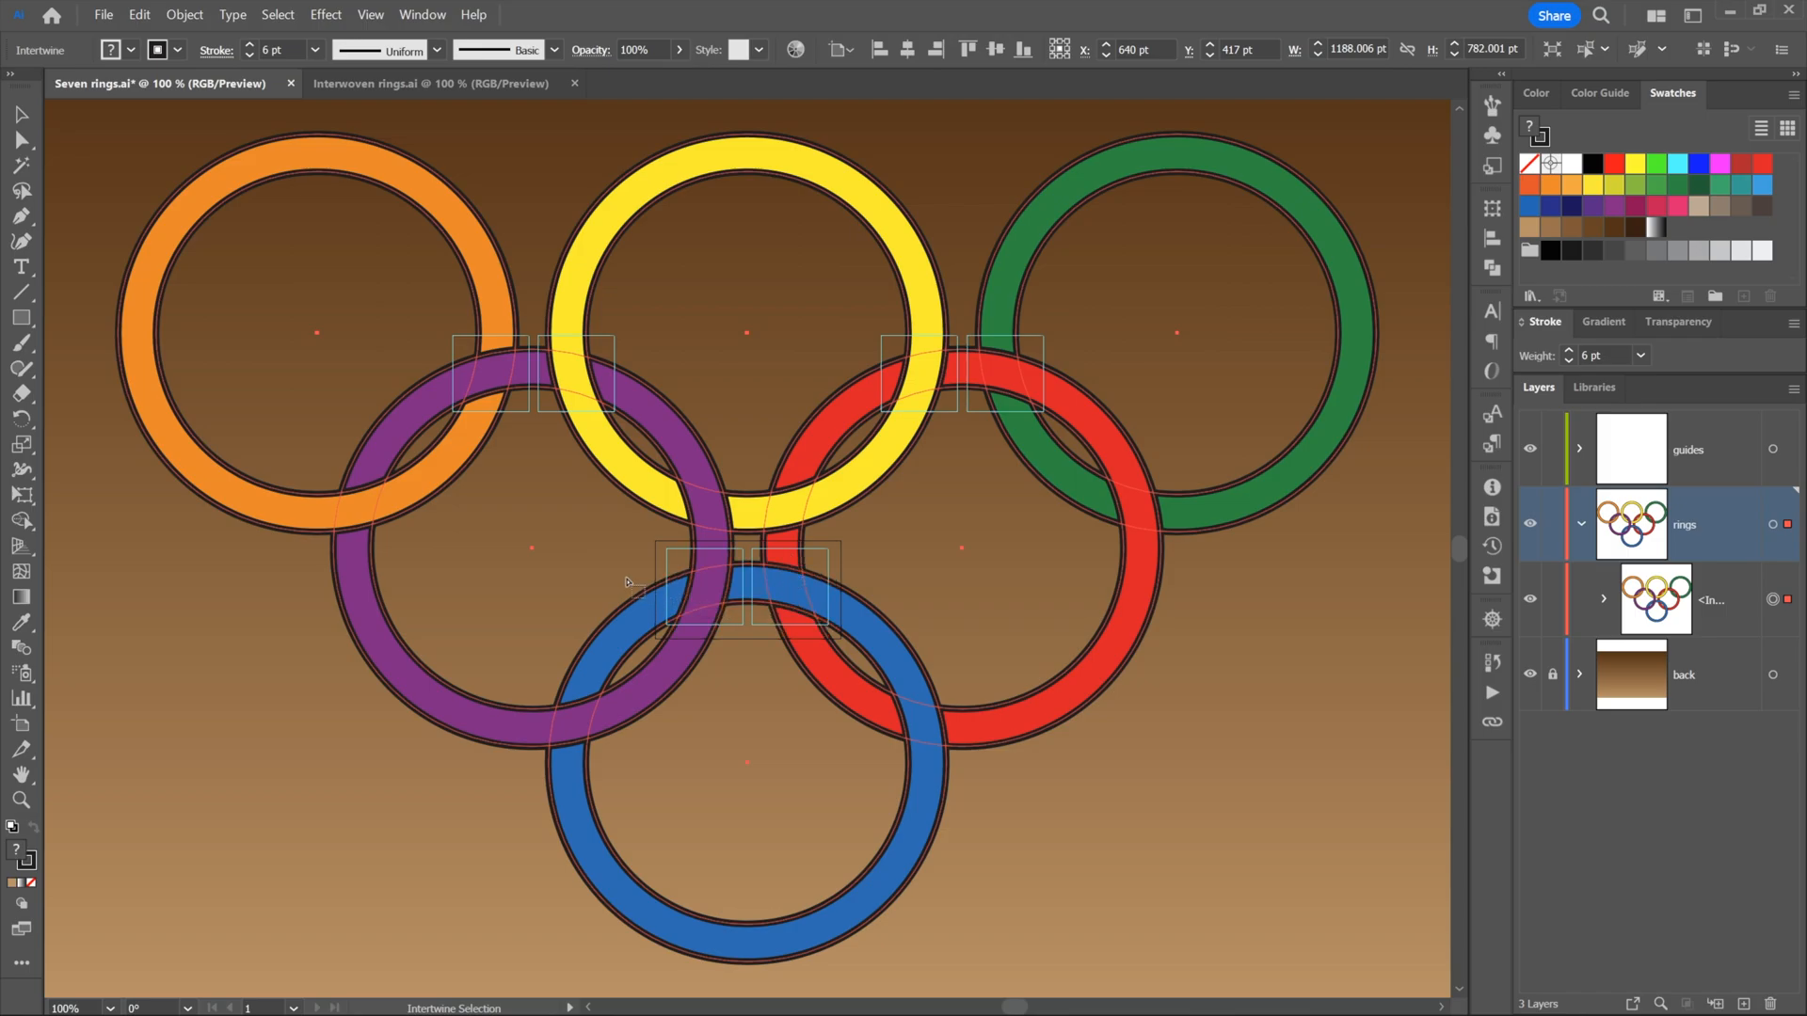
mouse_move(836, 646)
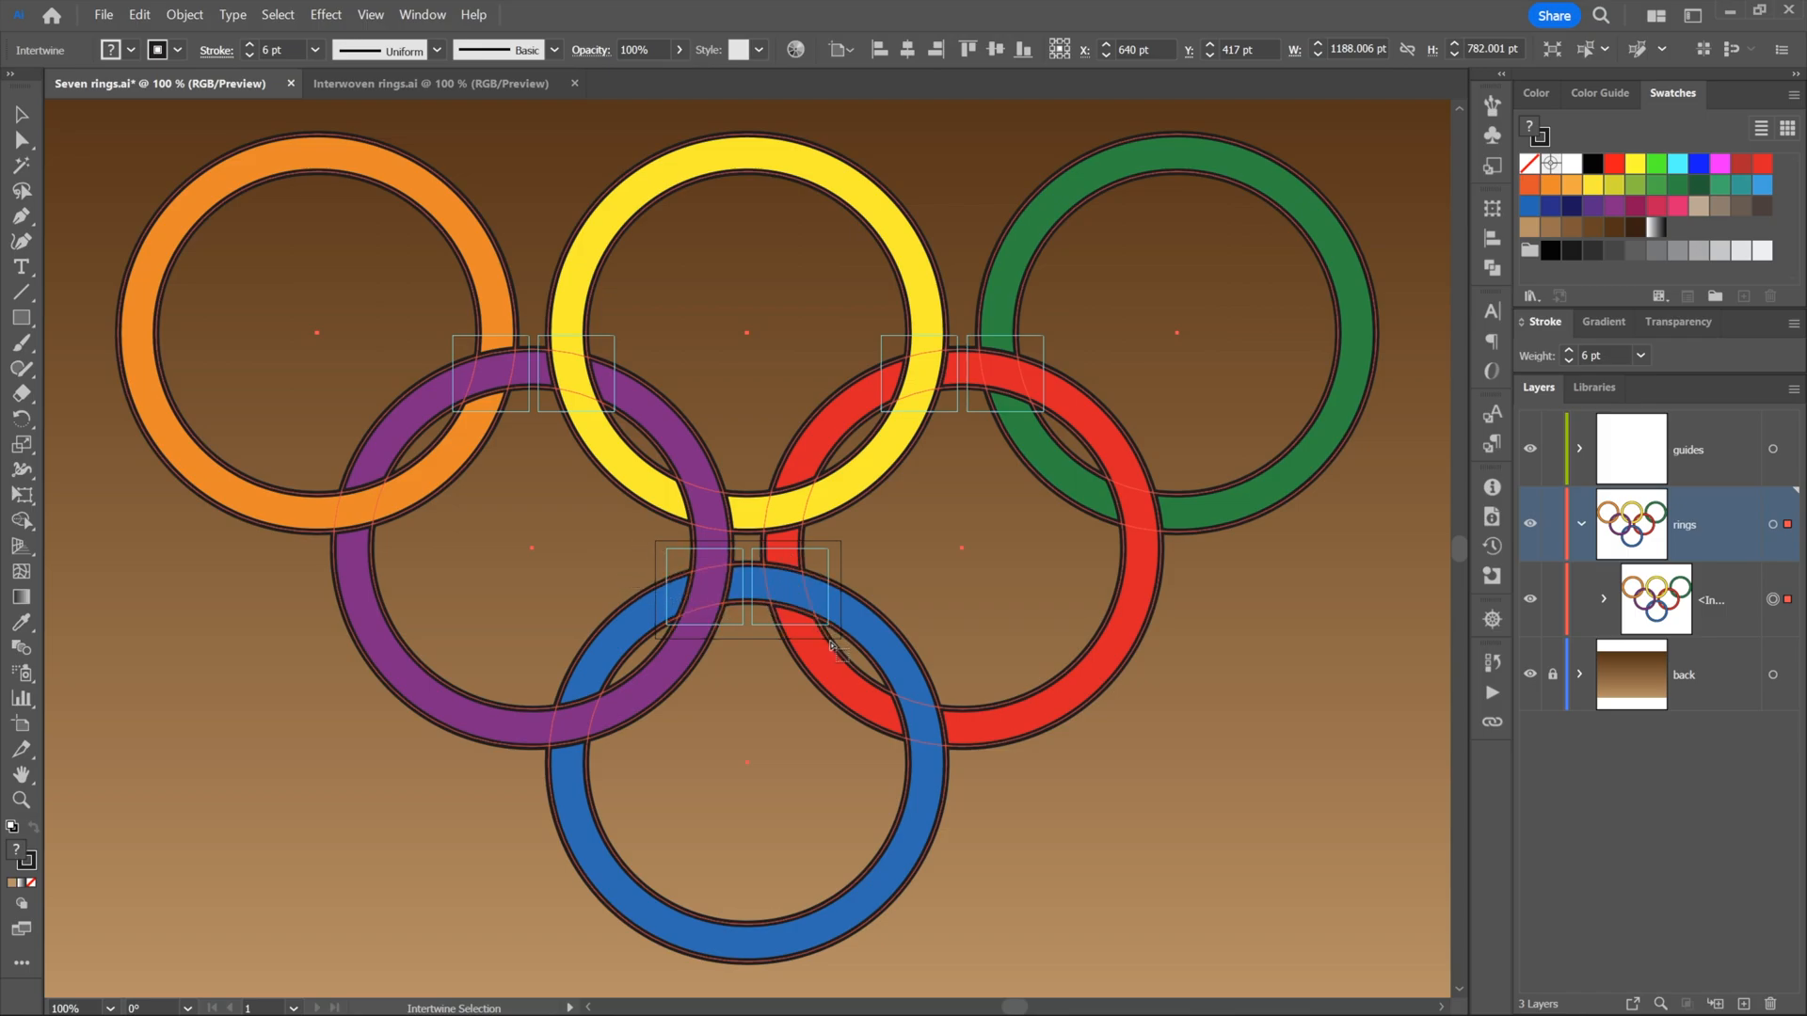
mouse_move(513, 420)
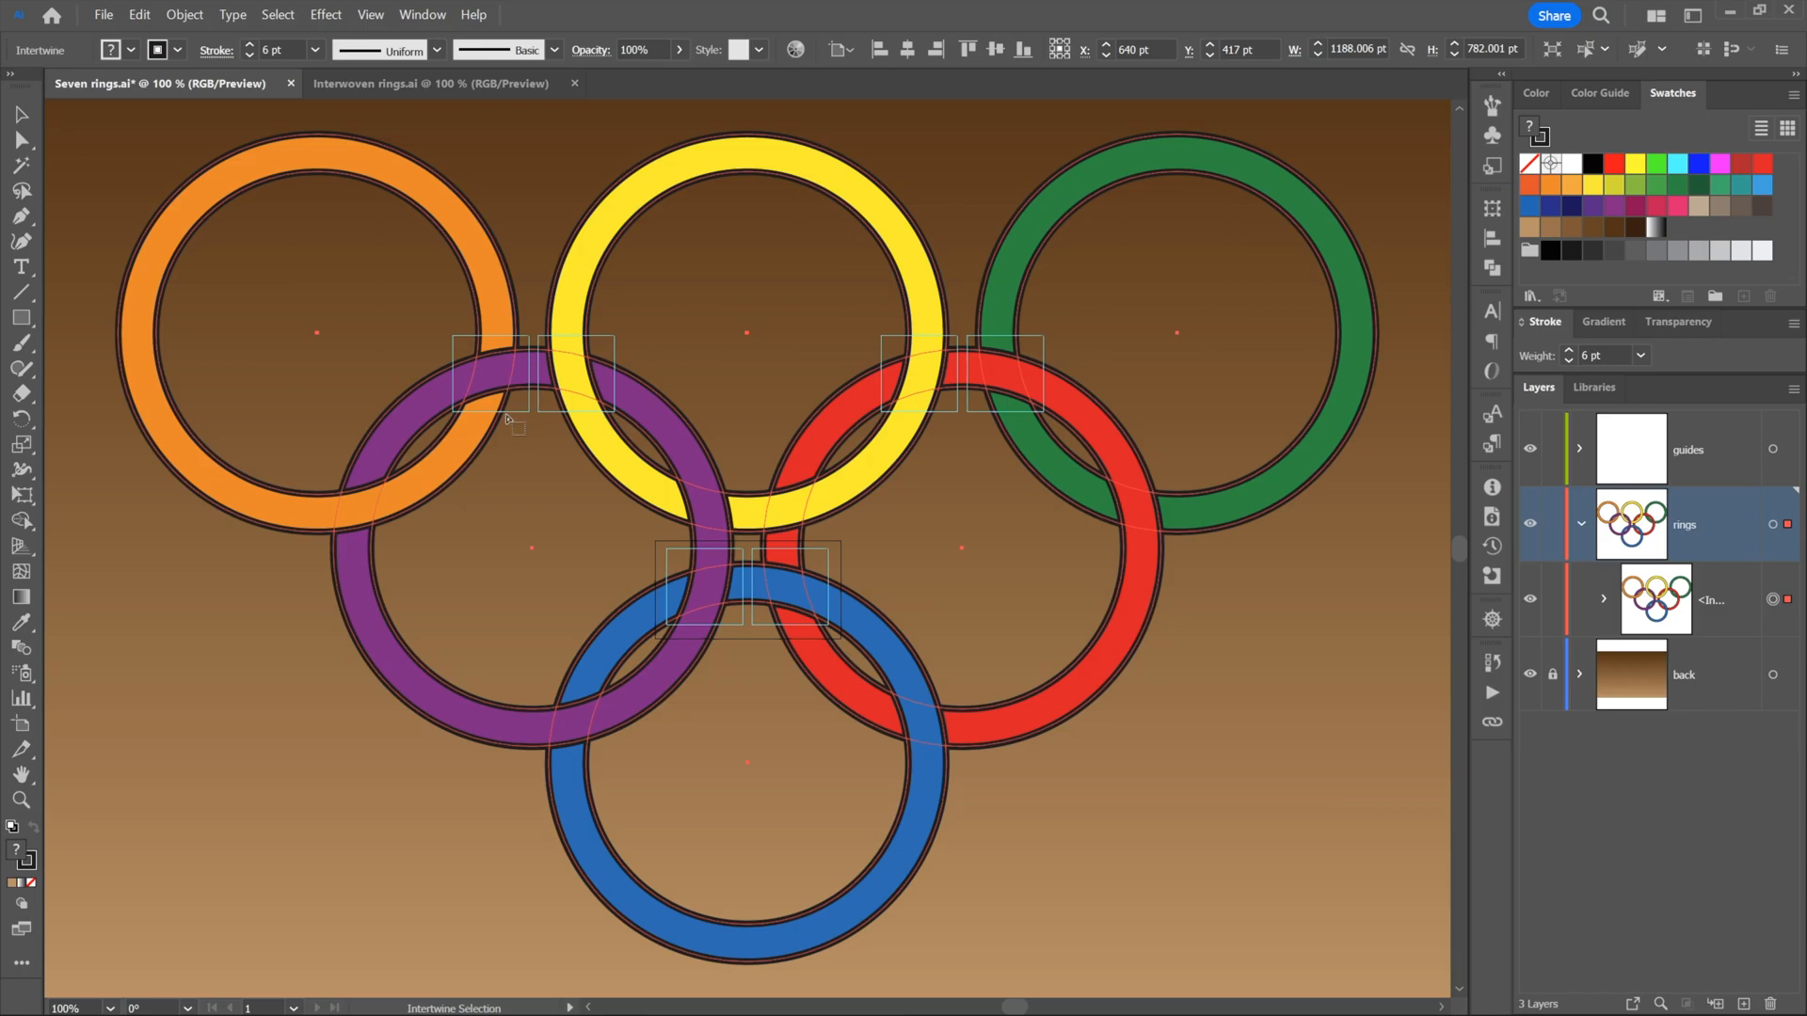
mouse_move(484, 374)
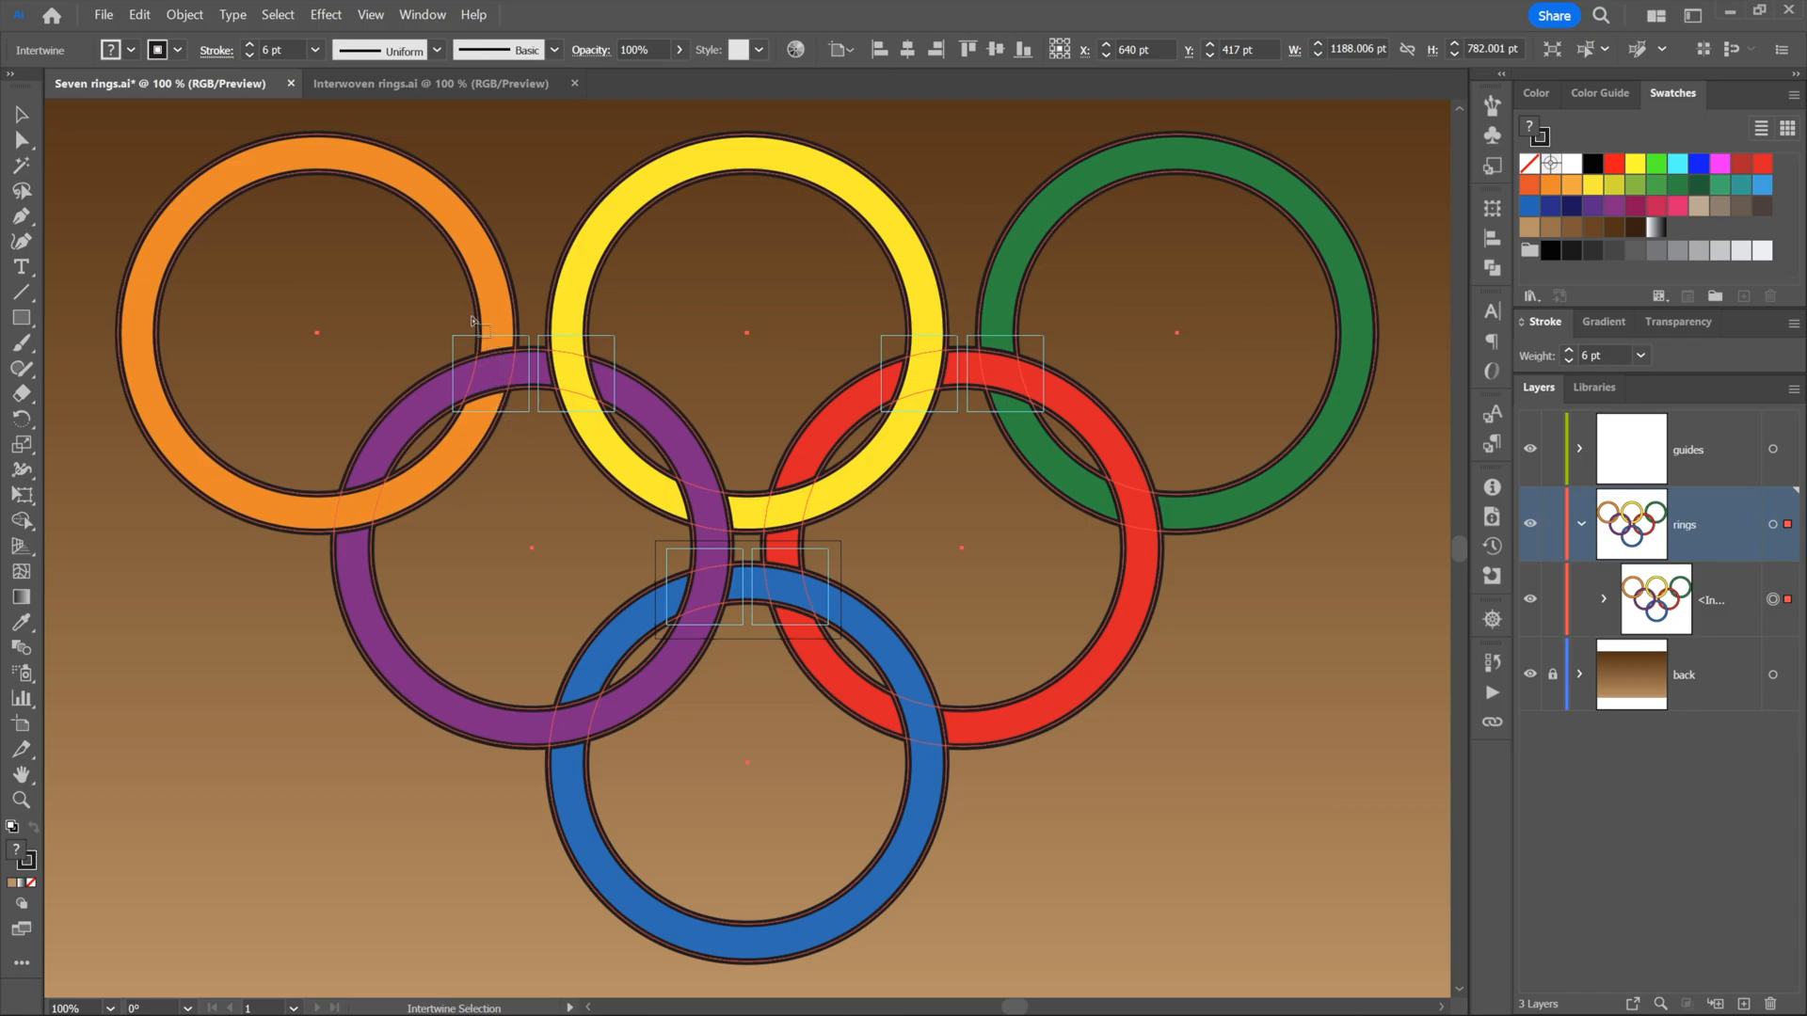
mouse_move(620, 596)
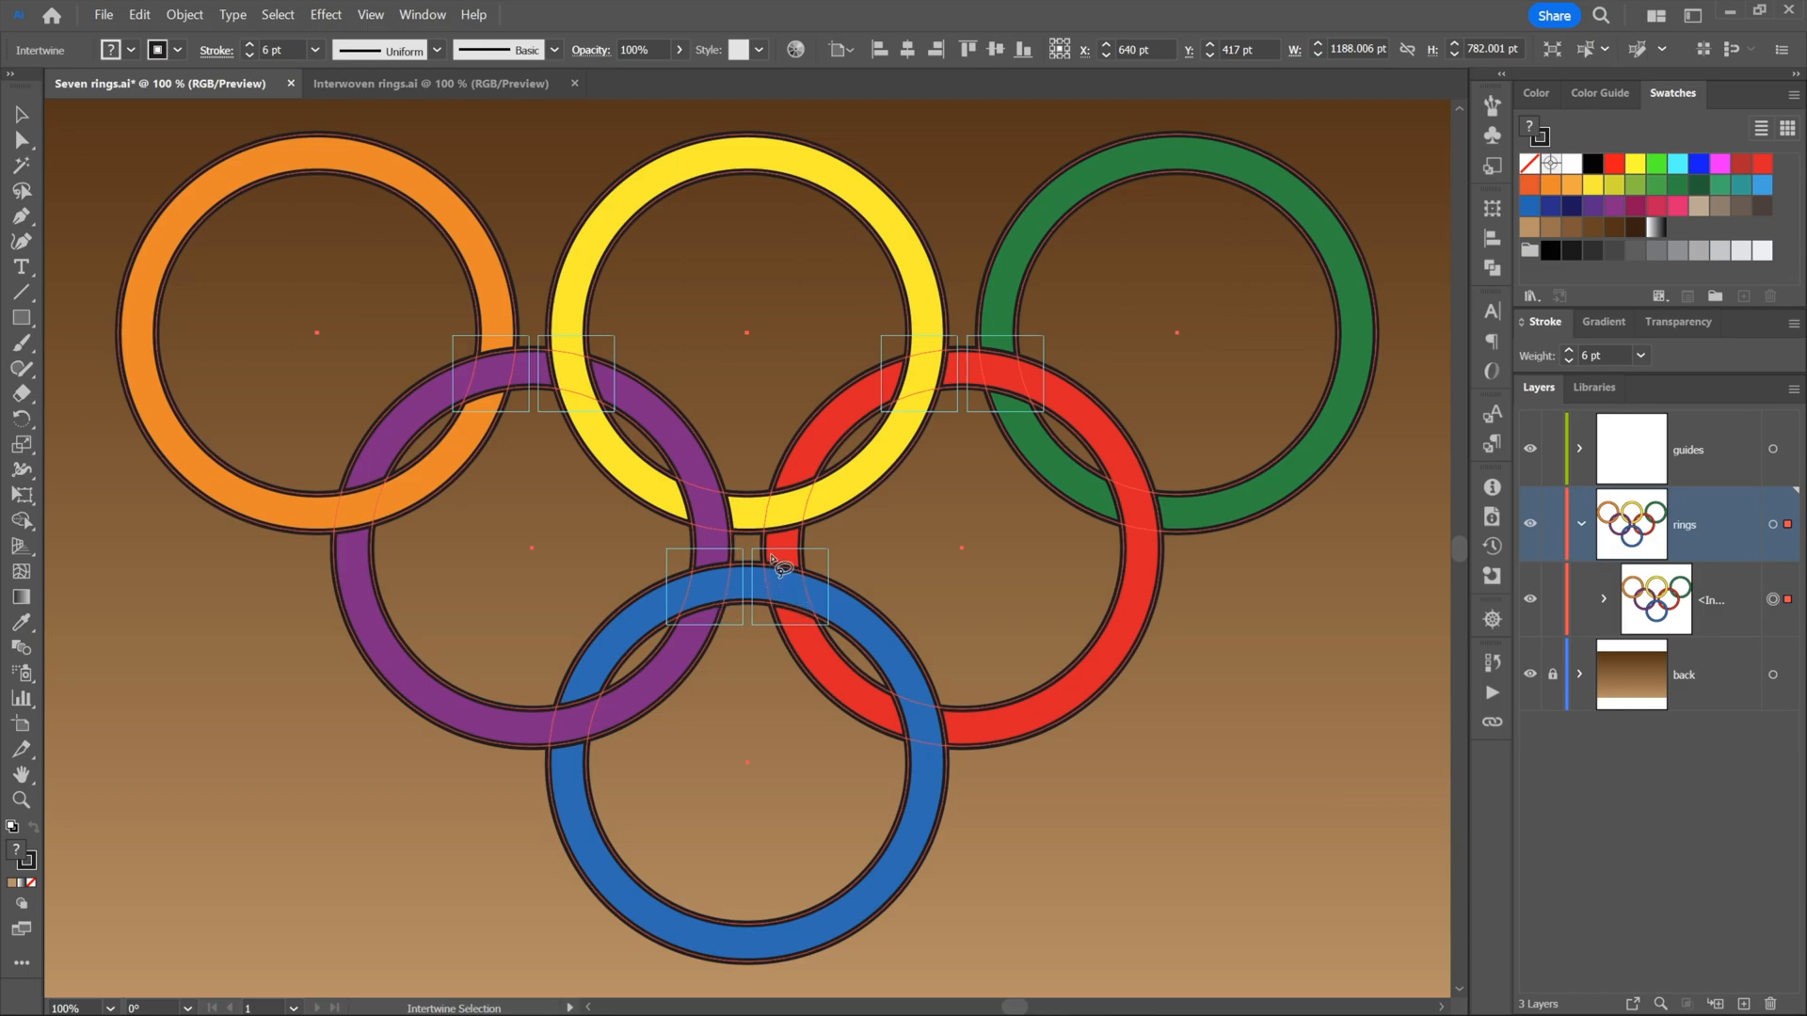
mouse_move(749, 556)
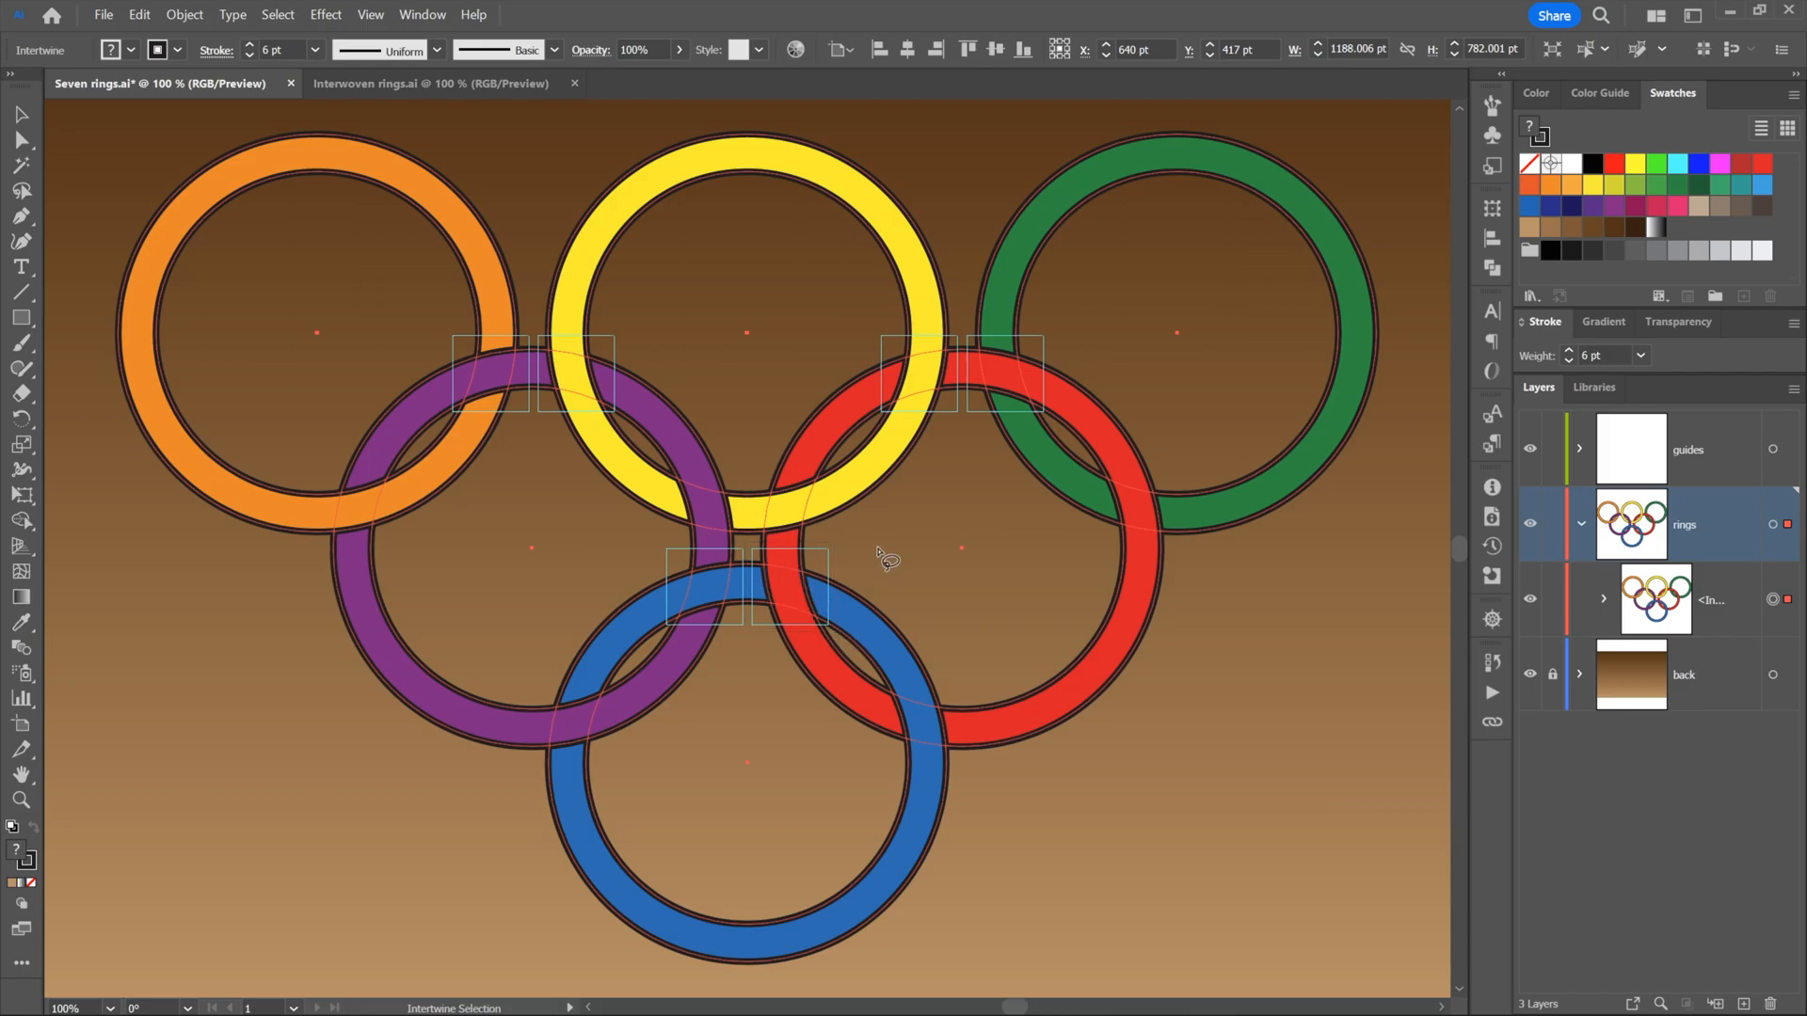
mouse_move(872, 334)
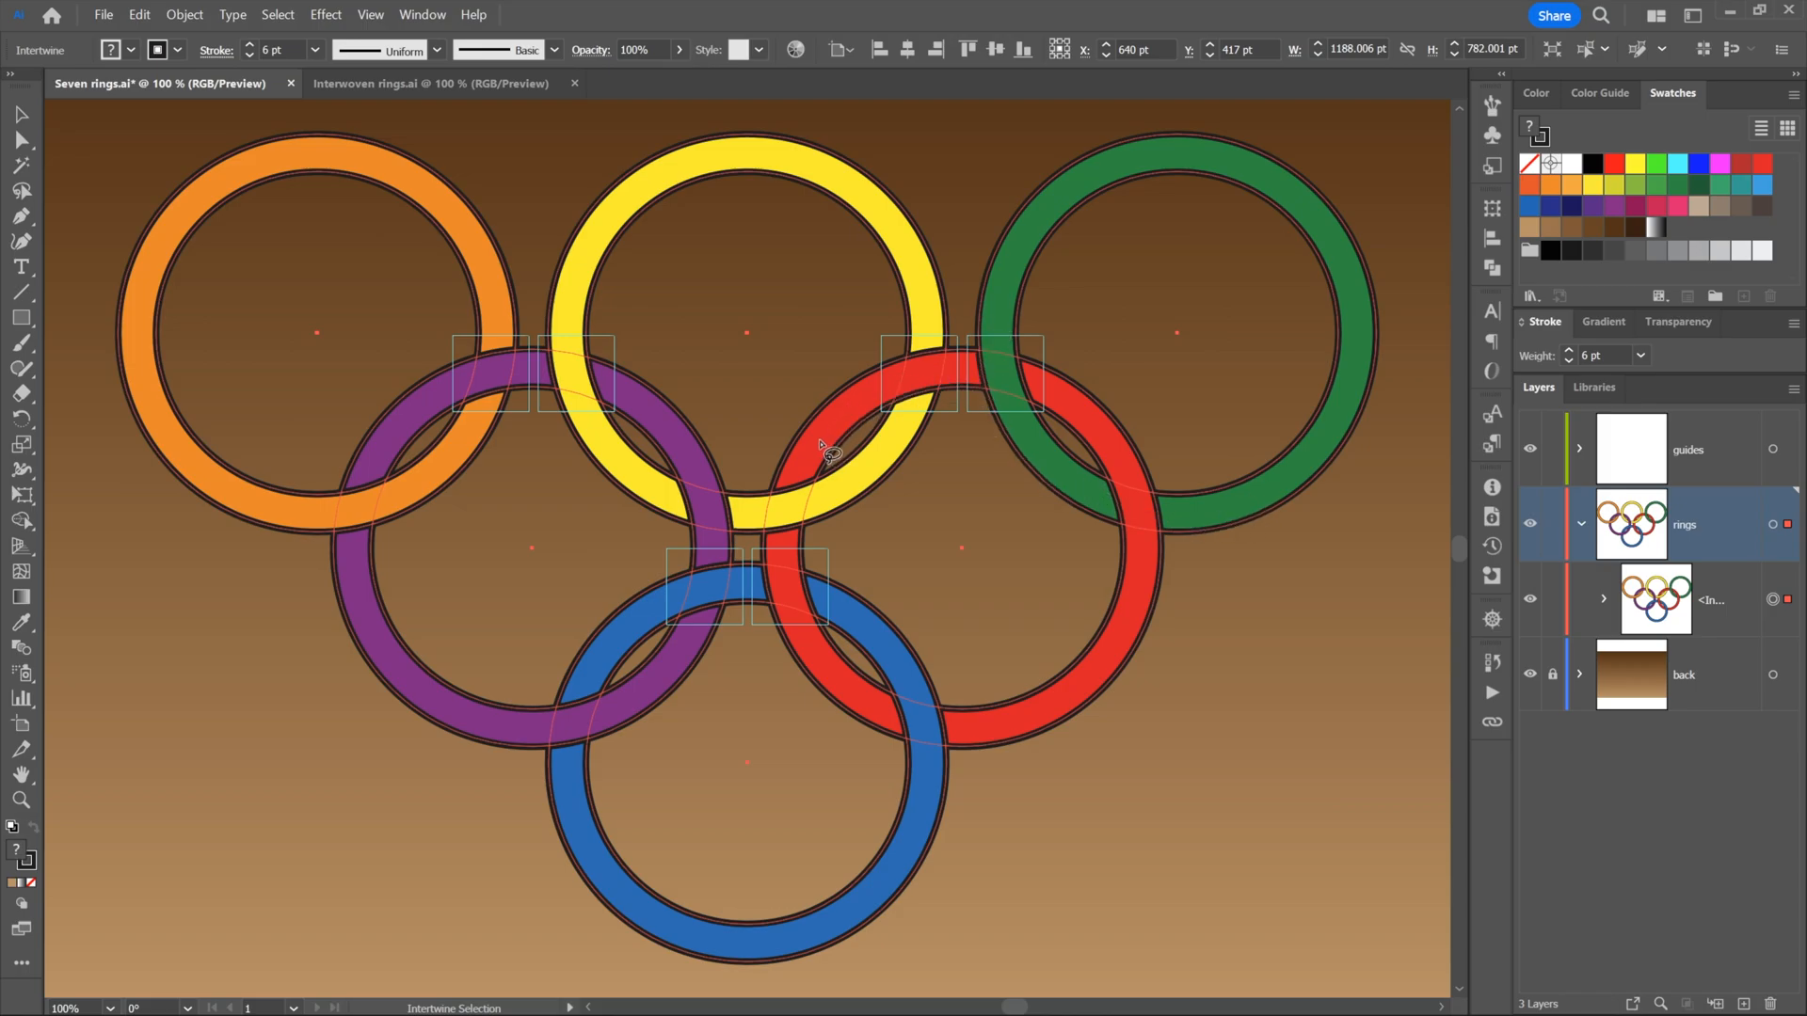
mouse_move(847, 691)
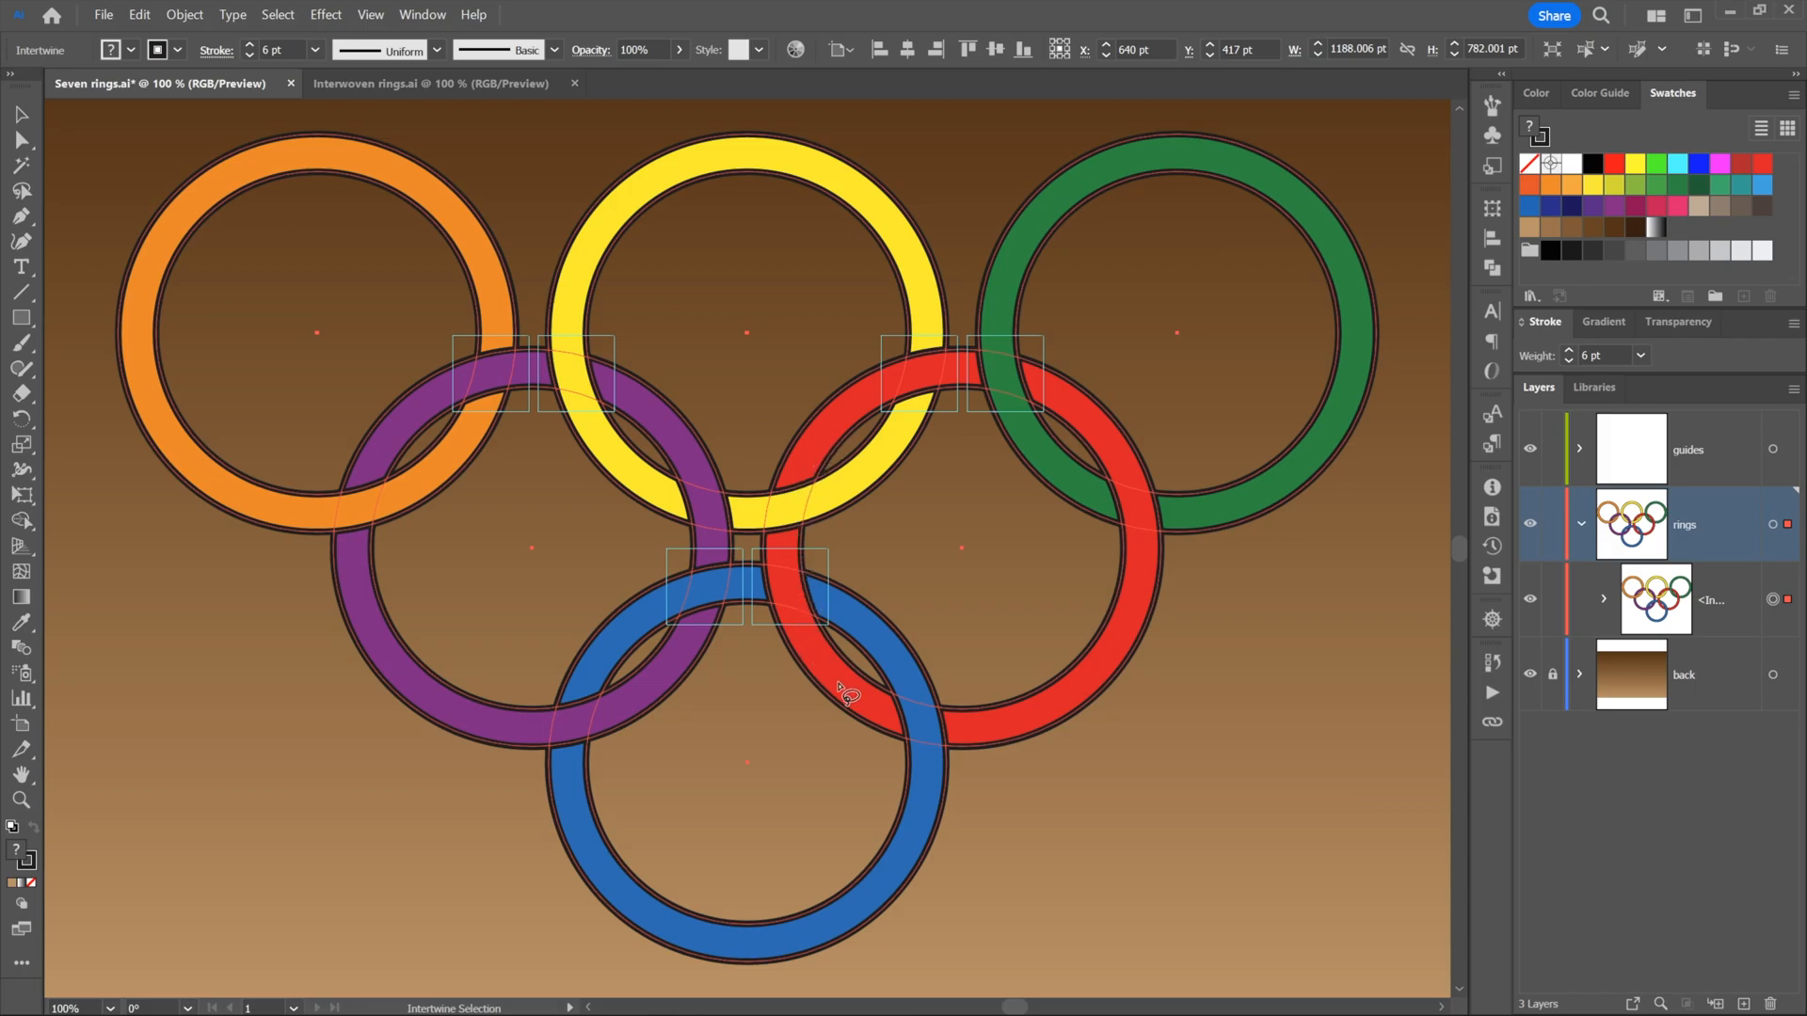
mouse_move(836, 392)
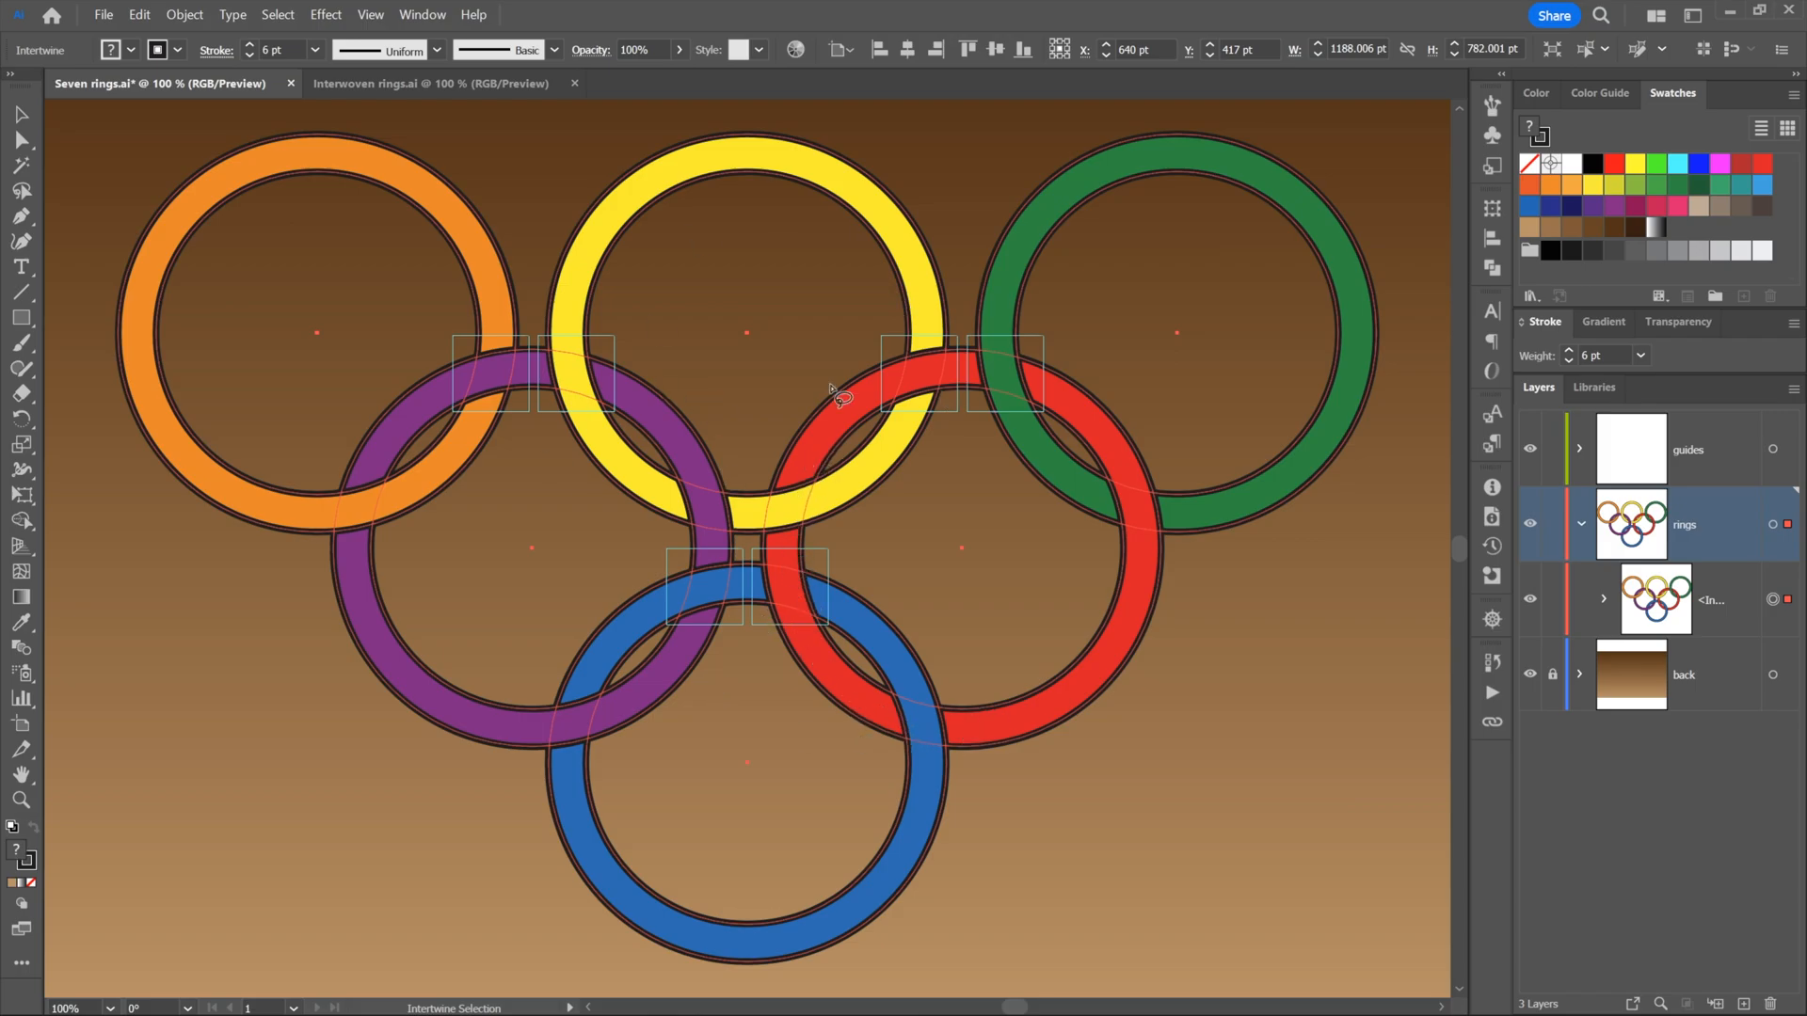
mouse_move(786, 288)
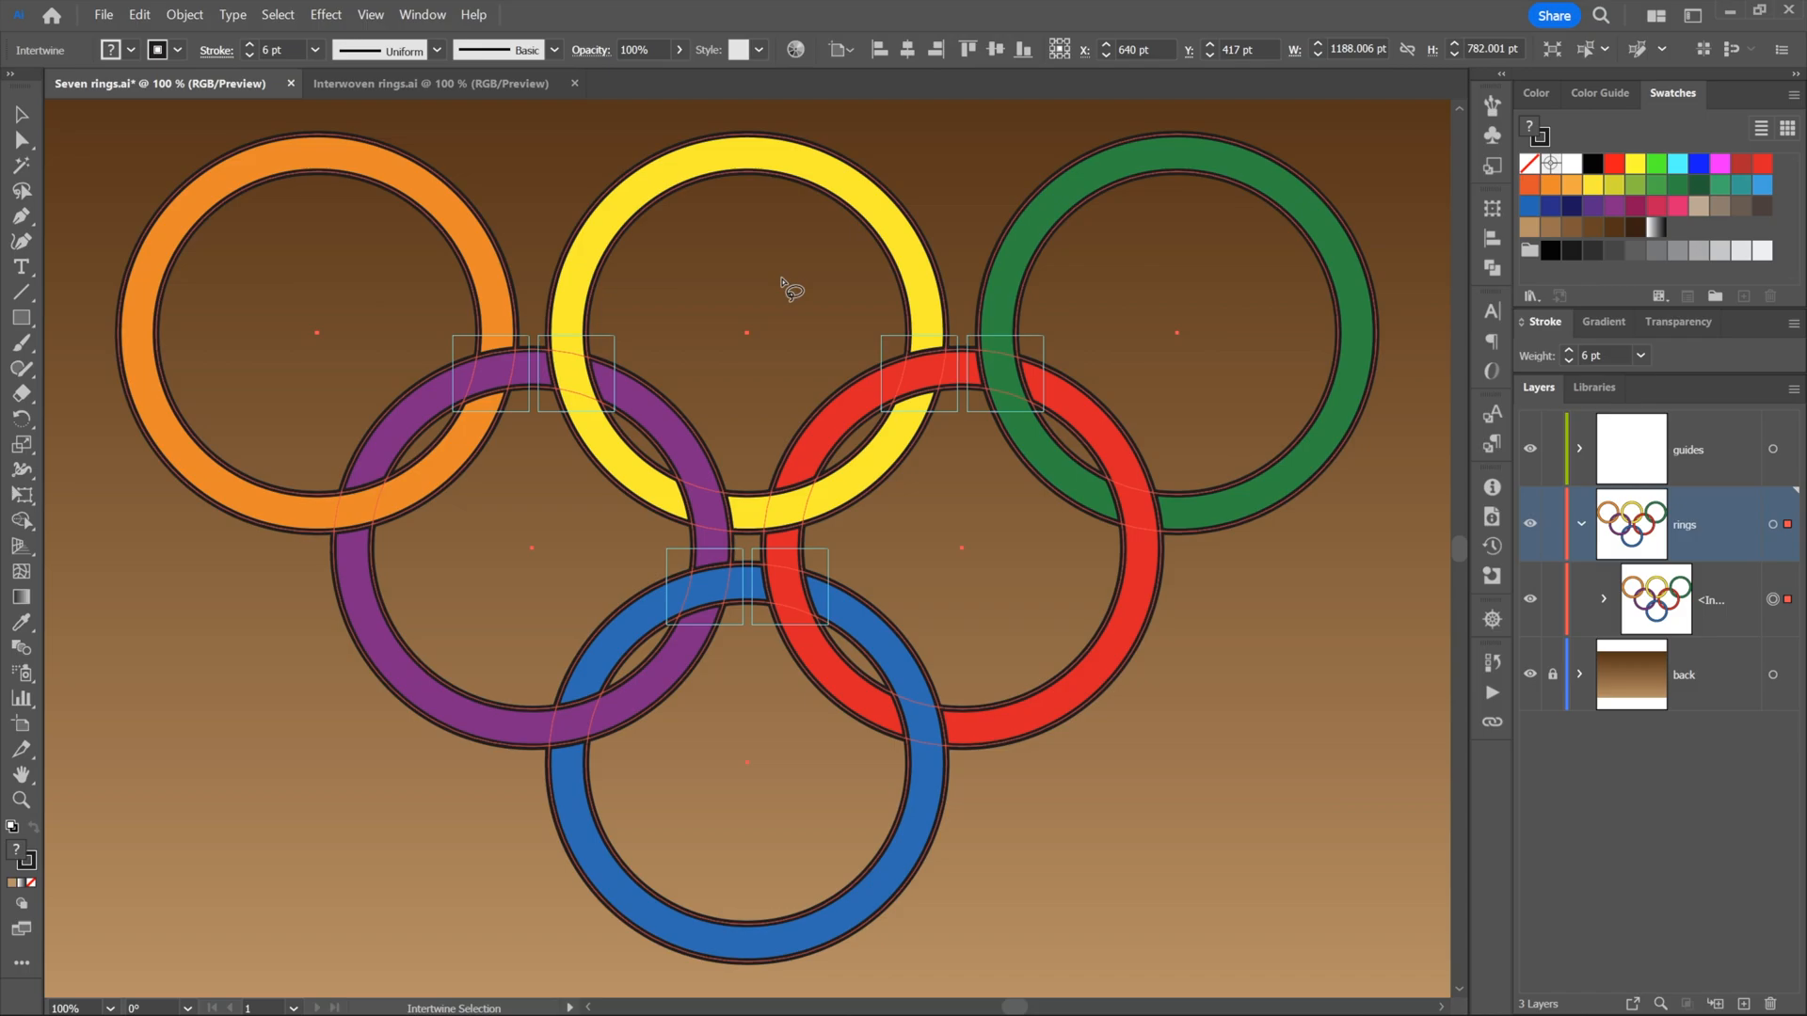
mouse_move(404, 267)
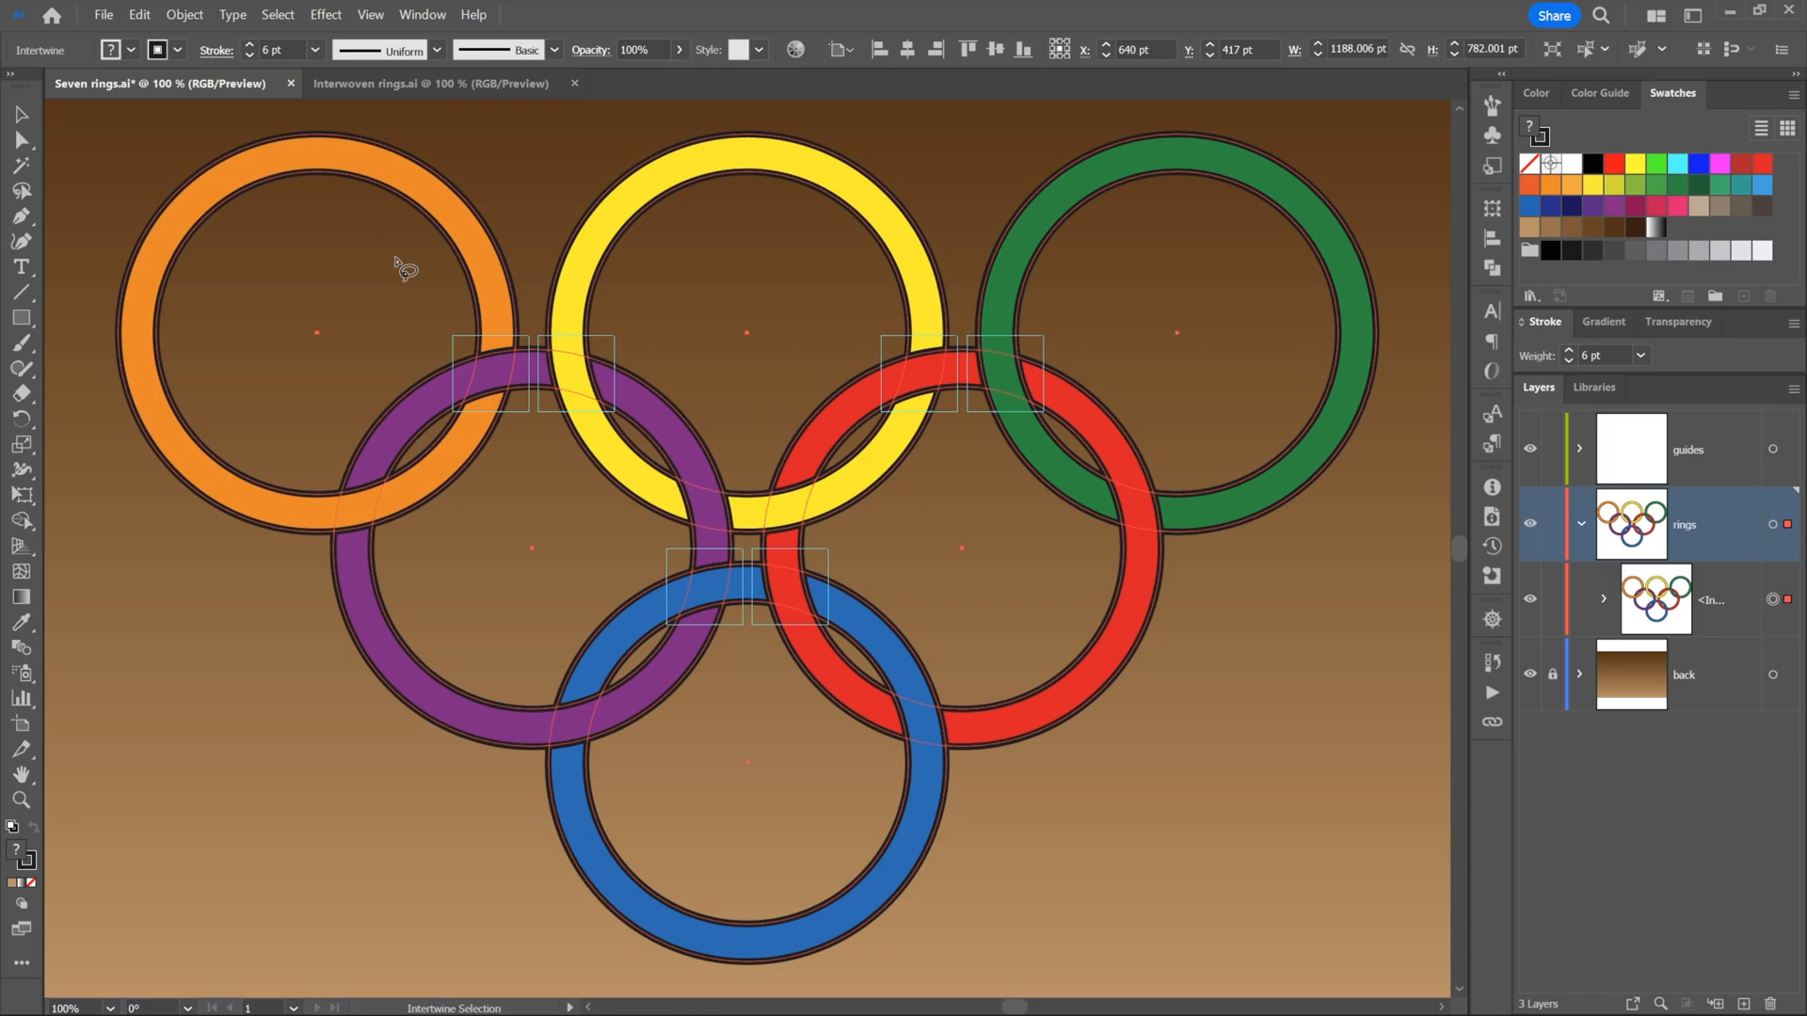
mouse_move(47, 45)
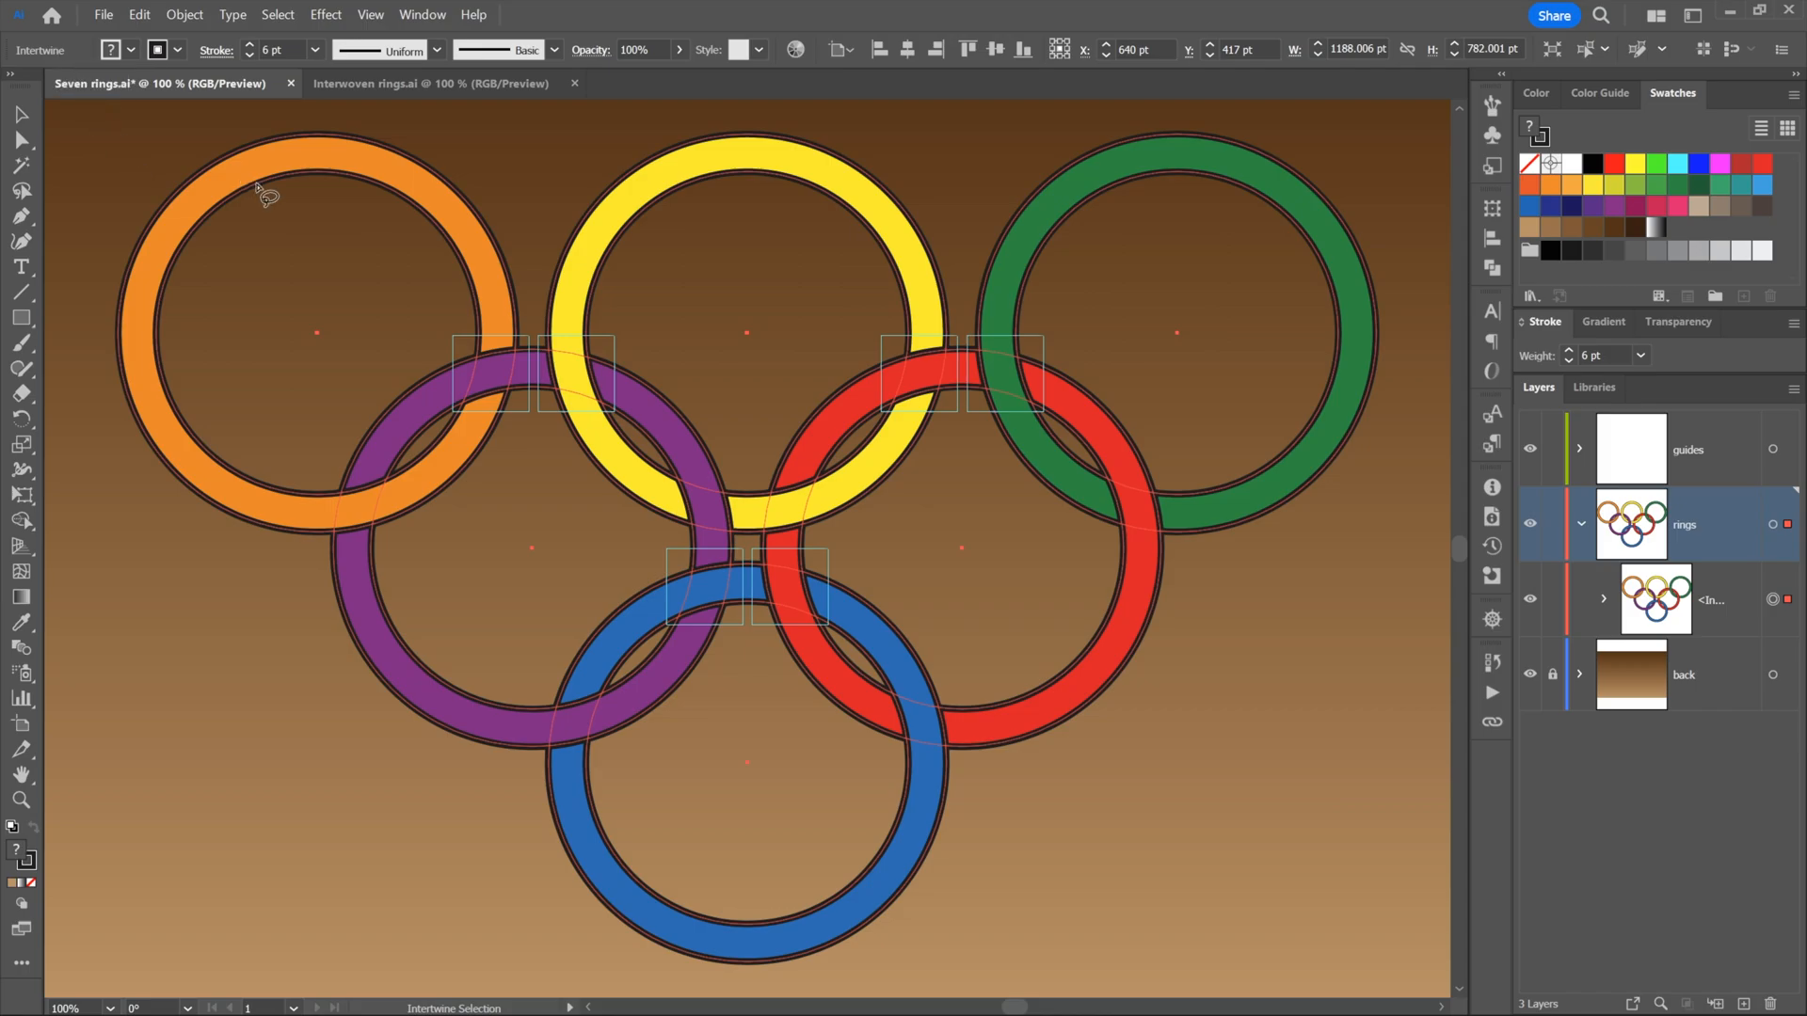
mouse_move(786, 380)
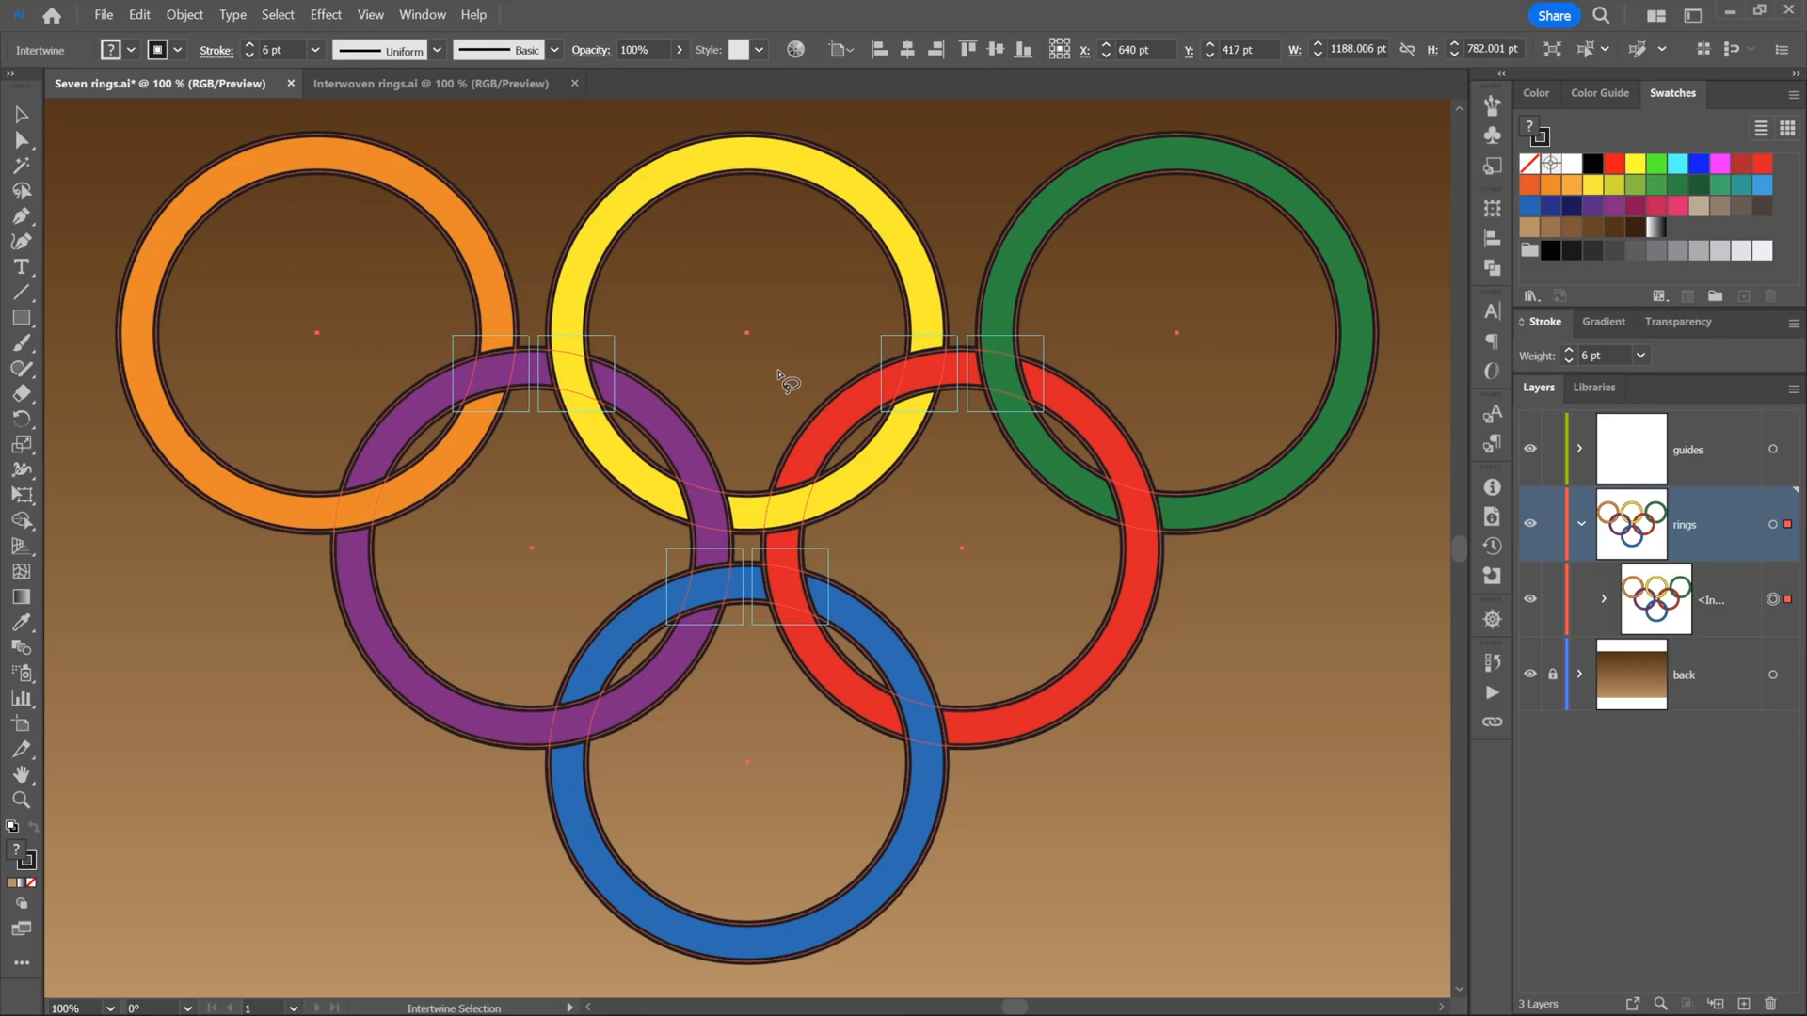
mouse_move(561, 173)
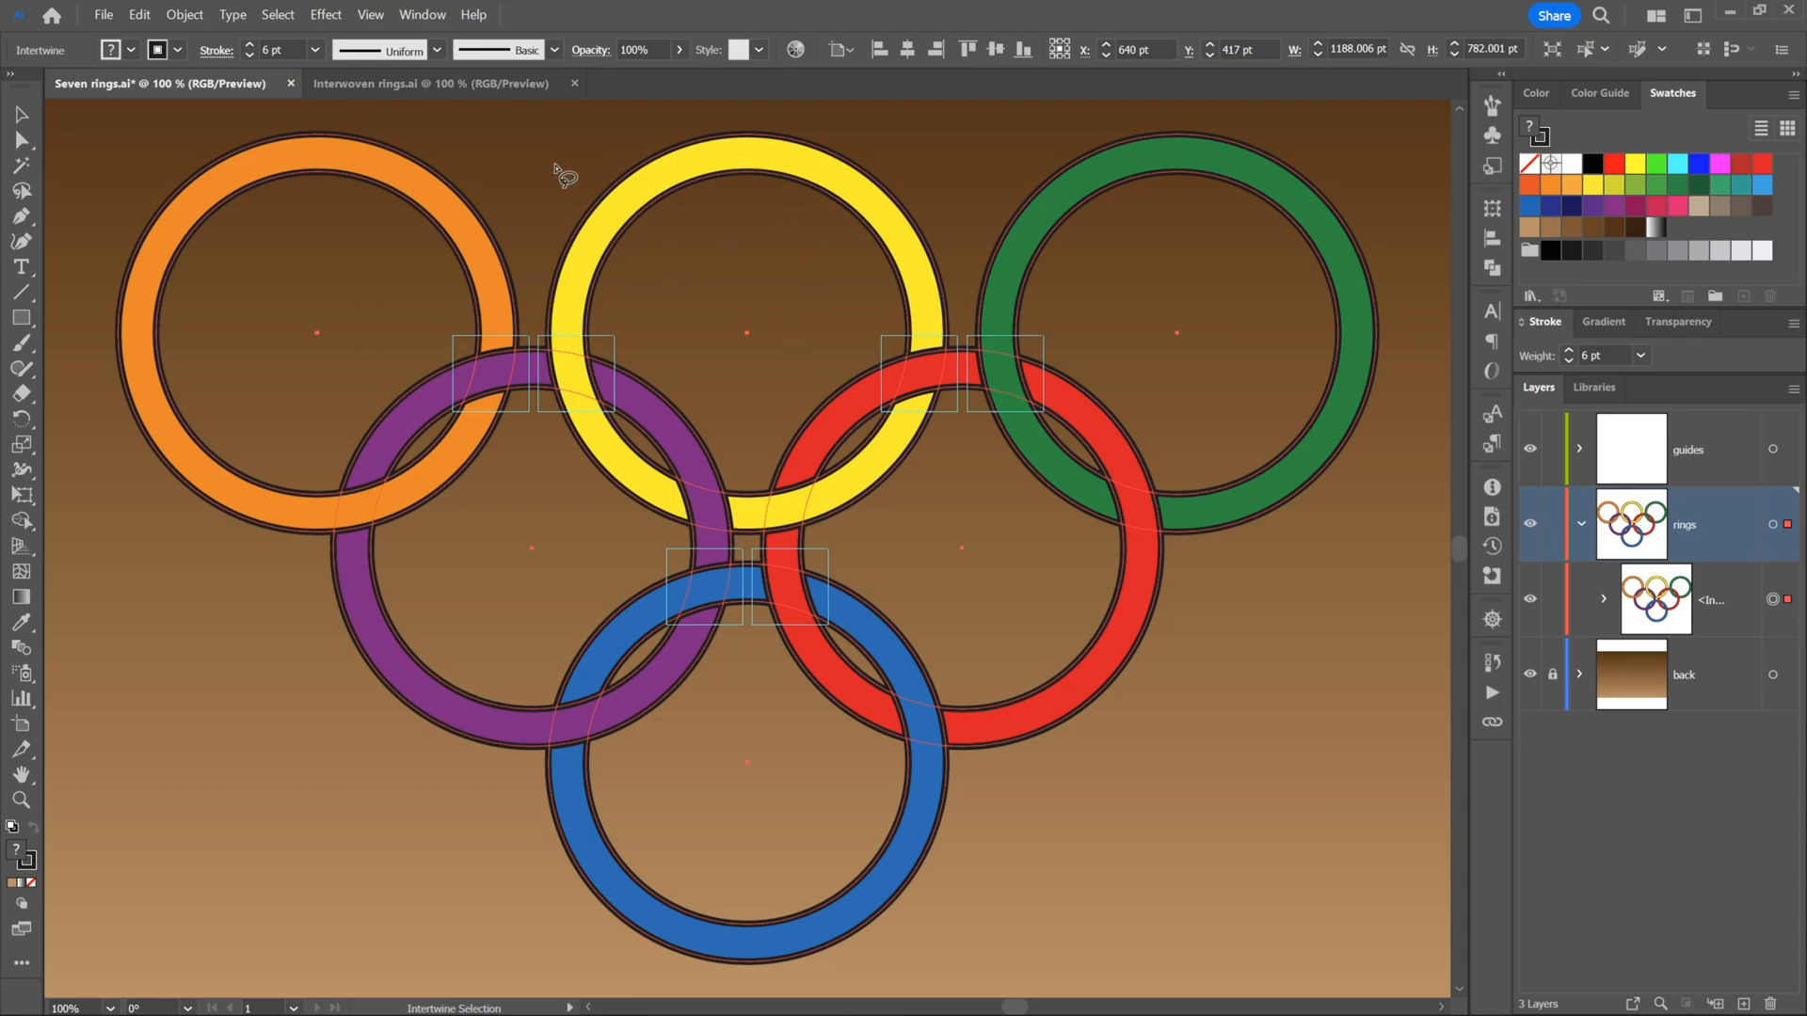
mouse_move(734, 313)
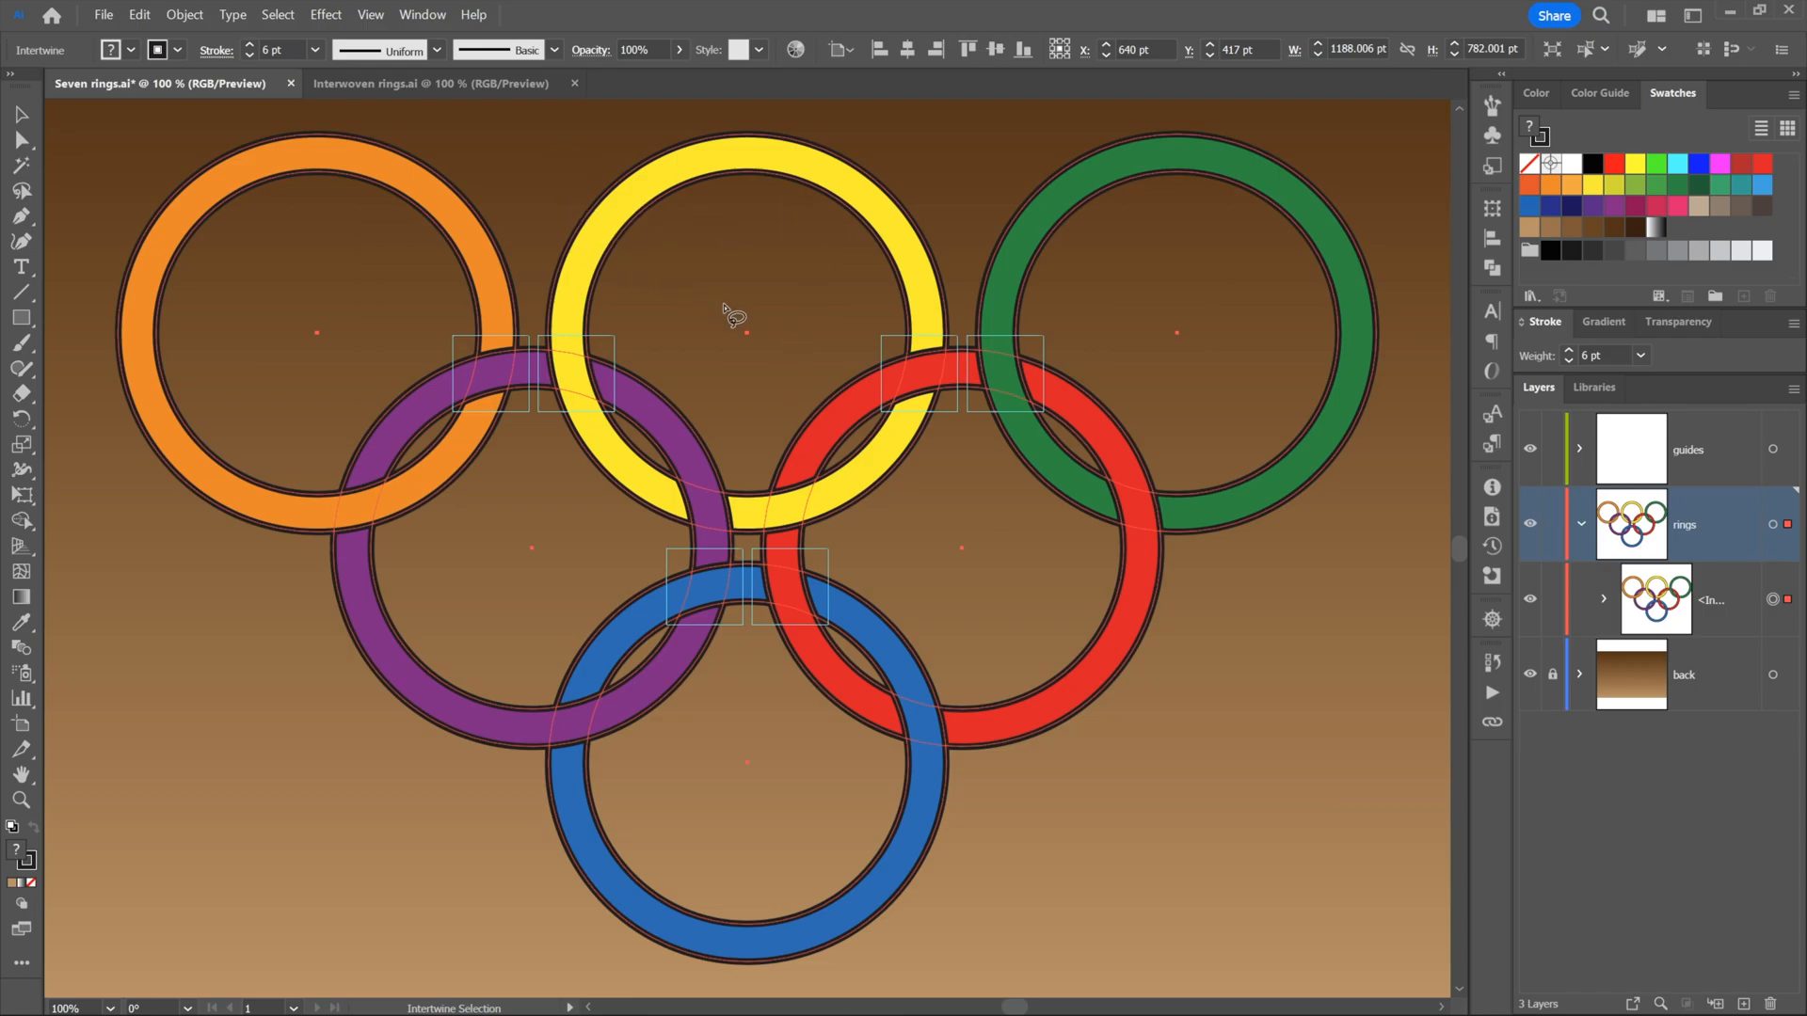
mouse_move(654, 303)
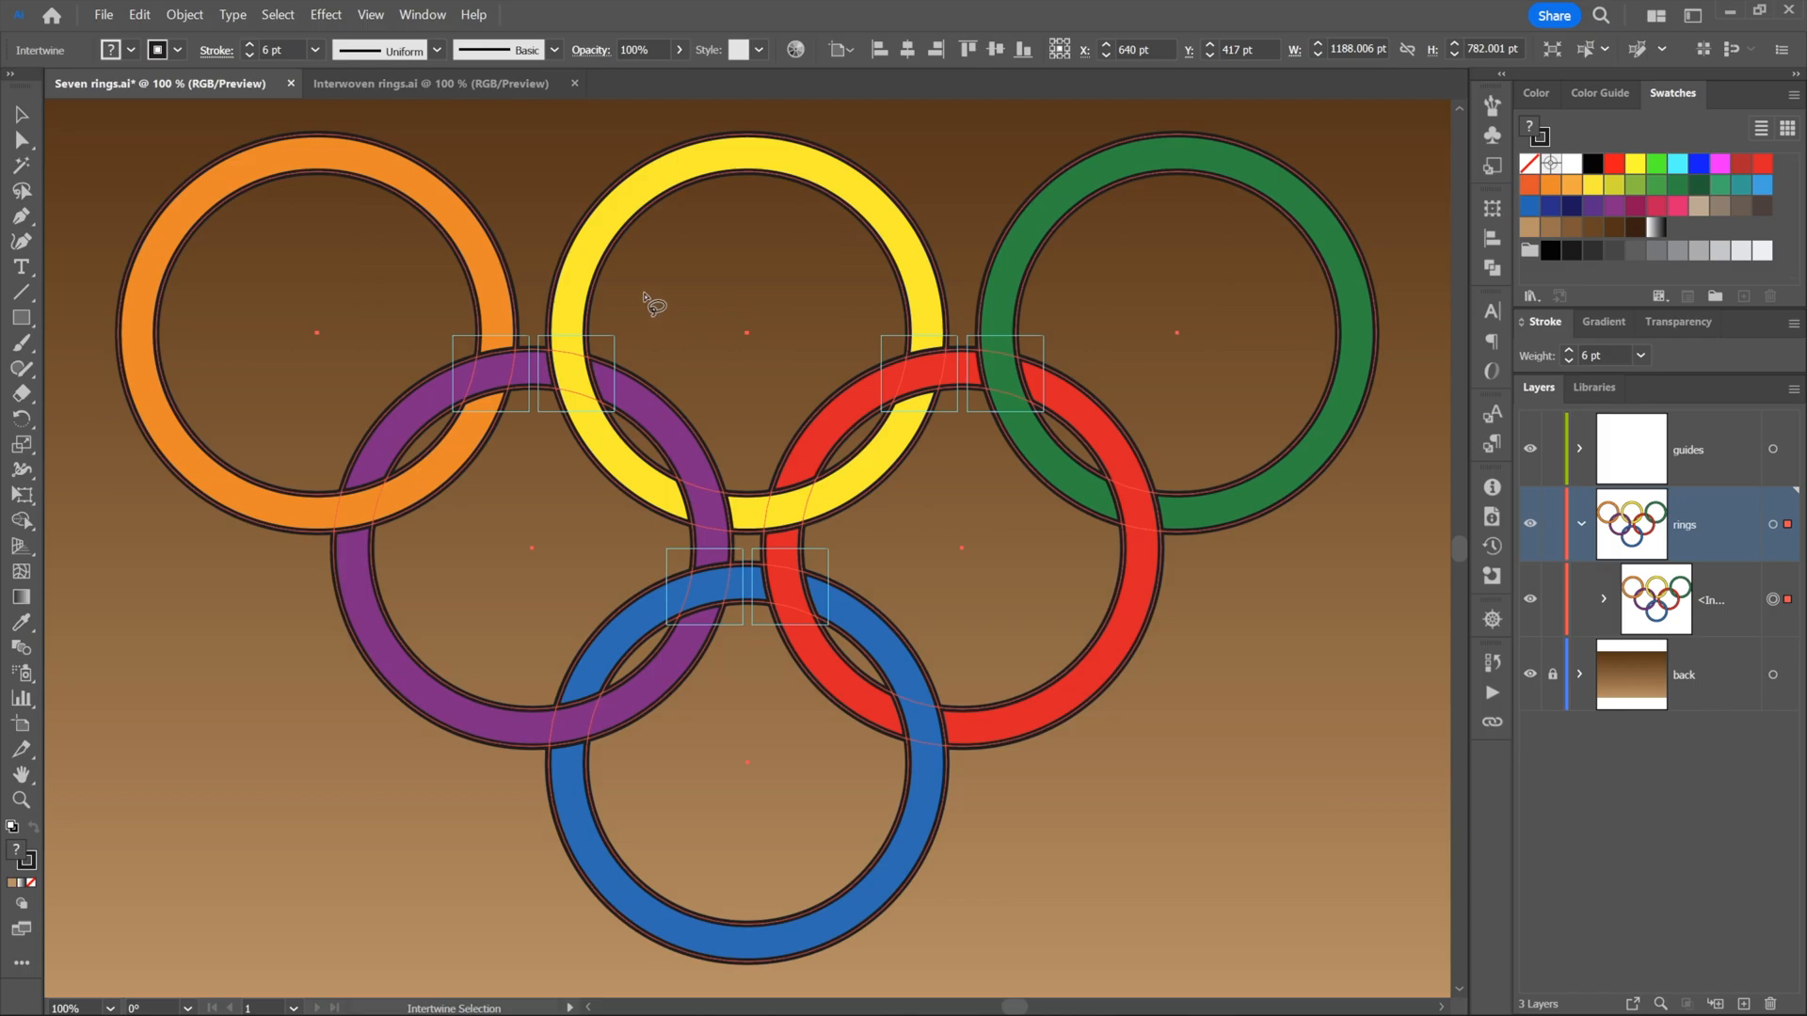
mouse_move(551, 422)
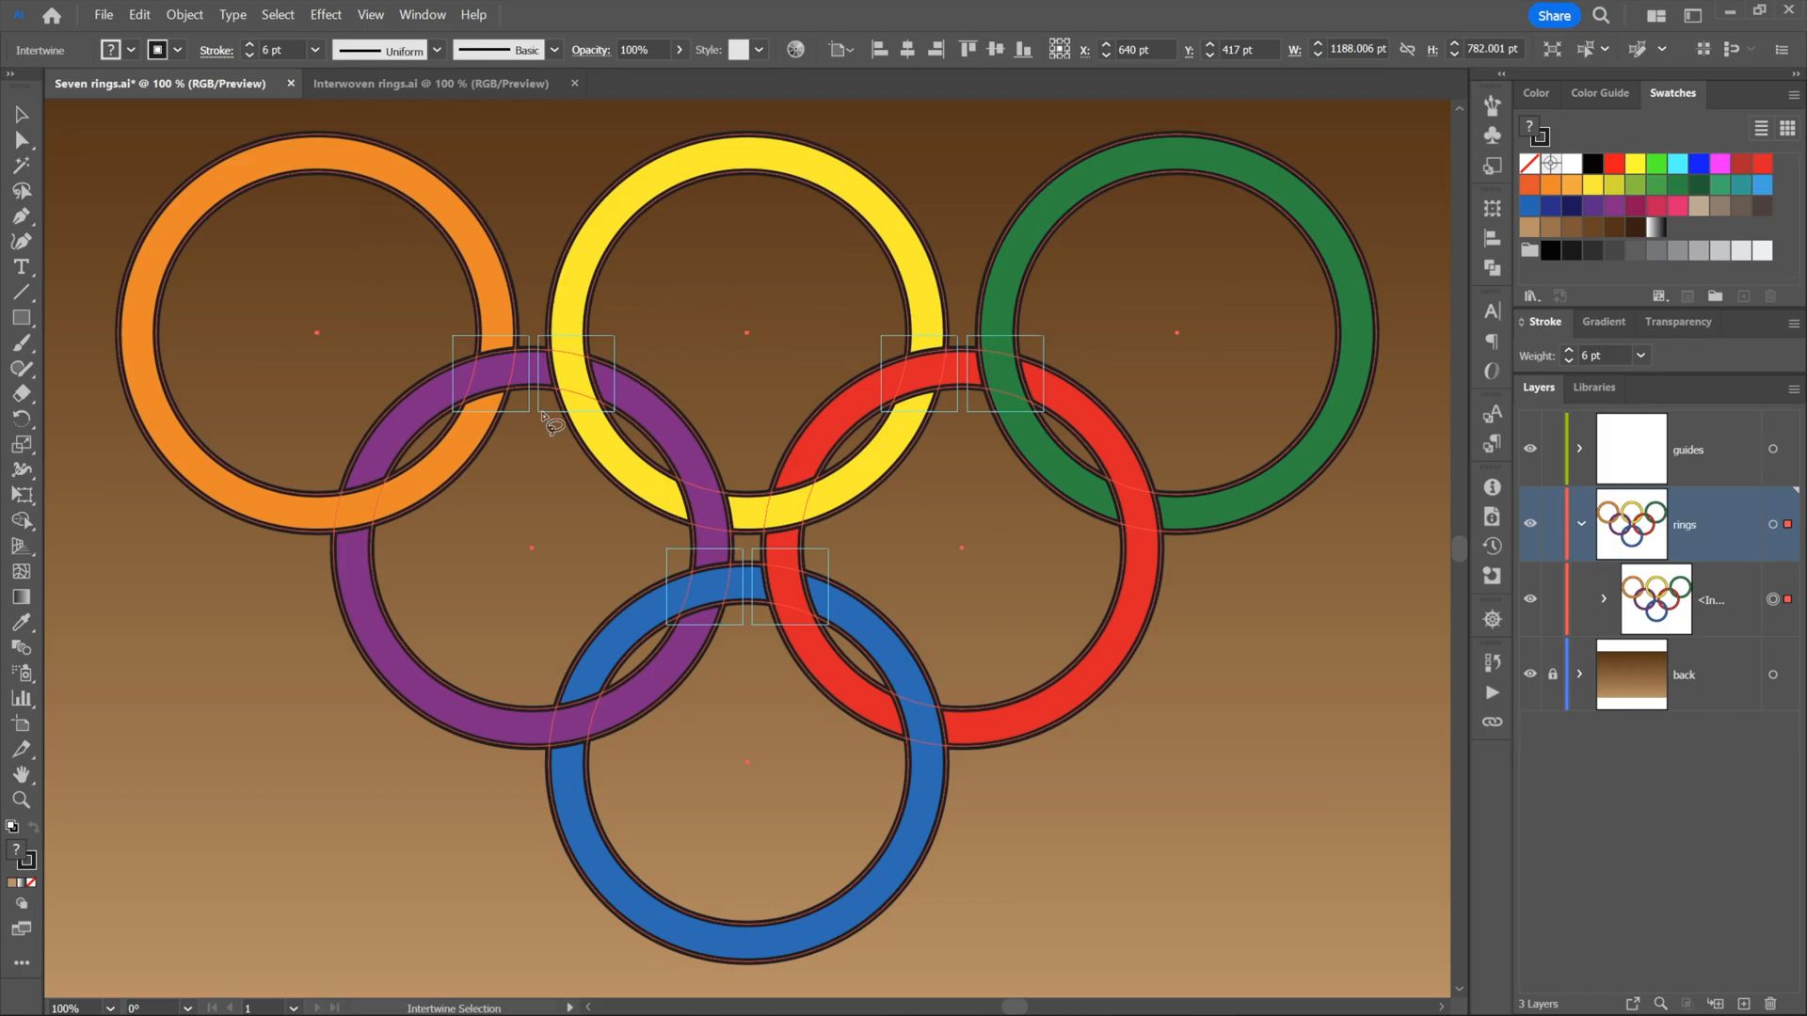
mouse_move(139, 344)
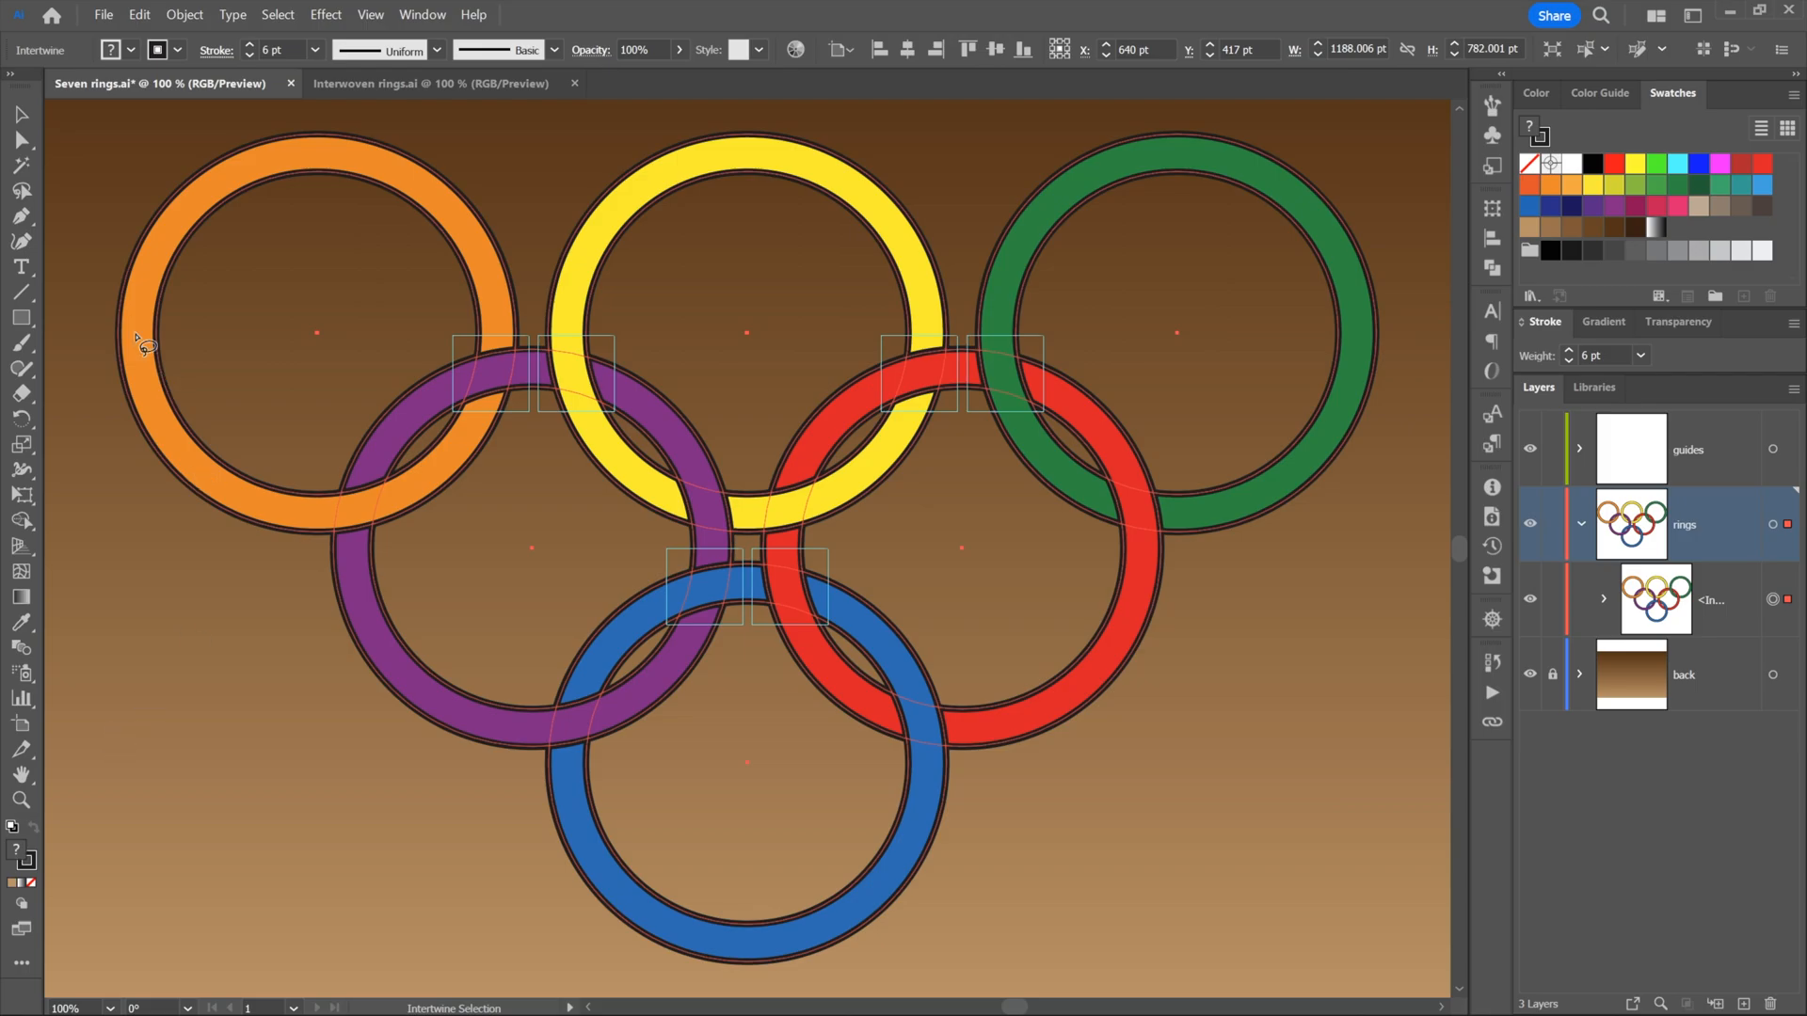
mouse_move(138, 332)
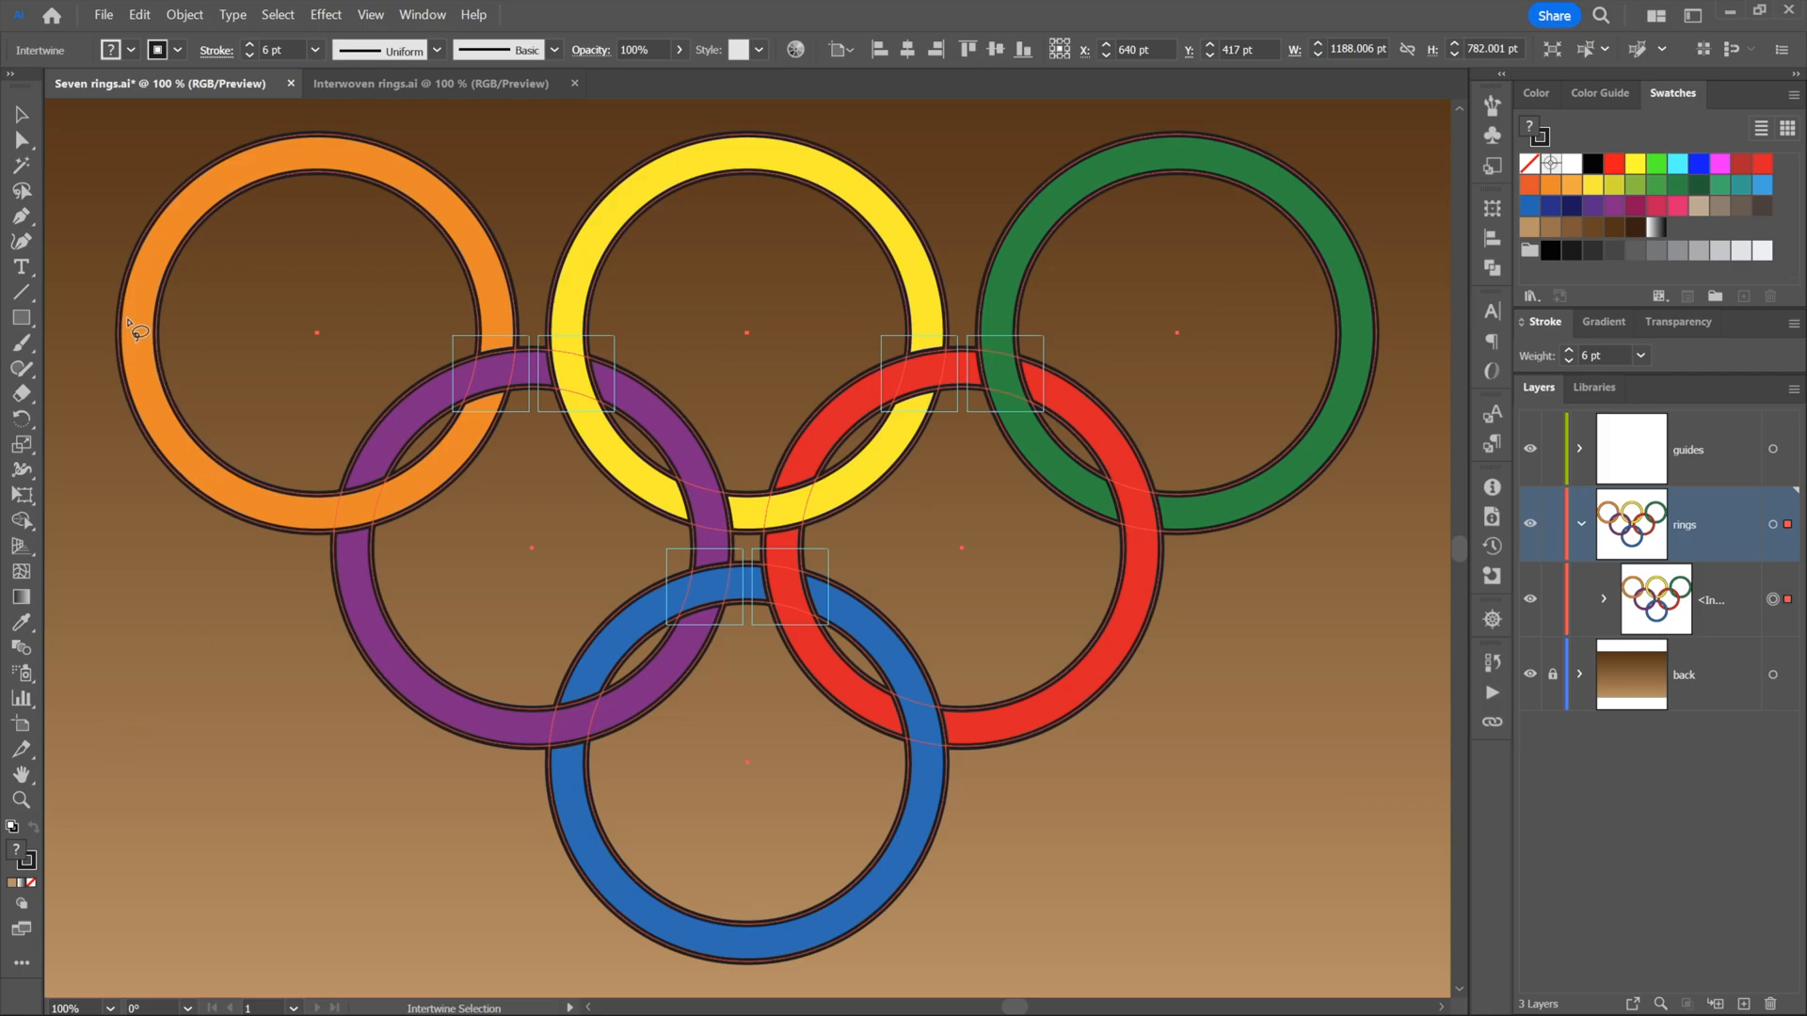
mouse_move(375, 724)
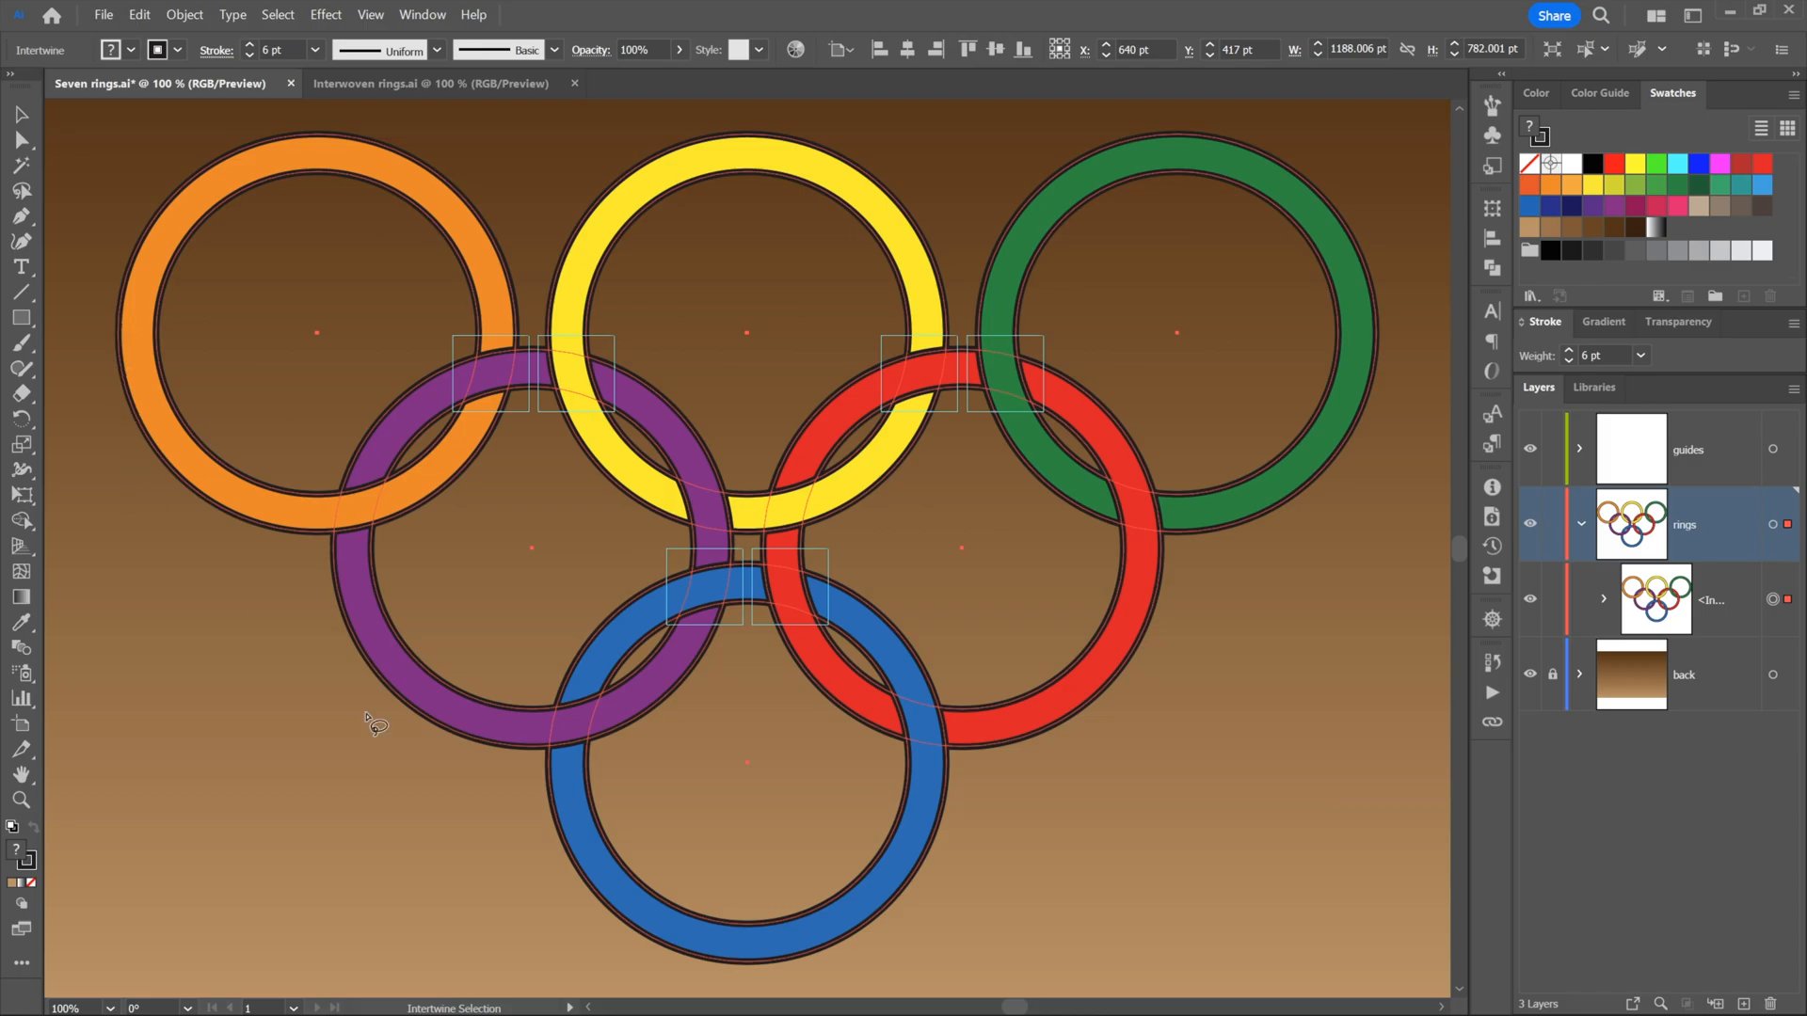
mouse_move(528, 576)
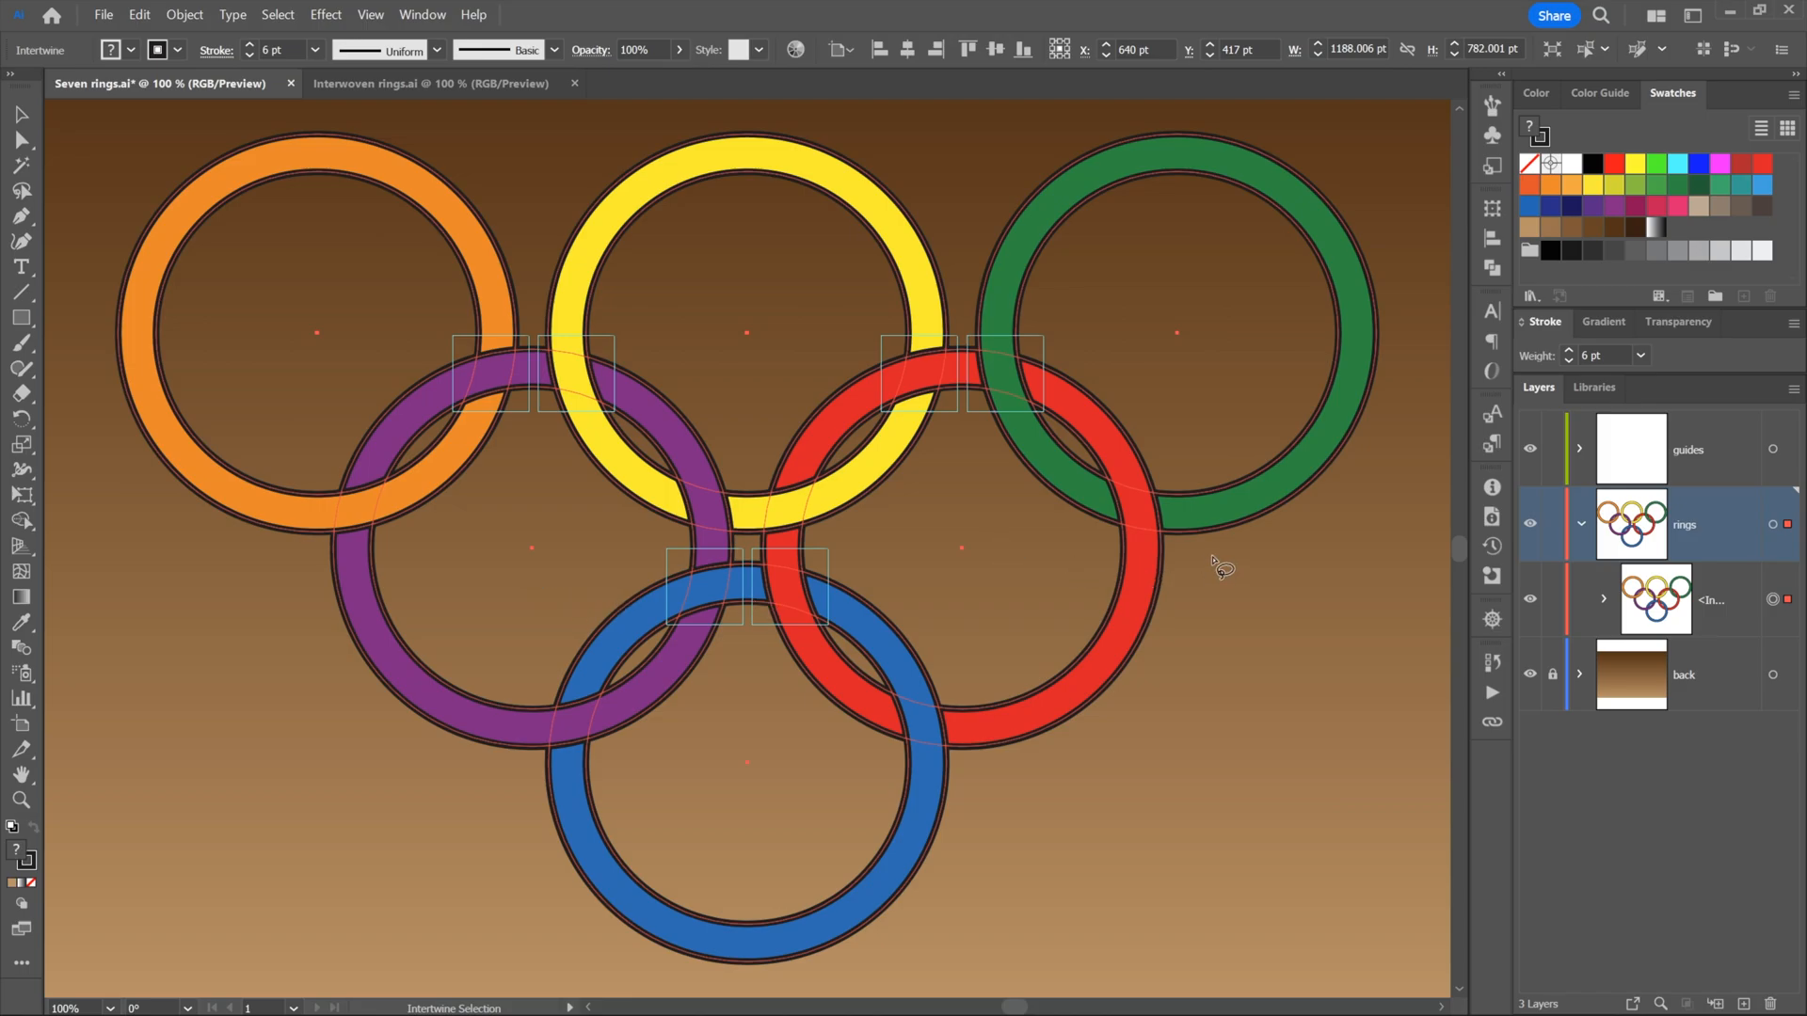
mouse_move(1054, 565)
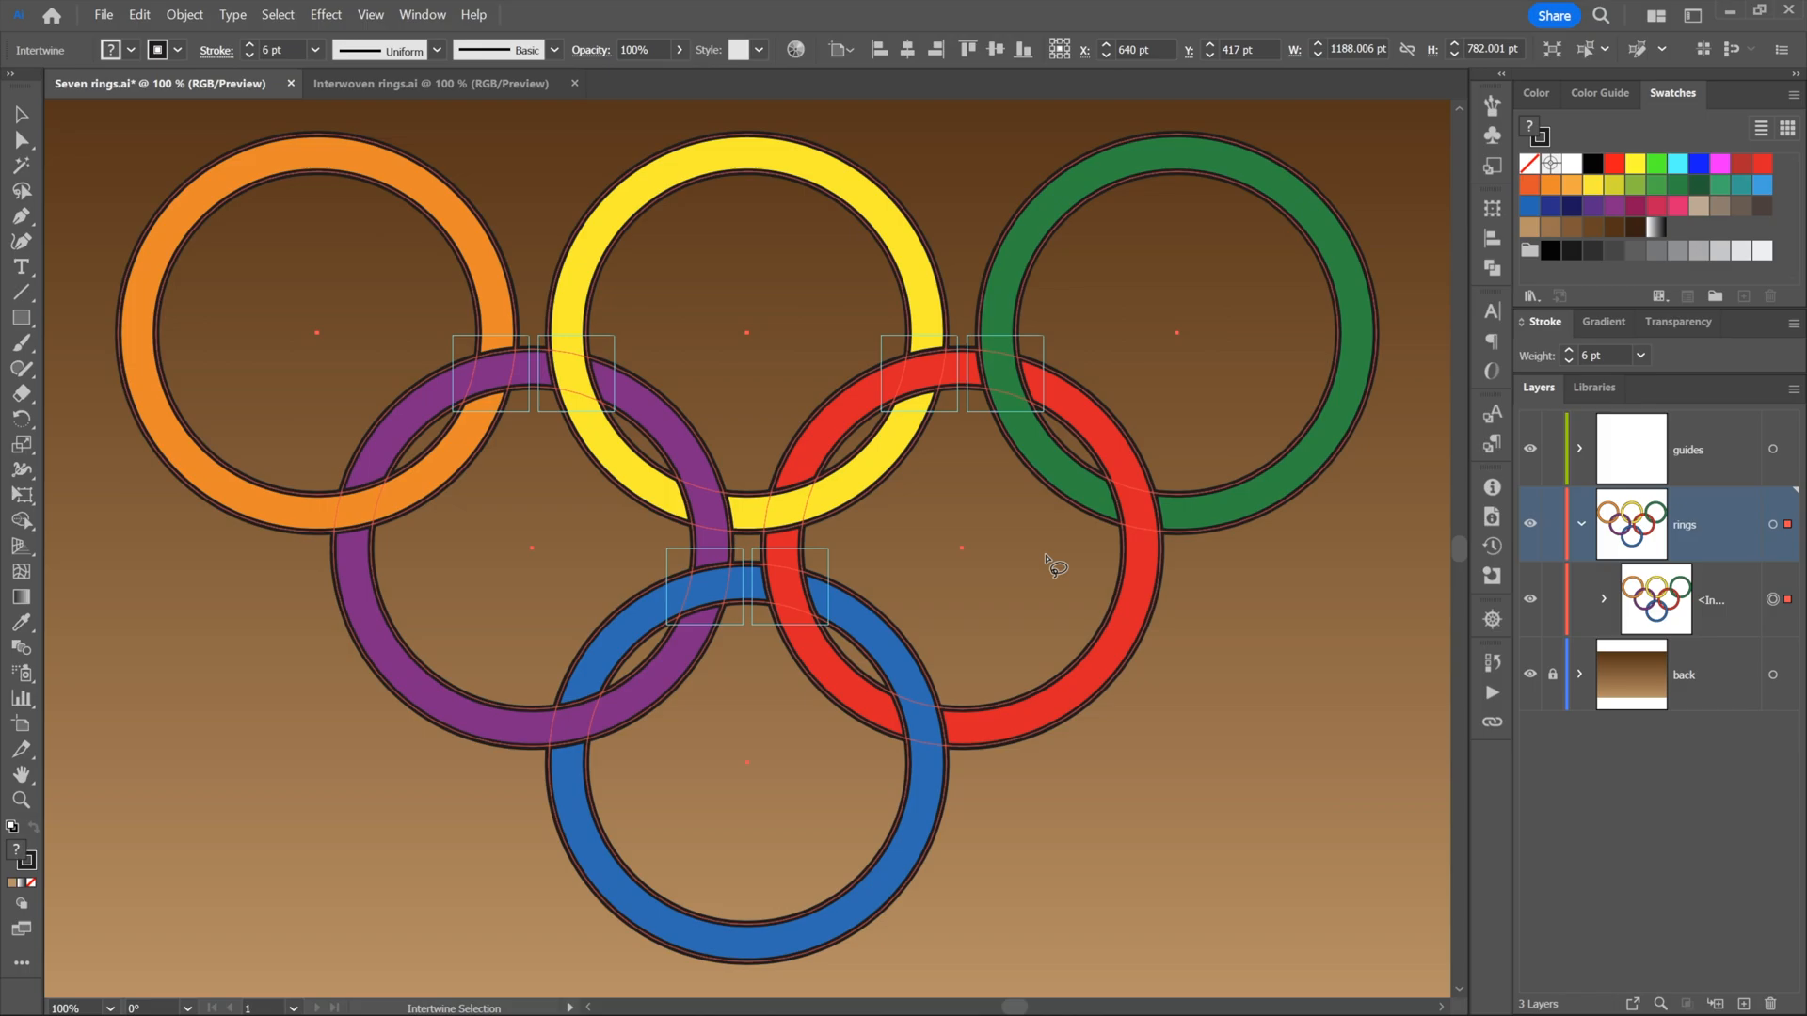
mouse_move(207, 271)
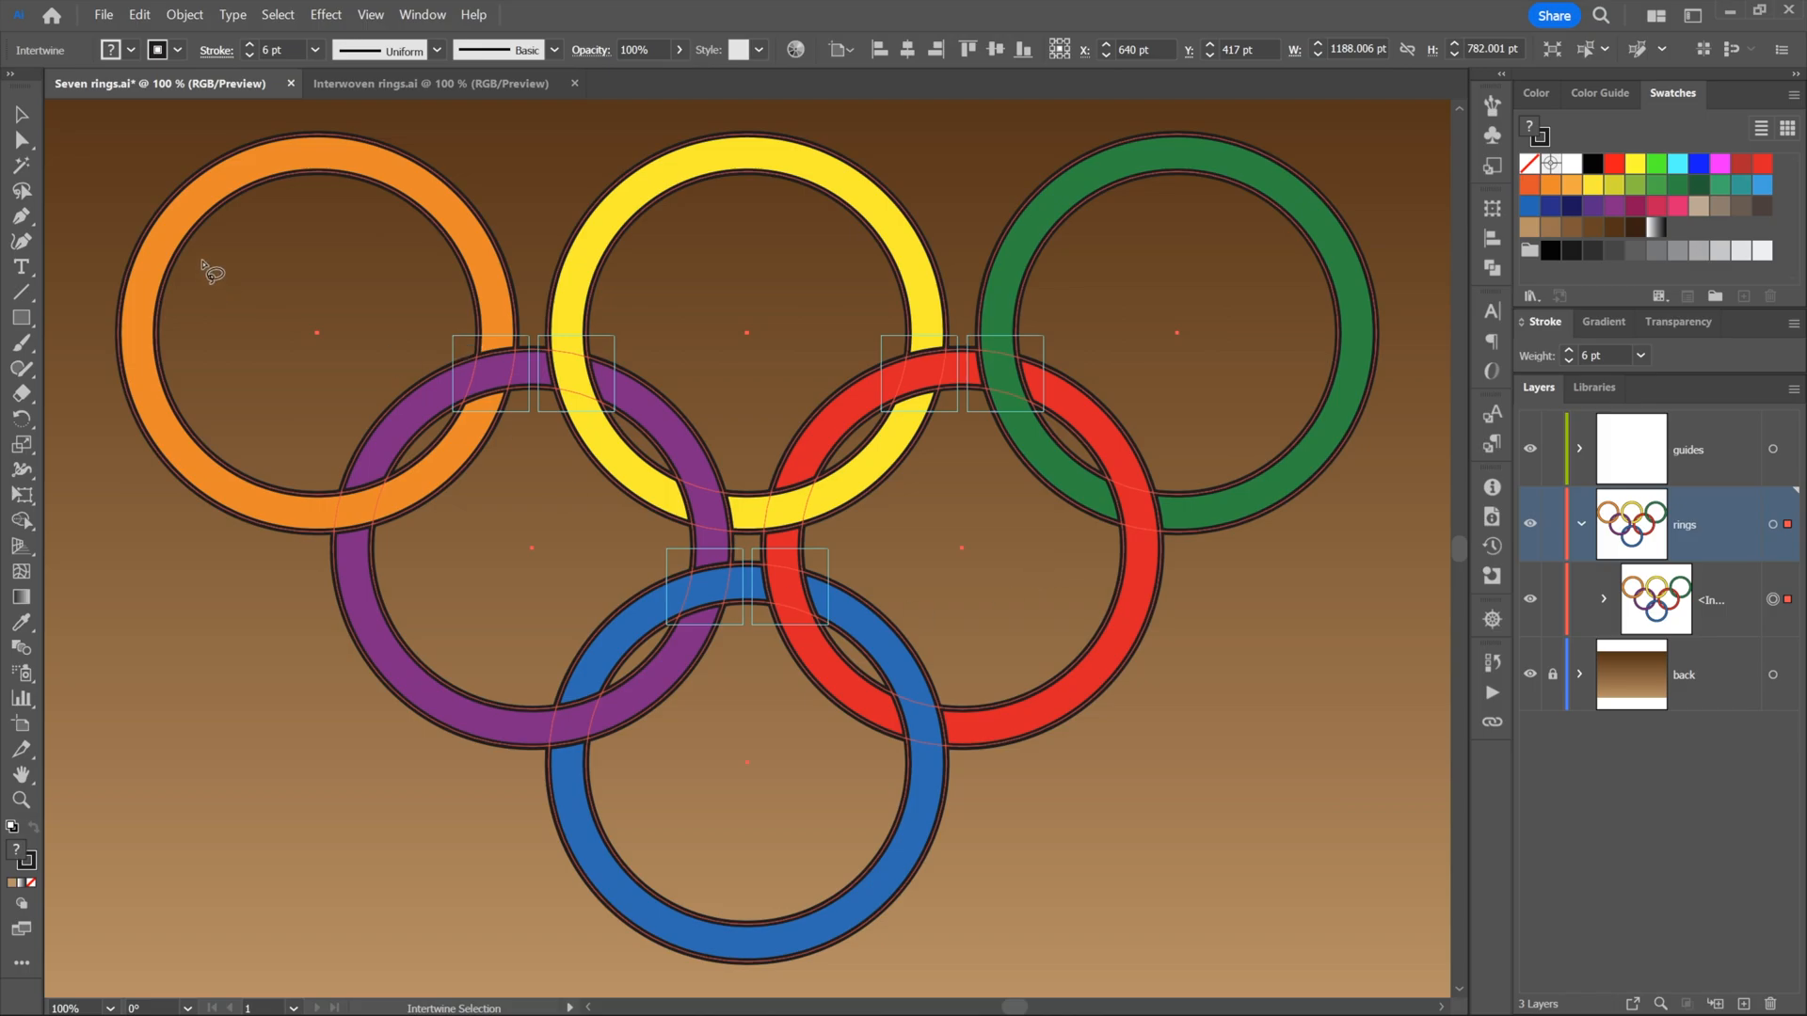
mouse_move(20, 114)
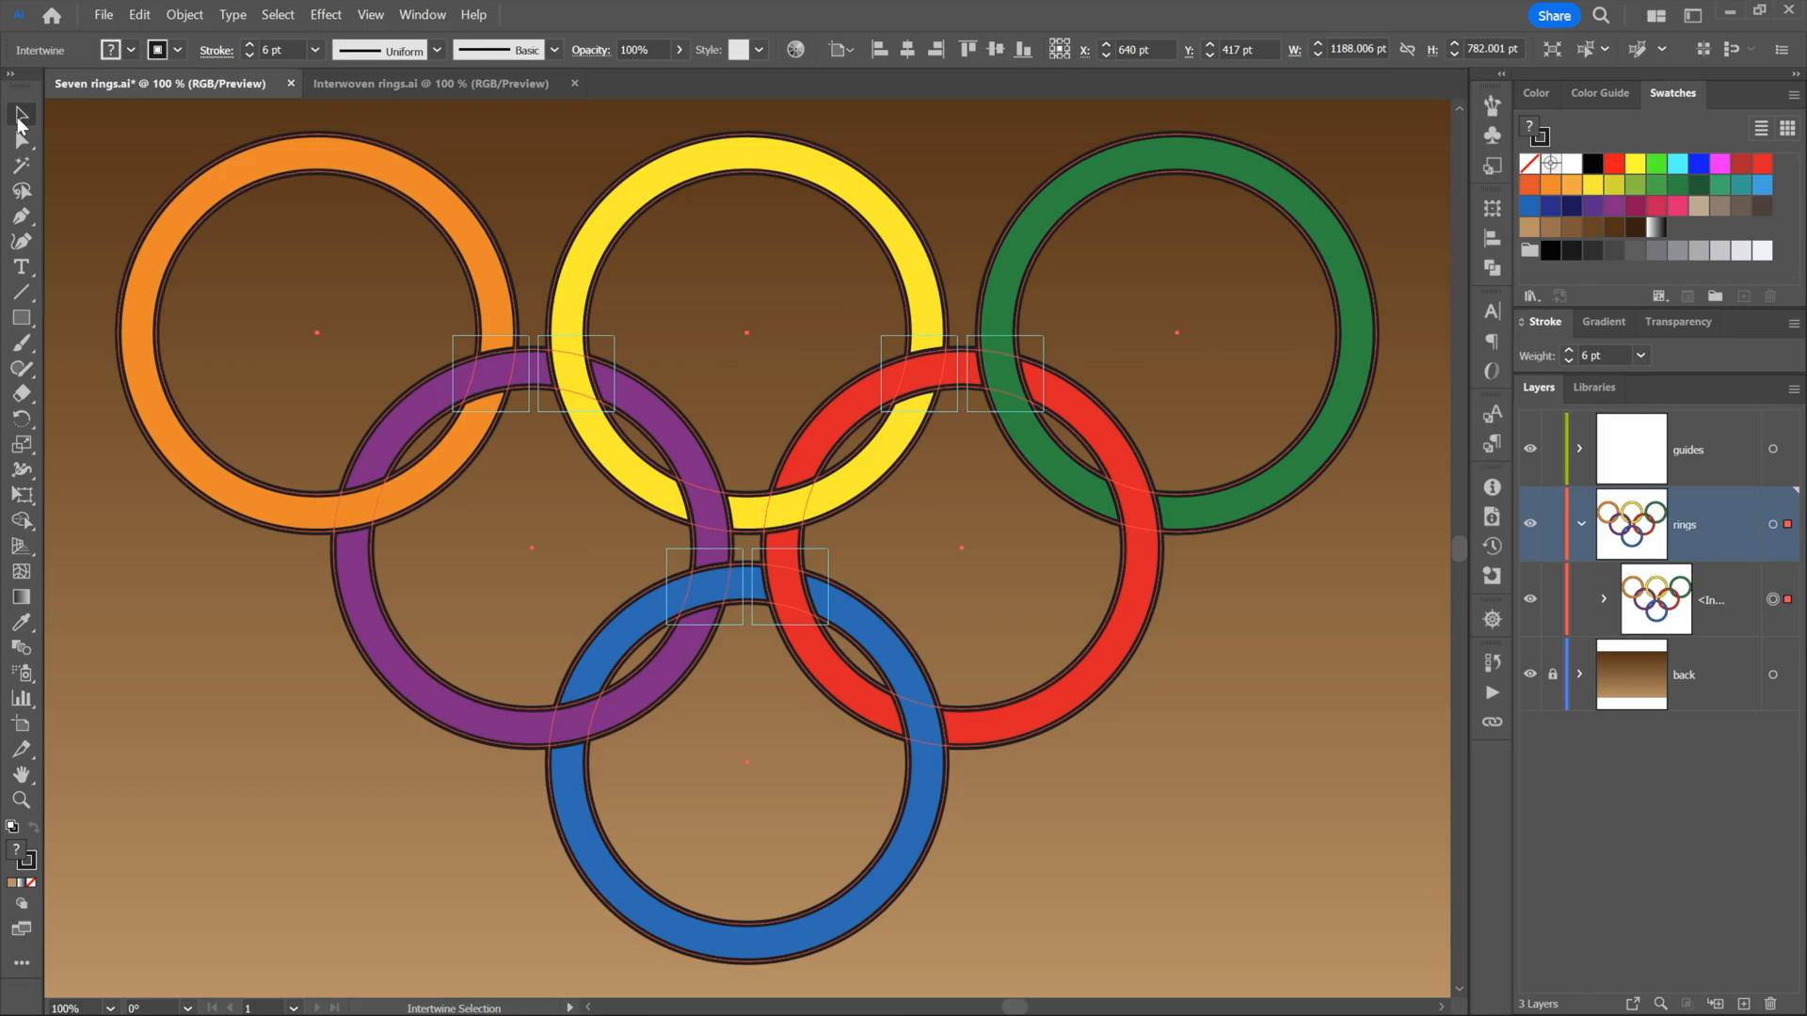
mouse_move(20, 114)
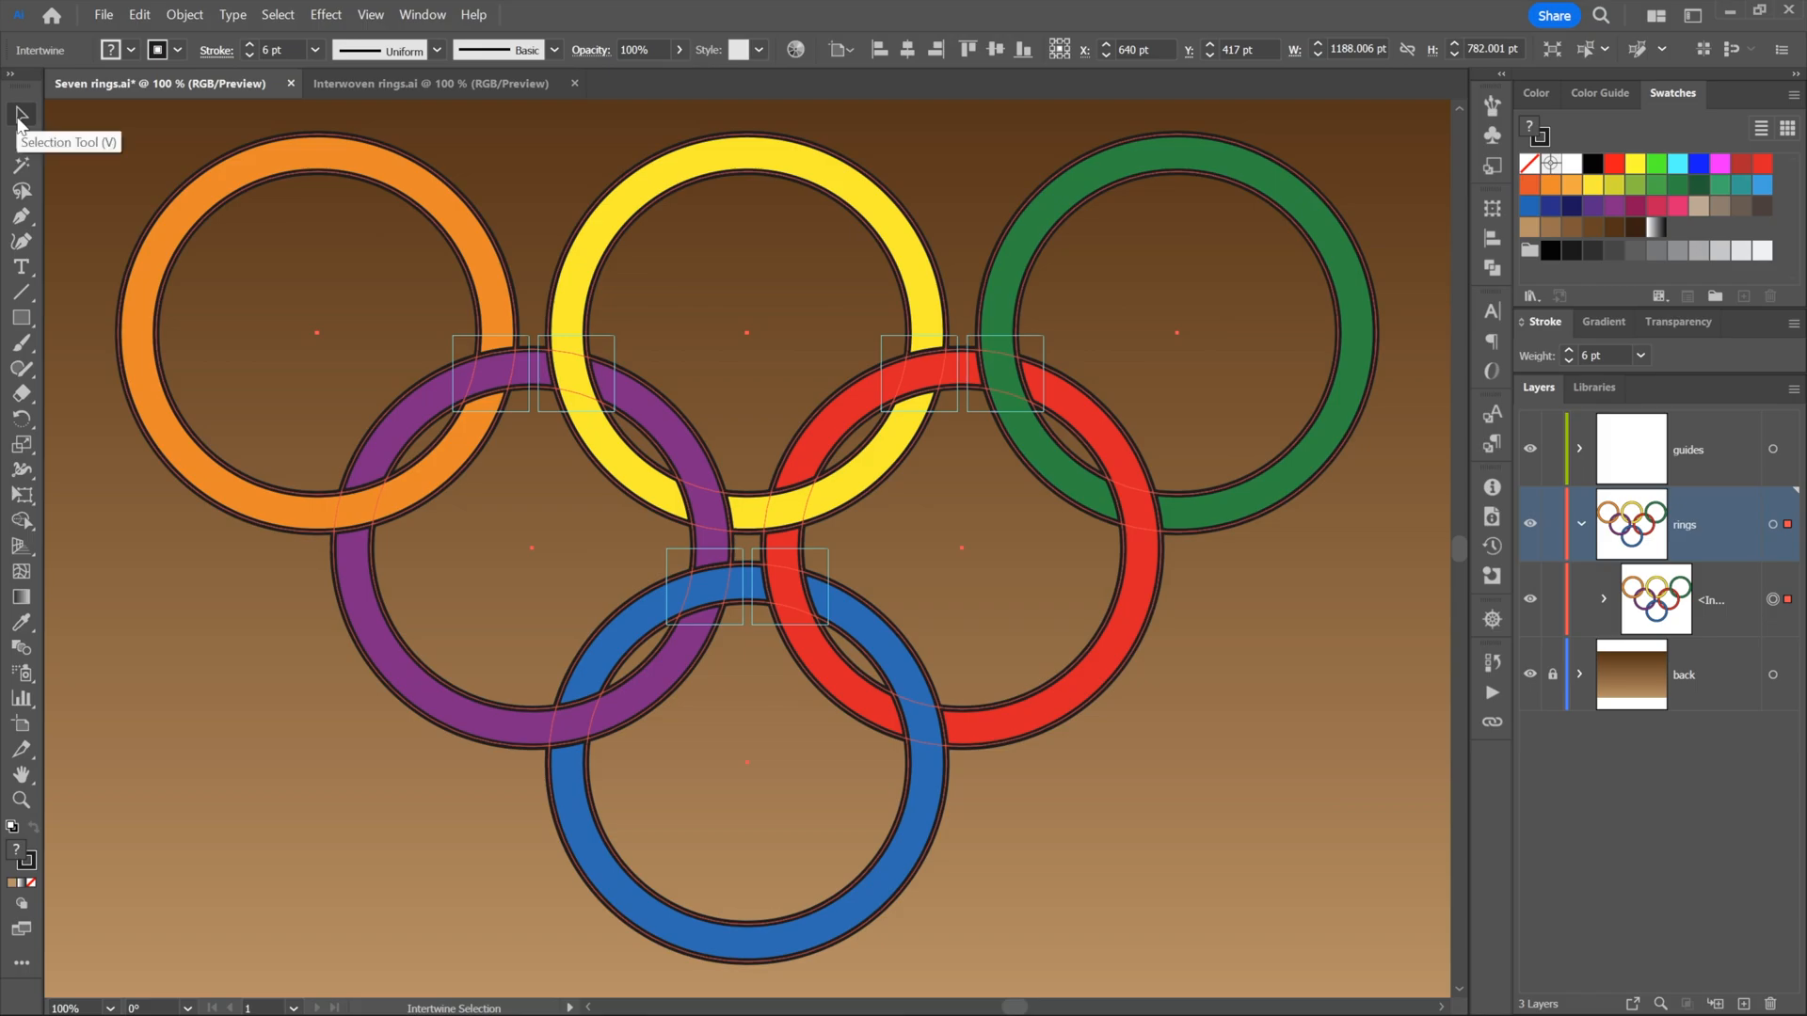
mouse_move(19, 113)
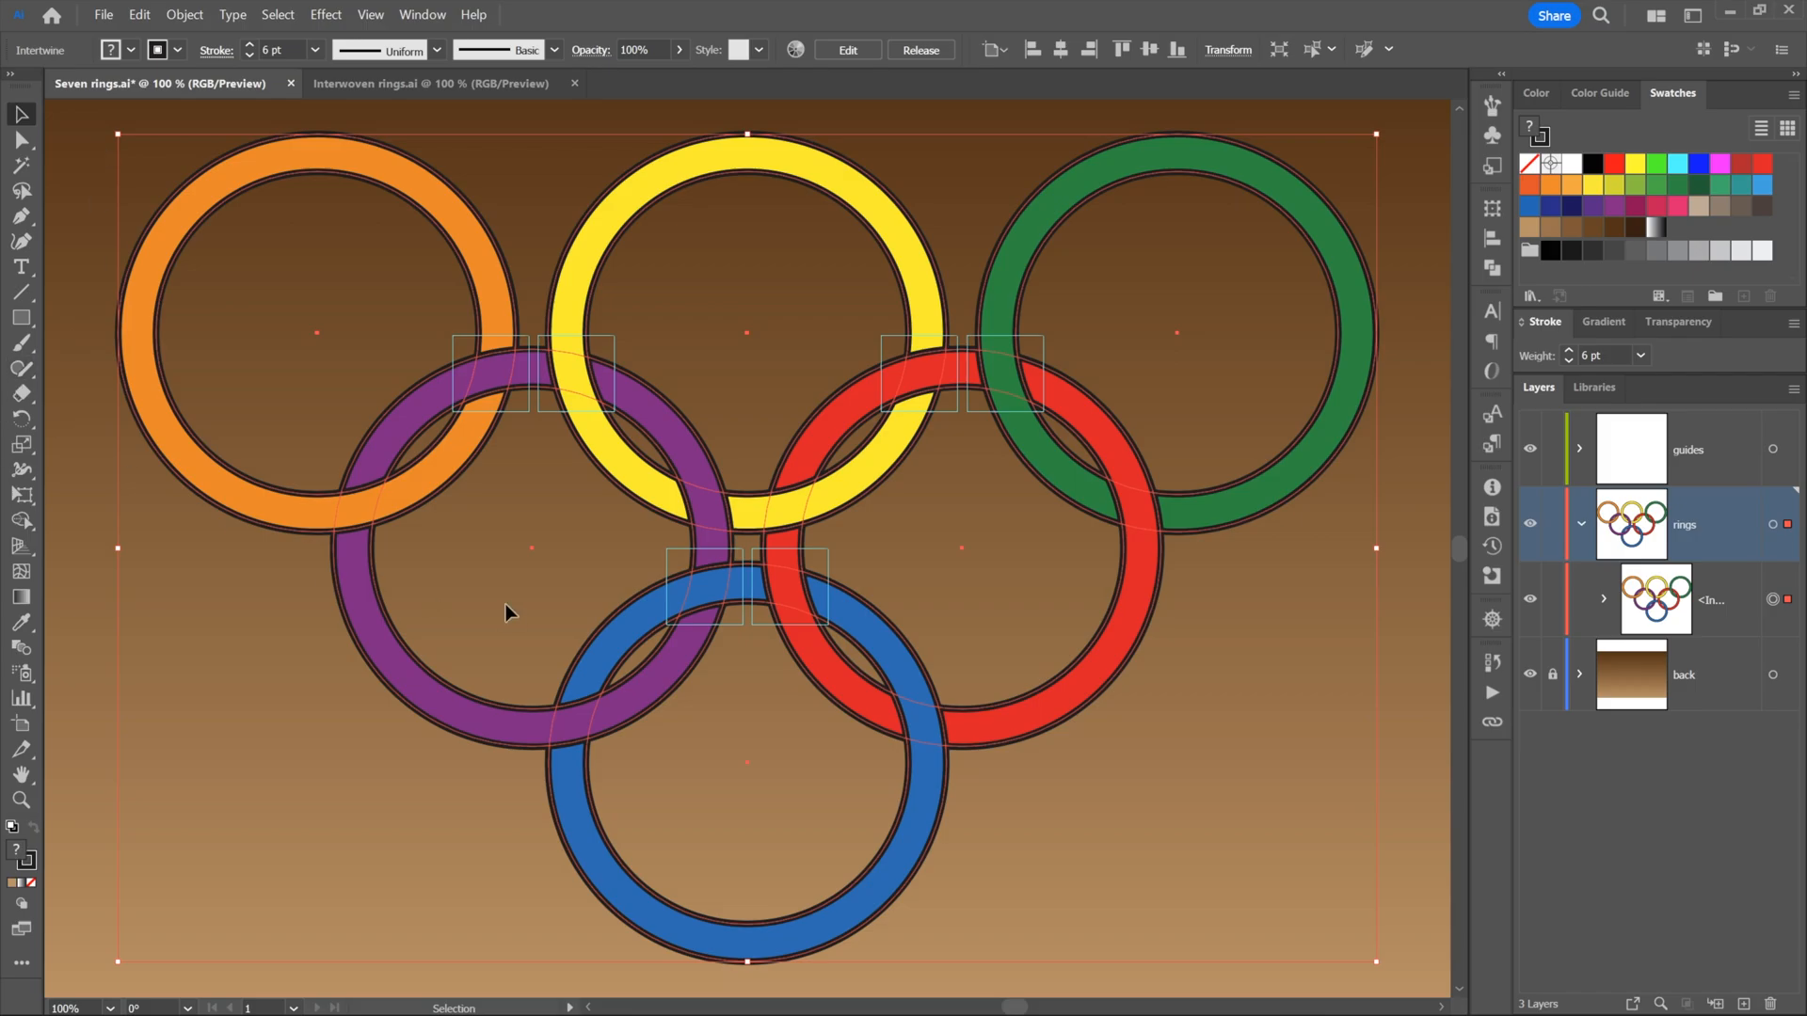
mouse_move(320, 308)
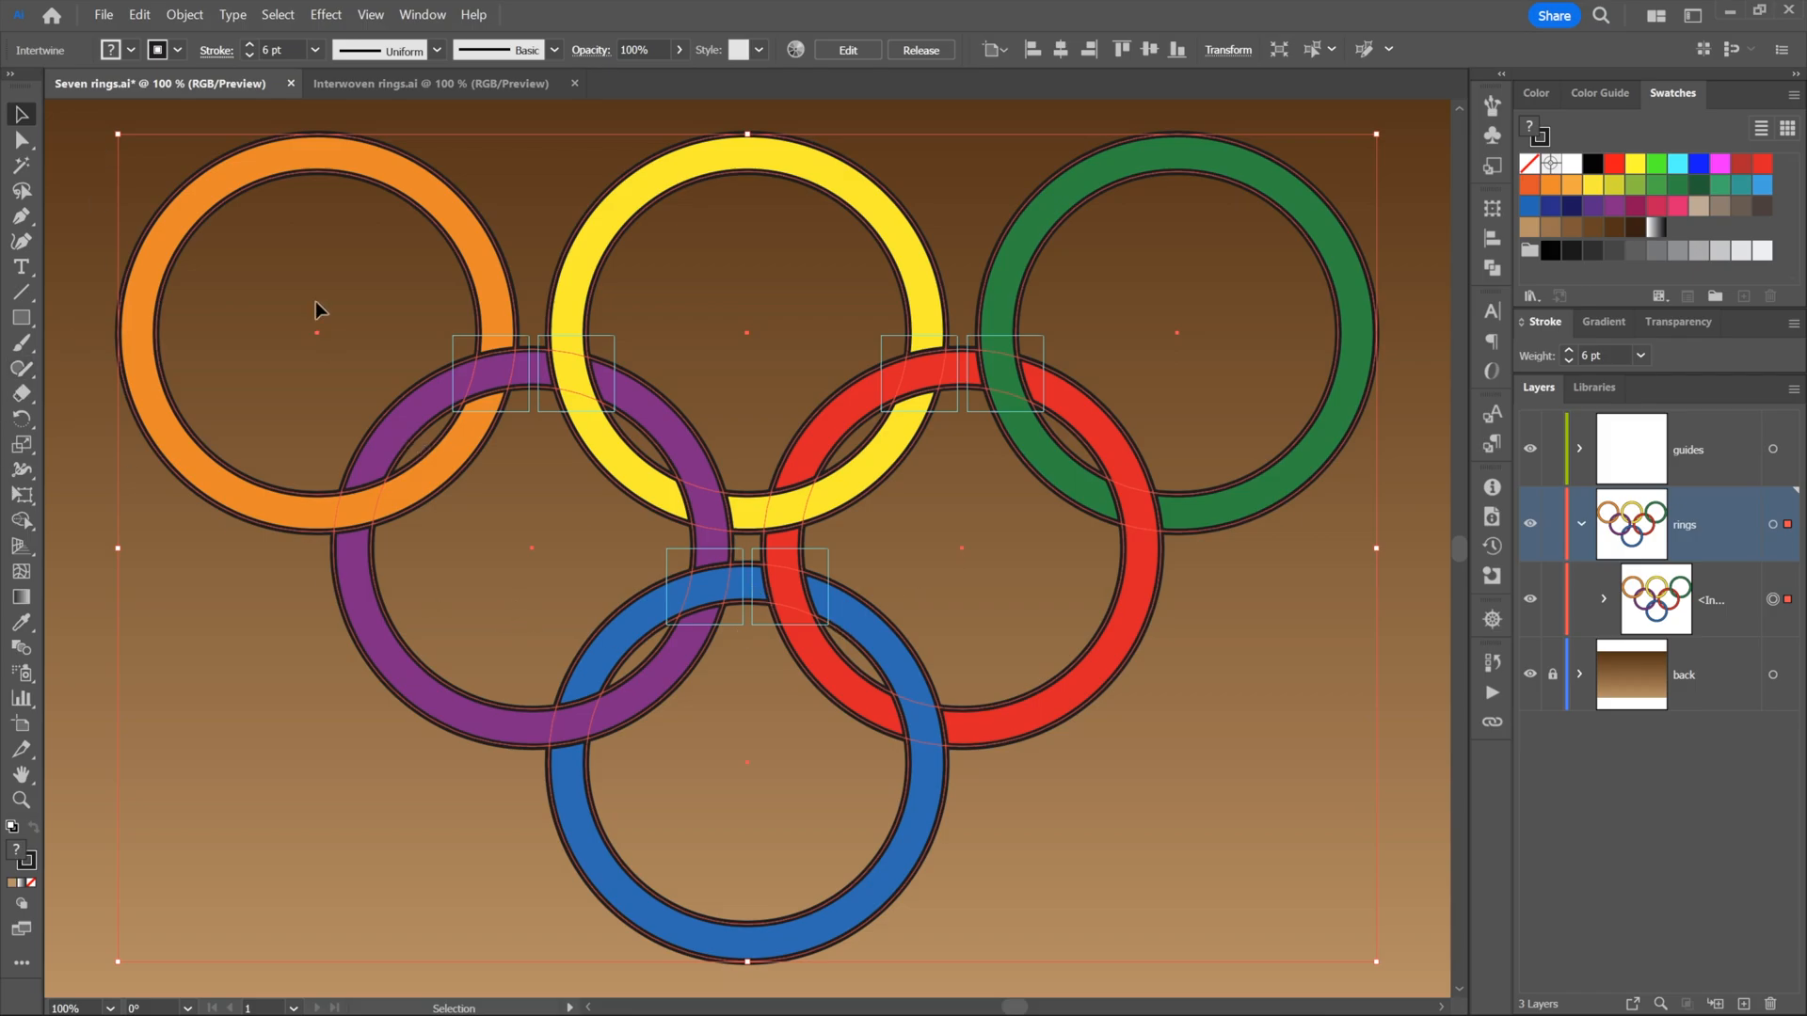
mouse_move(19, 115)
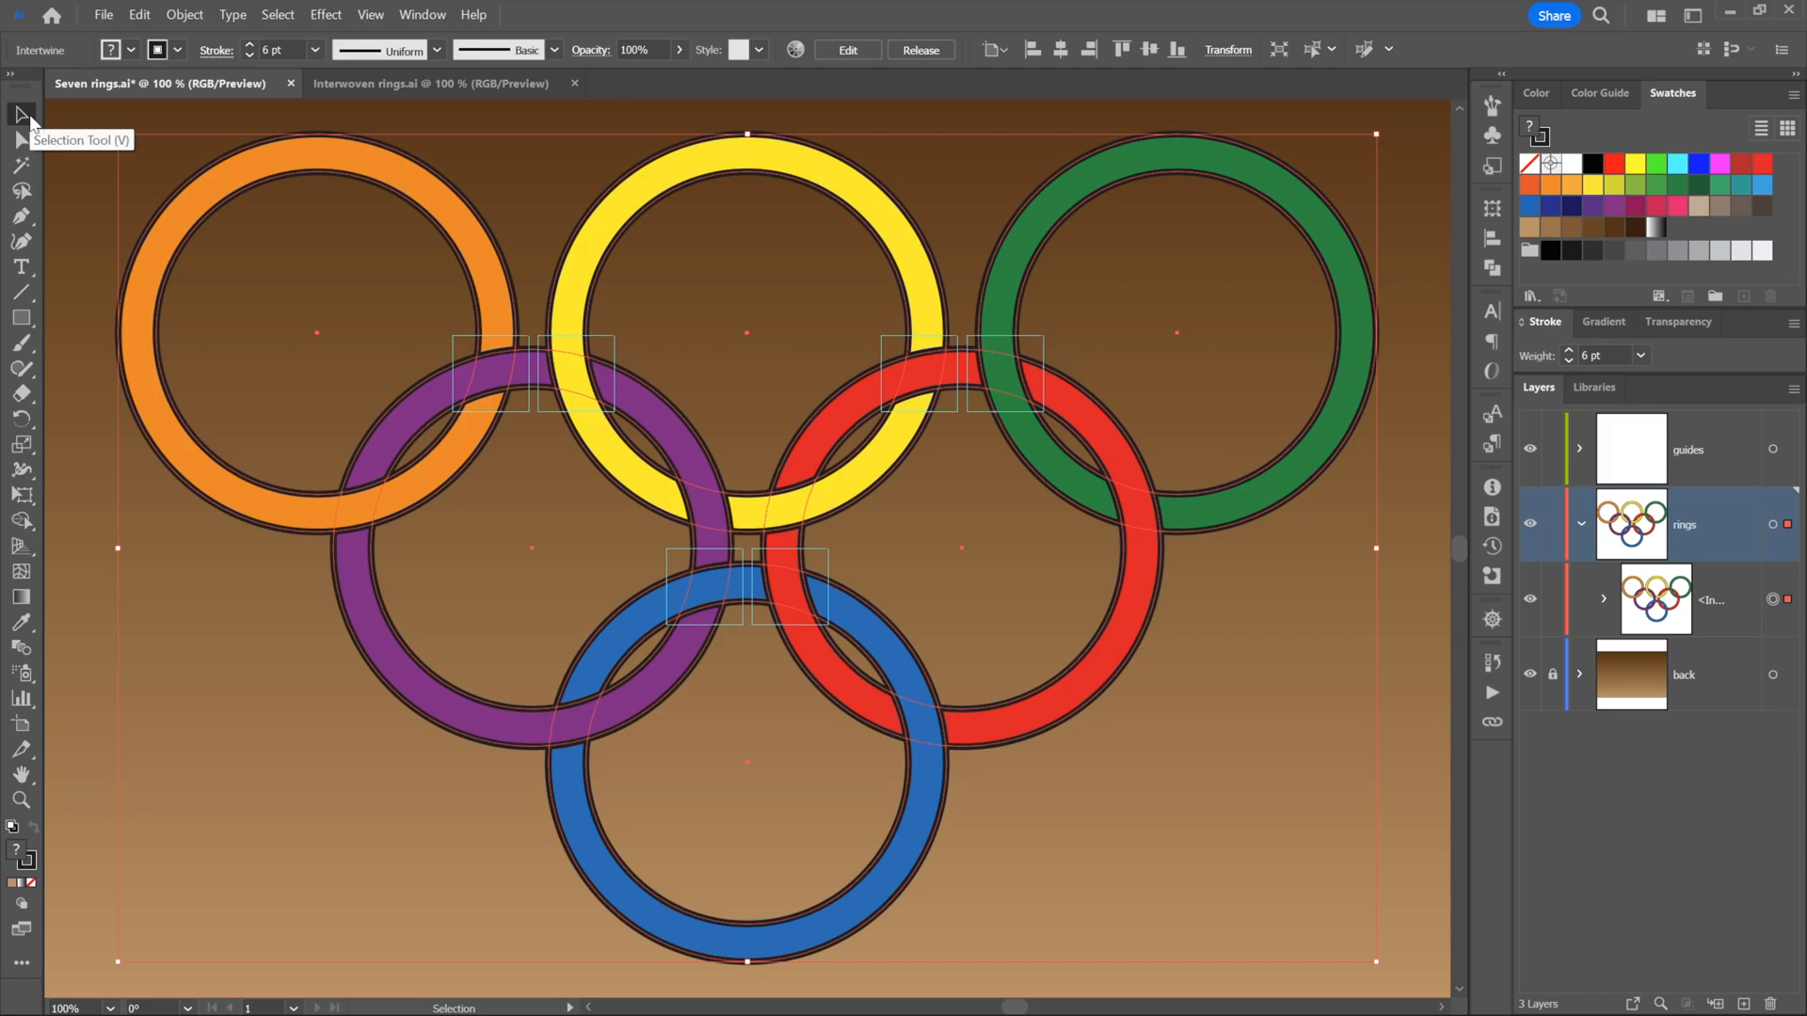
mouse_move(271, 753)
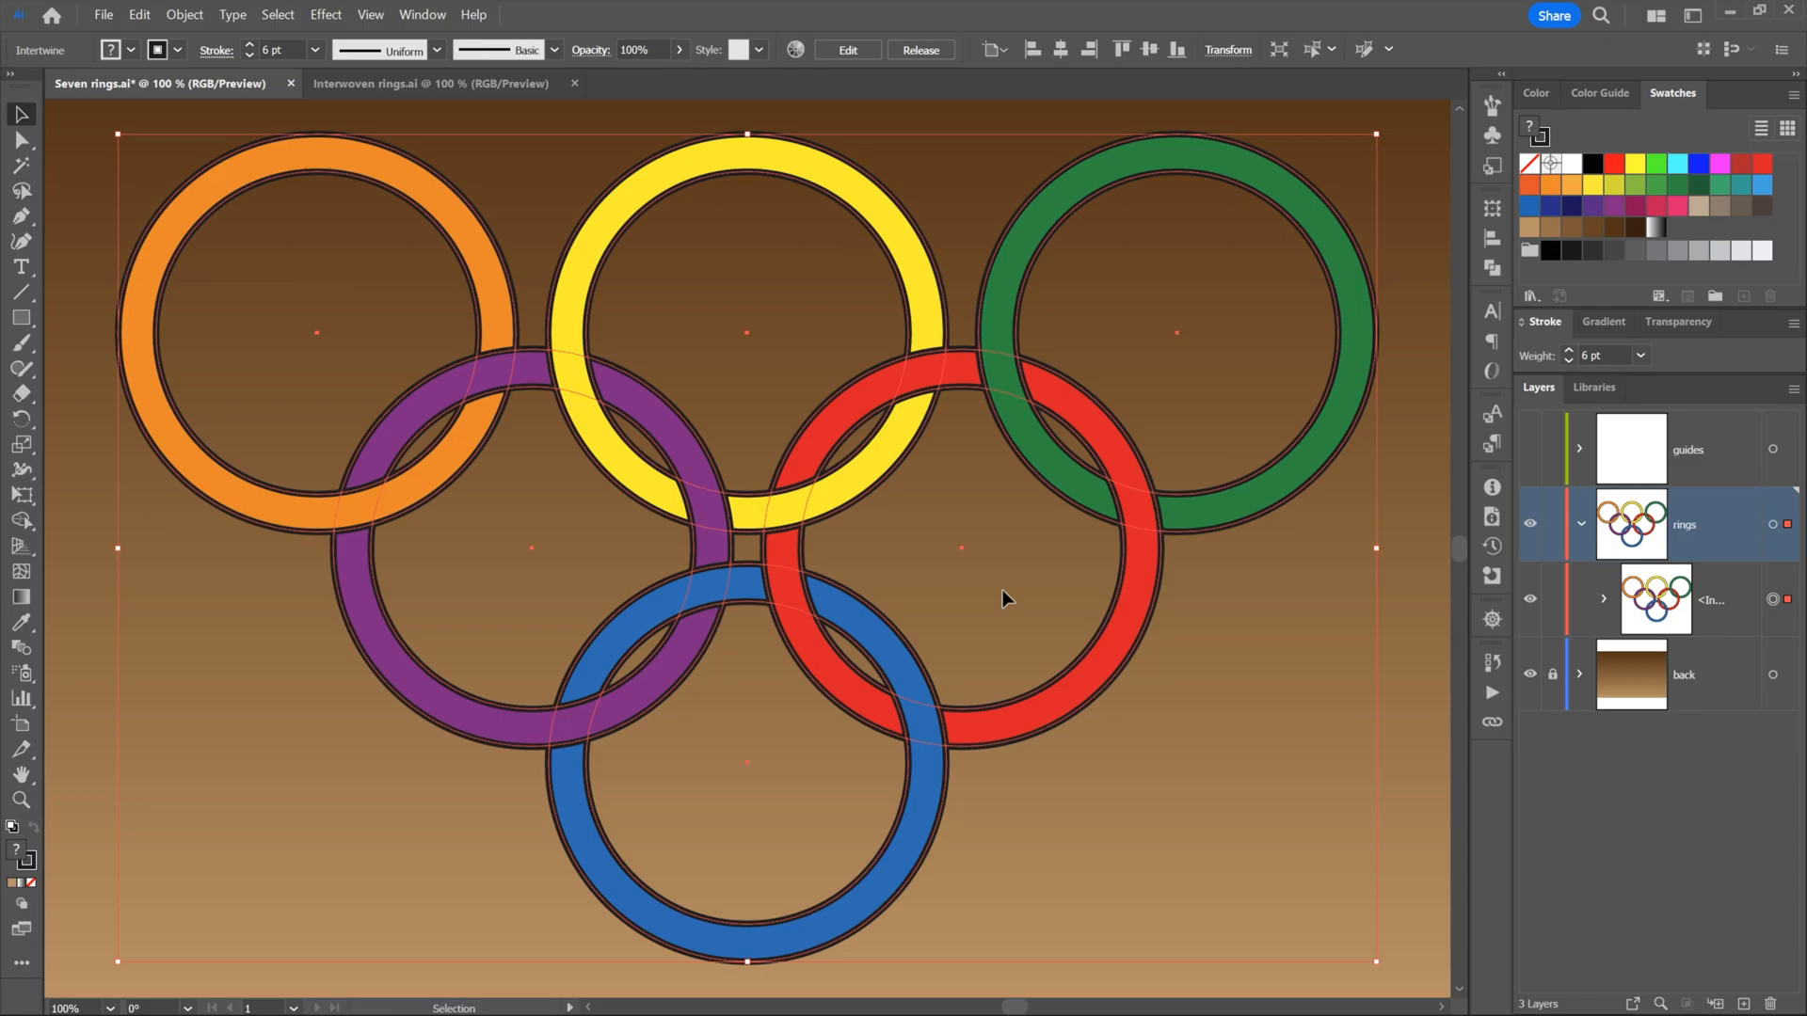
mouse_move(799, 626)
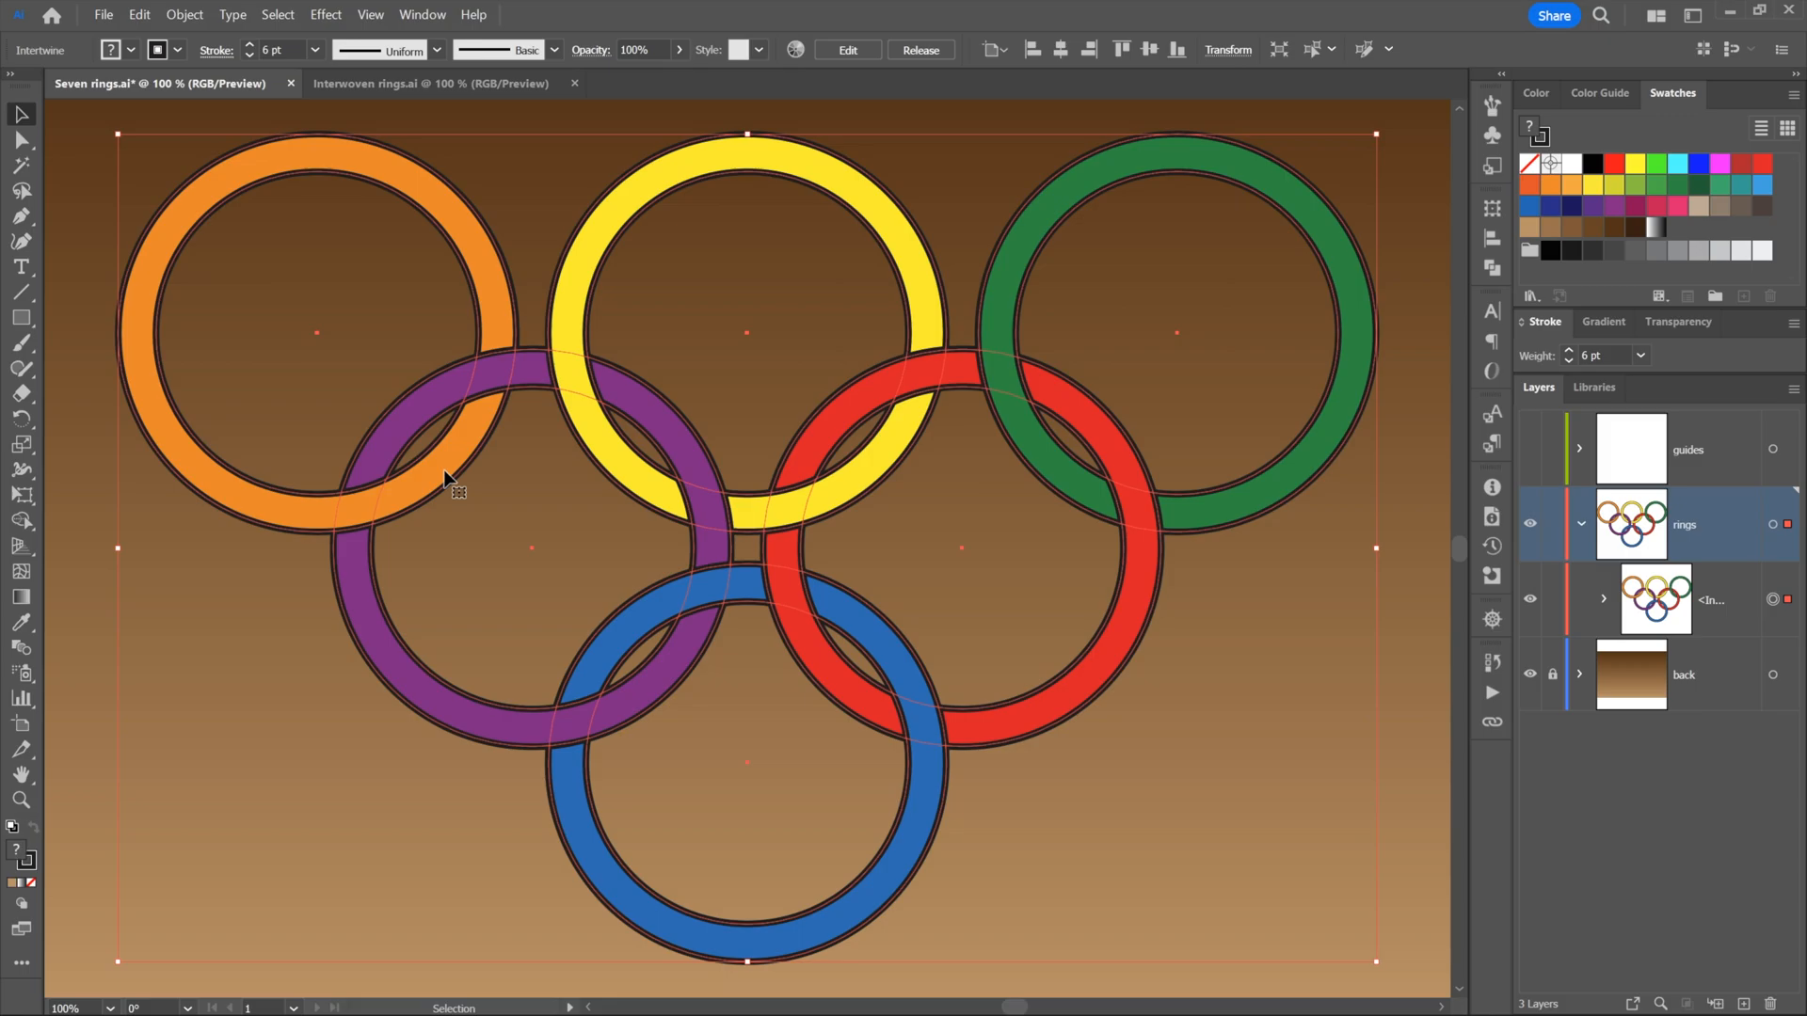
mouse_move(295, 516)
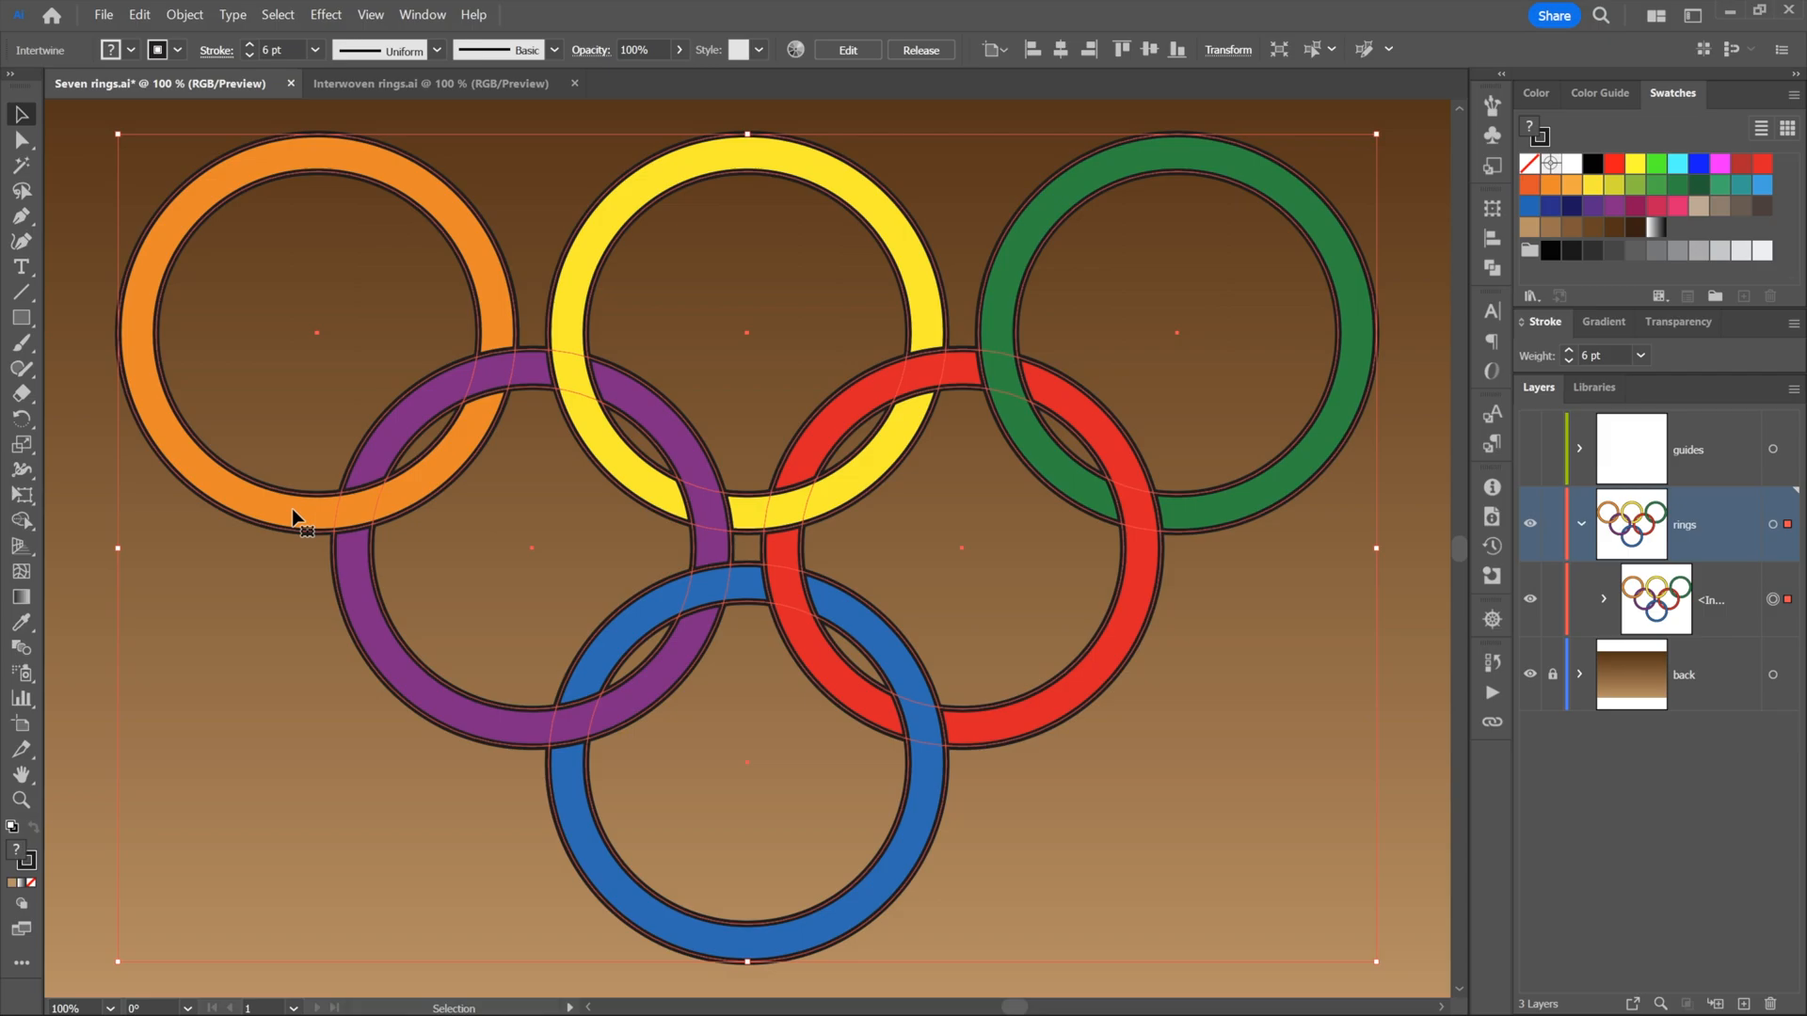
Enter isolation mode on the intertwined rings object
double_click(288, 518)
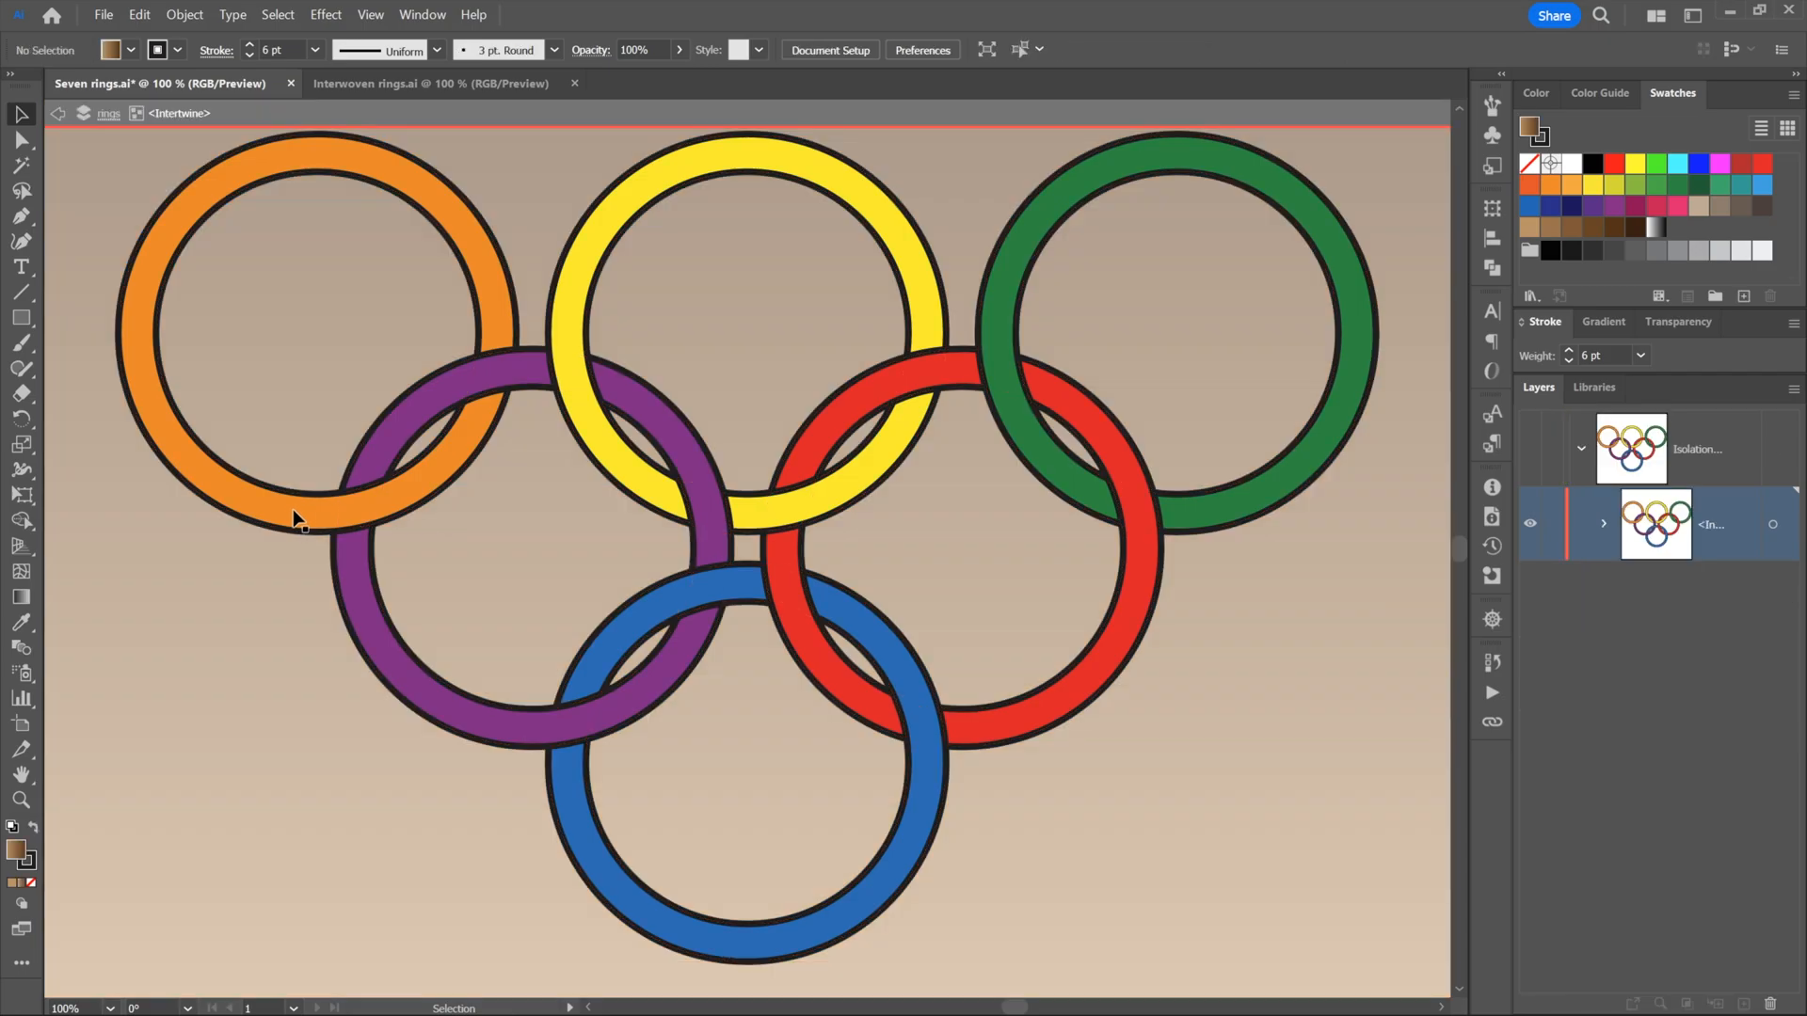
mouse_move(366, 313)
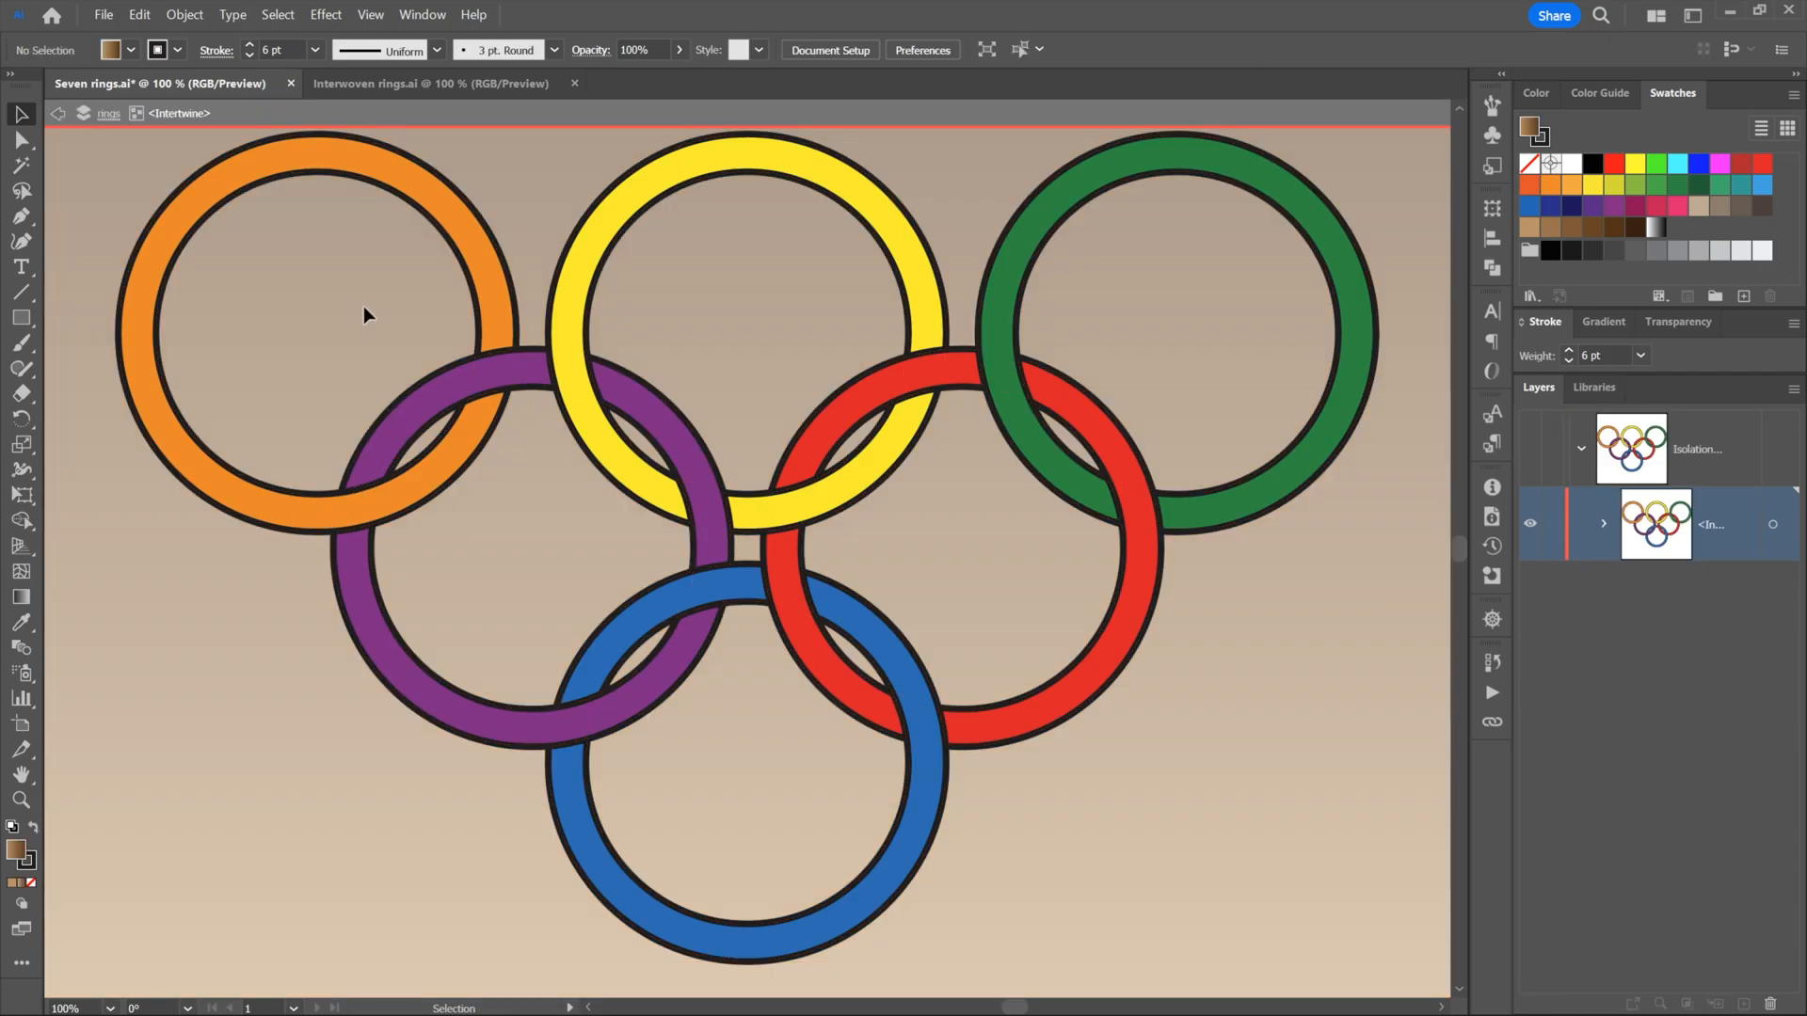
mouse_move(179, 201)
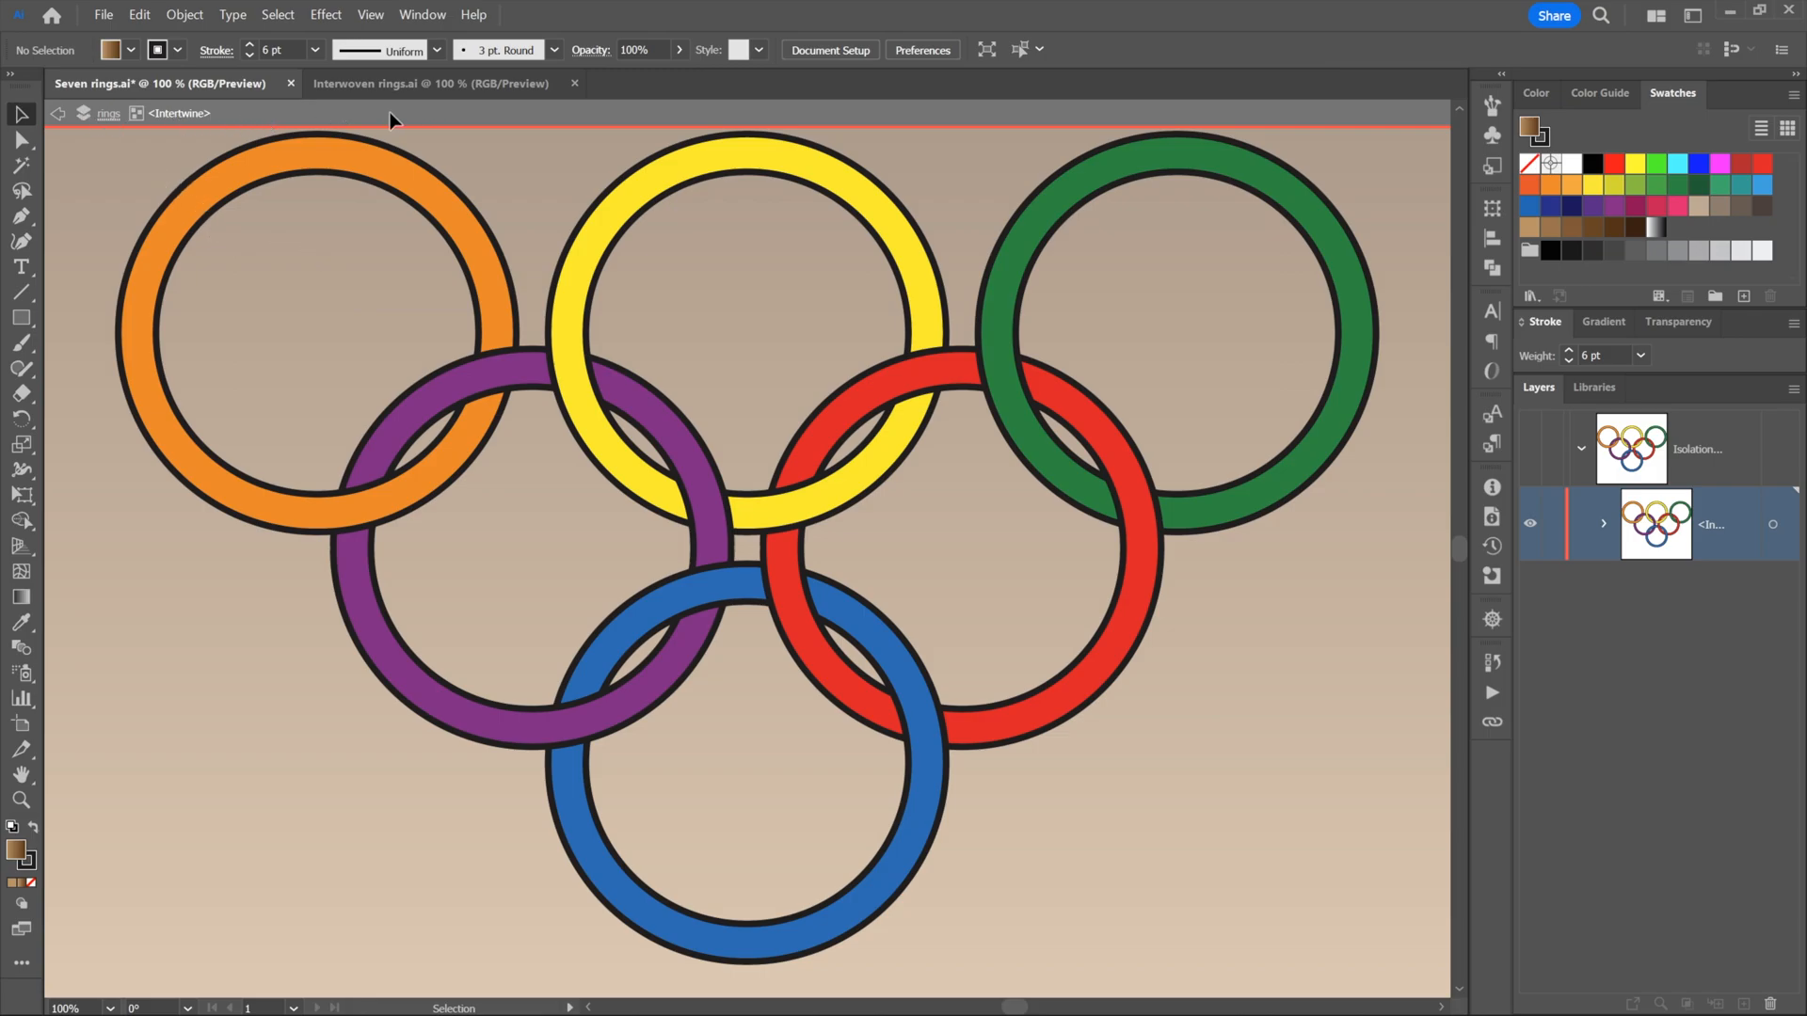
mouse_move(318, 389)
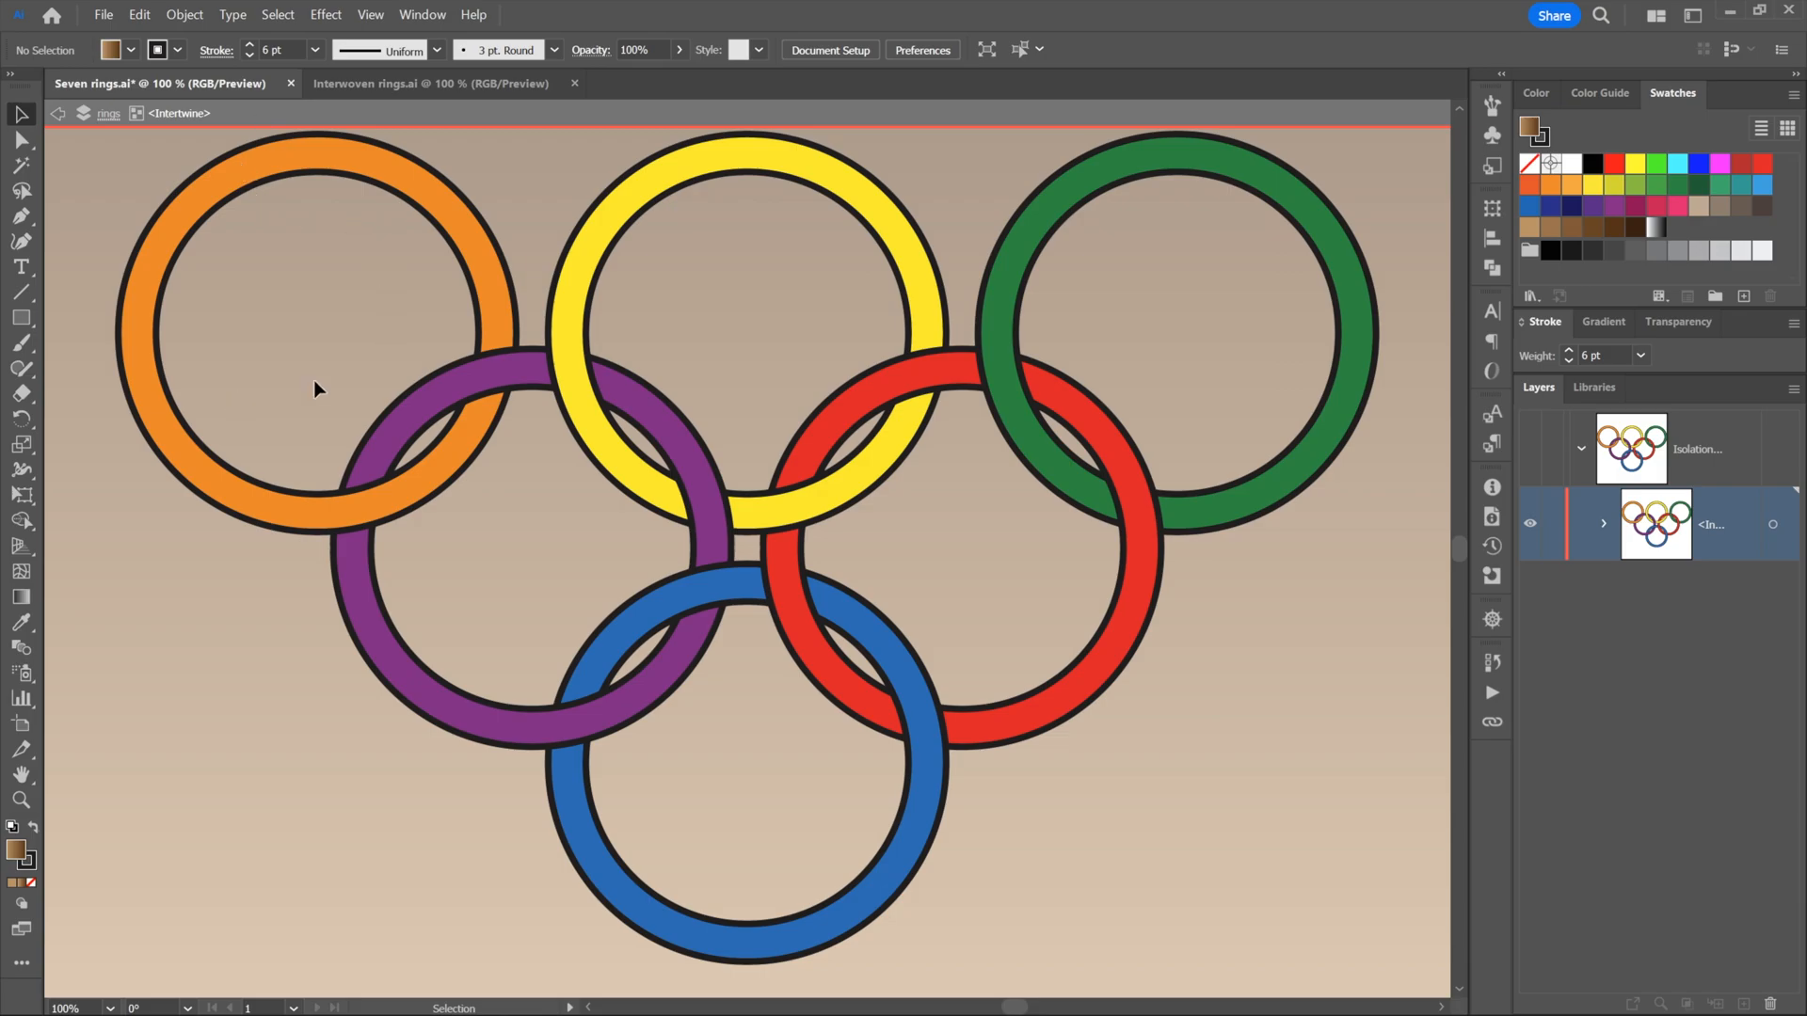
mouse_move(286, 297)
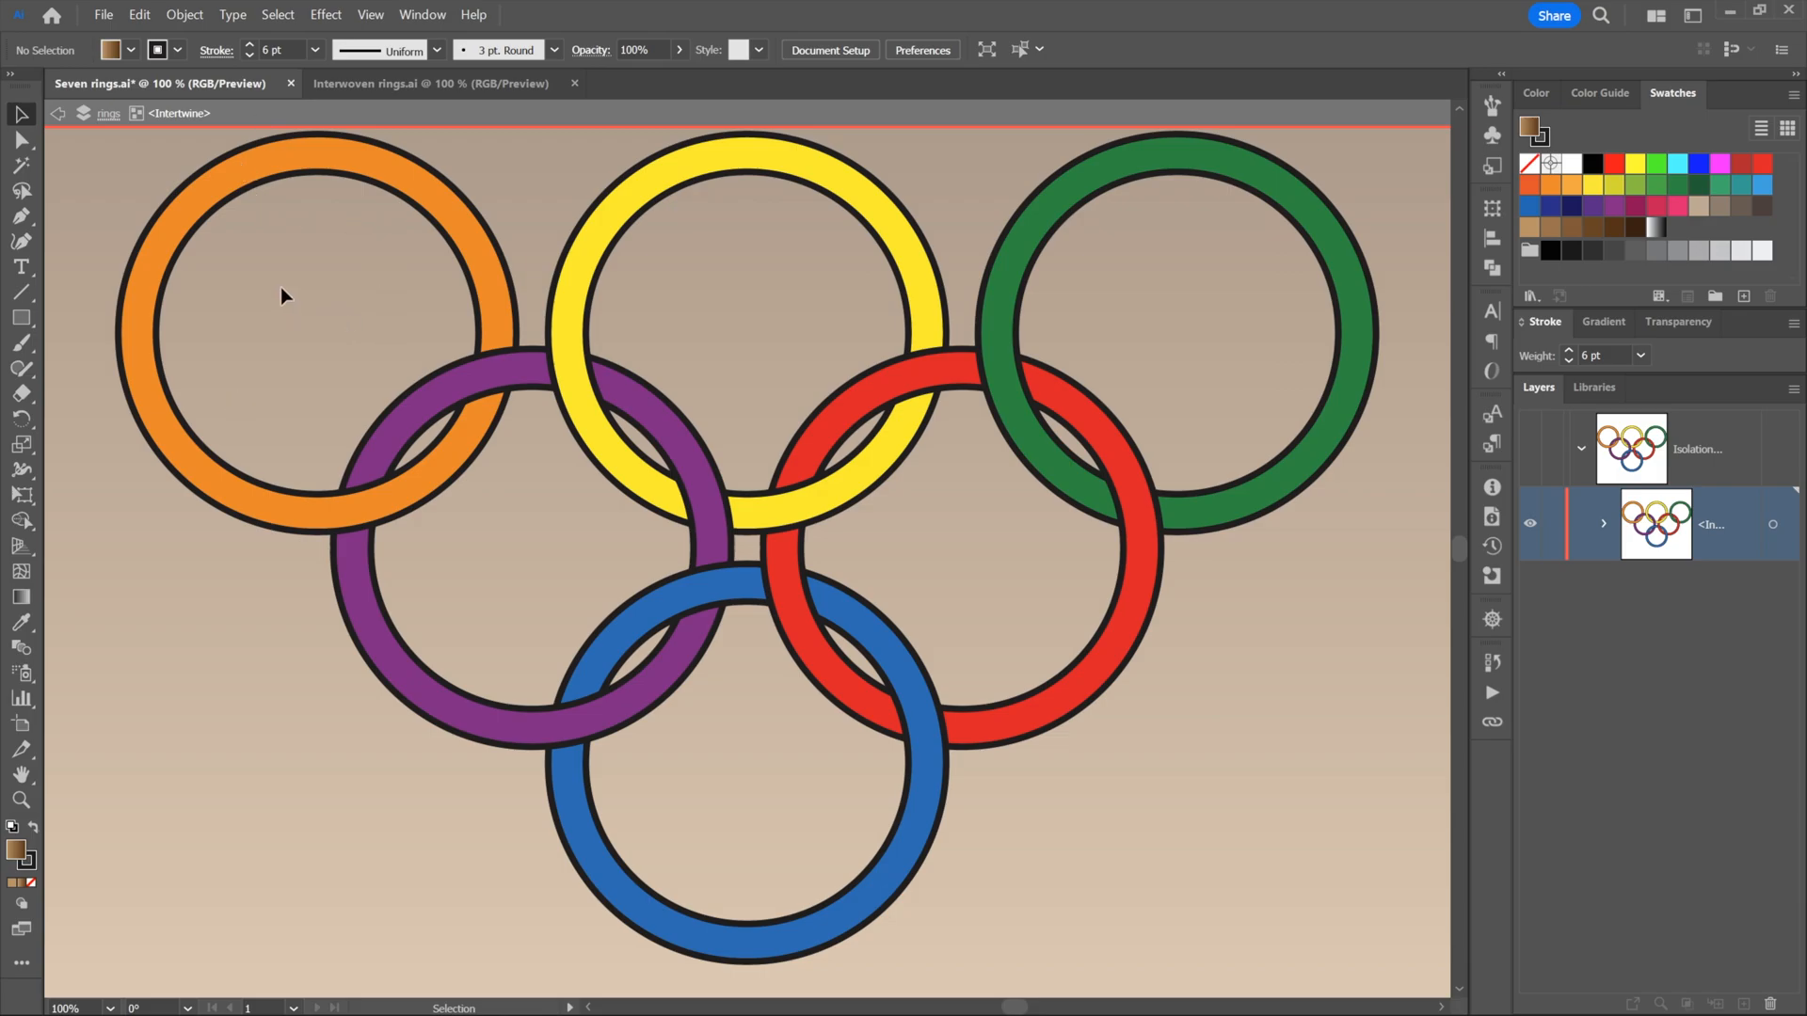
mouse_move(175, 176)
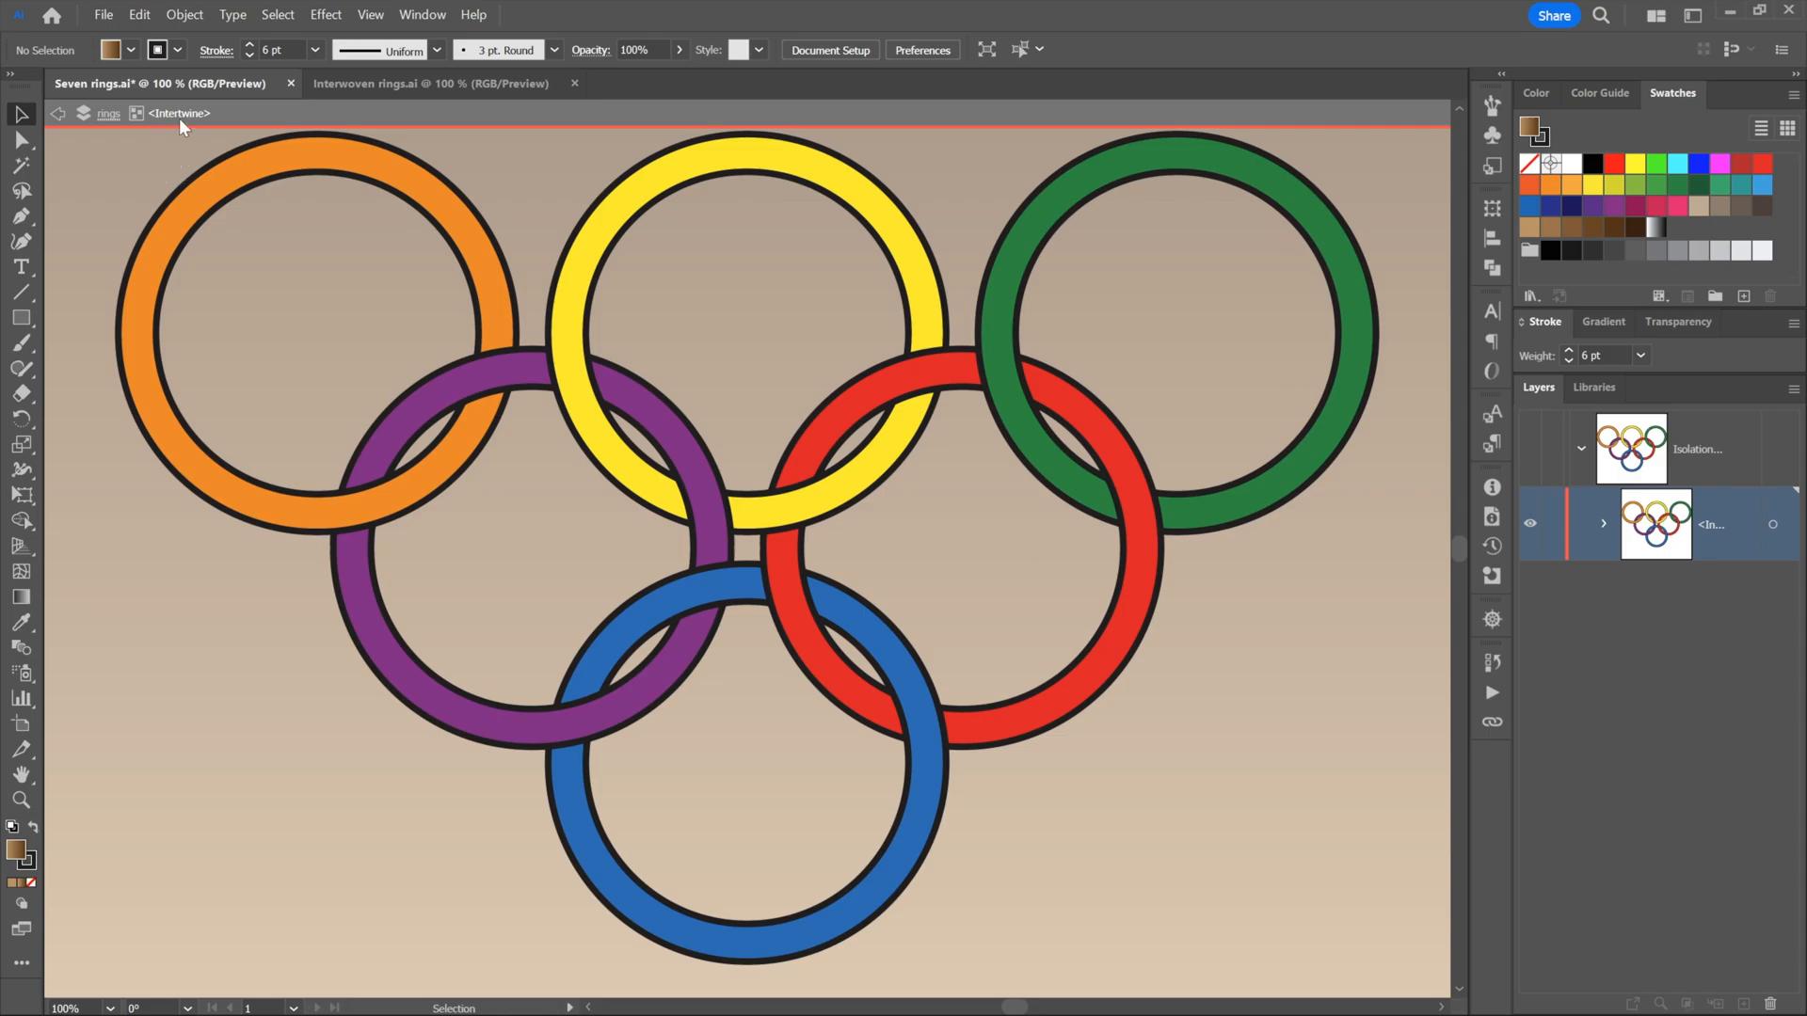
mouse_move(108, 113)
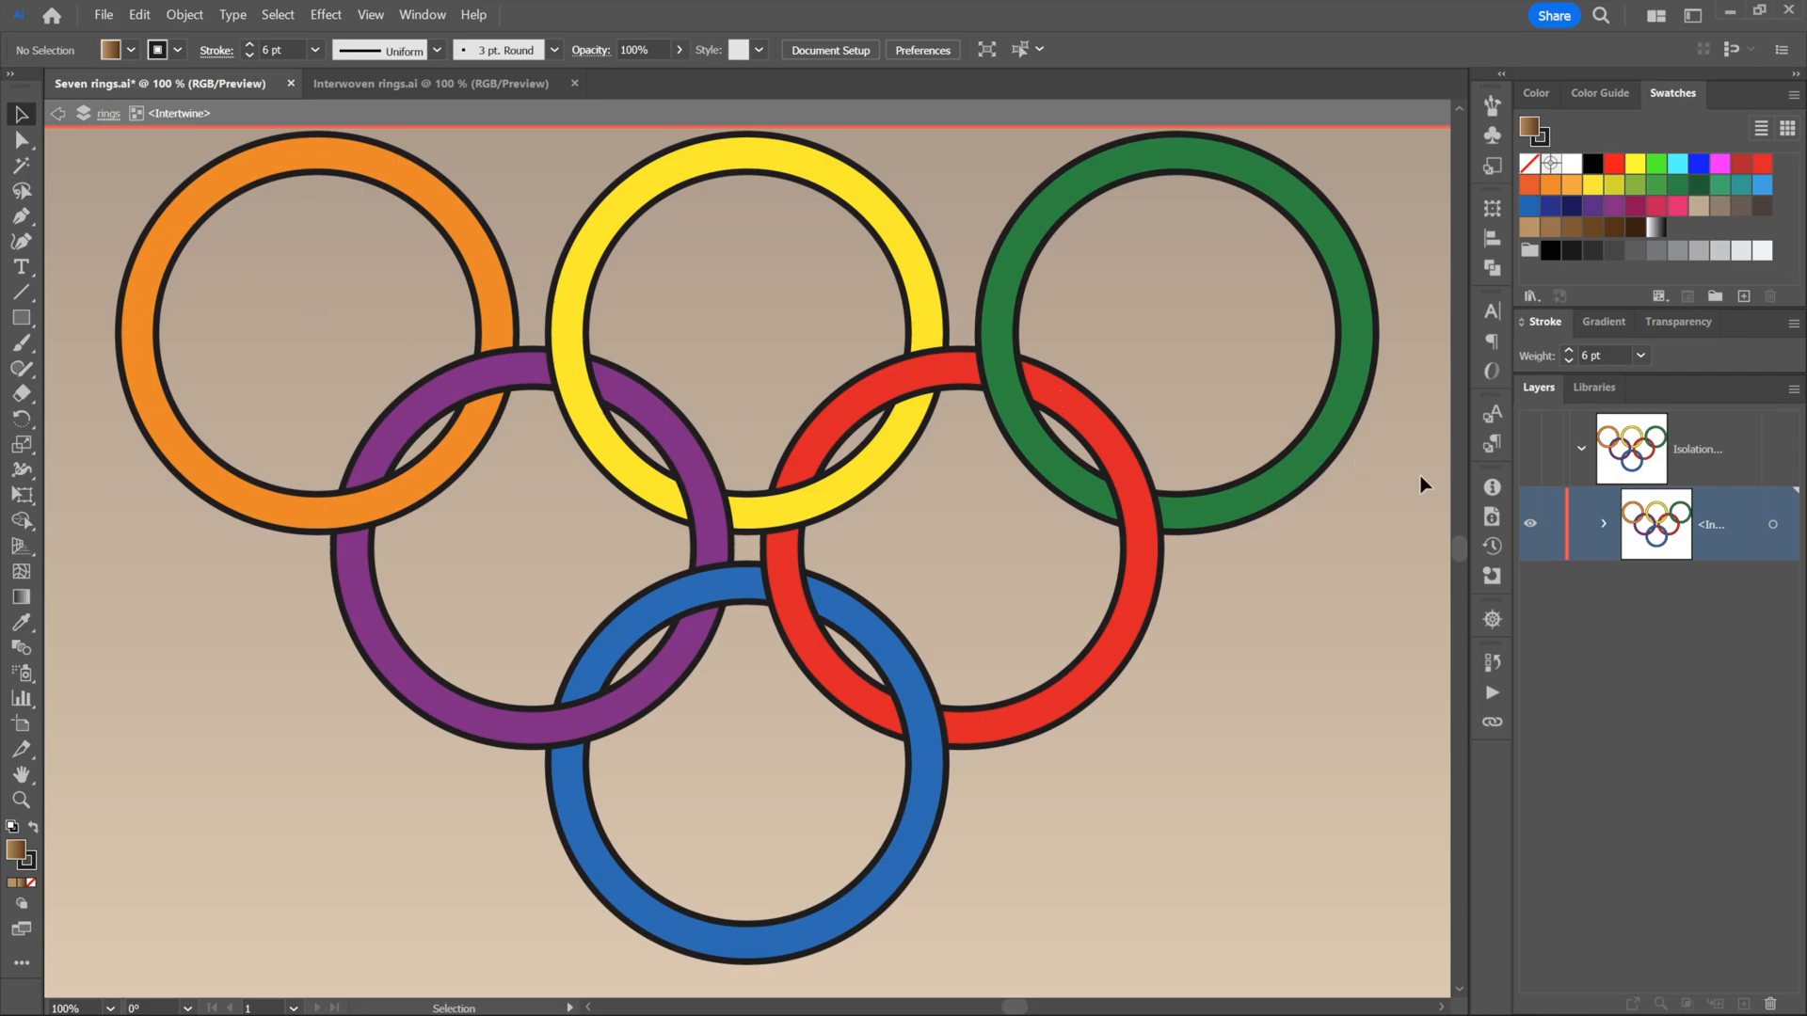
mouse_move(1746, 482)
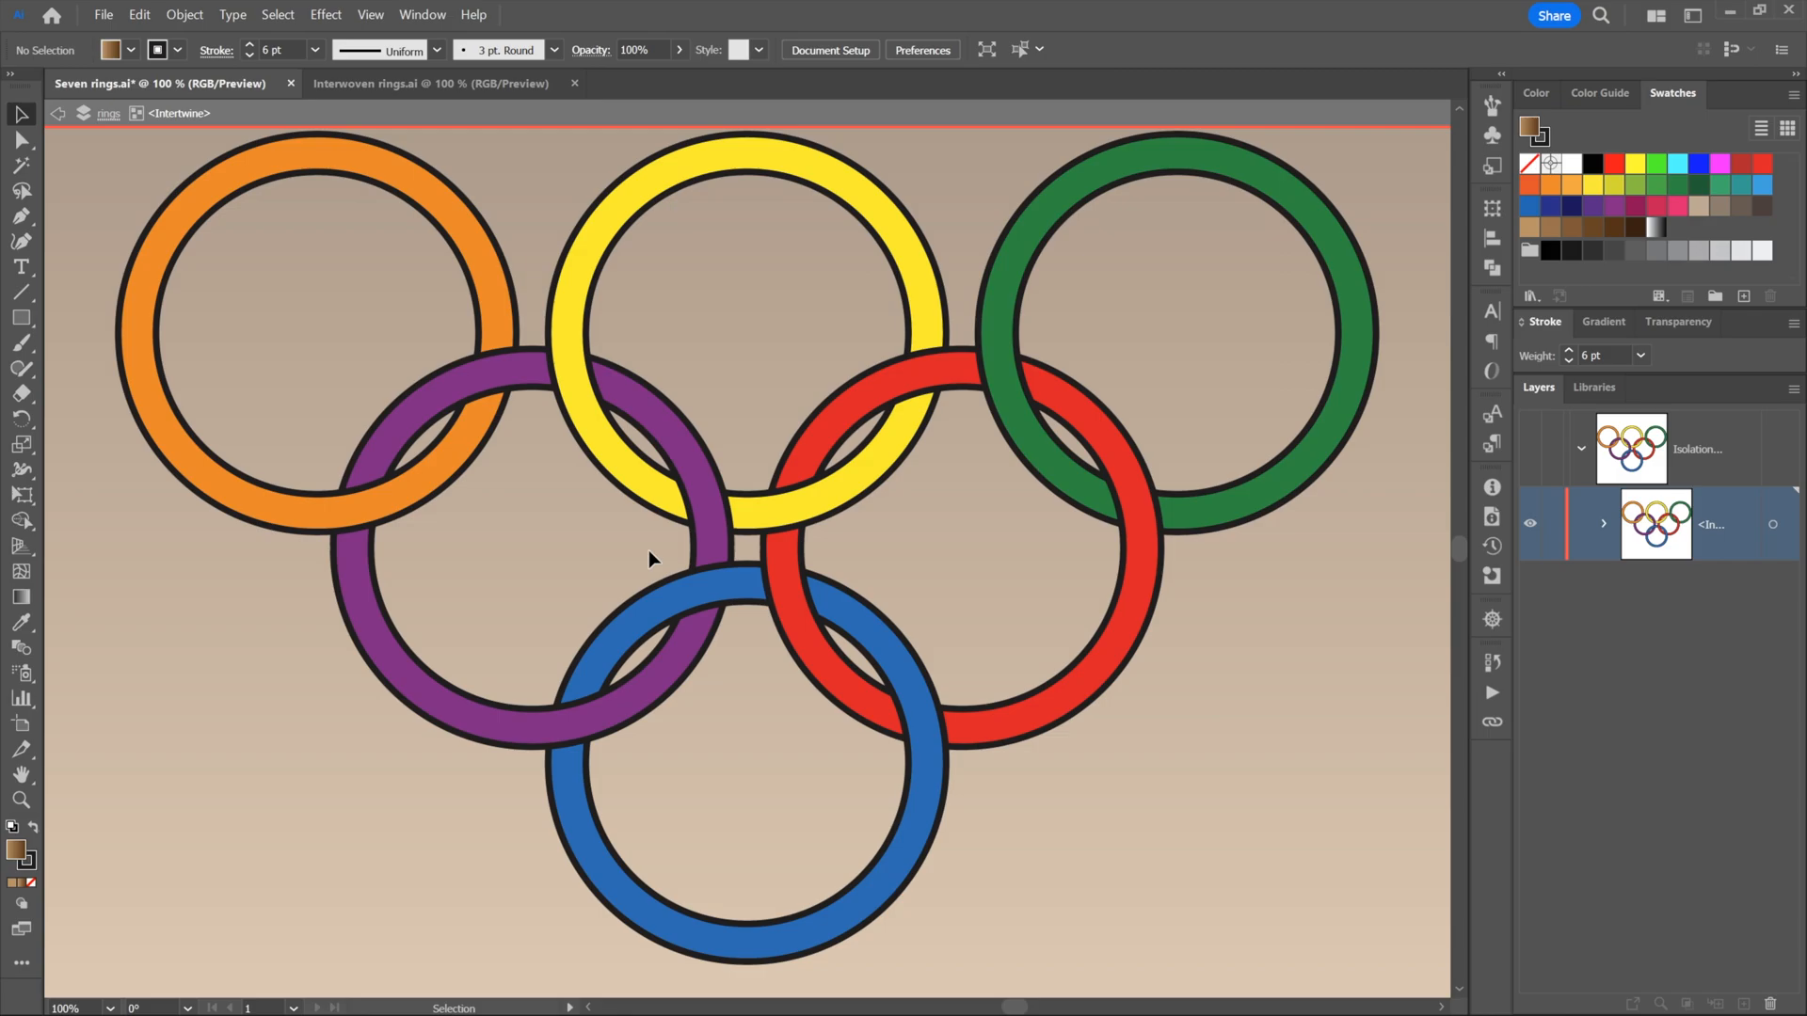
mouse_move(291, 520)
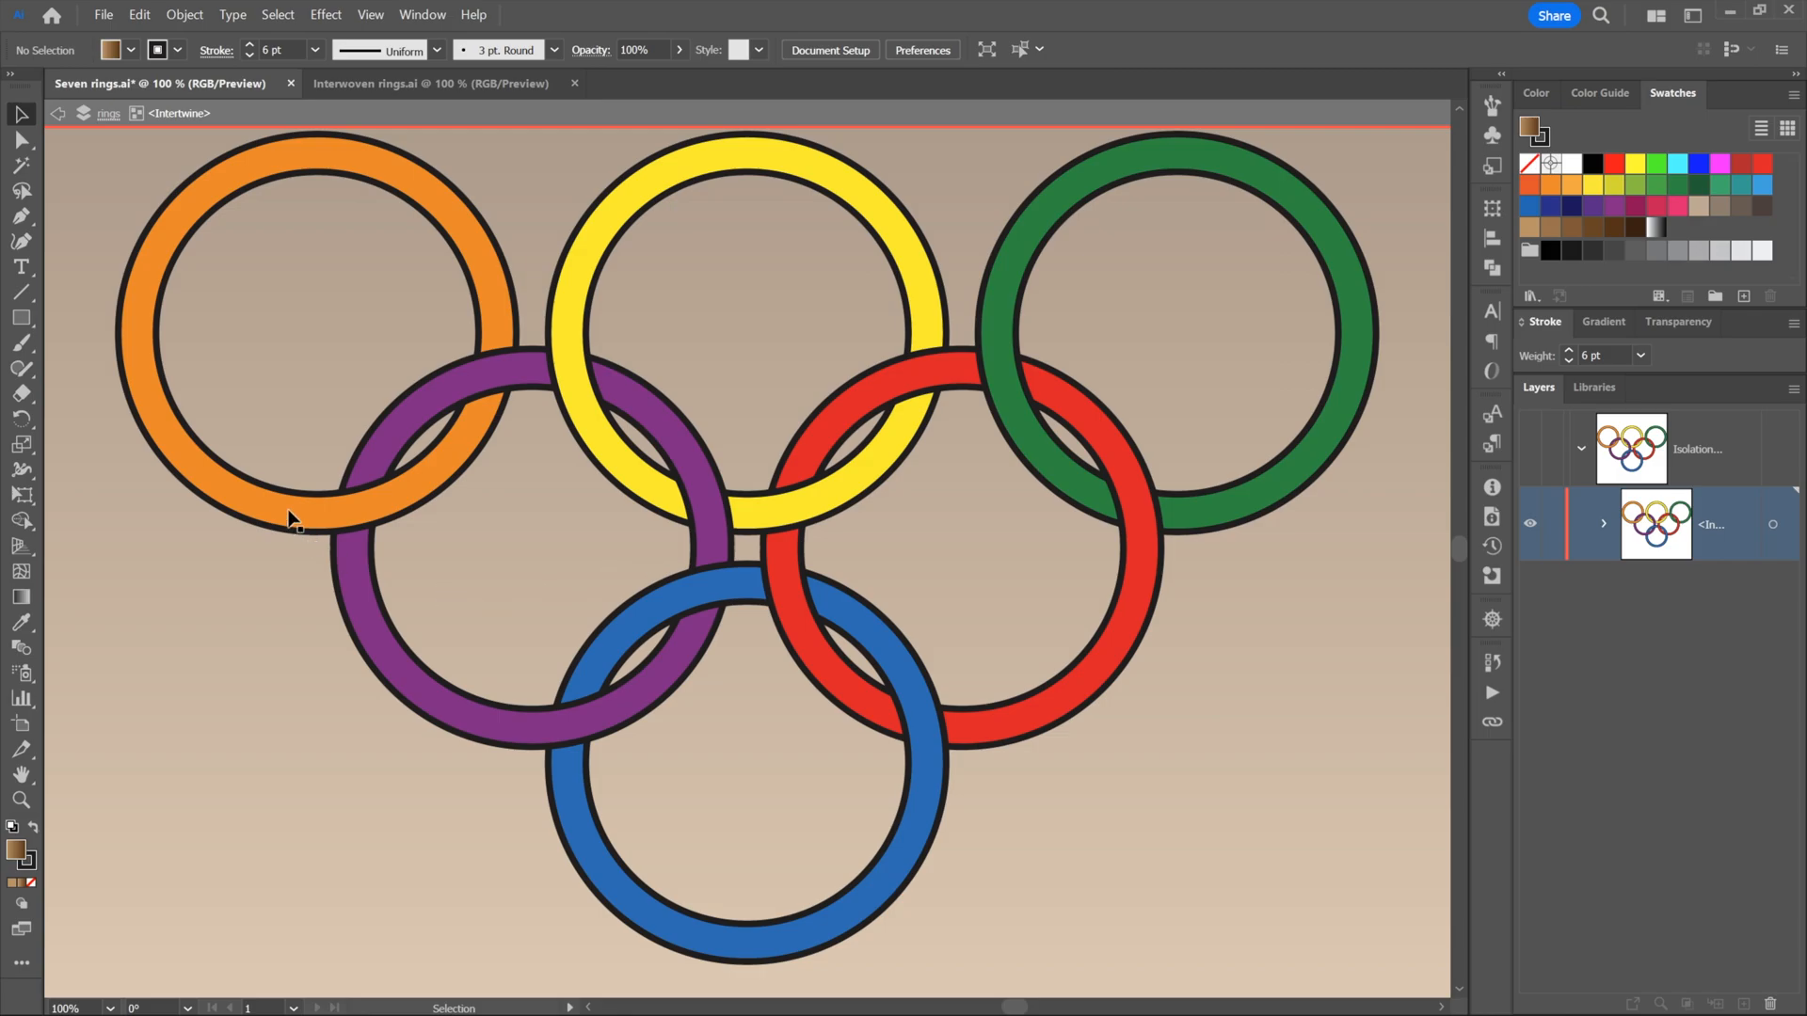
Select the orange ring on its own inside isolation mode
left_click(317, 513)
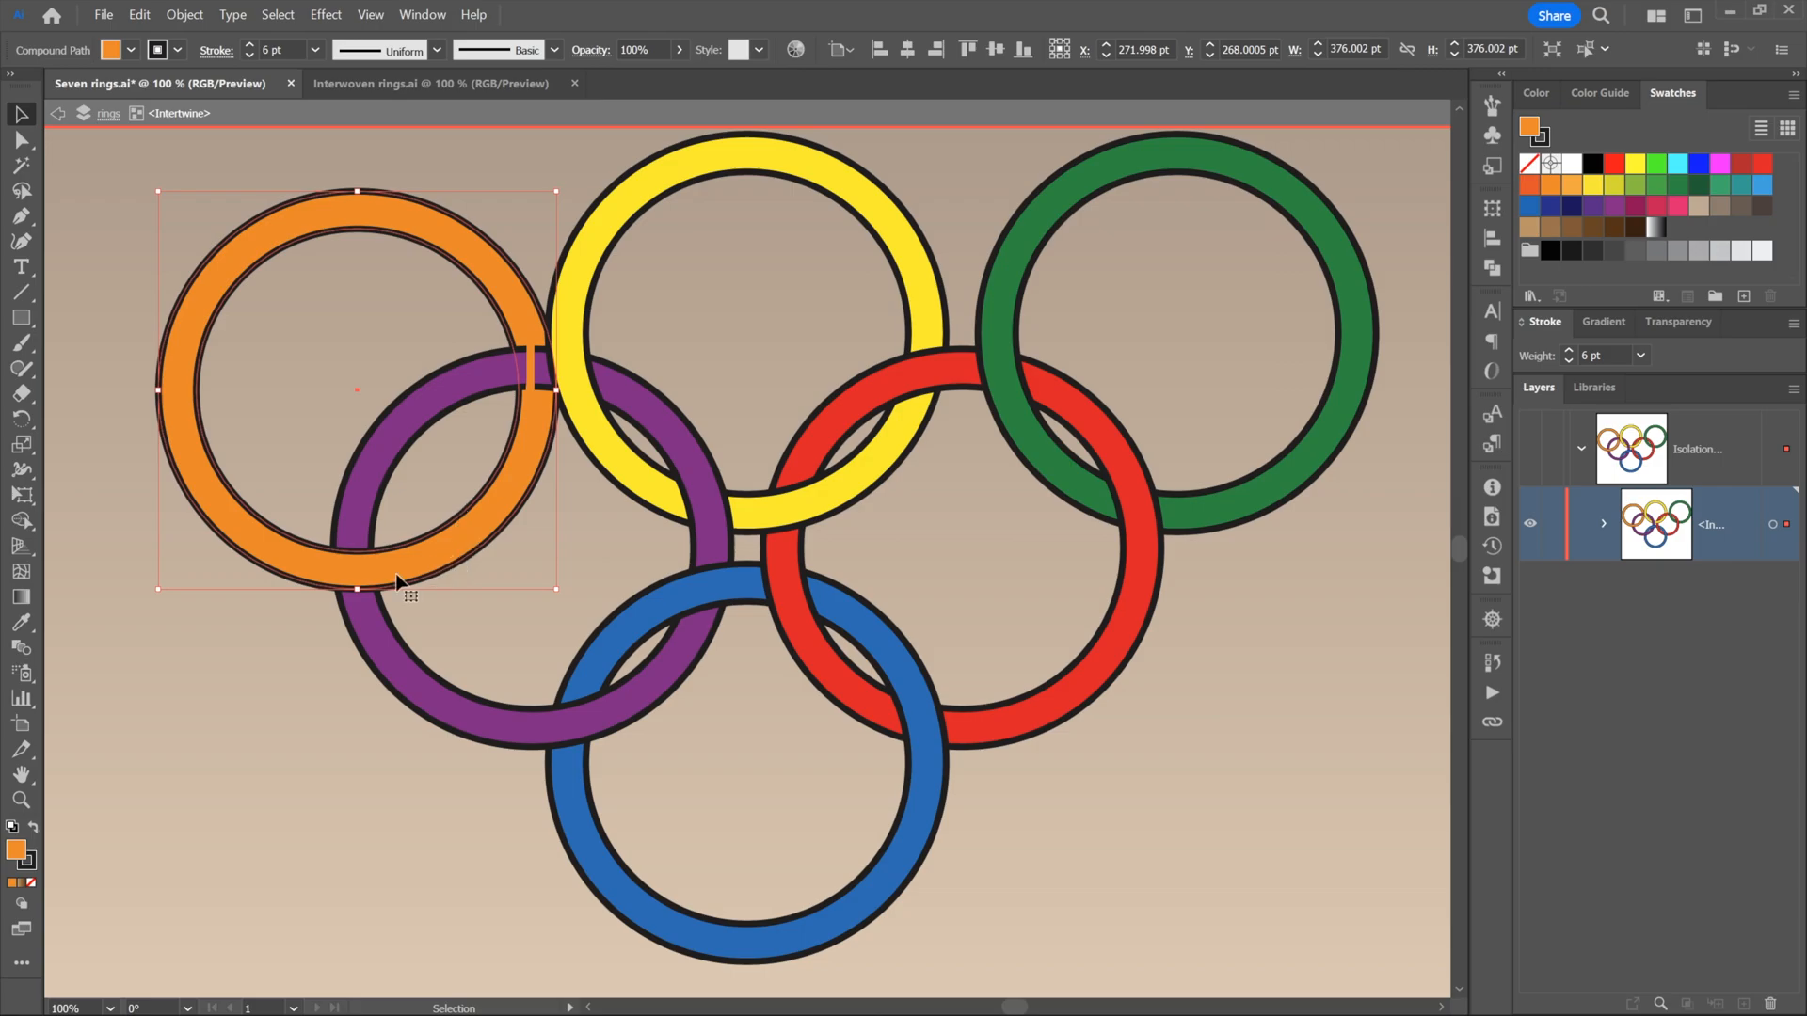
mouse_move(309, 582)
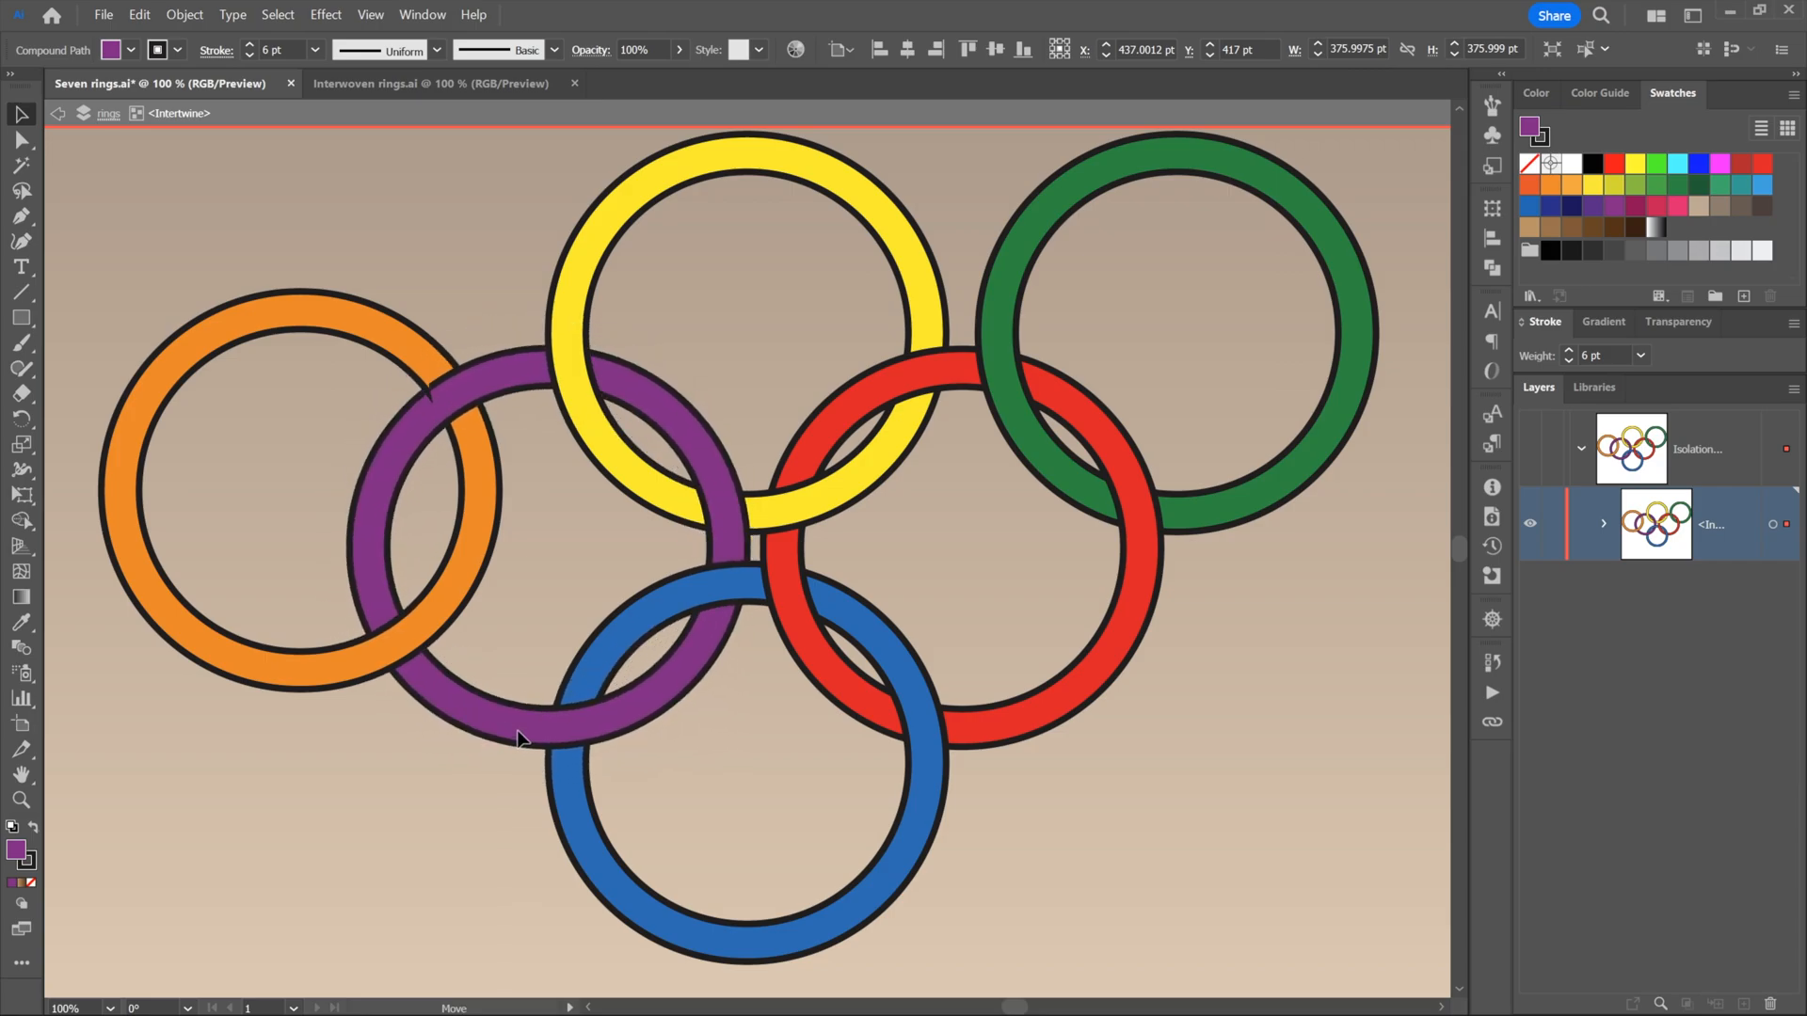
Pick up the green ring in isolation mode to lower it
left_click(519, 714)
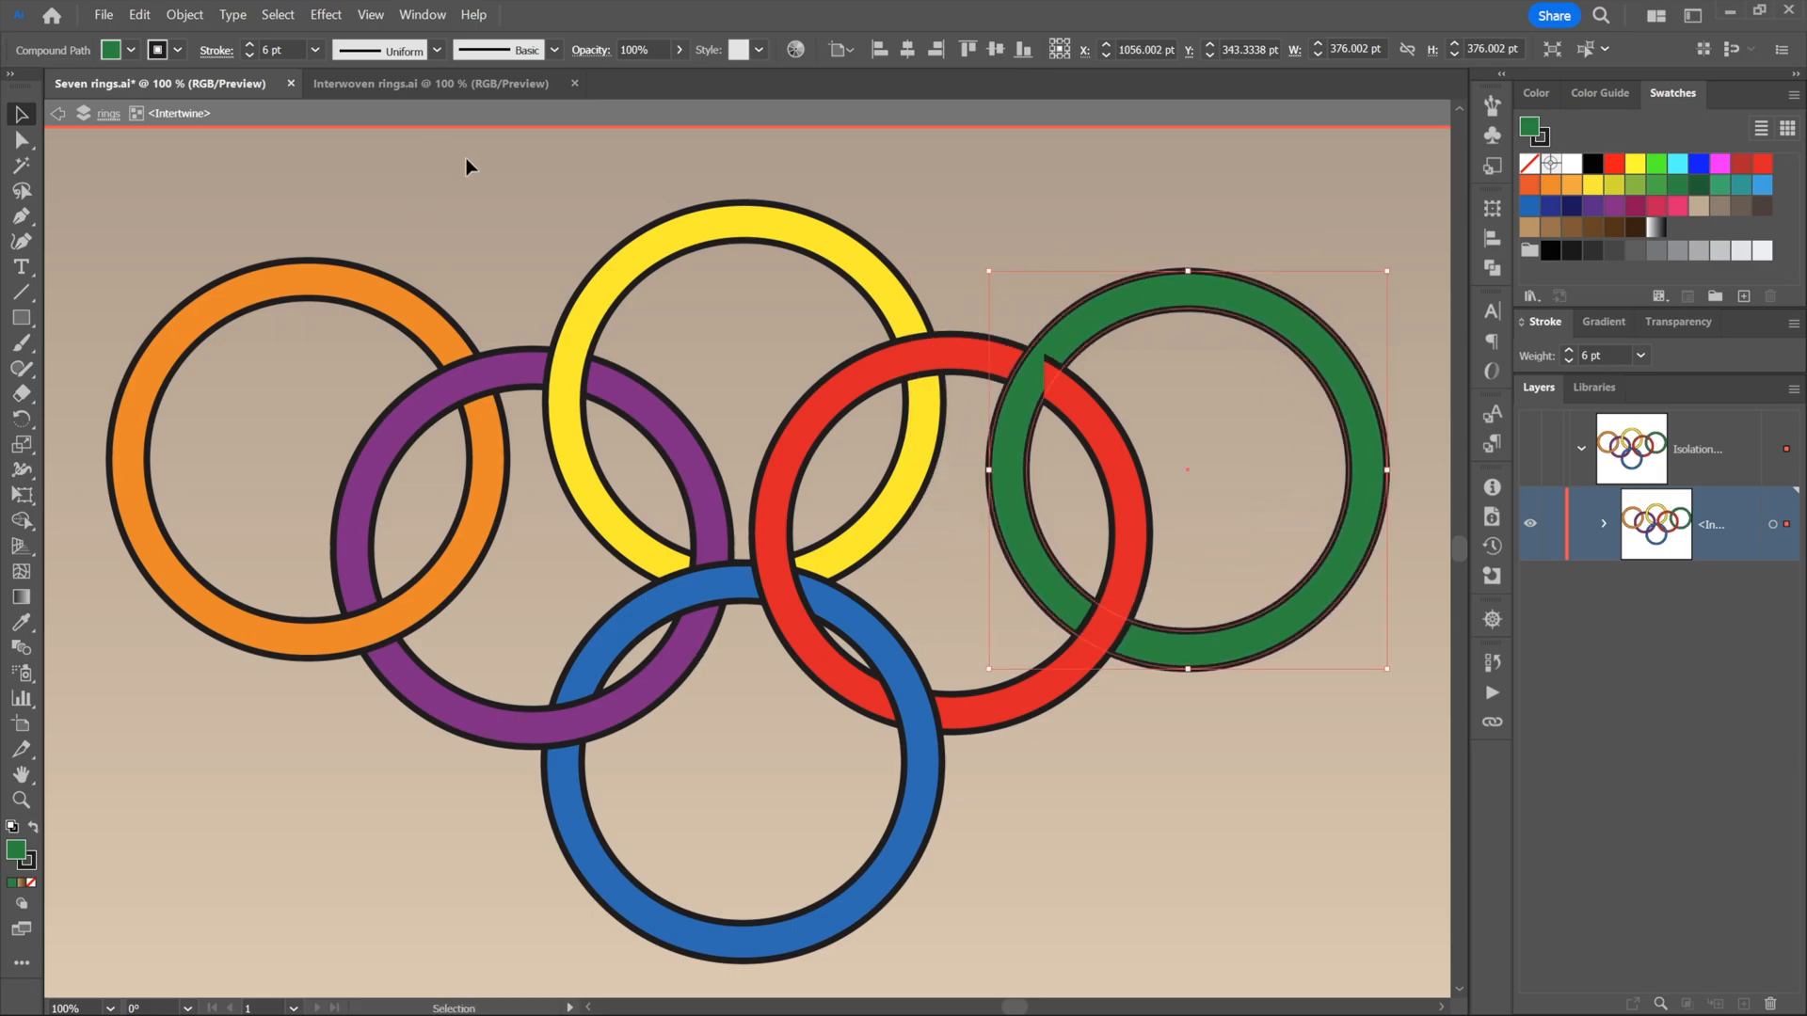
mouse_move(384, 247)
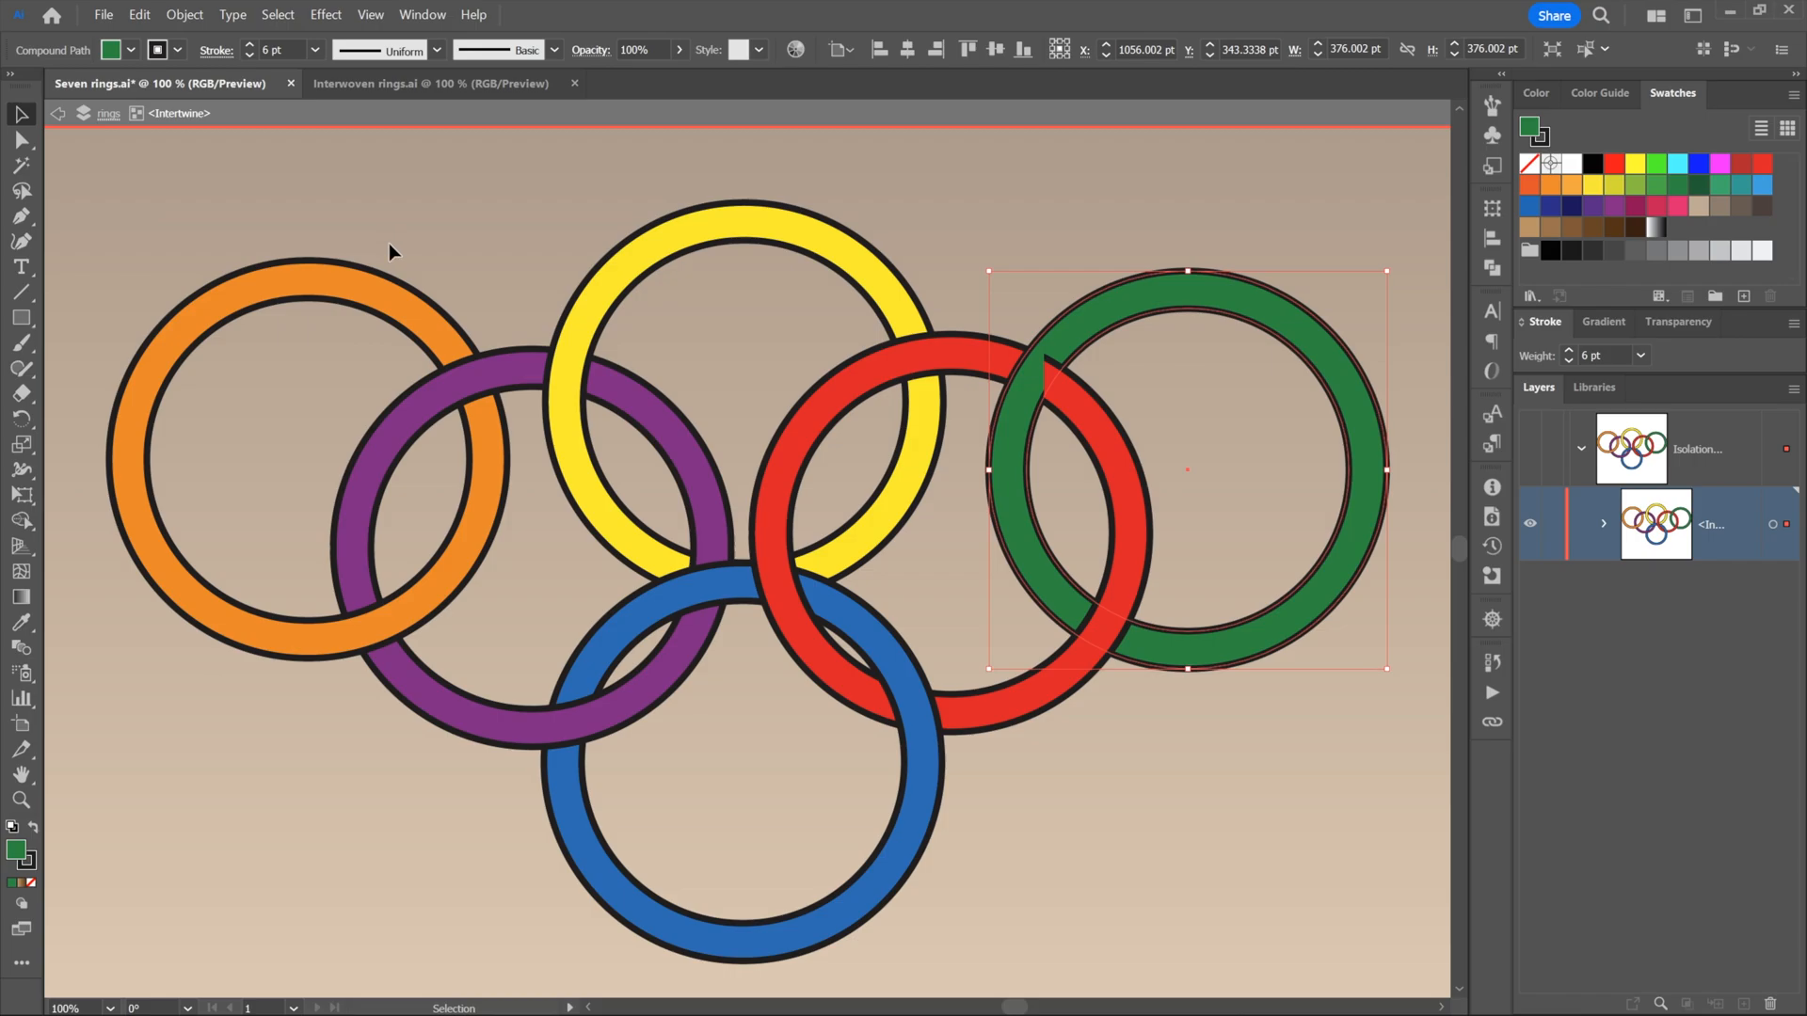
mouse_move(140, 209)
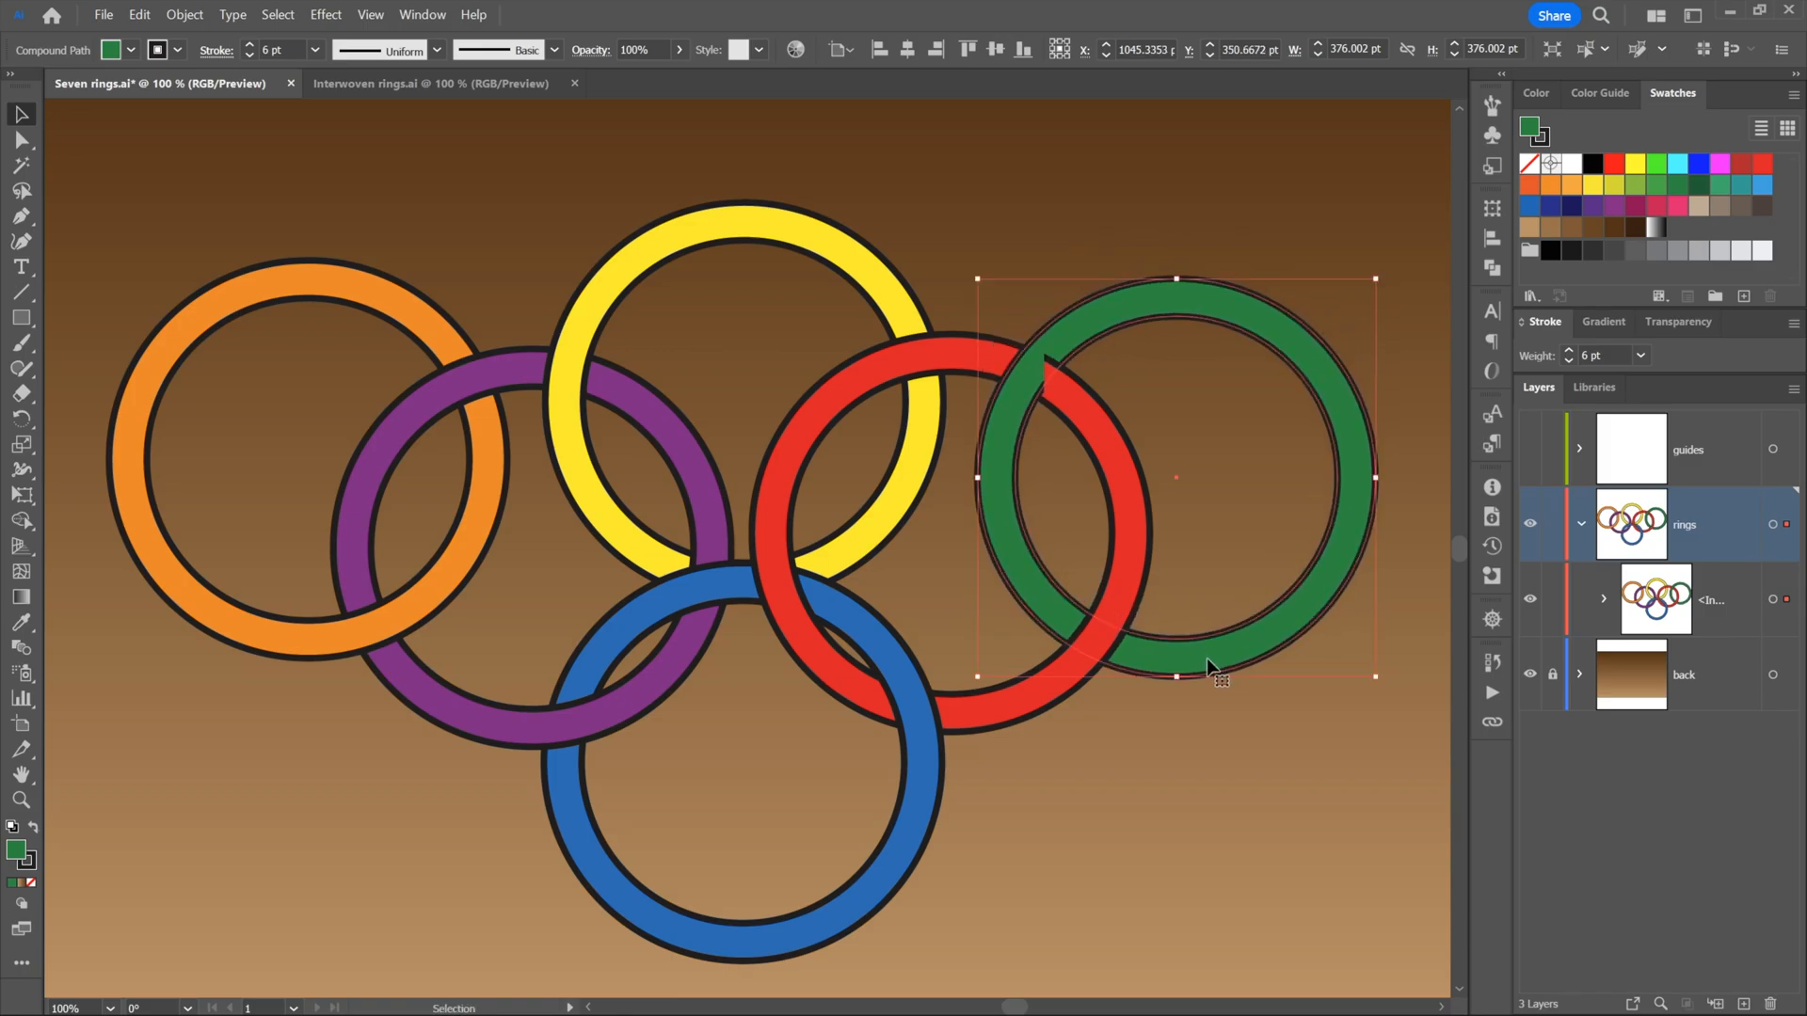
mouse_move(1198, 657)
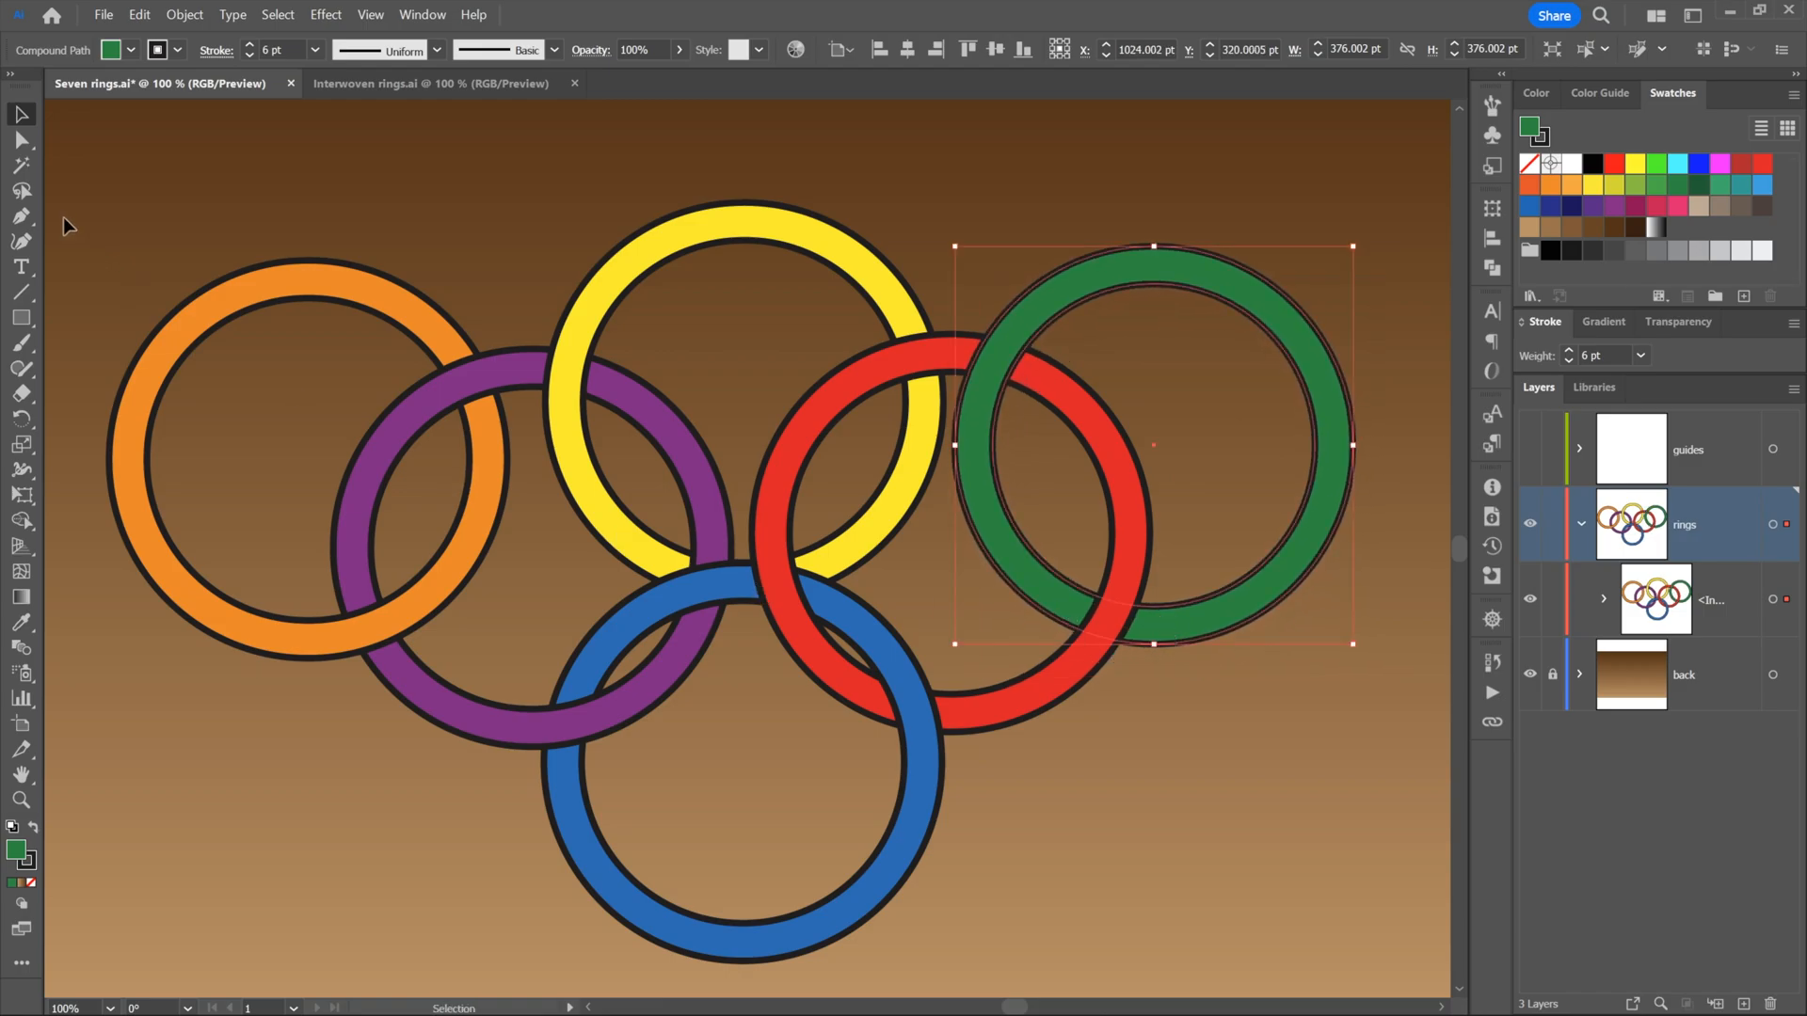
mouse_move(21, 140)
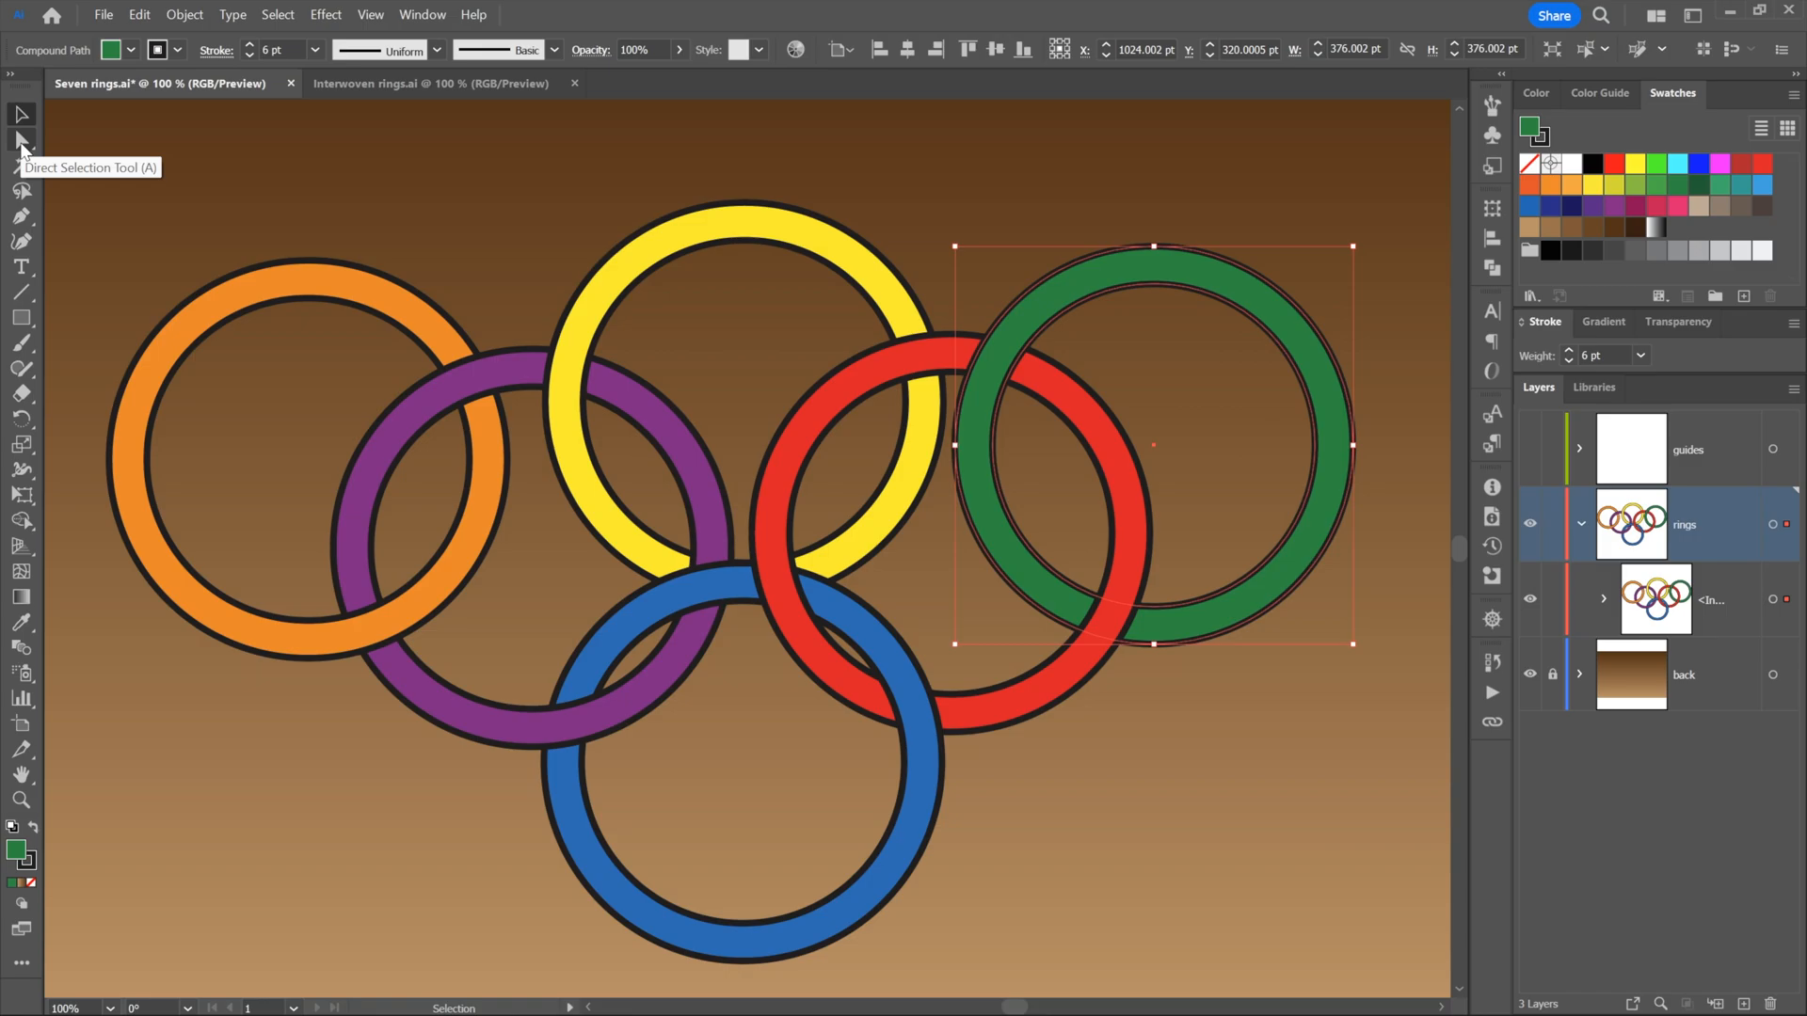
Switch to the Direct Selection Tool, then bring up the Window menu
left_click(21, 139)
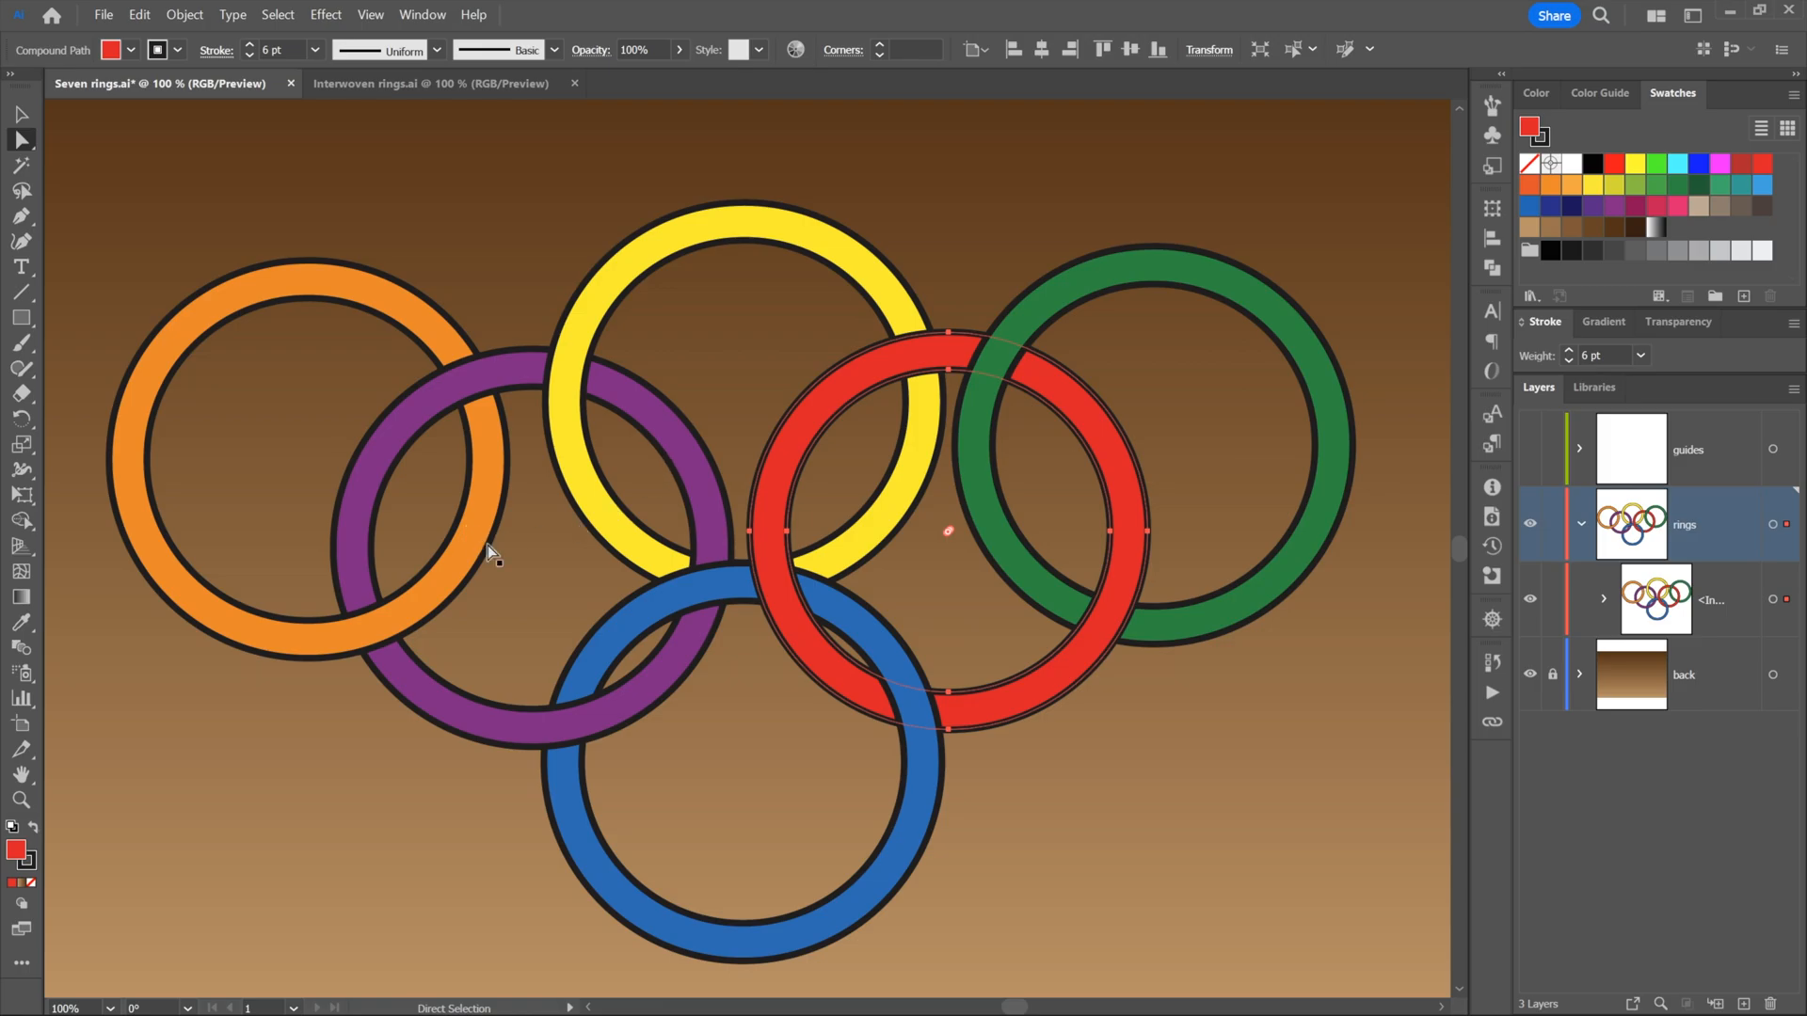
mouse_move(930, 245)
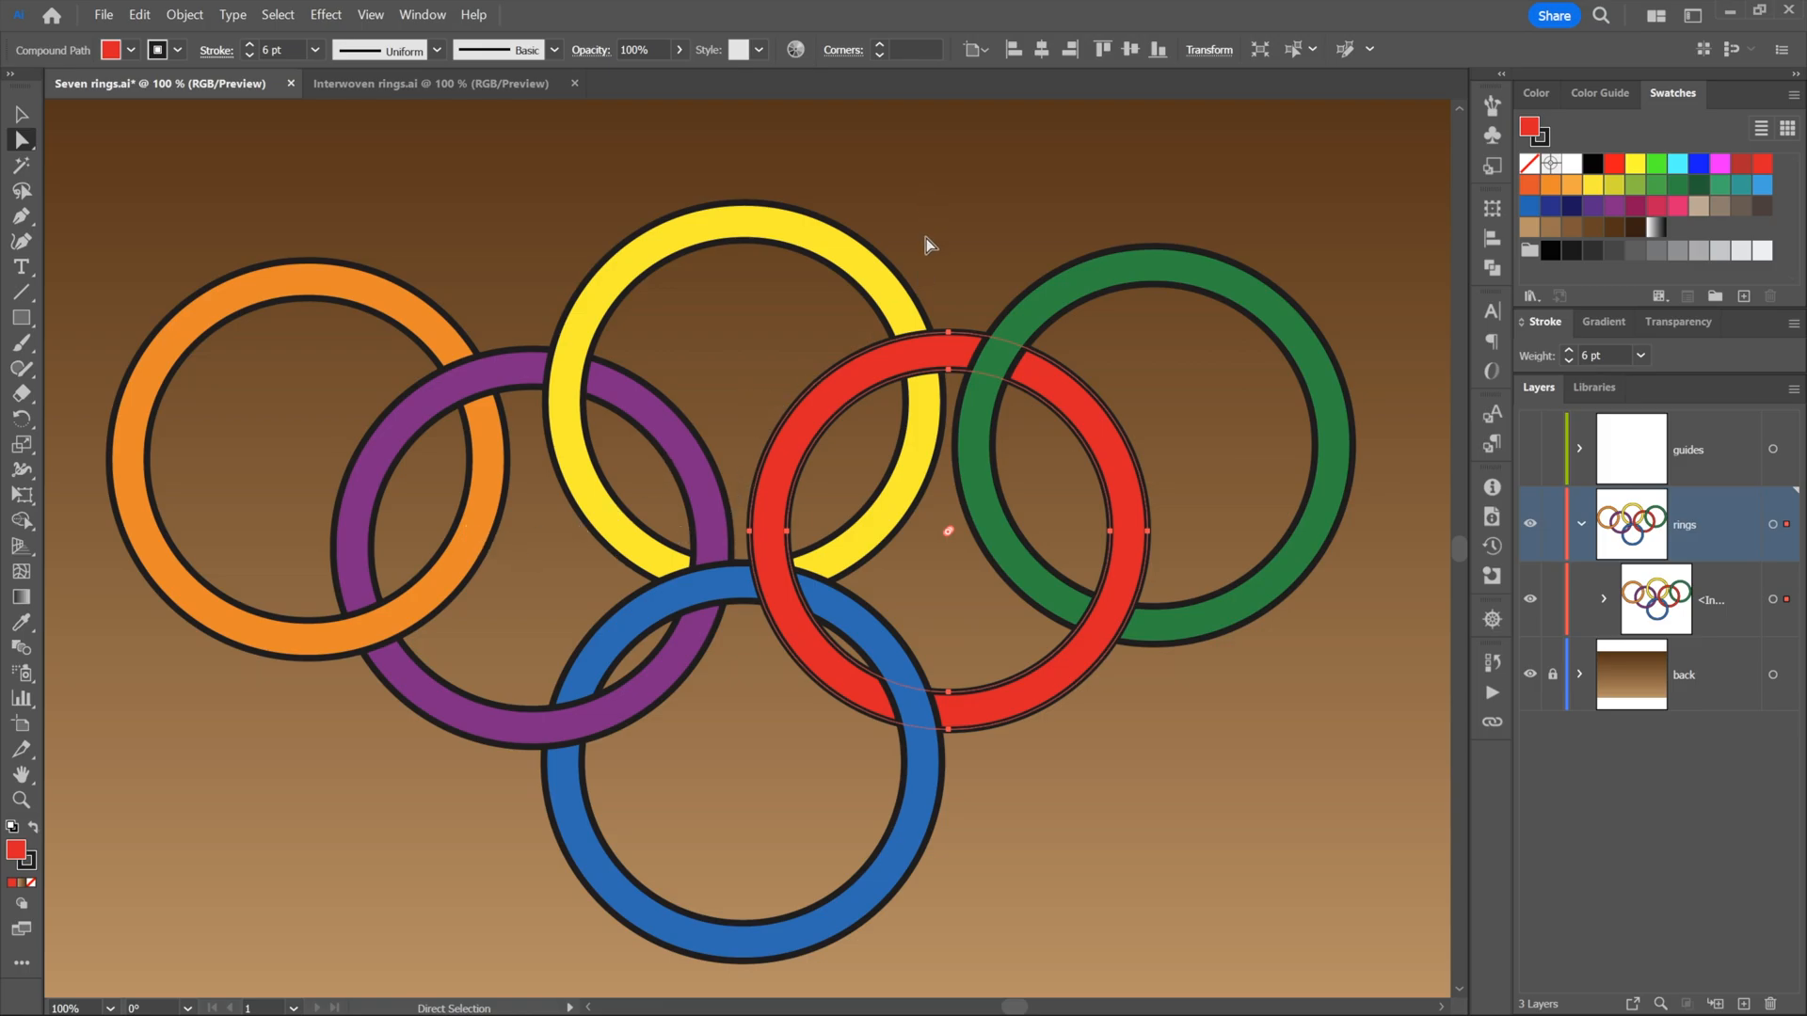
mouse_move(527, 138)
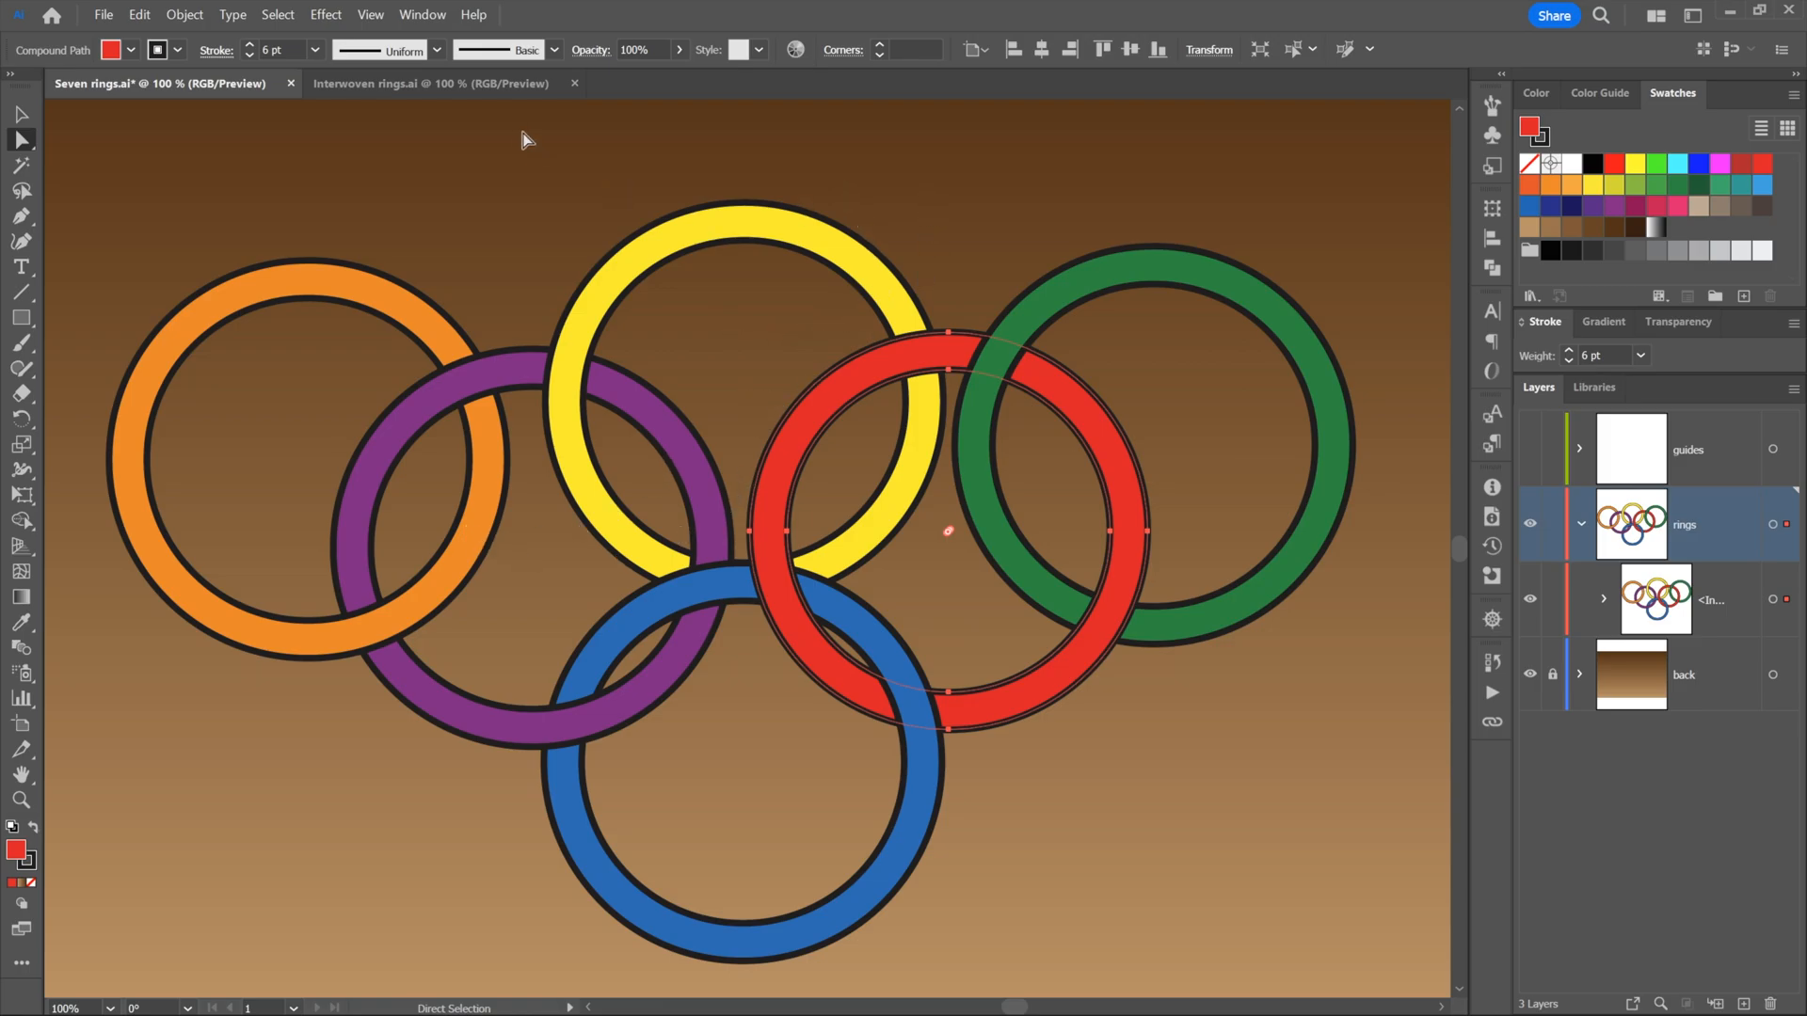
left_click(421, 14)
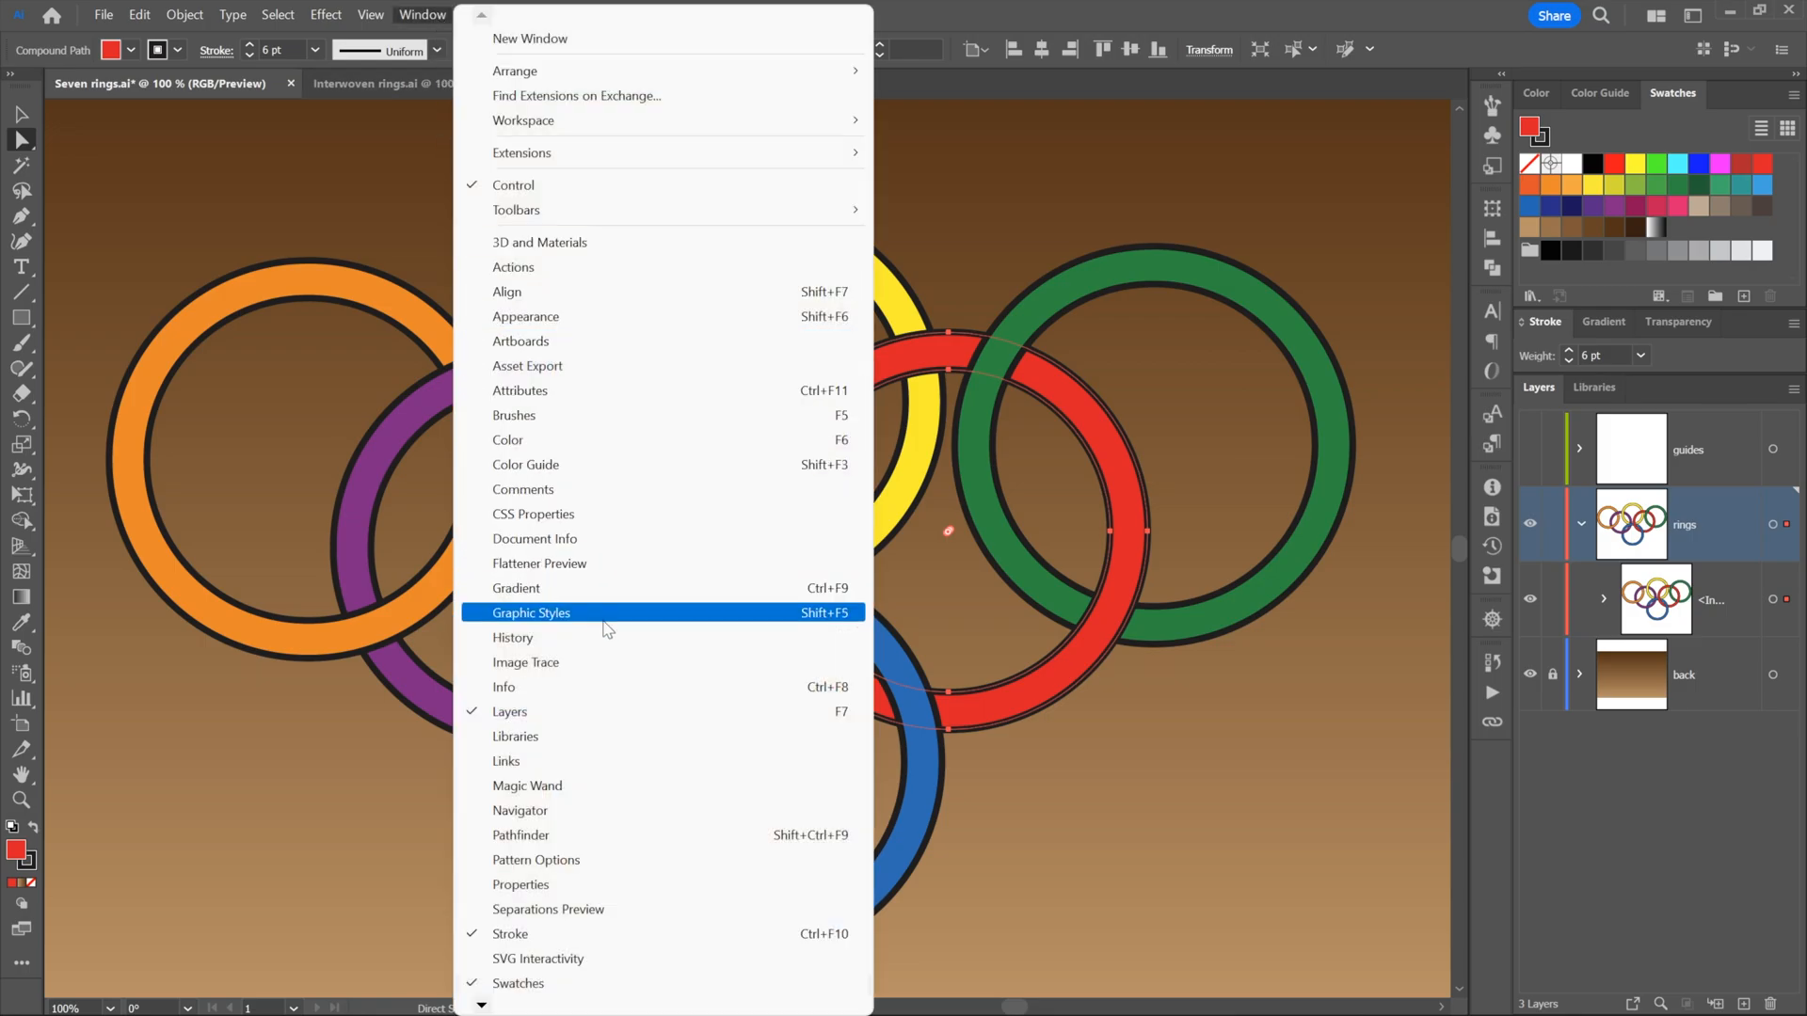
Revert through the History panel to the Layers Panel Options state before the ring moves
left_click(513, 637)
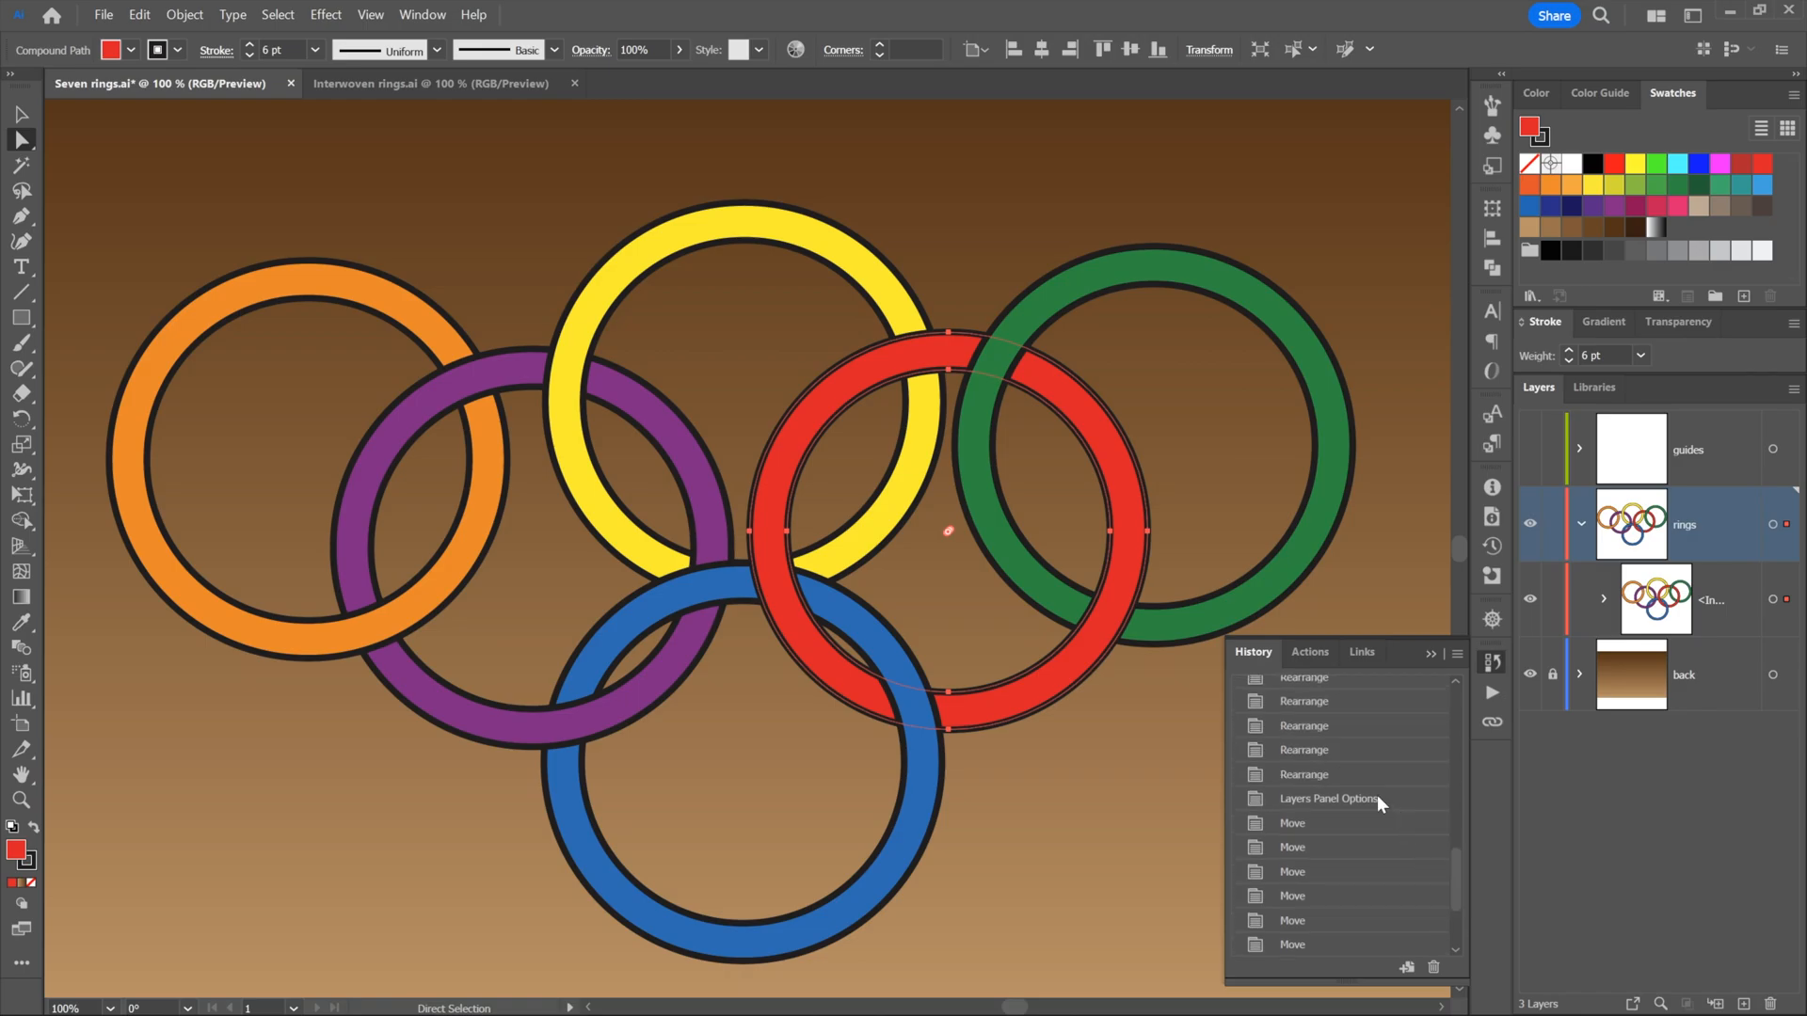
left_click(1304, 773)
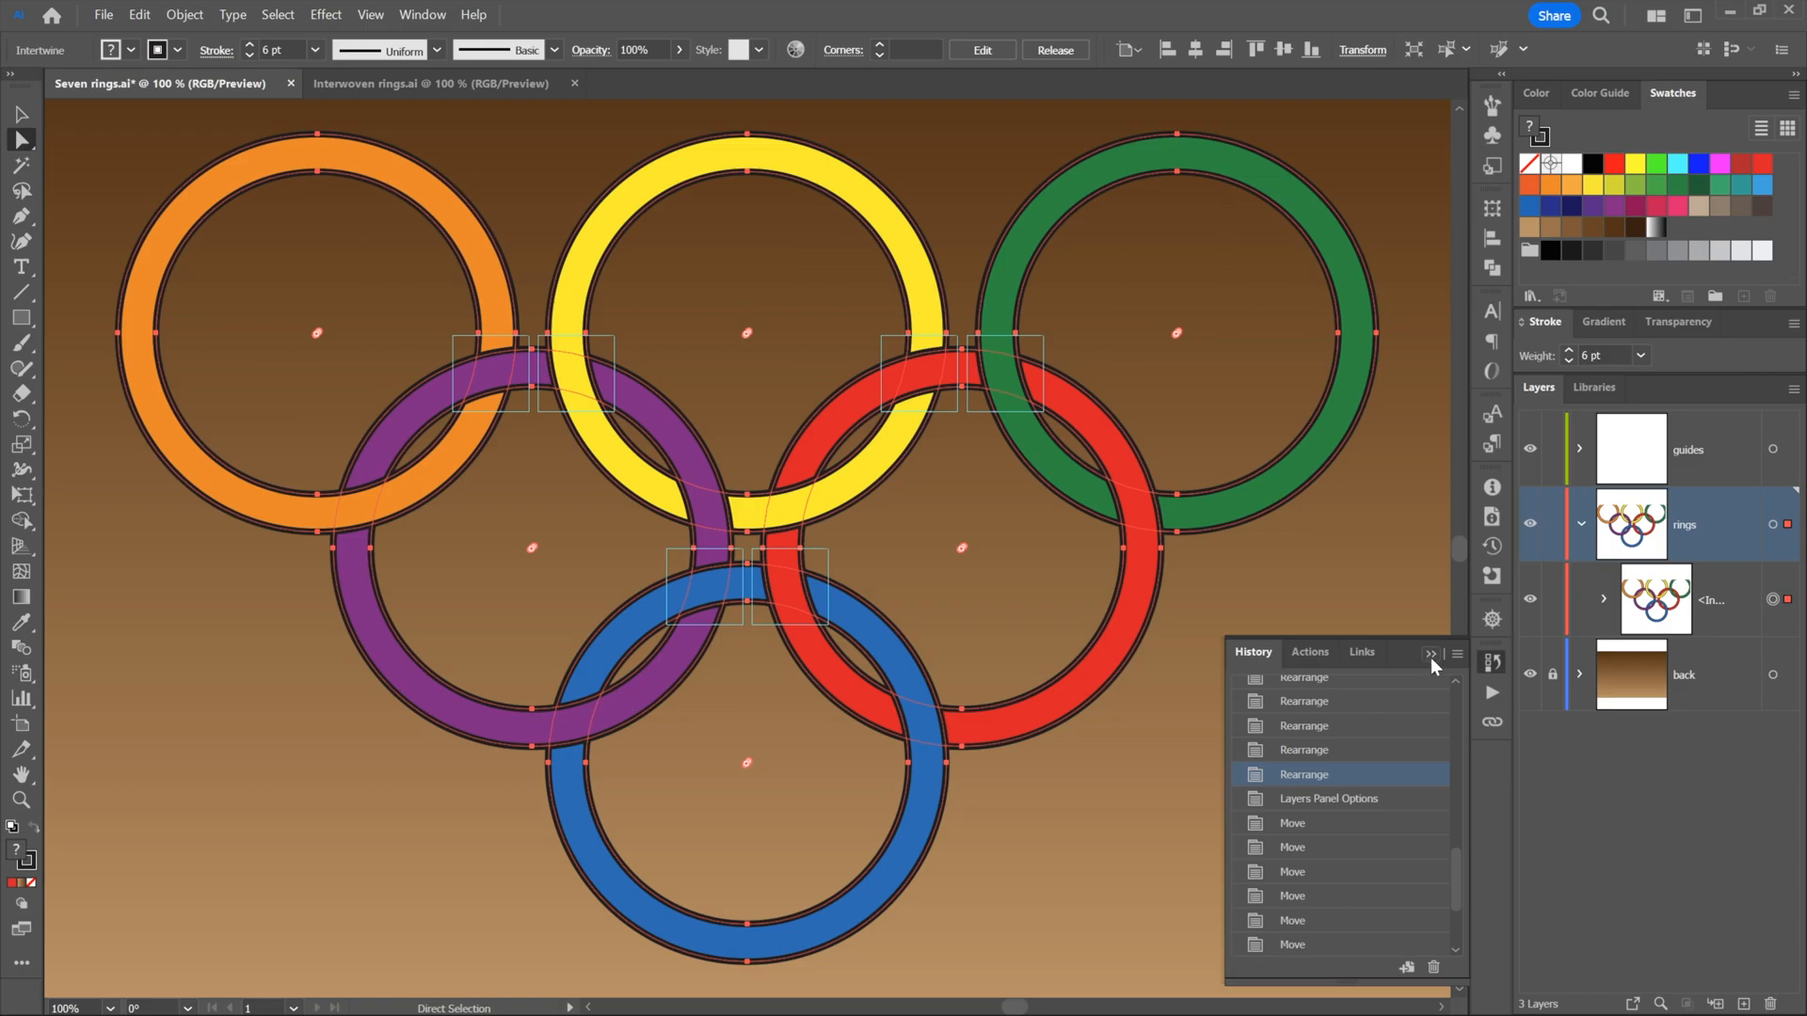
mouse_move(1417, 806)
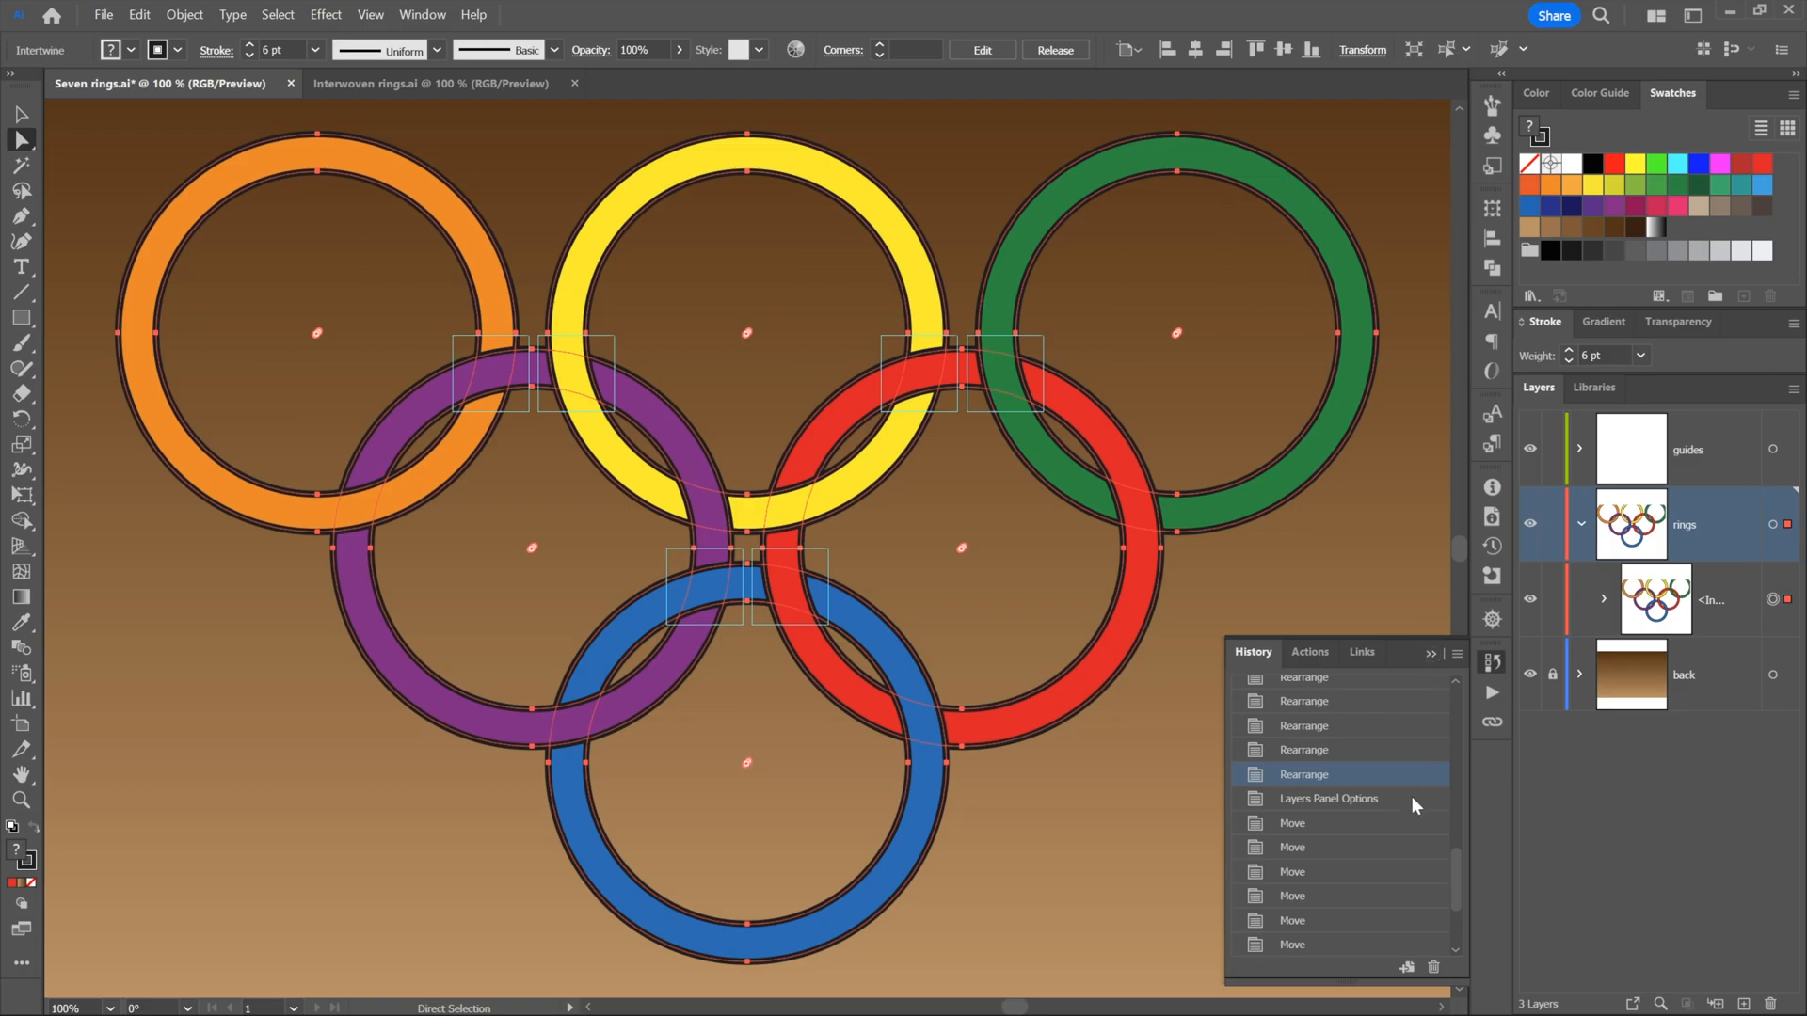
left_click(1326, 797)
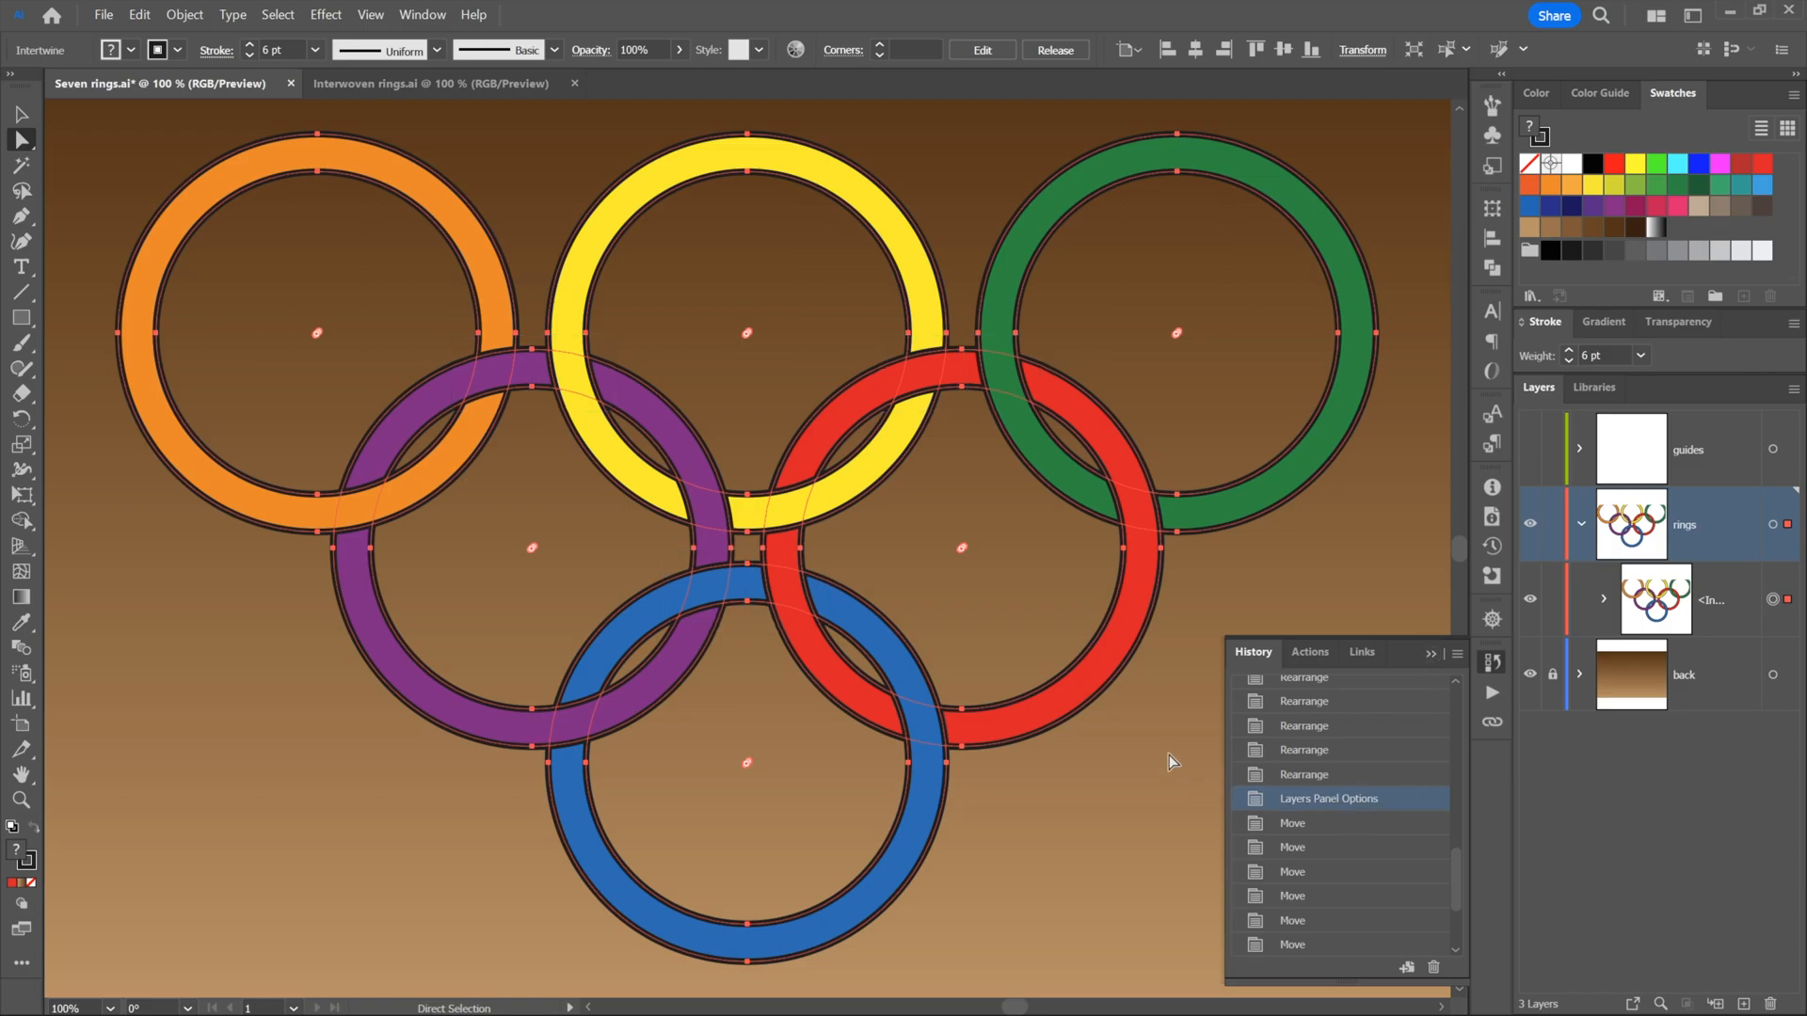
mouse_move(1431, 656)
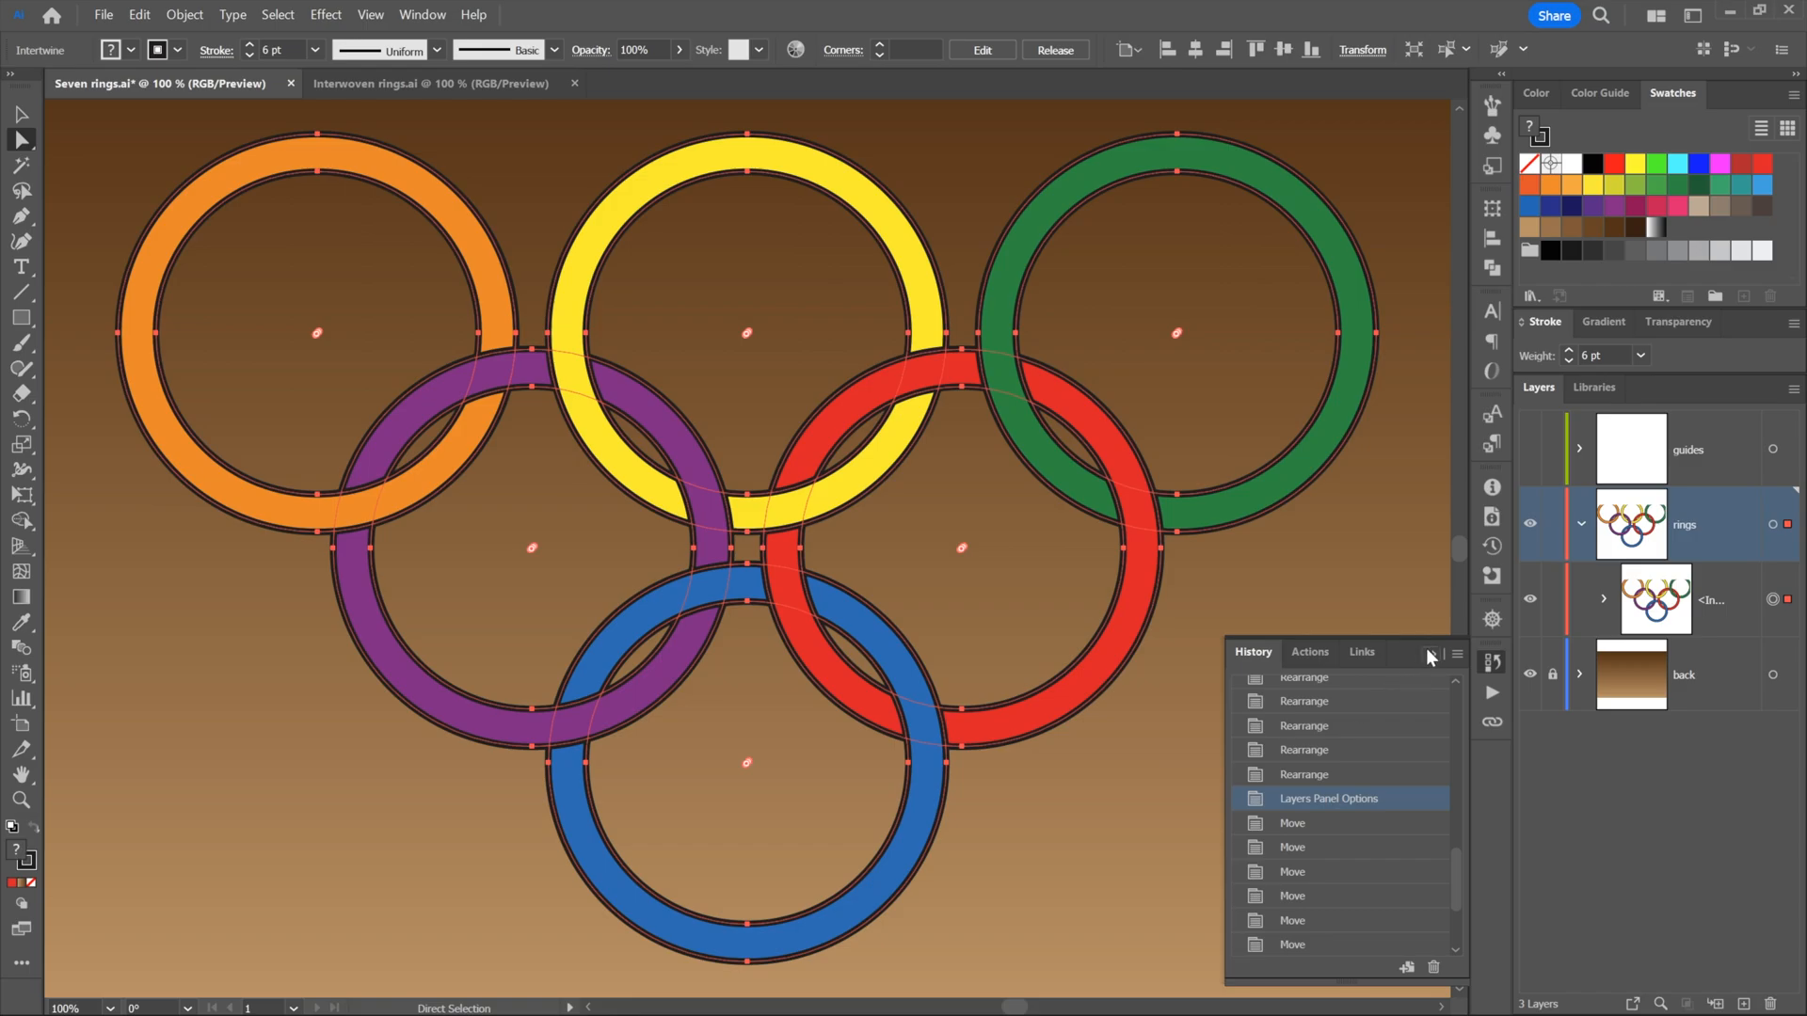
left_click(1433, 657)
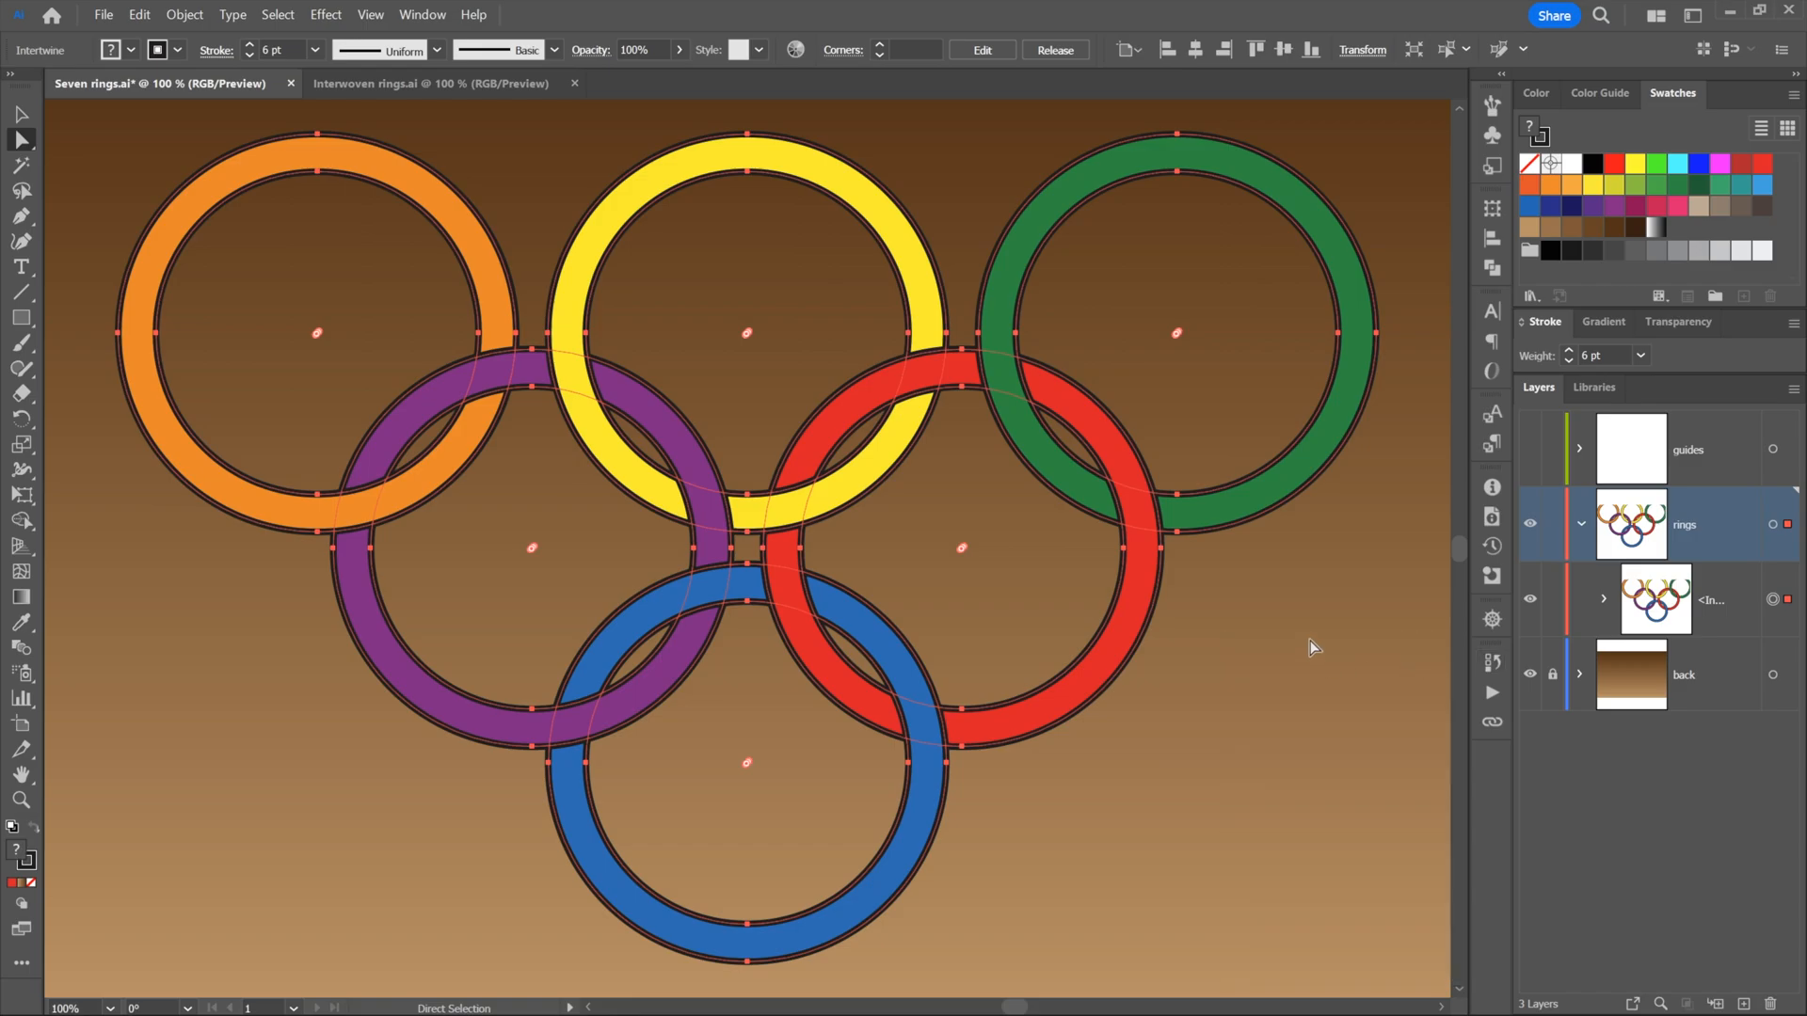